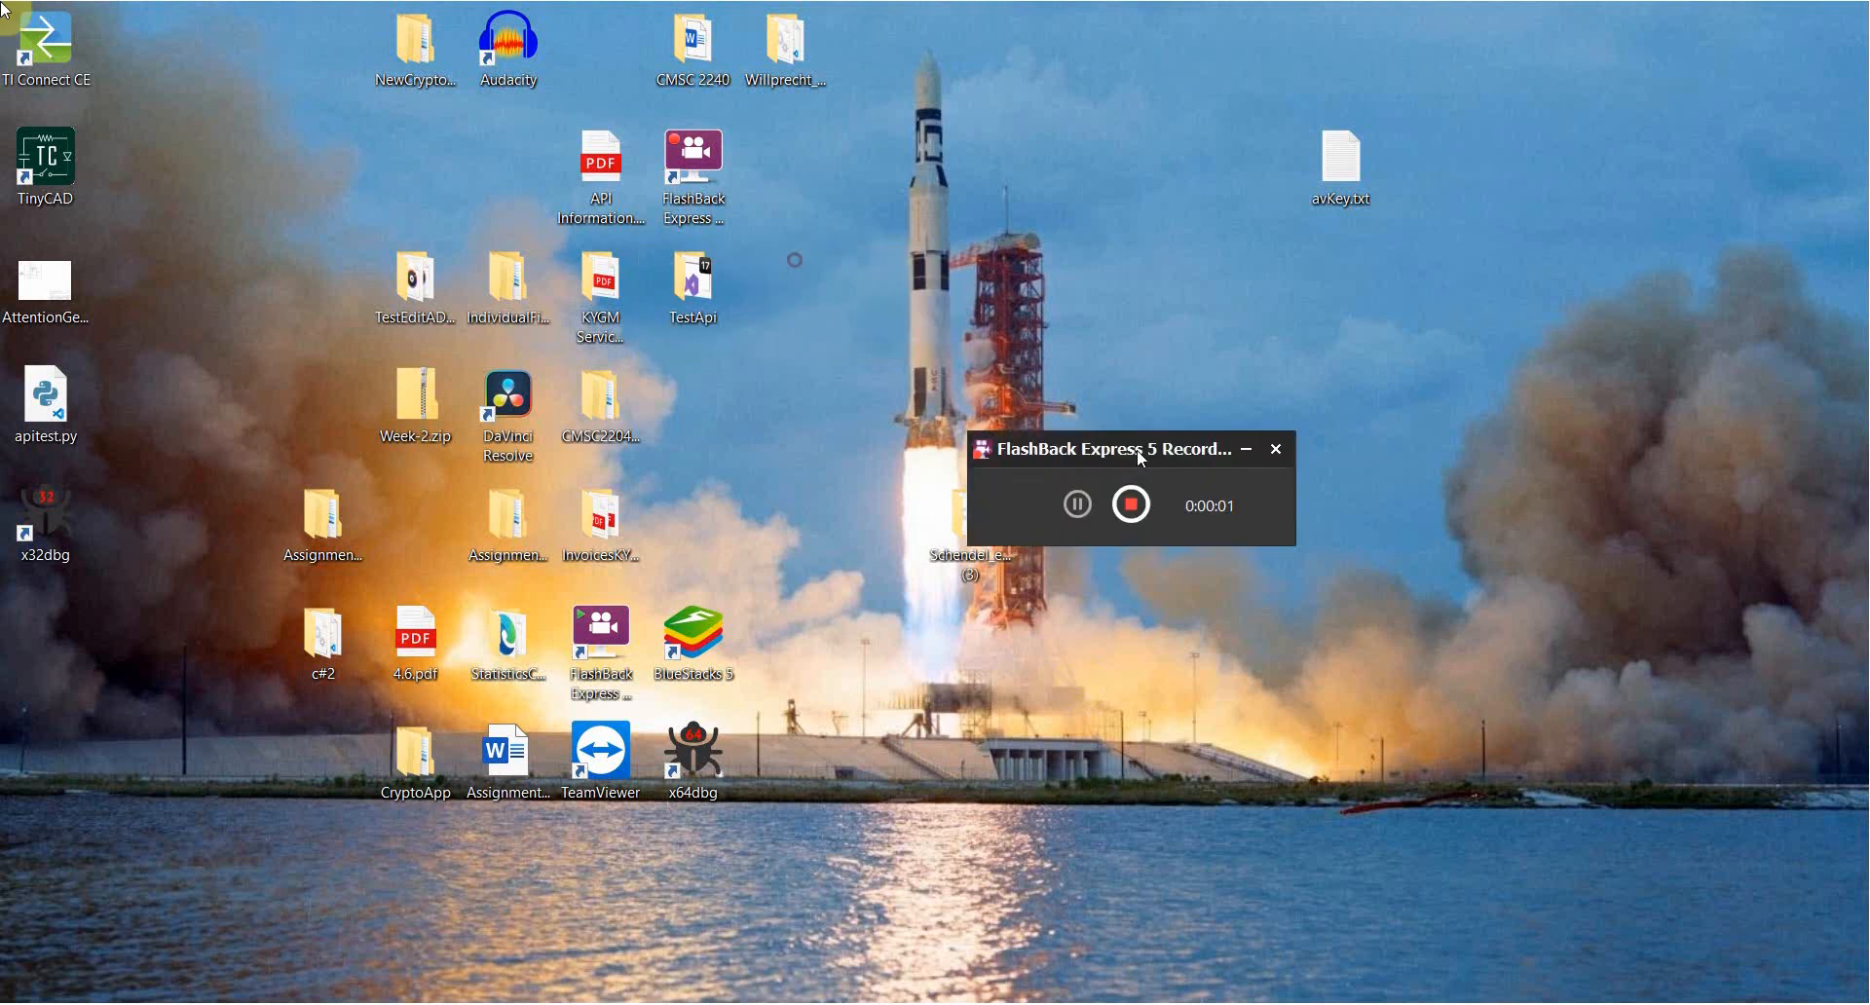
# Search string references across all modules of Willprecht_Week2.exe and filter them by 'wil'.
pyautogui.moveTo(1121, 448); pyautogui.dragTo(1669, 894)
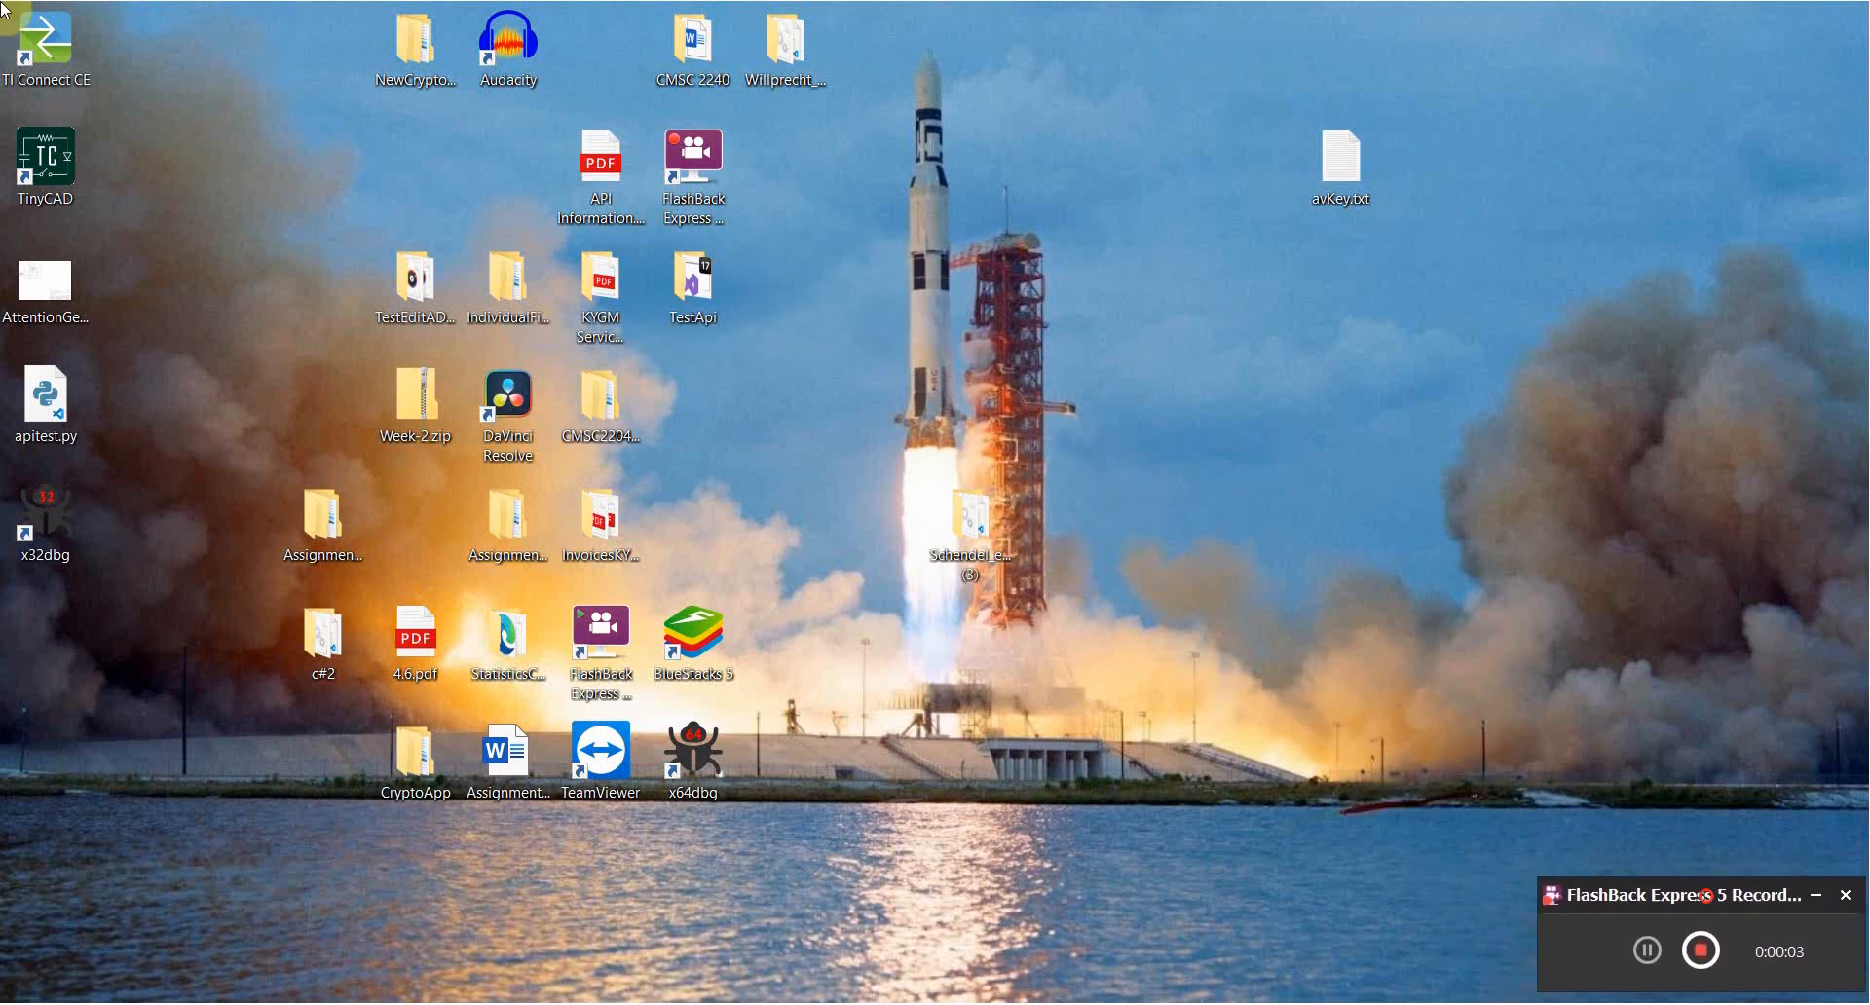
pyautogui.moveTo(1272, 615)
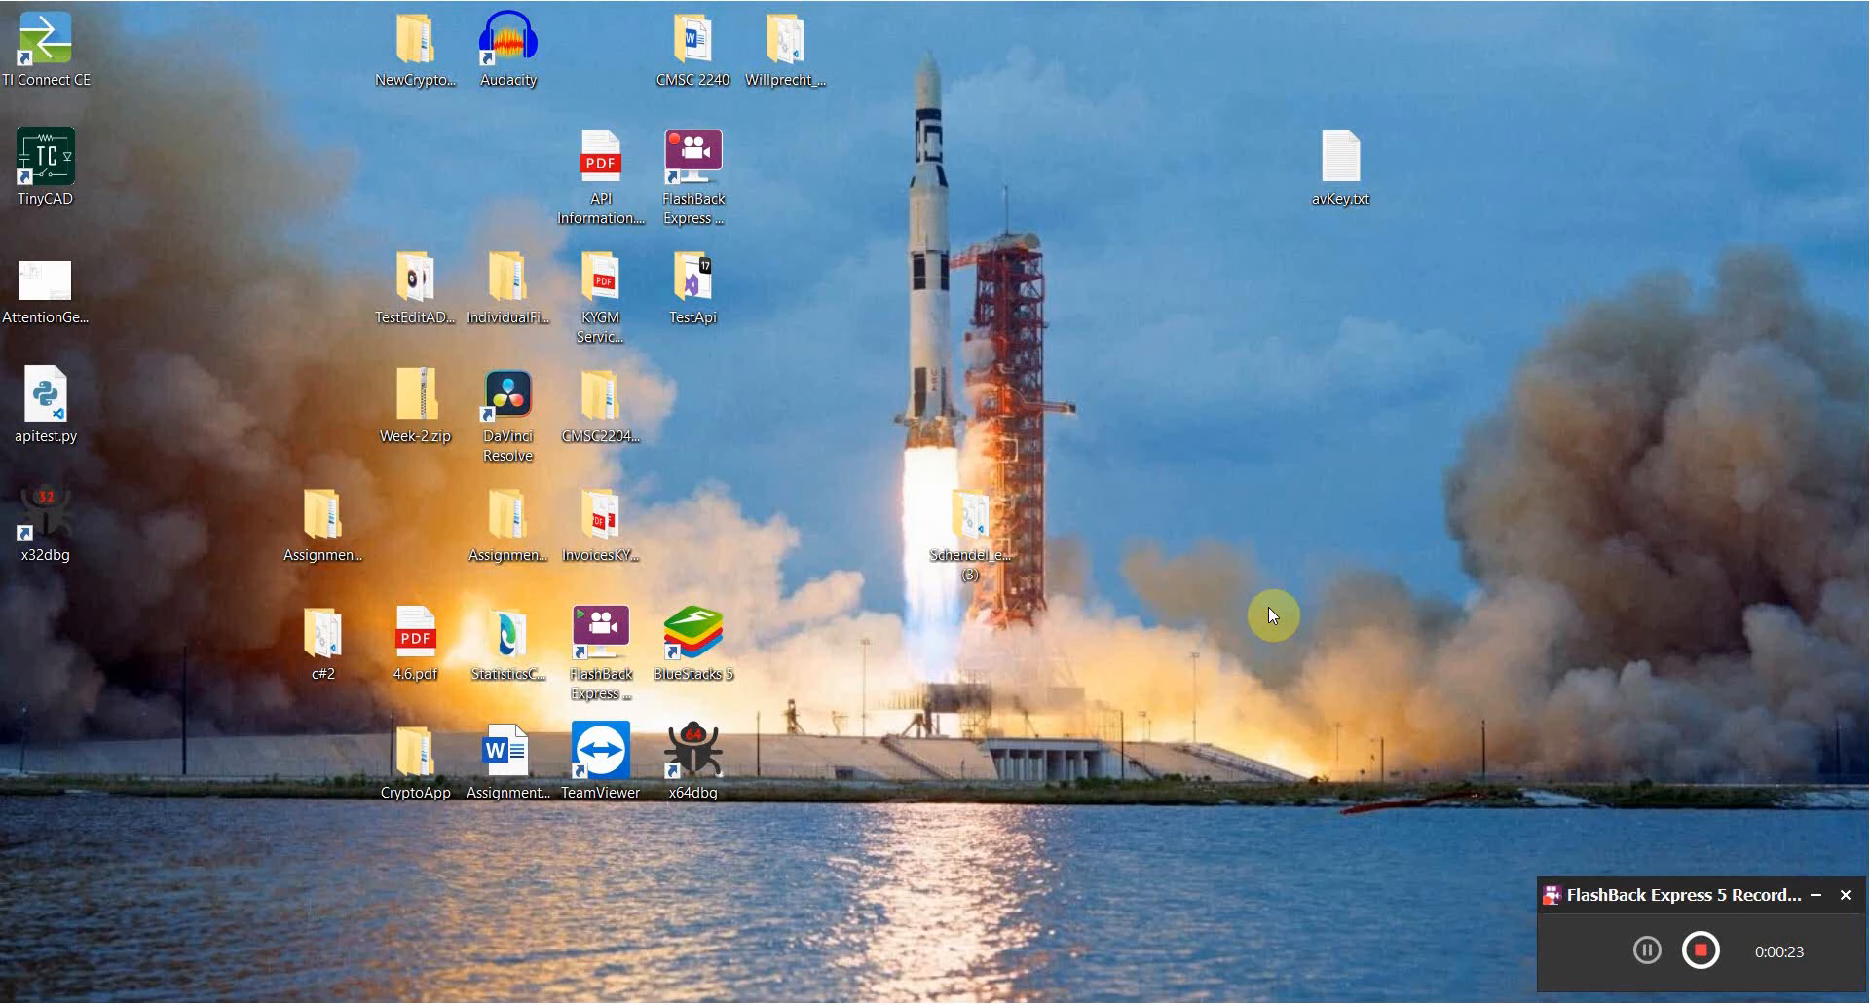
pyautogui.moveTo(1260, 612)
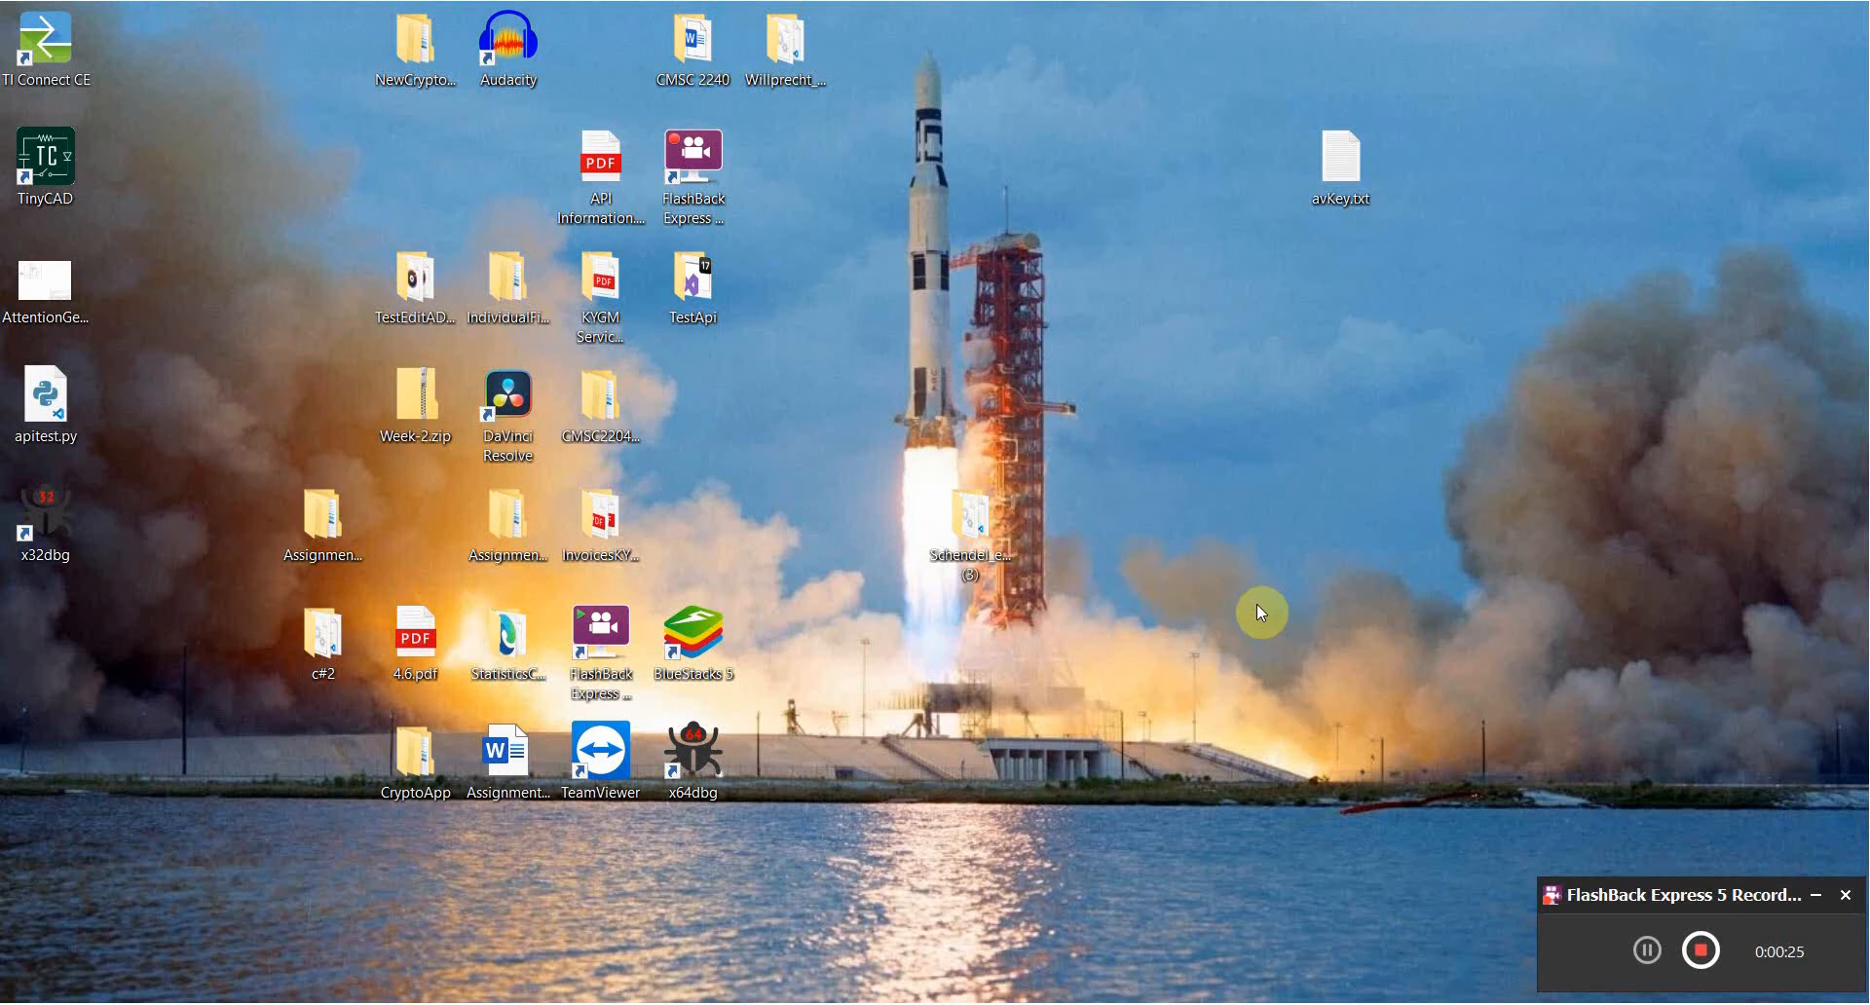
pyautogui.moveTo(1206, 560)
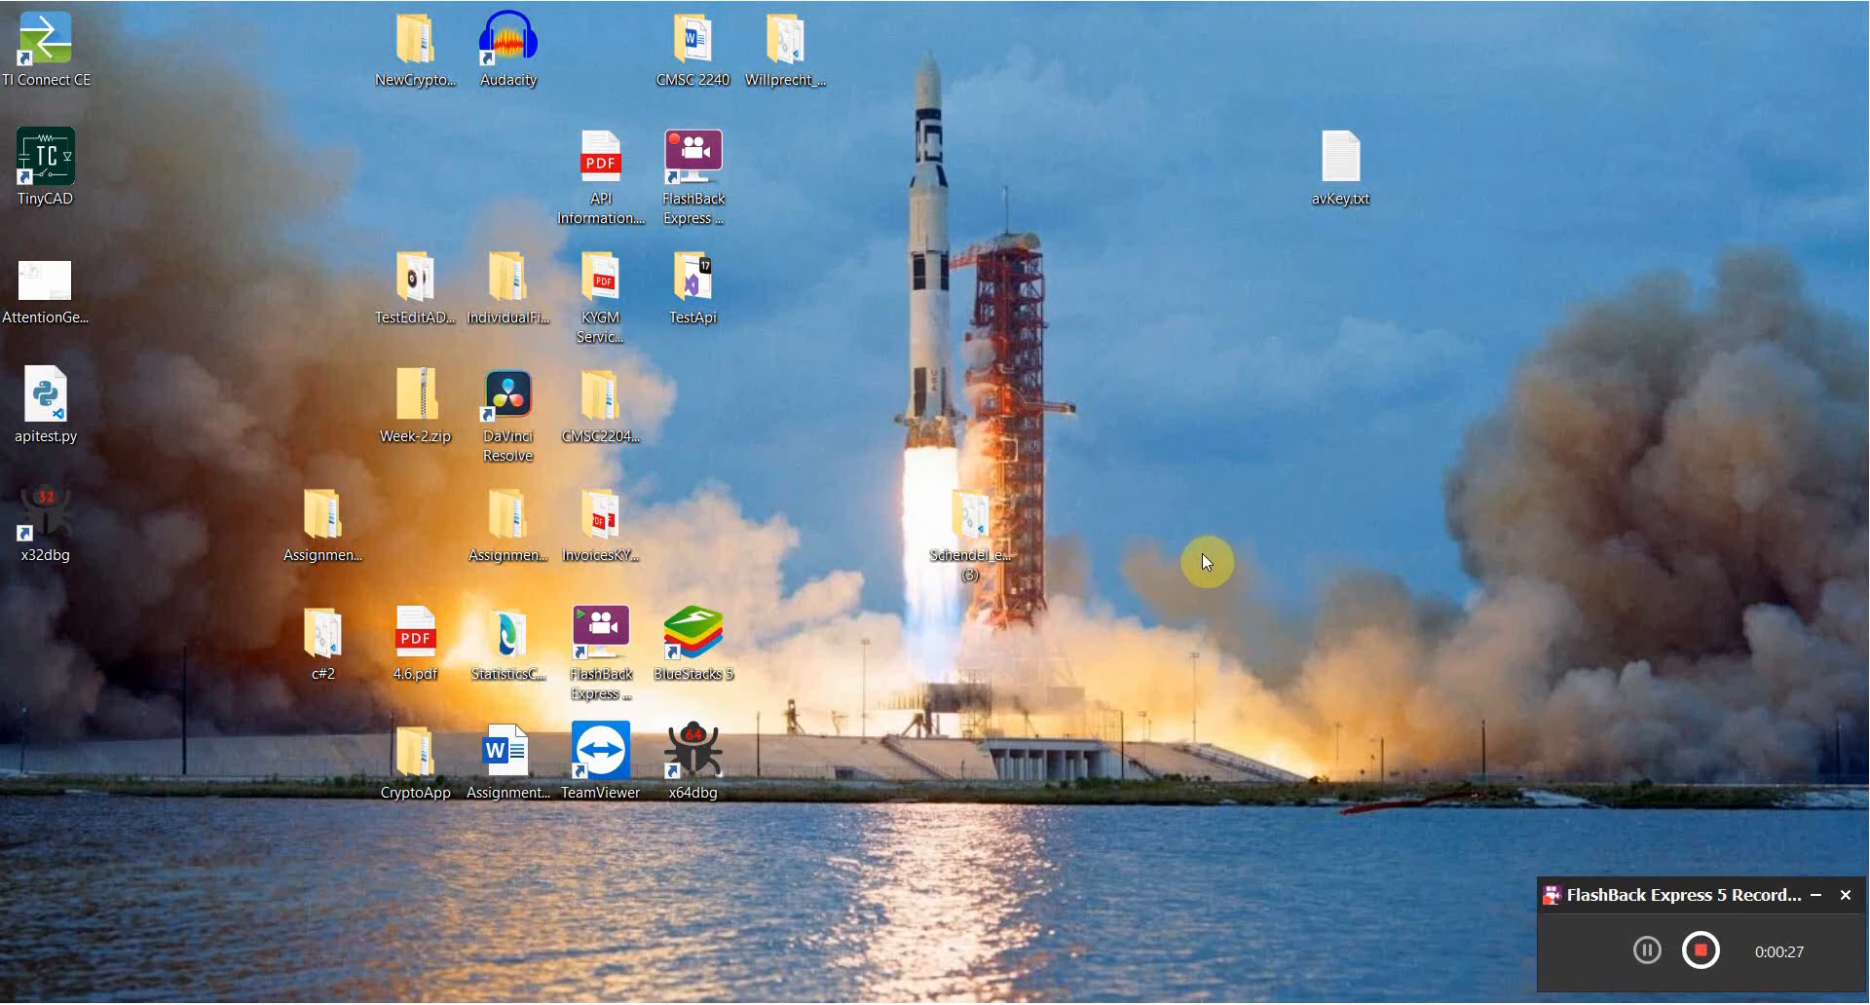
pyautogui.moveTo(1093, 537)
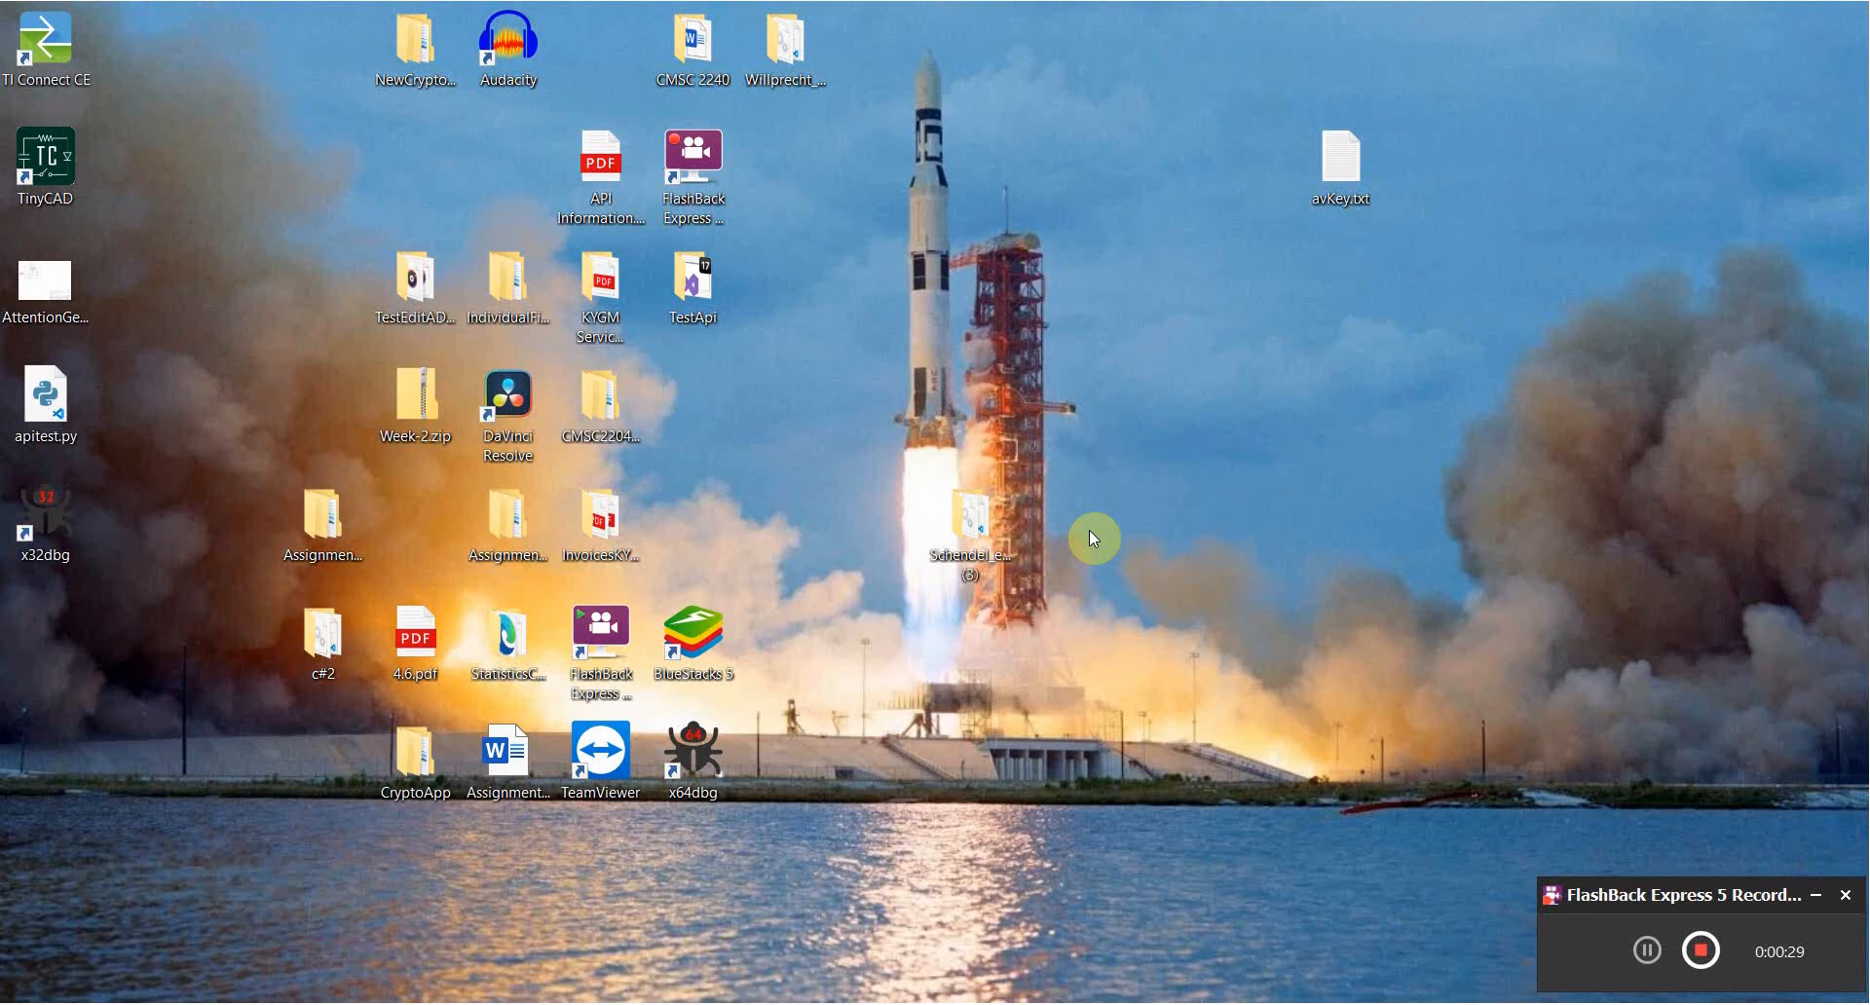
pyautogui.moveTo(1108, 534)
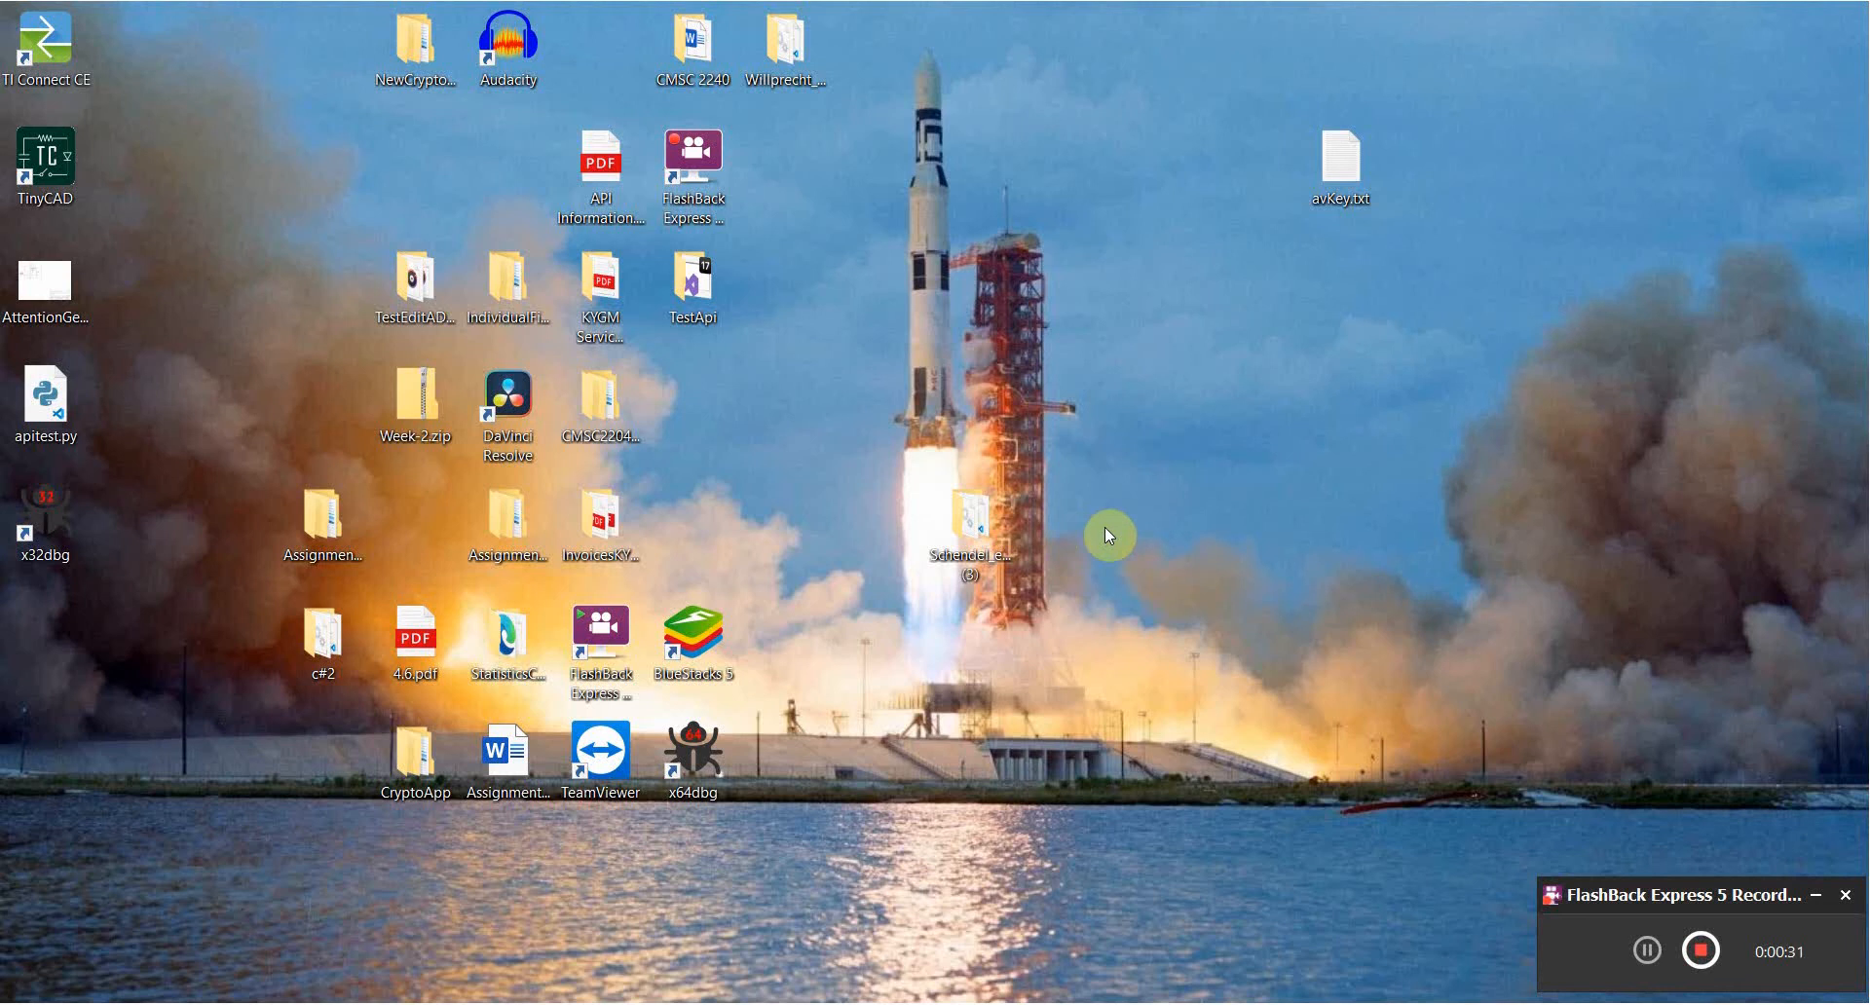
pyautogui.moveTo(1047, 525)
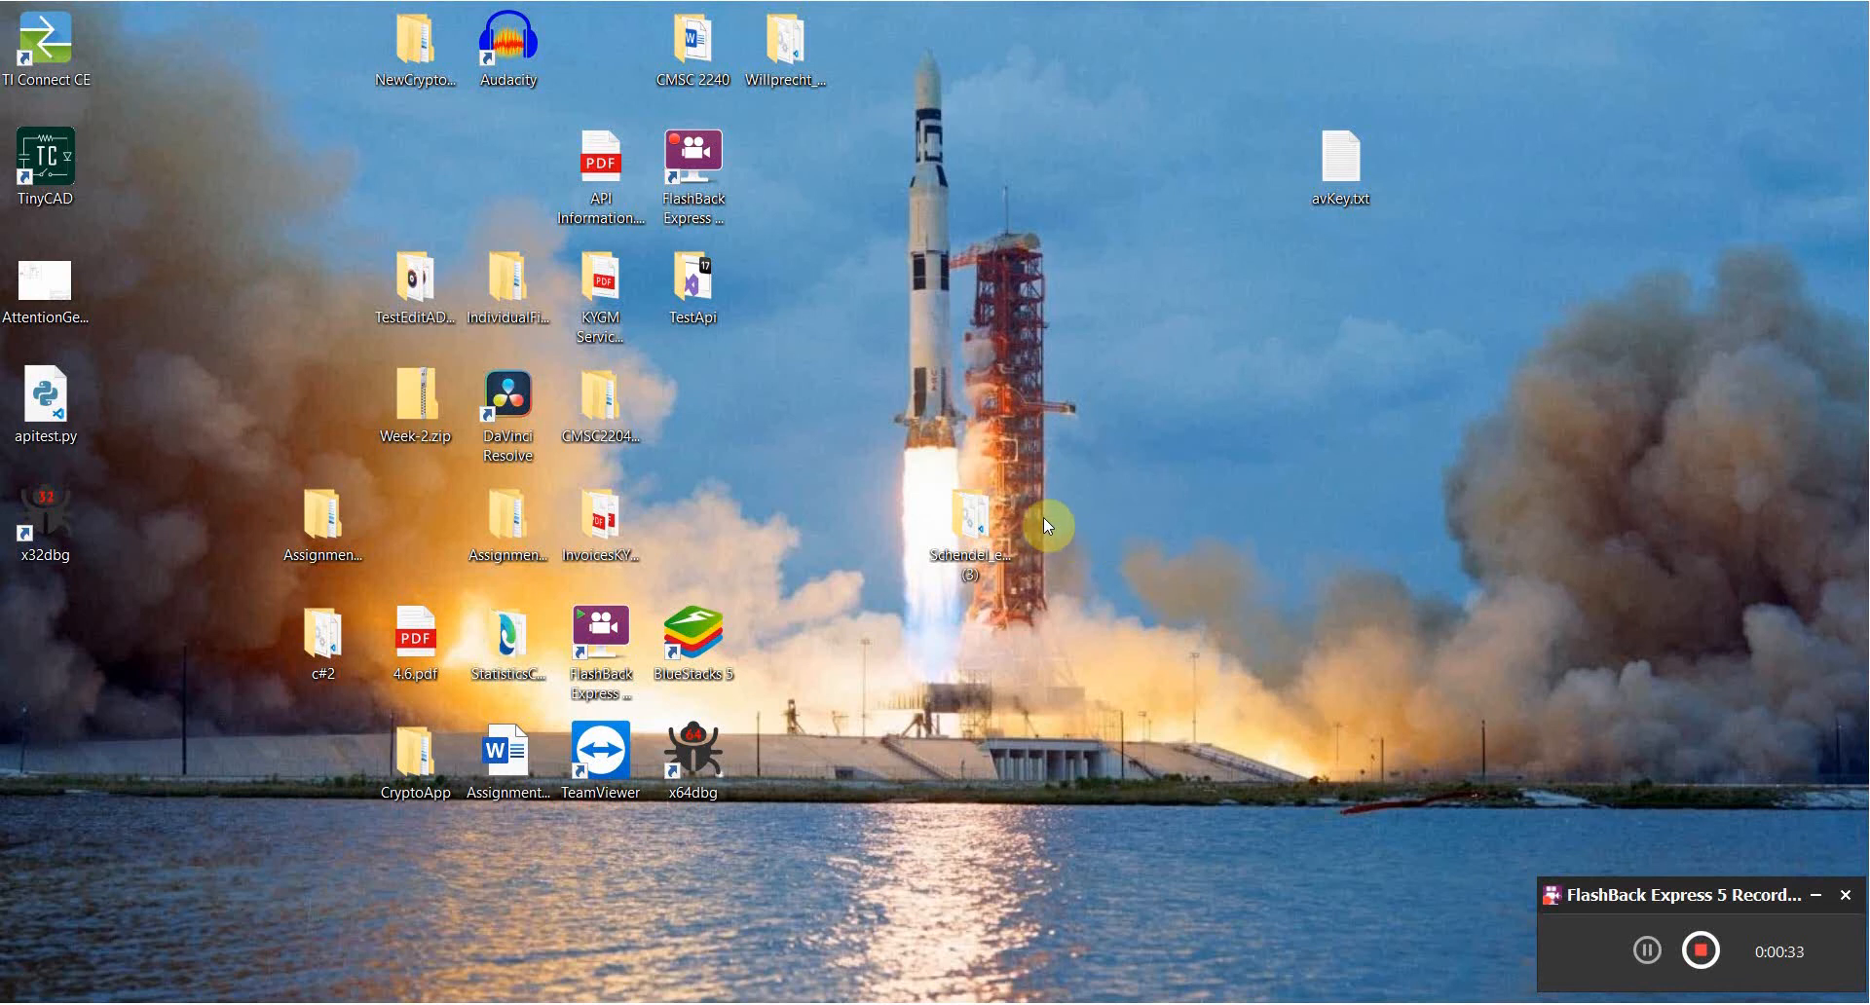
pyautogui.moveTo(970, 525); pyautogui.dragTo(1062, 292)
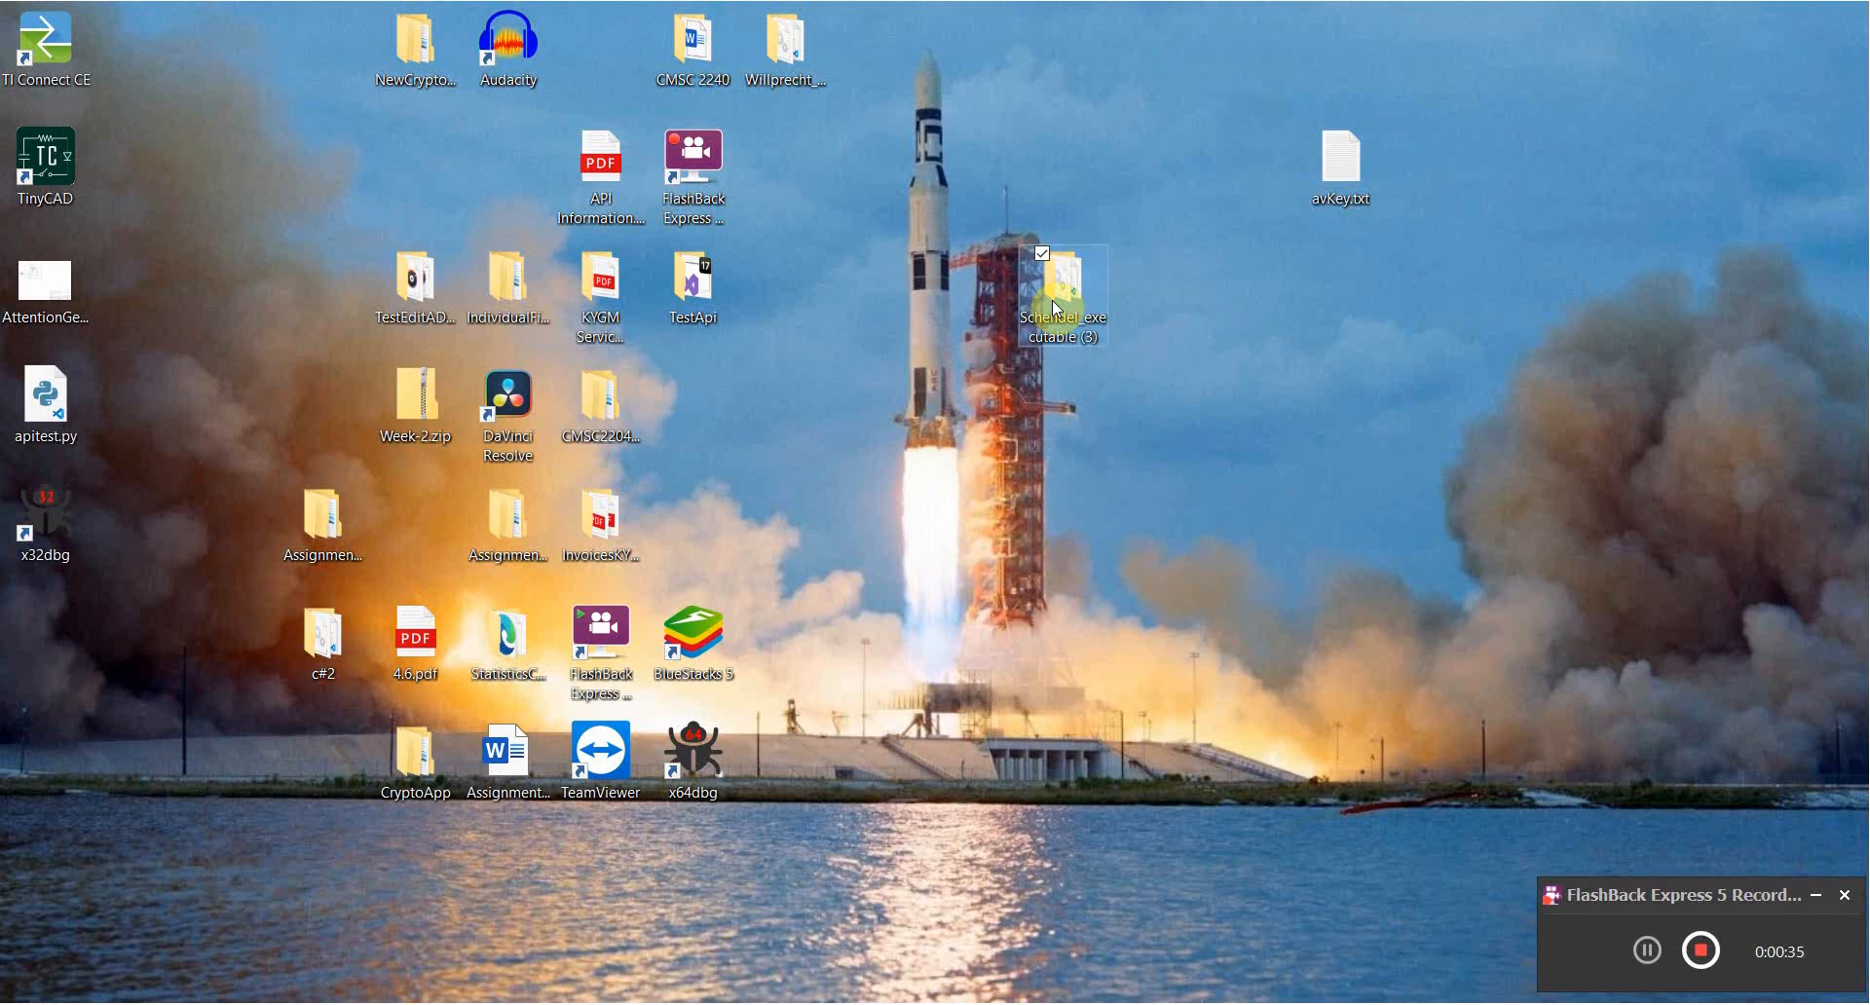
pyautogui.moveTo(1067, 286)
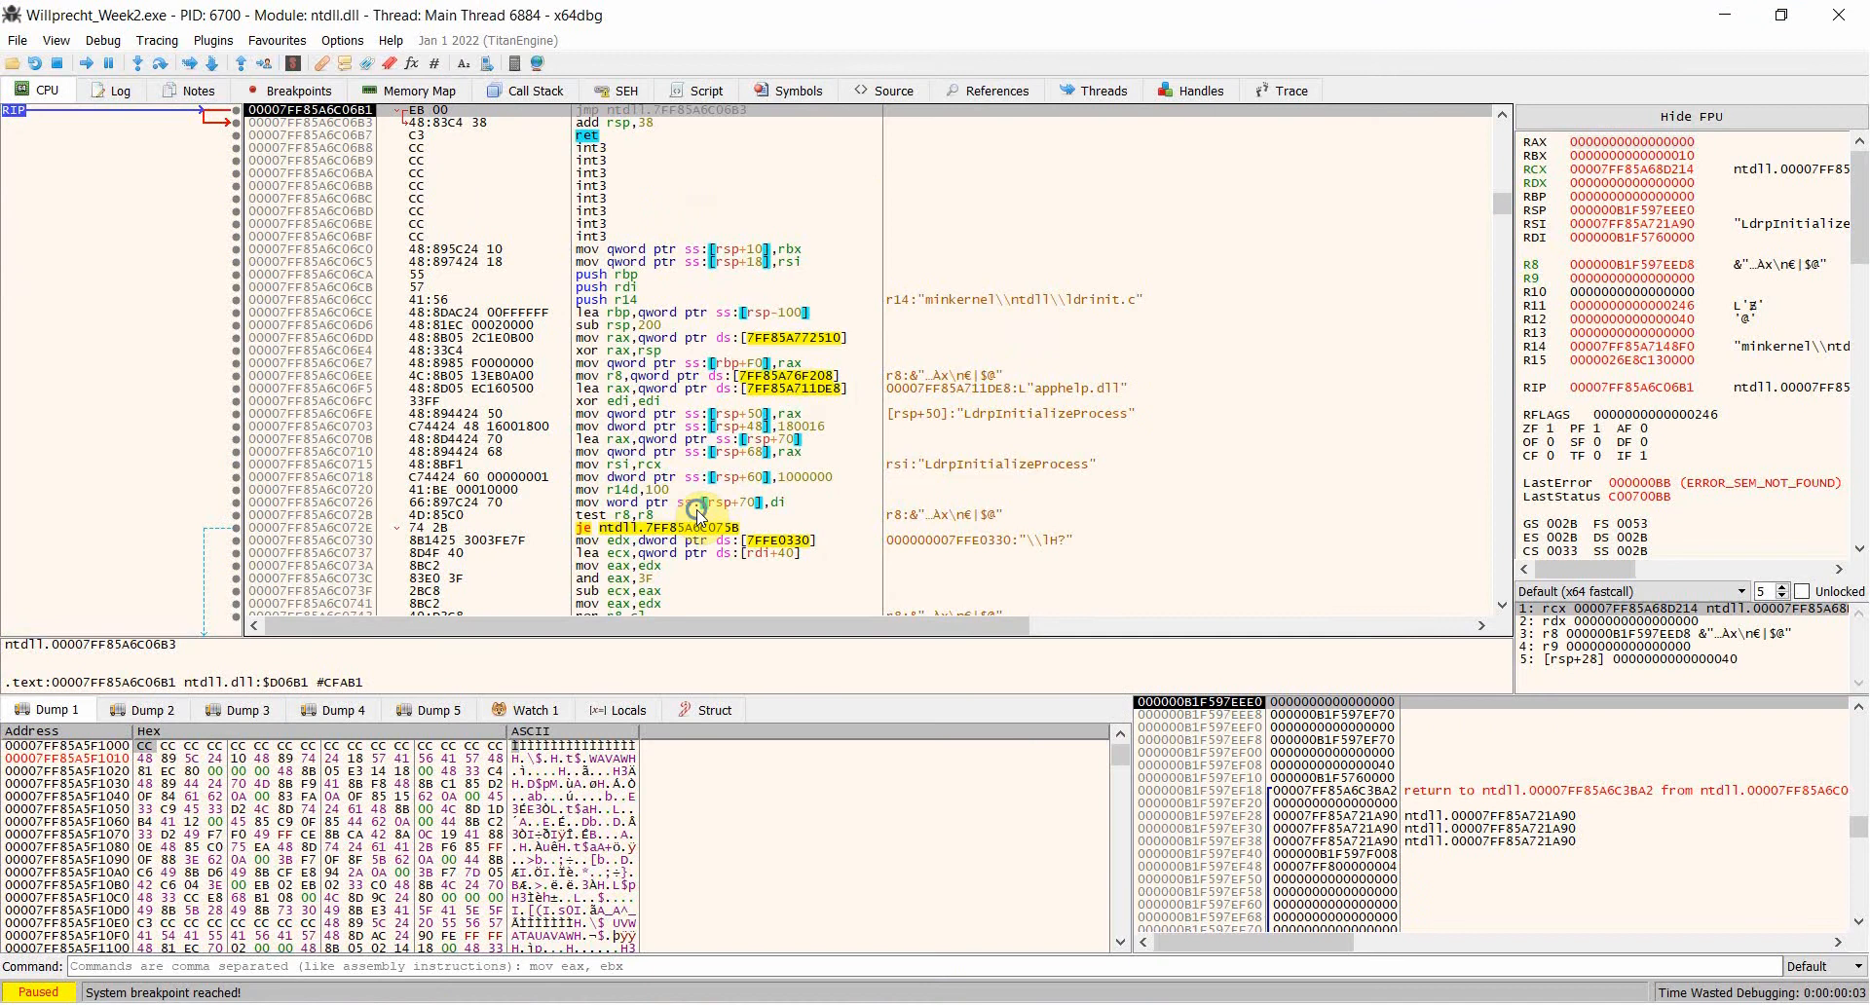
pyautogui.rightClick(698, 512)
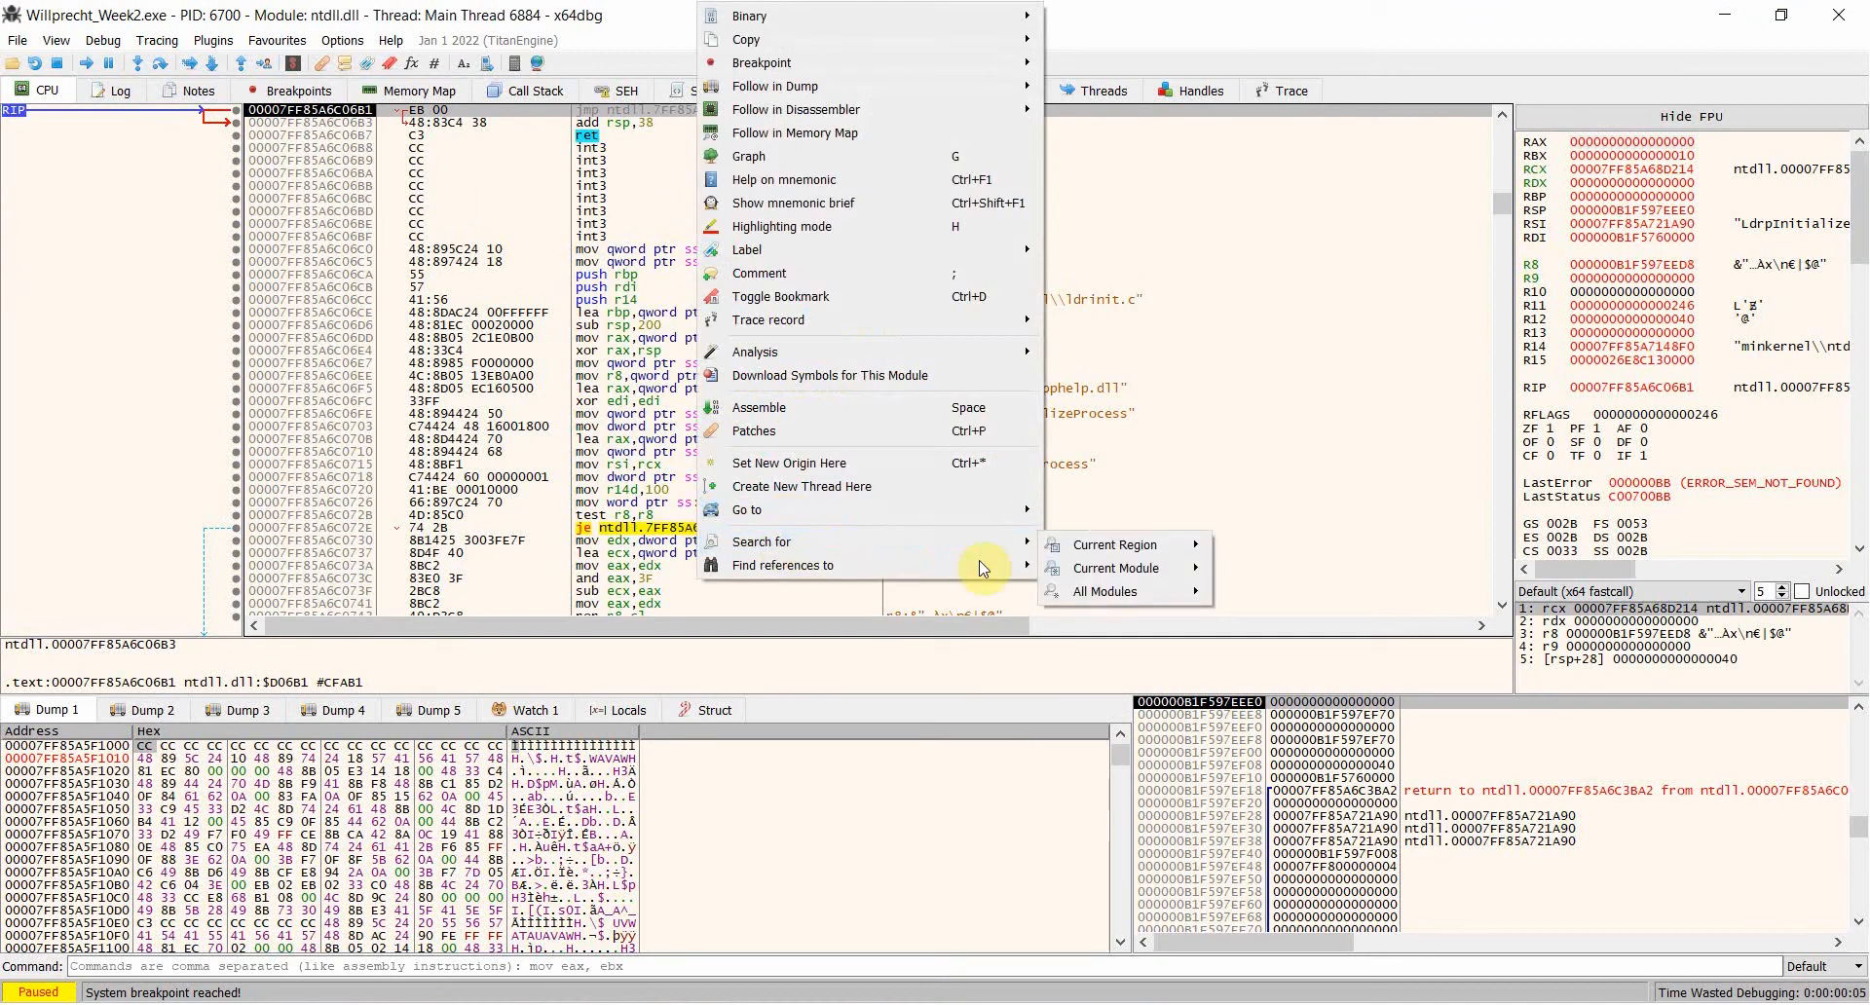
pyautogui.click(1107, 591)
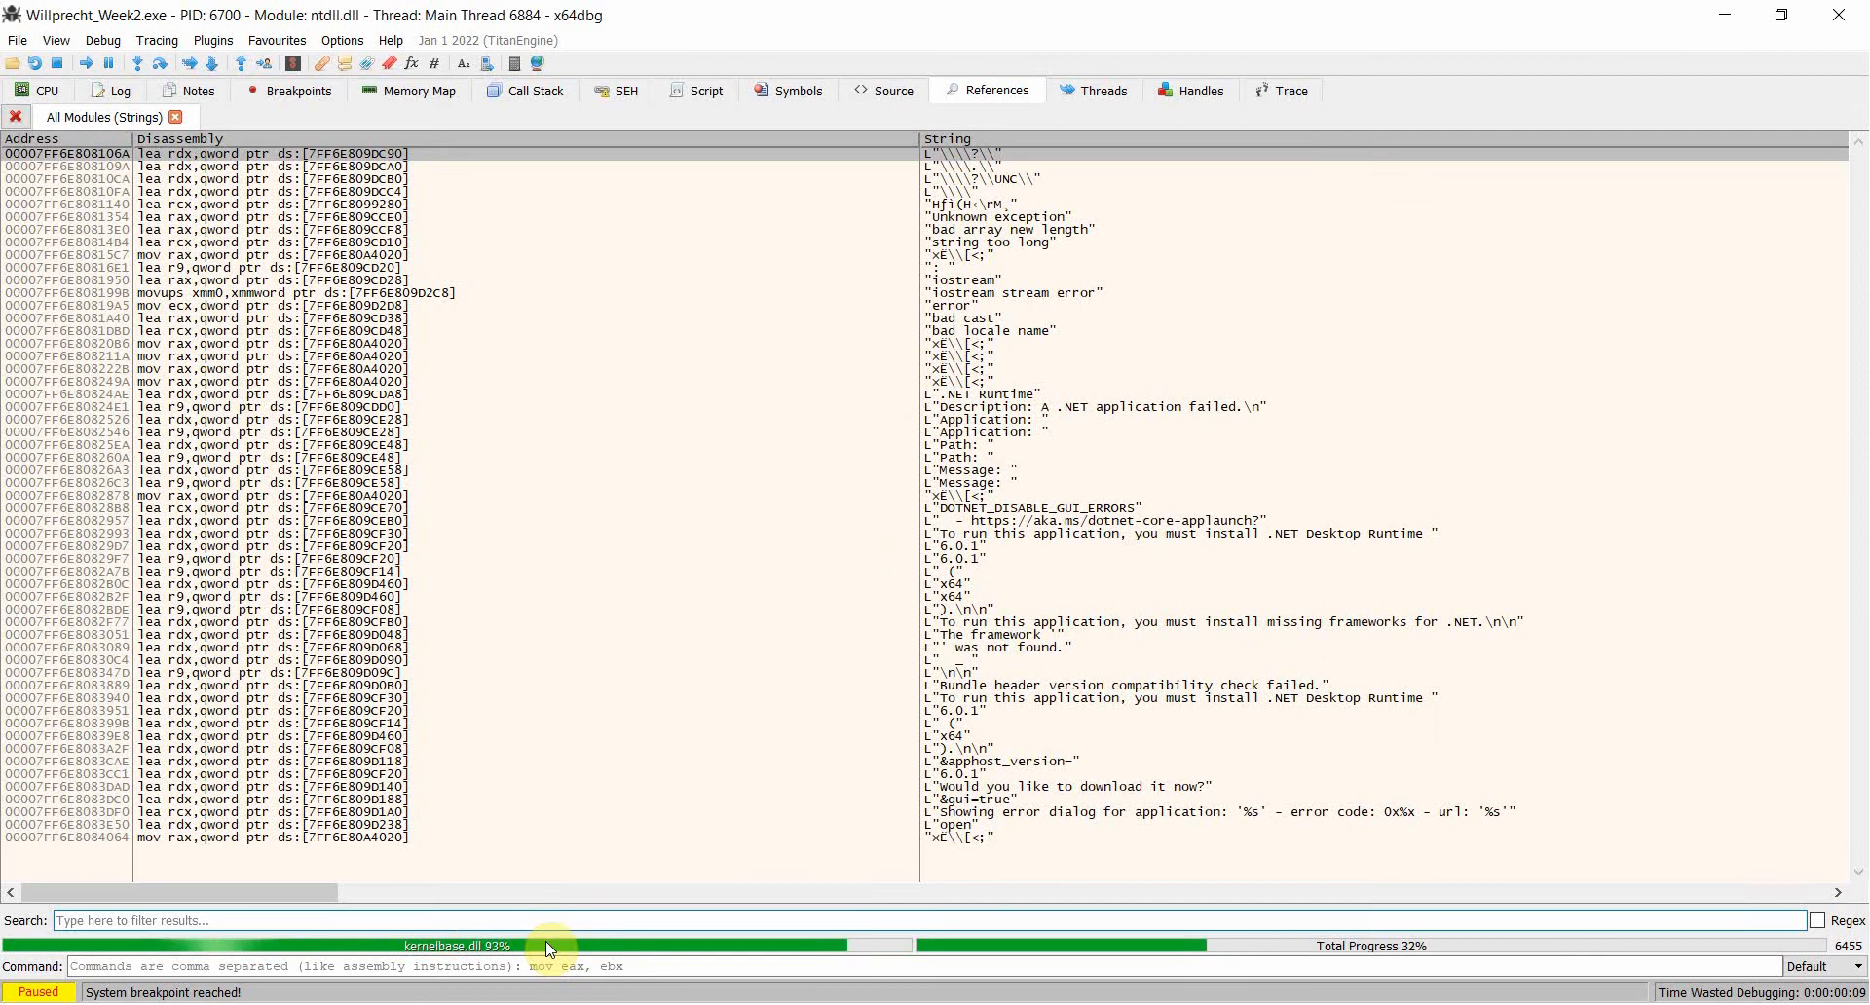
pyautogui.write('wil')
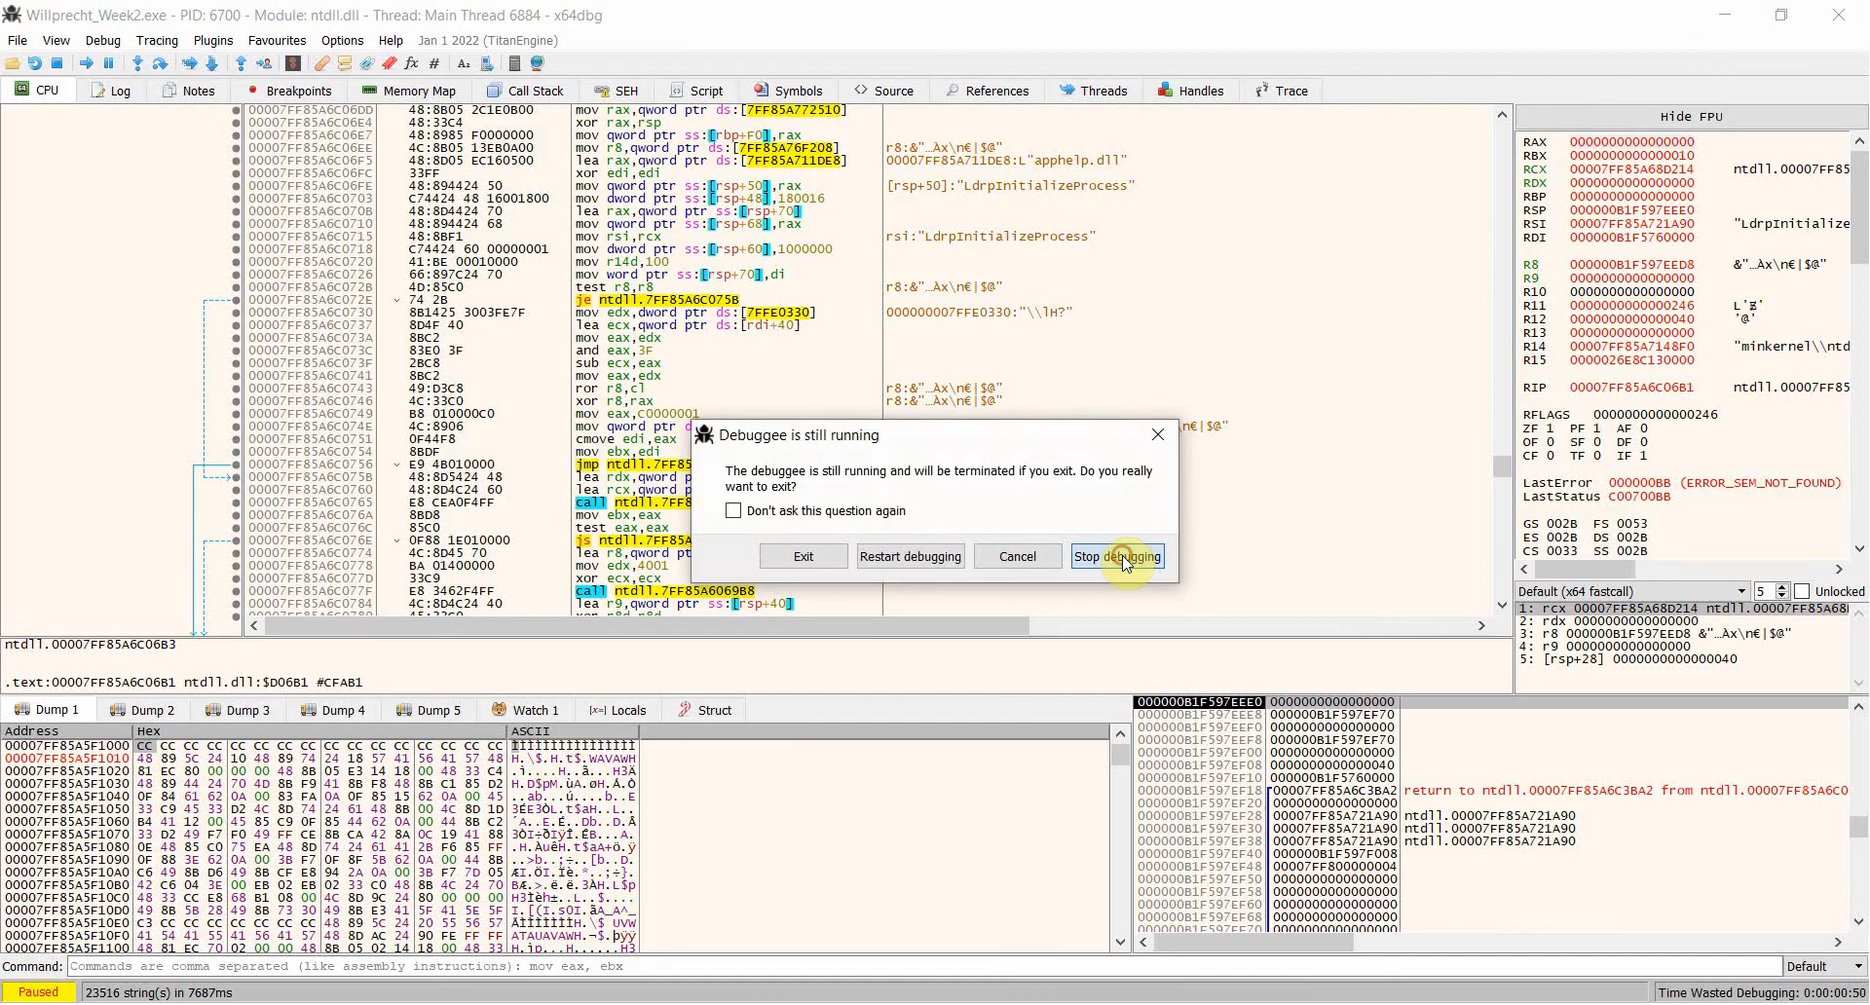
# Stop debugging, dismiss the BridgeStart settings error, and launch Visual Studio 2022.
pyautogui.click(1117, 557)
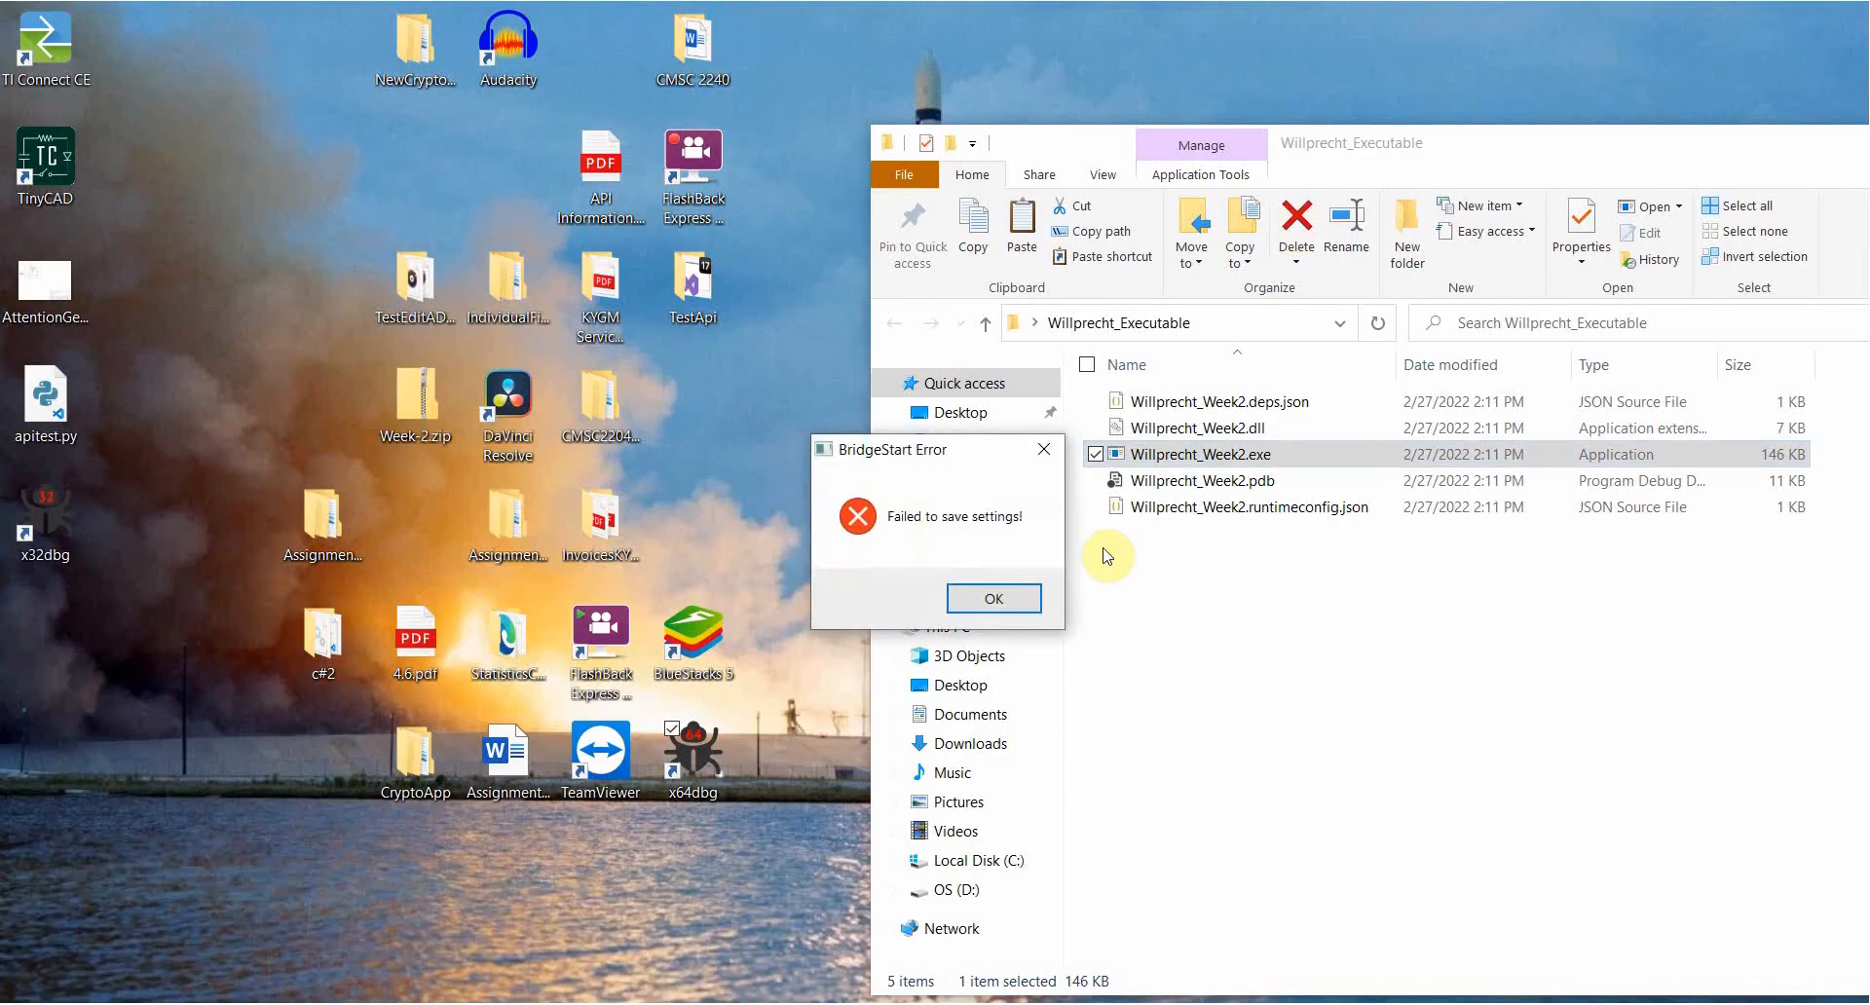
pyautogui.click(992, 597)
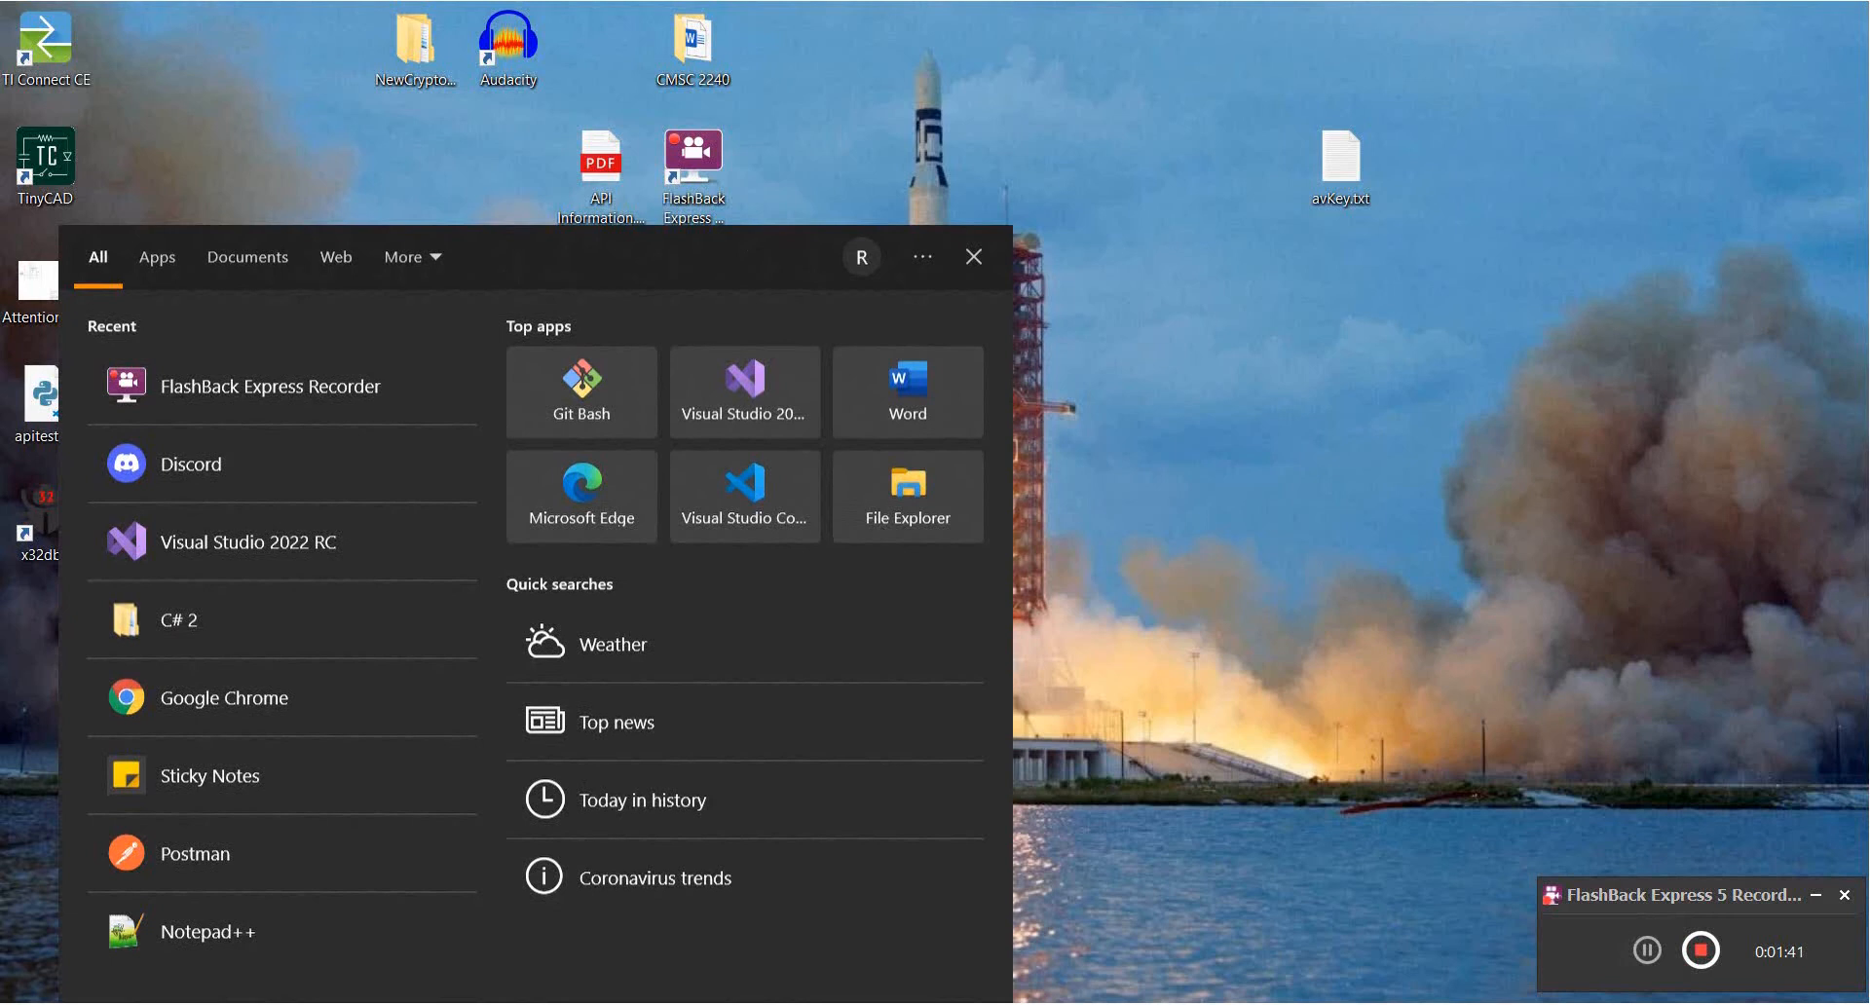
pyautogui.click(973, 256)
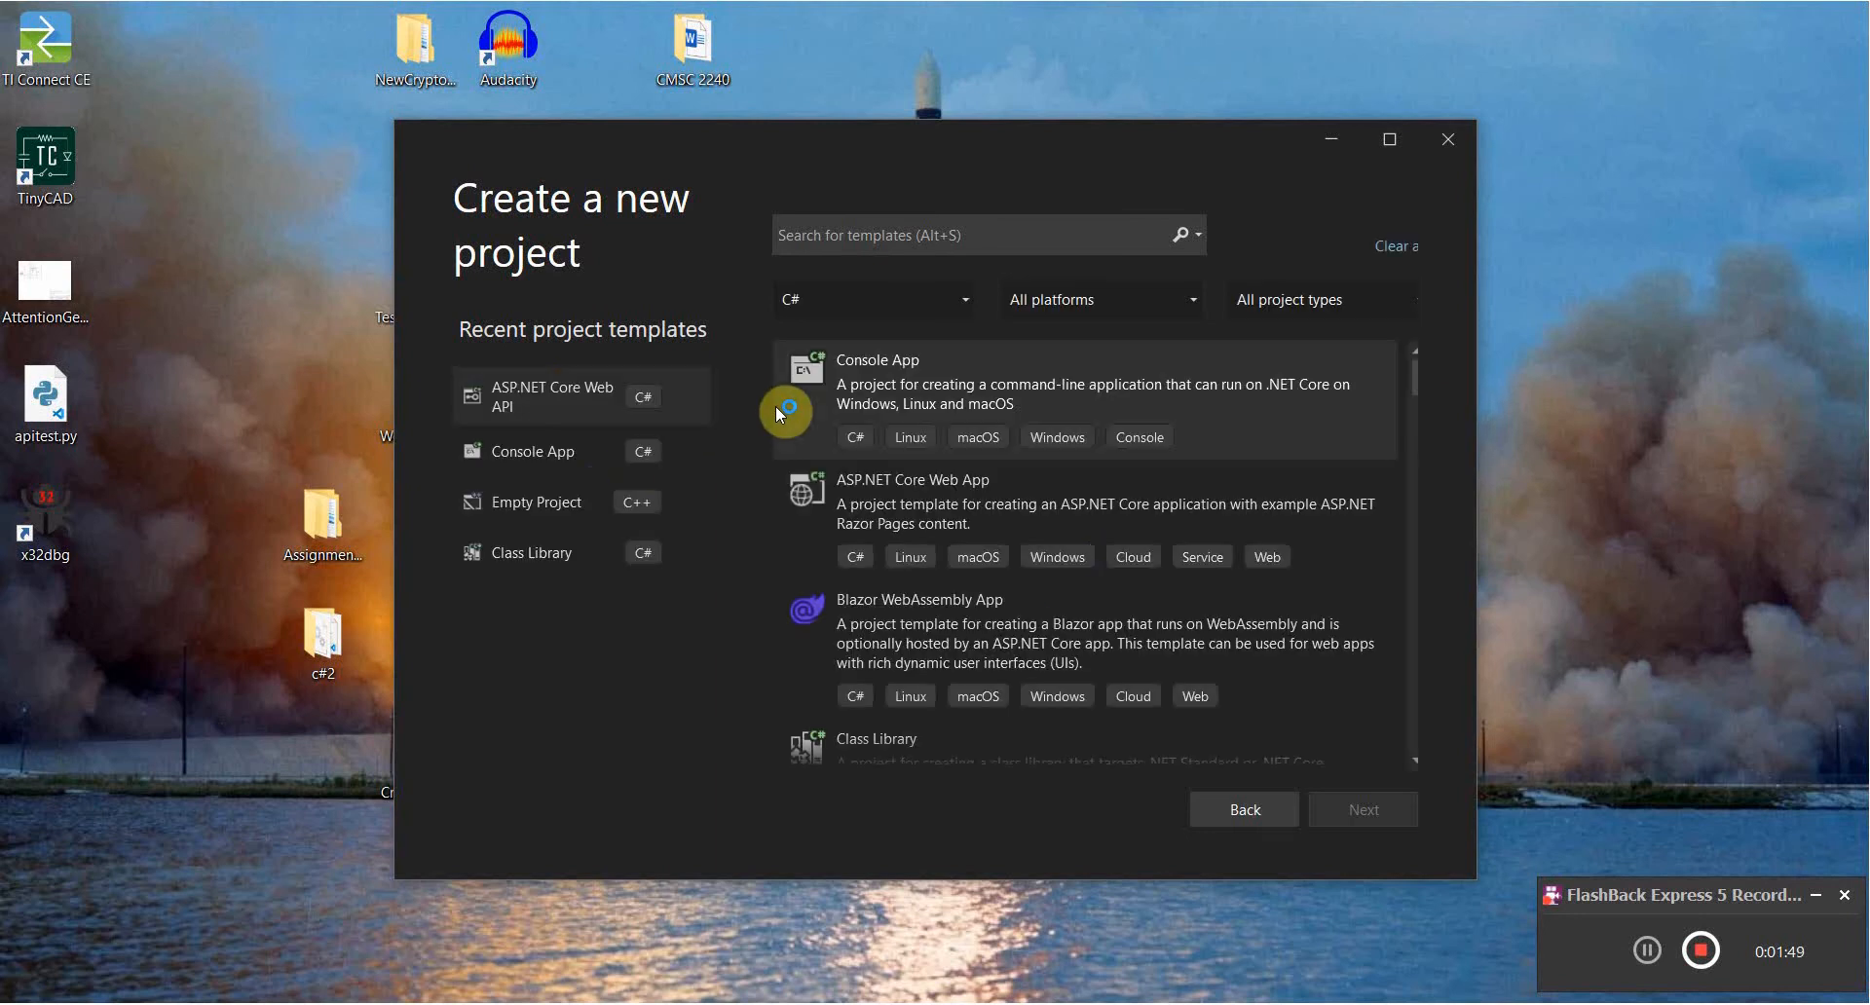
# Create an ASP.NET Core Web API project named DbConnectLecture, keeping the default .NET 6.0 options.
pyautogui.click(551, 394)
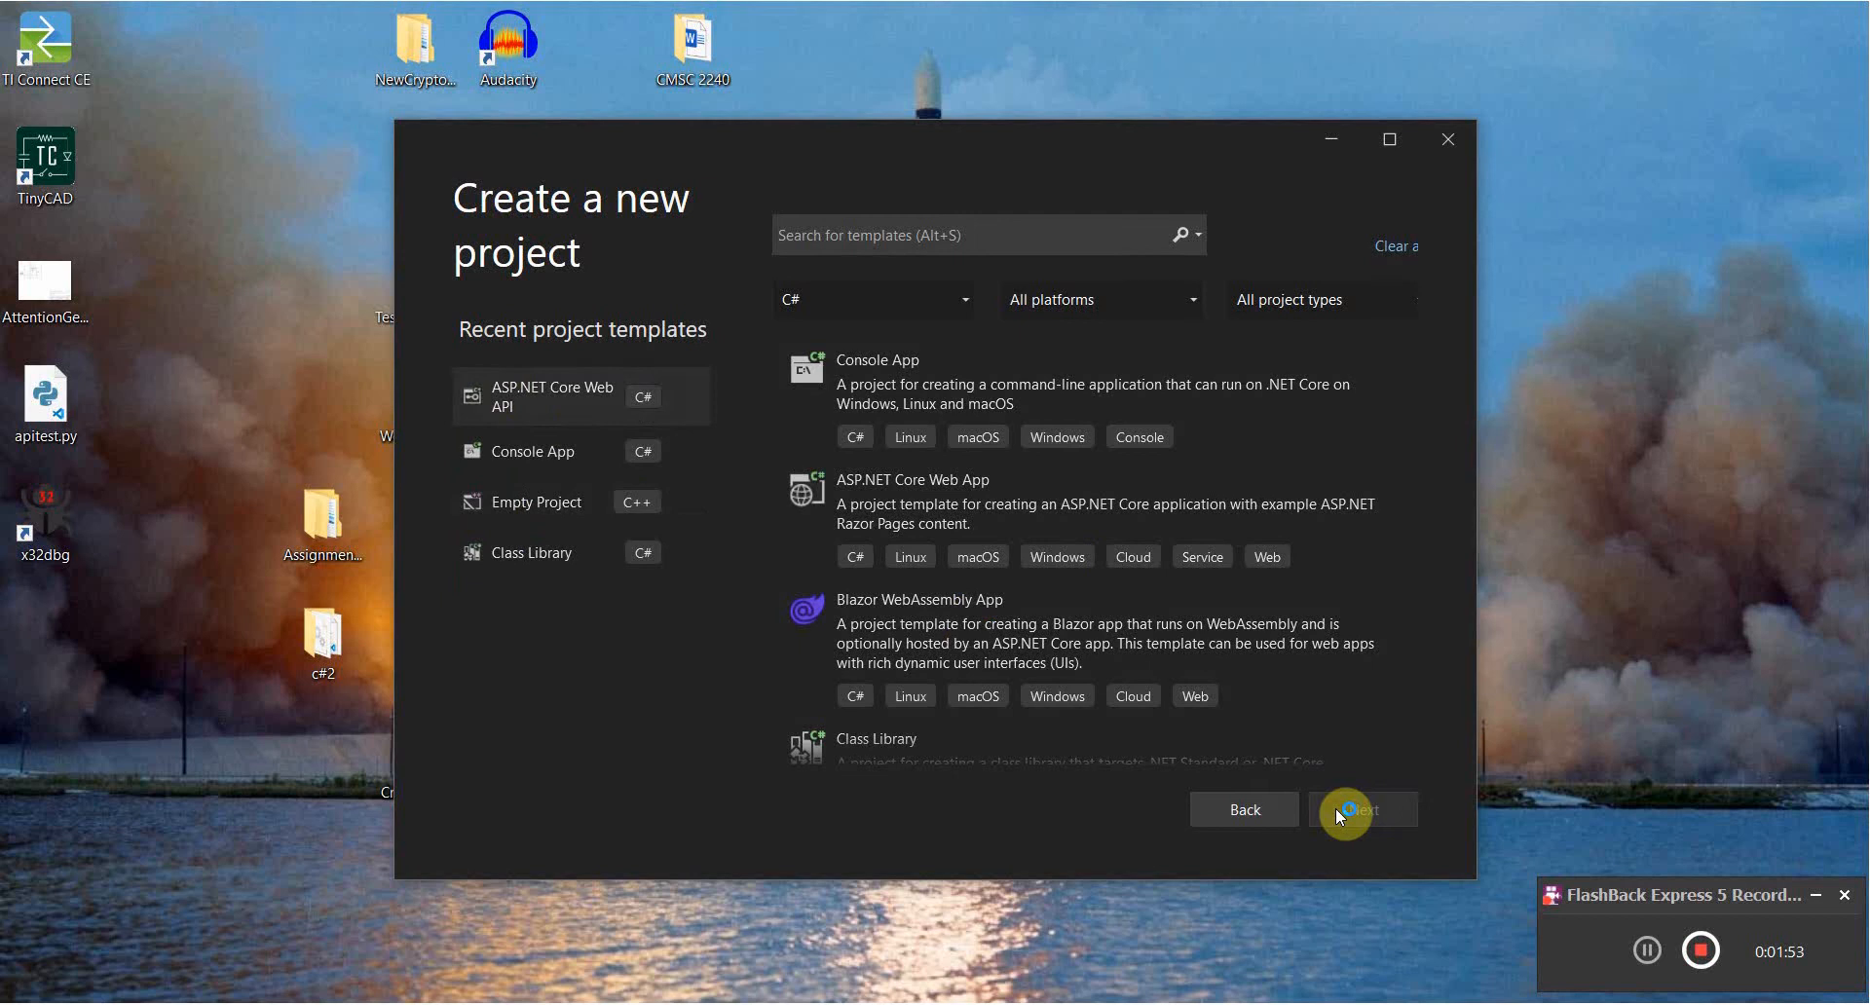
pyautogui.click(1361, 810)
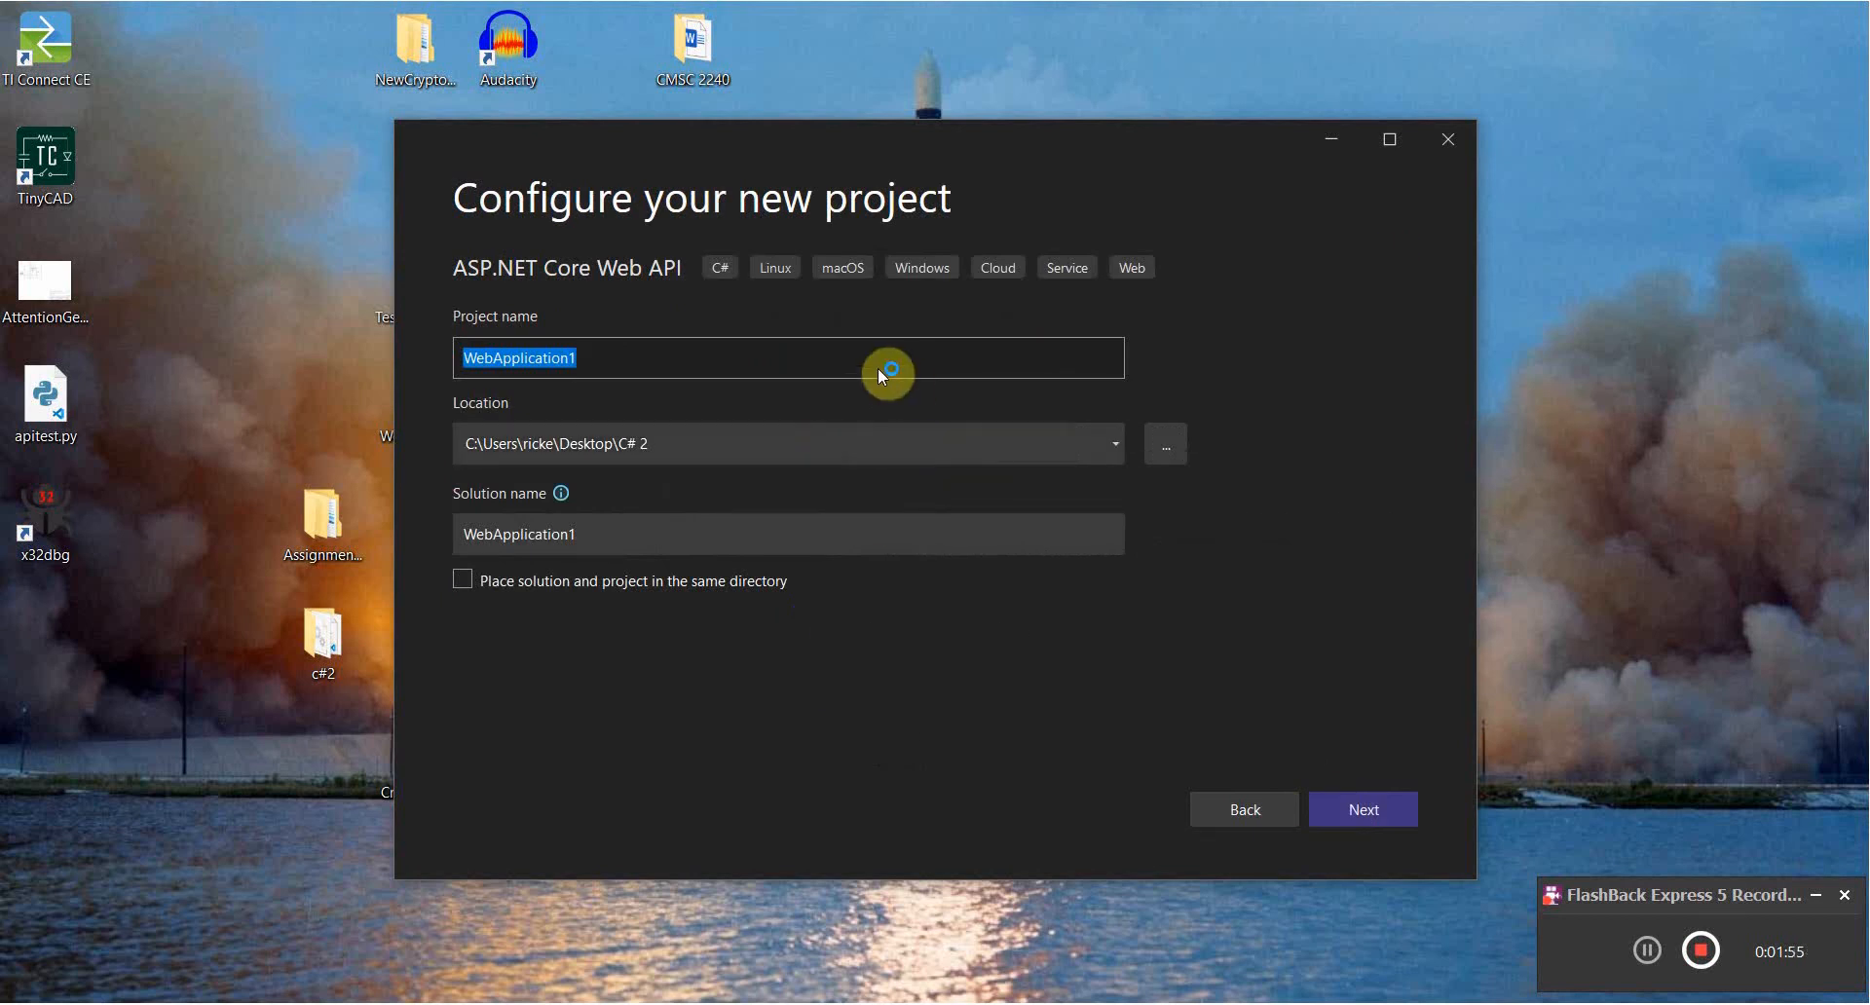
pyautogui.write('Db')
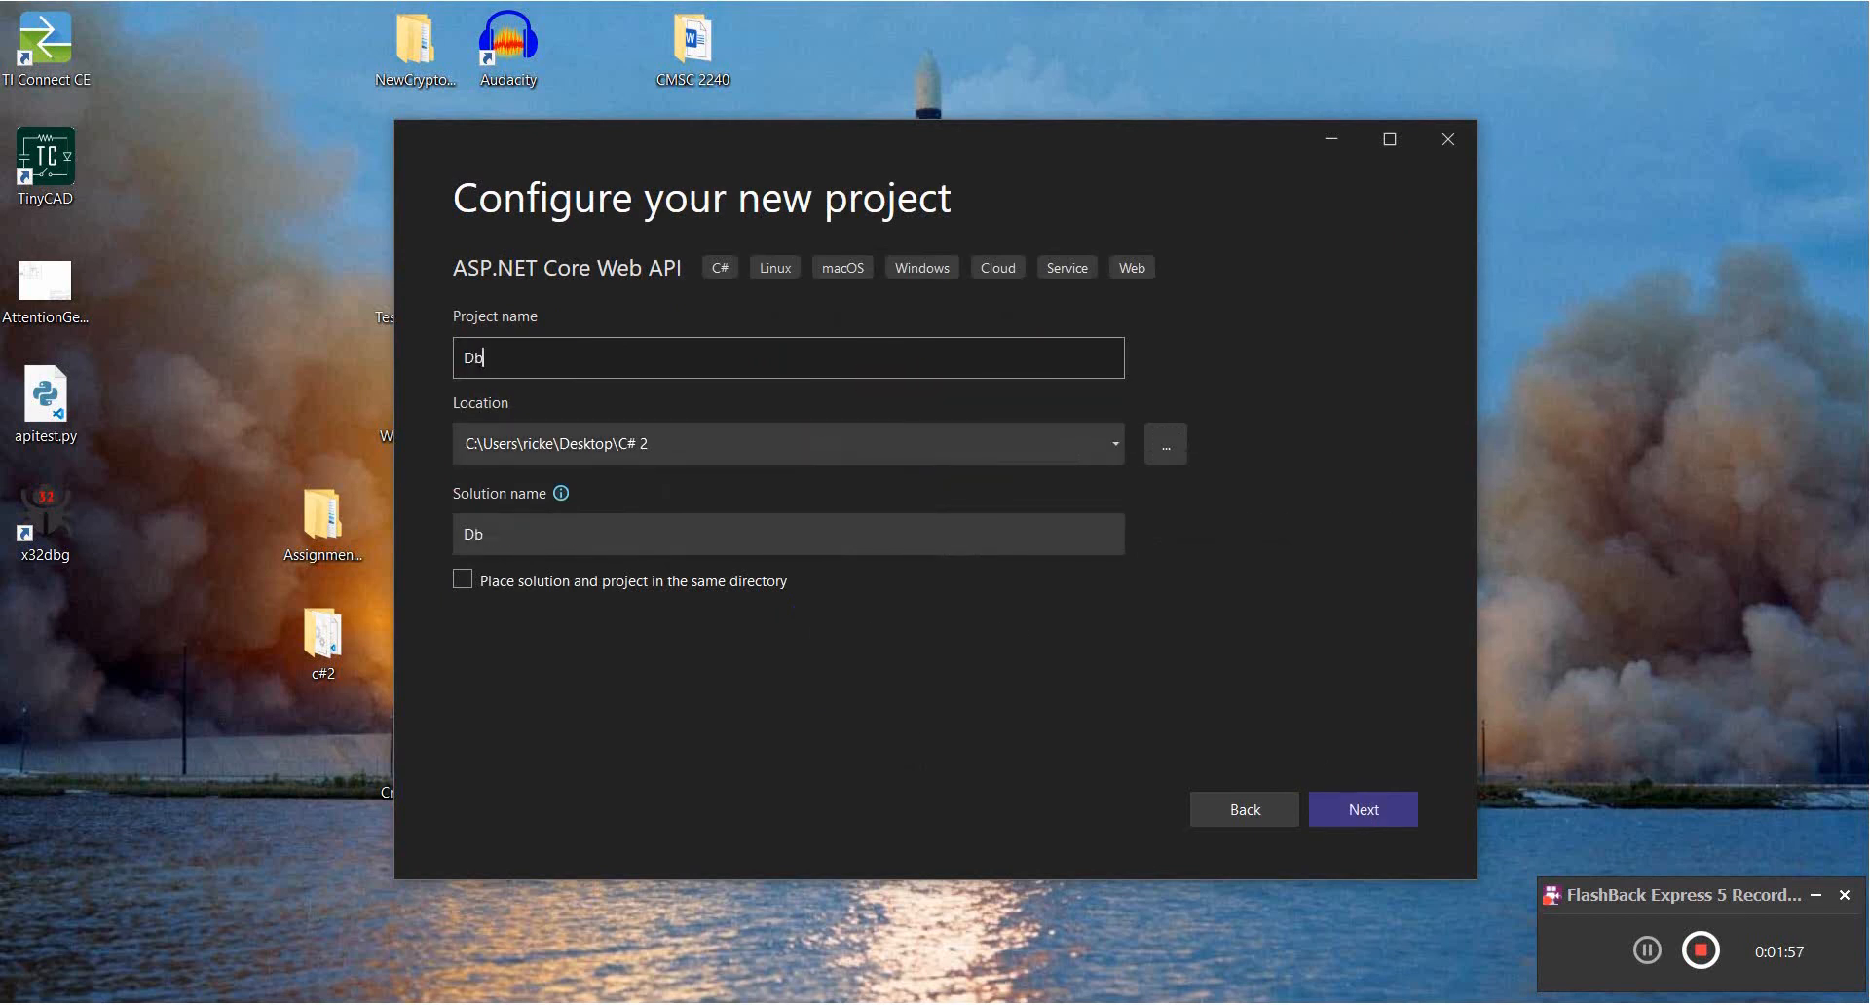
pyautogui.write('ConnectLec')
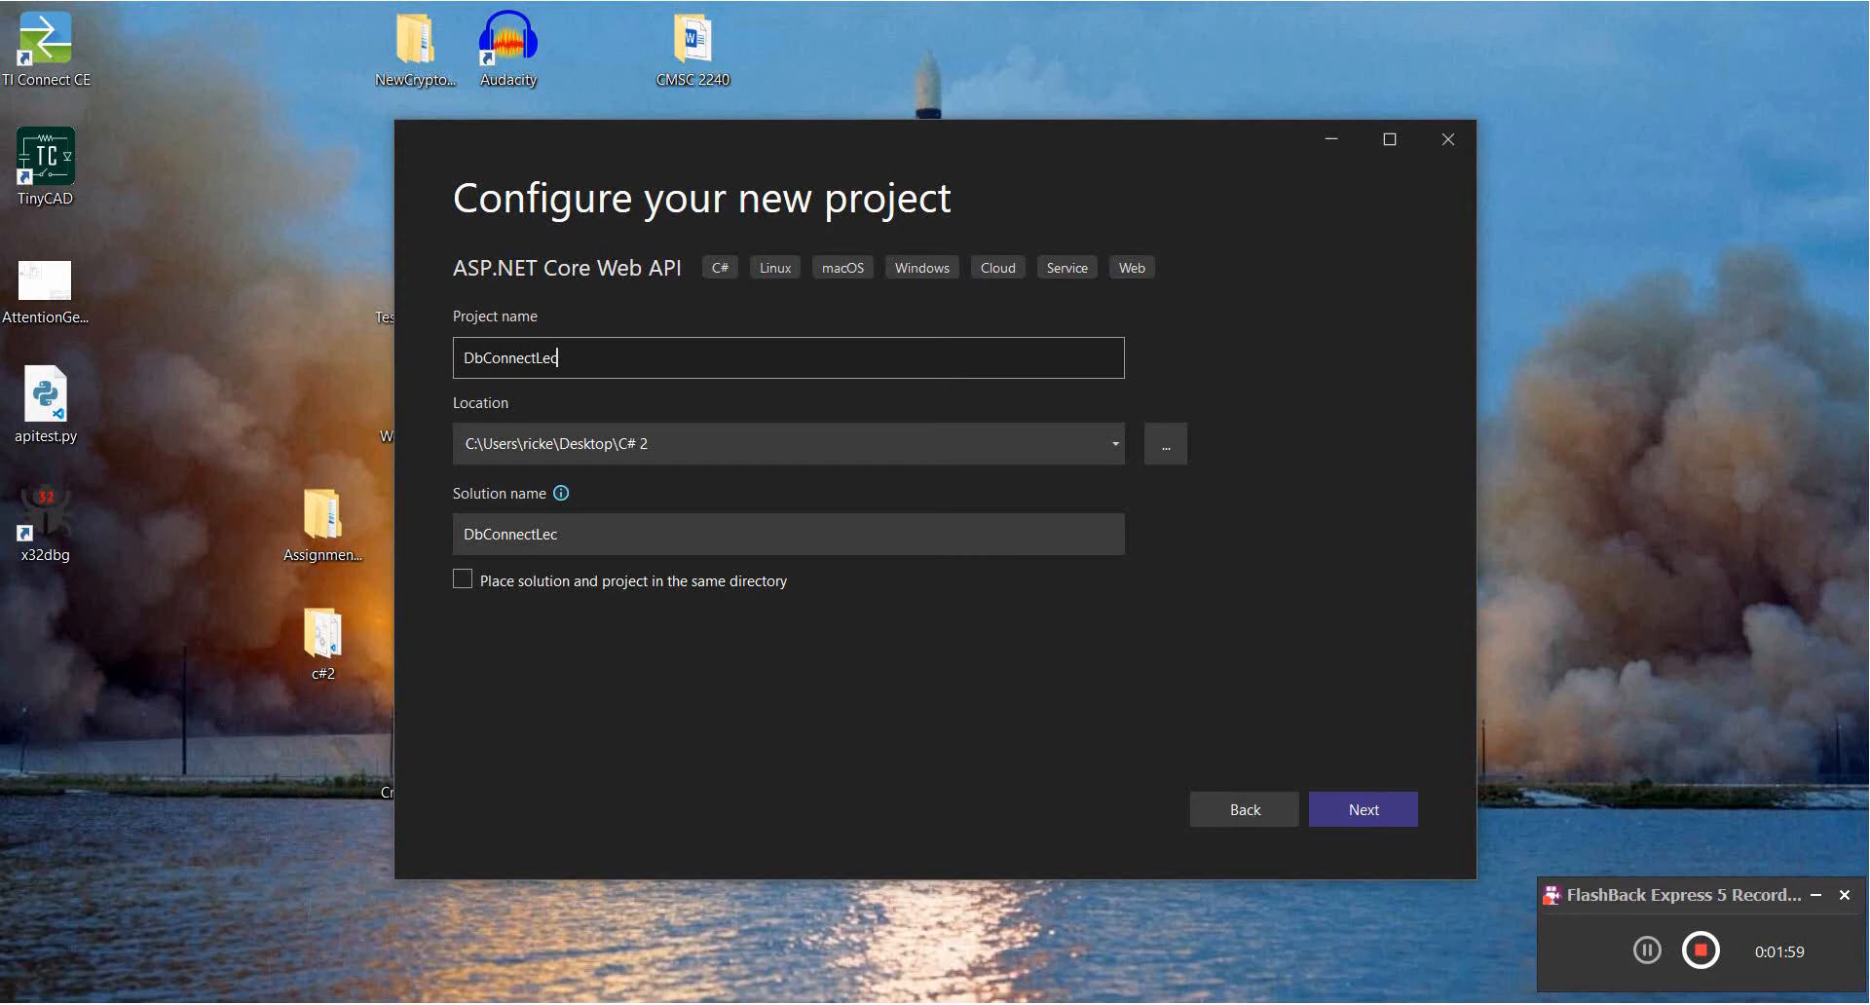
pyautogui.write('ture')
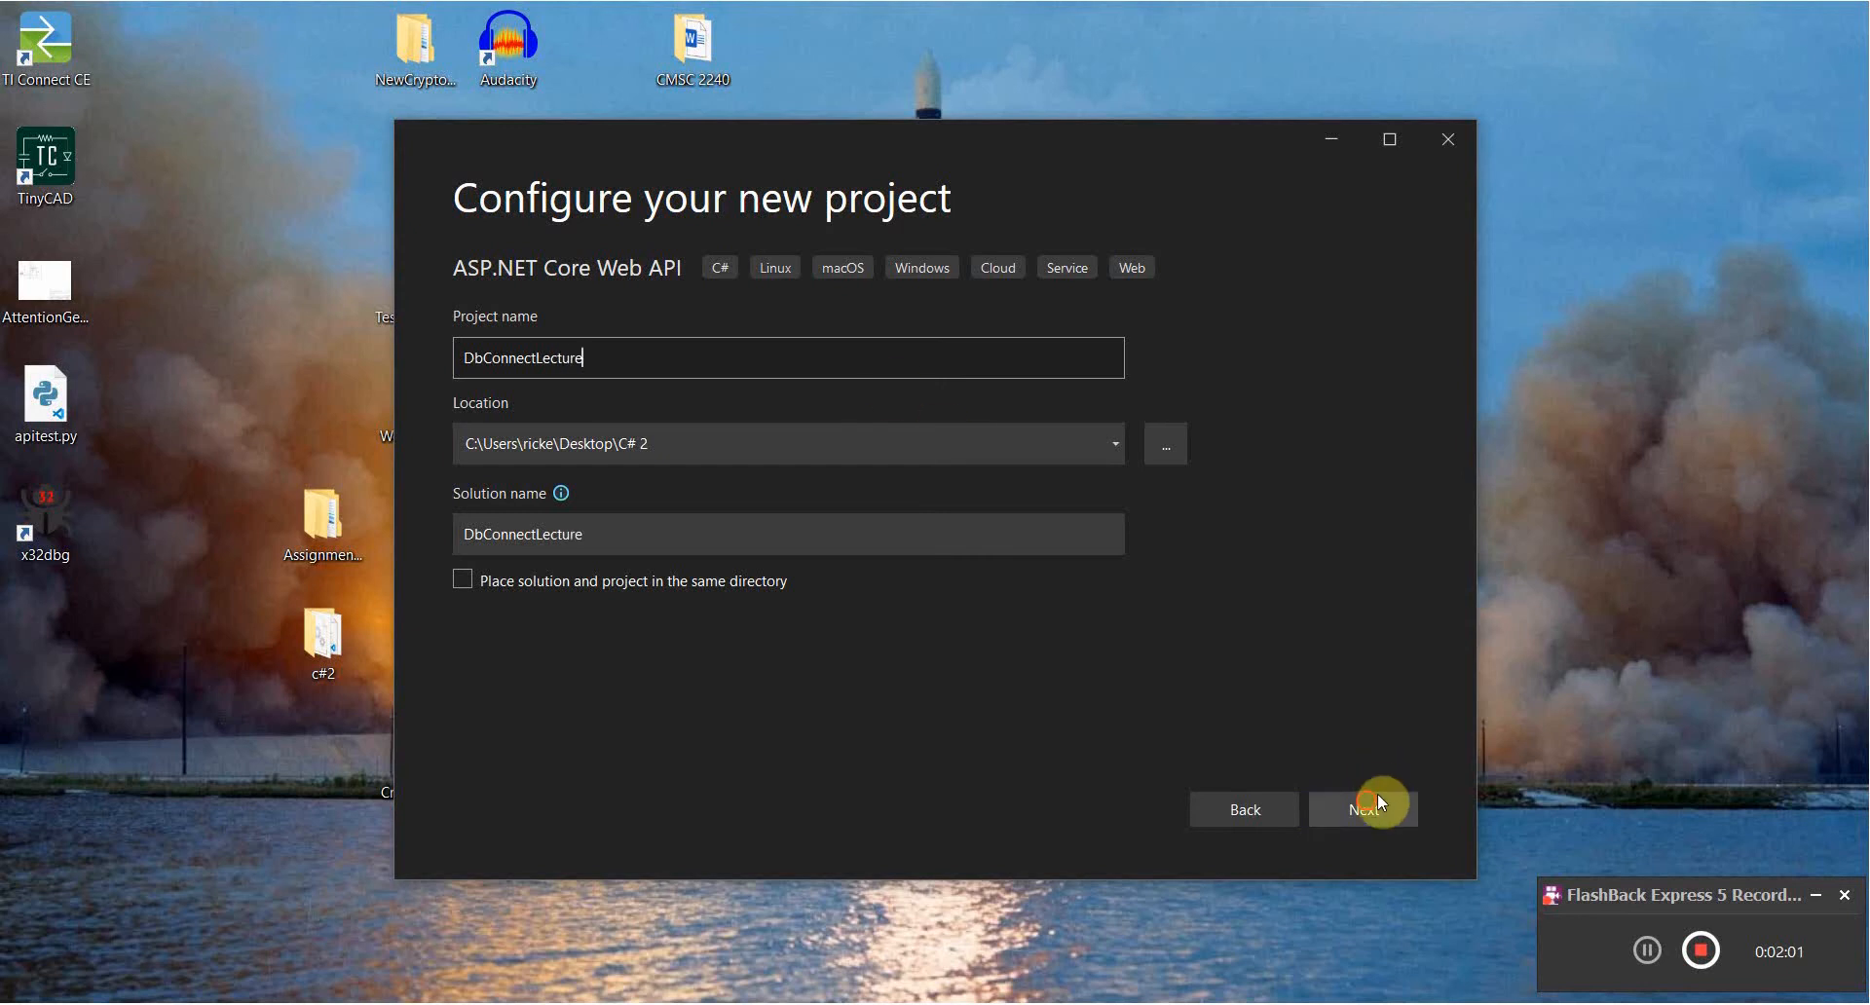
pyautogui.click(1361, 808)
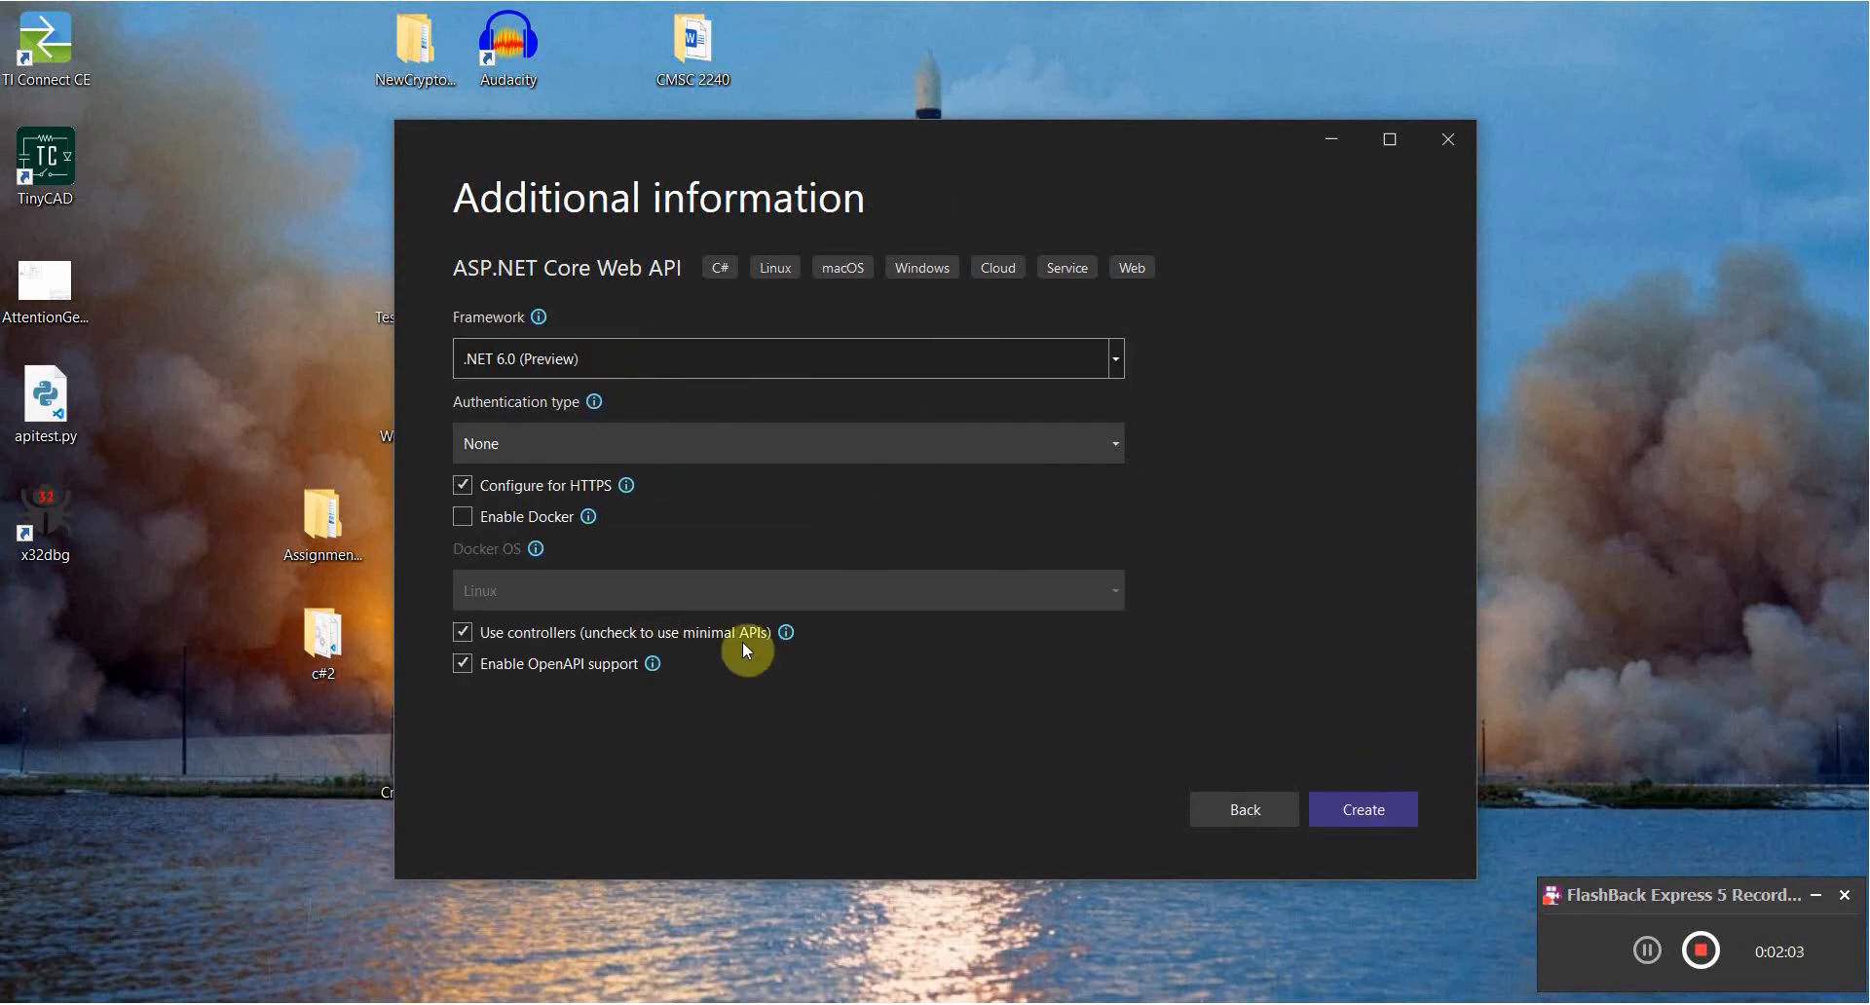
pyautogui.moveTo(1361, 809)
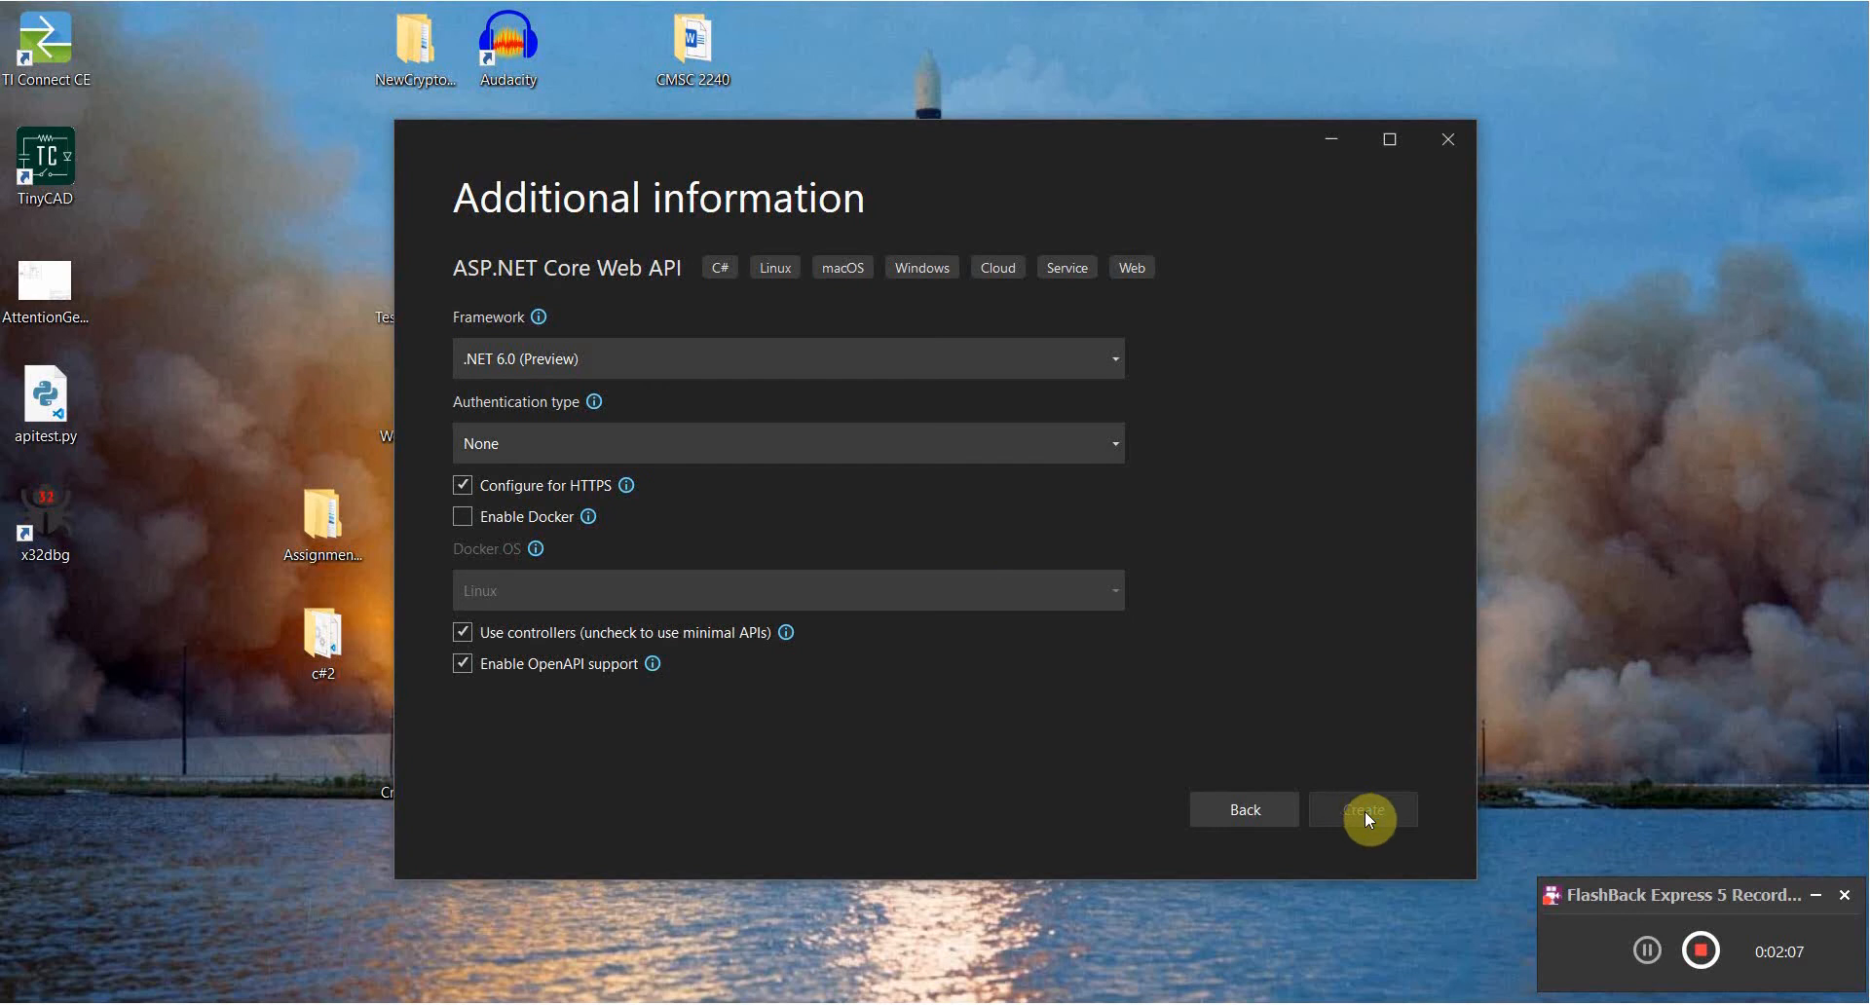
pyautogui.click(1362, 810)
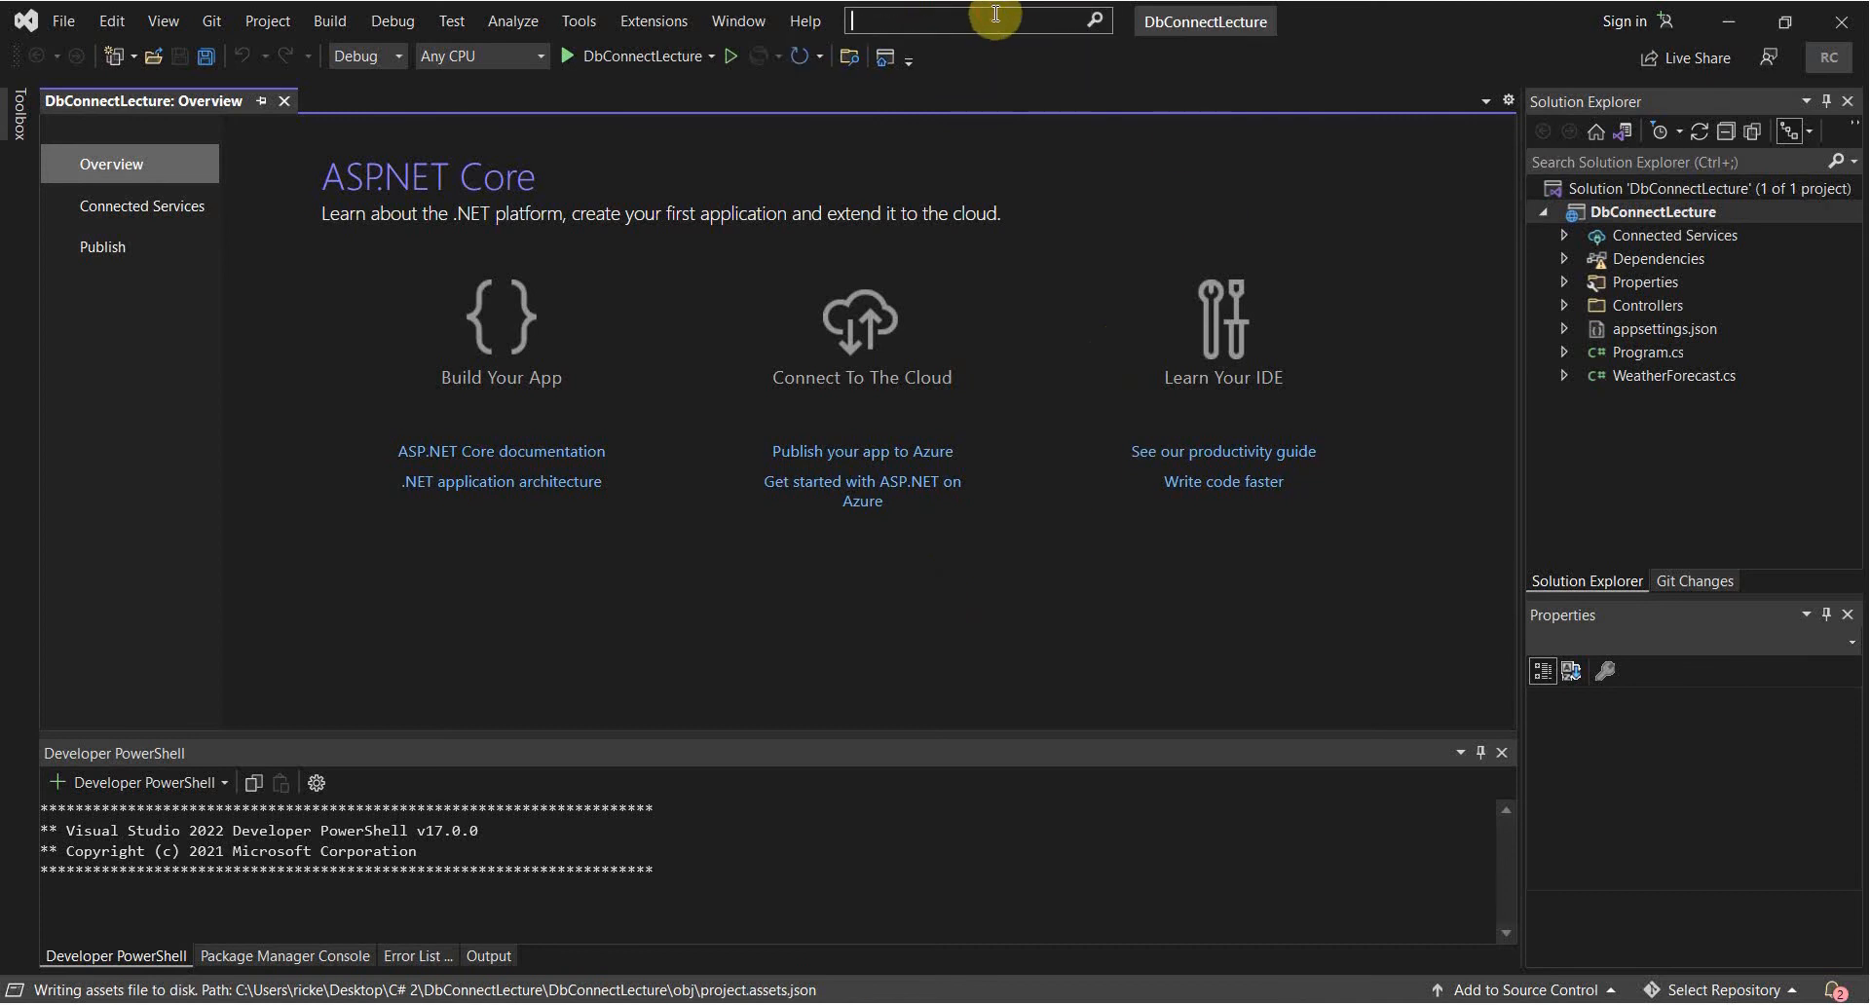
# Browse the installed extensions in Manage Extensions, verify EF Core Power Tools, then close it.
pyautogui.click(966, 20)
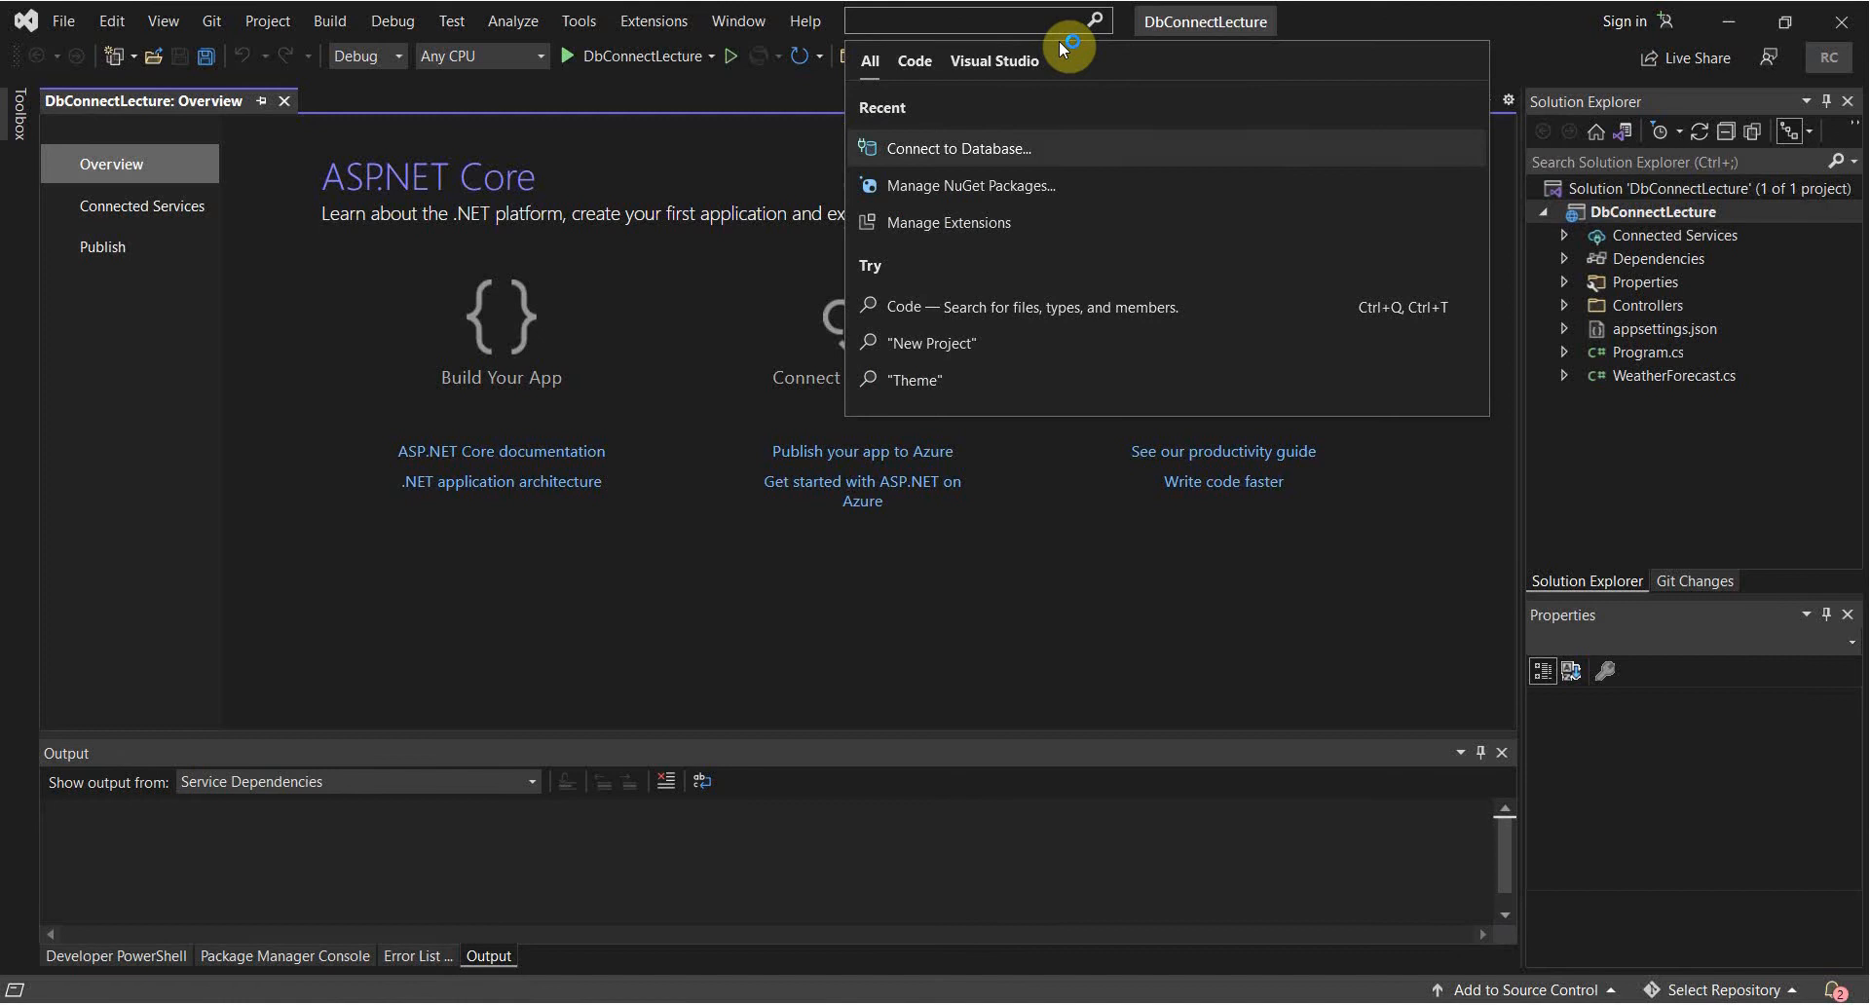
pyautogui.write('extension man')
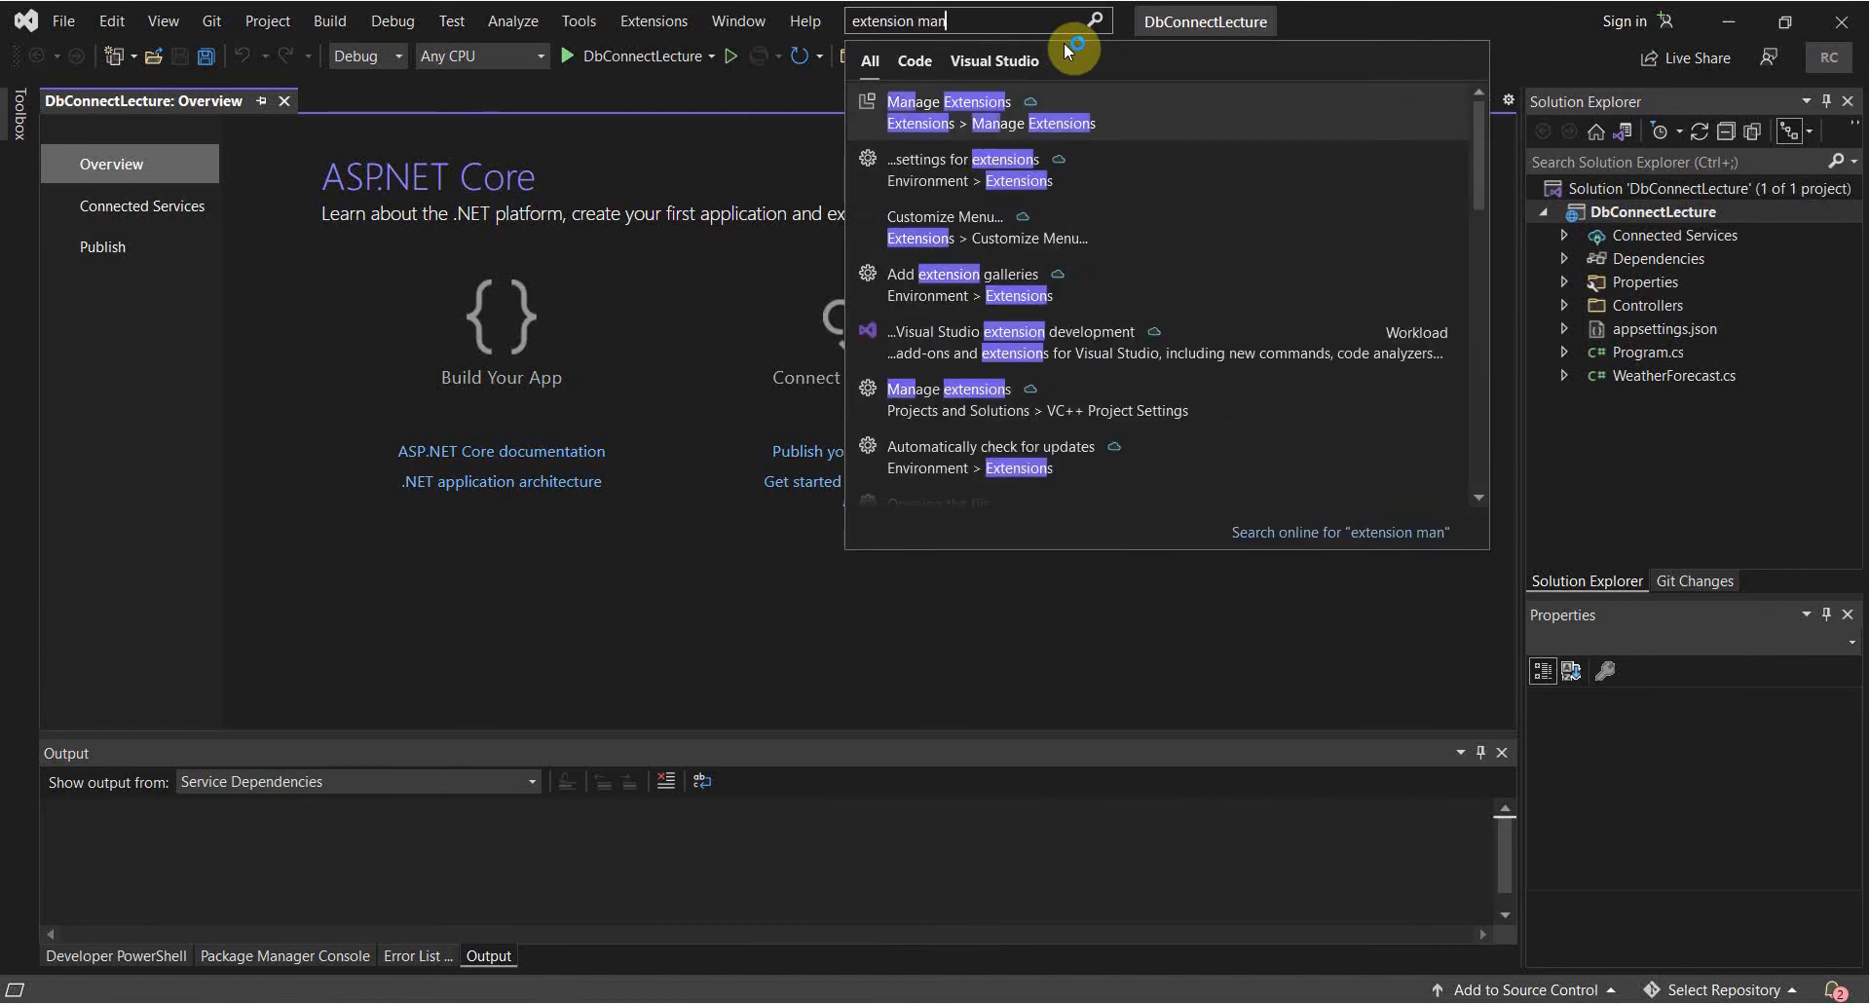
pyautogui.click(946, 101)
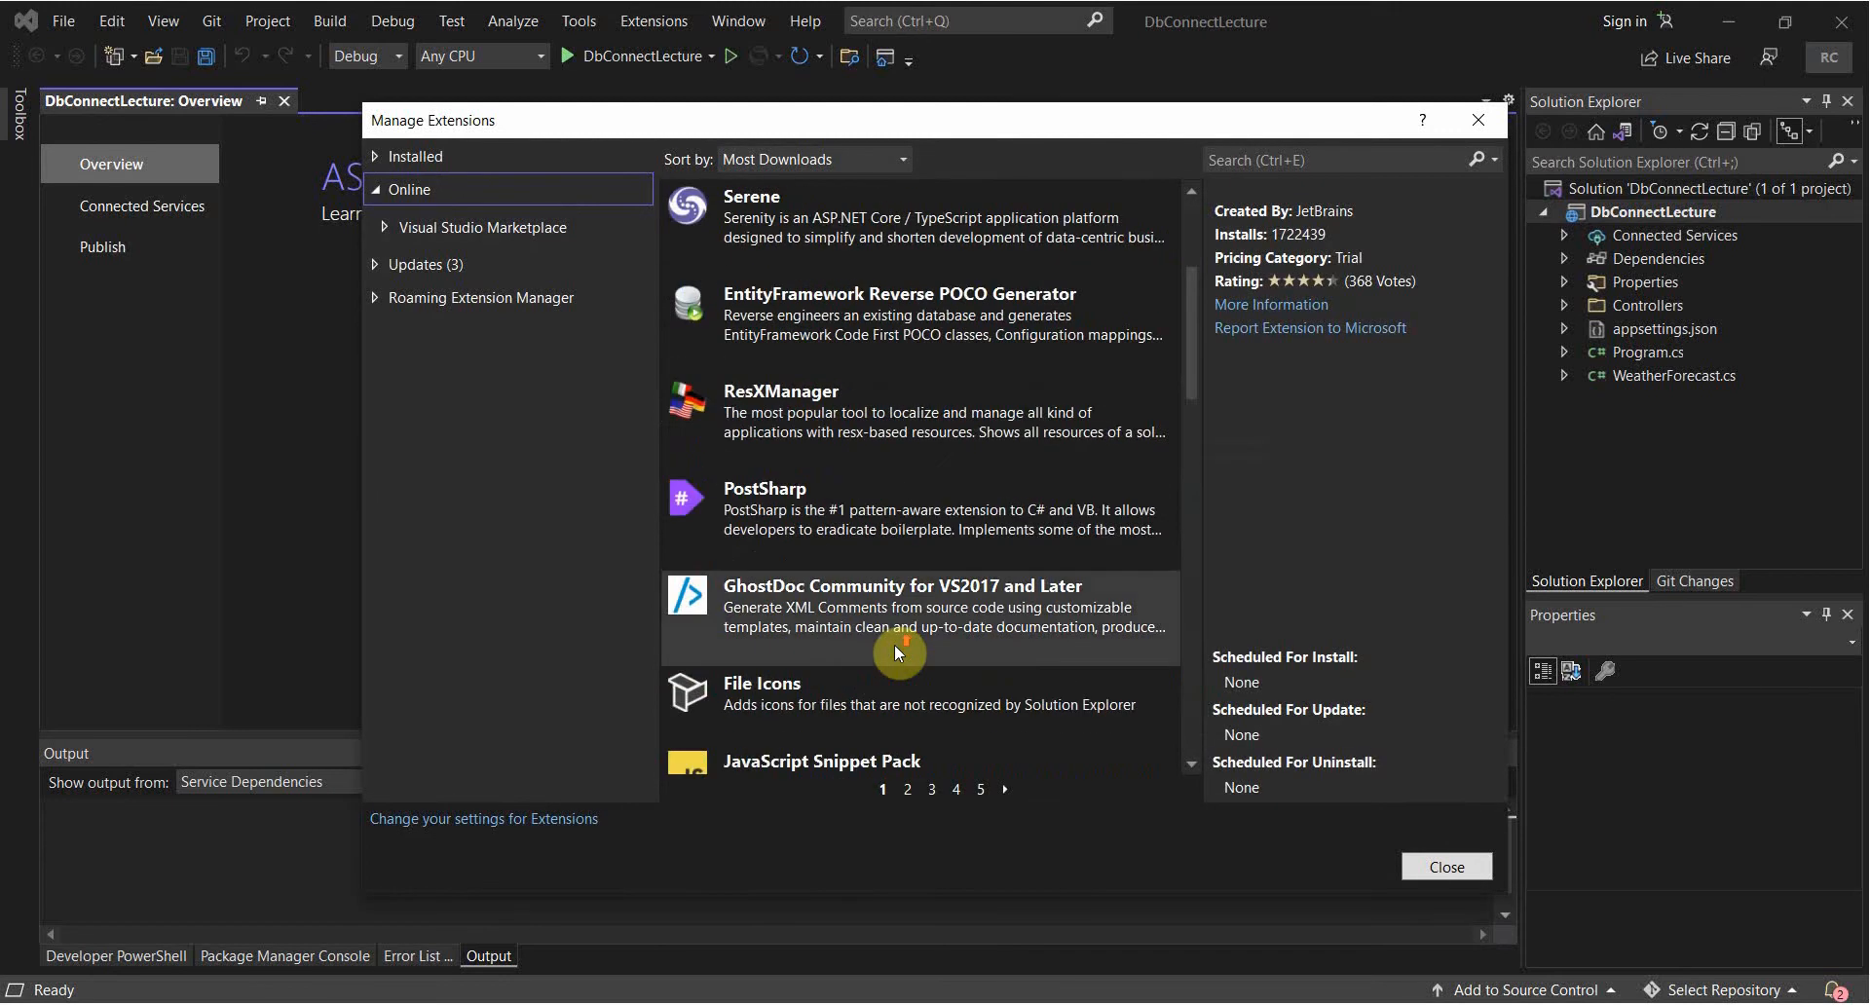
pyautogui.scroll(-3)
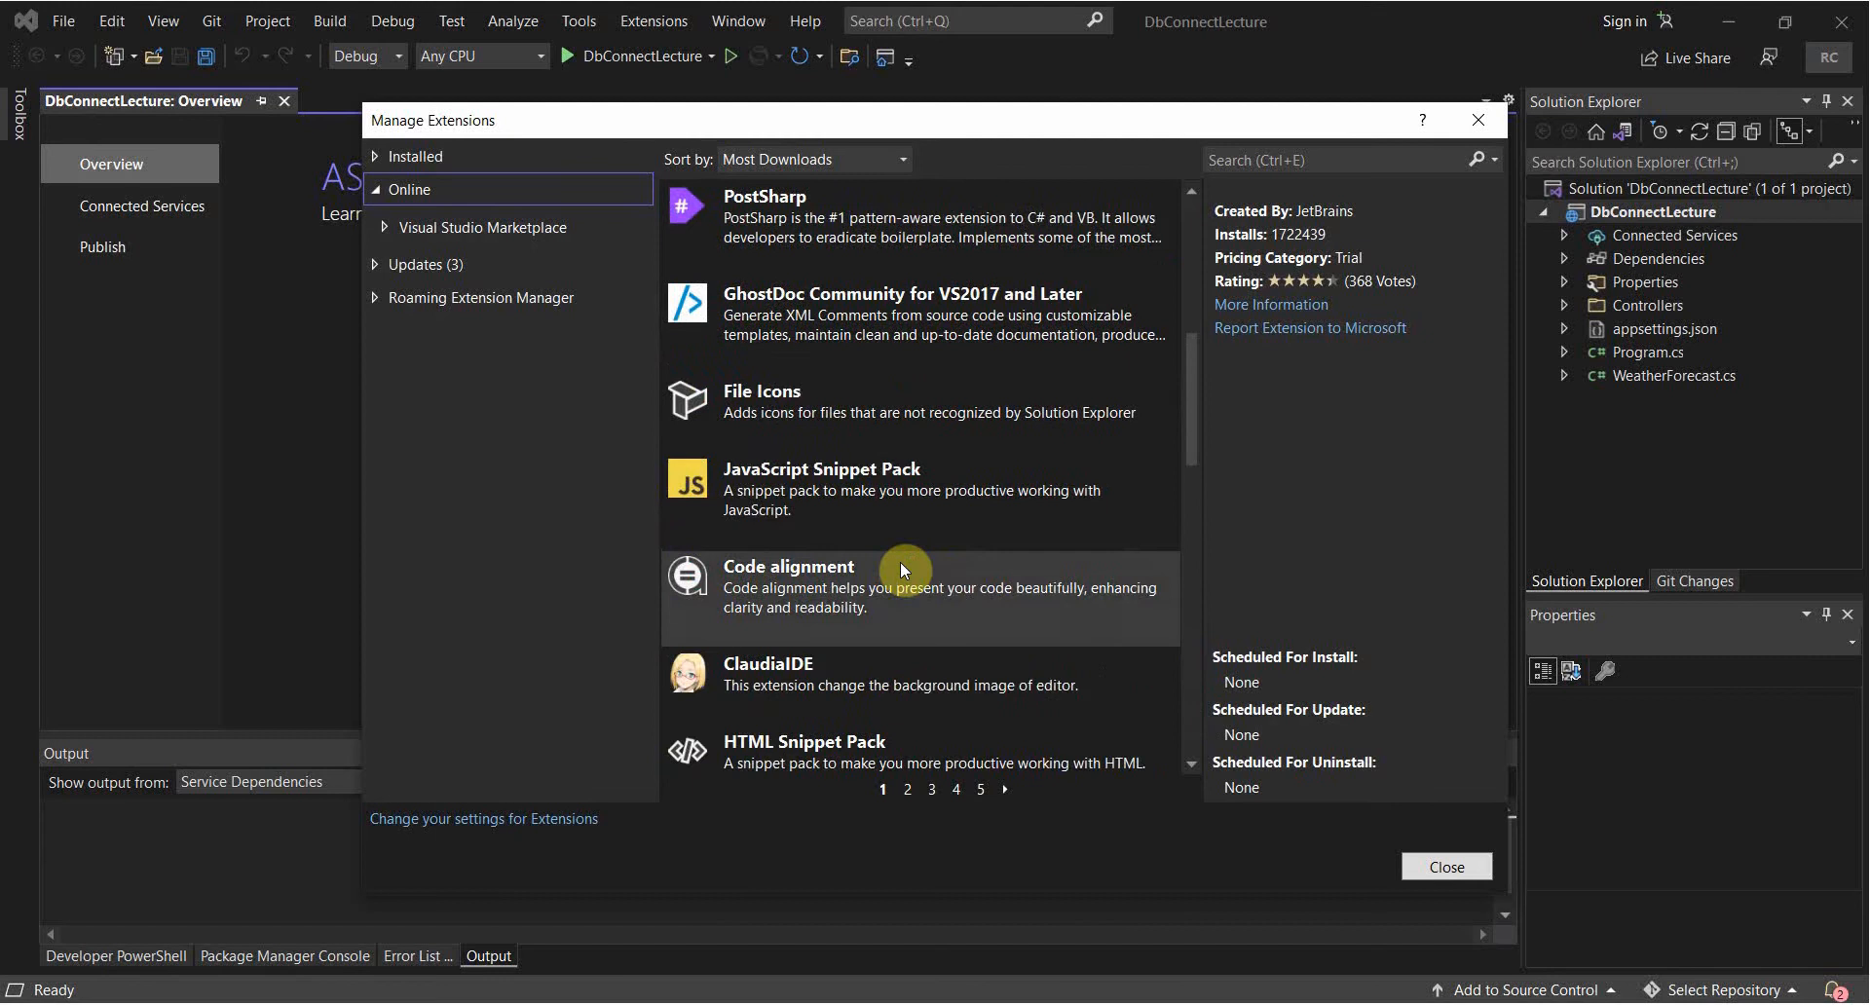
pyautogui.scroll(-3)
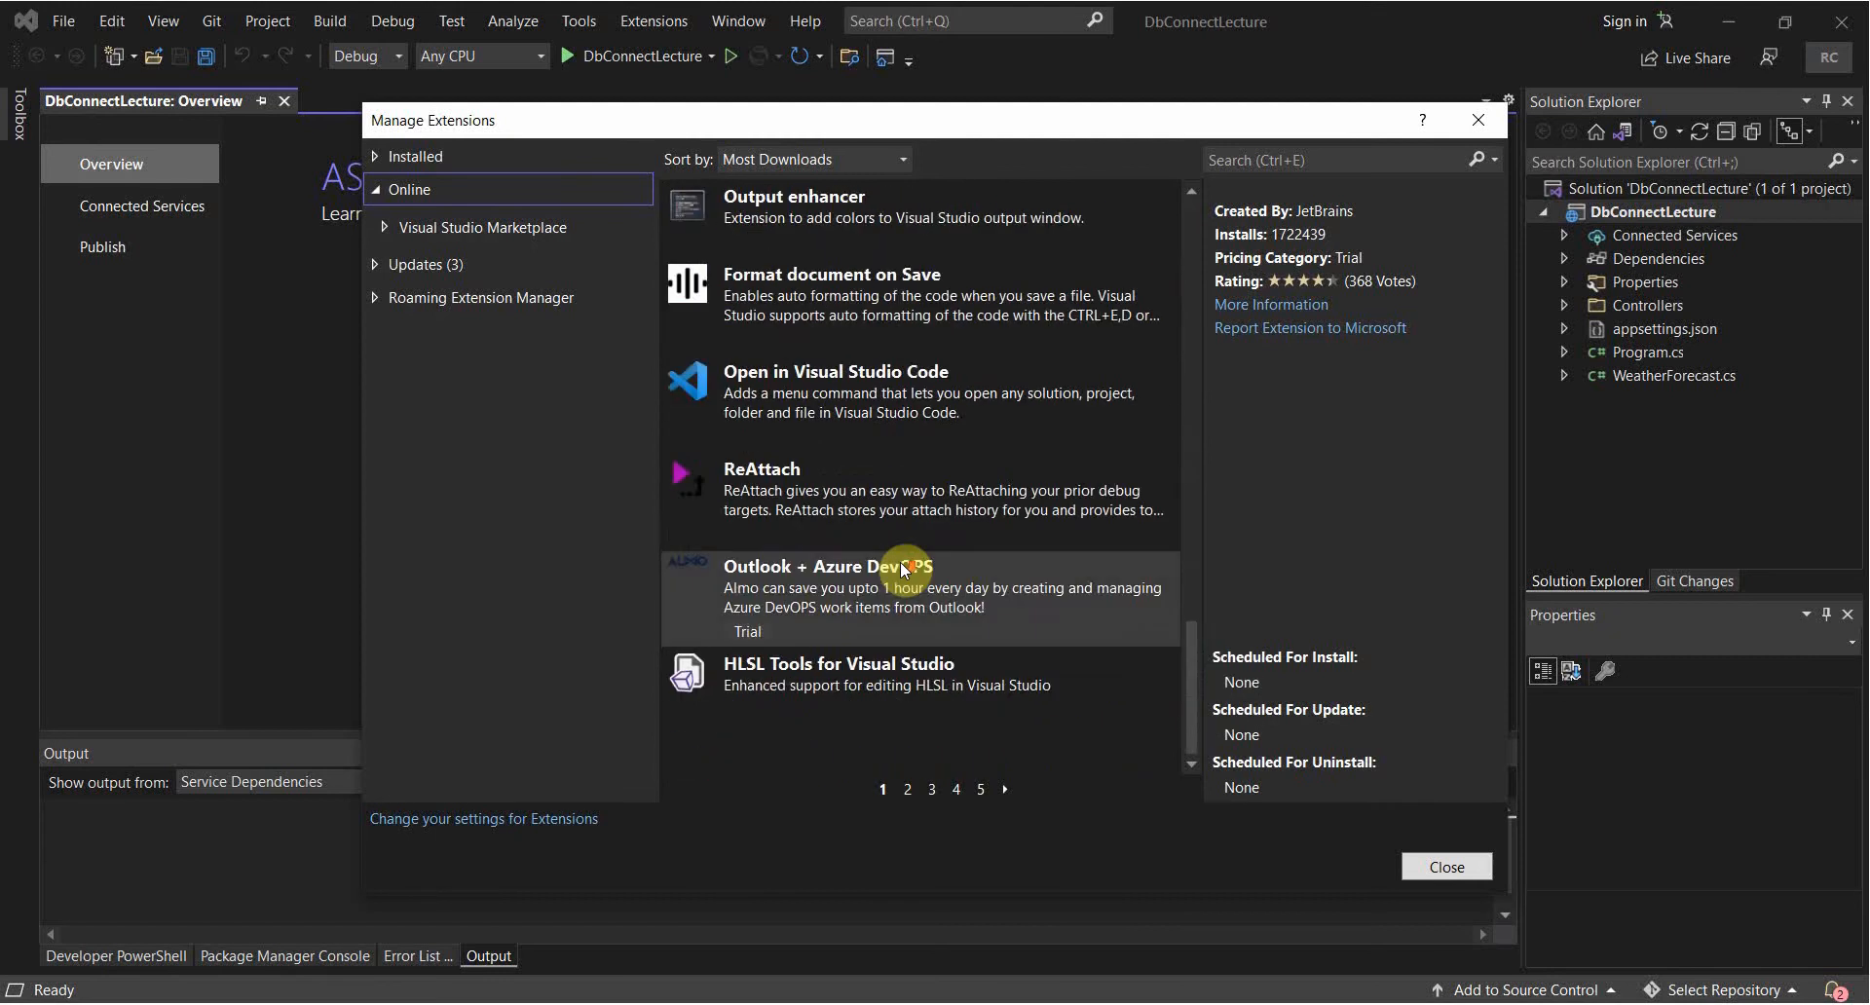
pyautogui.scroll(-3)
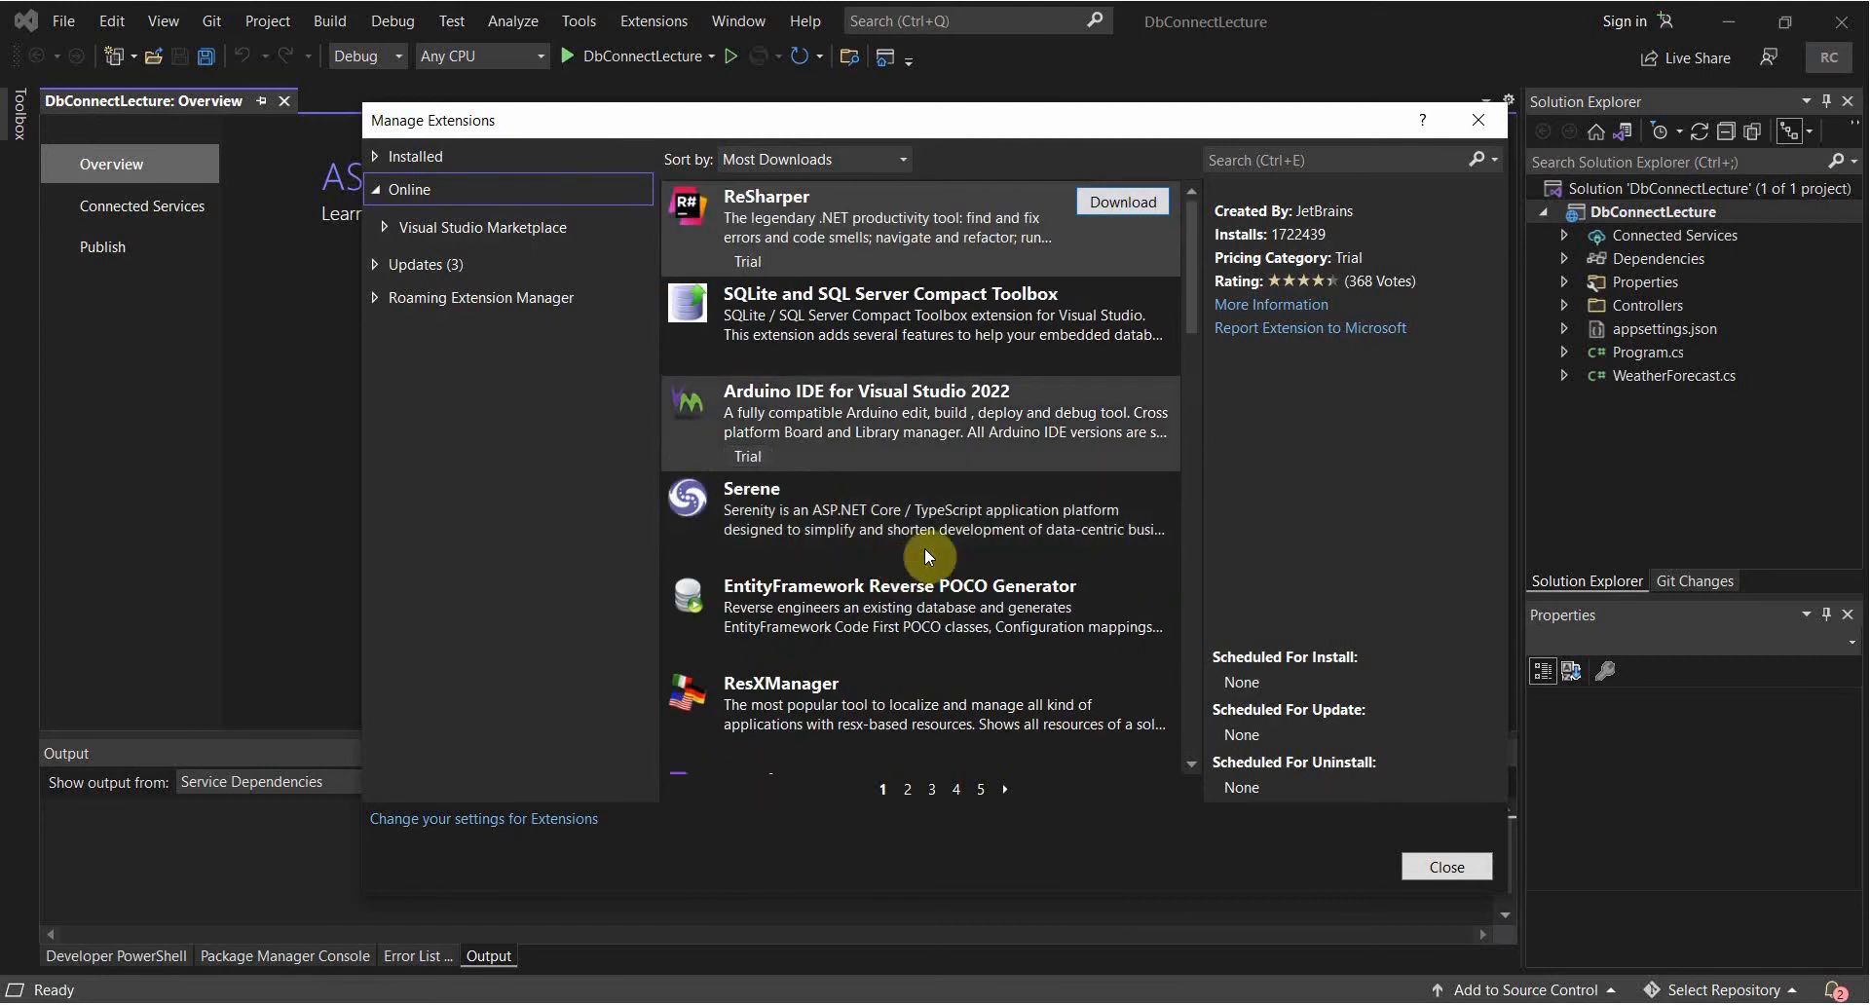
pyautogui.scroll(-3)
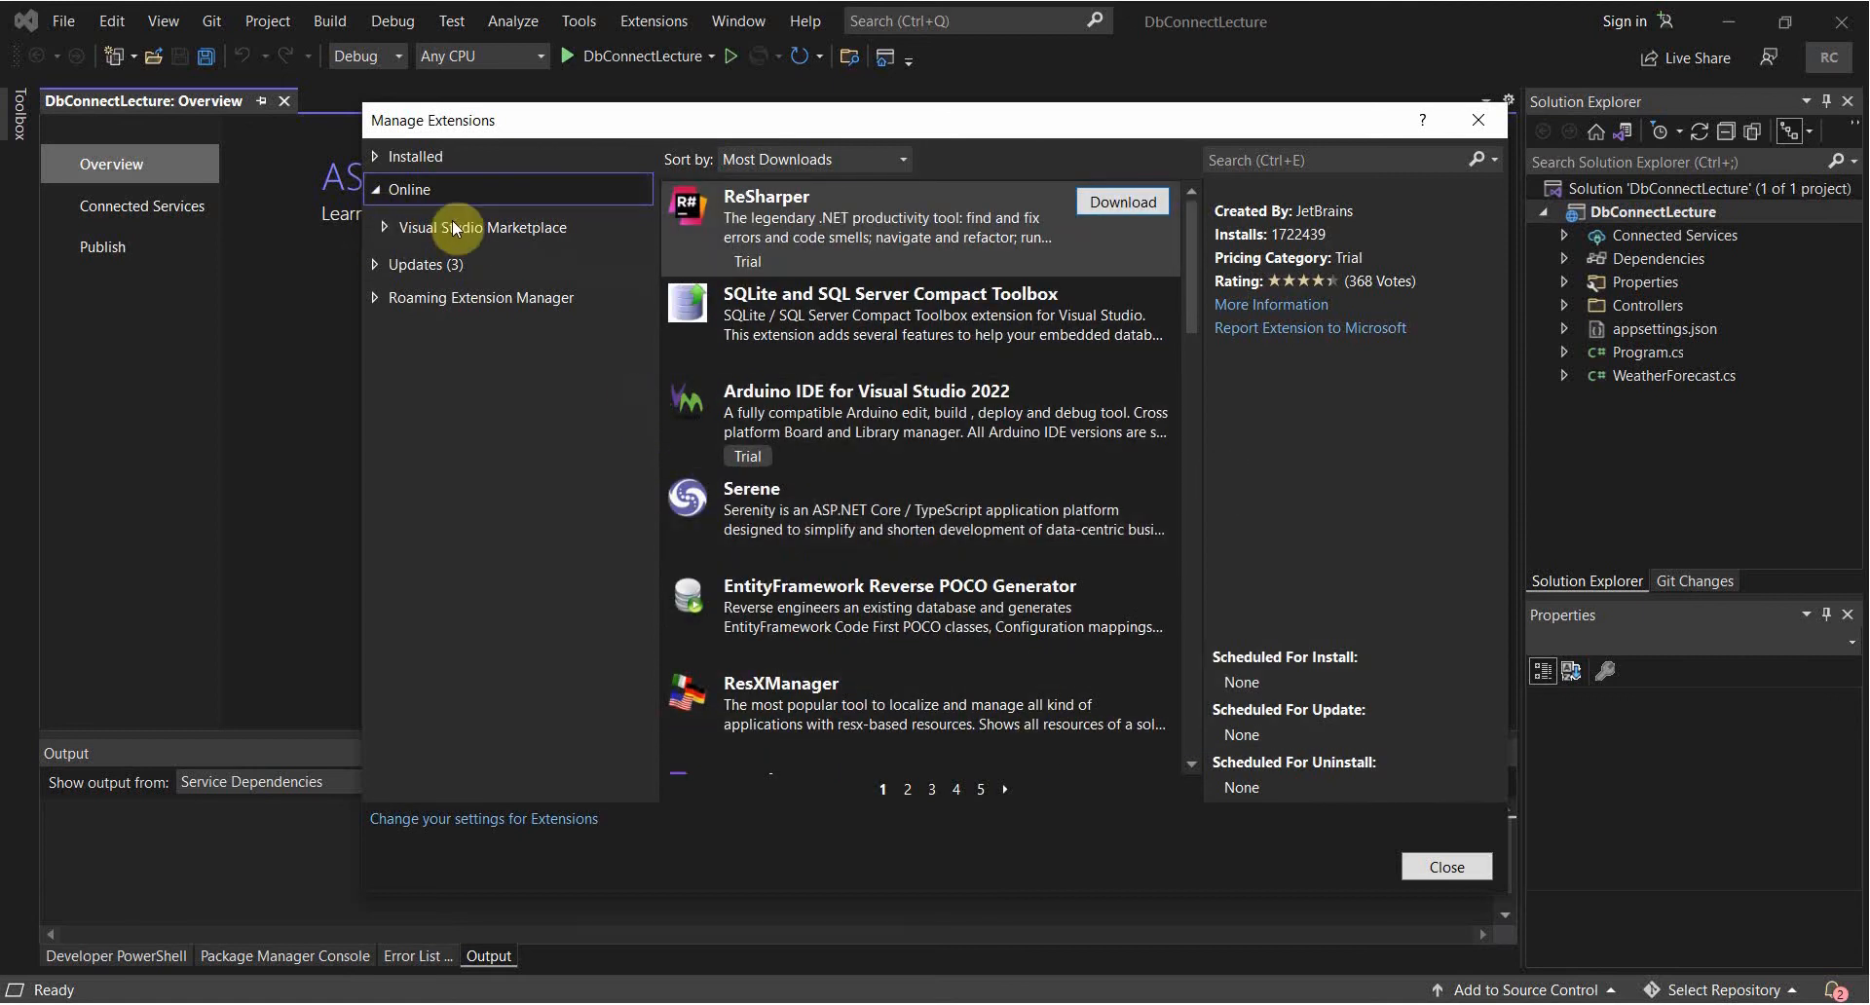
pyautogui.click(414, 156)
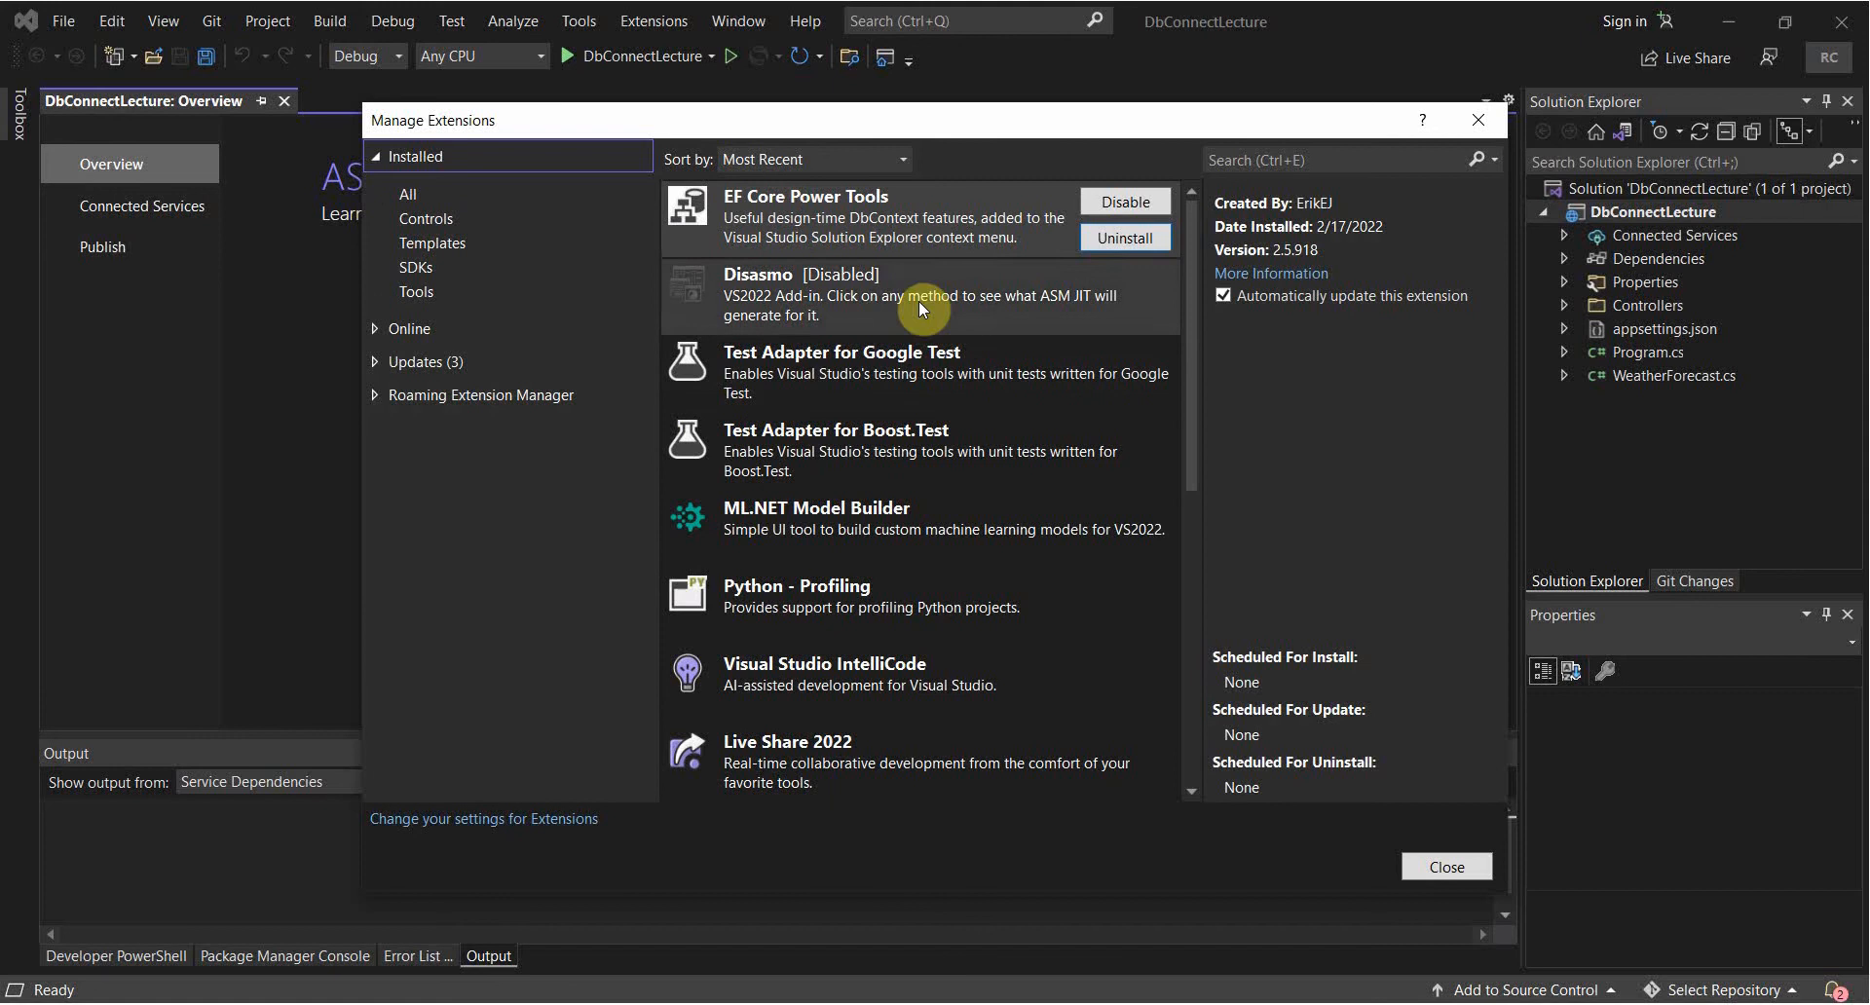
pyautogui.moveTo(1028, 244)
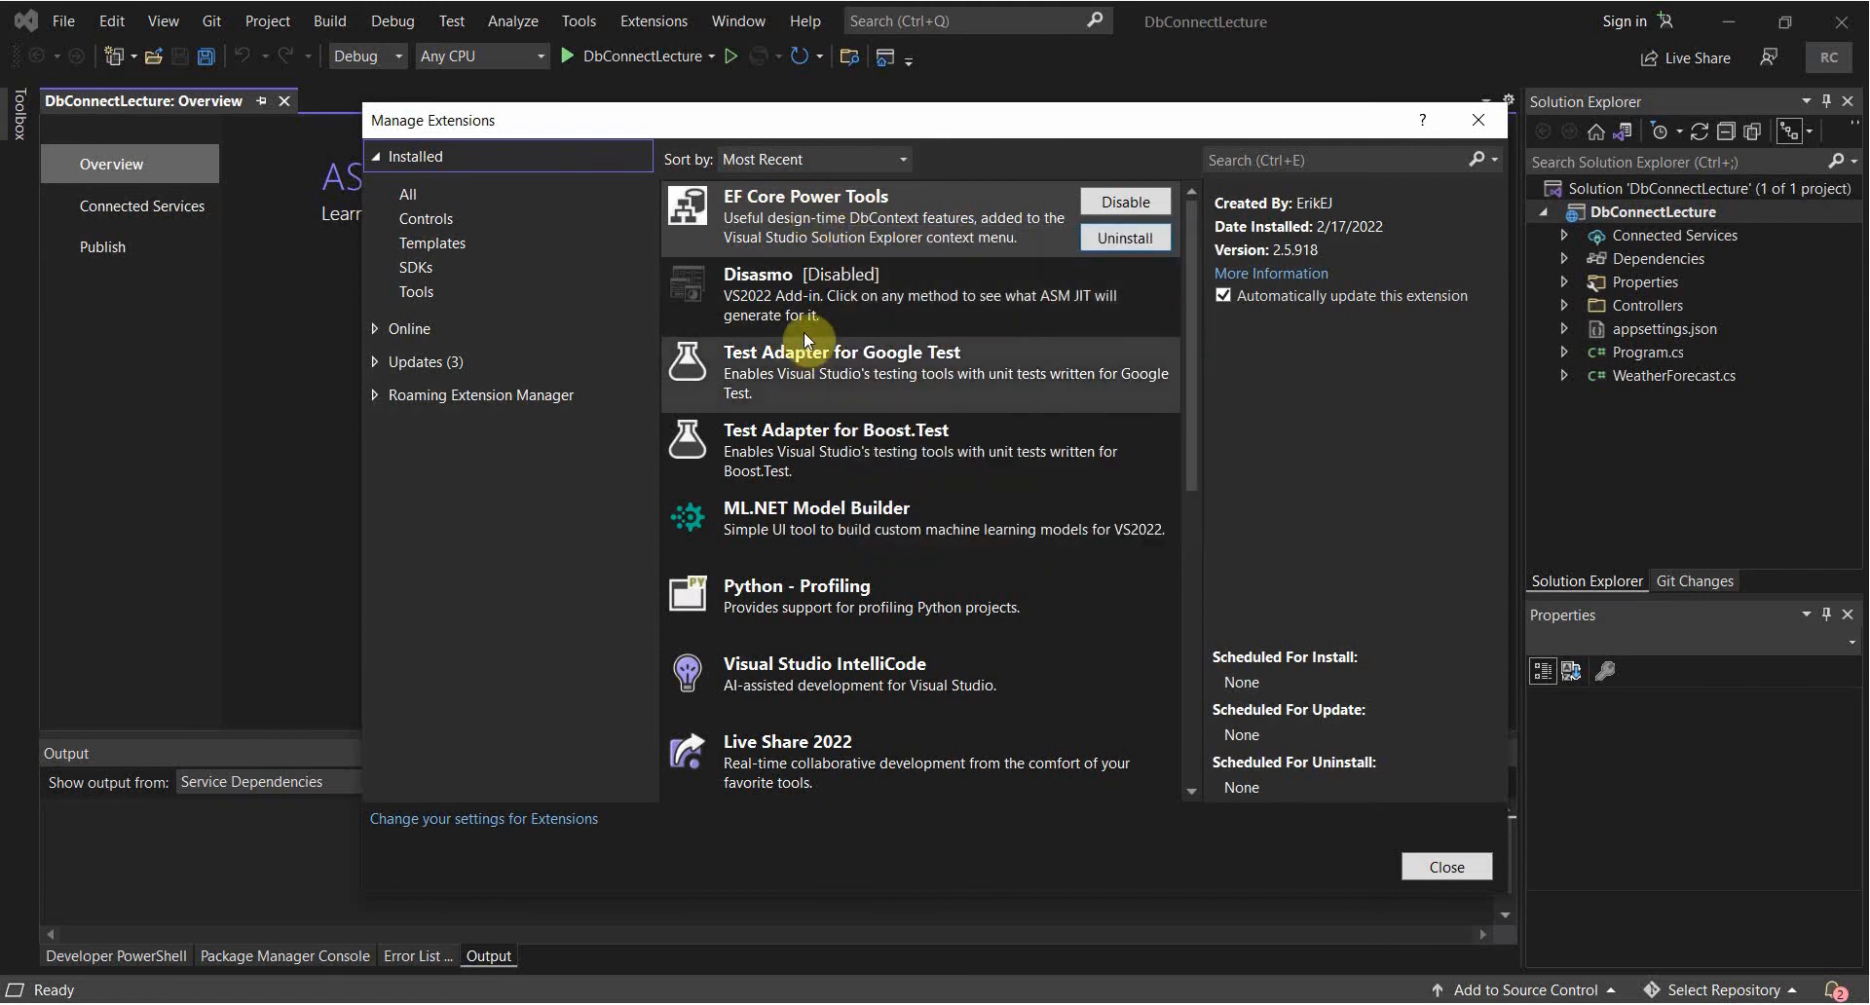
pyautogui.click(1445, 866)
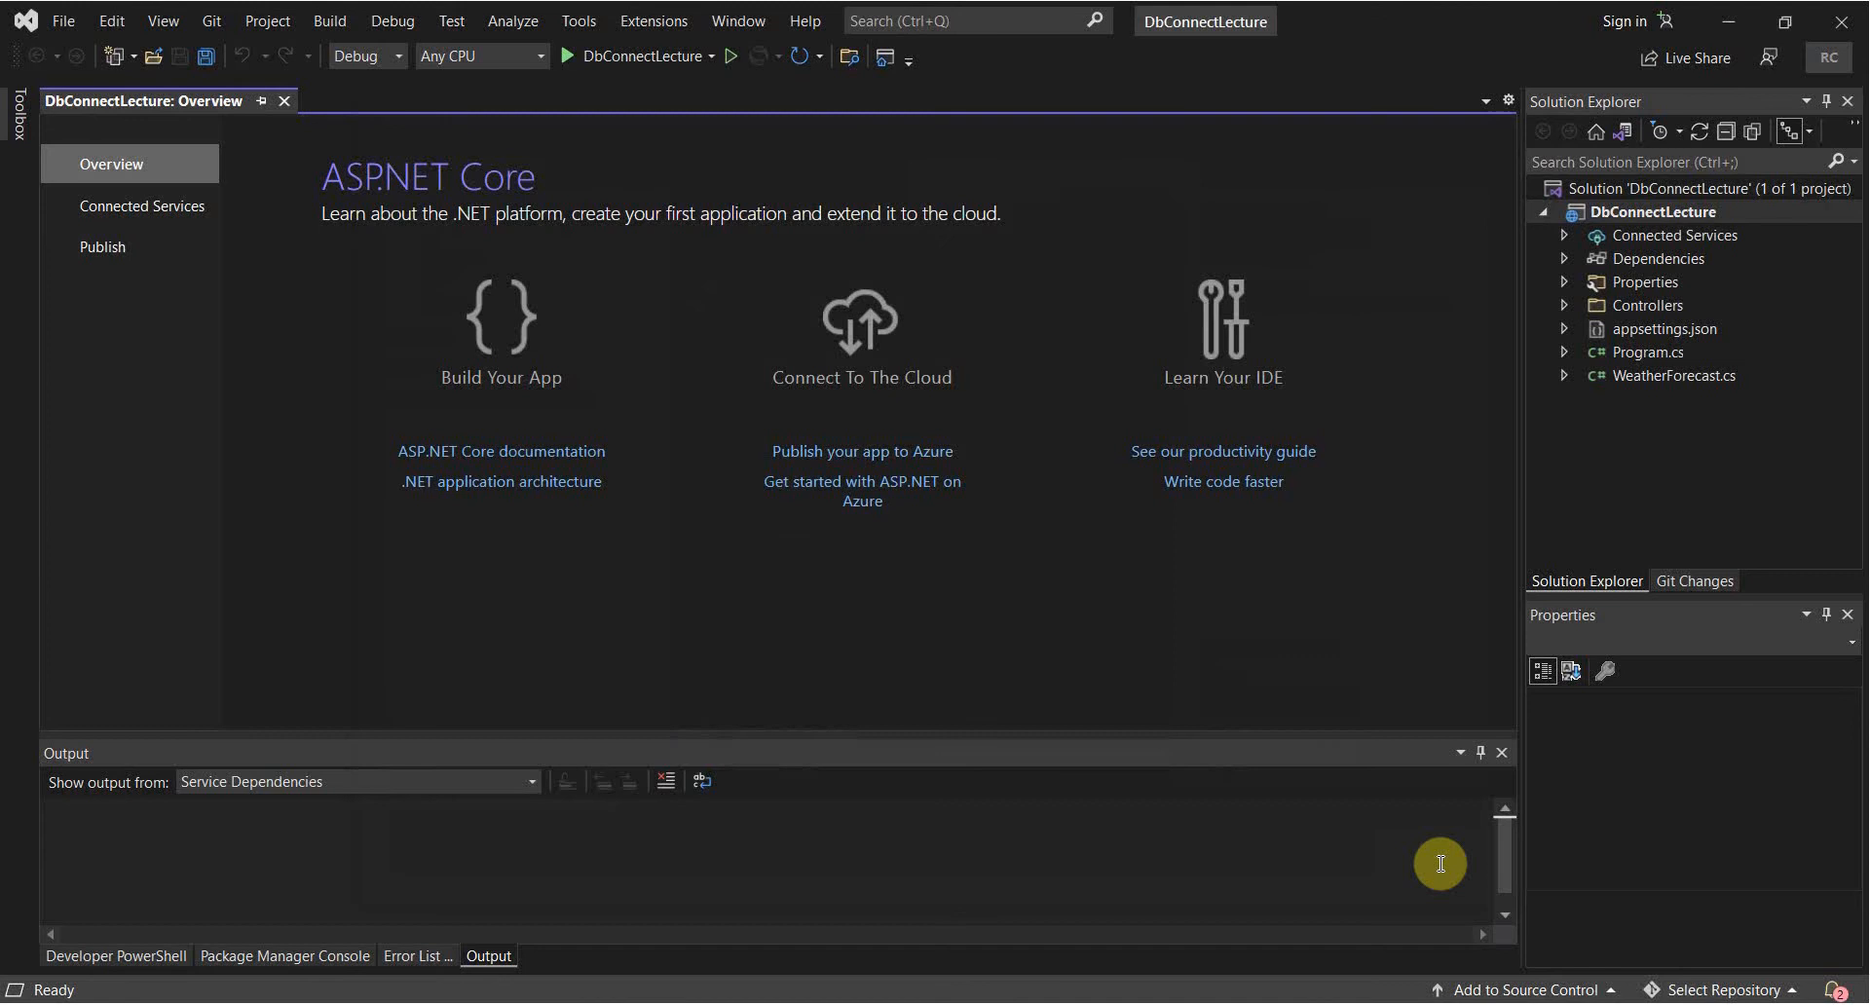
pyautogui.moveTo(860, 451)
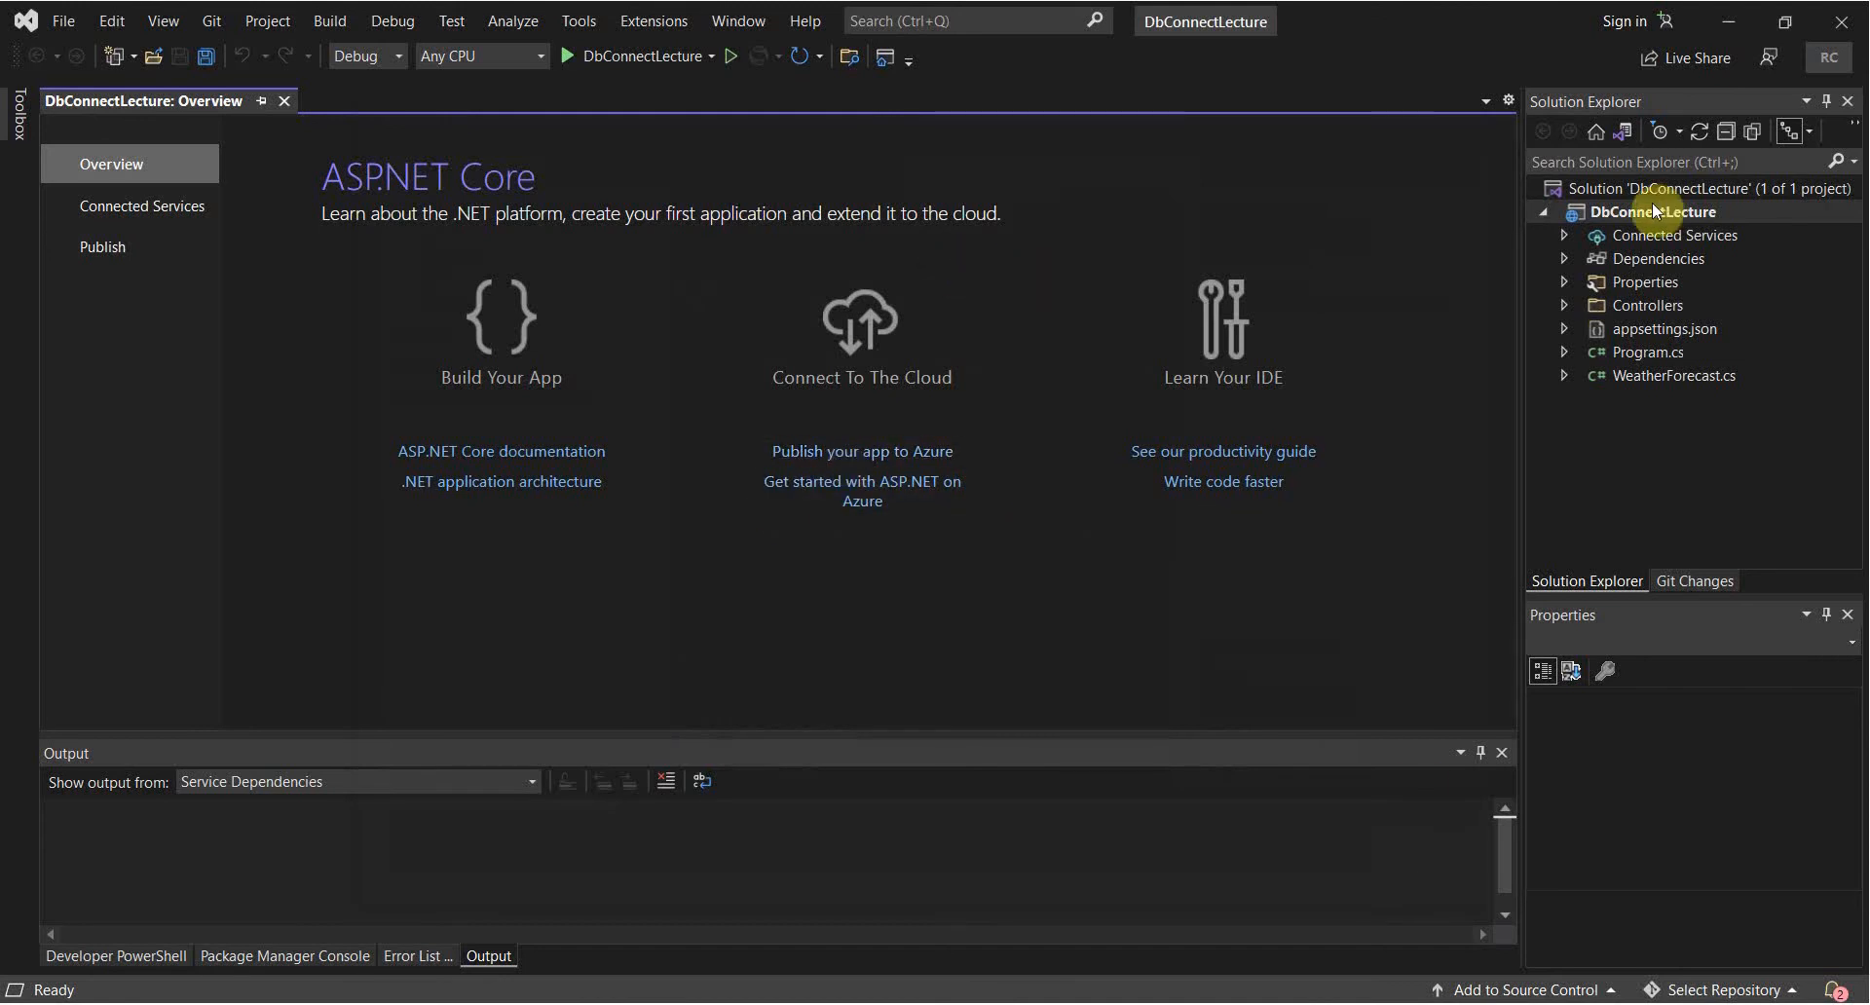
# Run EF Core Power Tools Reverse Engineer on DbConnectLecture and start adding a connection.
pyautogui.rightClick(1653, 212)
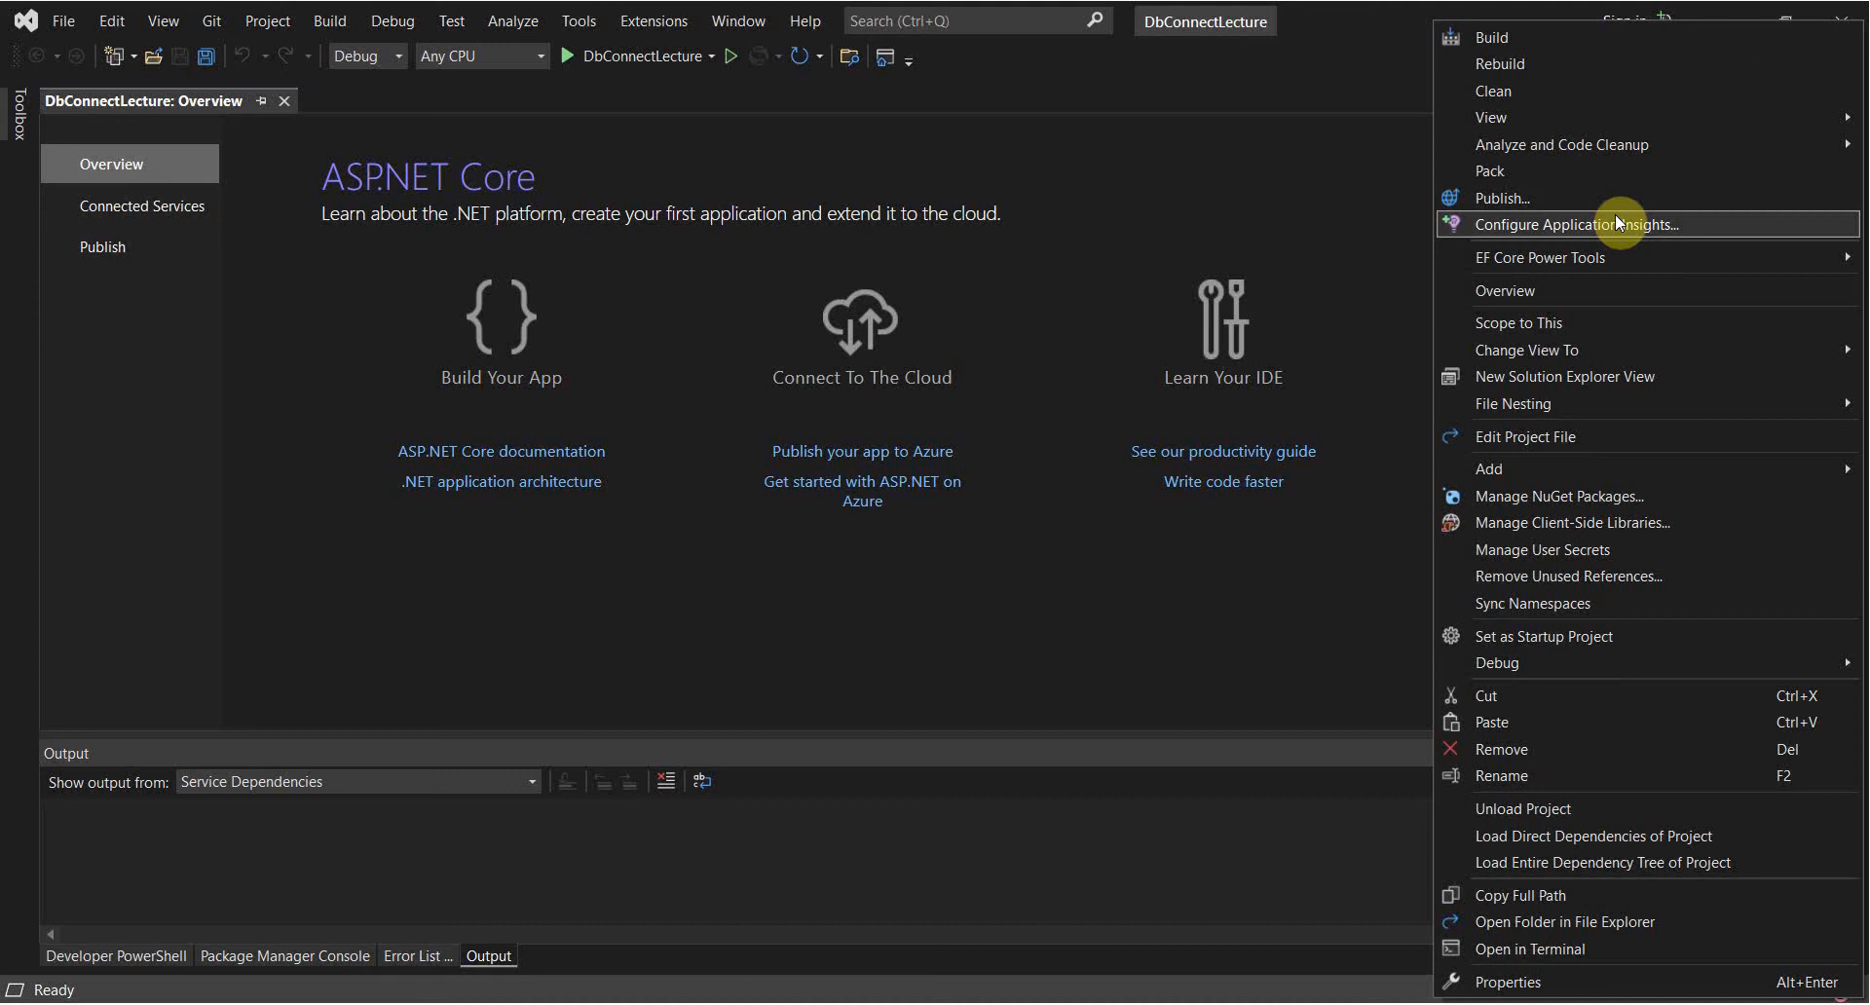
pyautogui.moveTo(1540, 256)
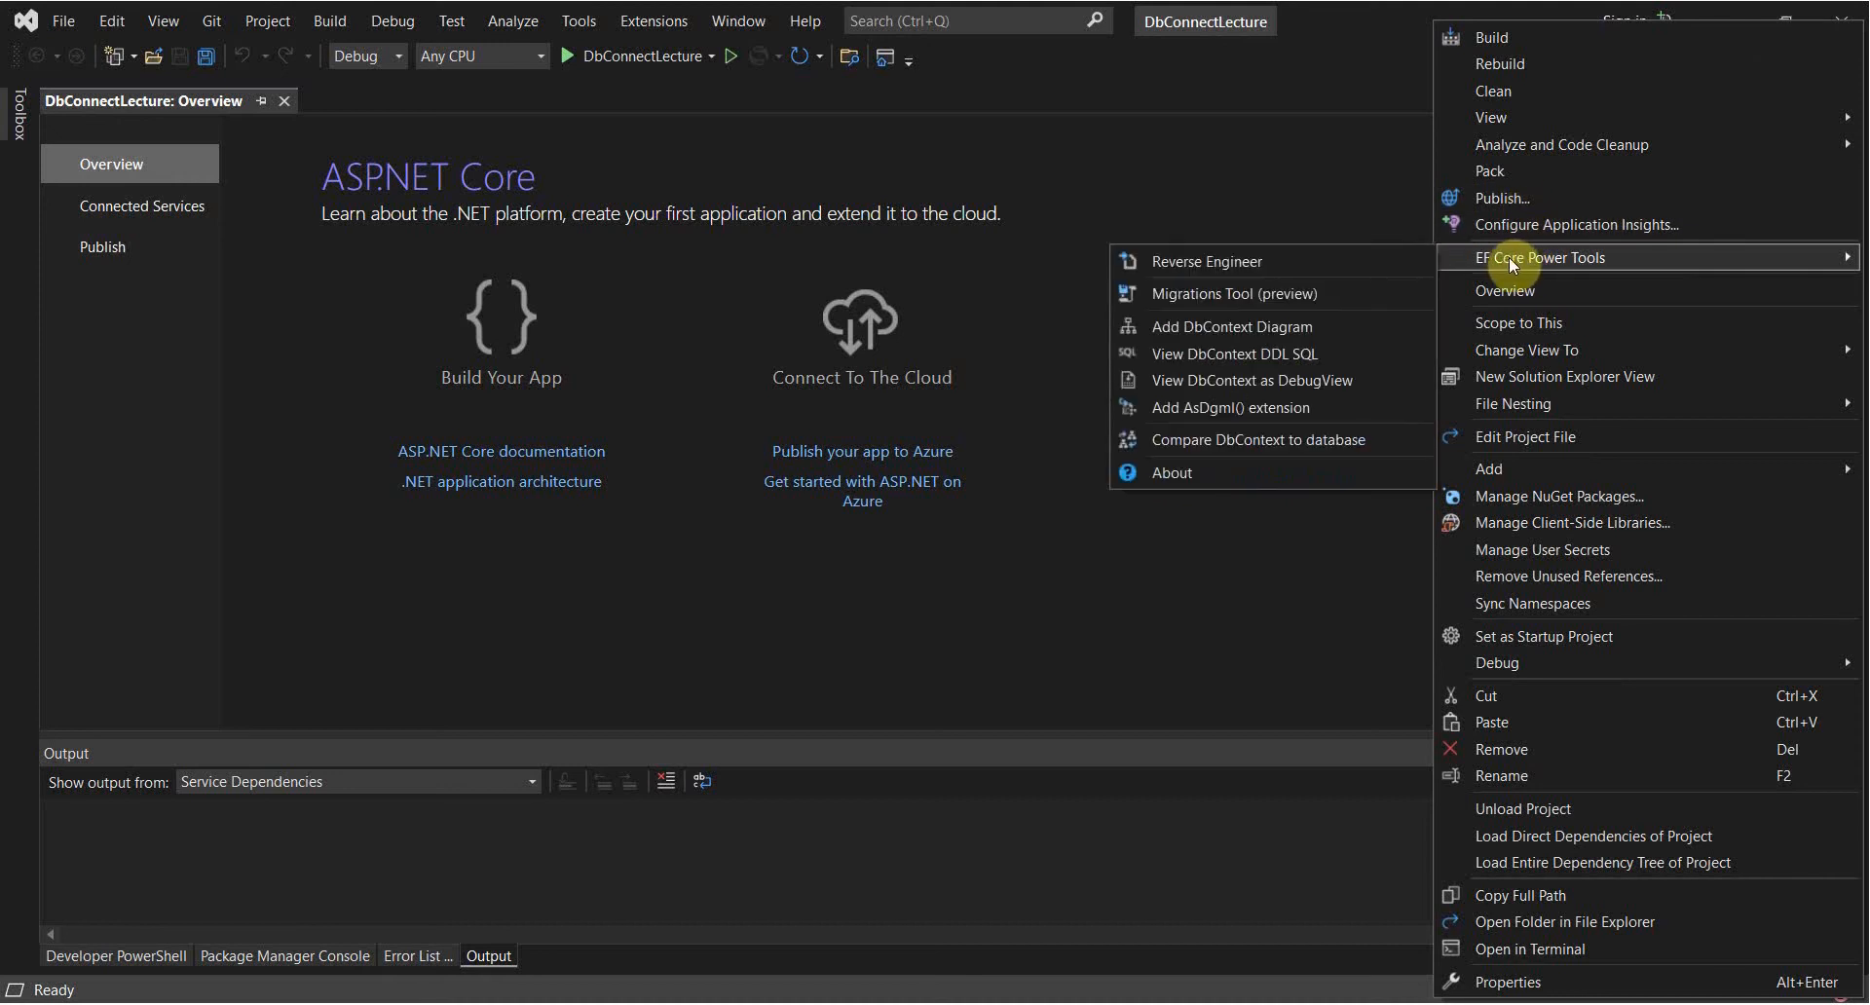
pyautogui.moveTo(1457, 261)
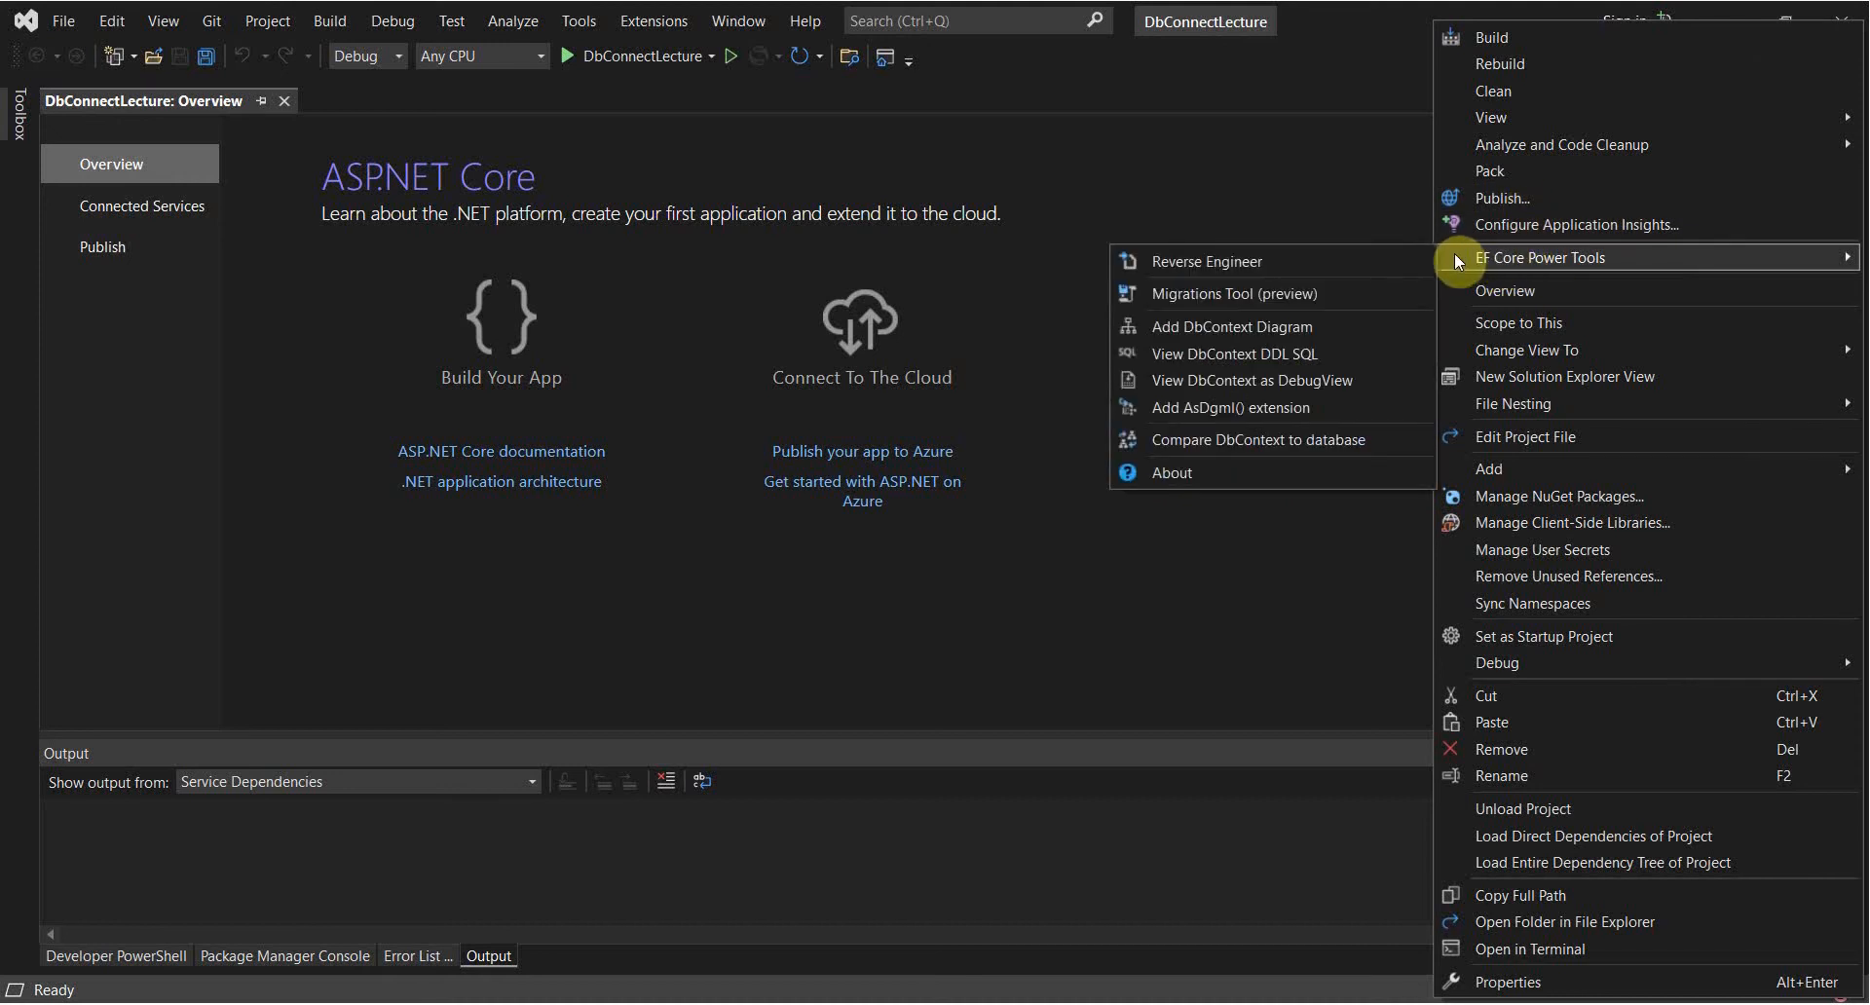
pyautogui.click(1206, 261)
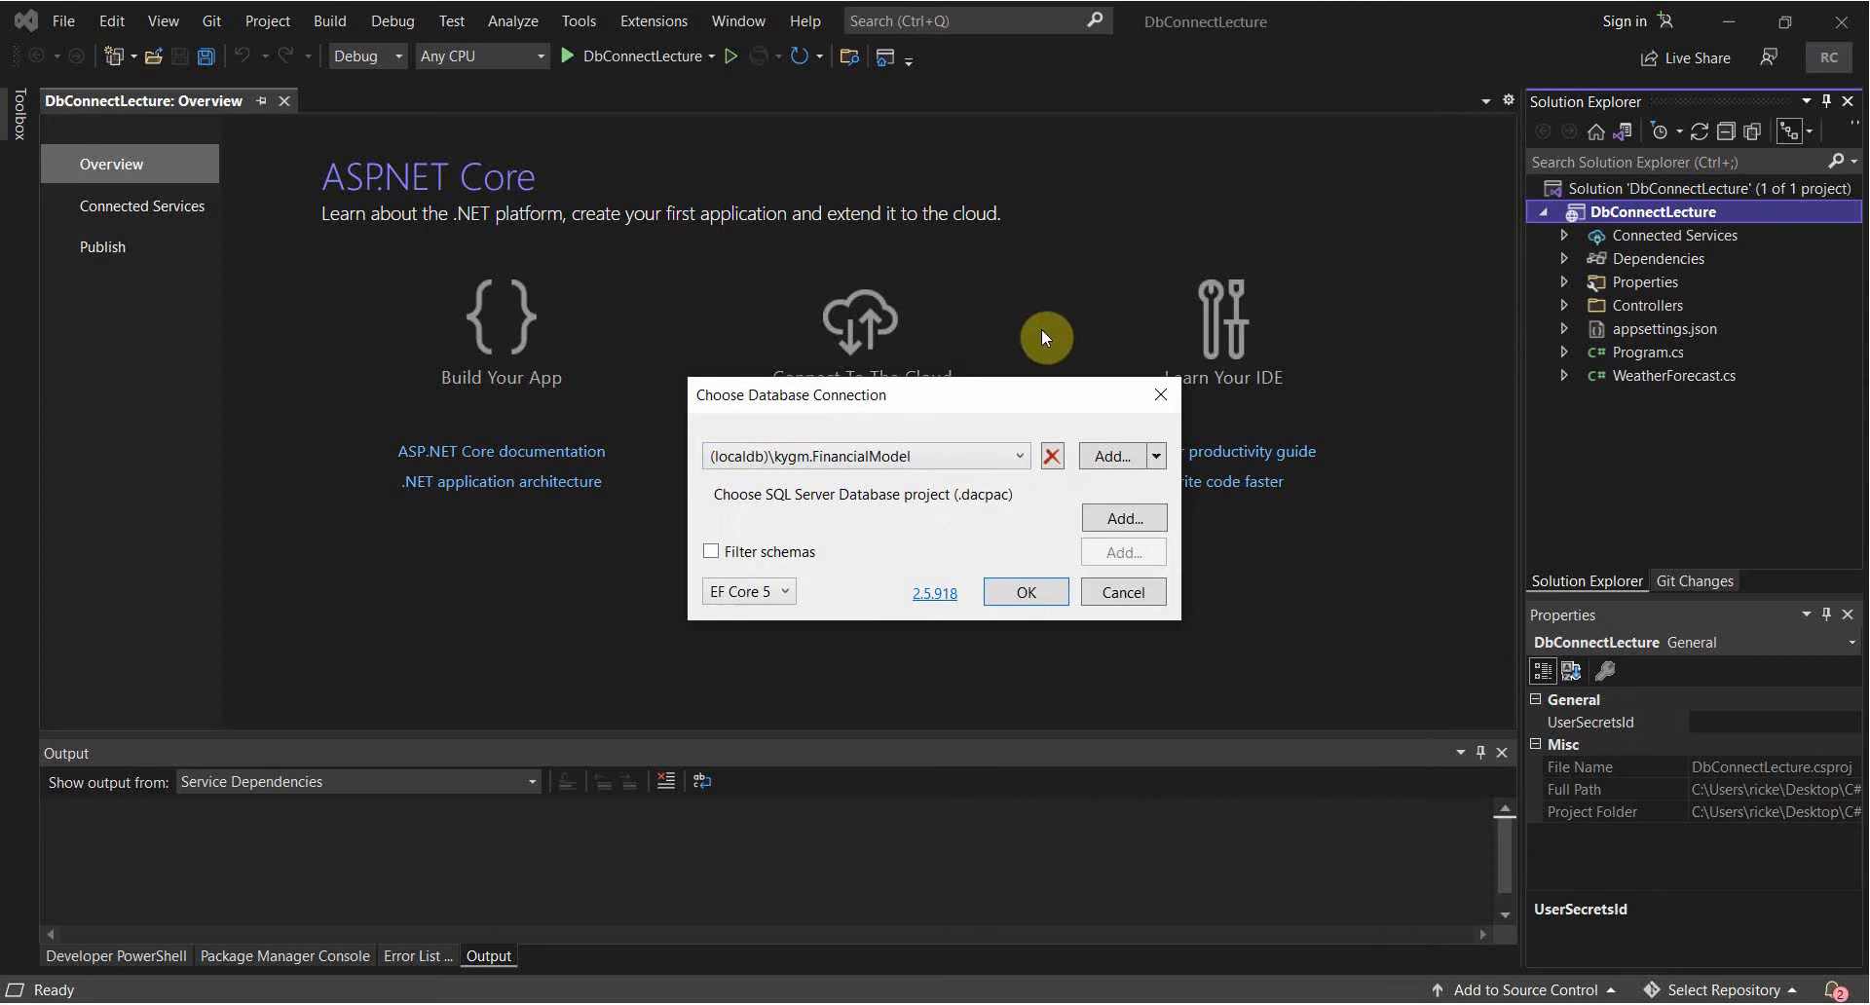
pyautogui.click(1117, 456)
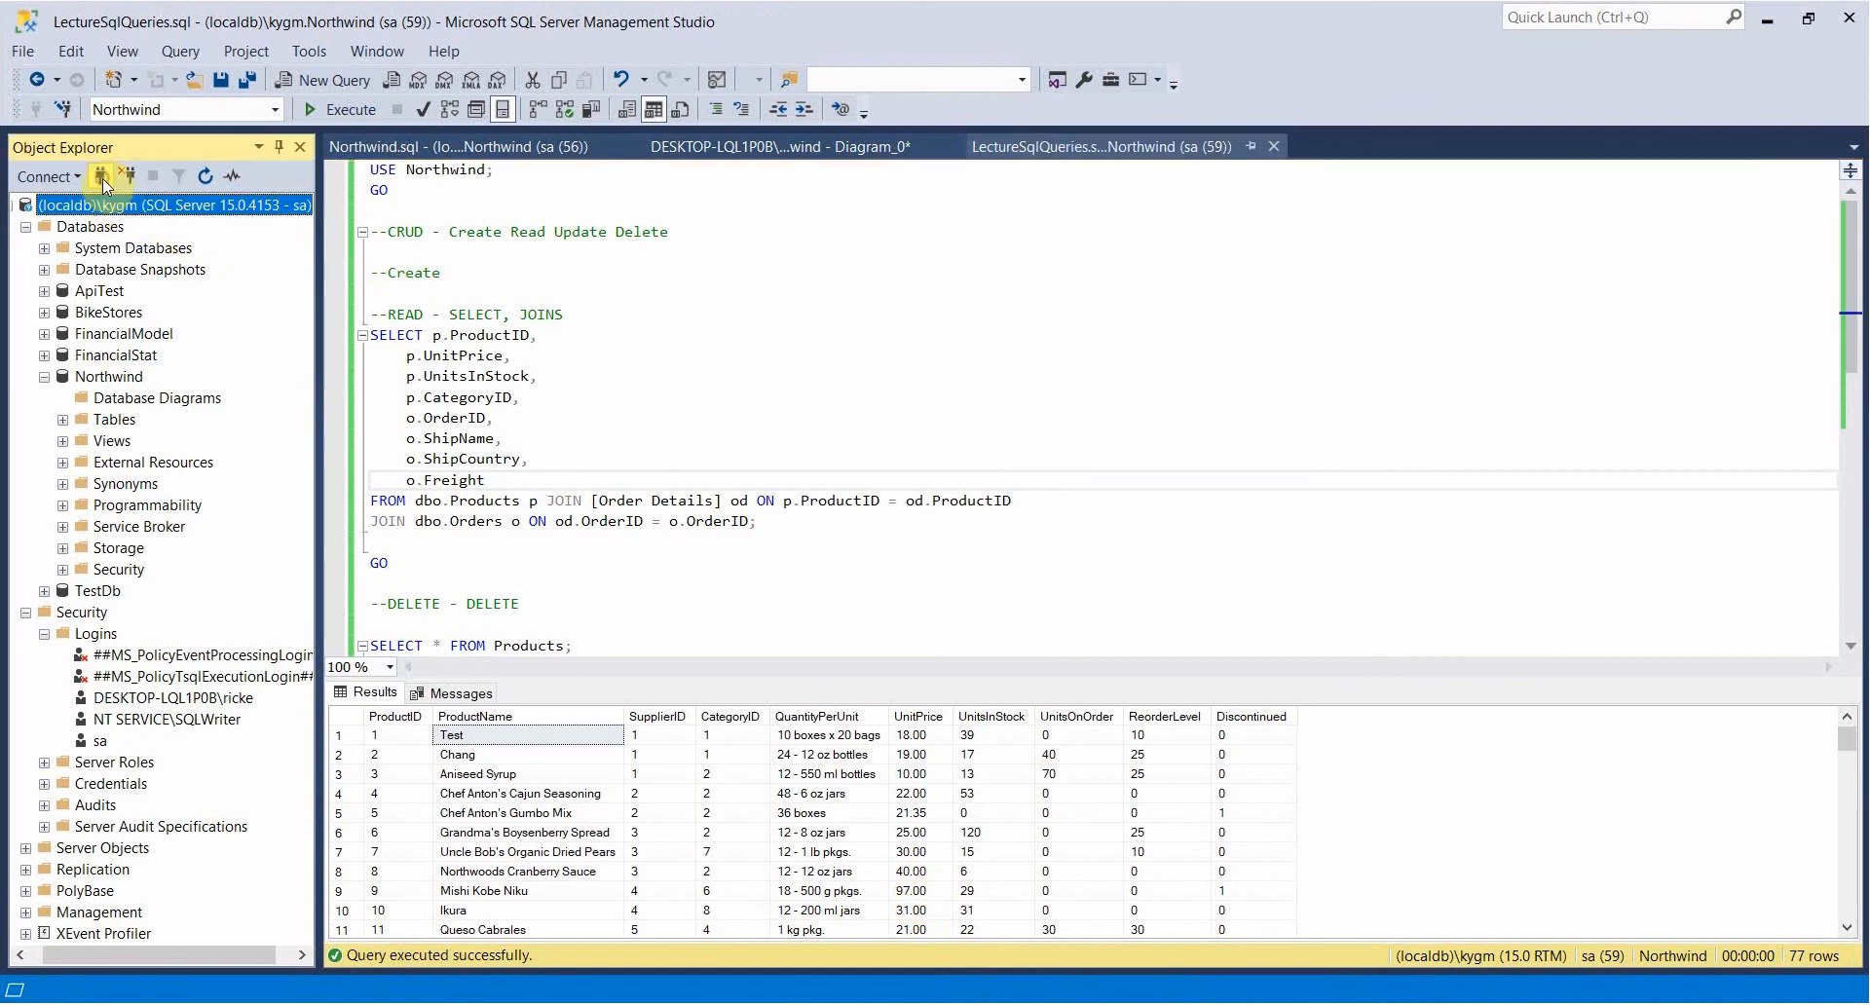
# Read the server name (localdb)\kygm from SSMS's Connect dialog, then cancel it.
pyautogui.click(102, 177)
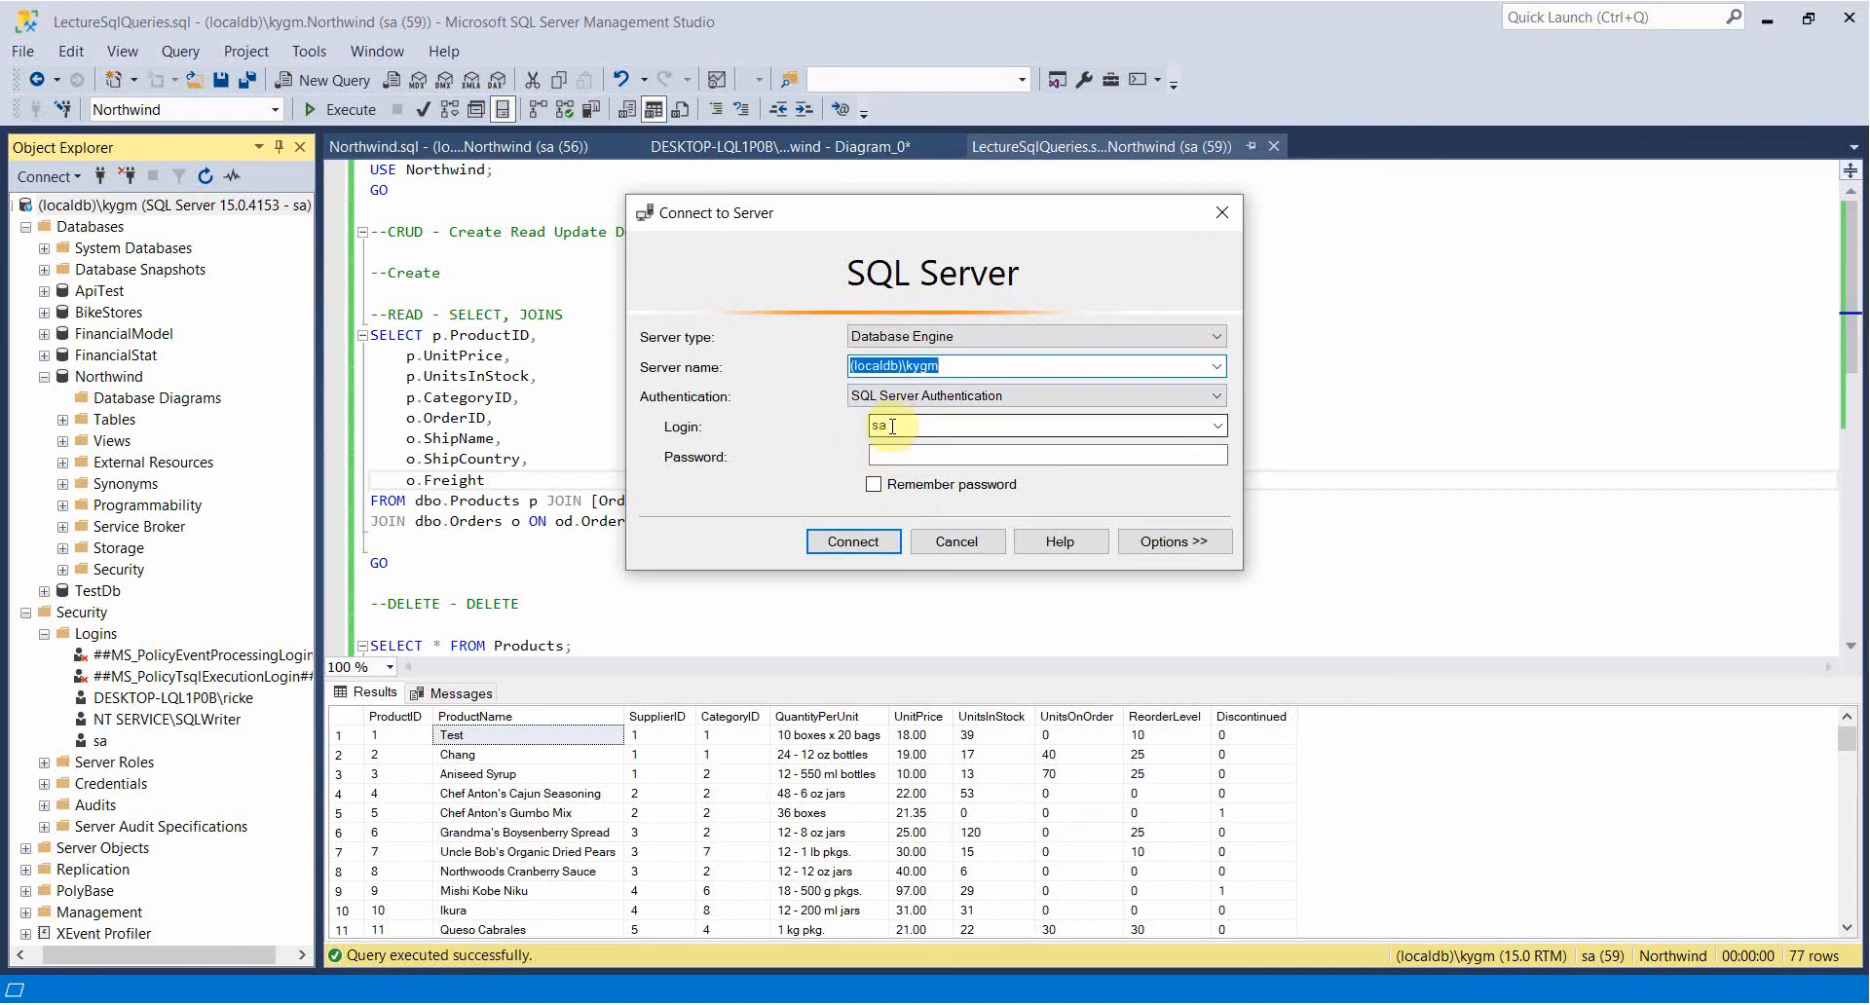
pyautogui.click(1046, 454)
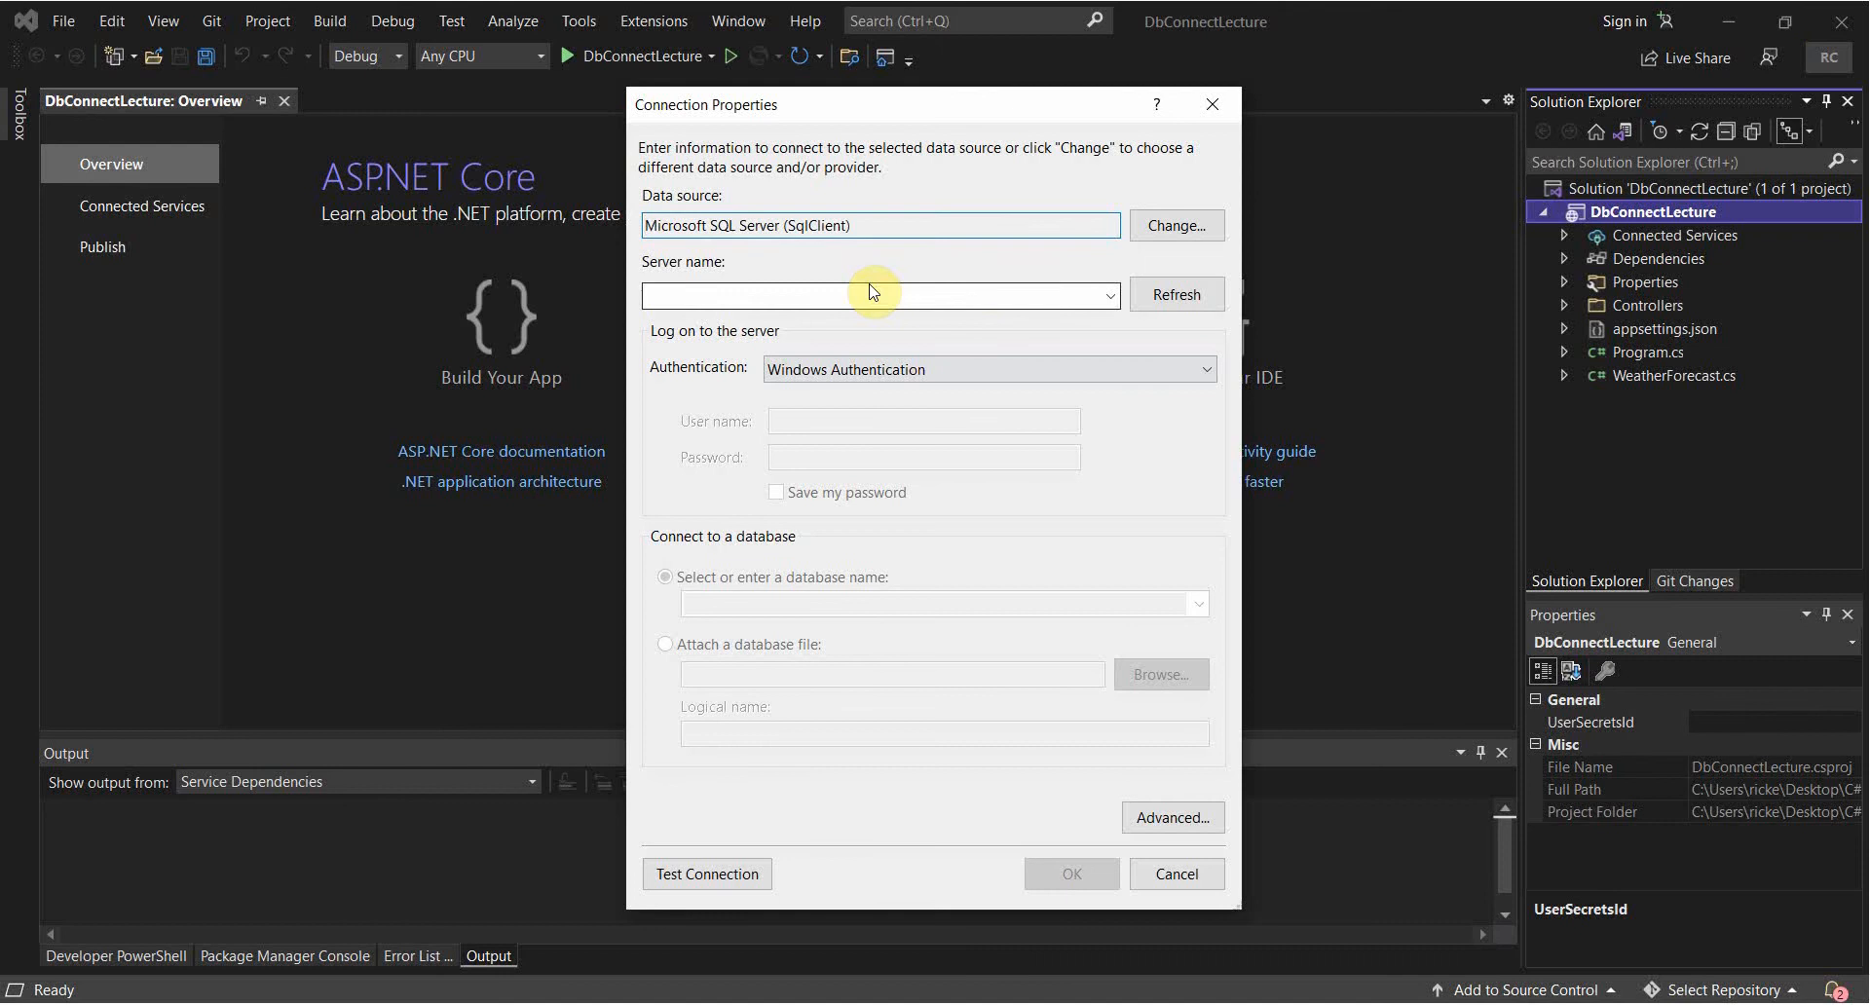
# Enter (localdb)\kygm as the server name and test the connection successfully.
pyautogui.click(870, 294)
pyautogui.write('(localdb')
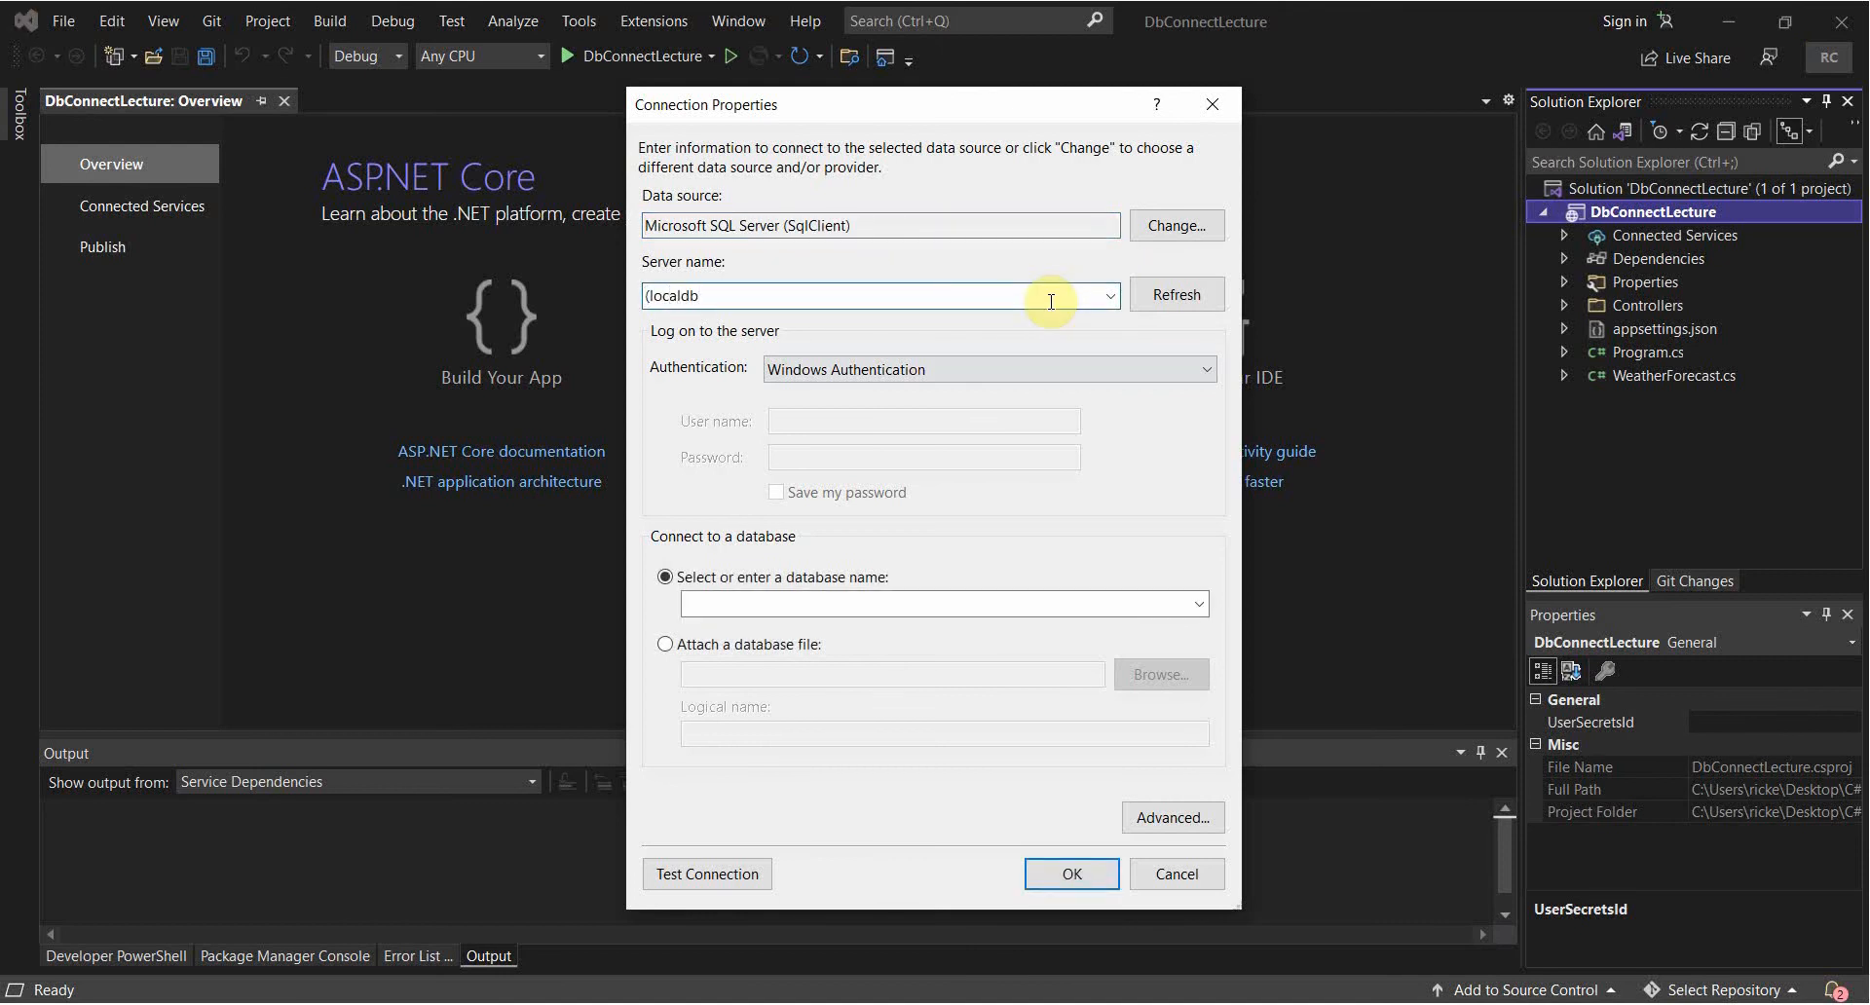
pyautogui.write(')/kygm')
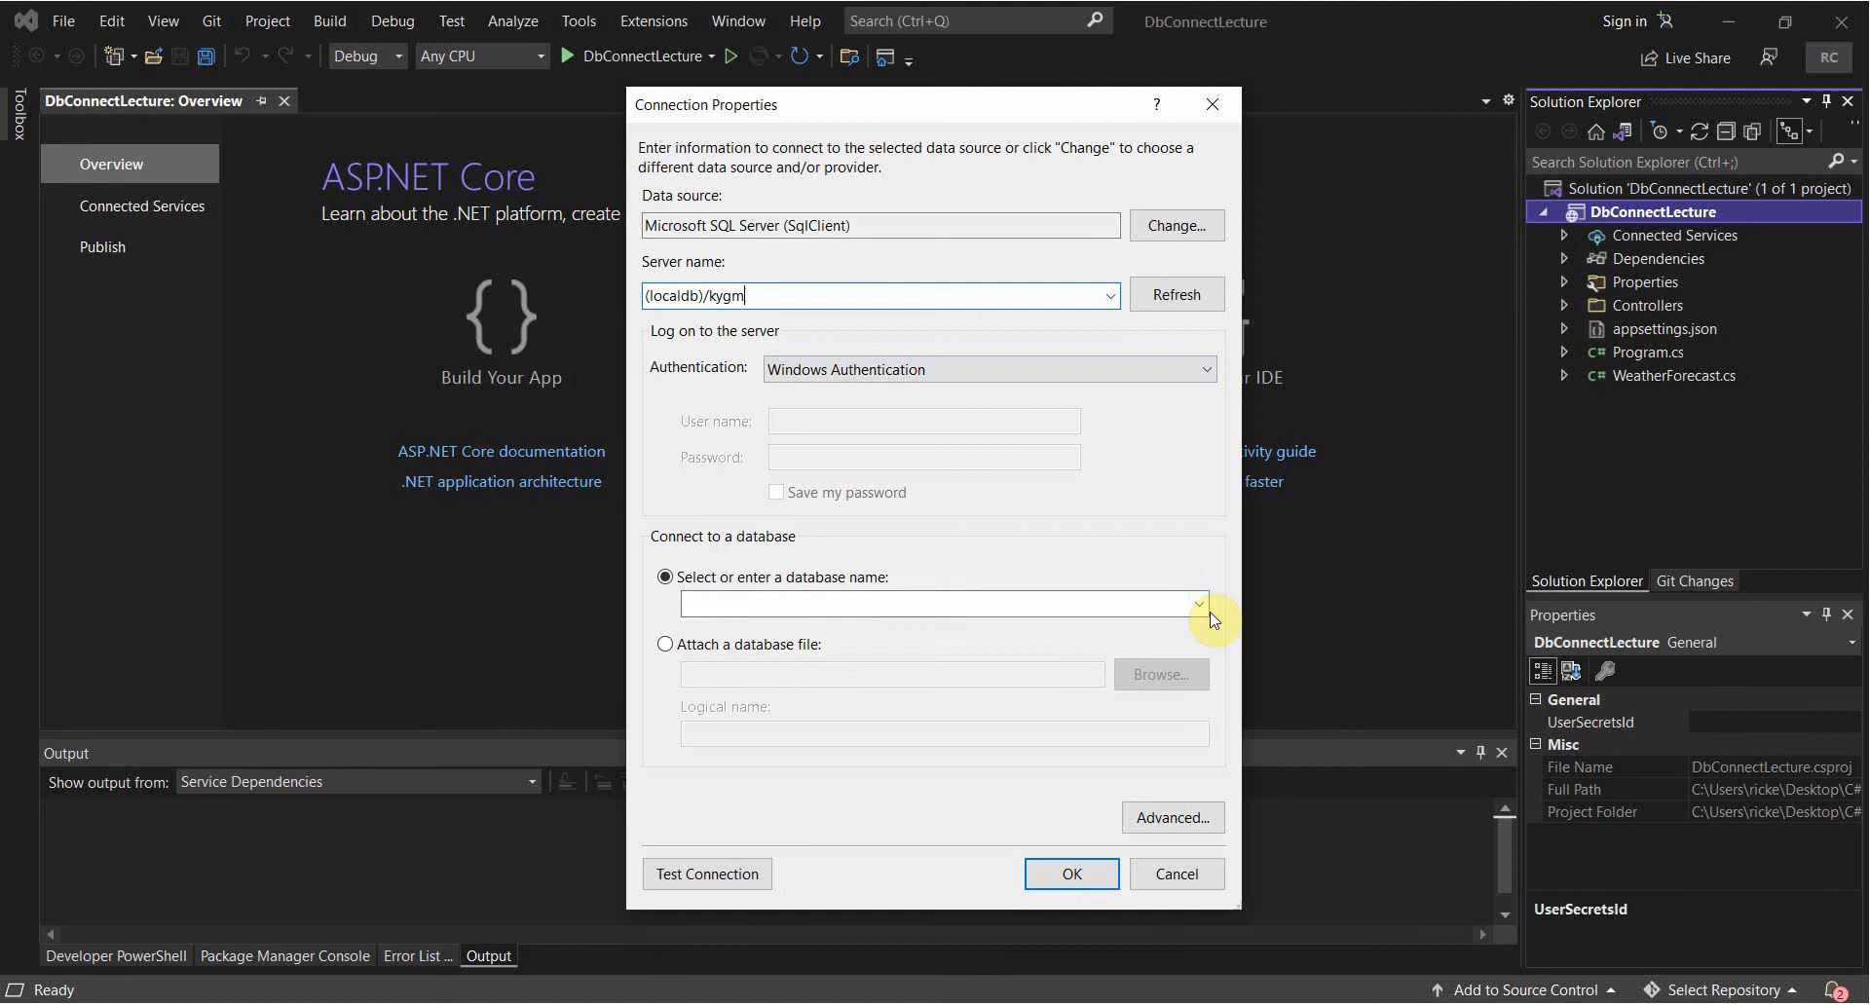
pyautogui.click(1199, 603)
pyautogui.write('(')
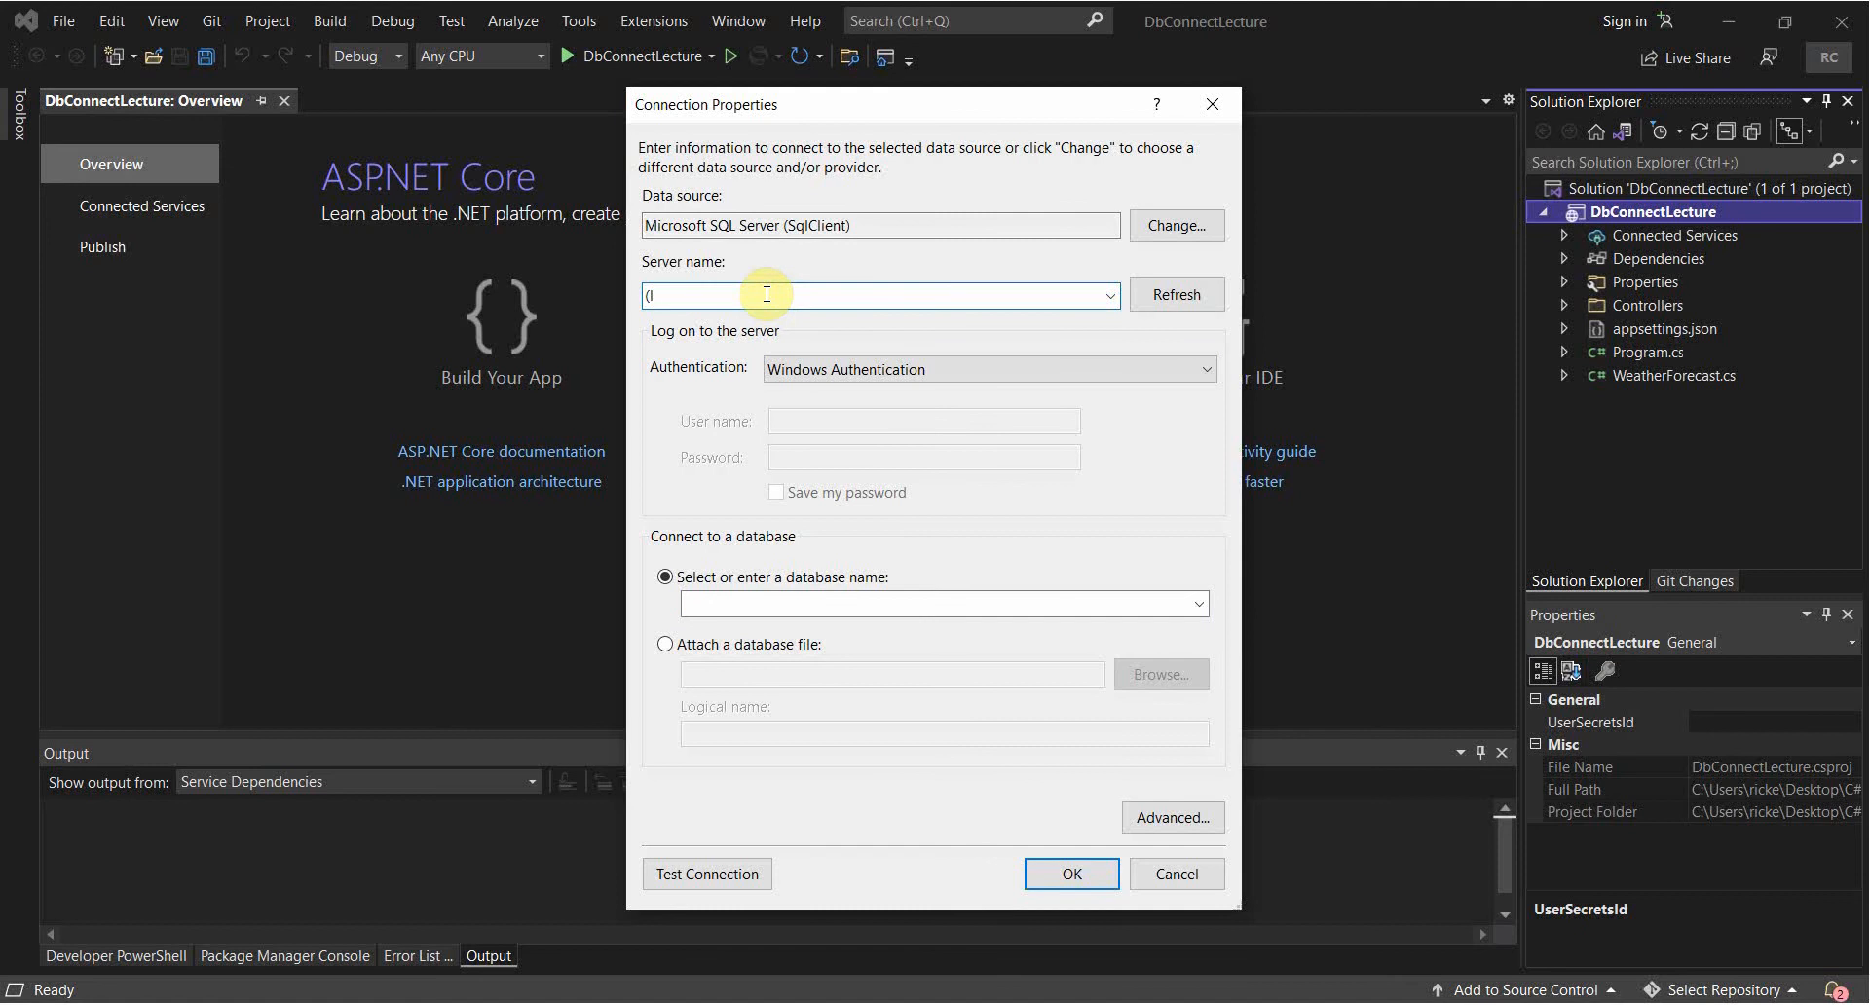
pyautogui.write('localdb)\\')
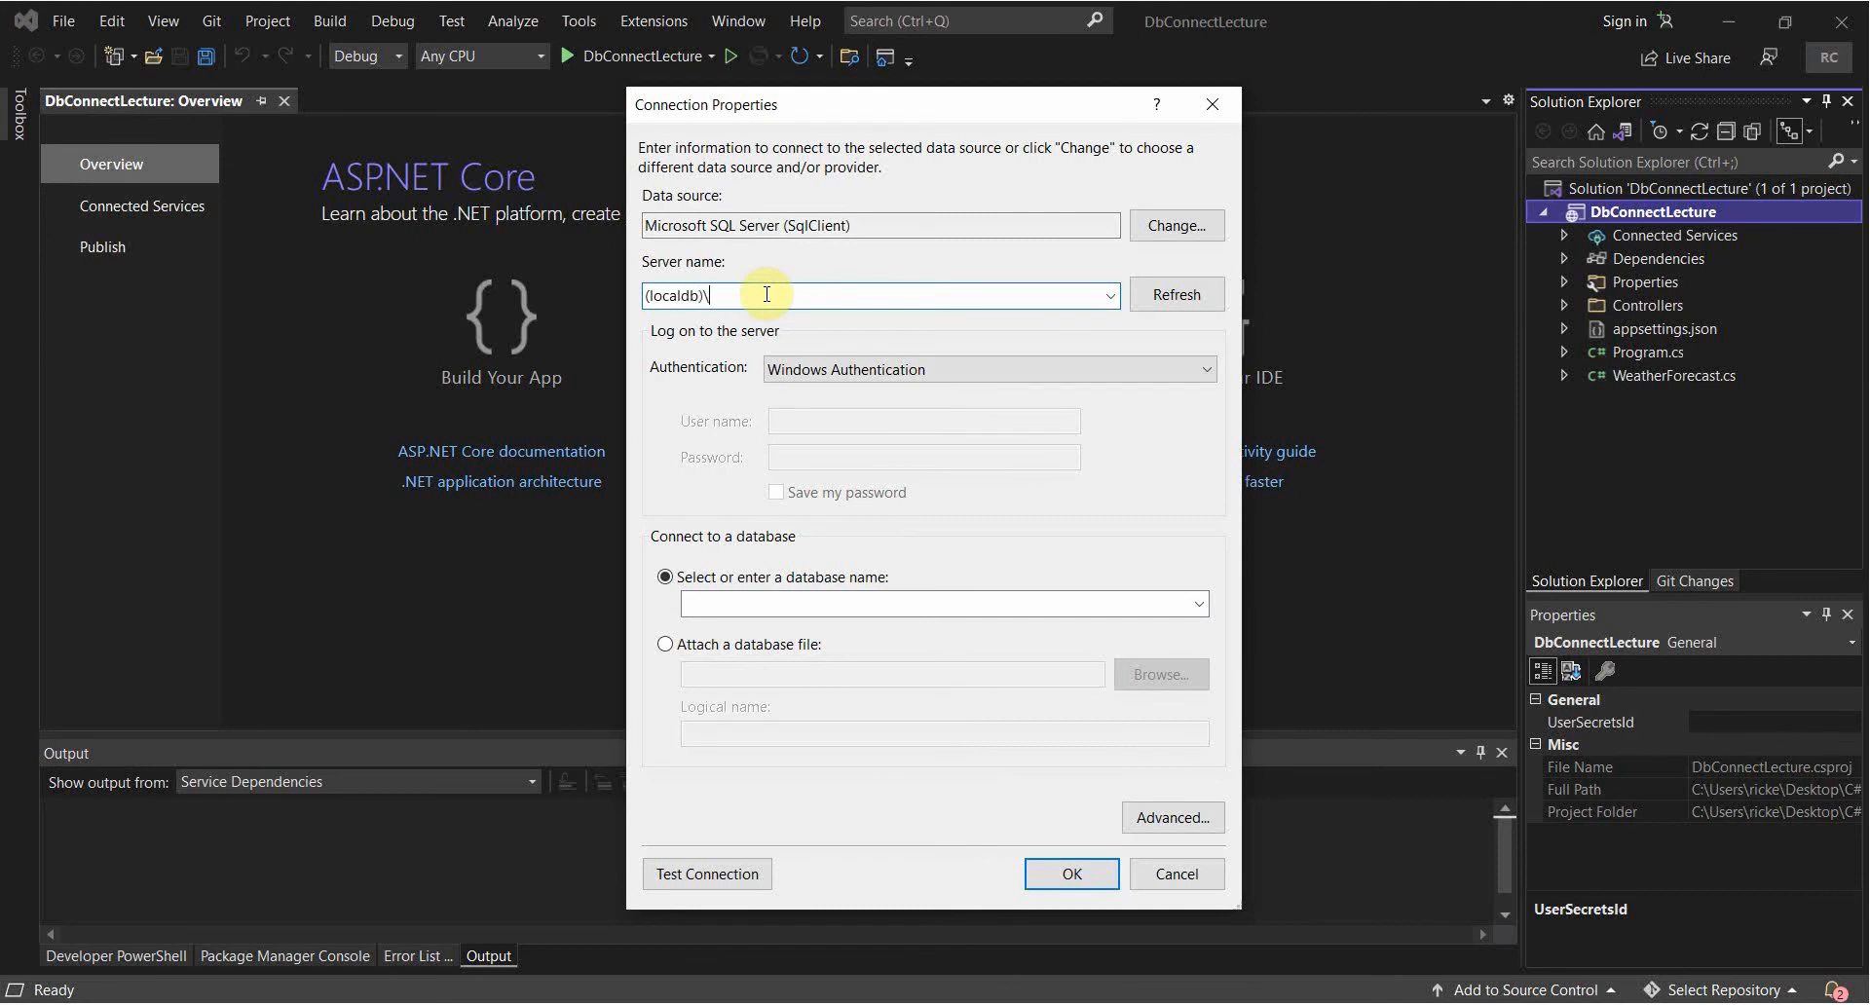
pyautogui.write('kygm')
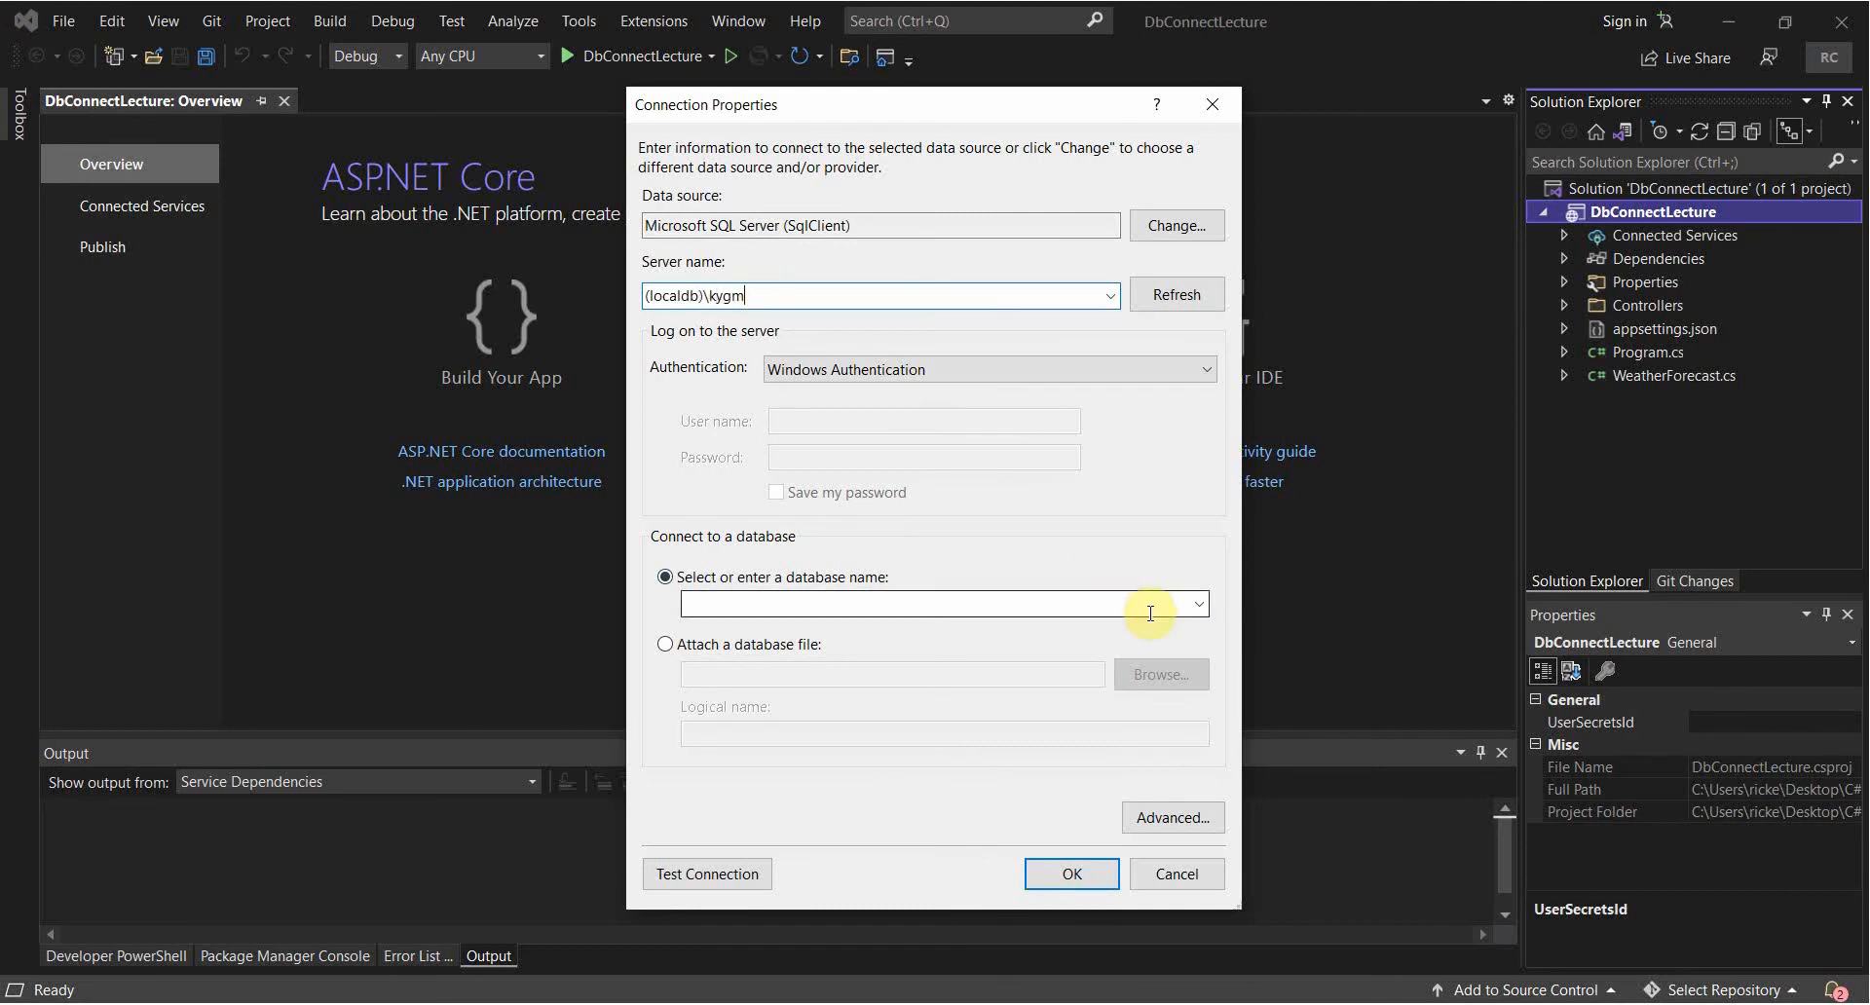
pyautogui.click(1197, 603)
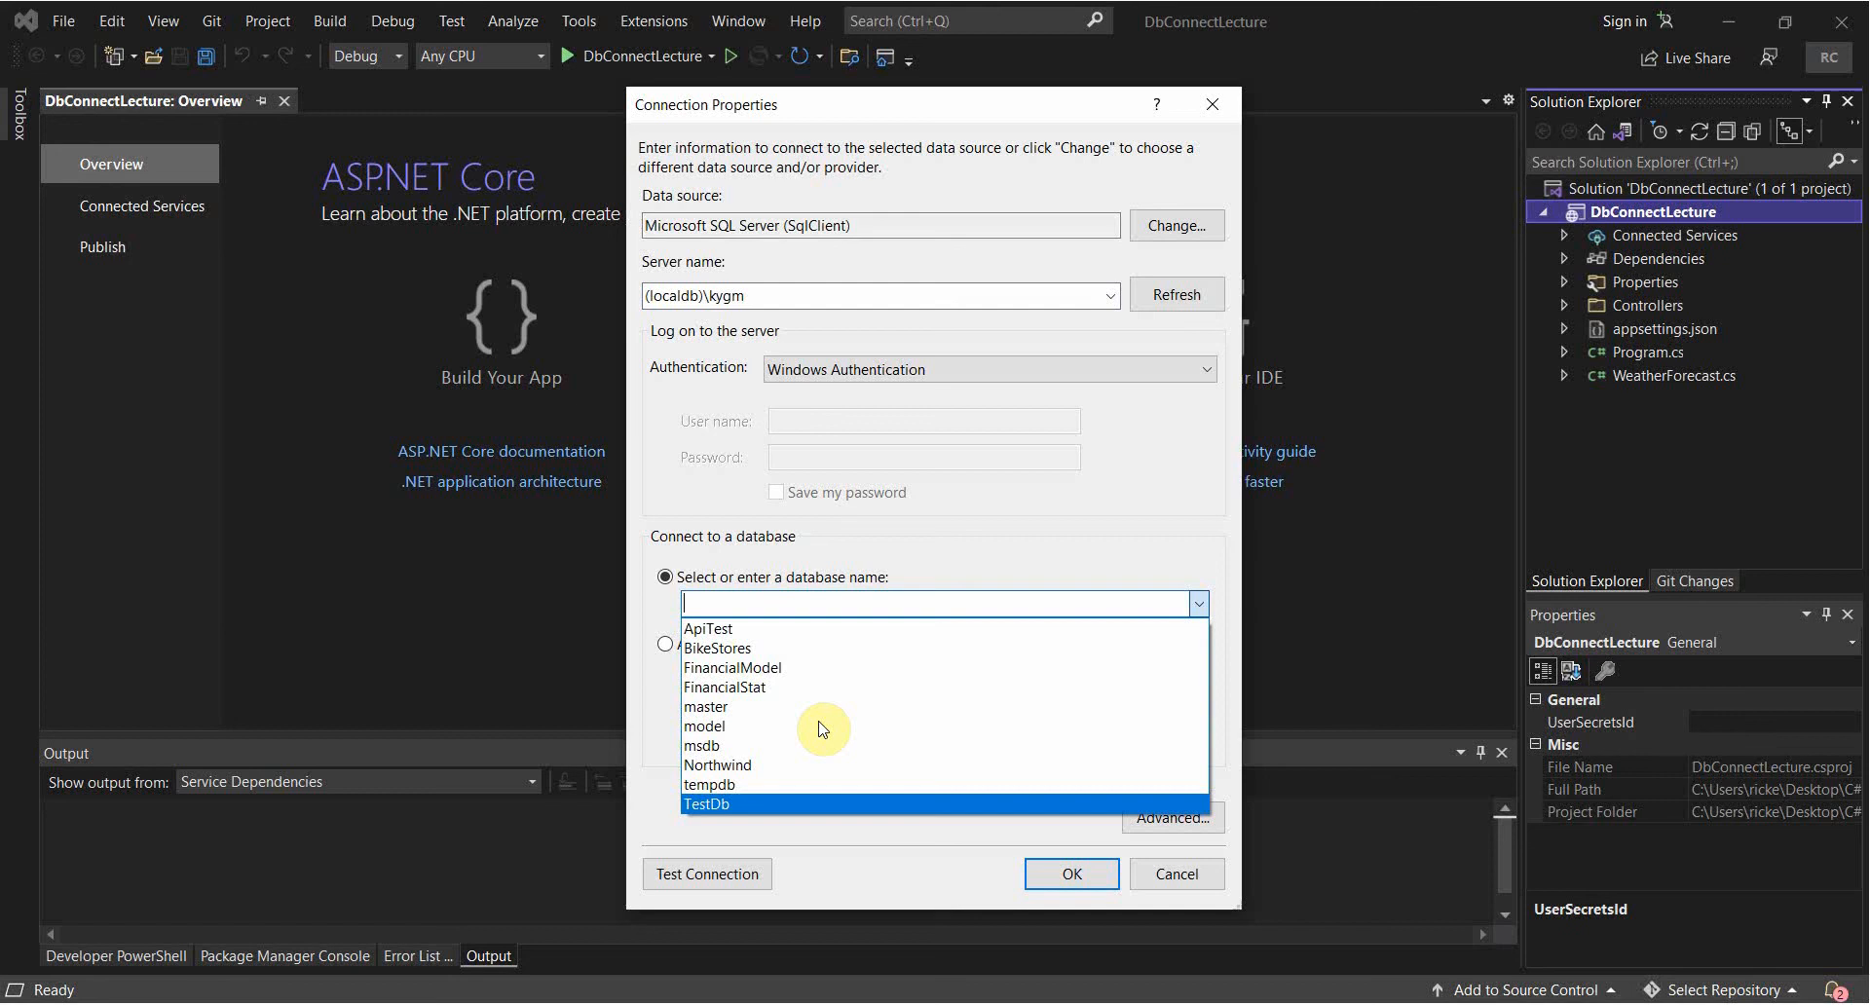
pyautogui.click(706, 874)
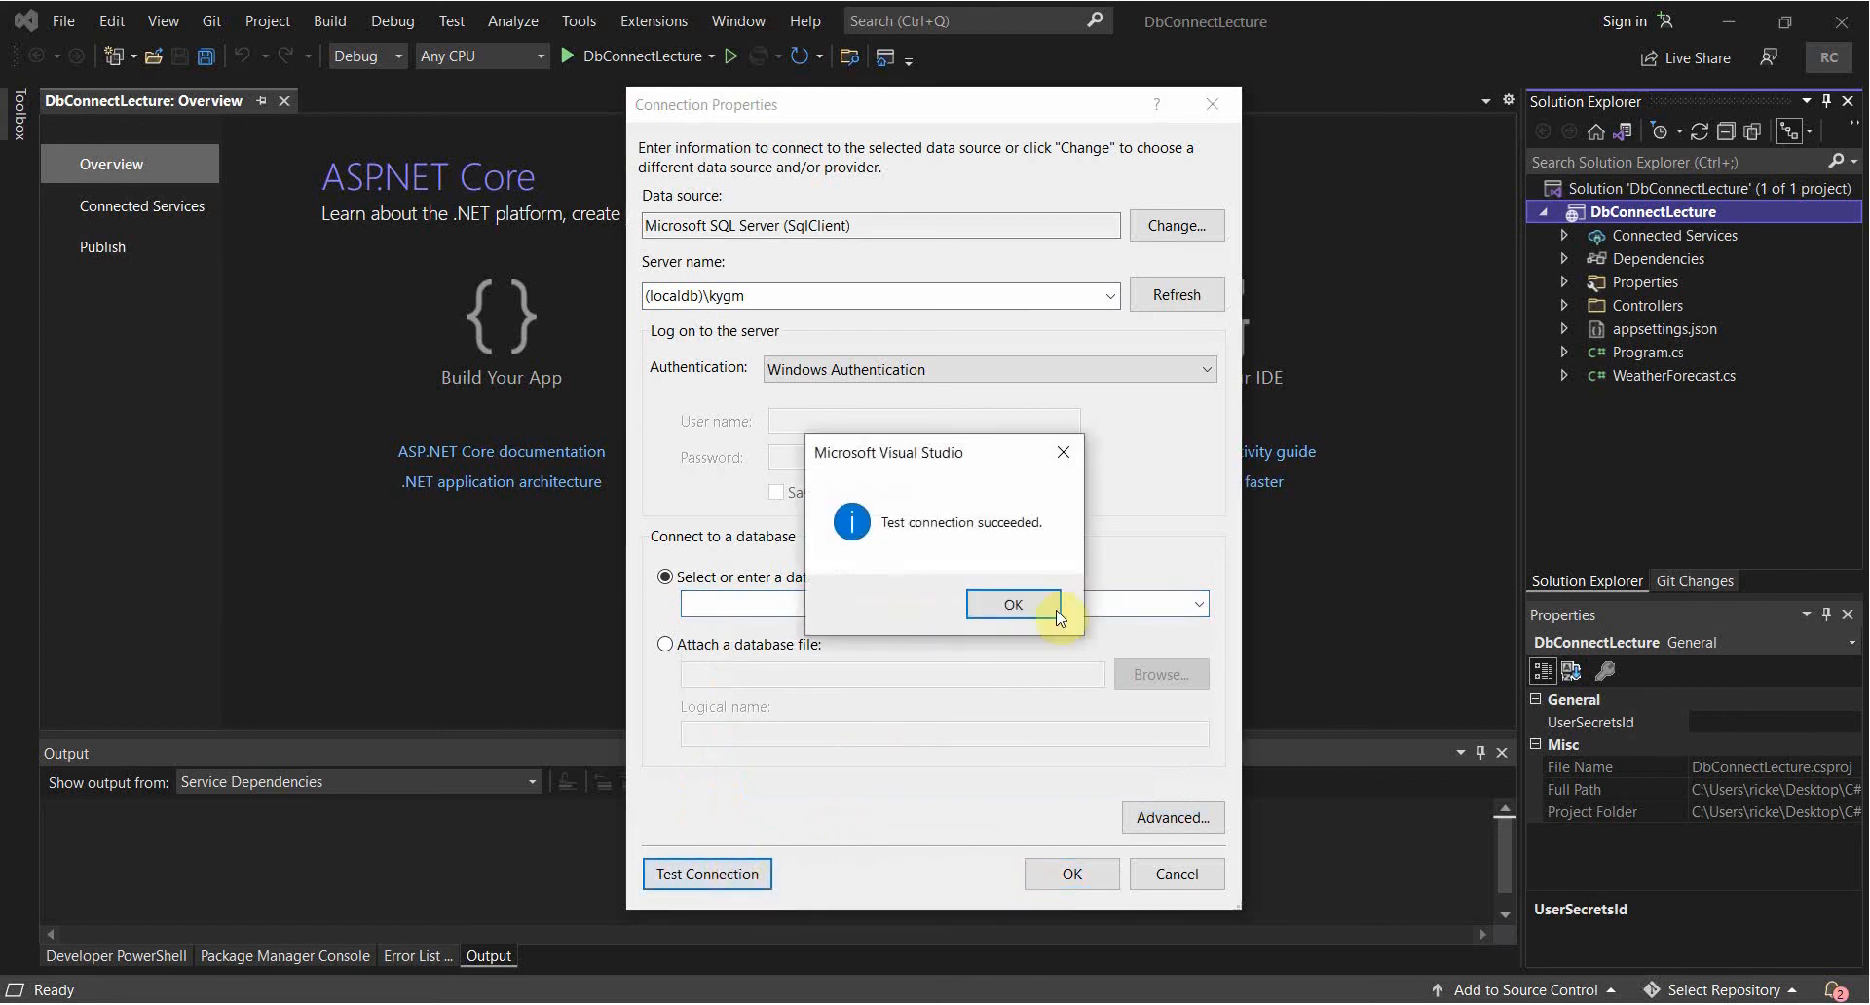
pyautogui.click(1013, 605)
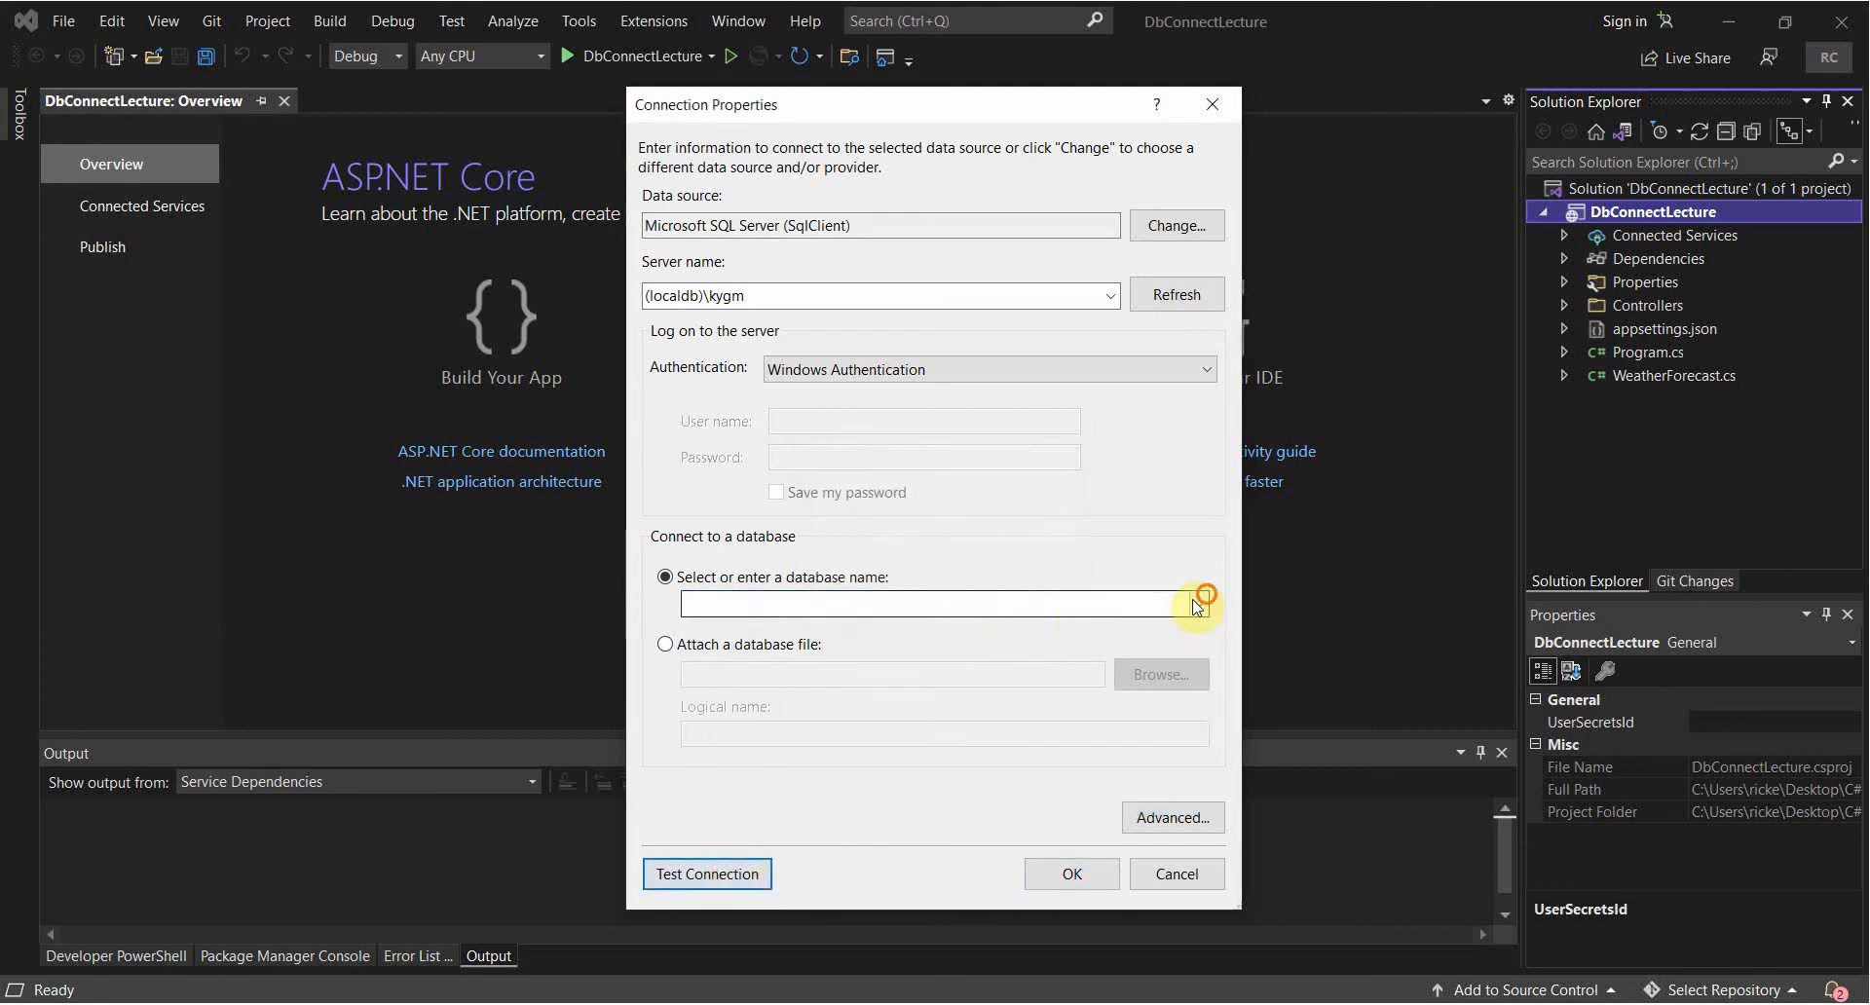
# Select the Northwind database and confirm the connection properties.
pyautogui.click(1199, 603)
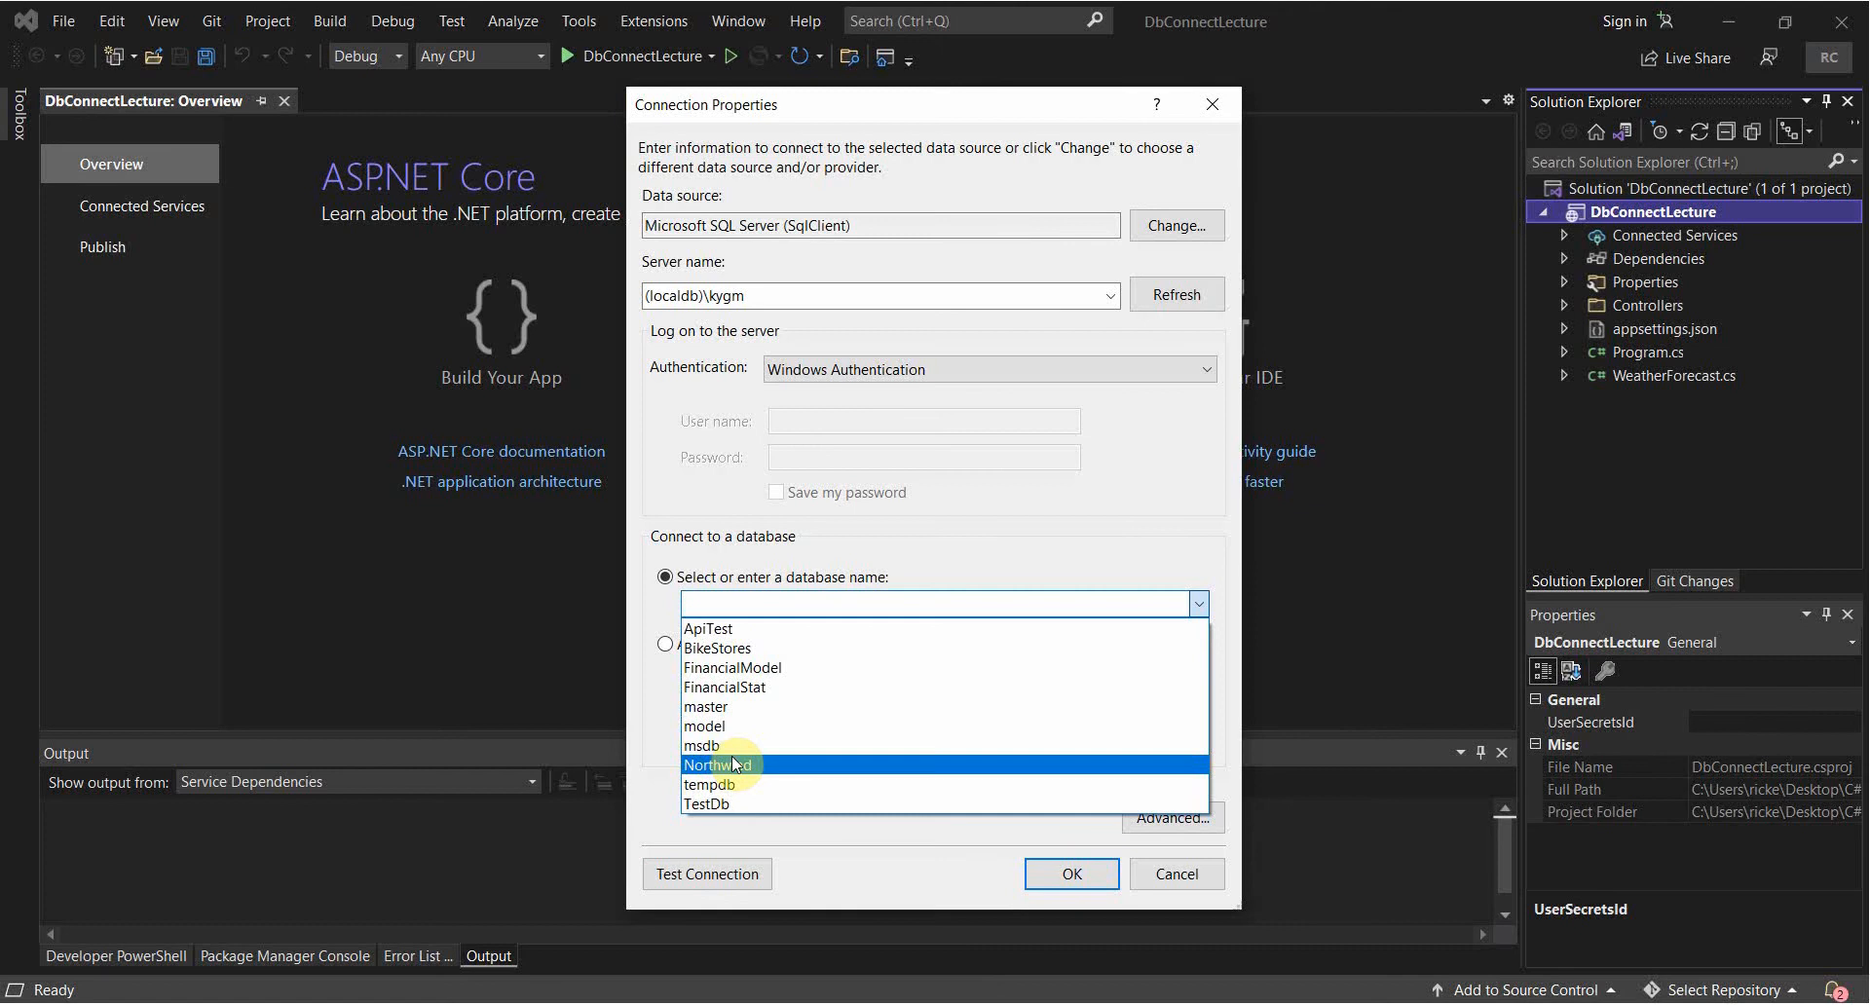
pyautogui.click(719, 765)
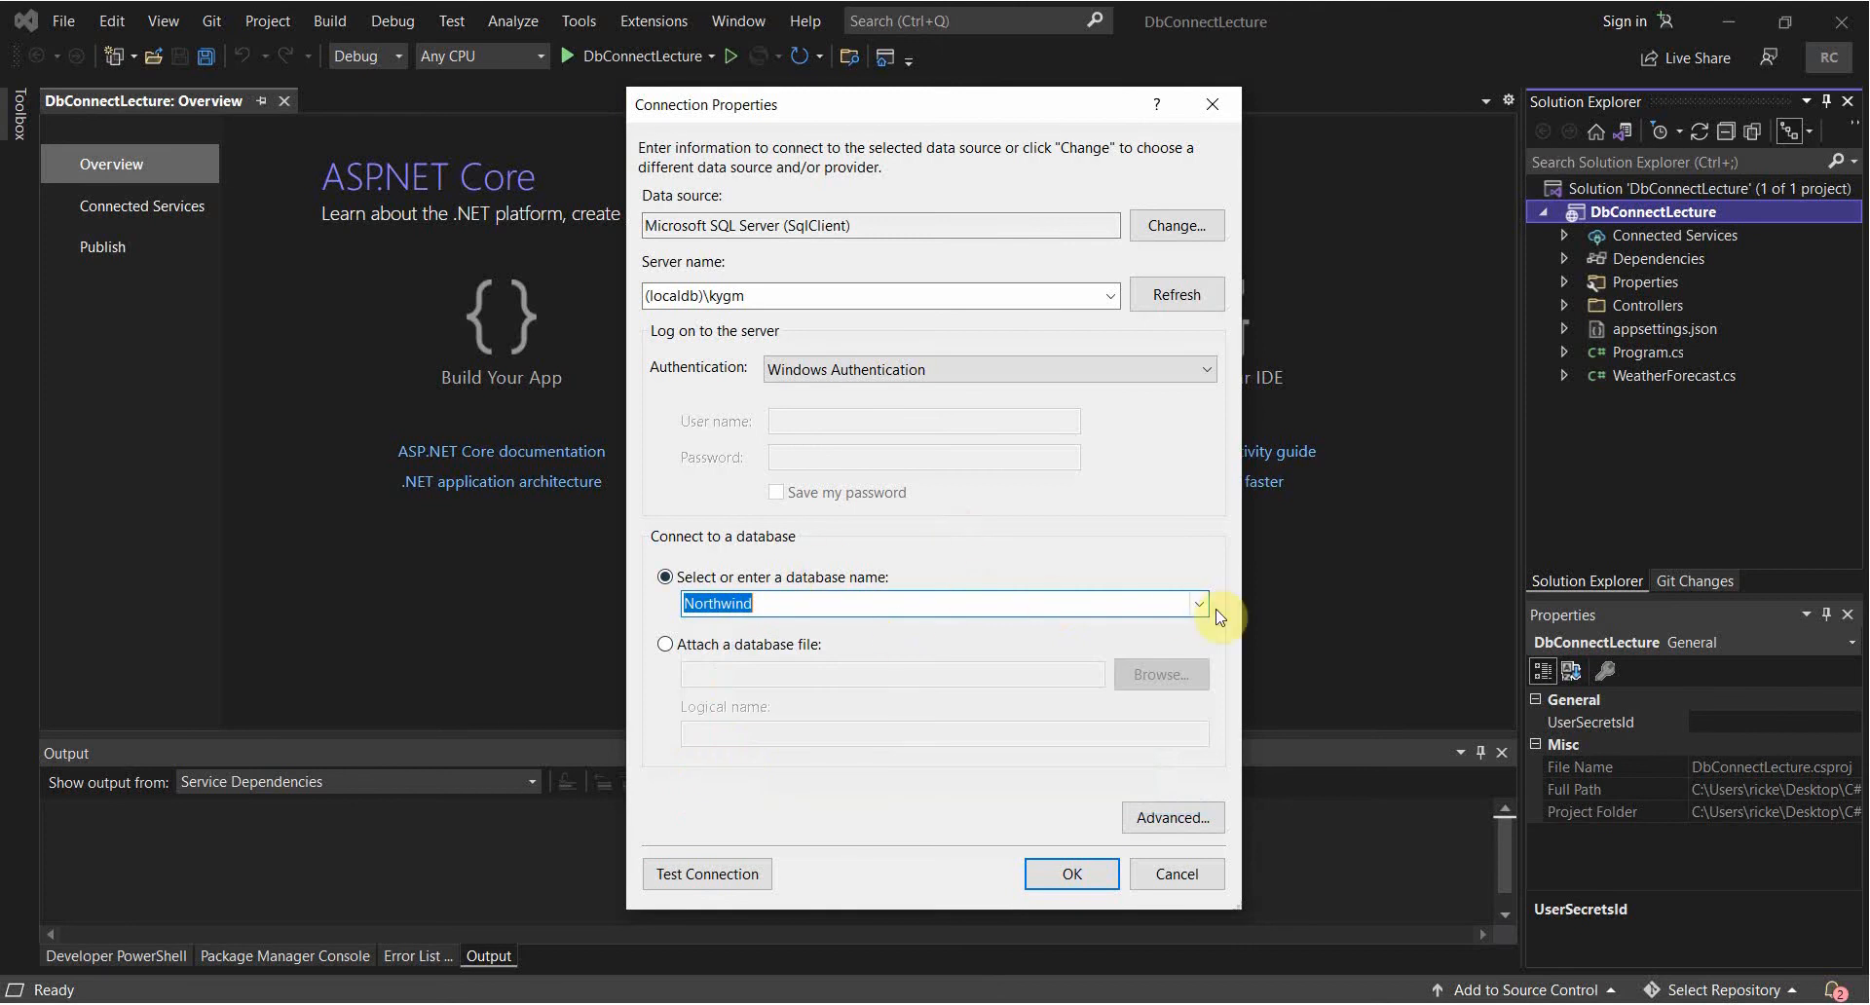
pyautogui.click(1200, 603)
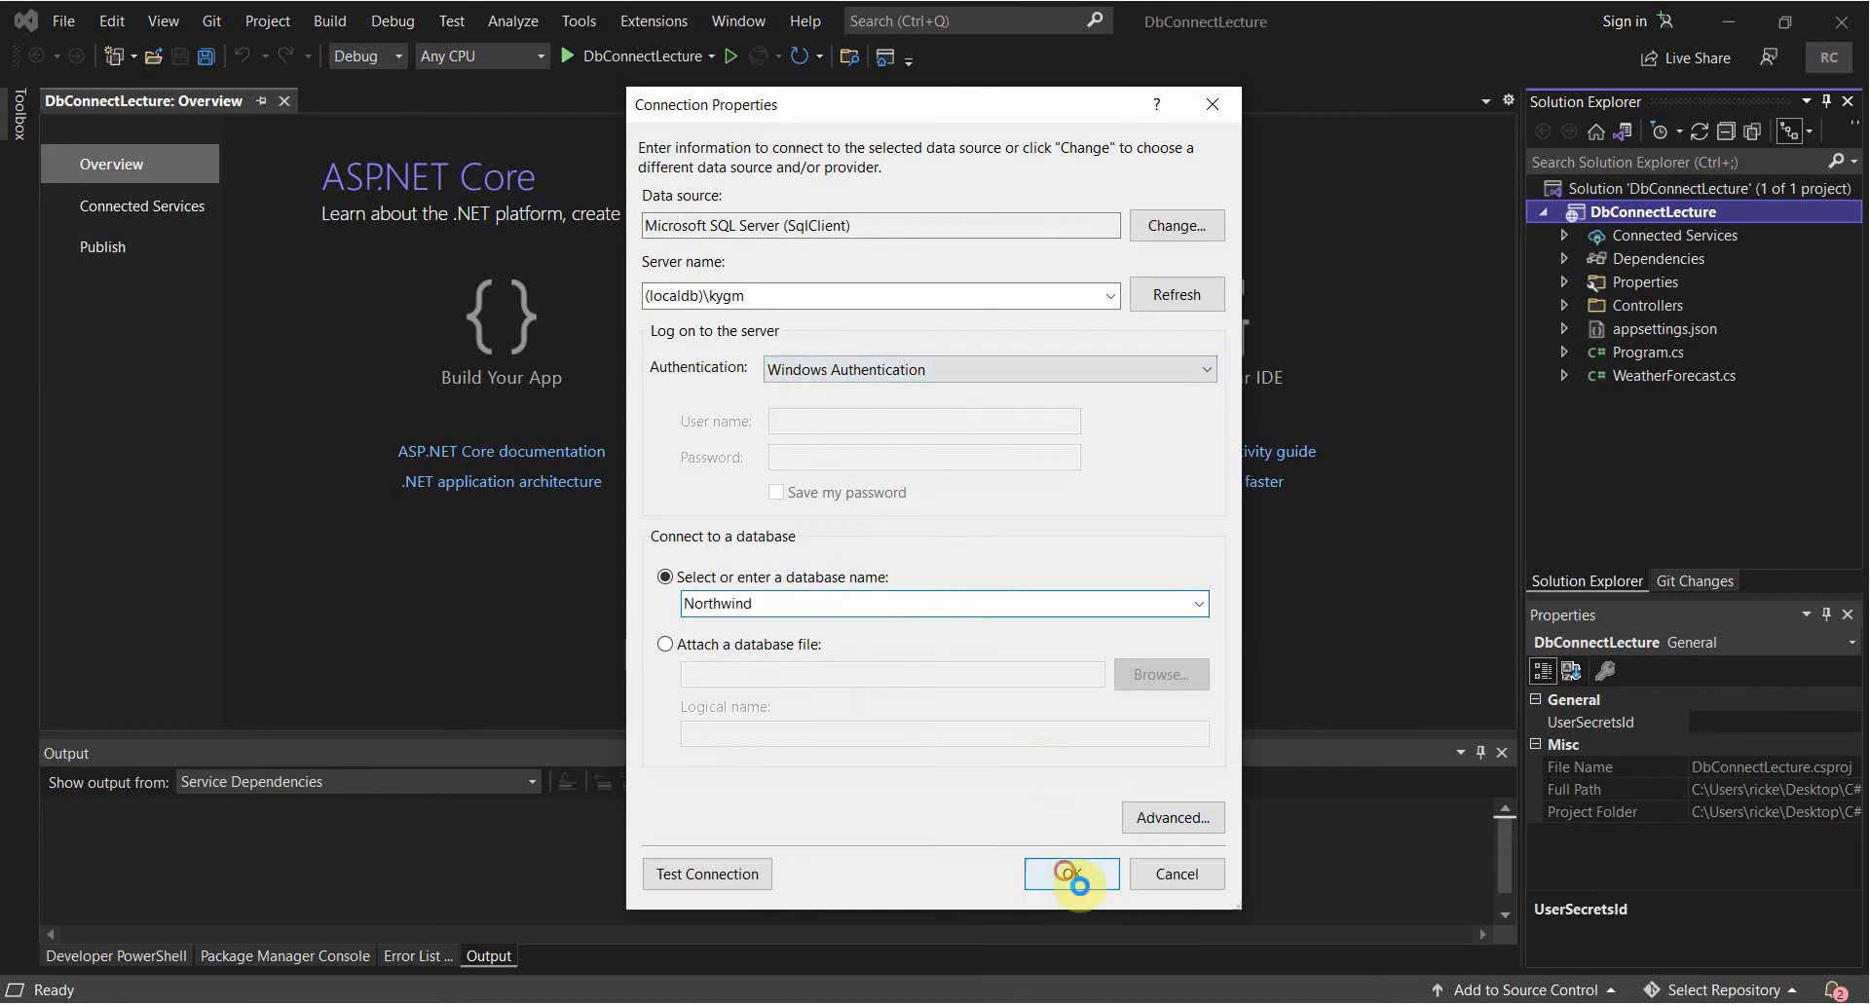
pyautogui.click(1068, 874)
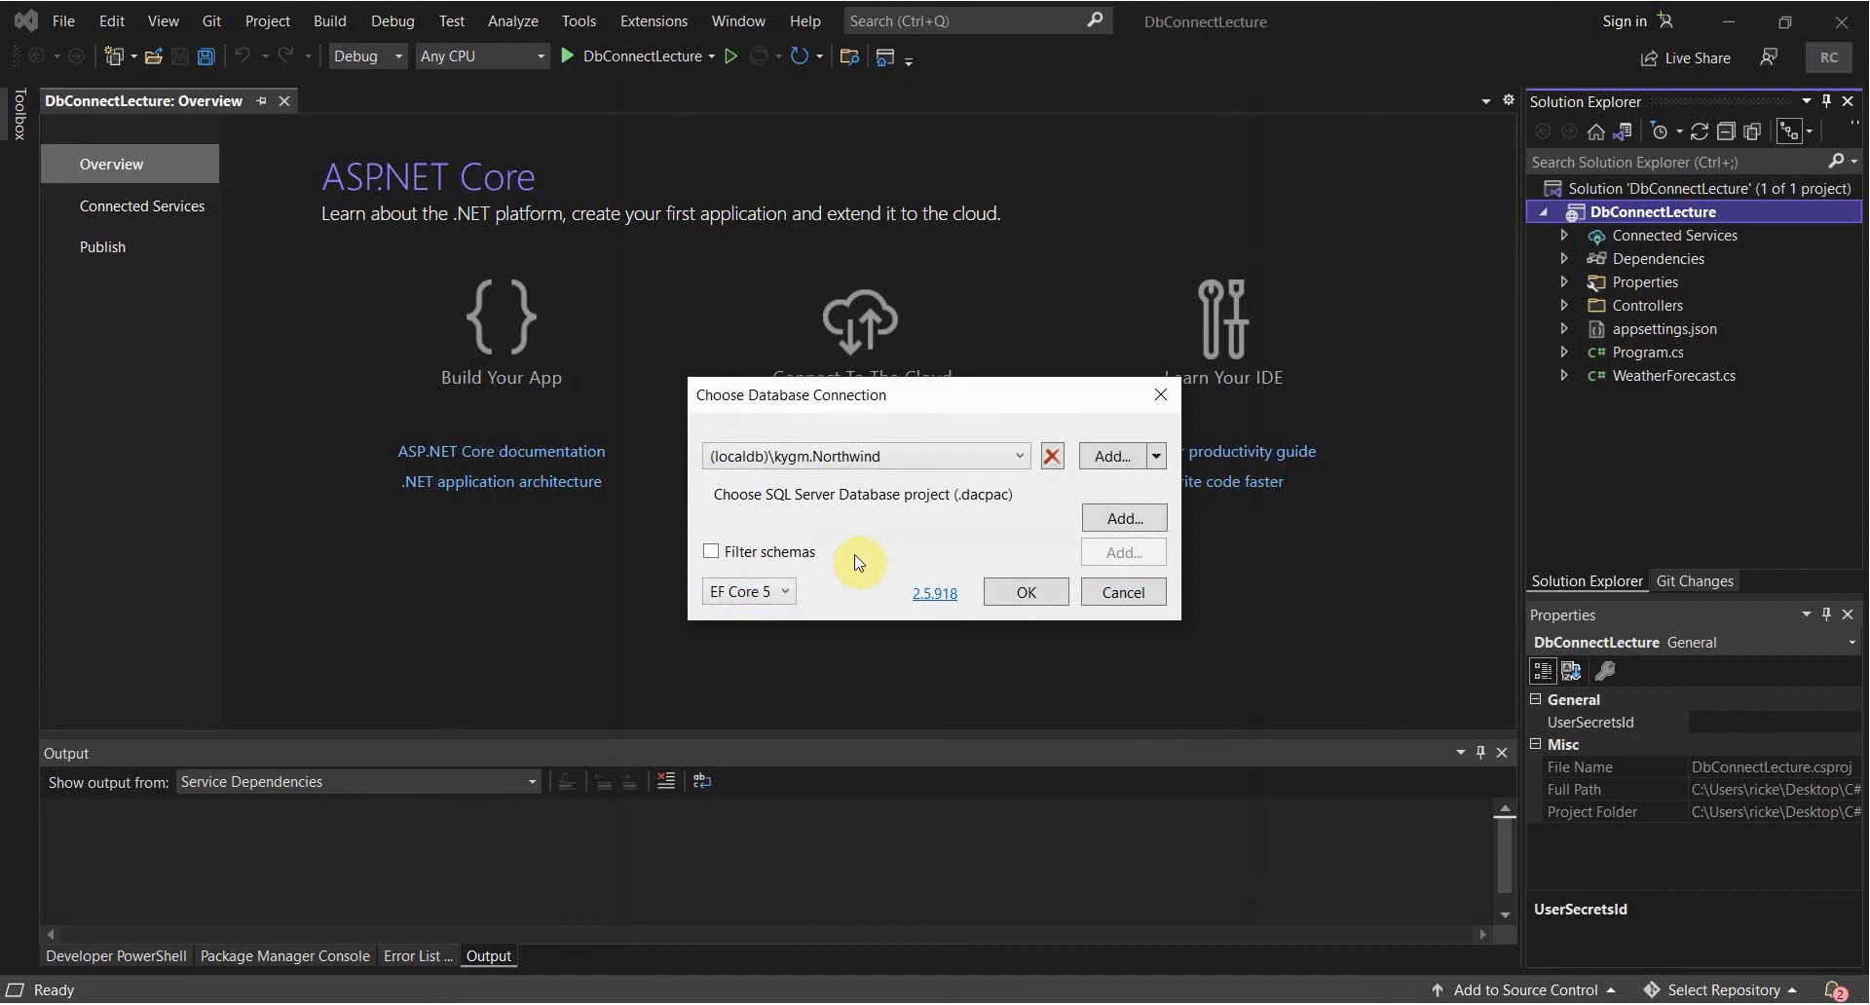
pyautogui.moveTo(953, 569)
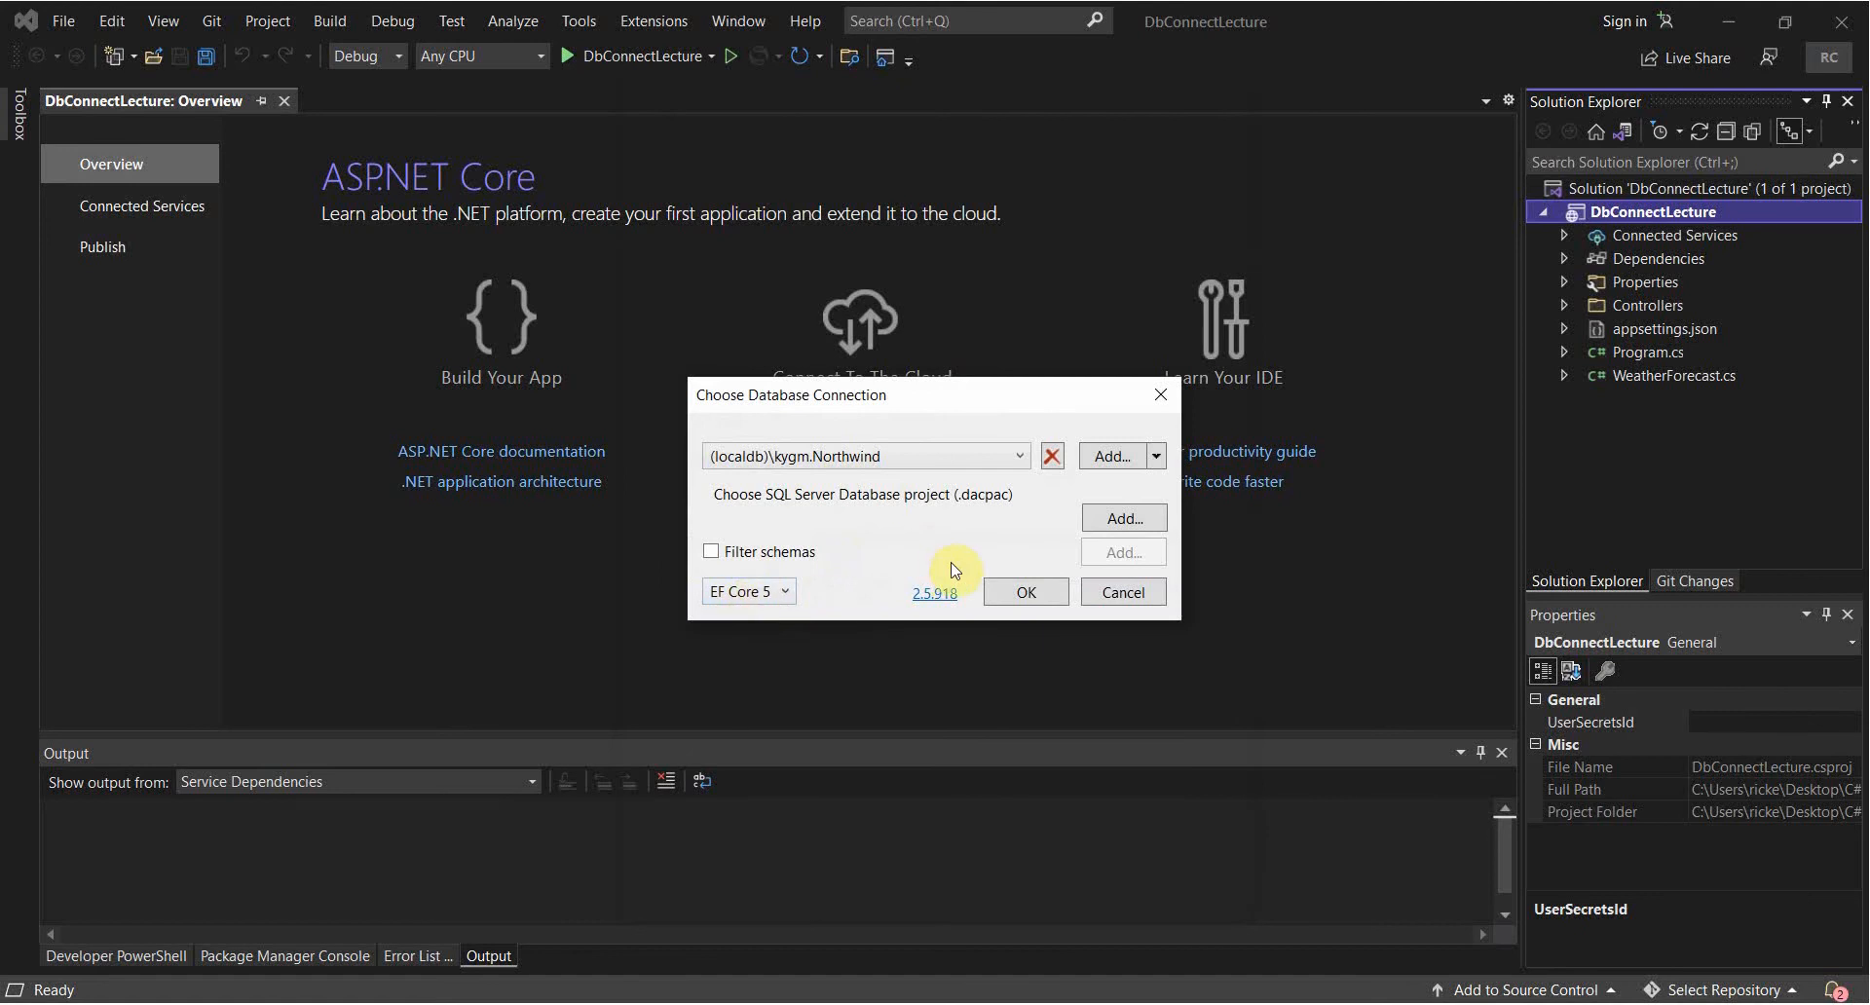
# Accept the (localdb)\kygm.Northwind connection to open Generate EF Core Model.
pyautogui.click(1023, 591)
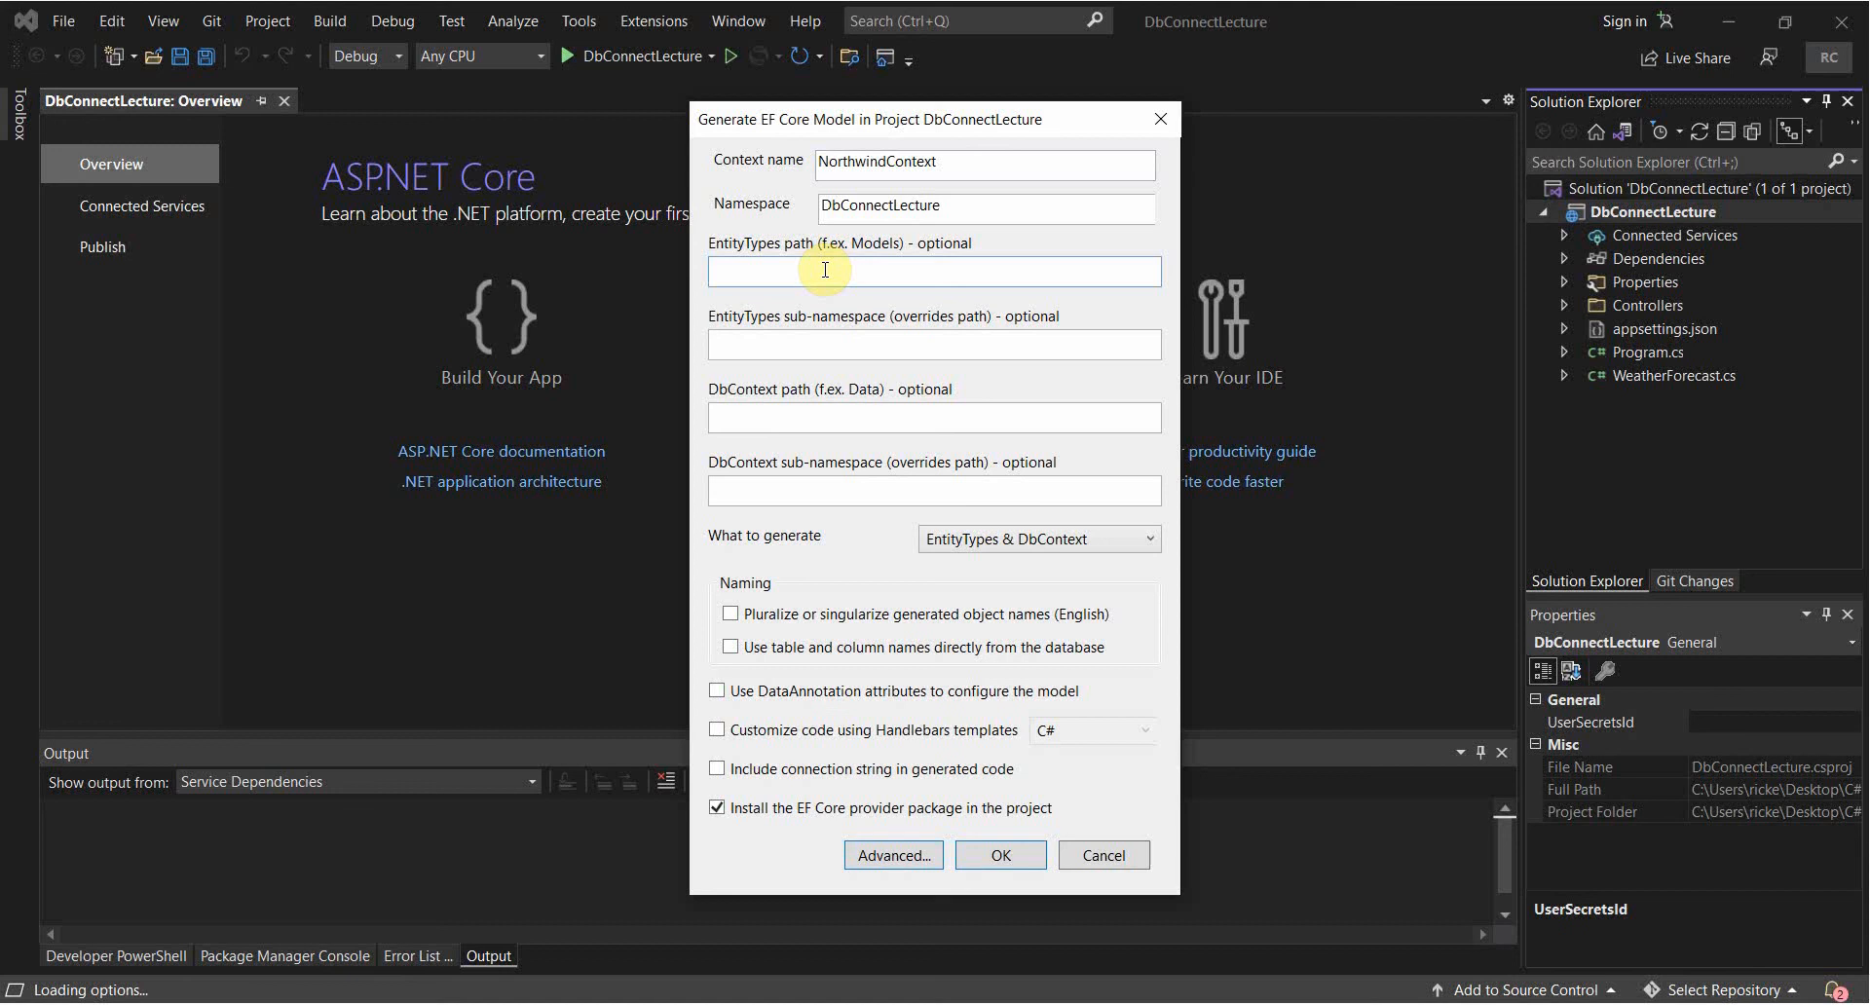
# Generate the model with entities in Models, context in Data, and pluralized names.
pyautogui.write('Models')
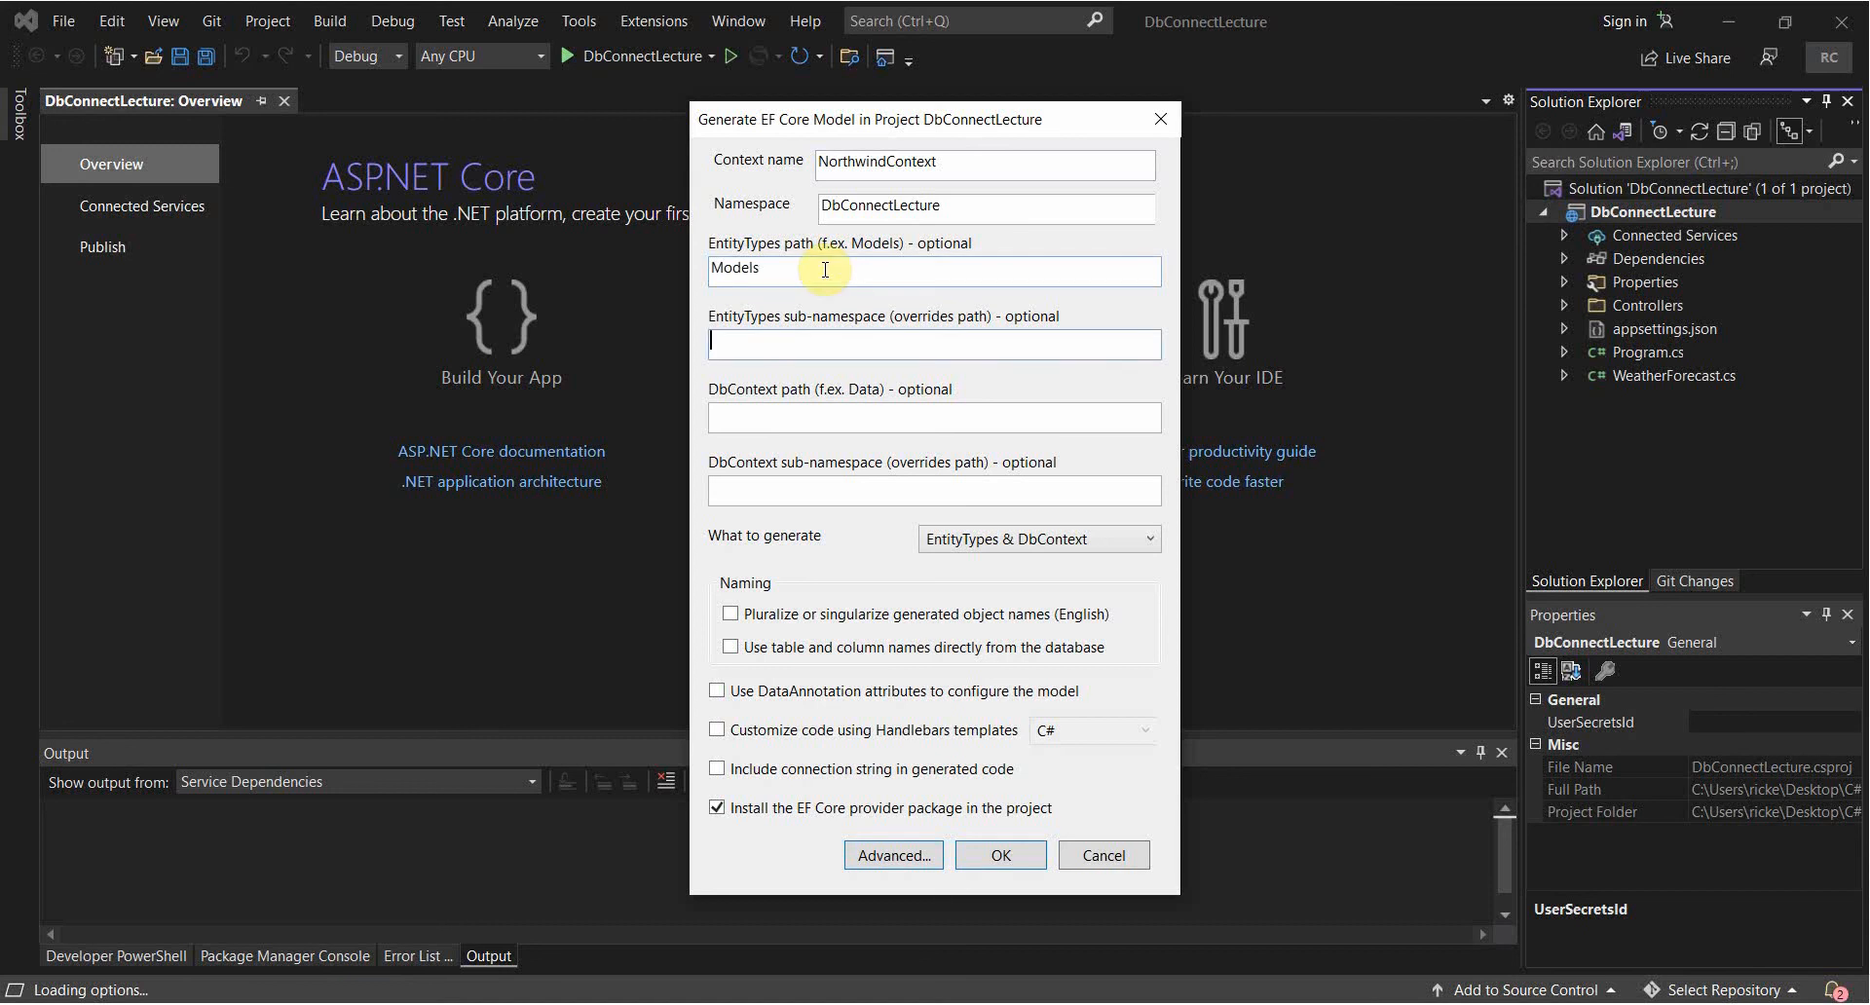
pyautogui.write('Models')
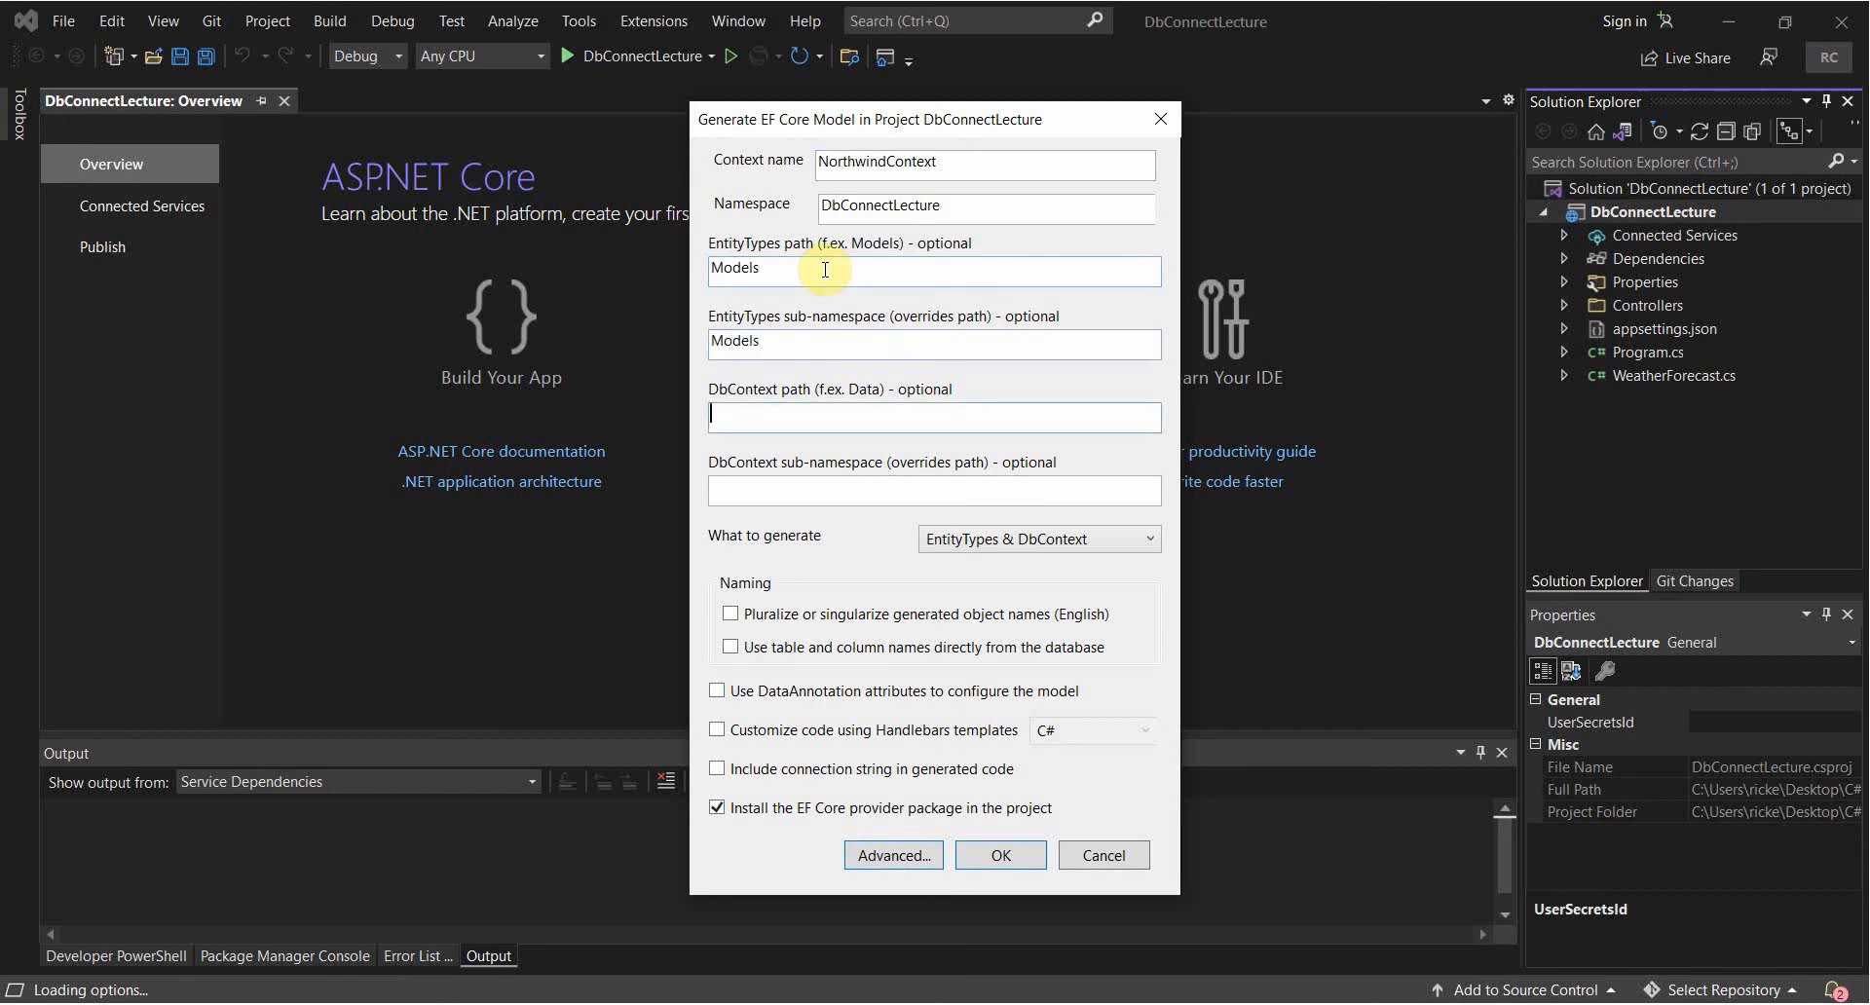
pyautogui.write('Data')
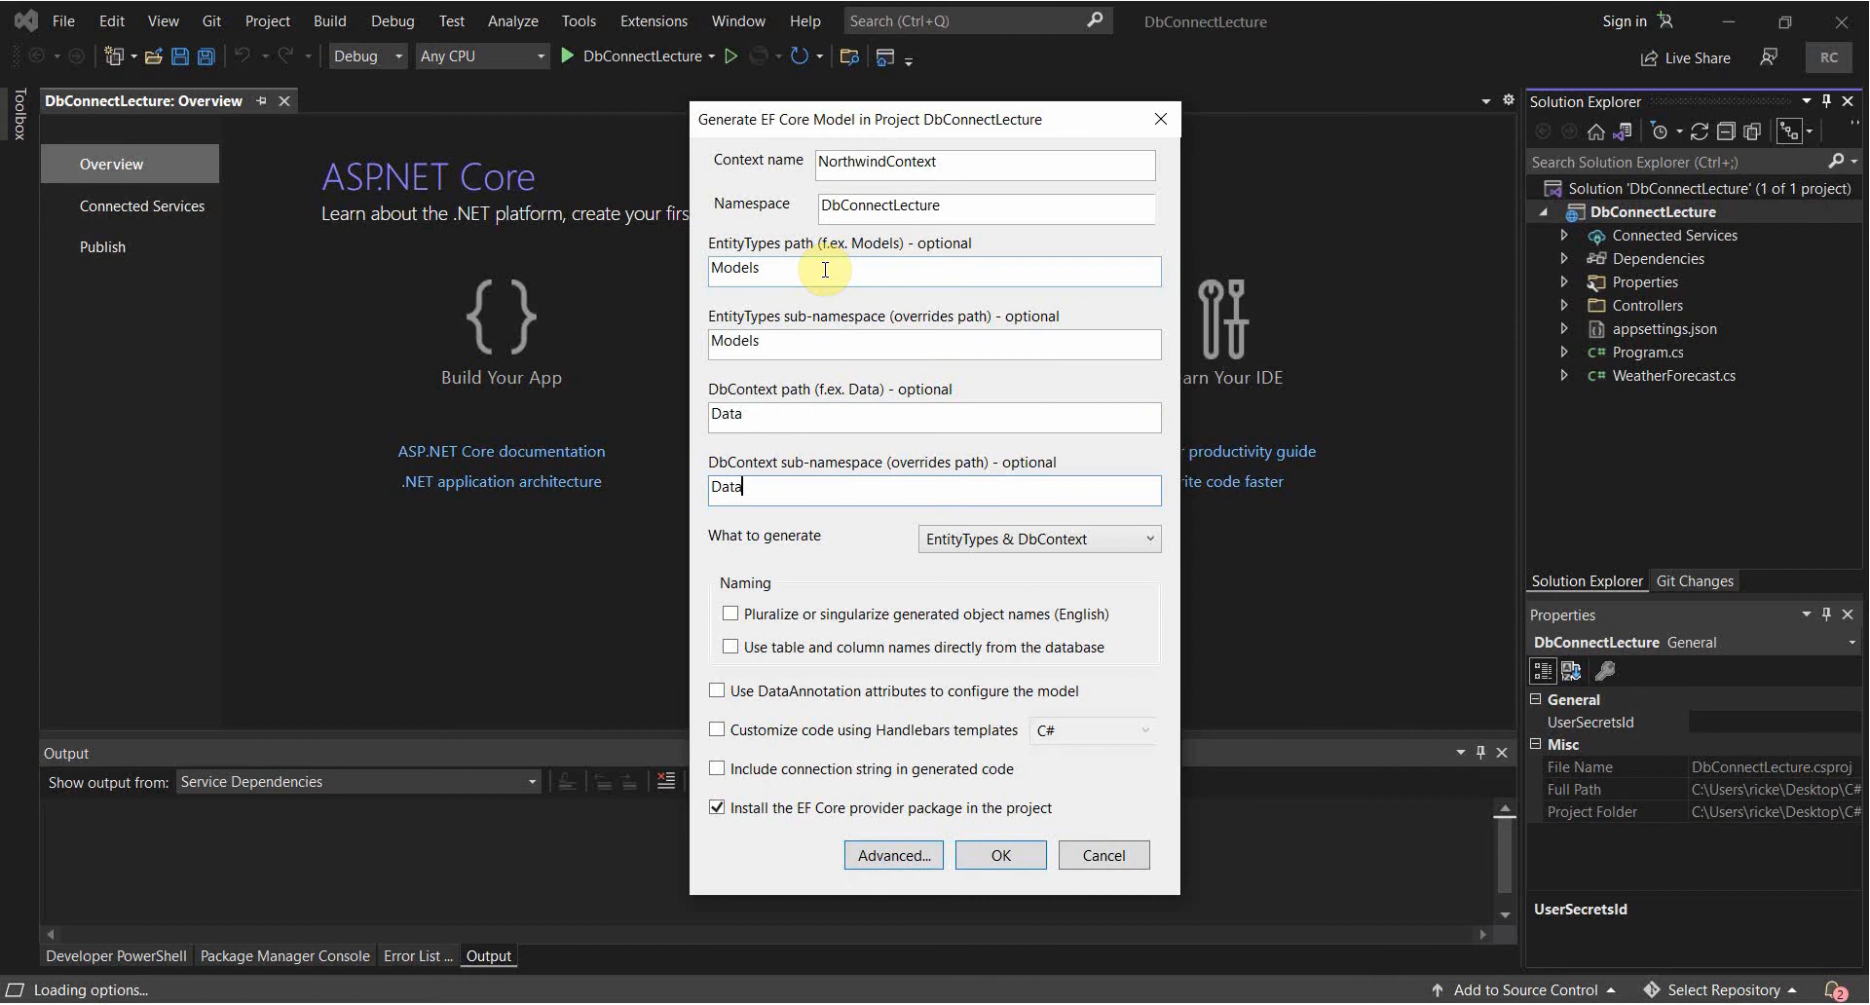
pyautogui.click(729, 613)
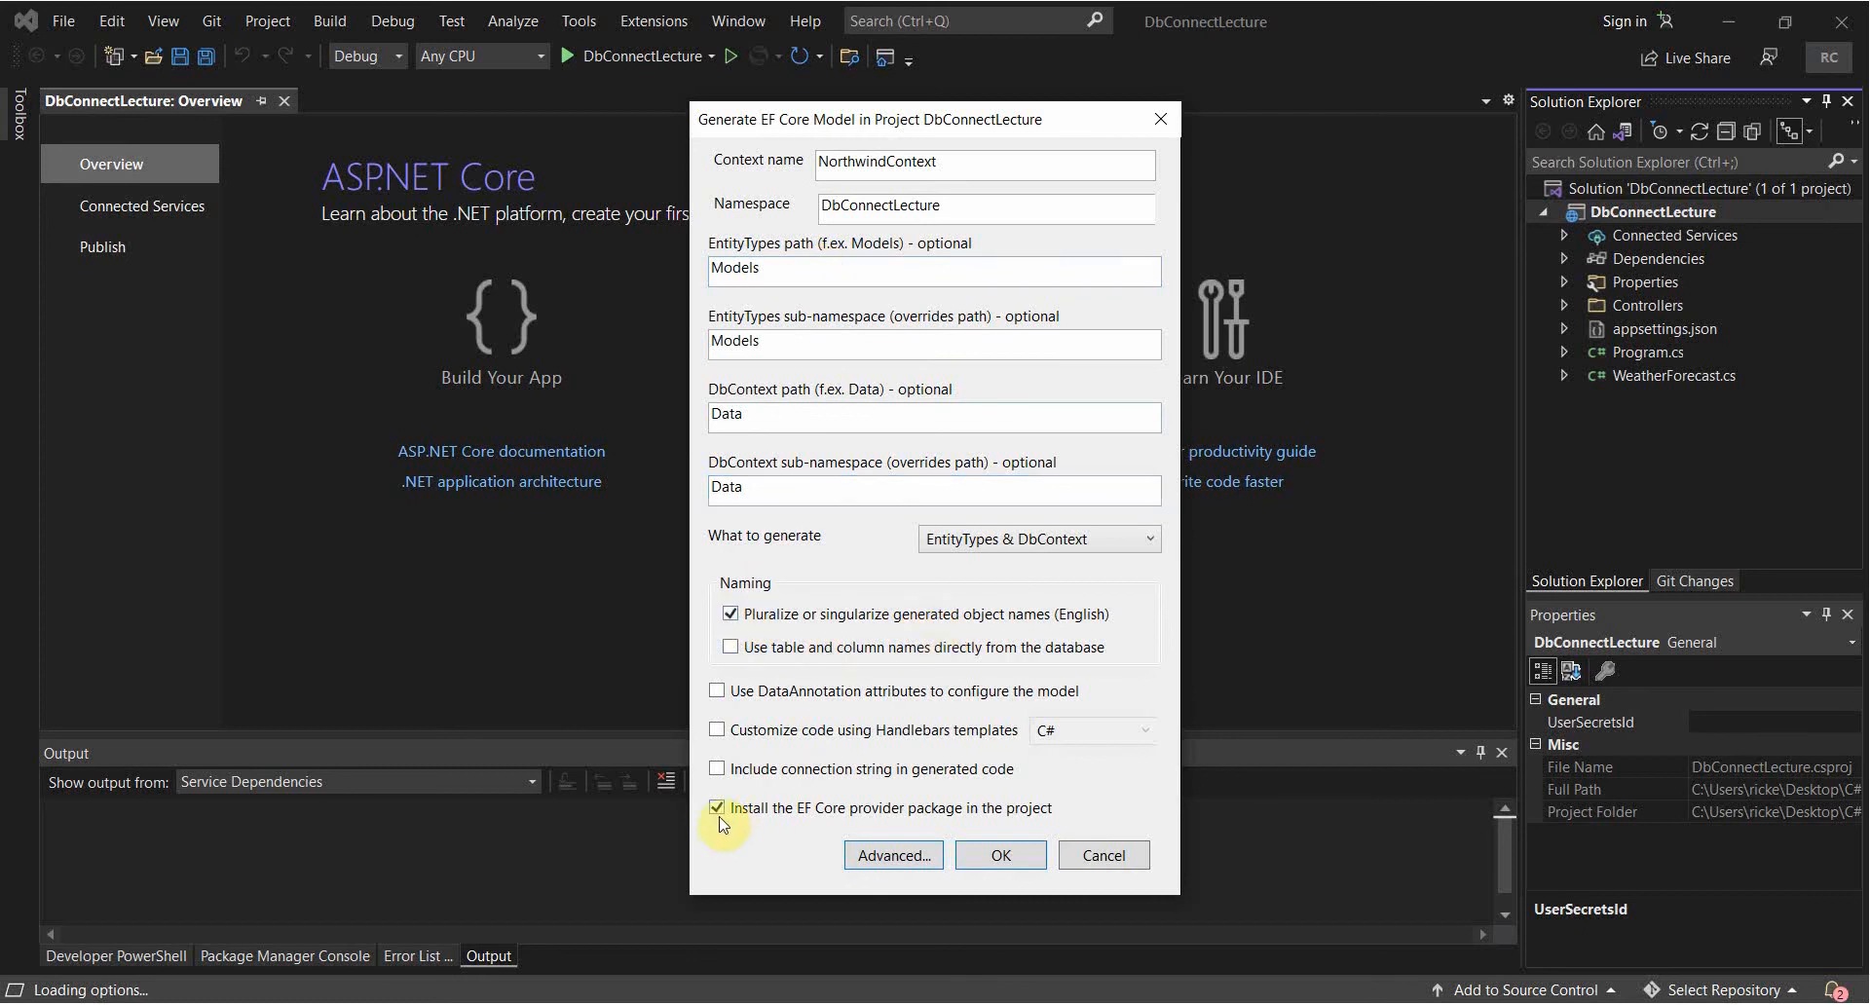
pyautogui.moveTo(999, 855)
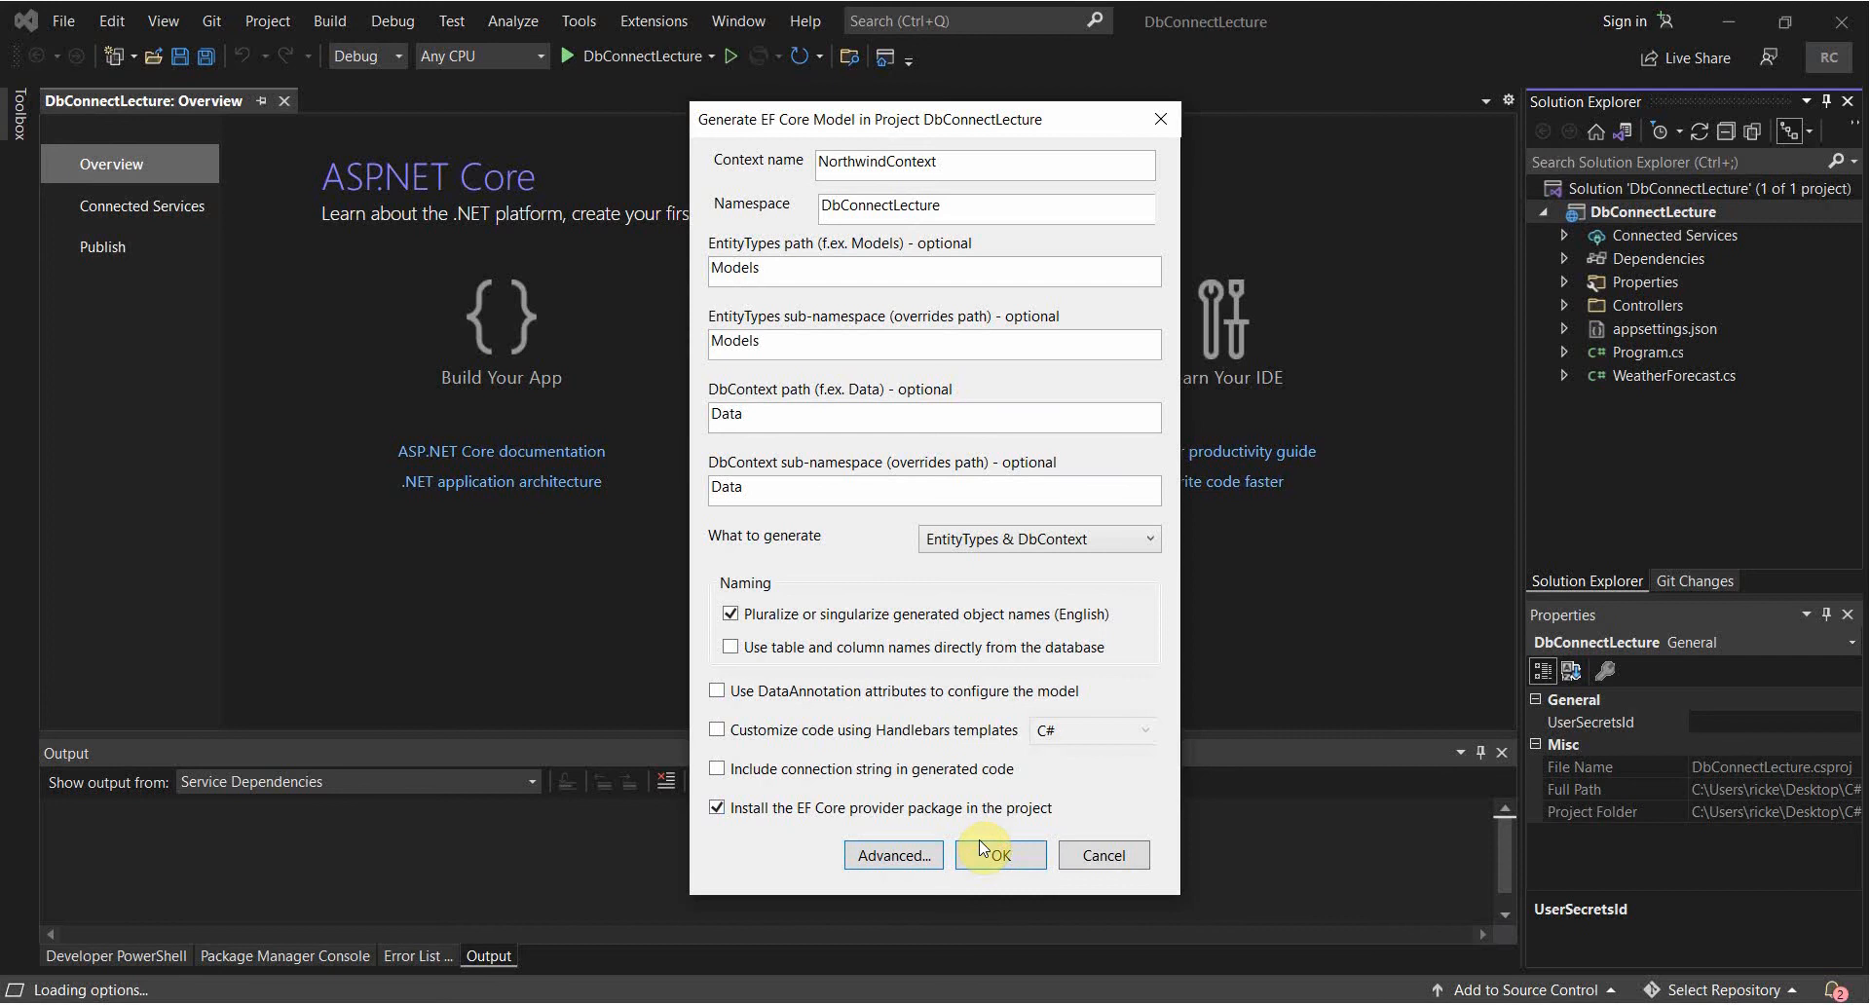
pyautogui.click(999, 856)
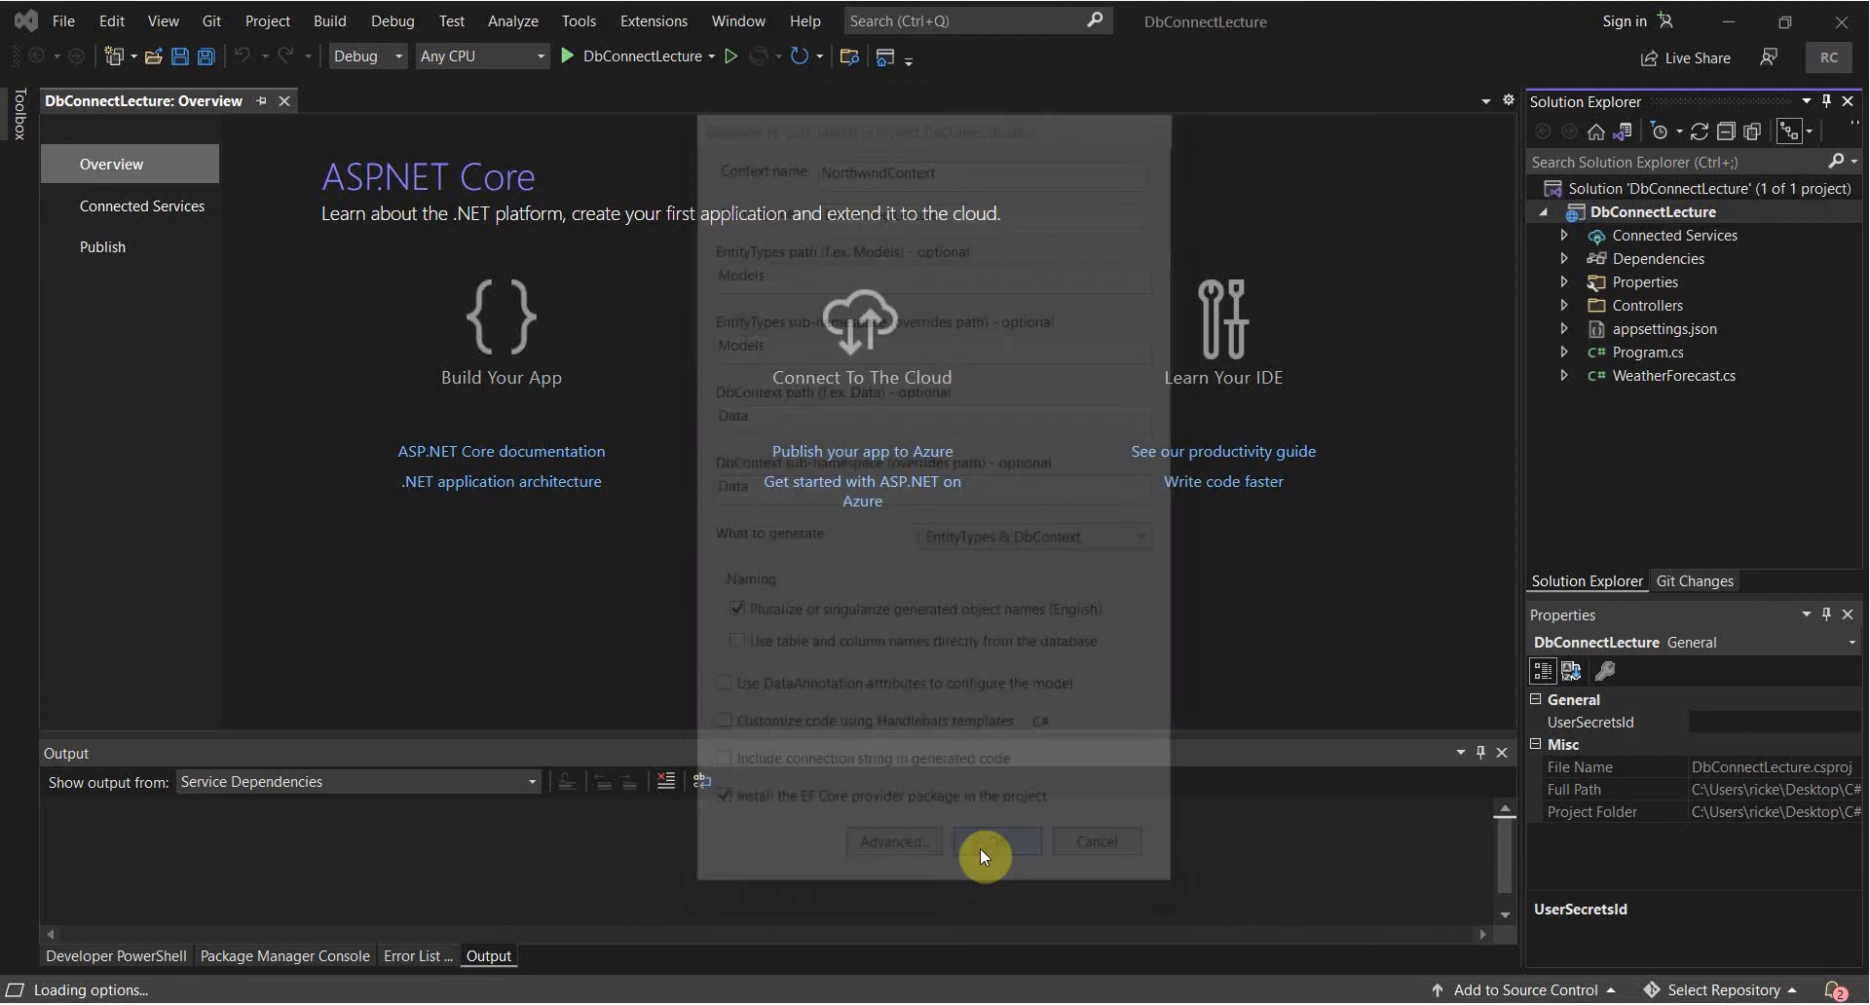
pyautogui.click(995, 840)
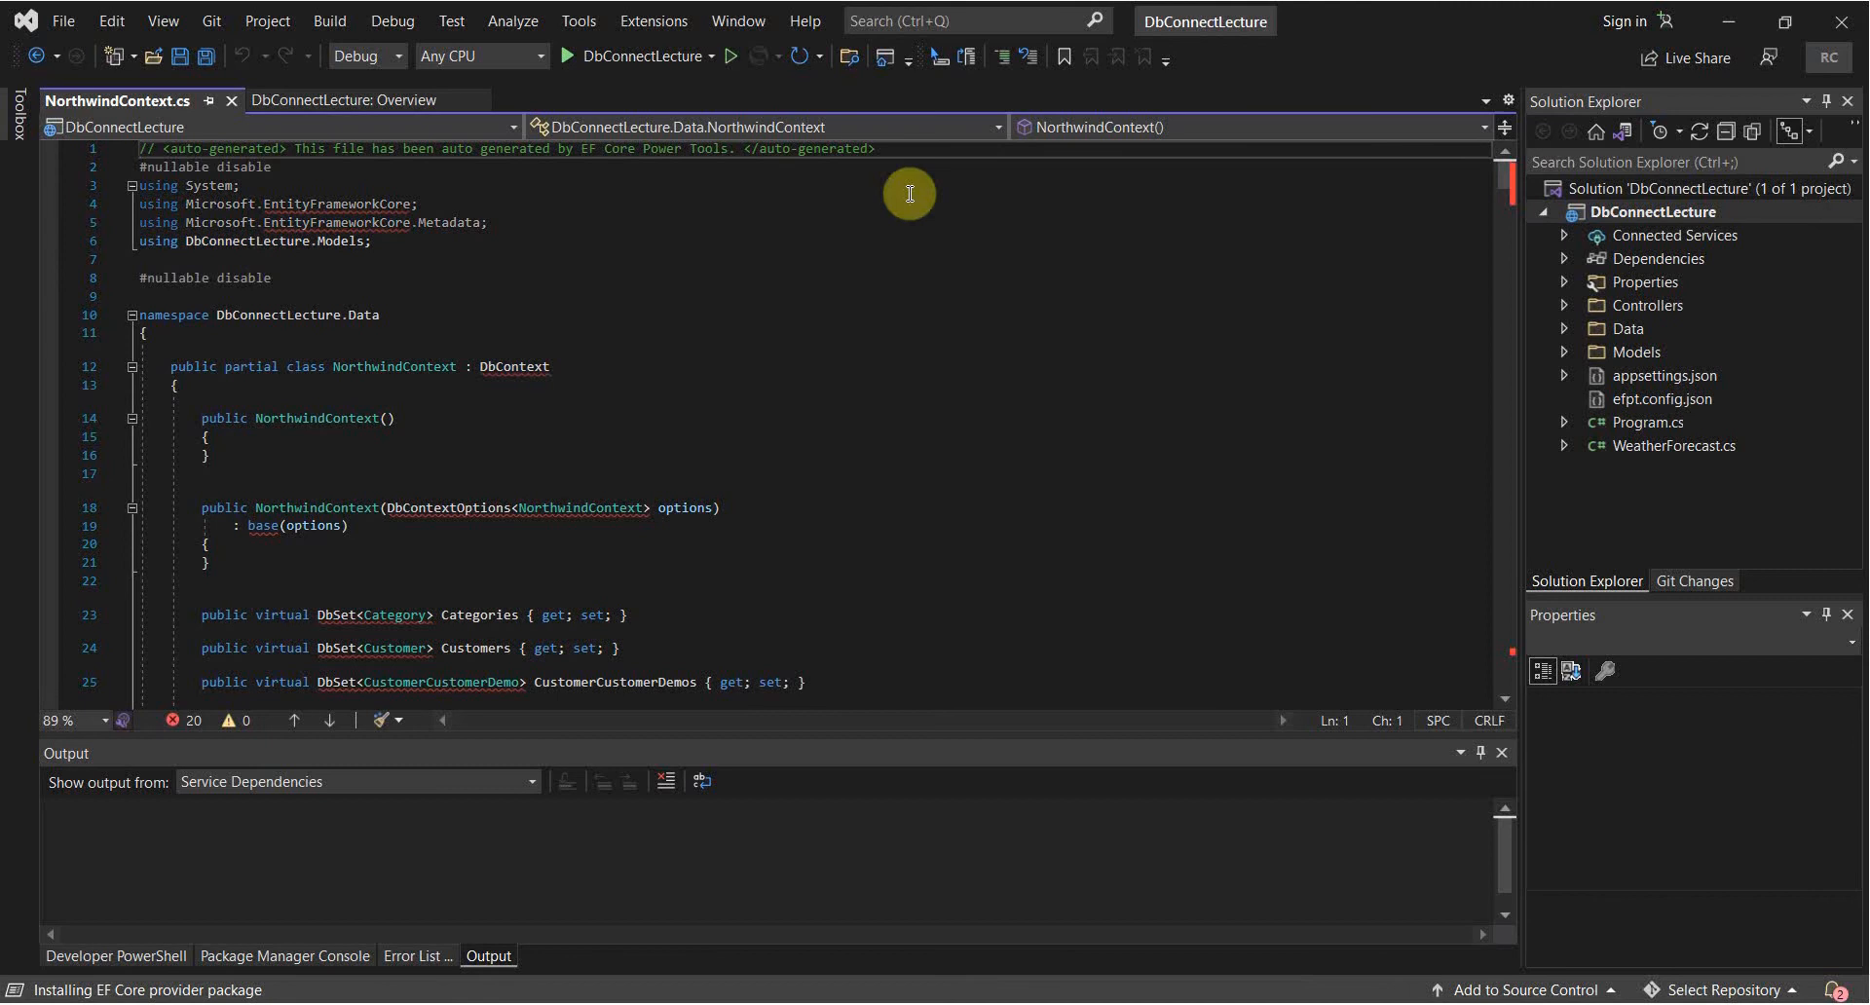
# Open Manage NuGet Packages via a 'nuget' search, then switch to NorthwindContext.cs and back.
pyautogui.click(967, 21)
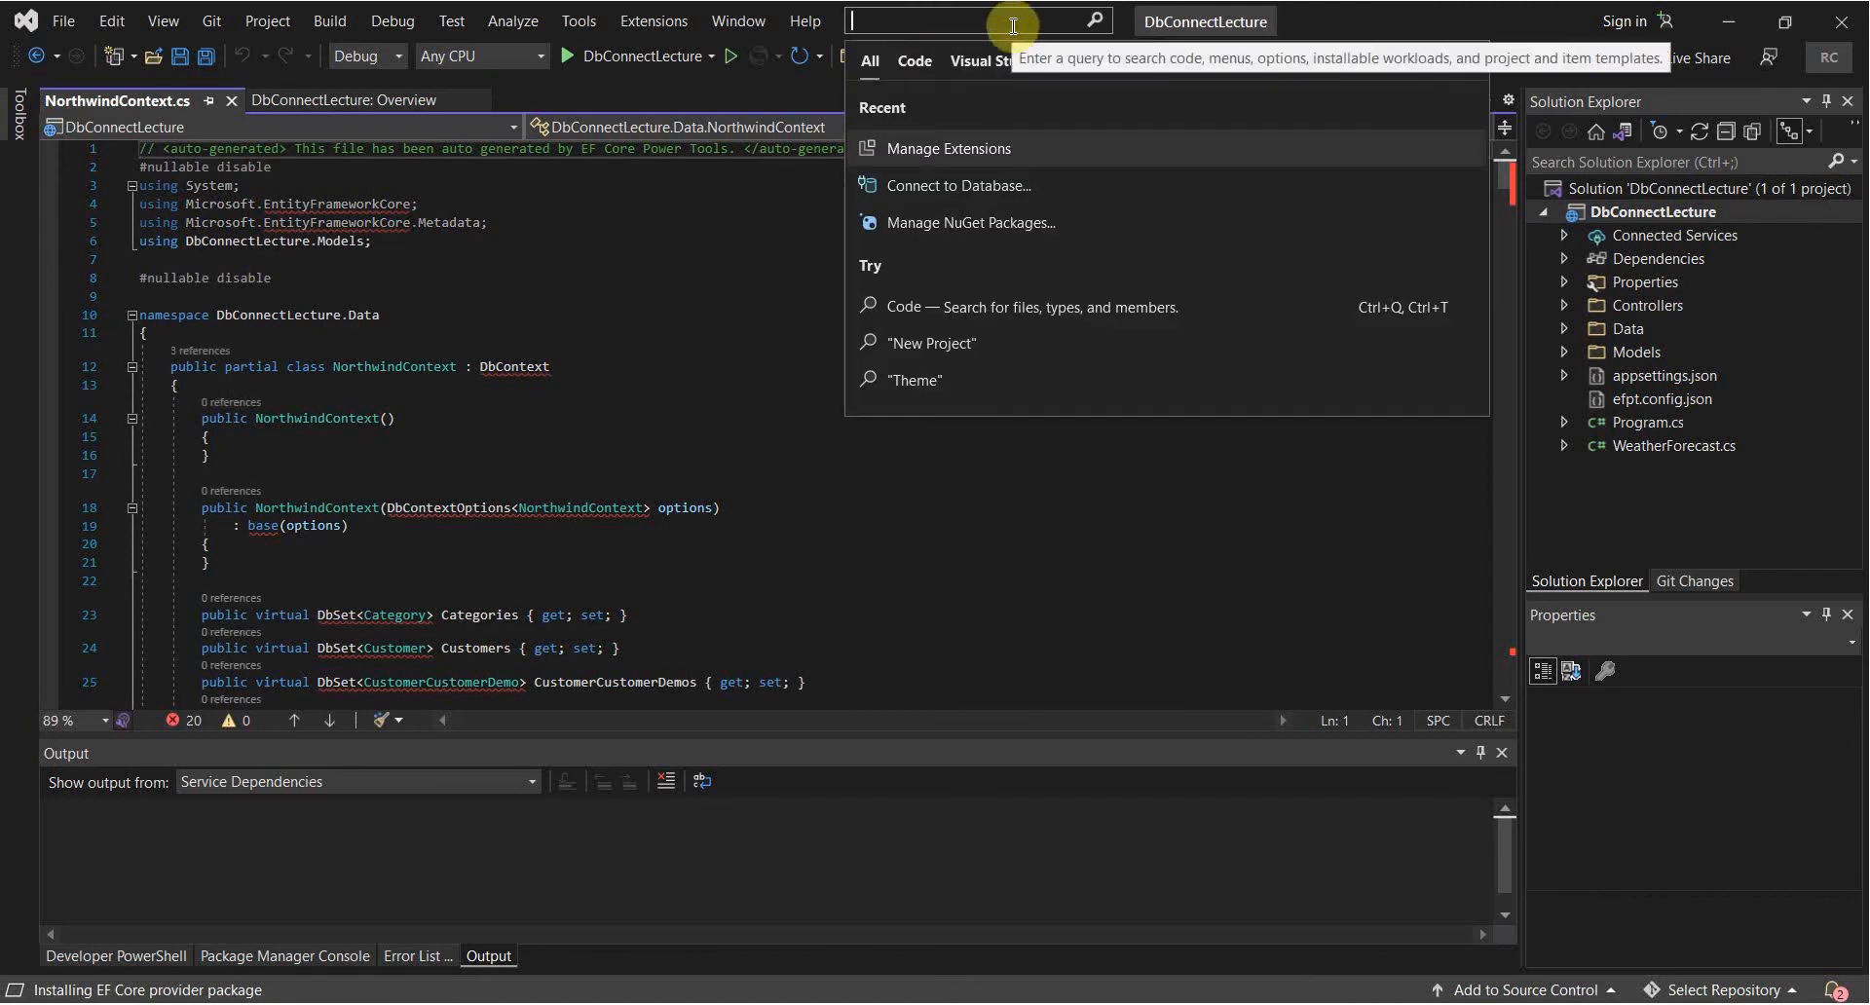
pyautogui.write('nuget')
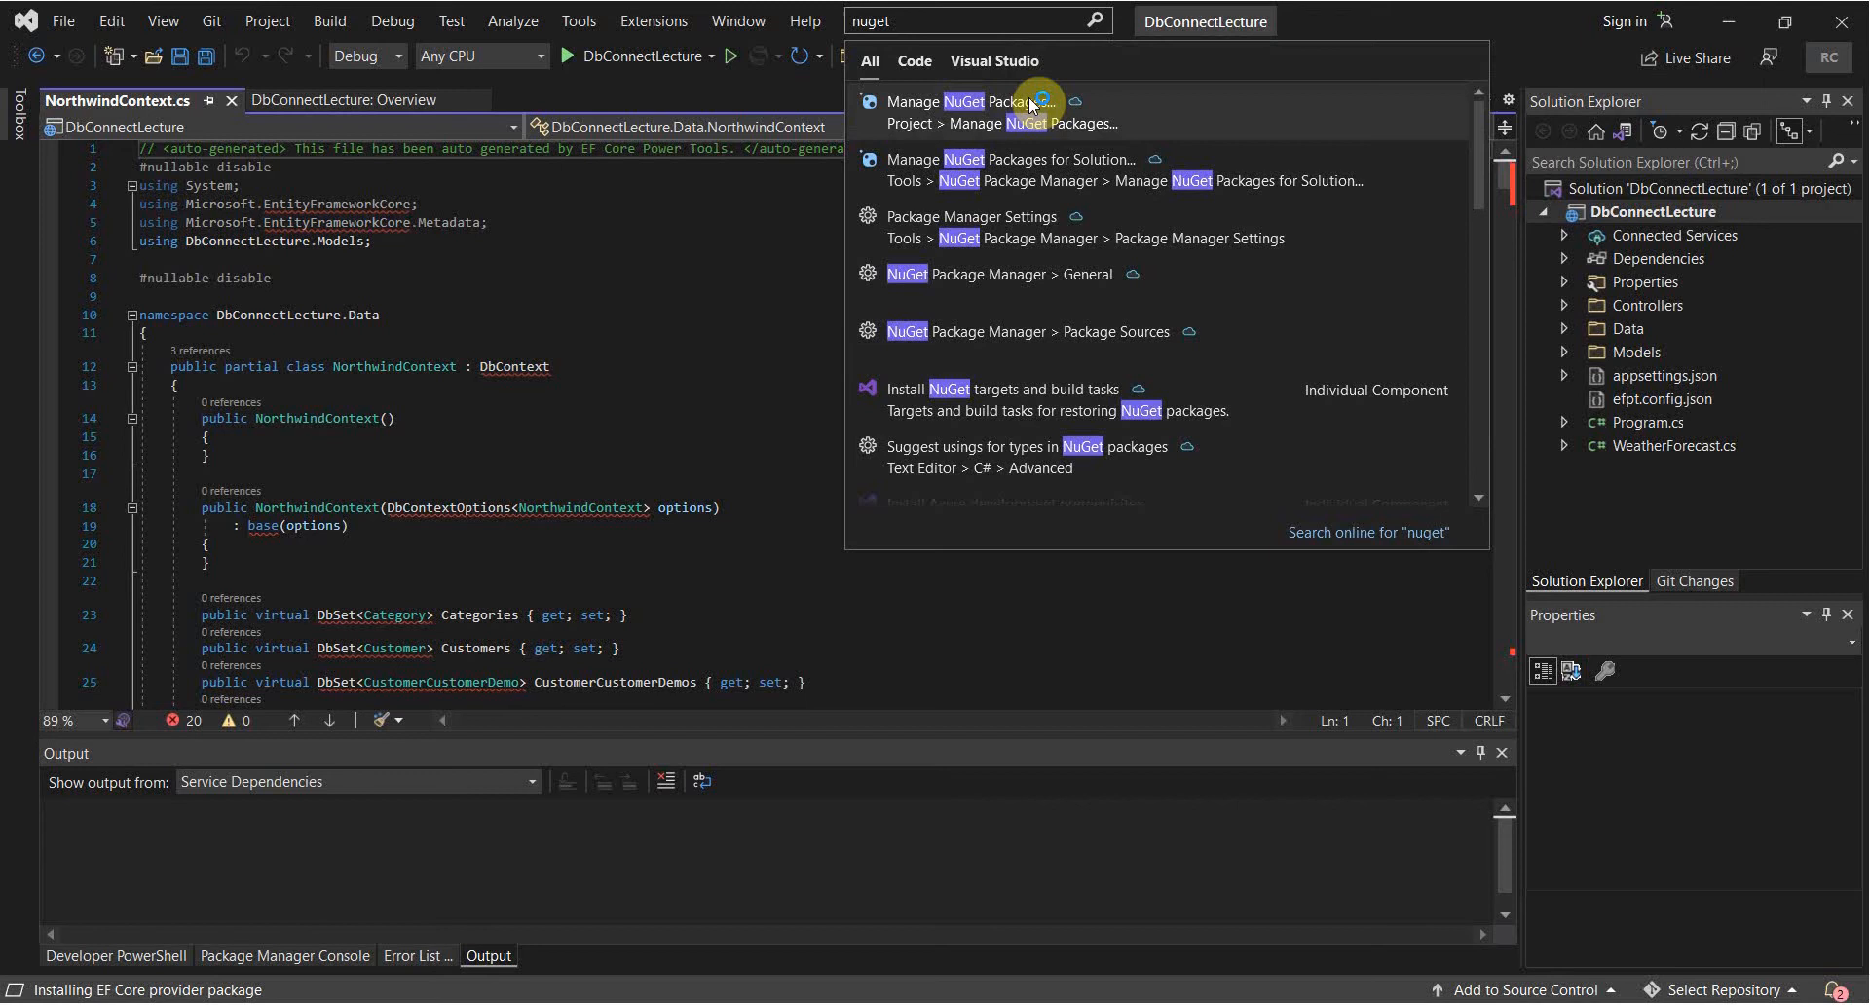
pyautogui.click(976, 101)
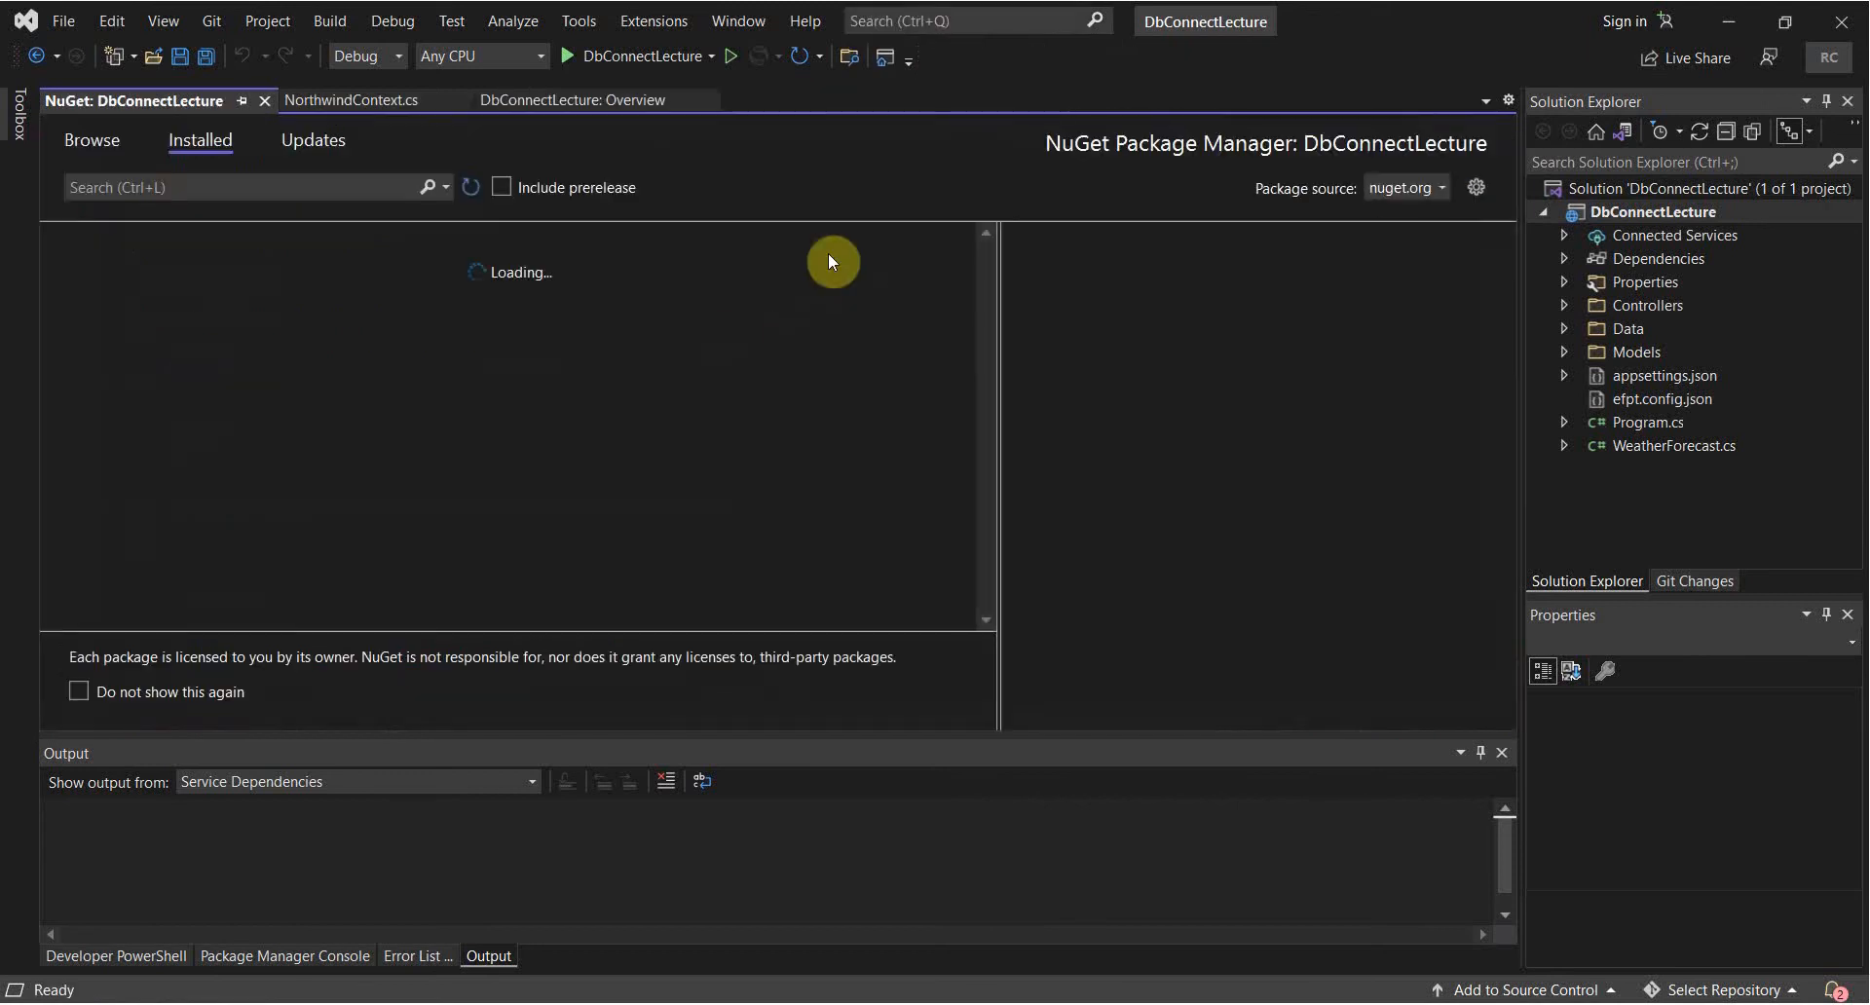
pyautogui.click(350, 100)
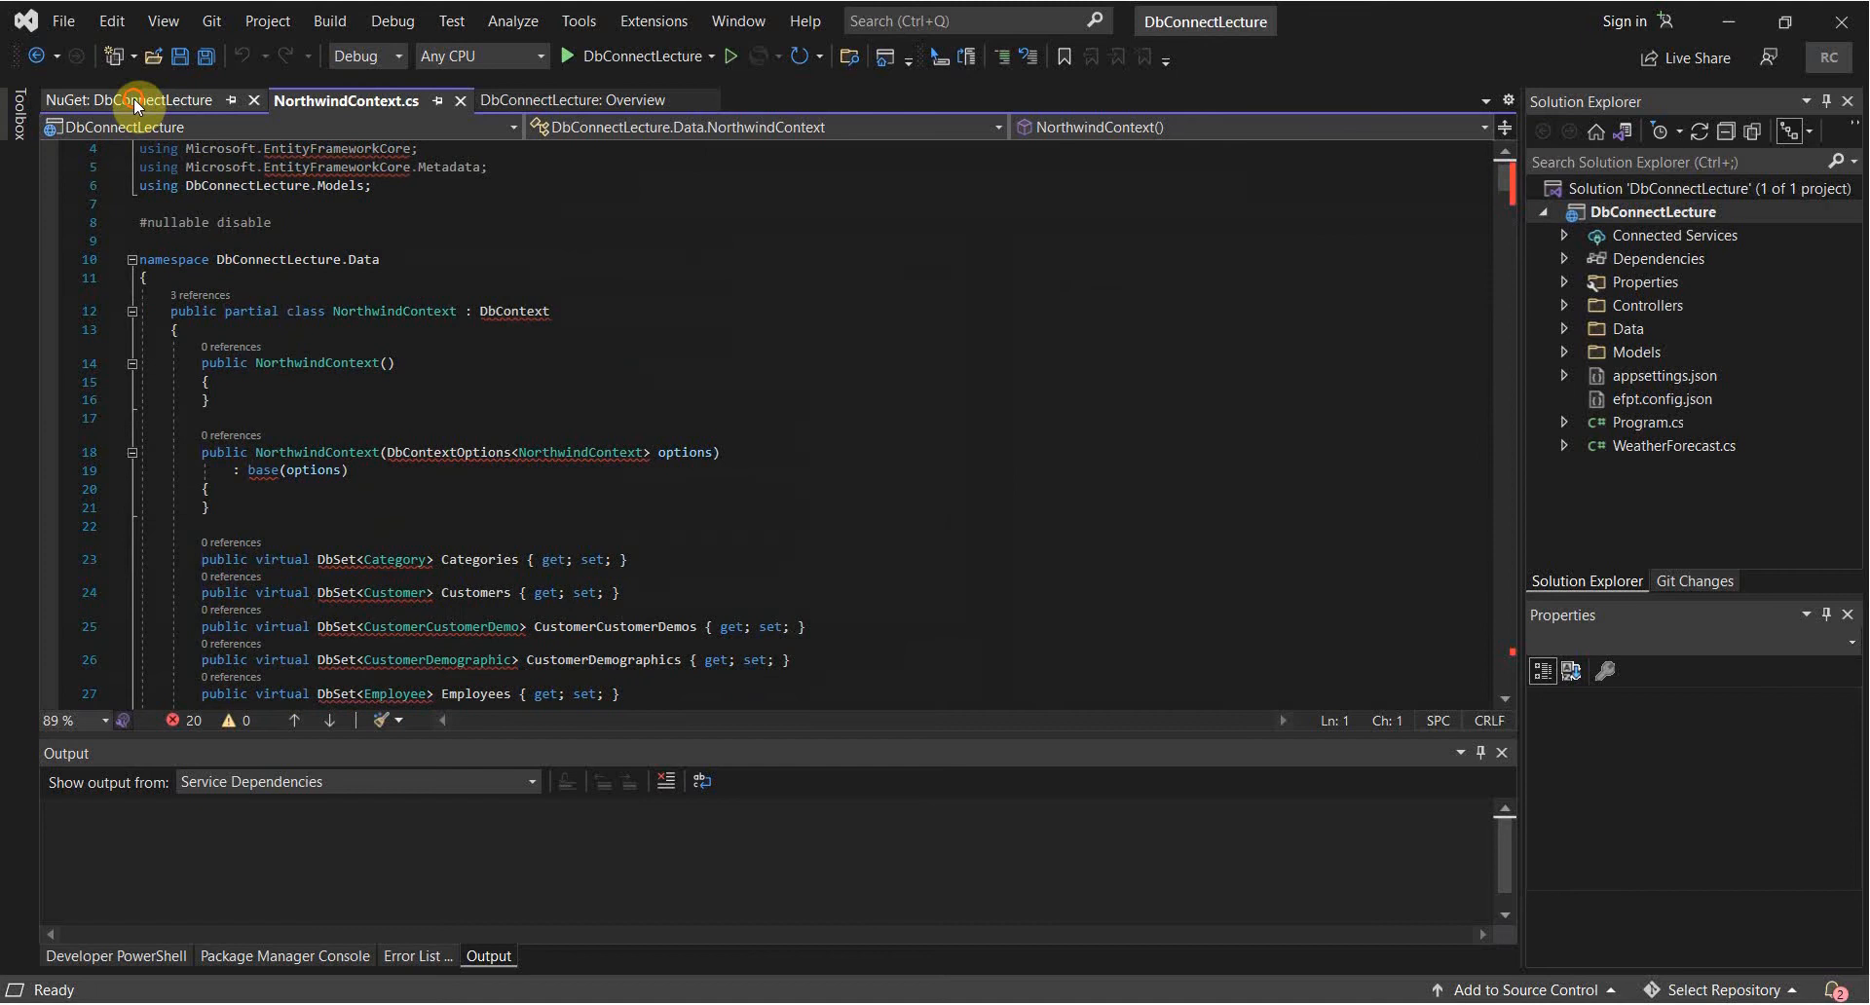
pyautogui.click(137, 100)
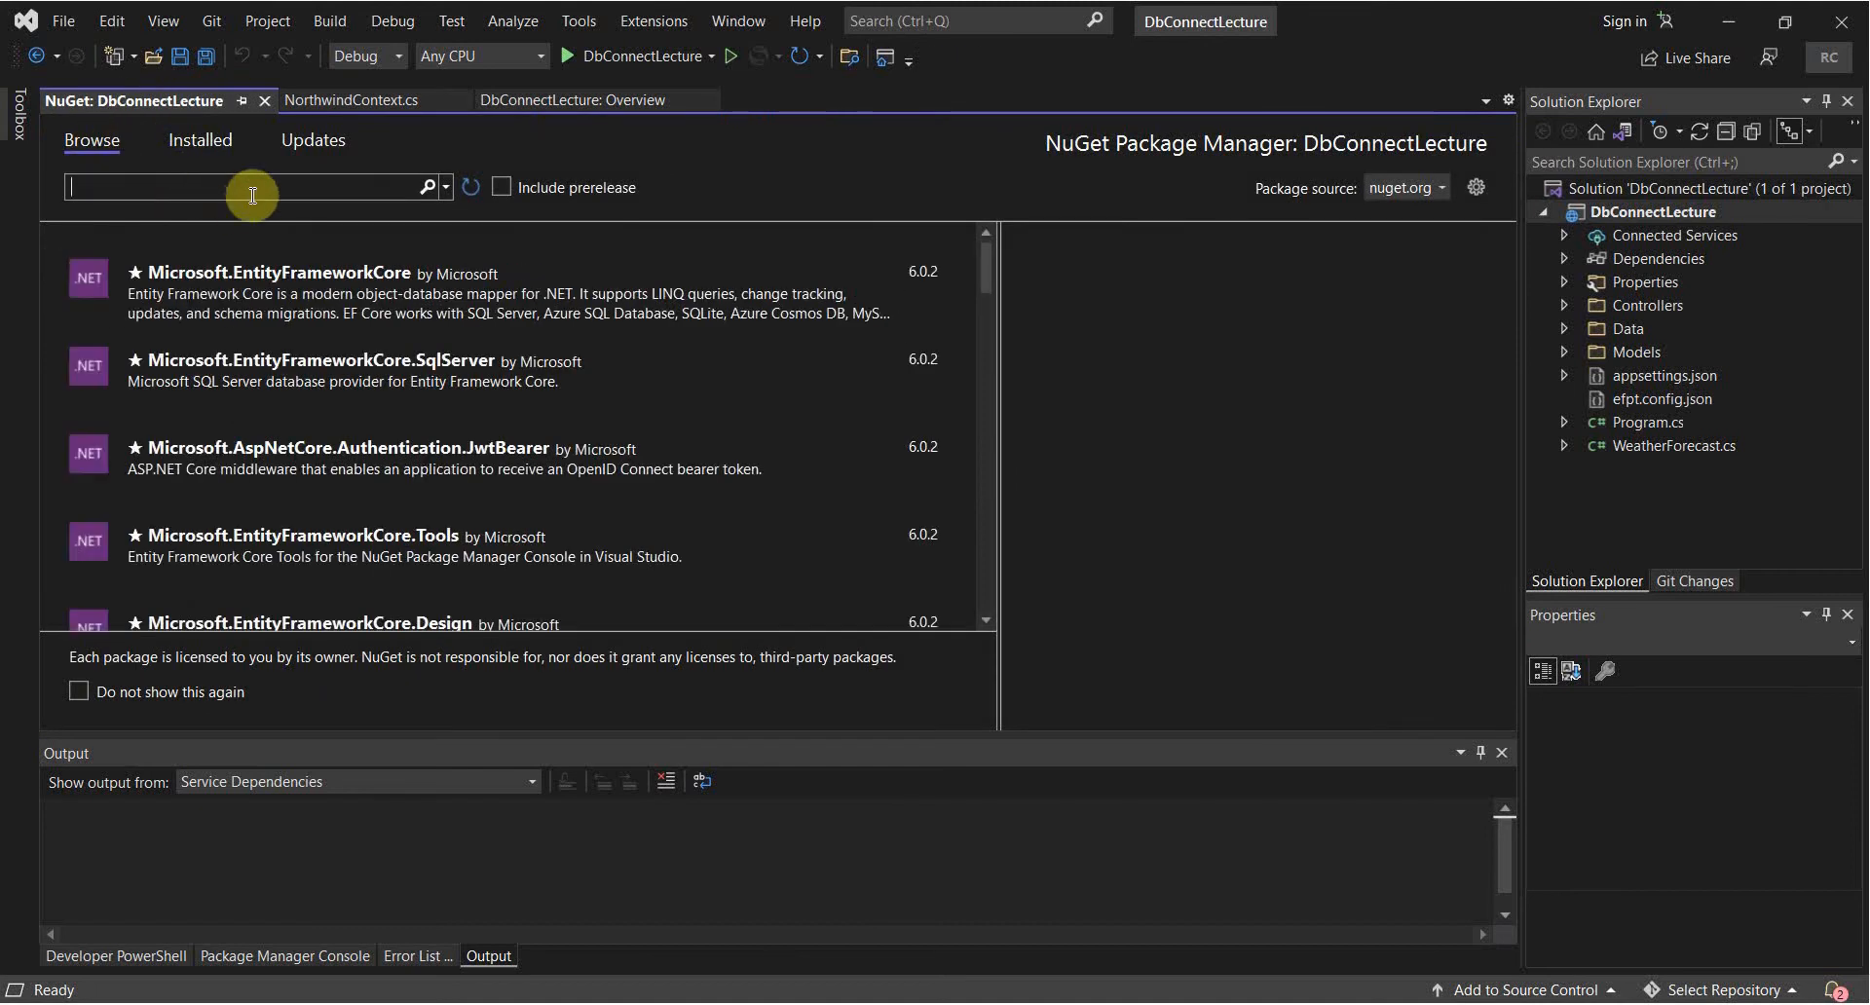
# Install Microsoft.EntityFrameworkCore, its SqlServer provider and Design packages, accepting each licence.
pyautogui.write('microsoft')
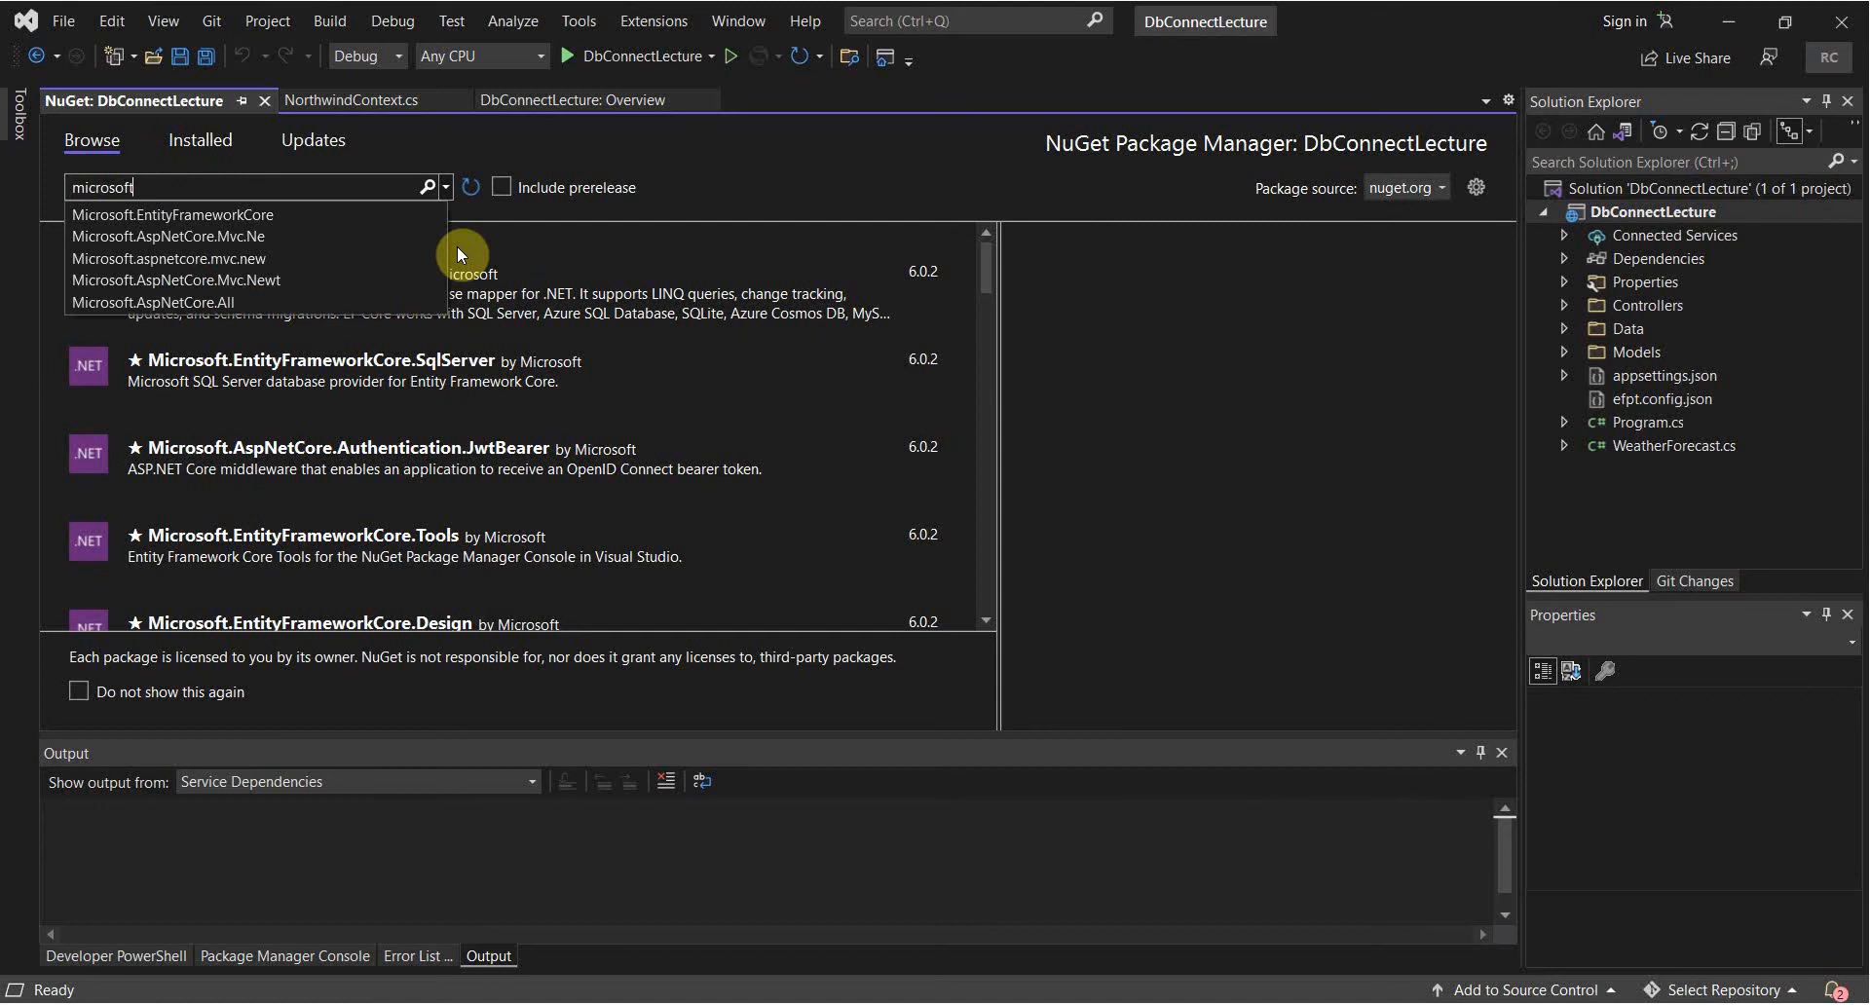
pyautogui.click(172, 214)
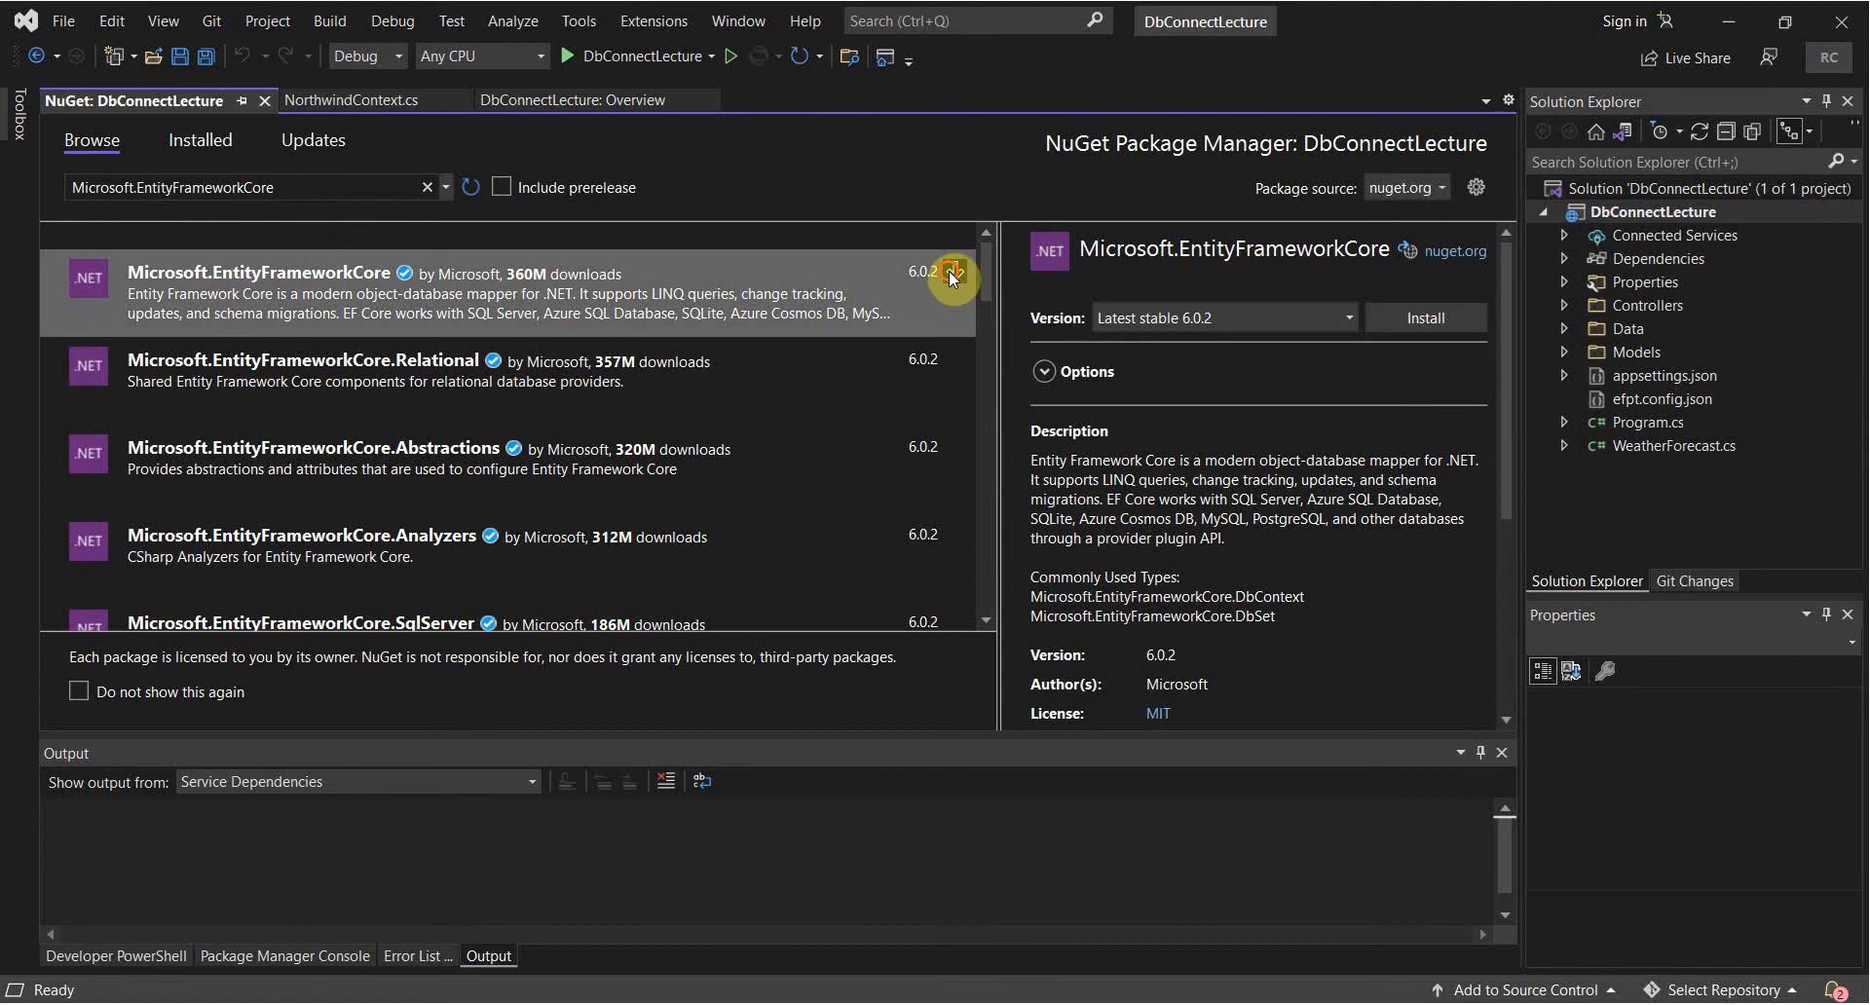
pyautogui.click(1424, 319)
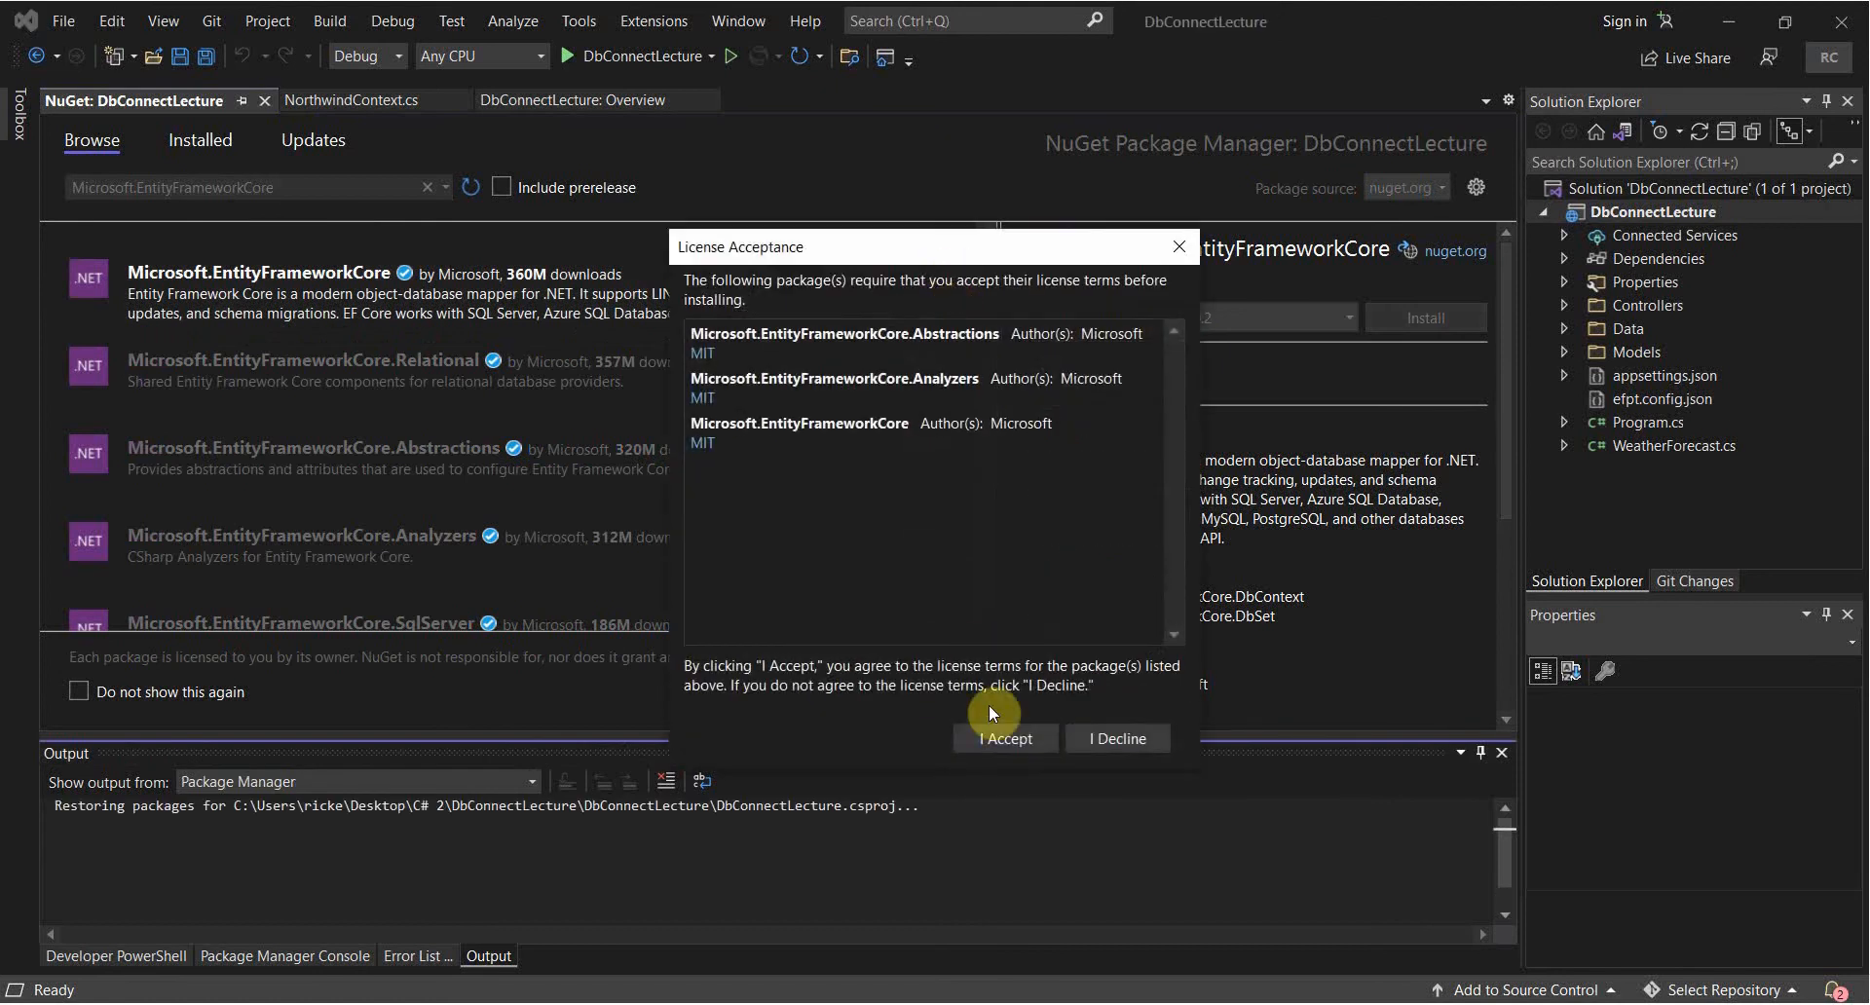
pyautogui.click(1004, 738)
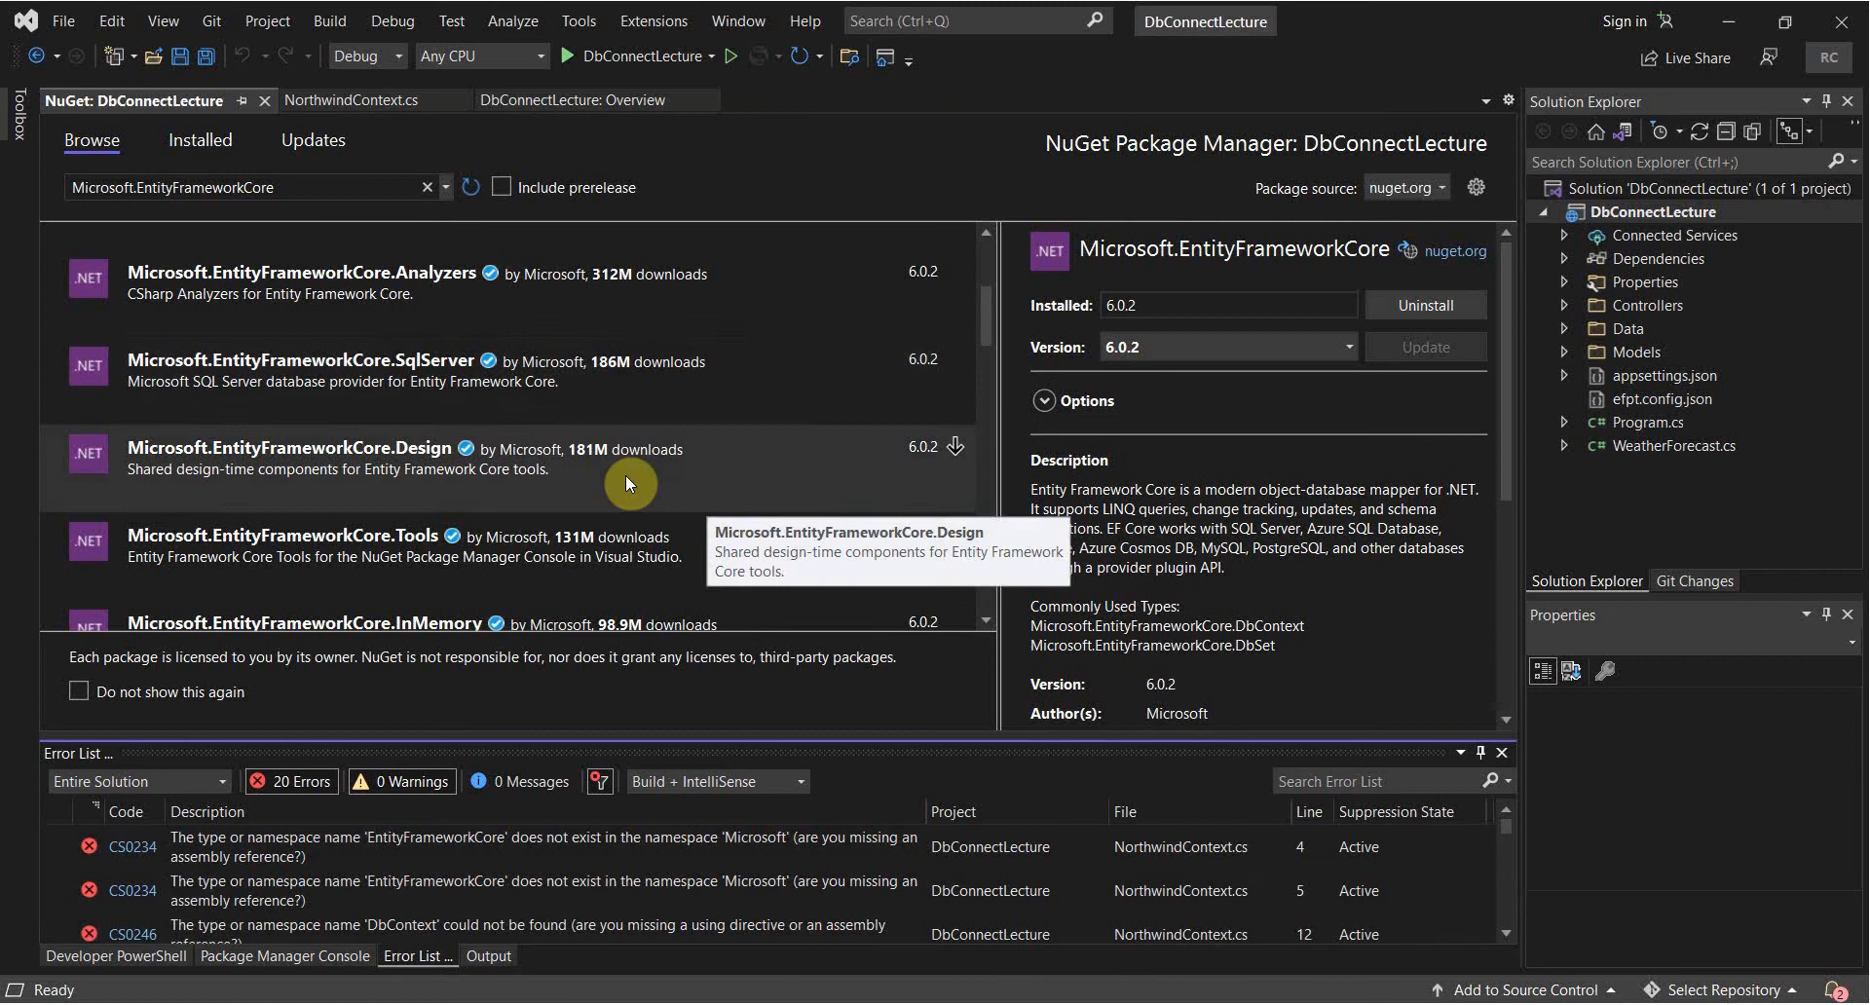
pyautogui.click(487, 956)
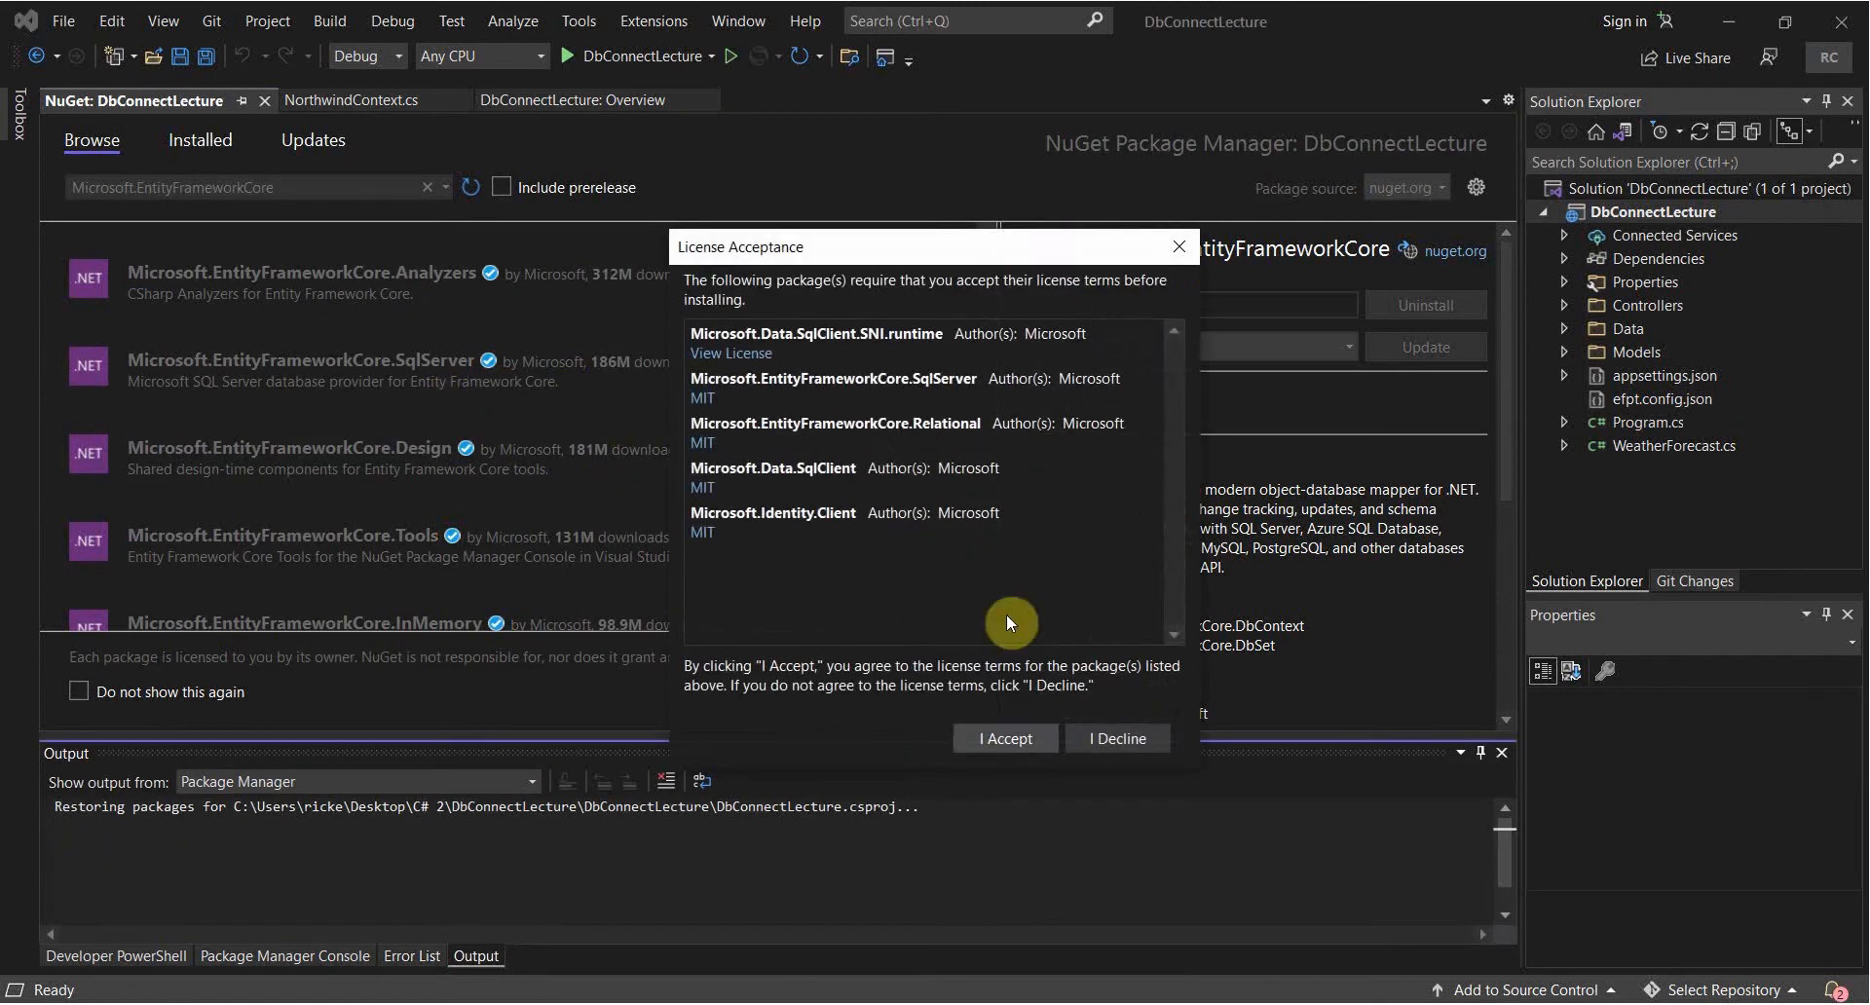
pyautogui.click(1003, 738)
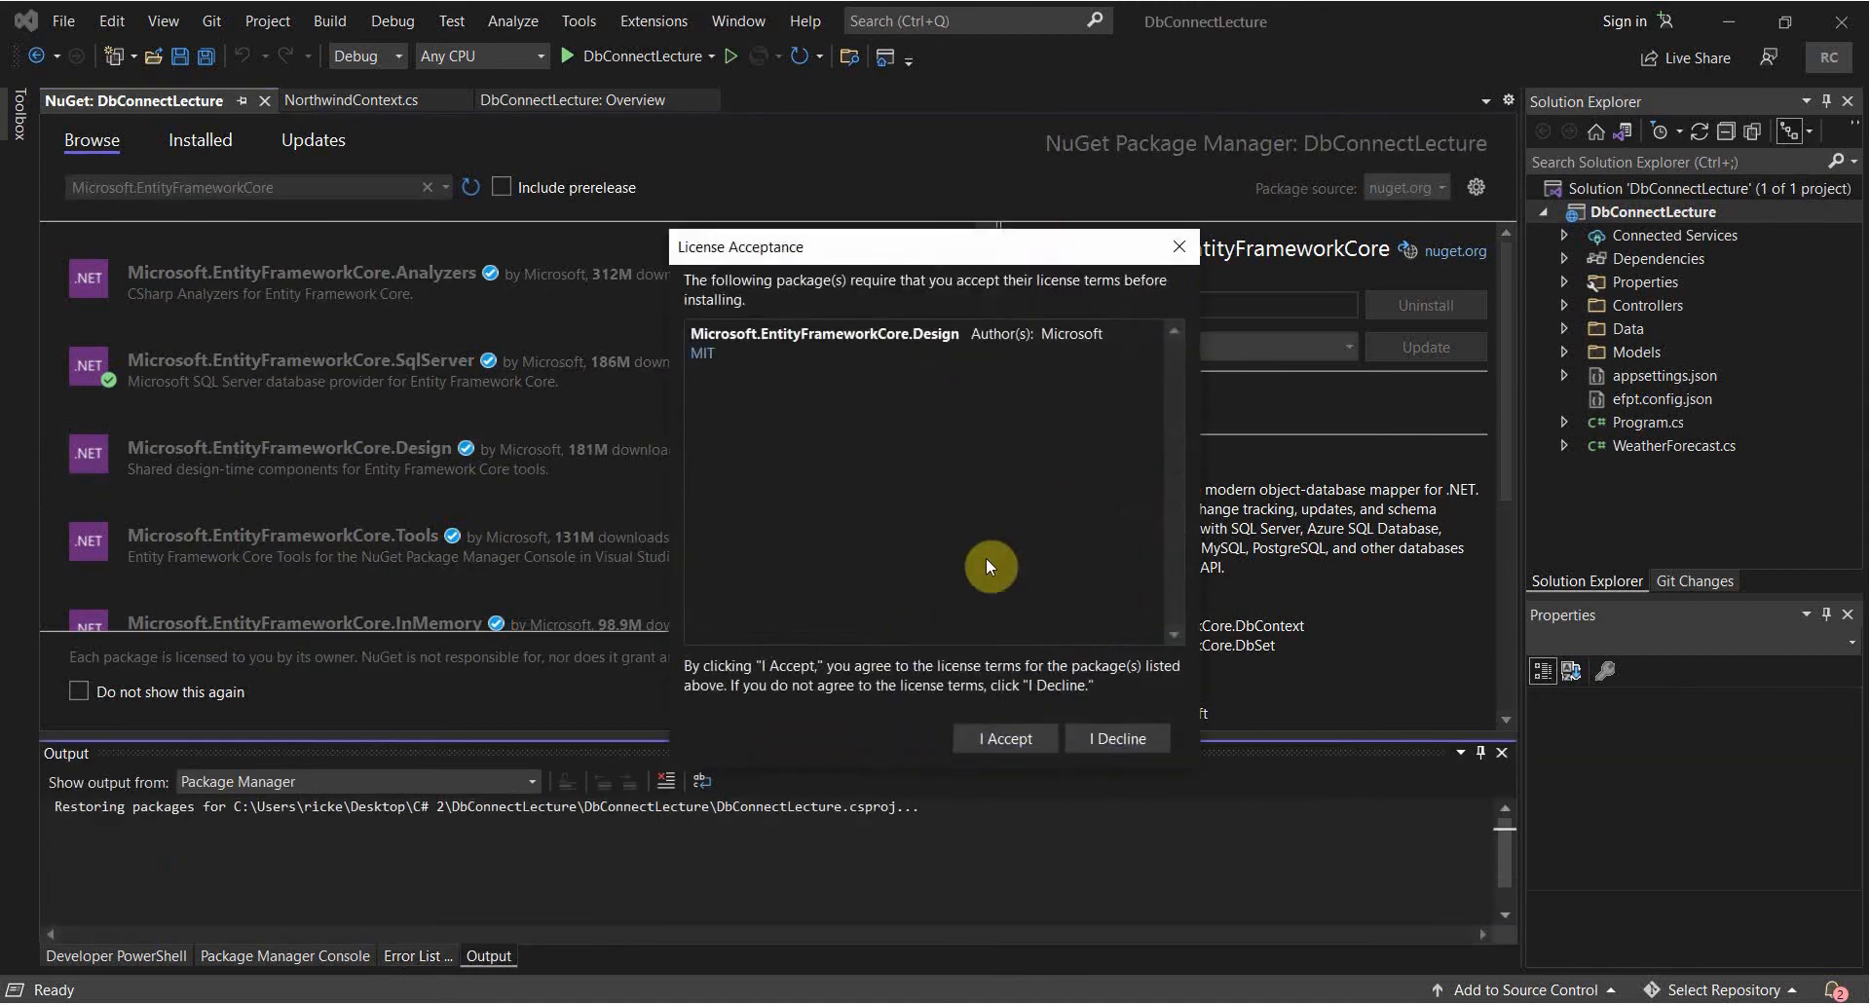
pyautogui.click(1004, 738)
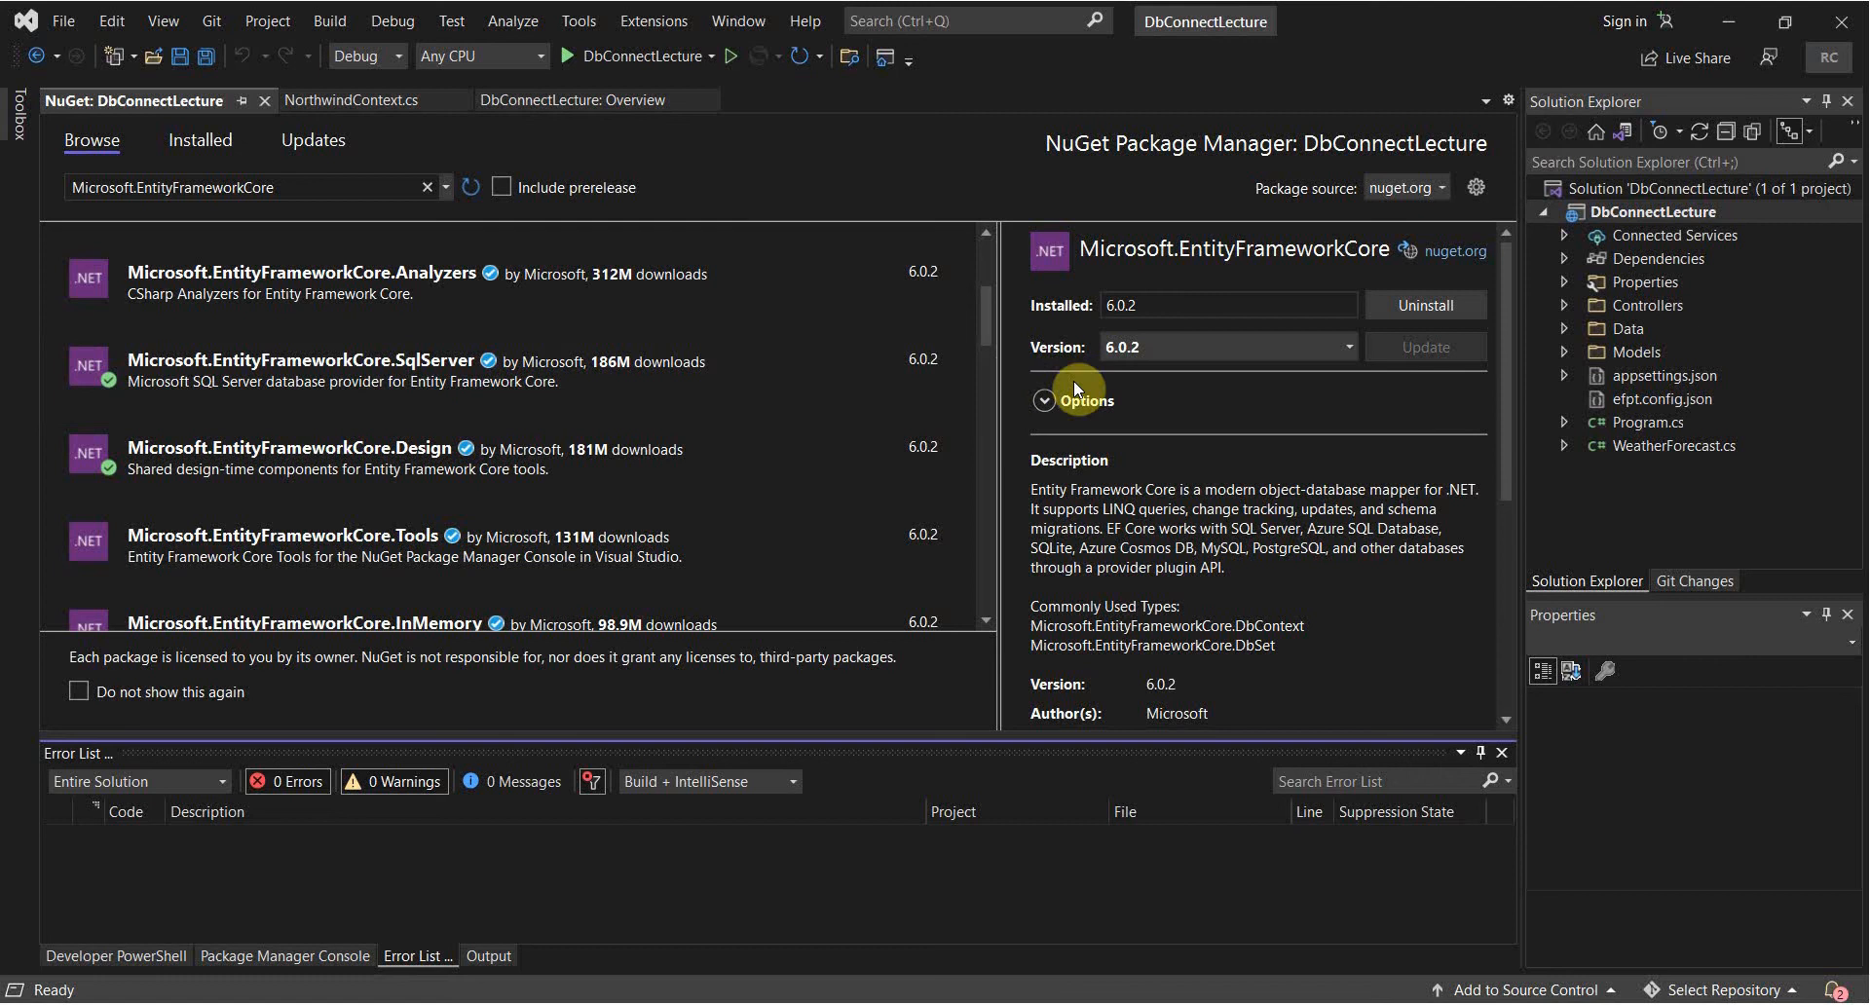
pyautogui.moveTo(590, 329)
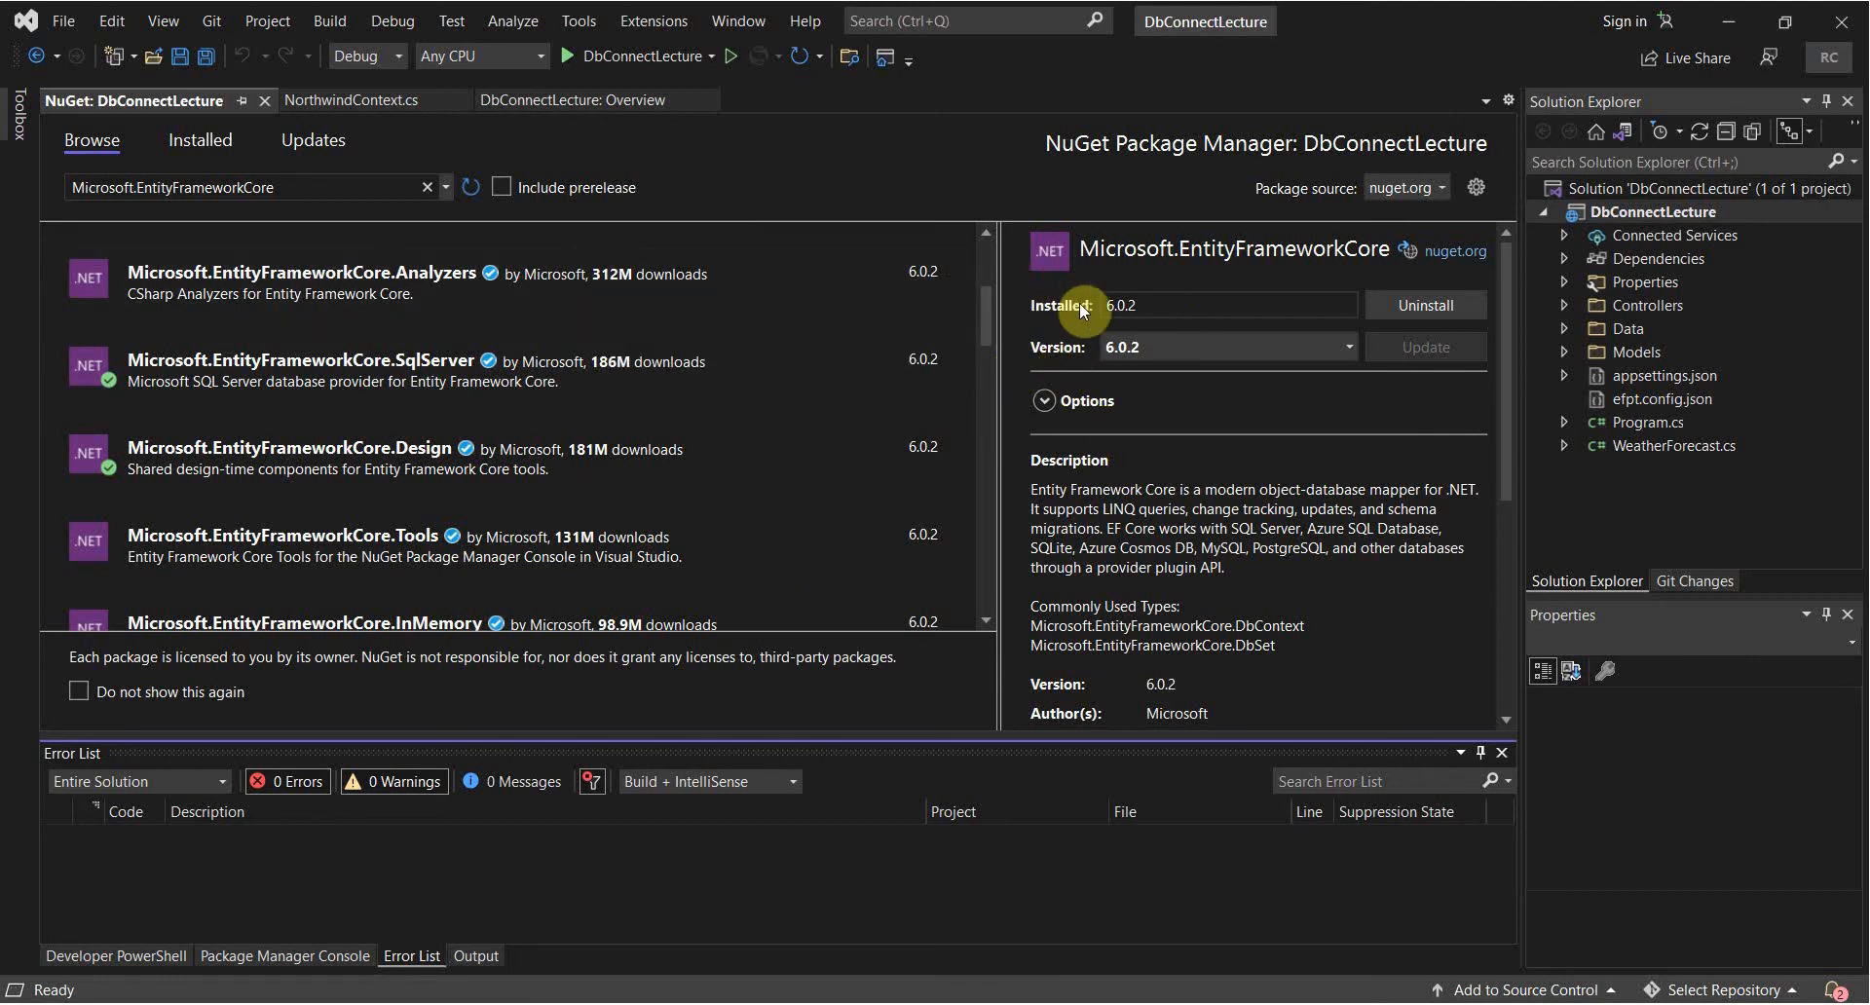
pyautogui.moveTo(1070, 451)
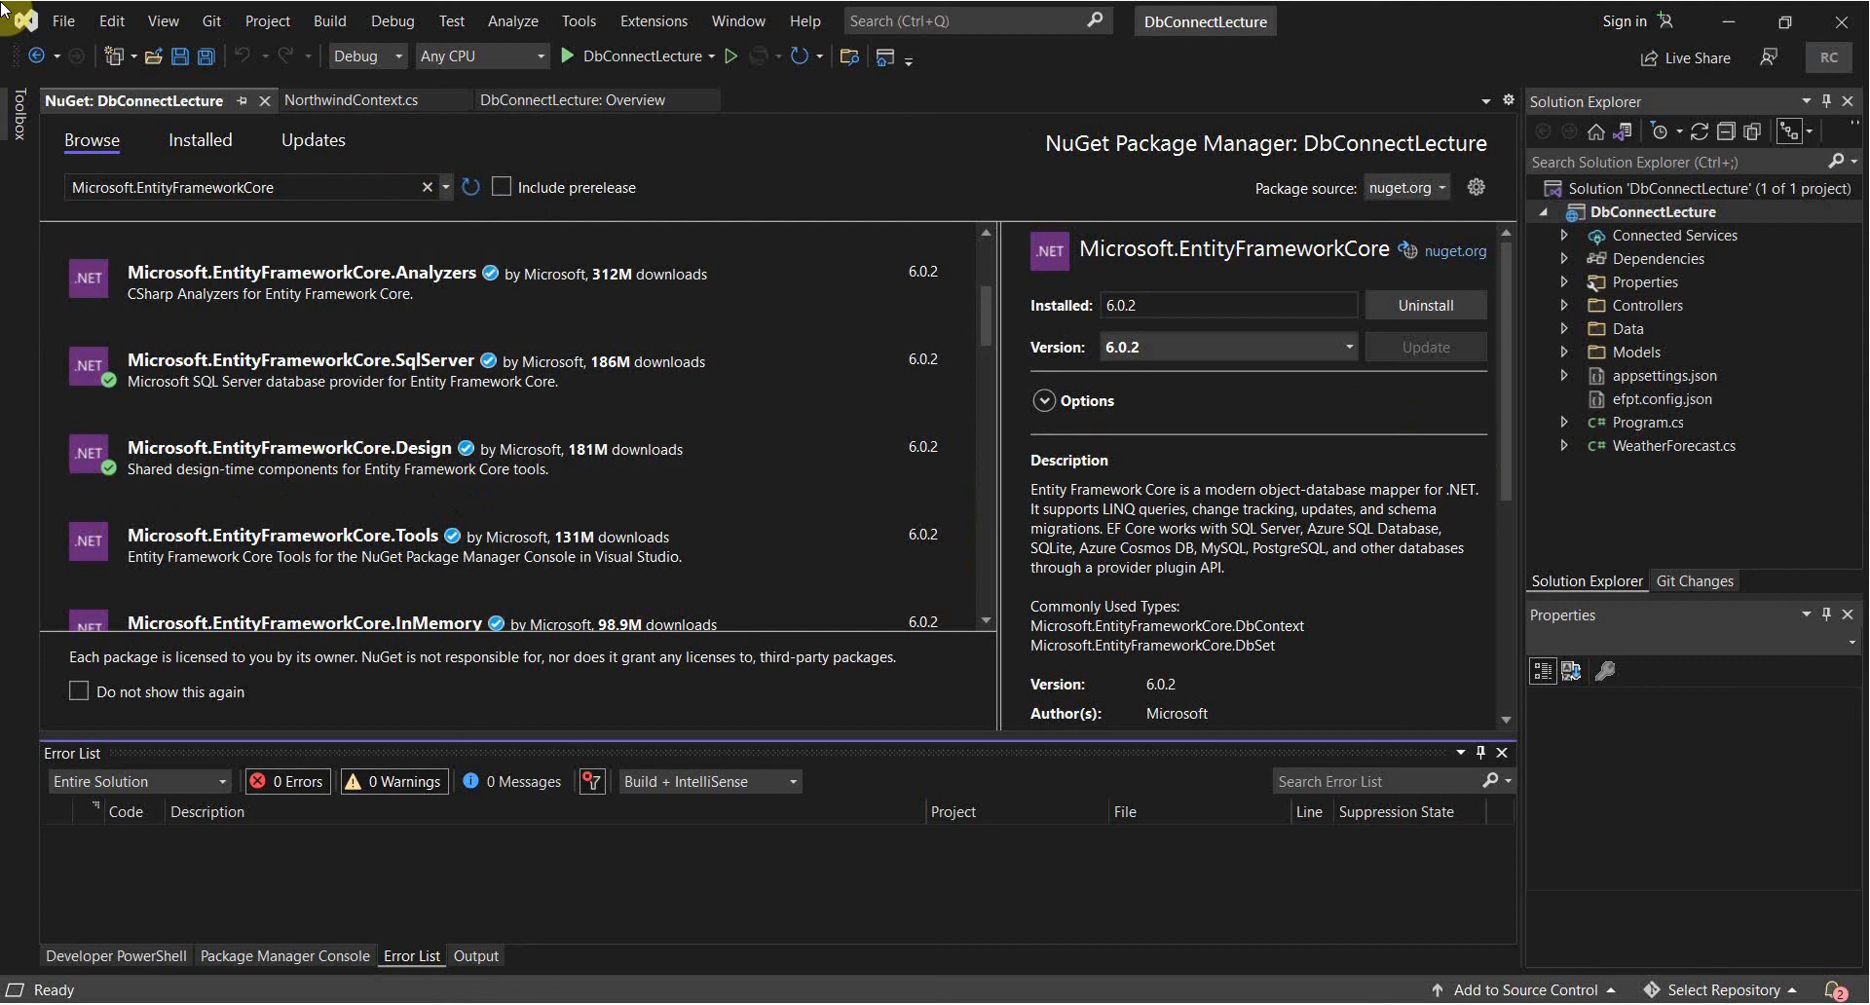
pyautogui.moveTo(1624, 229)
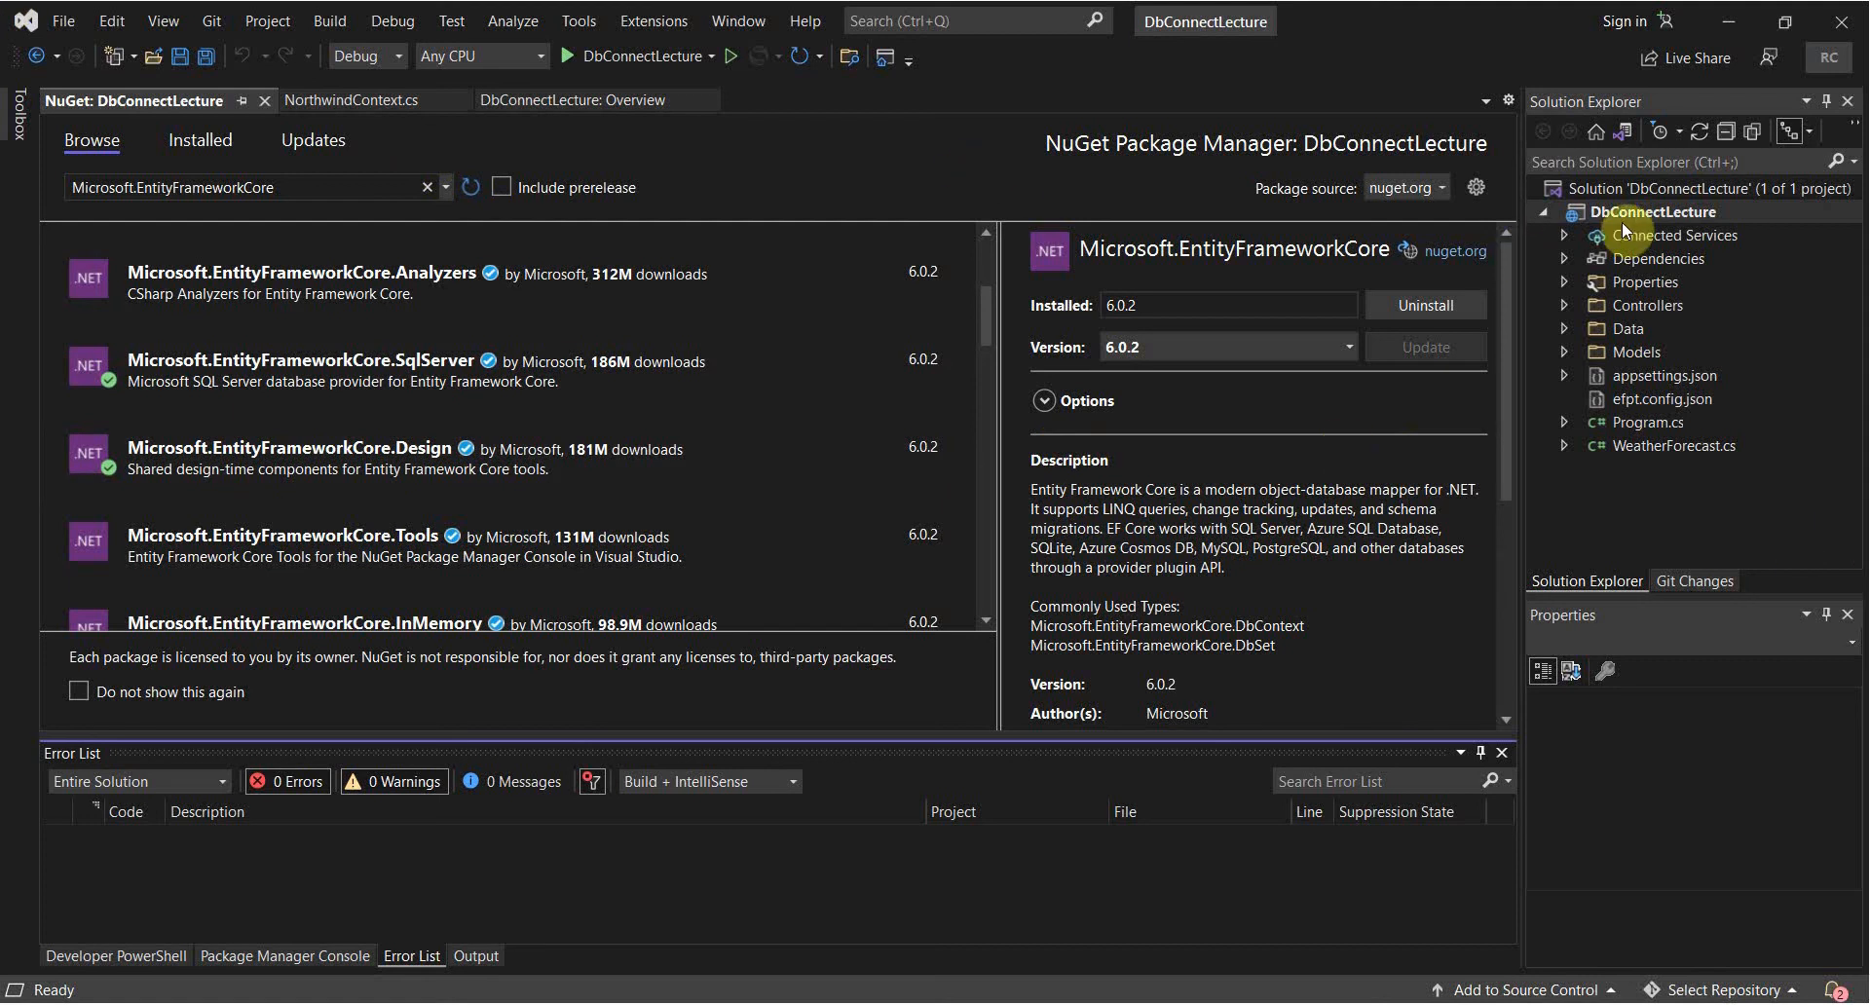
# Open DbConnectLecture.csproj and review its EF Core, SqlServer, Design and Swashbuckle references.
pyautogui.click(1646, 187)
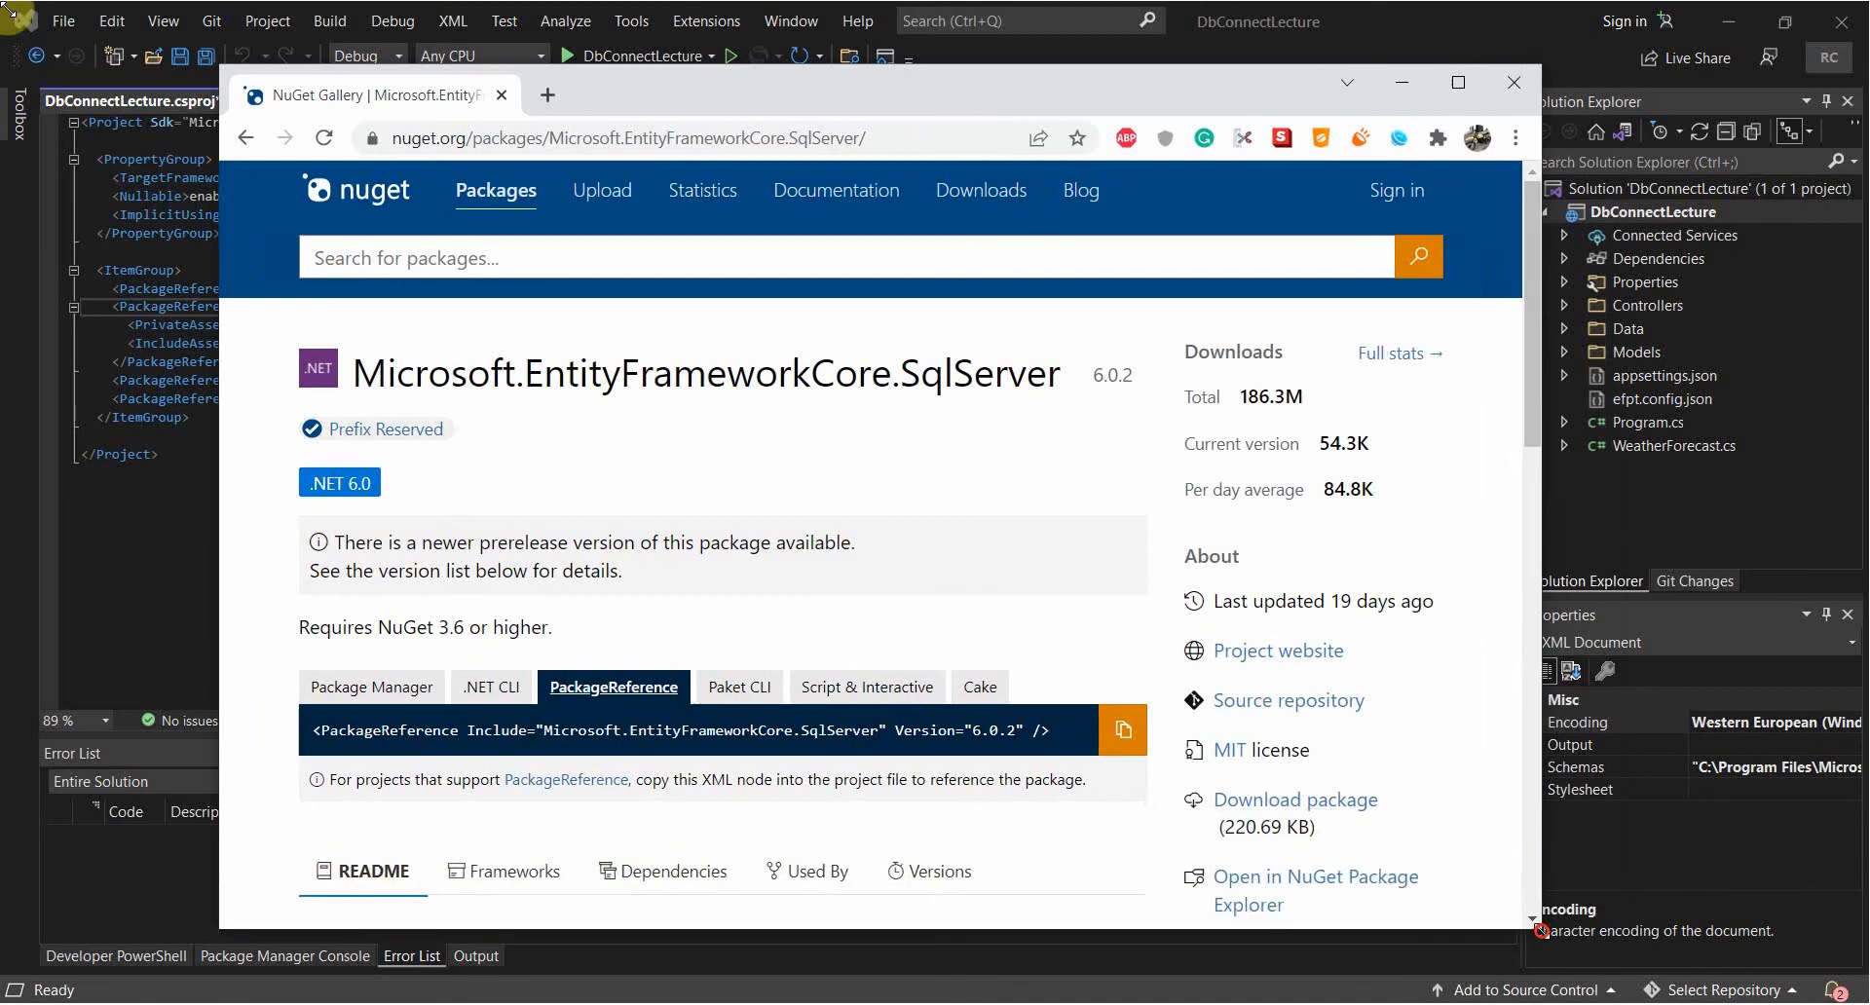
pyautogui.tripleClick(689, 729)
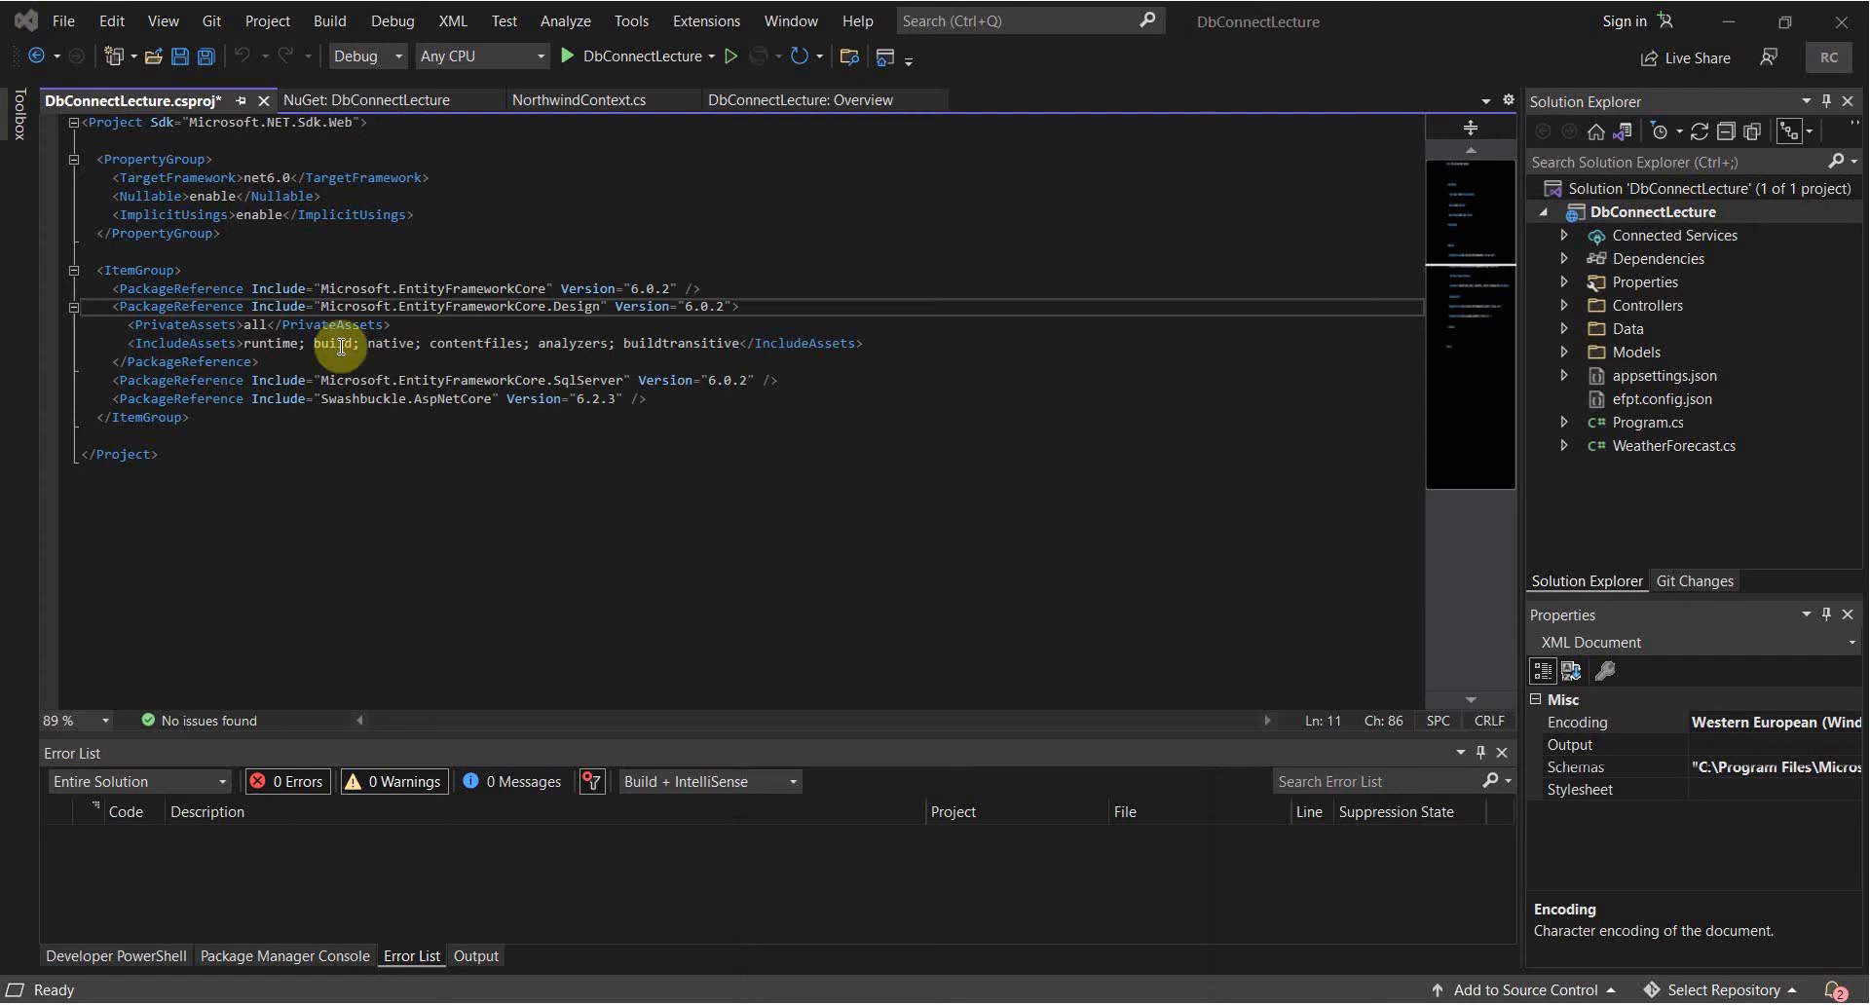
pyautogui.moveTo(203, 352)
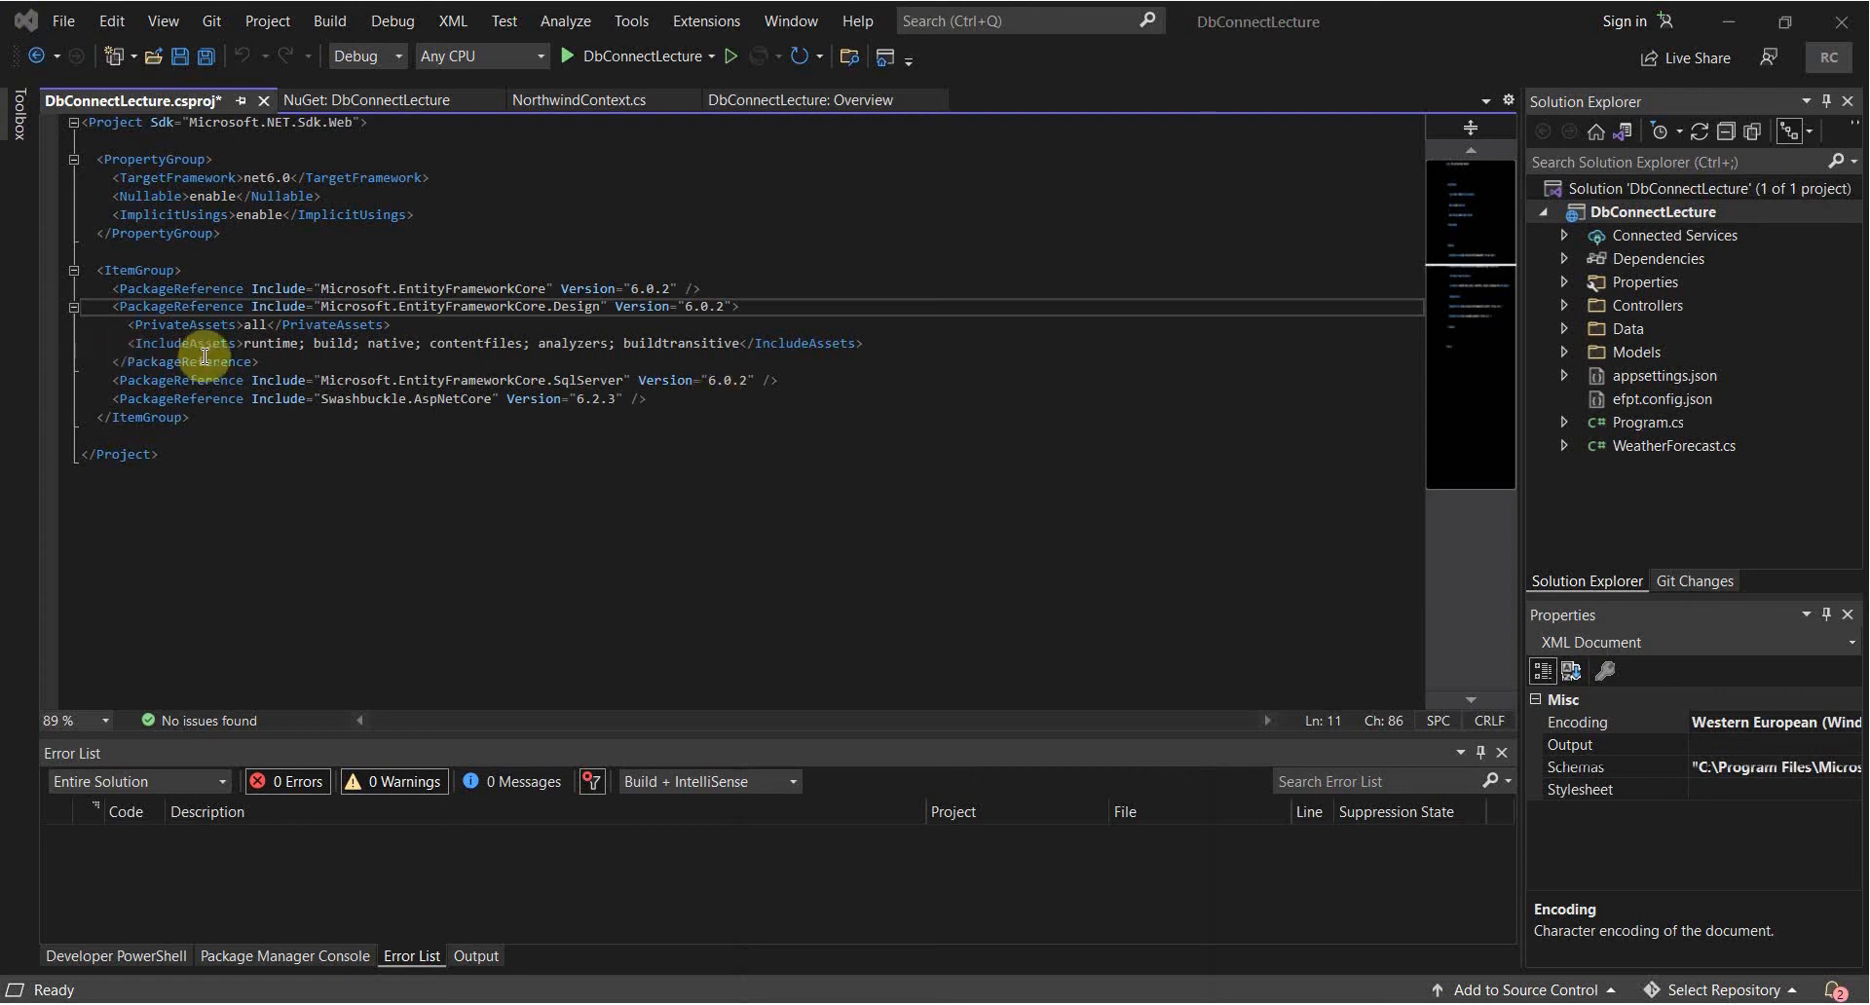
pyautogui.moveTo(637, 343)
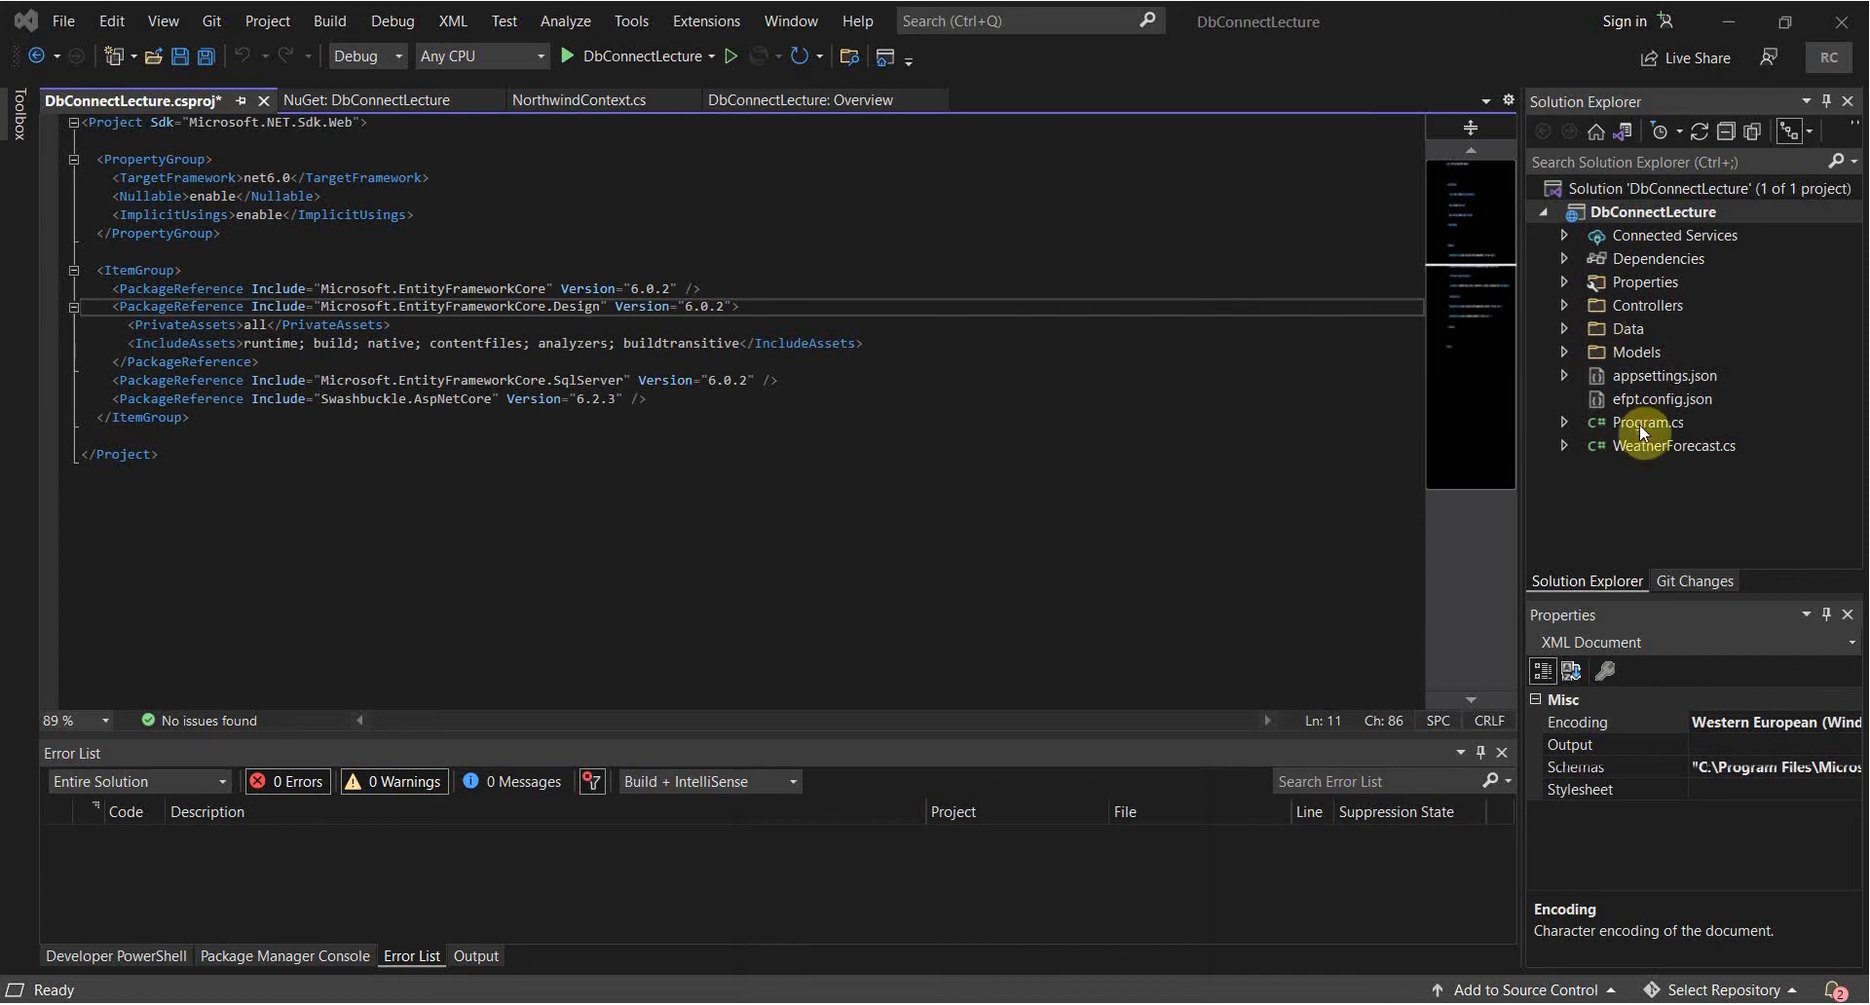
# In Program.cs, add the EF Core using and start AddDbContext<NorthwindContext> from DbConnectLecture.Data.
pyautogui.doubleClick(1647, 422)
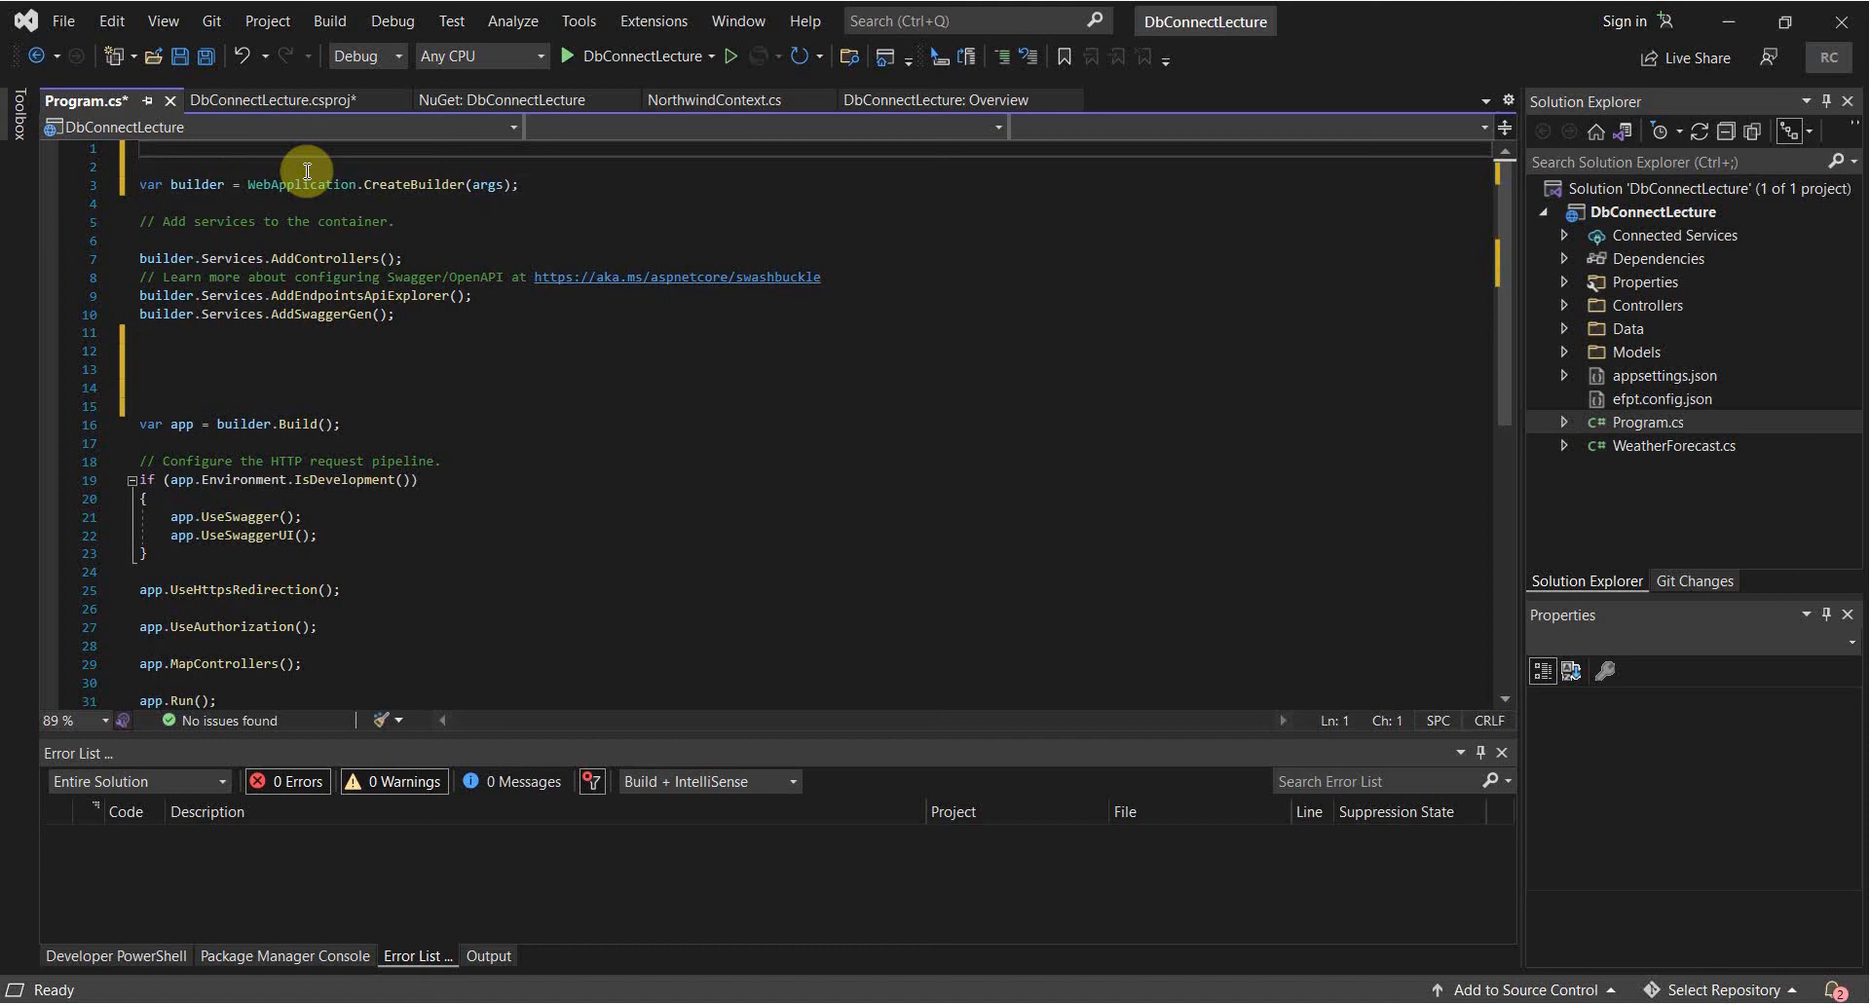
pyautogui.write('using Microsoft.EntityFrameworkCore;')
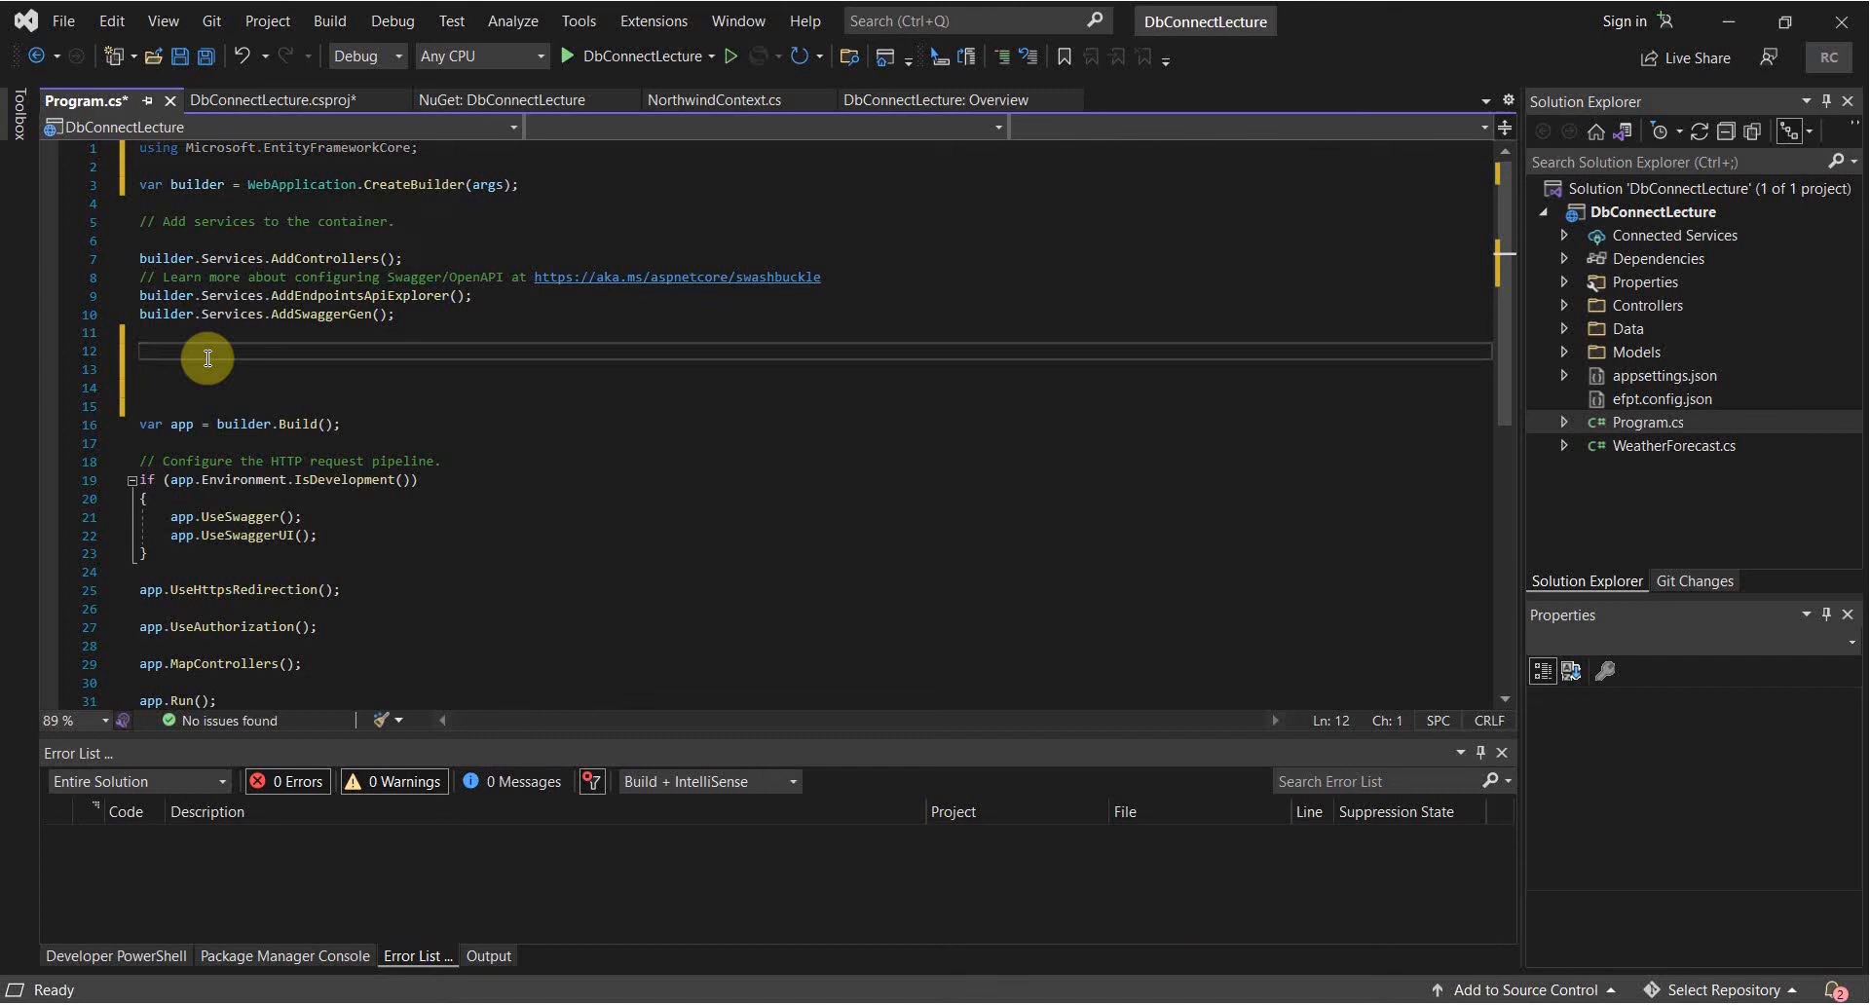
pyautogui.moveTo(386, 399)
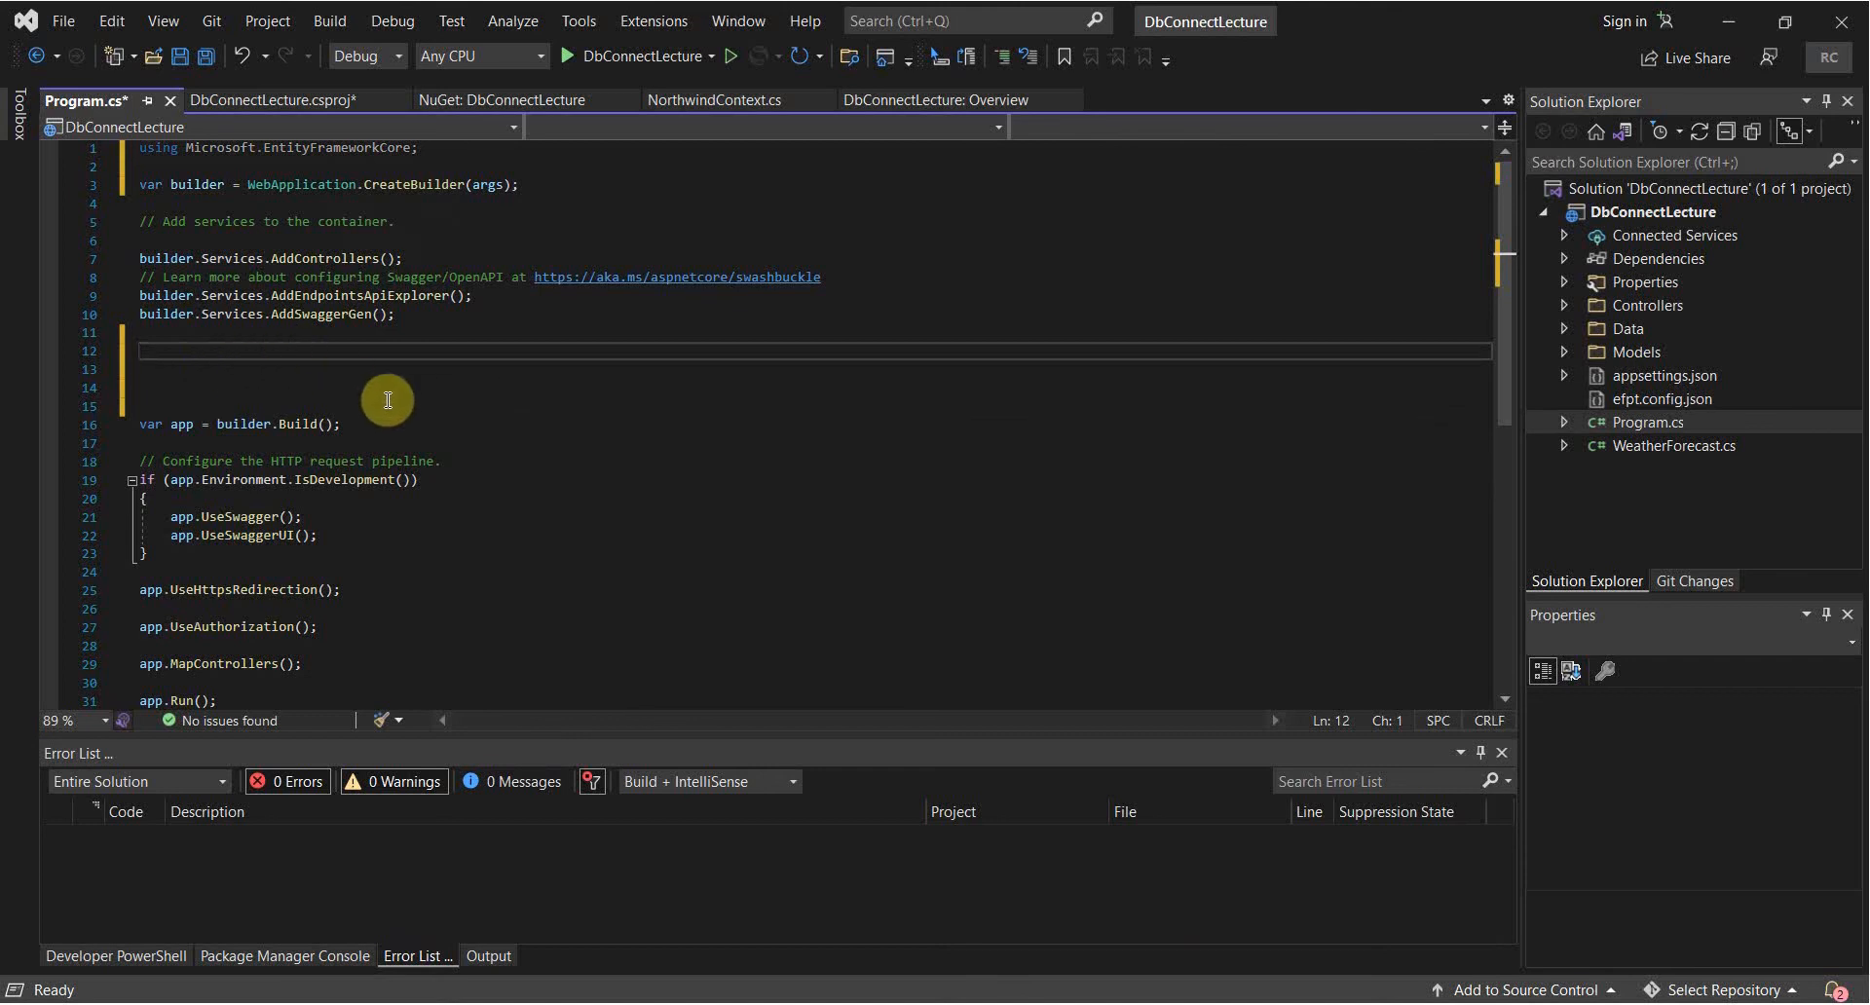
pyautogui.write('builder.Services.AddDbContext')
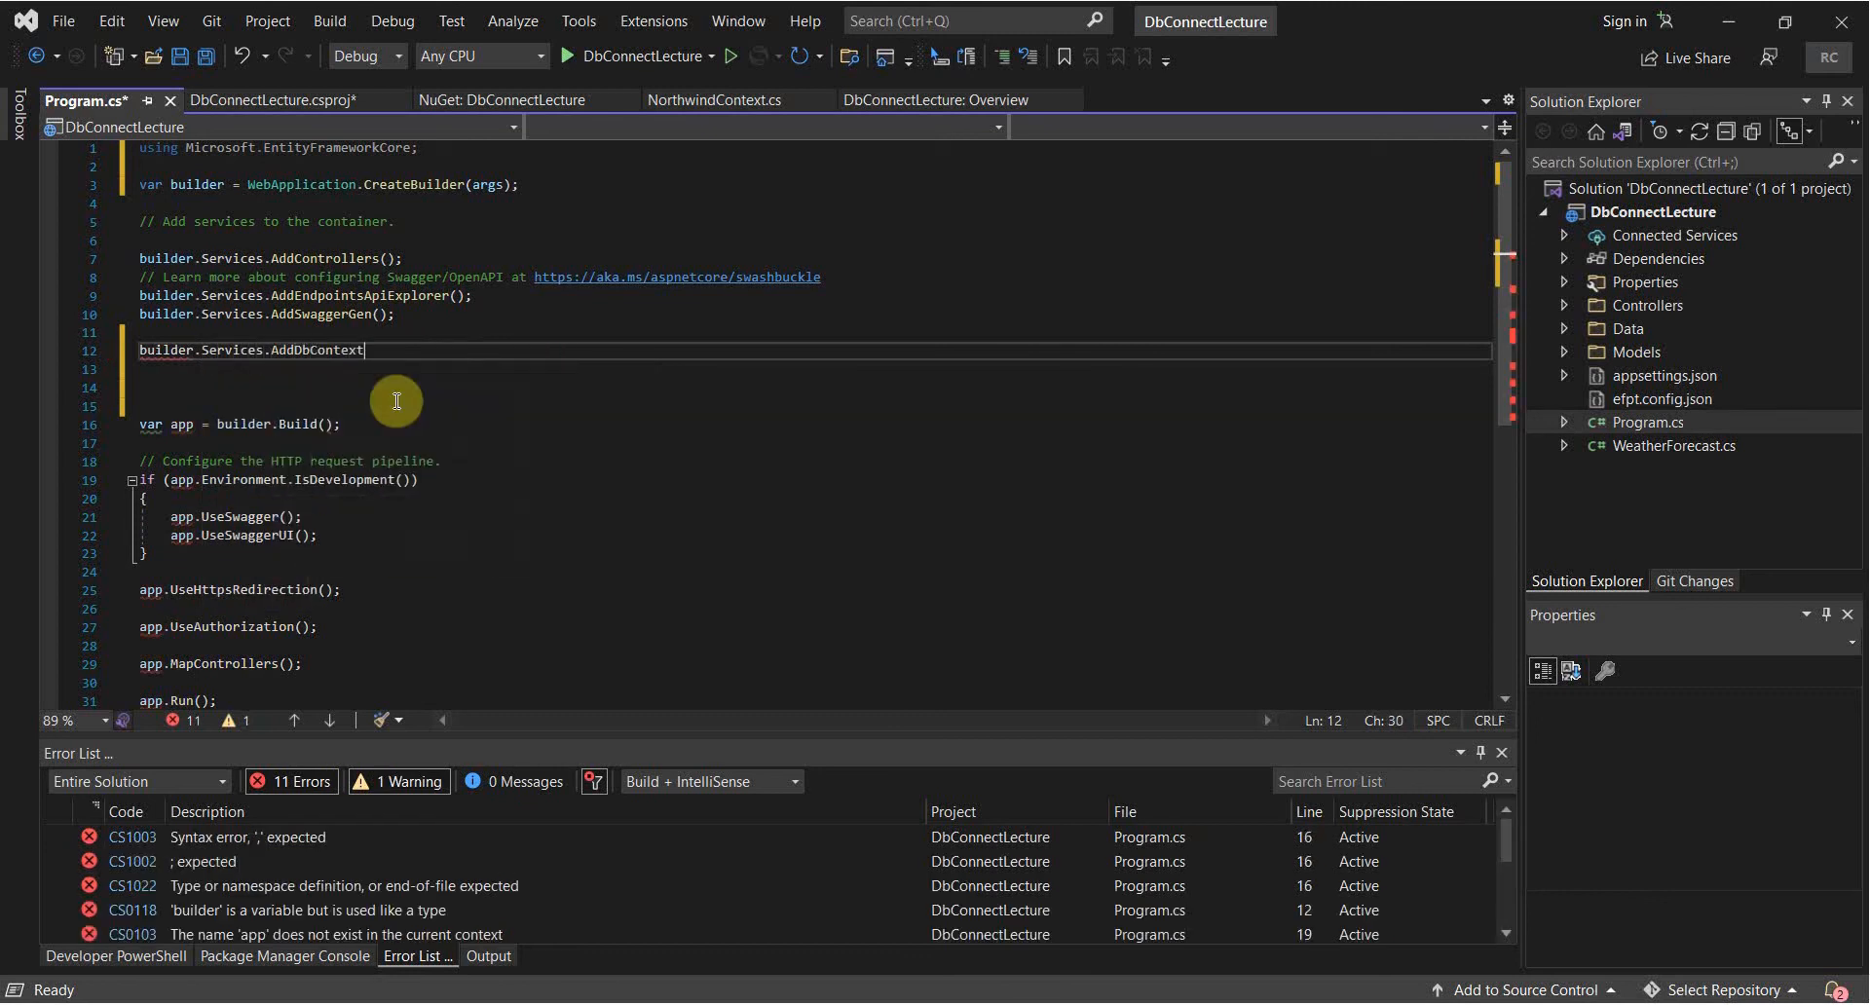
pyautogui.write('<>')
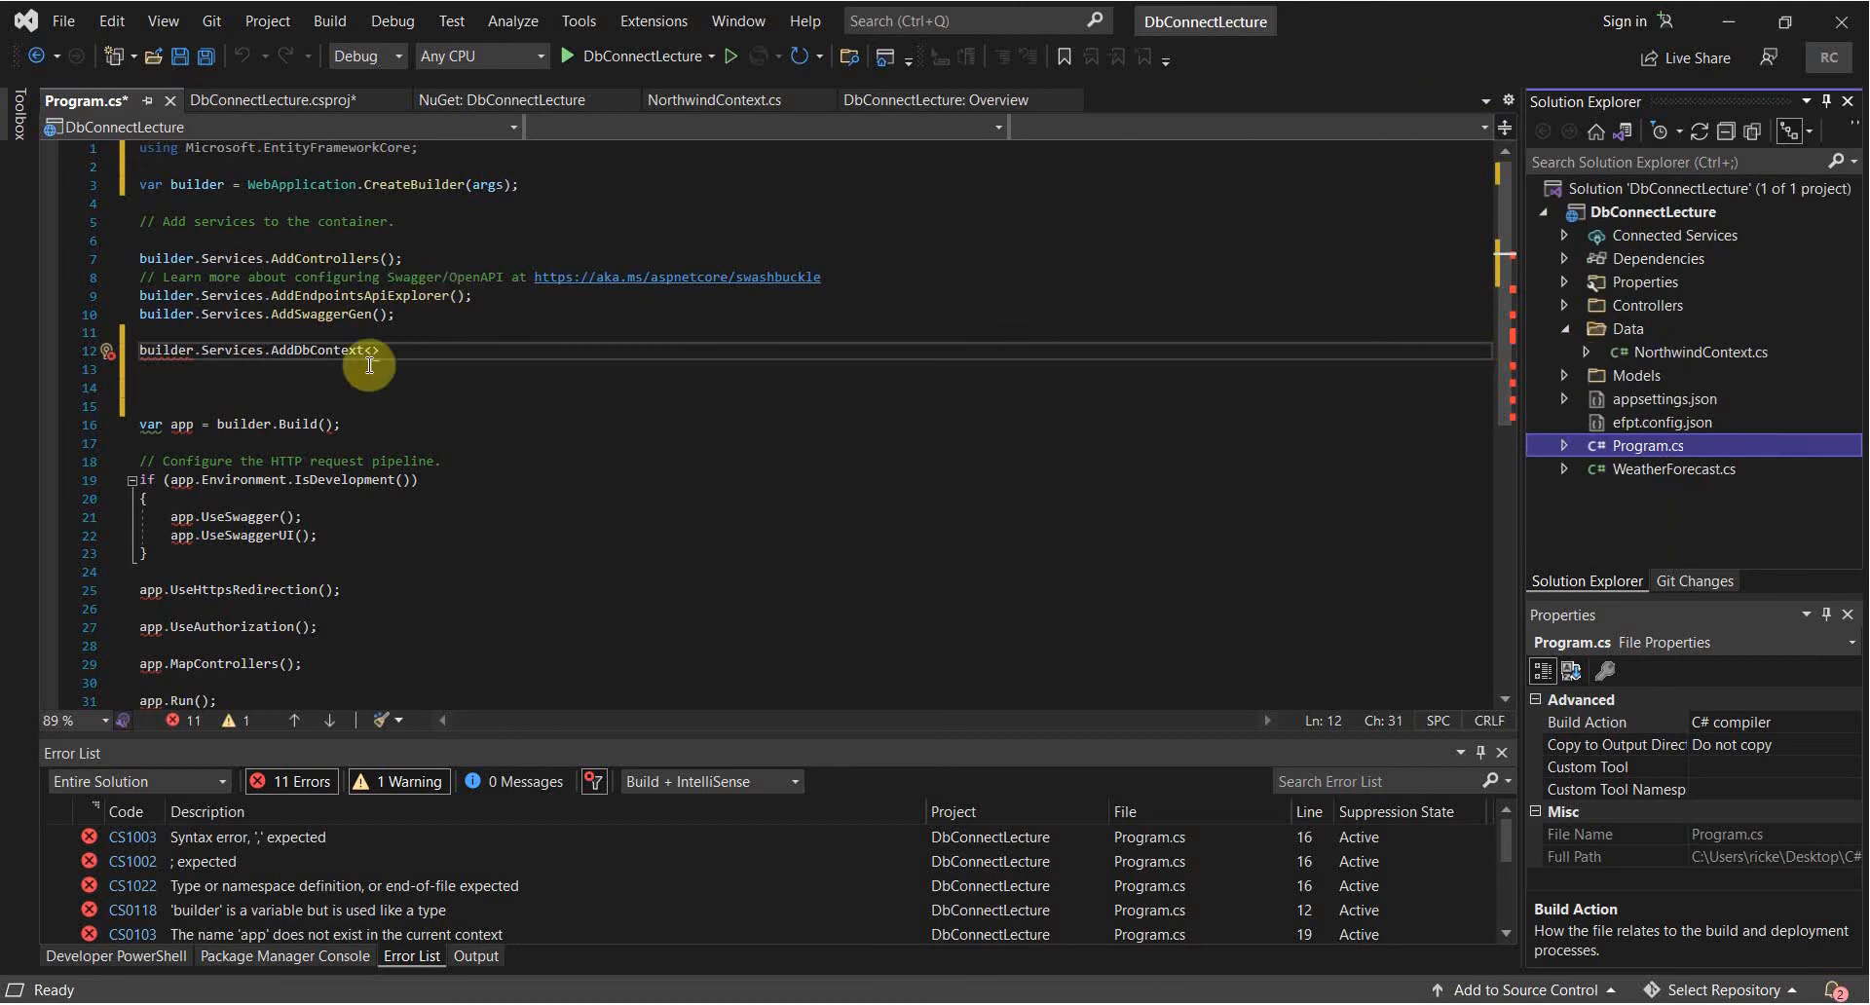
pyautogui.write('No')
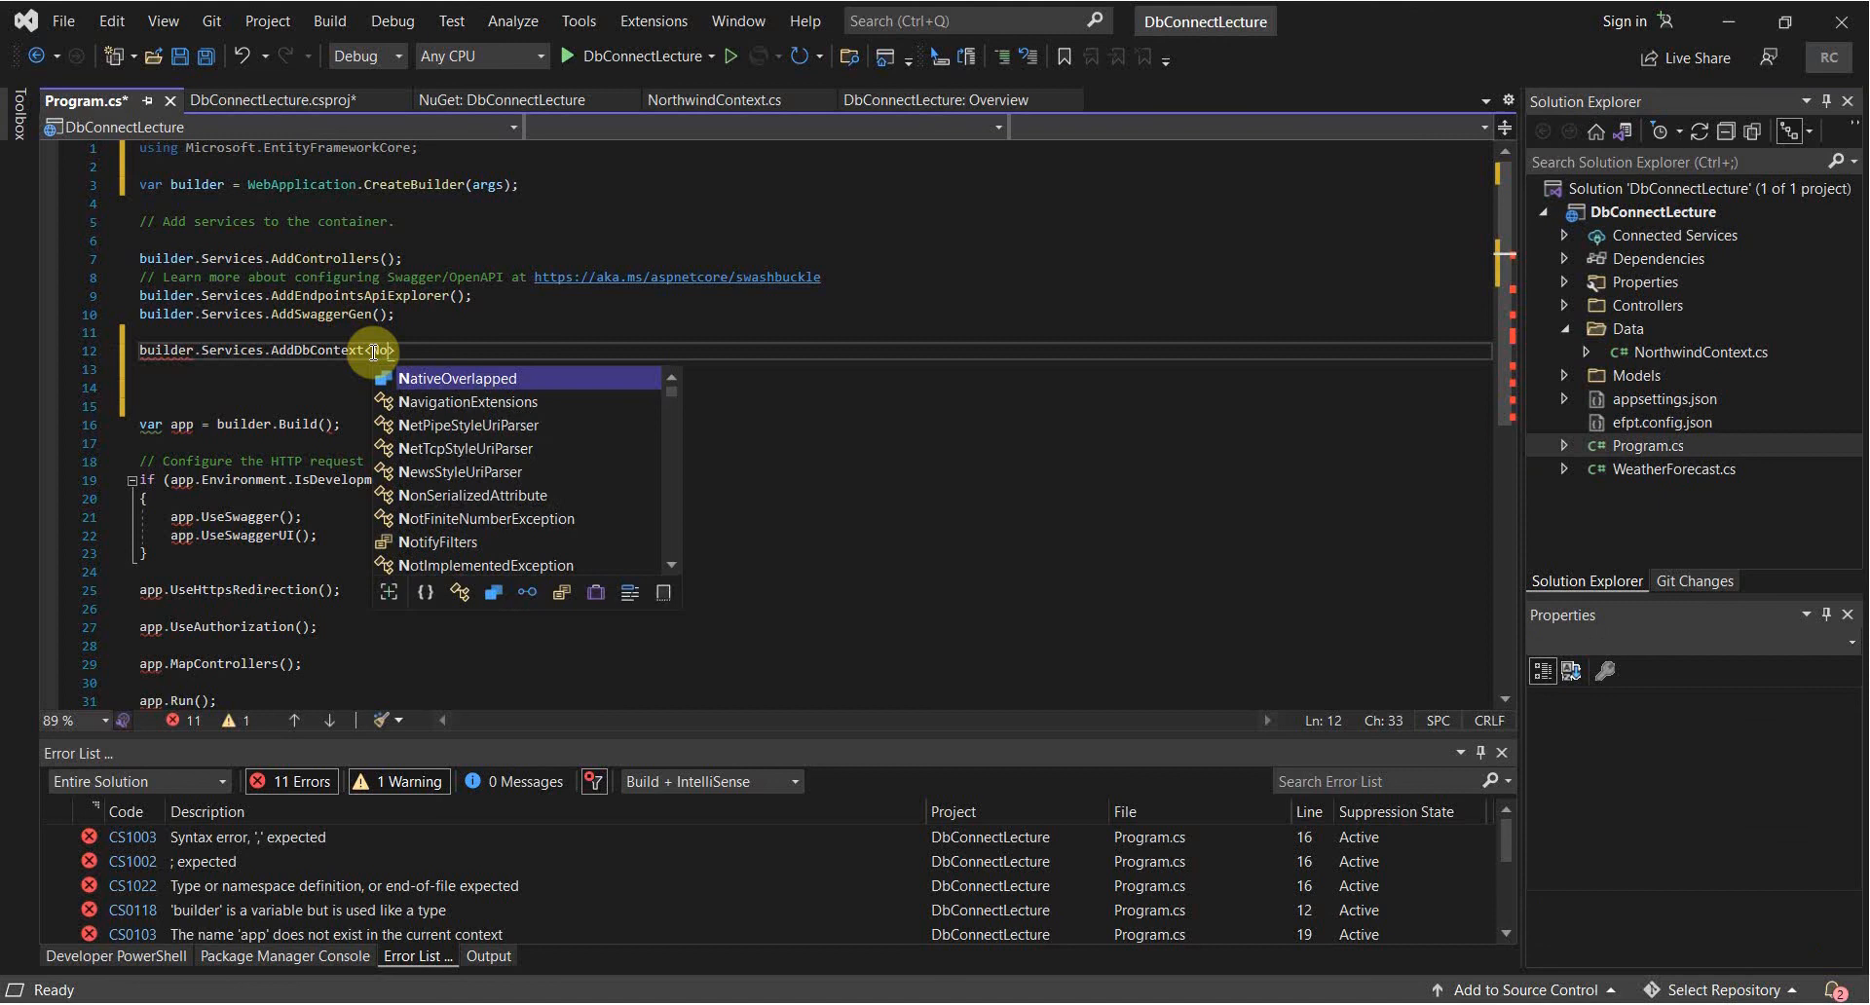
pyautogui.write('NorthwindD')
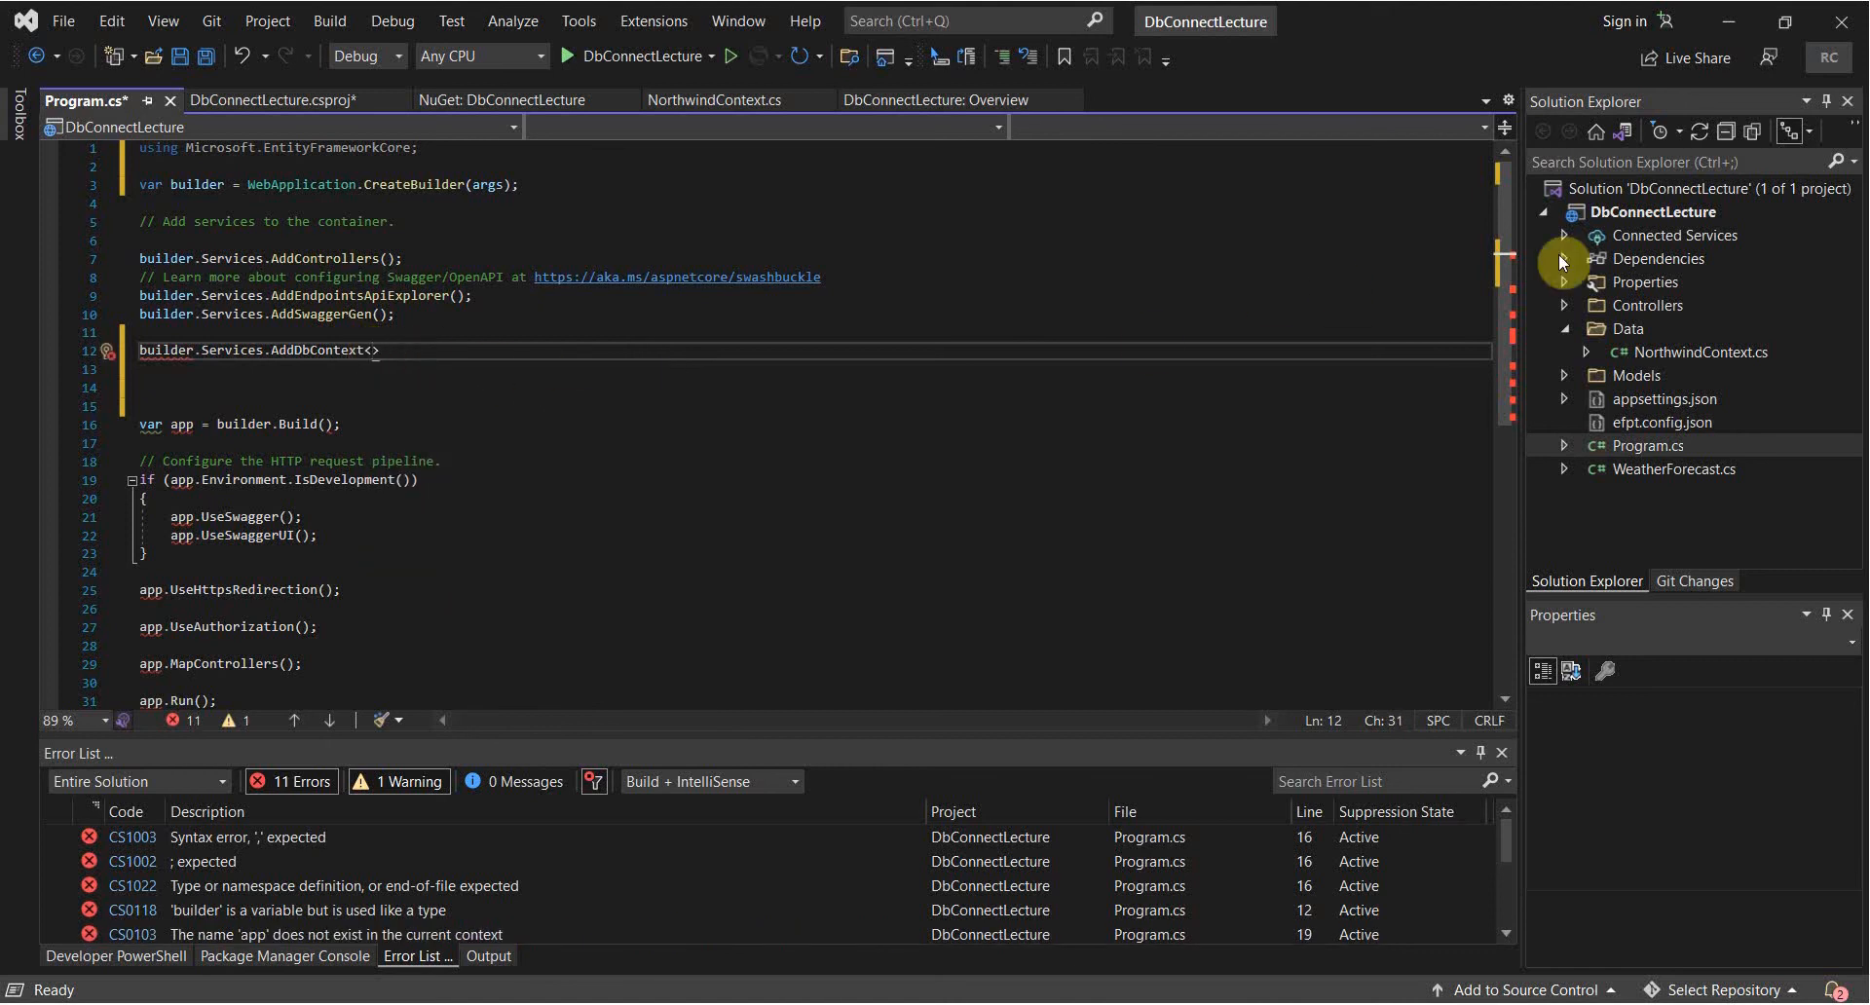
pyautogui.click(271, 100)
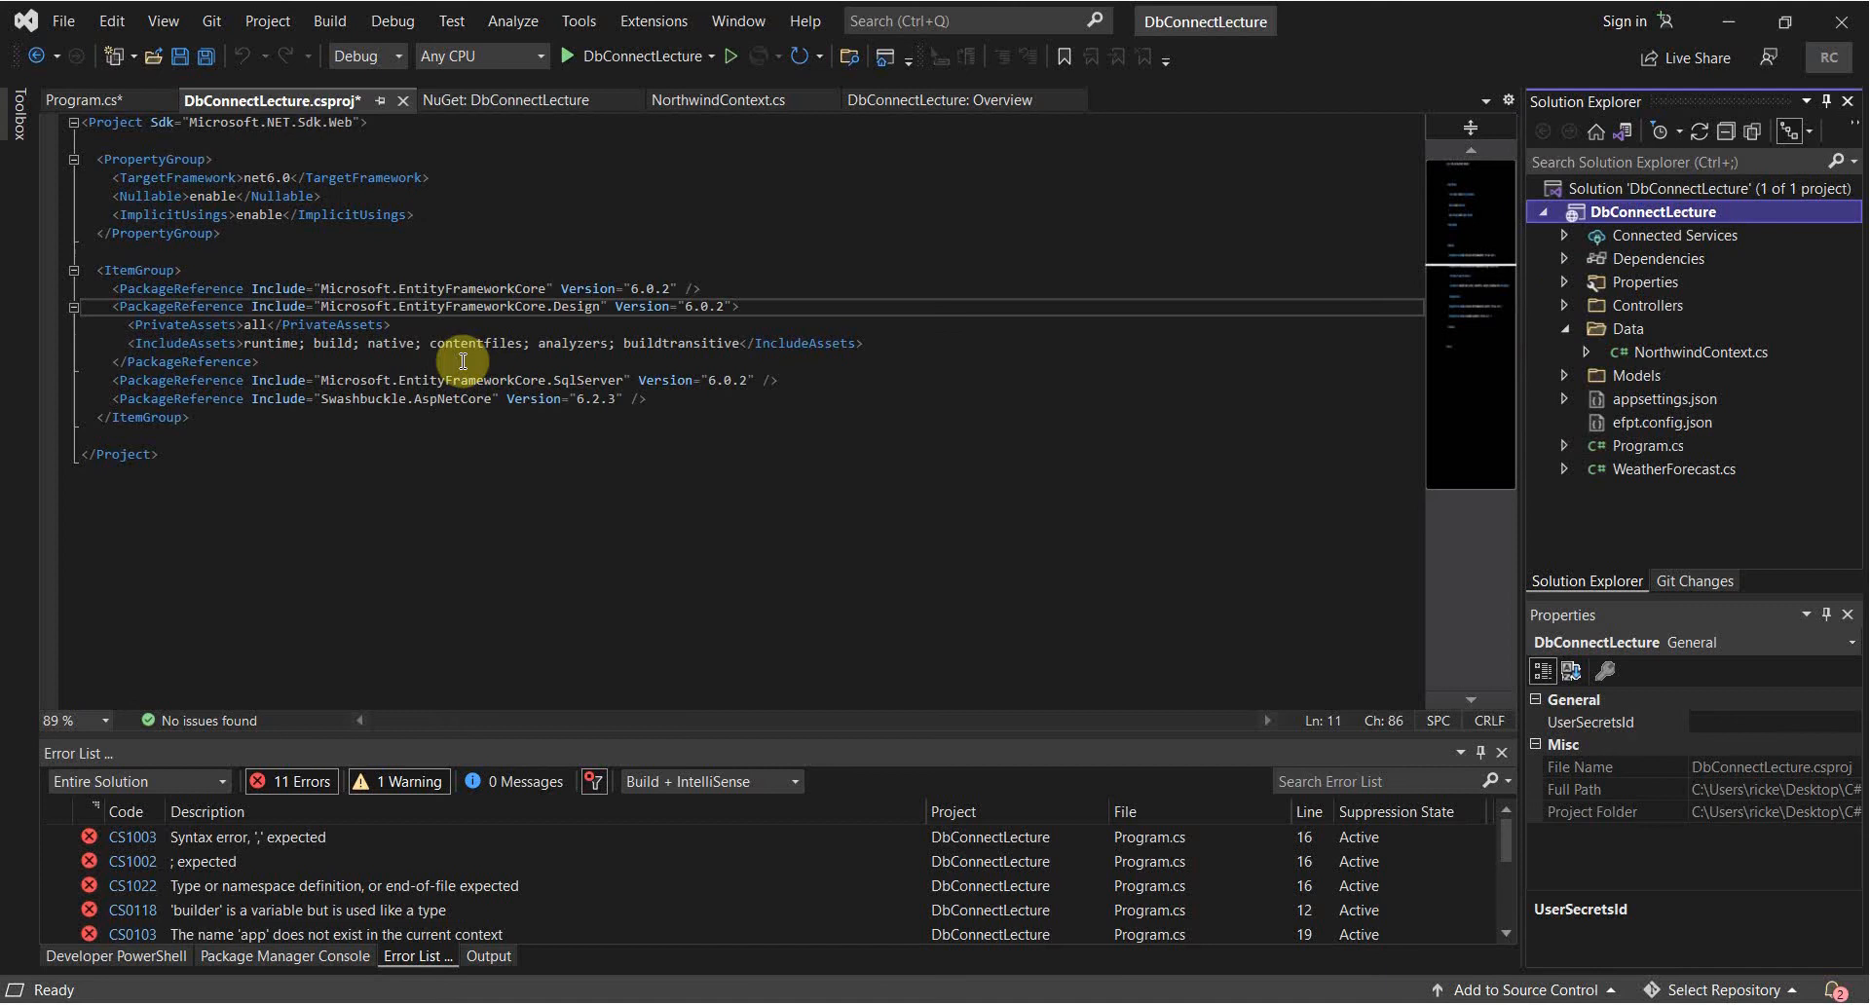
pyautogui.click(81, 100)
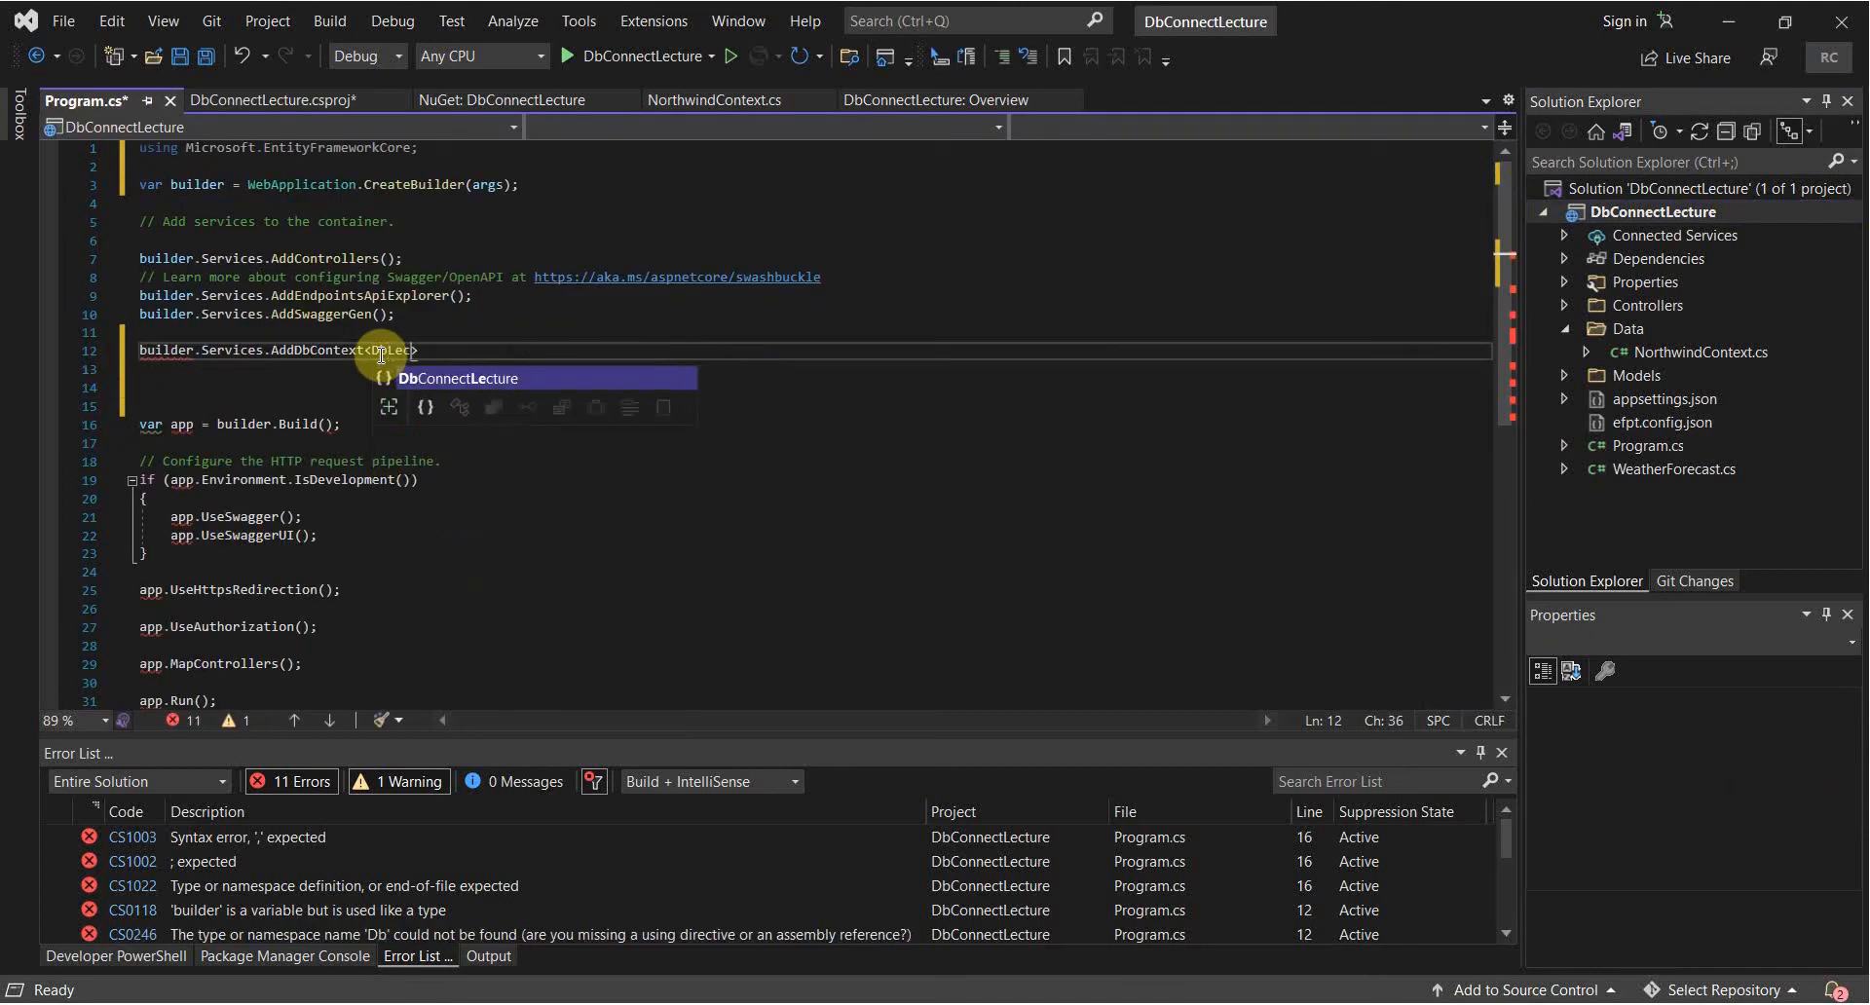
pyautogui.press('Tab')
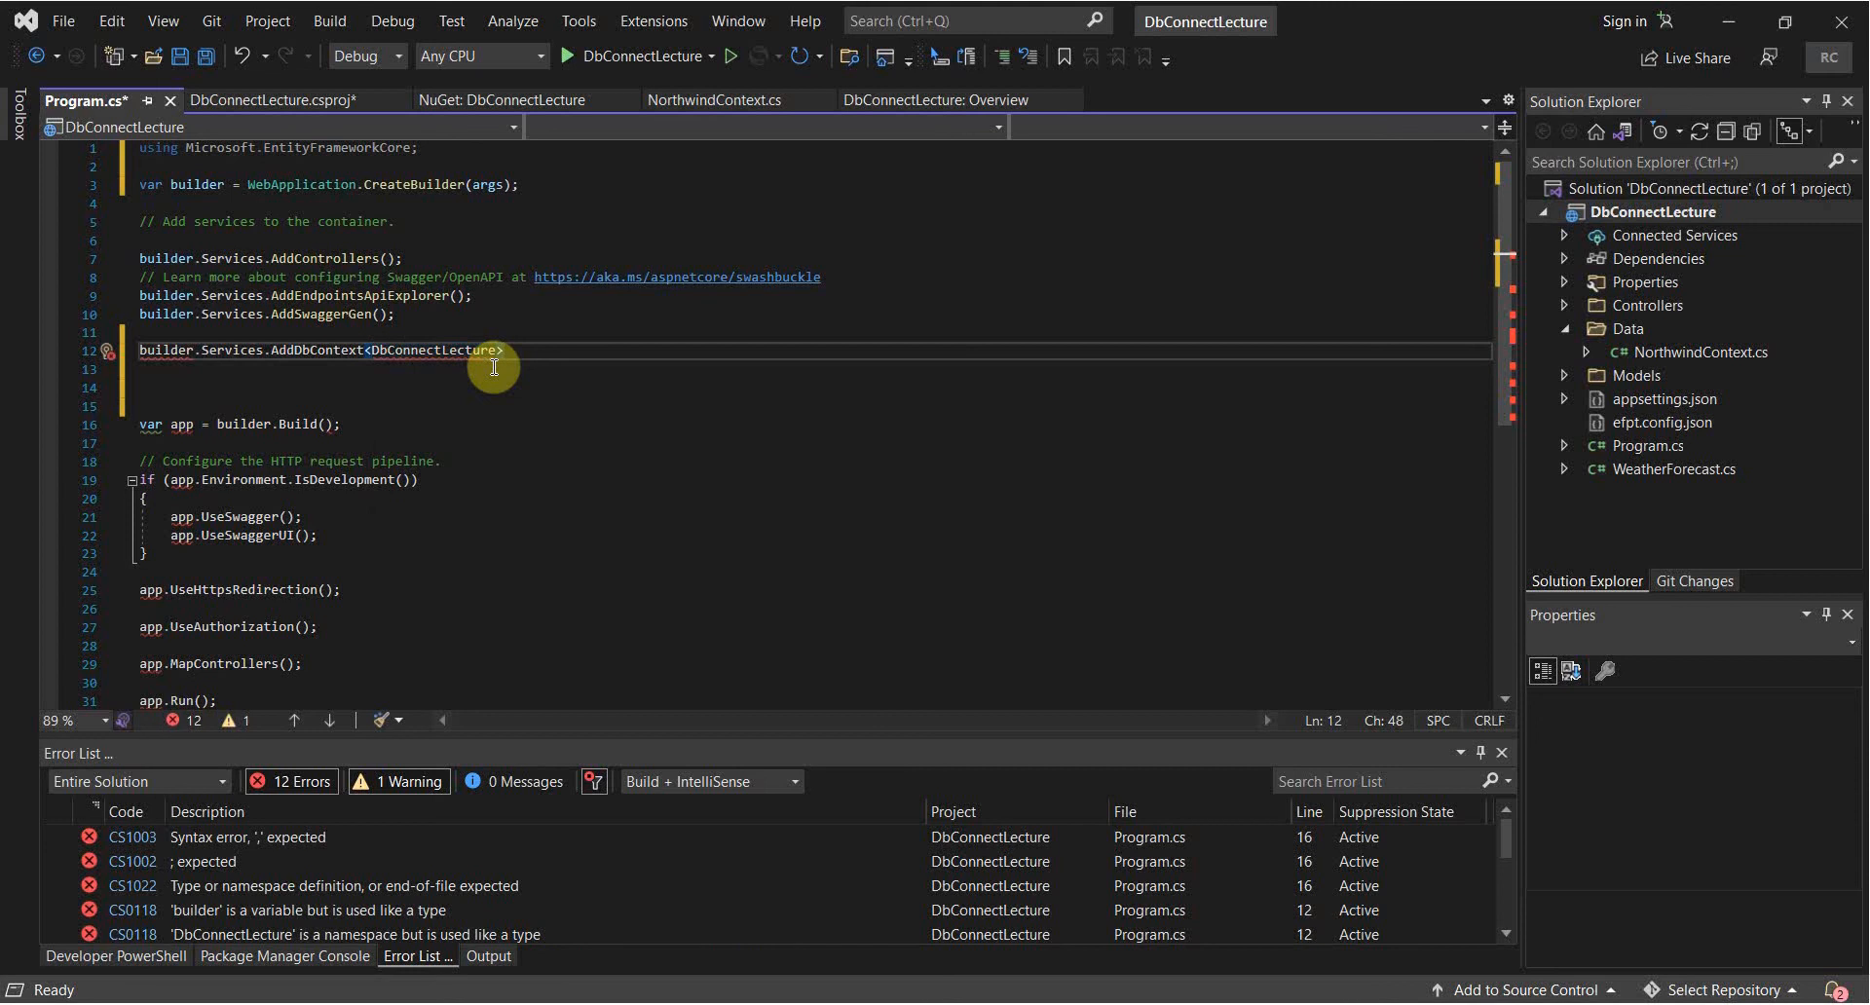
pyautogui.write('.Data.NorthwindContext')
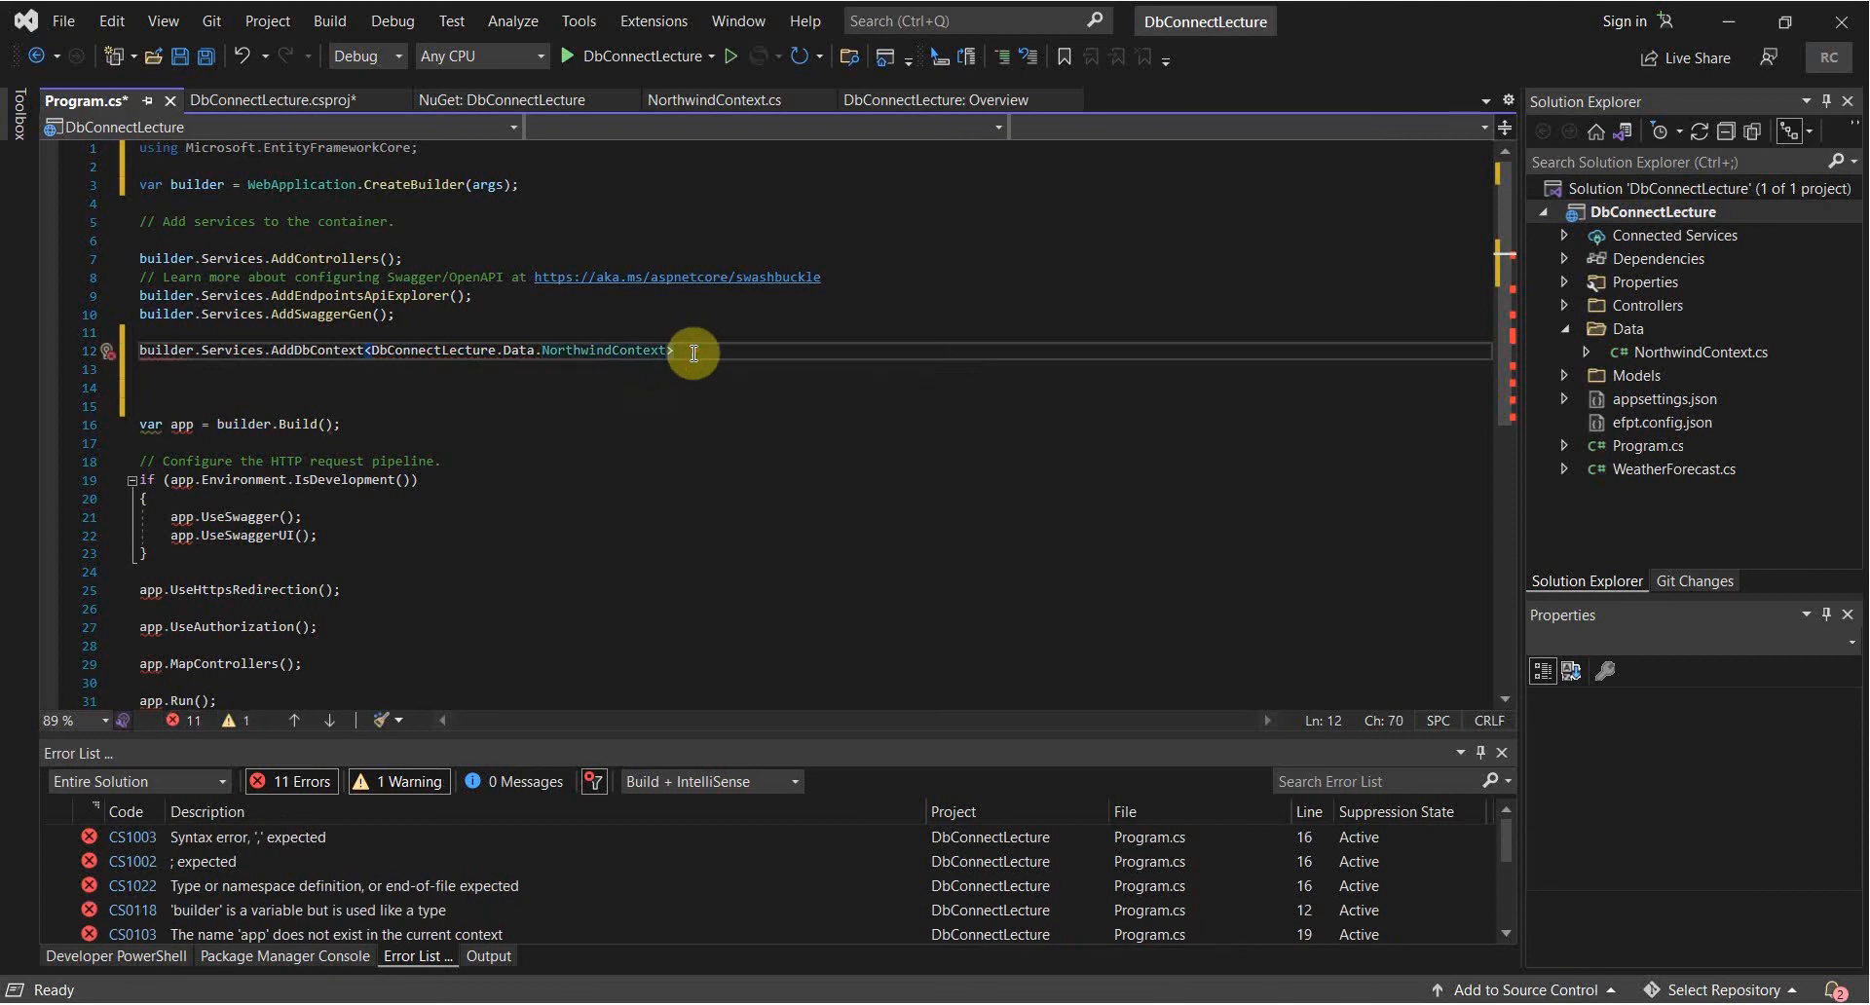
# Configure the context options to UseSqlServer with builder.Configuration.GetConnectionString().
pyautogui.write('(')
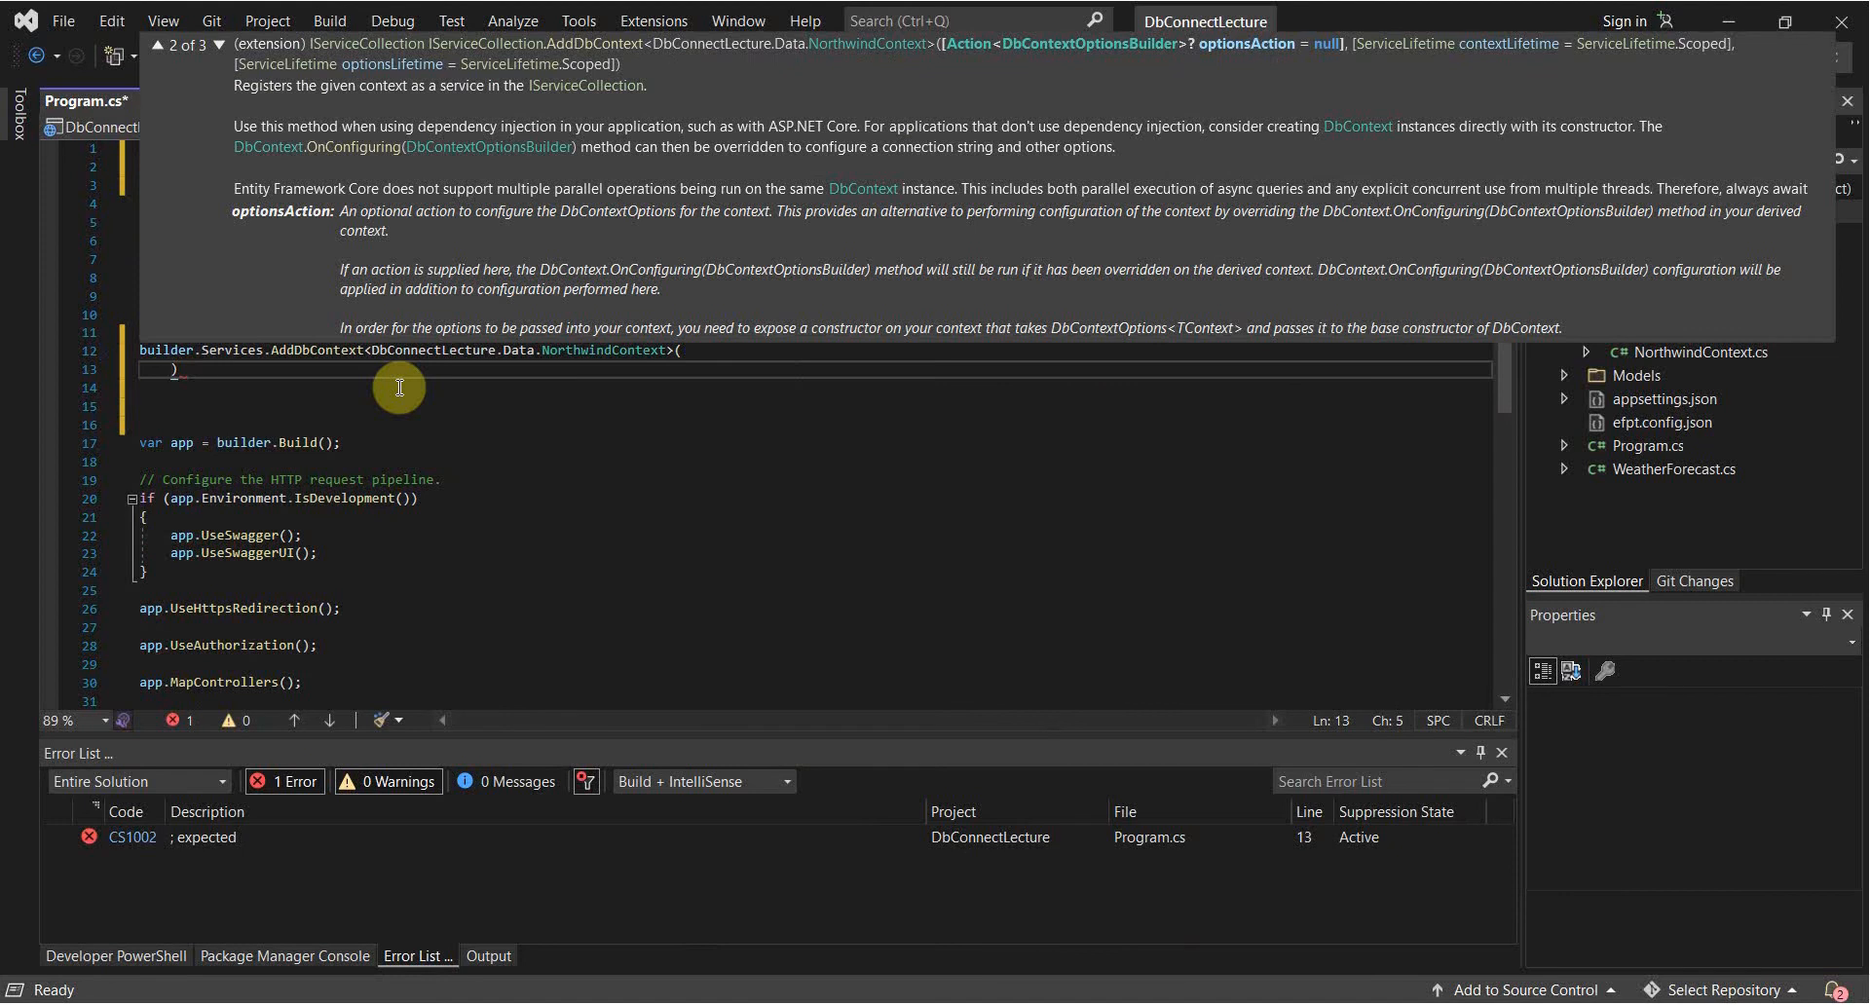
pyautogui.write('o')
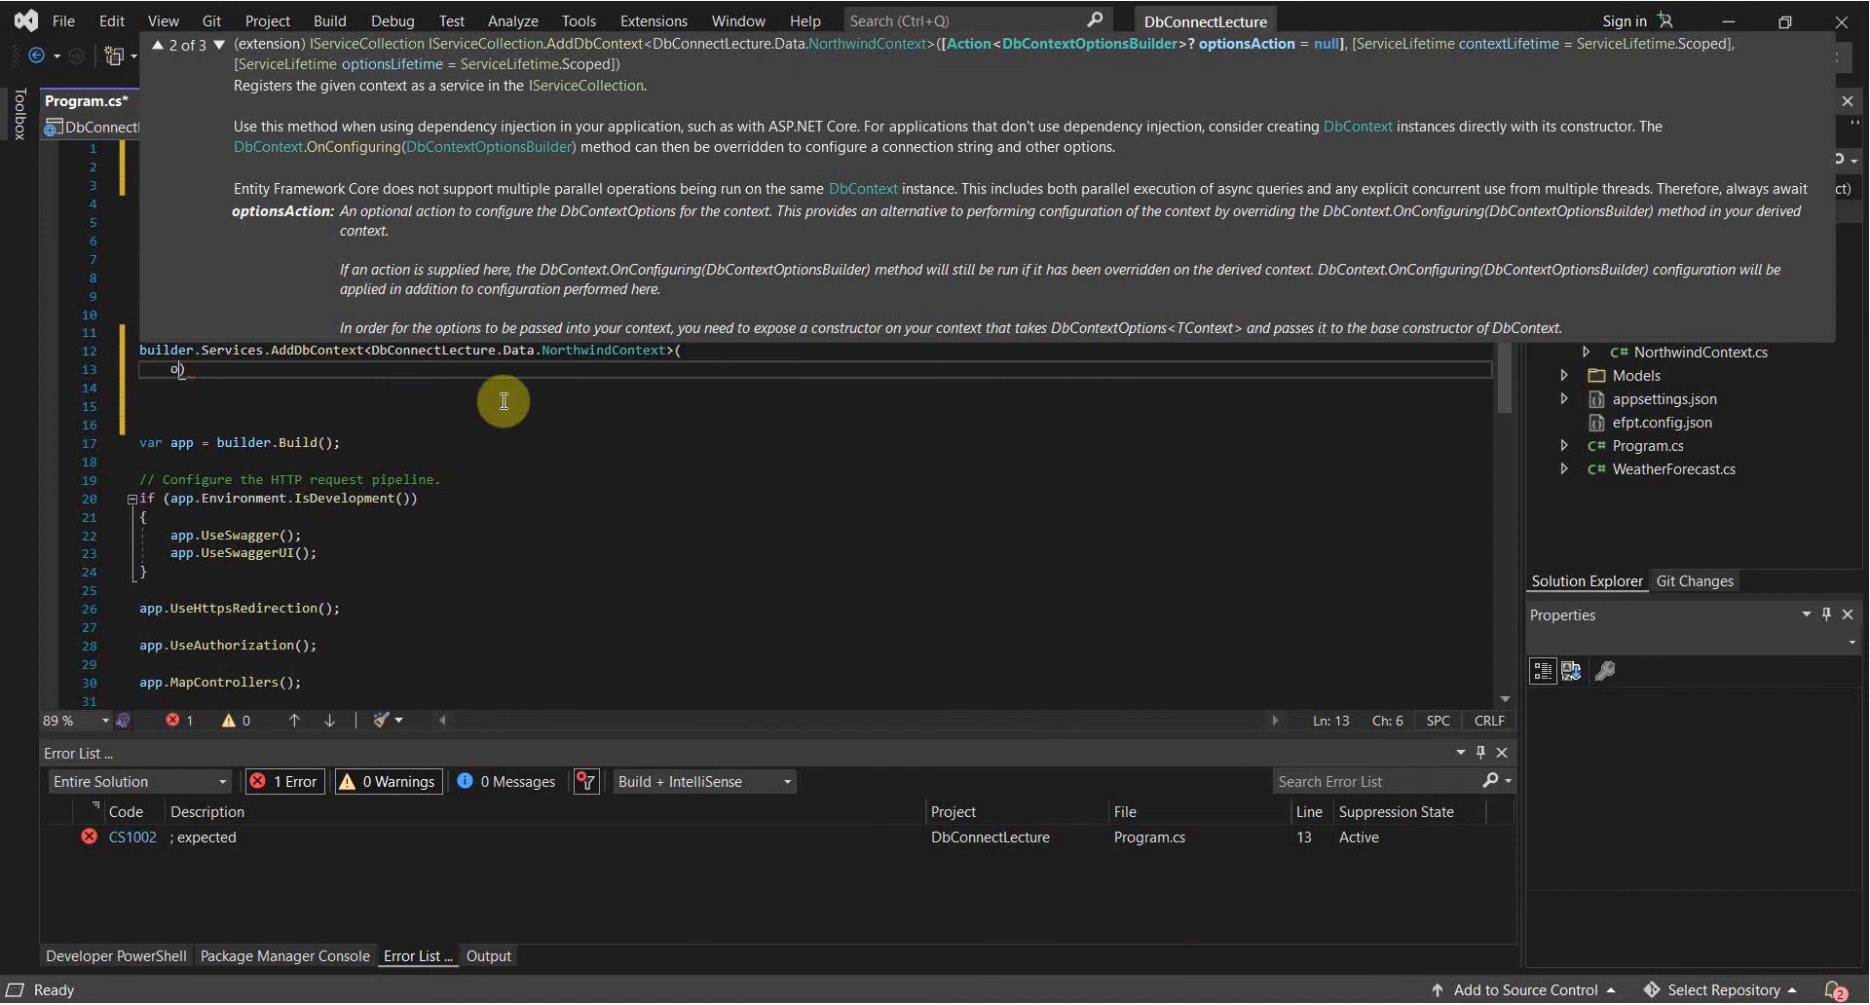
pyautogui.write('ptions =>')
pyautogui.write('{')
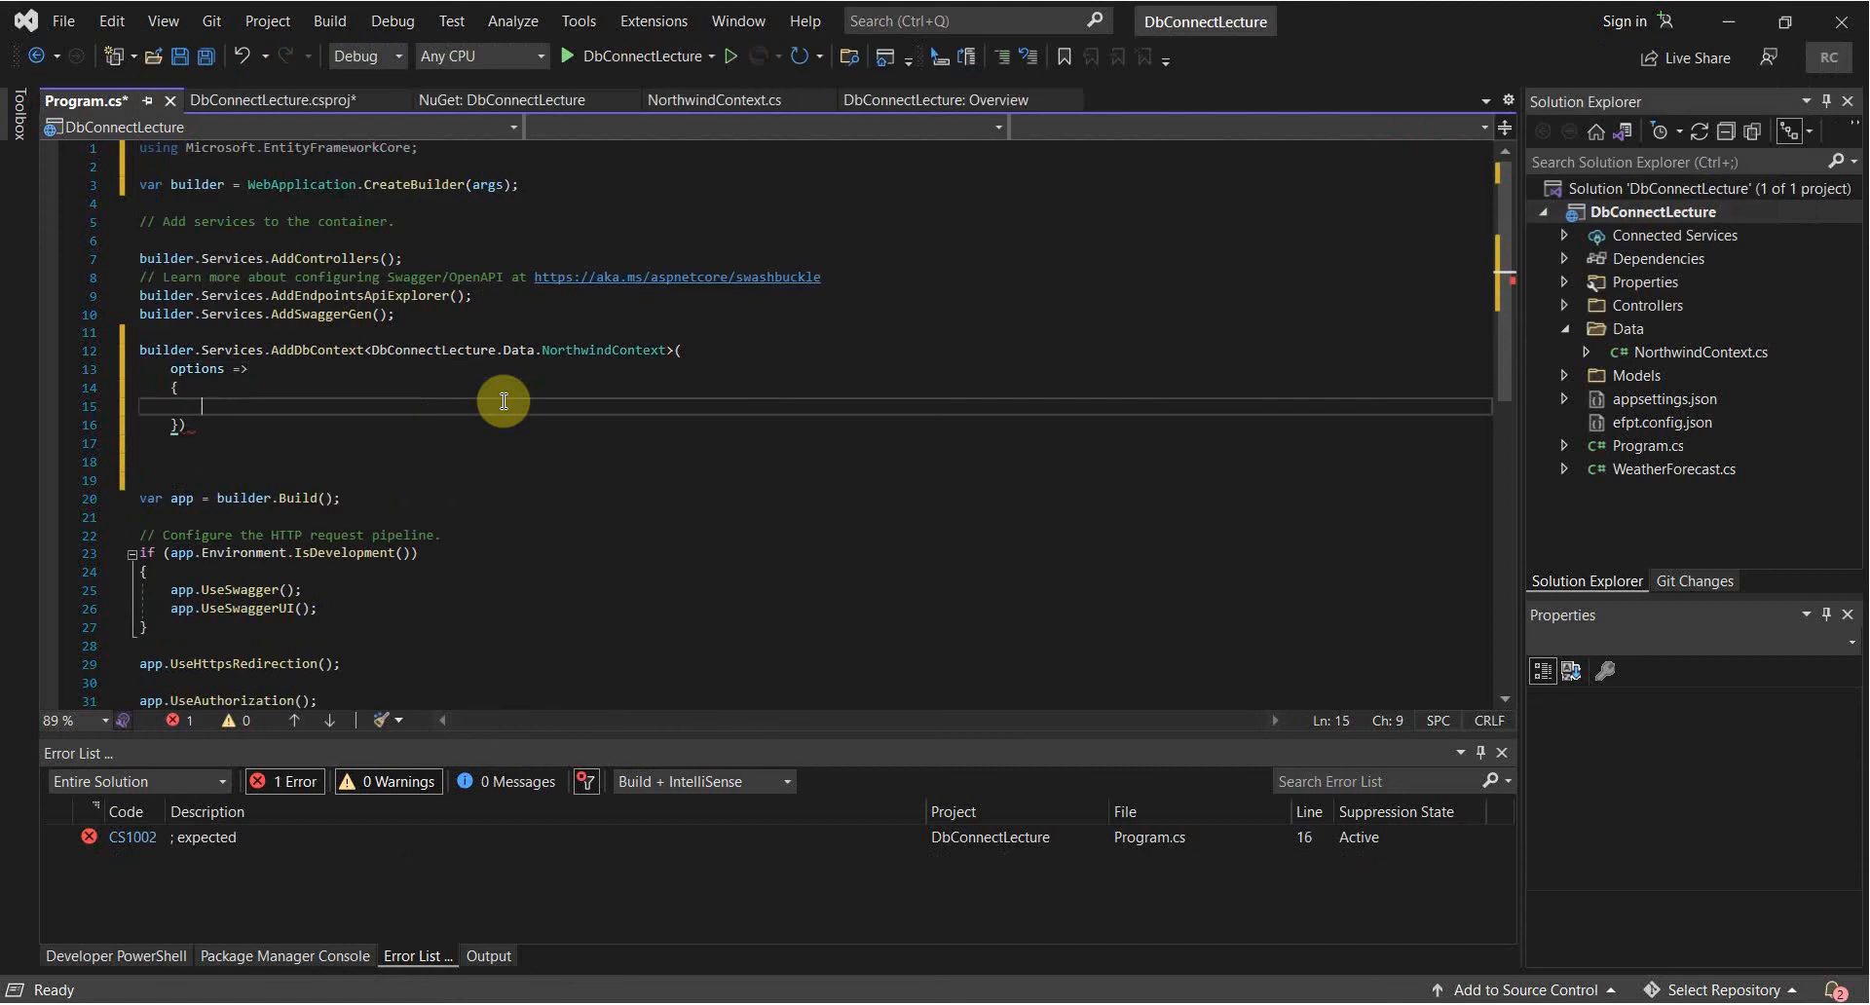
pyautogui.write('options.')
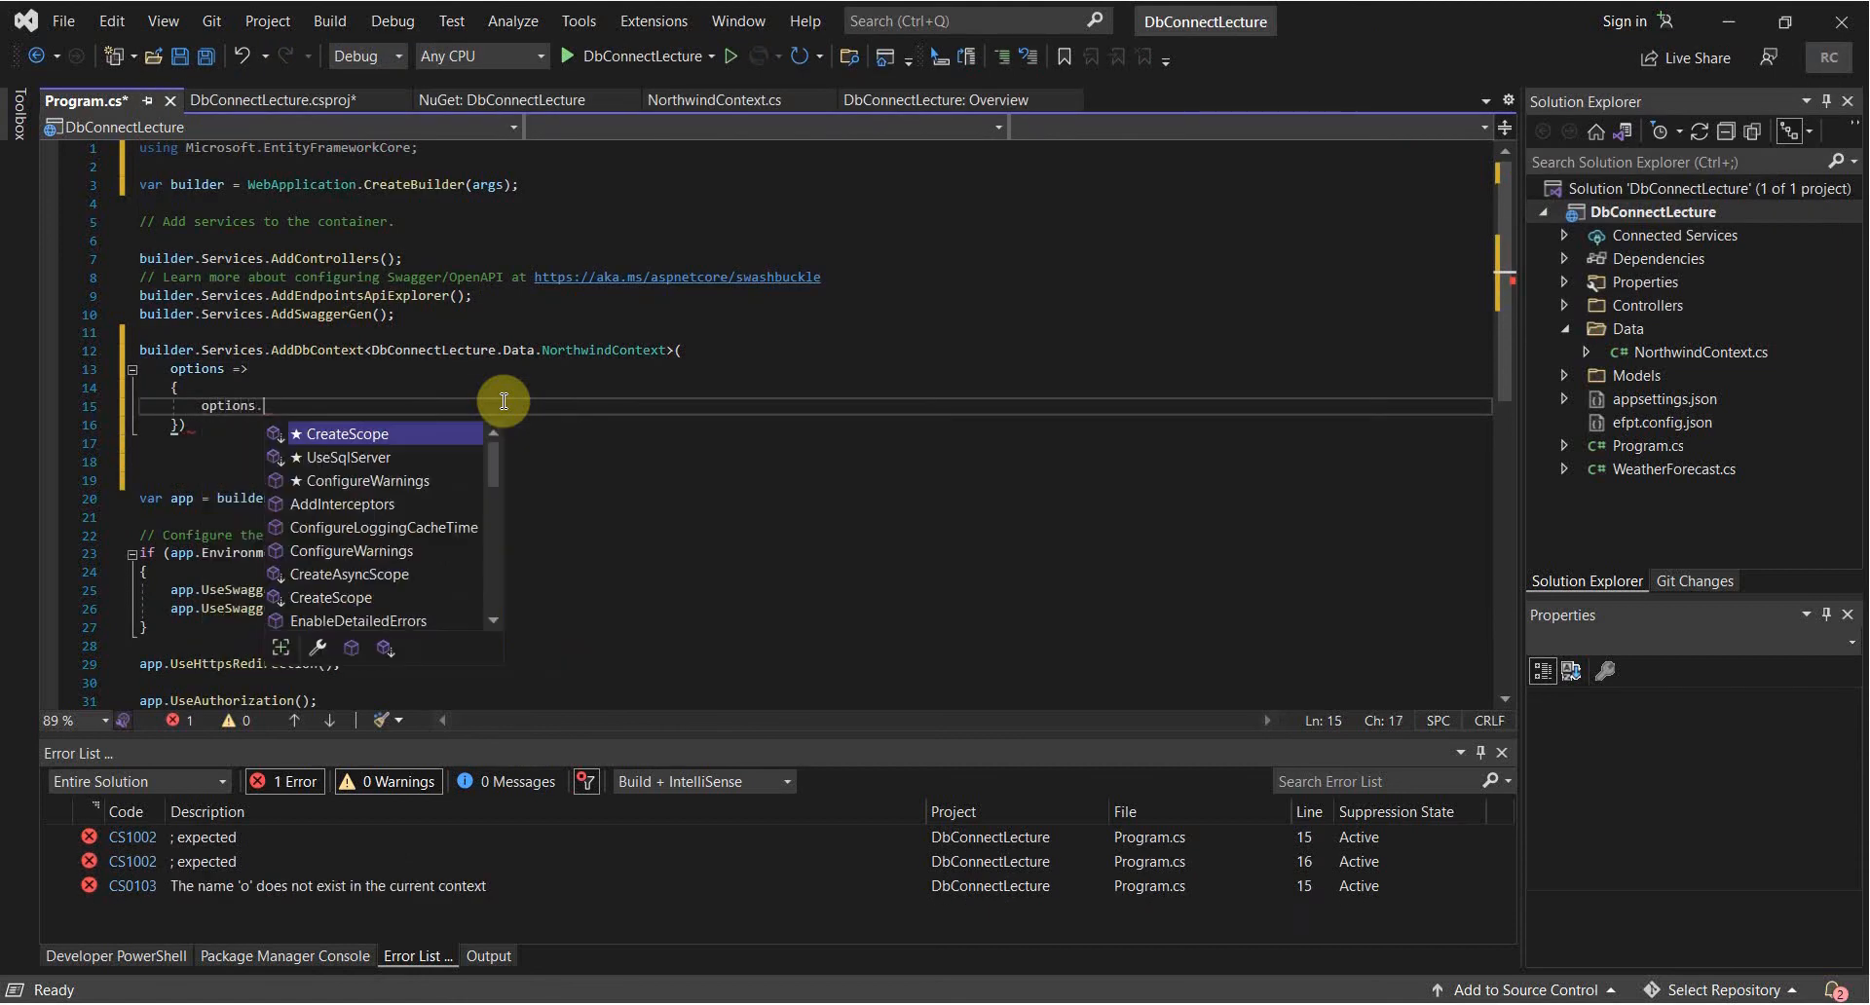
pyautogui.write('UseSqlServer')
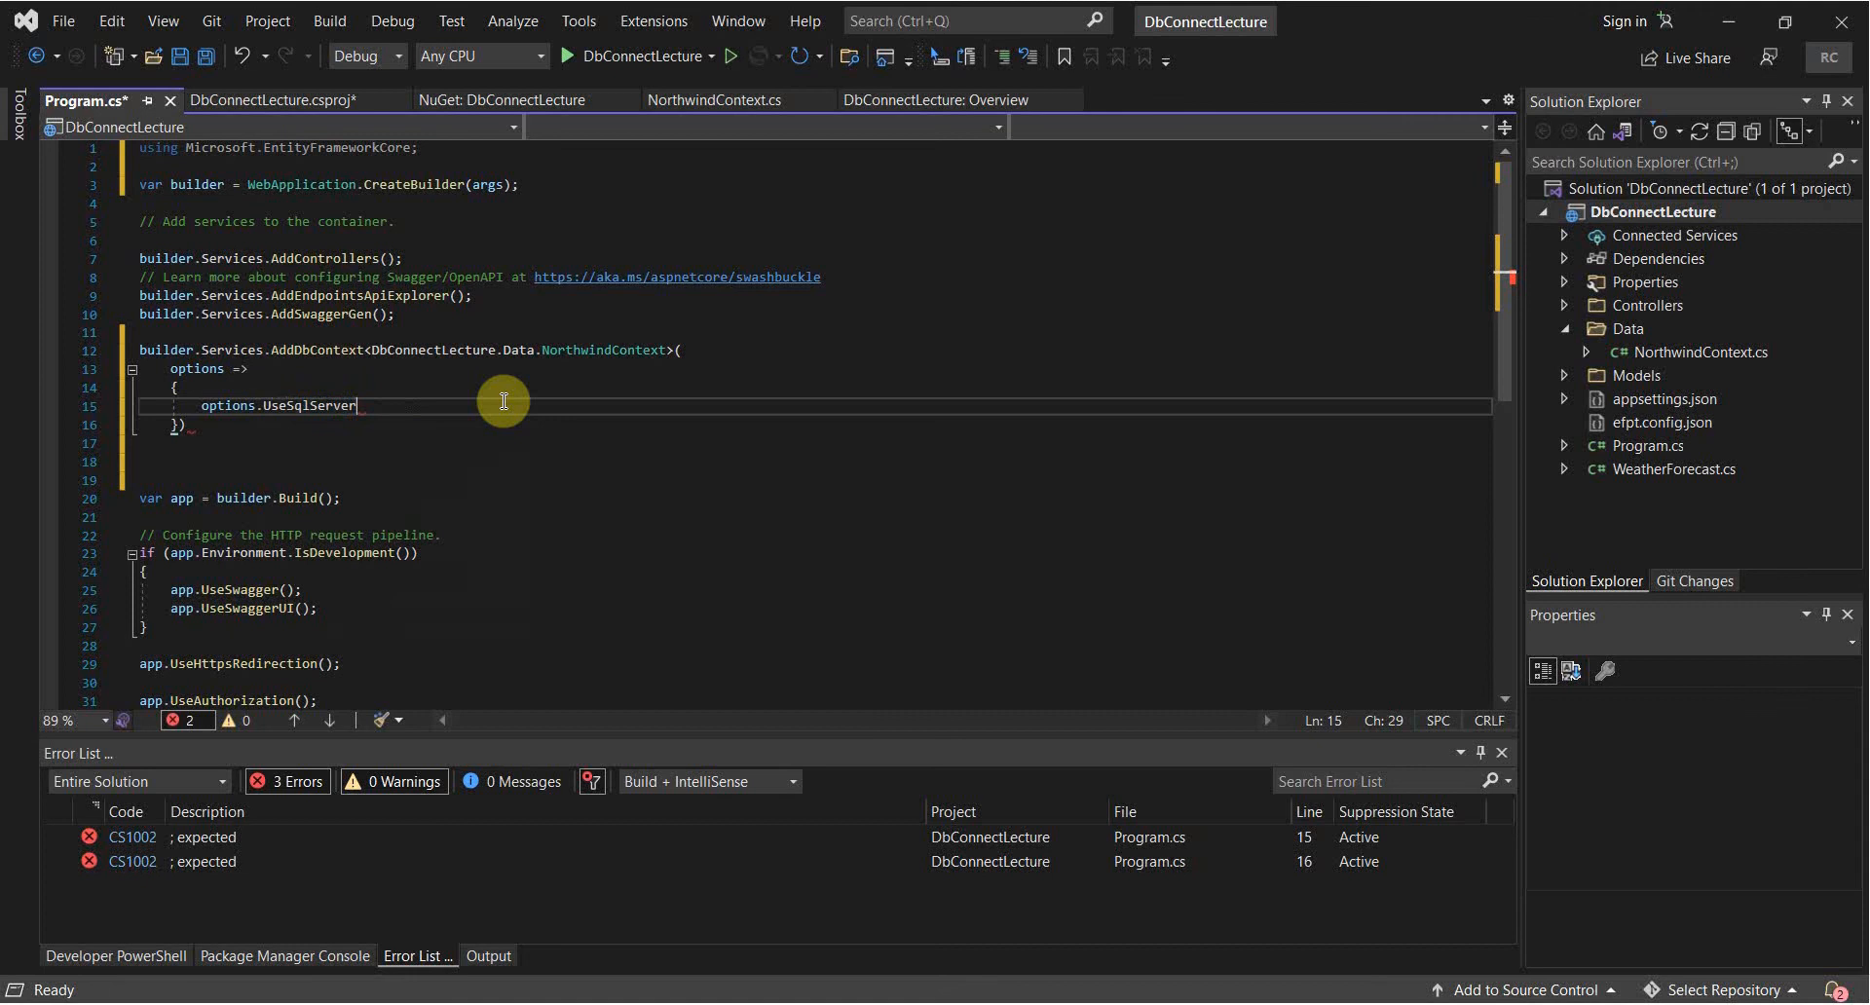
pyautogui.write('(')
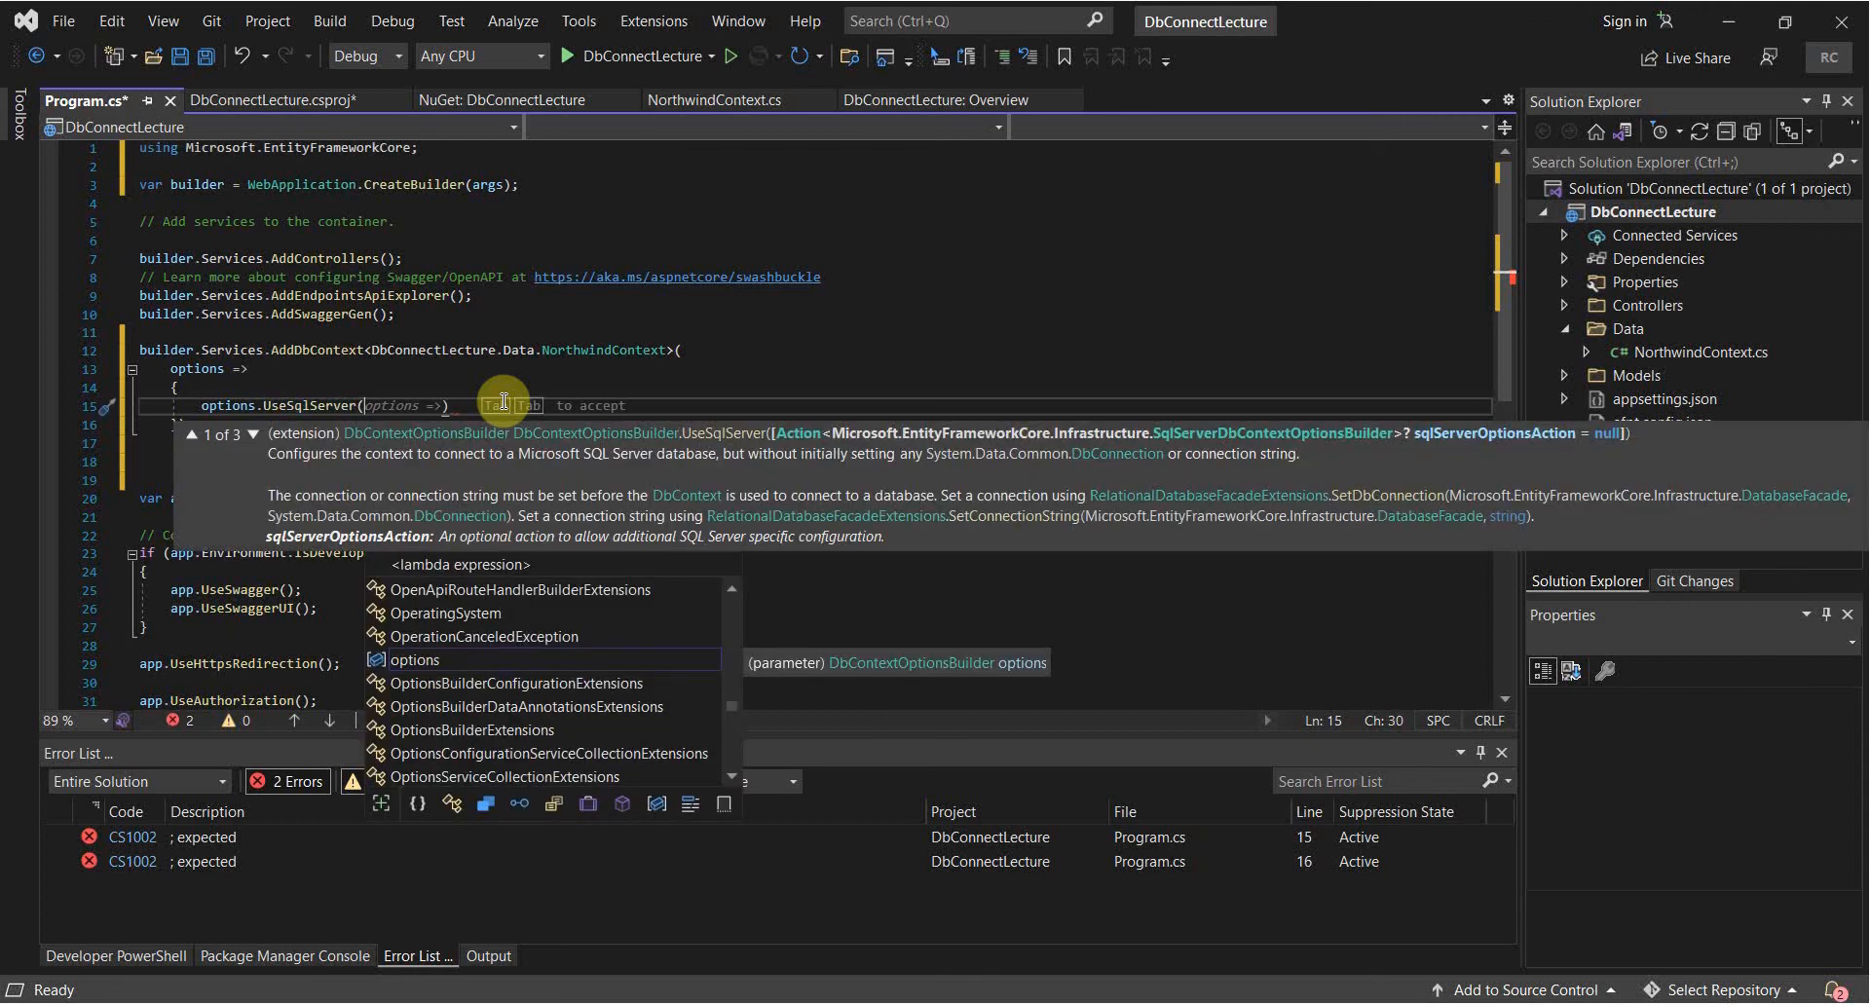
pyautogui.write('builder.Configuration.GetConnectionString(')
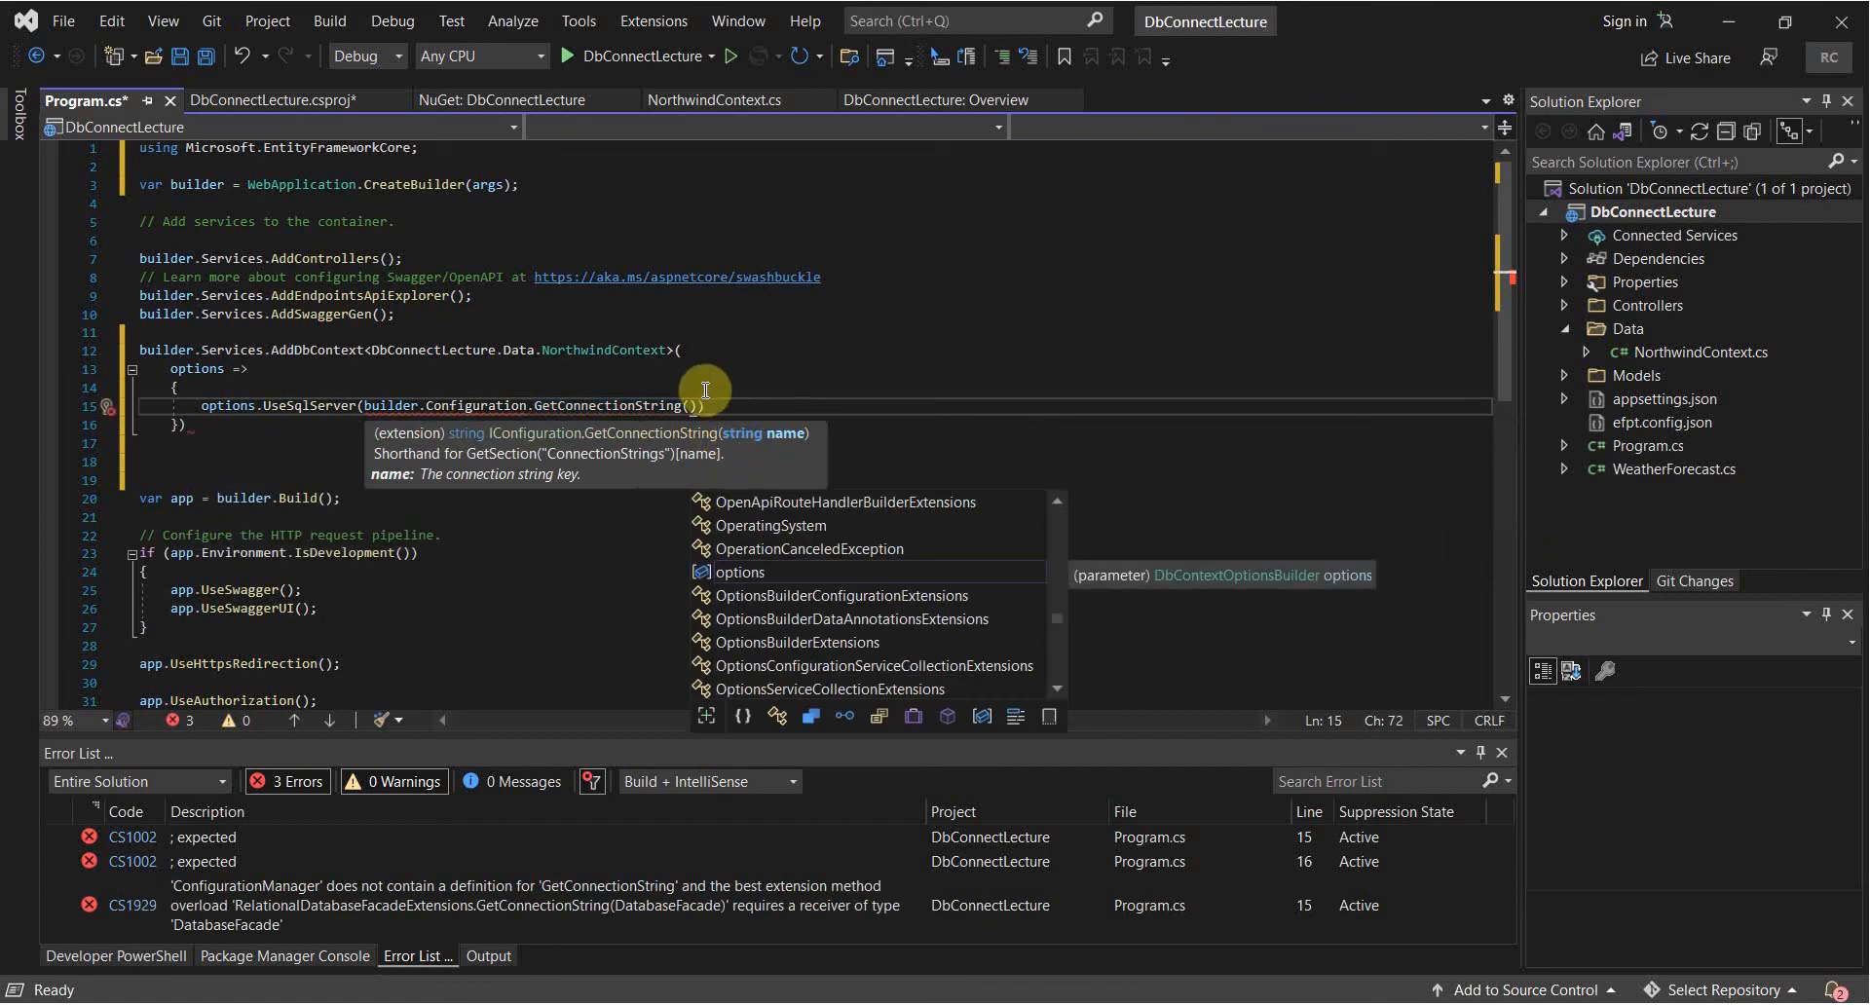
pyautogui.write(';')
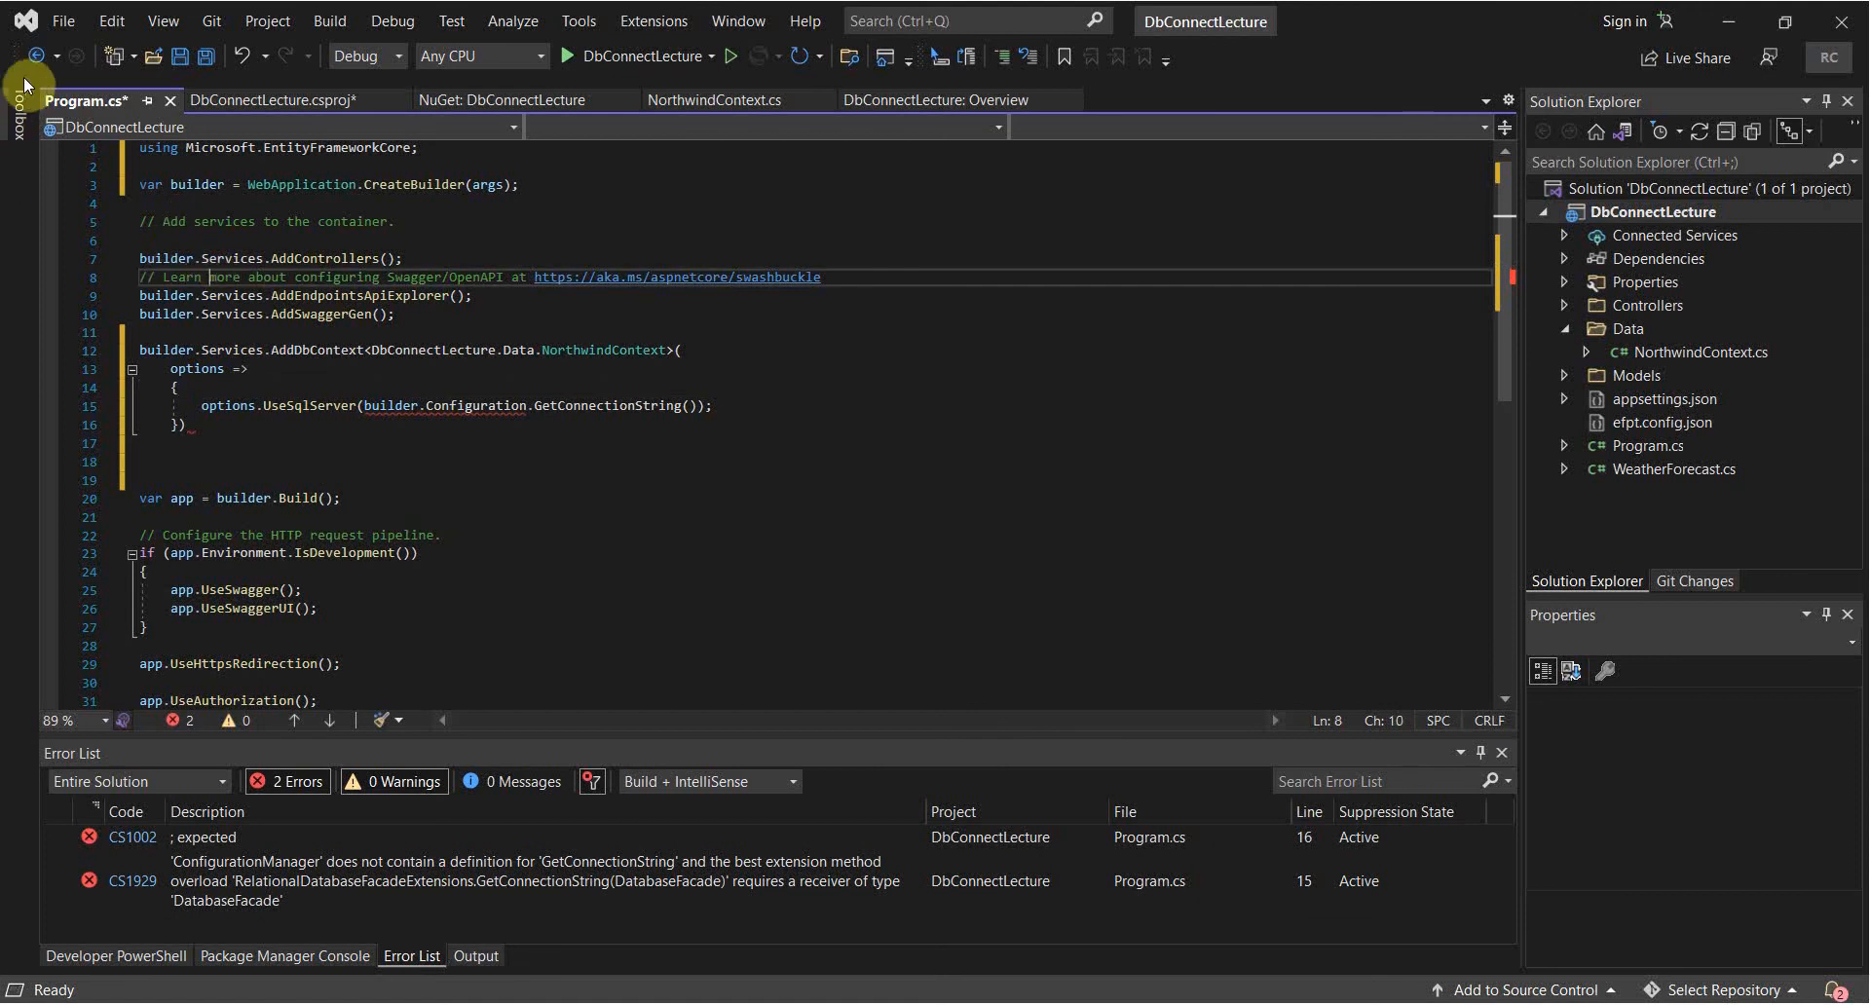
pyautogui.moveTo(6, 220)
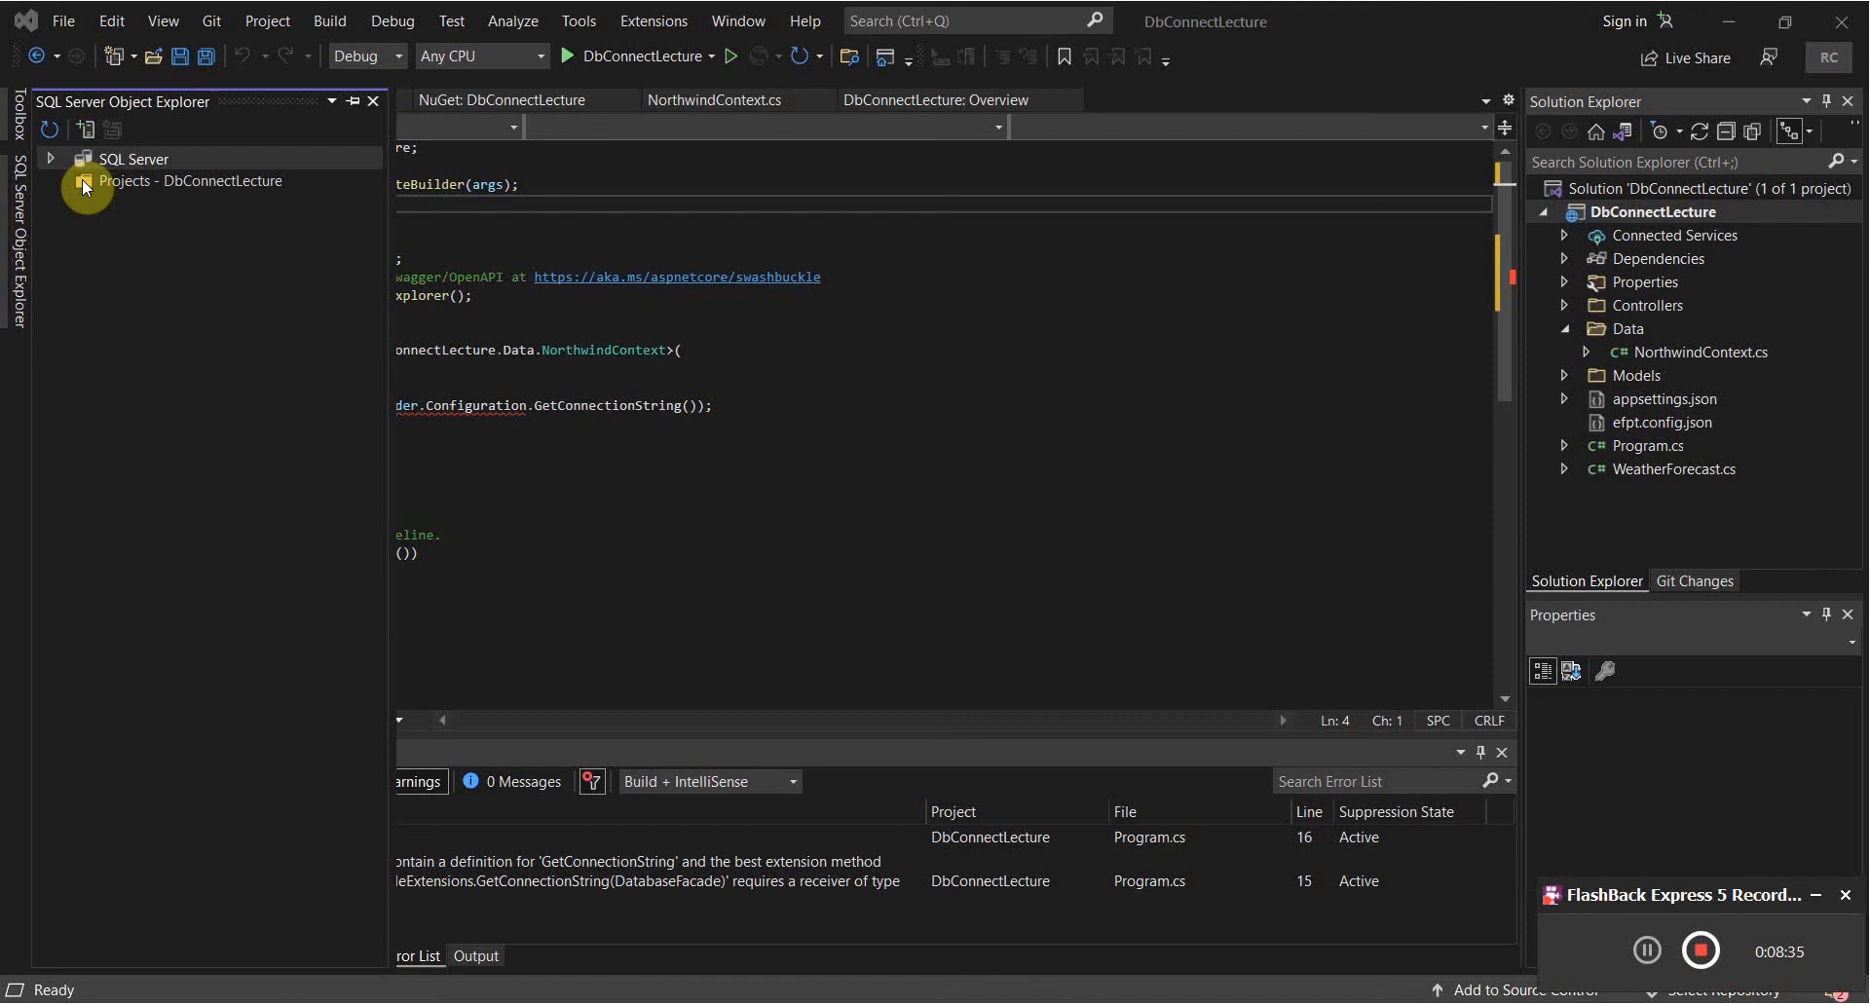
pyautogui.click(50, 159)
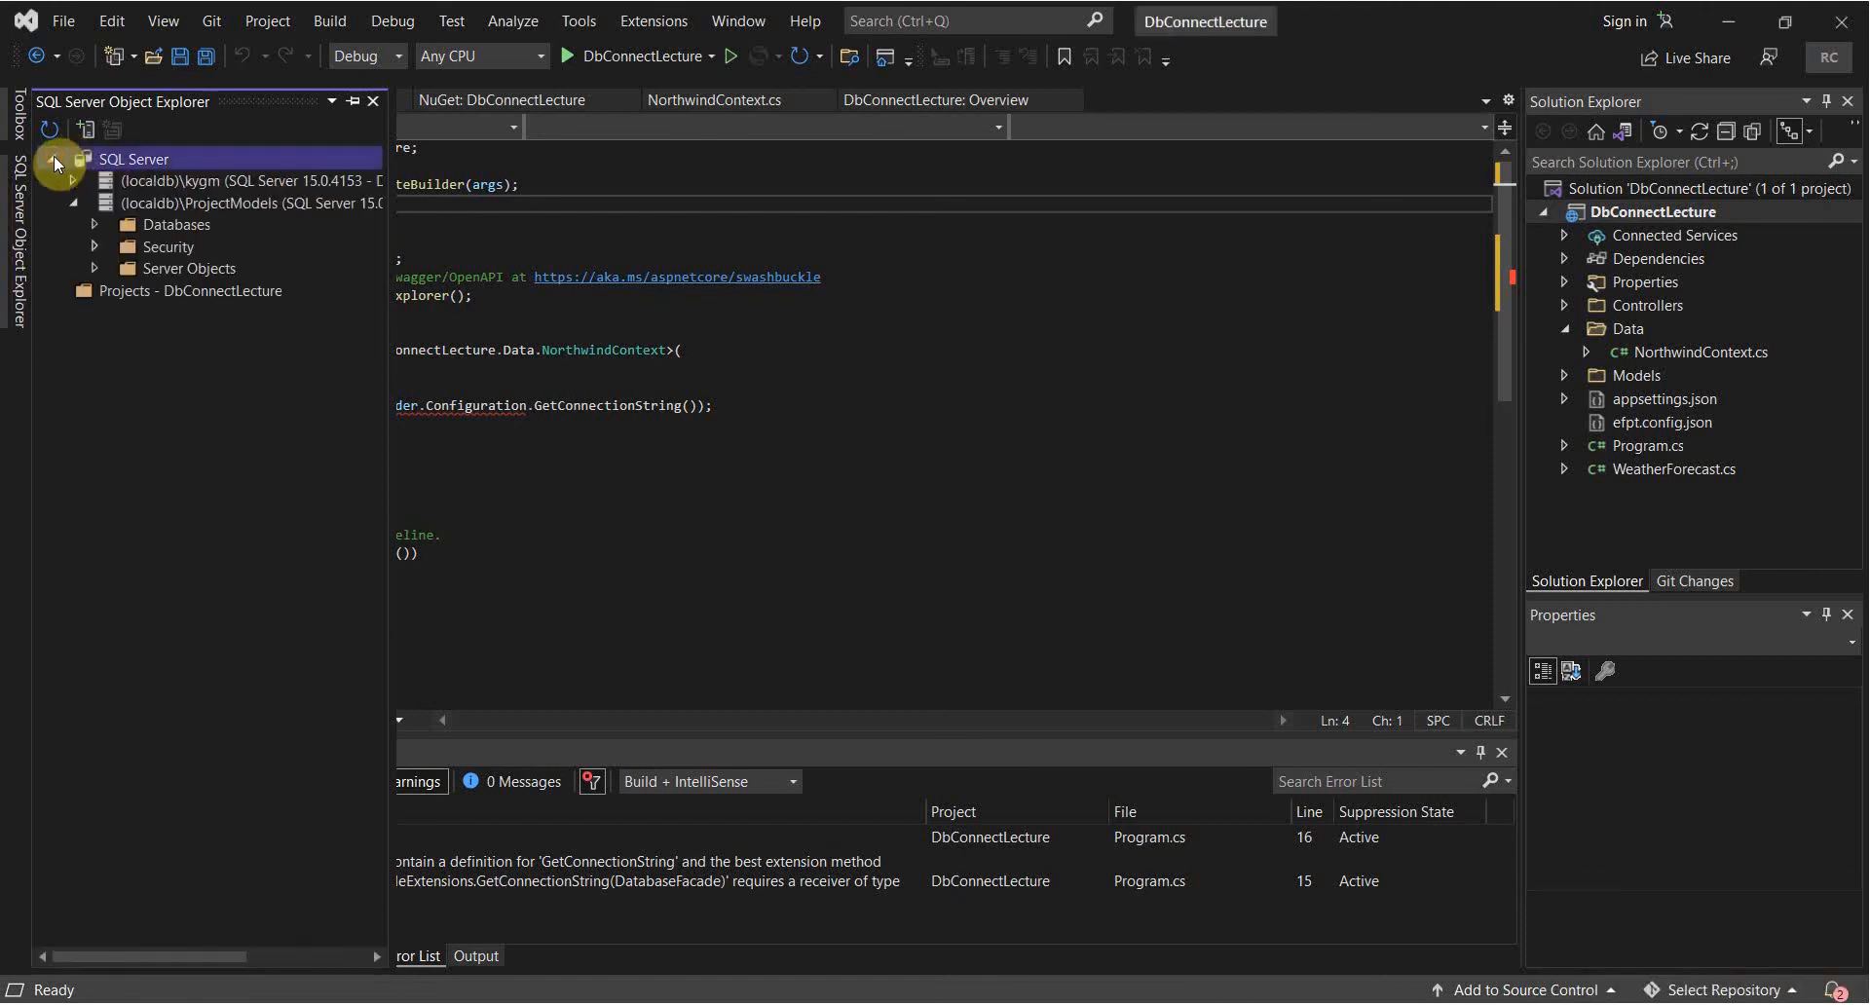
pyautogui.click(86, 128)
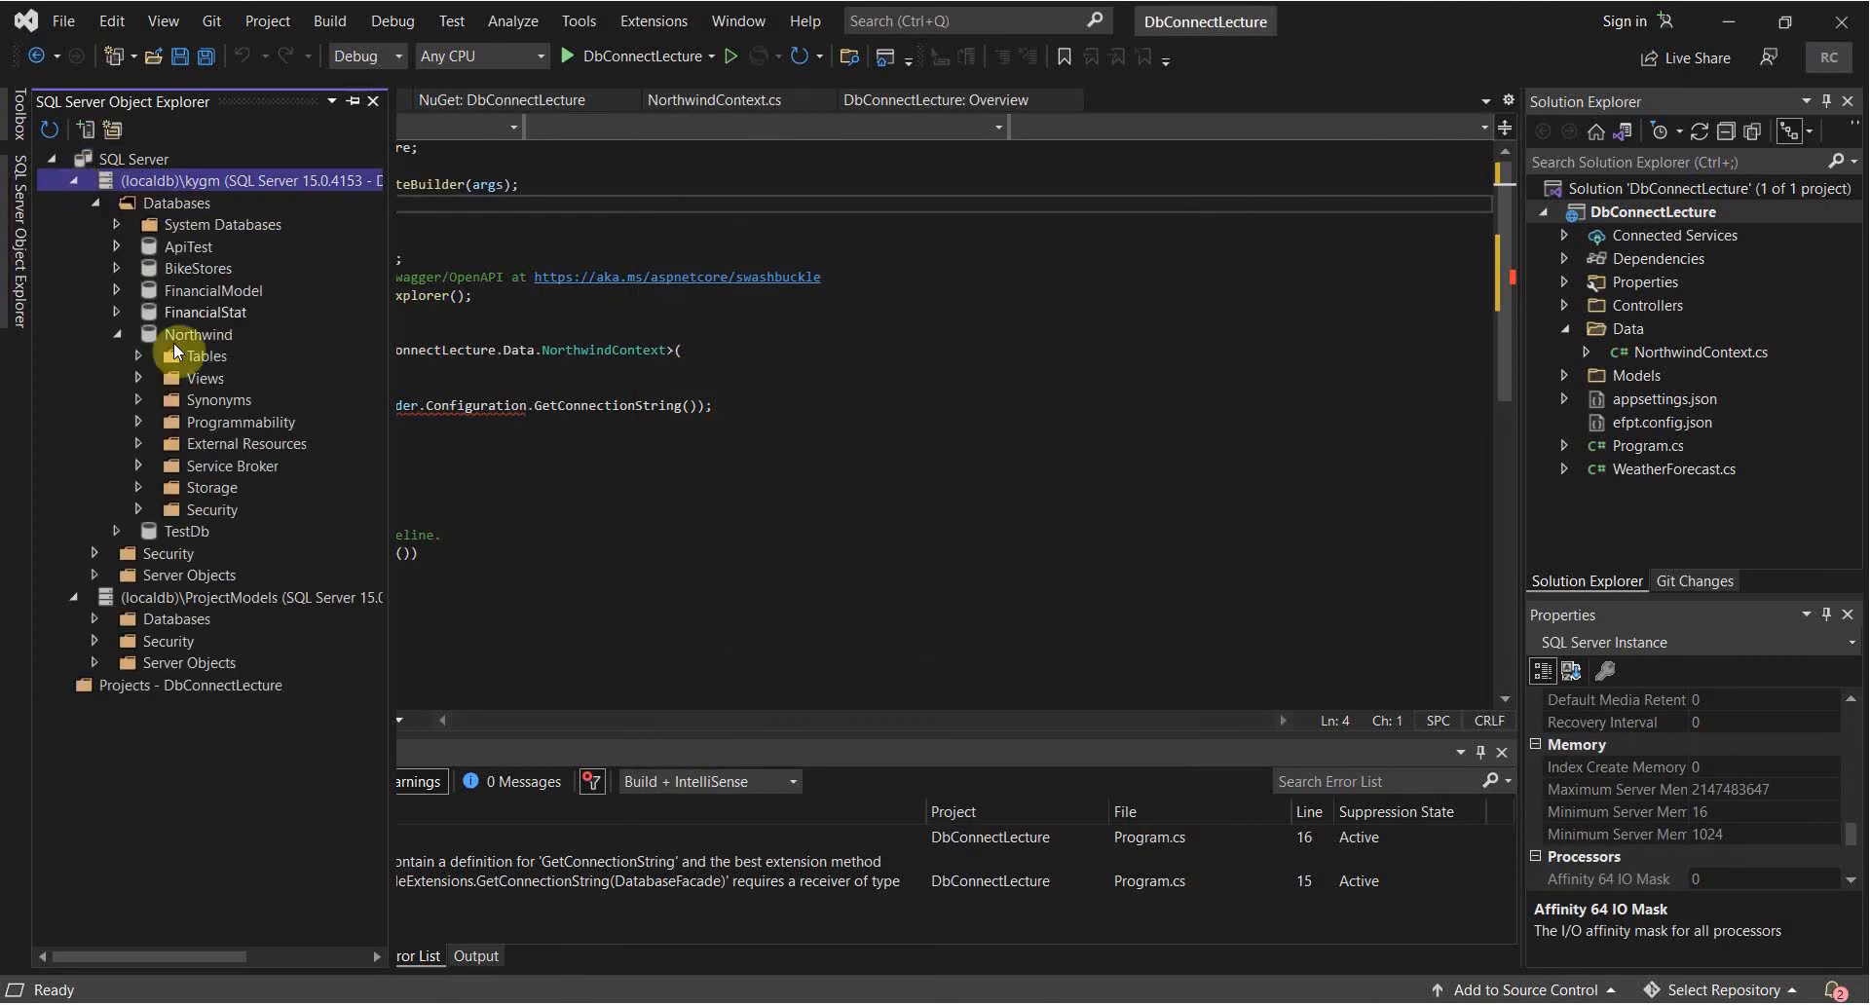
pyautogui.rightClick(199, 335)
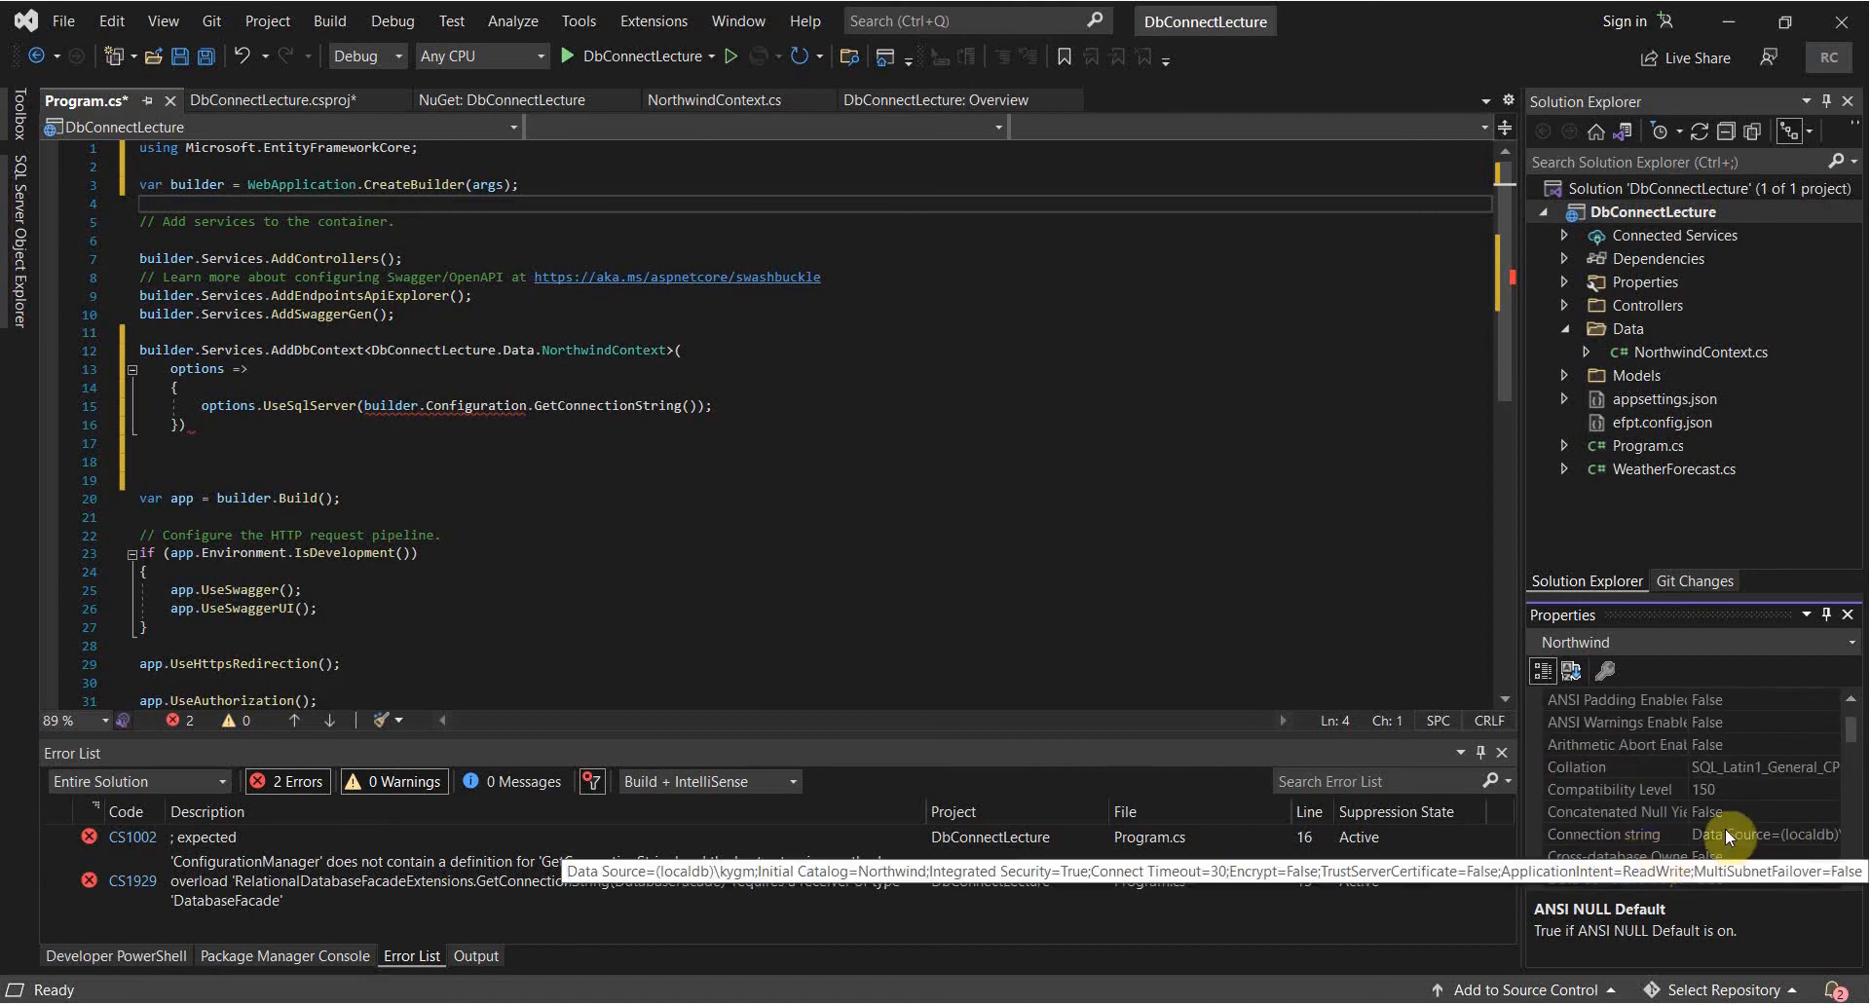
pyautogui.click(1603, 834)
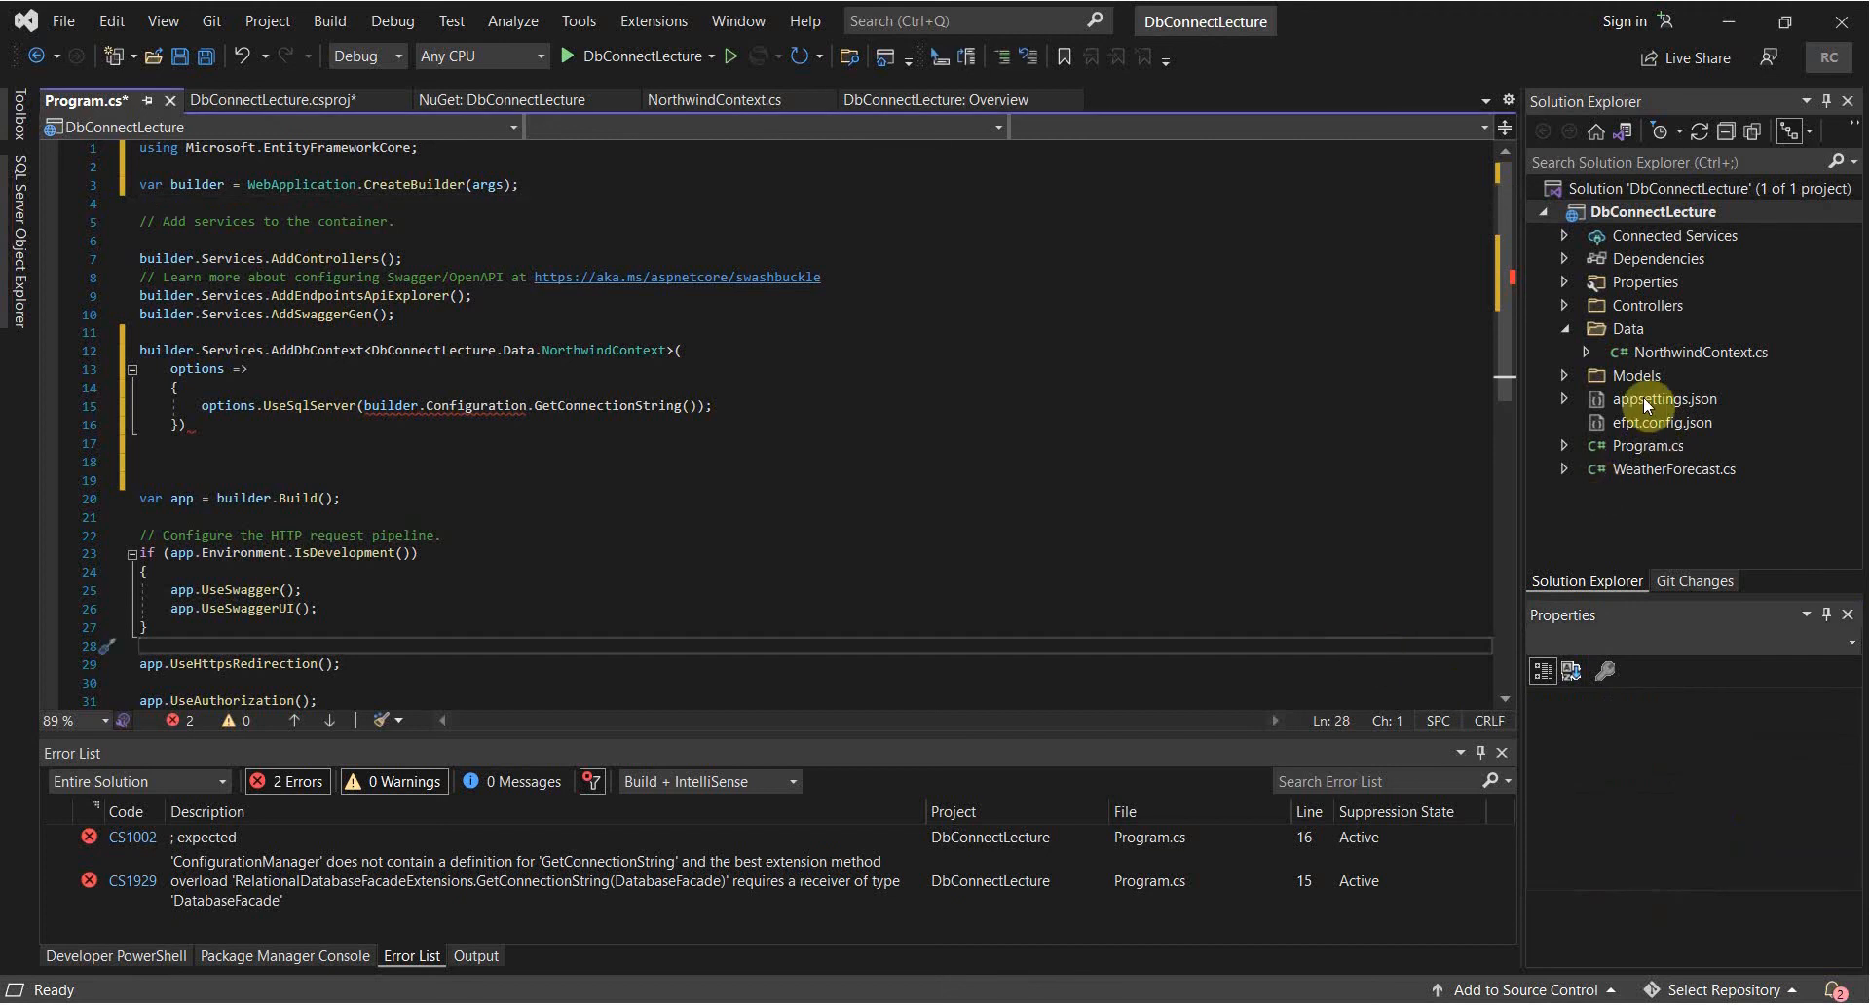
# Add a ConnectionStrings section with a Northwind connection string entry after AllowedHosts in appsettings.json.
pyautogui.doubleClick(1664, 398)
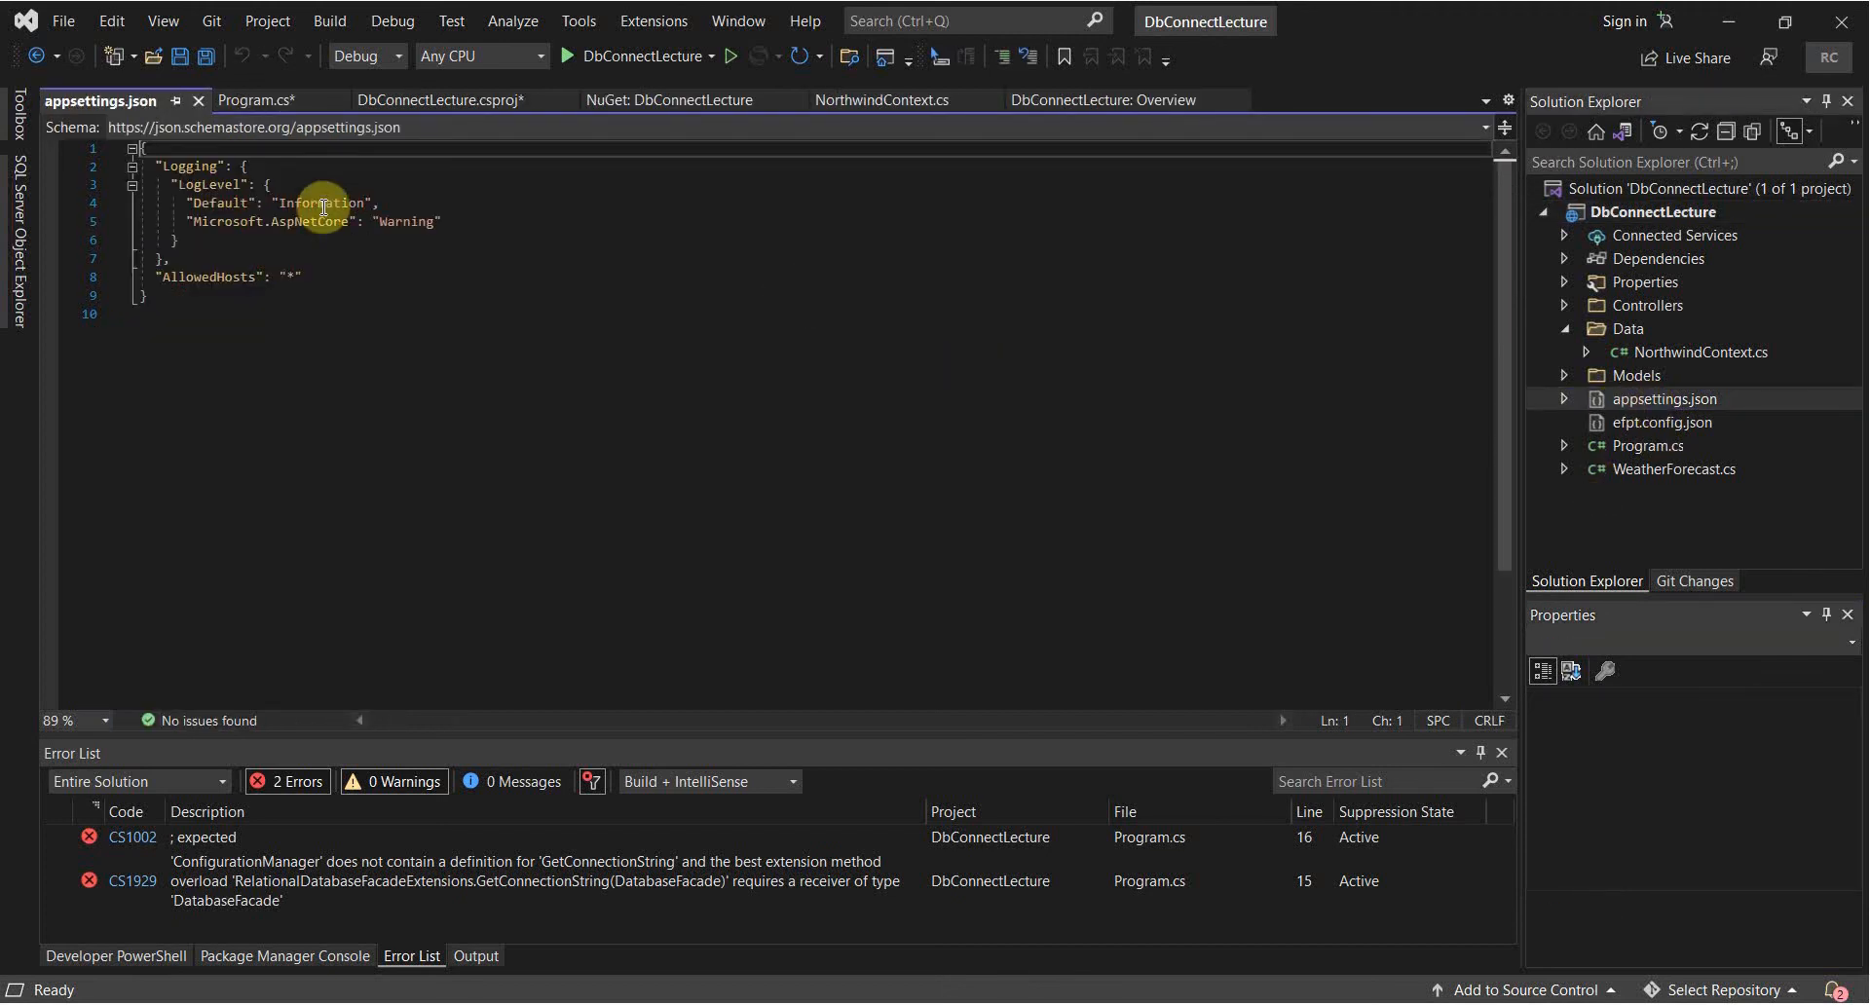
pyautogui.write(',')
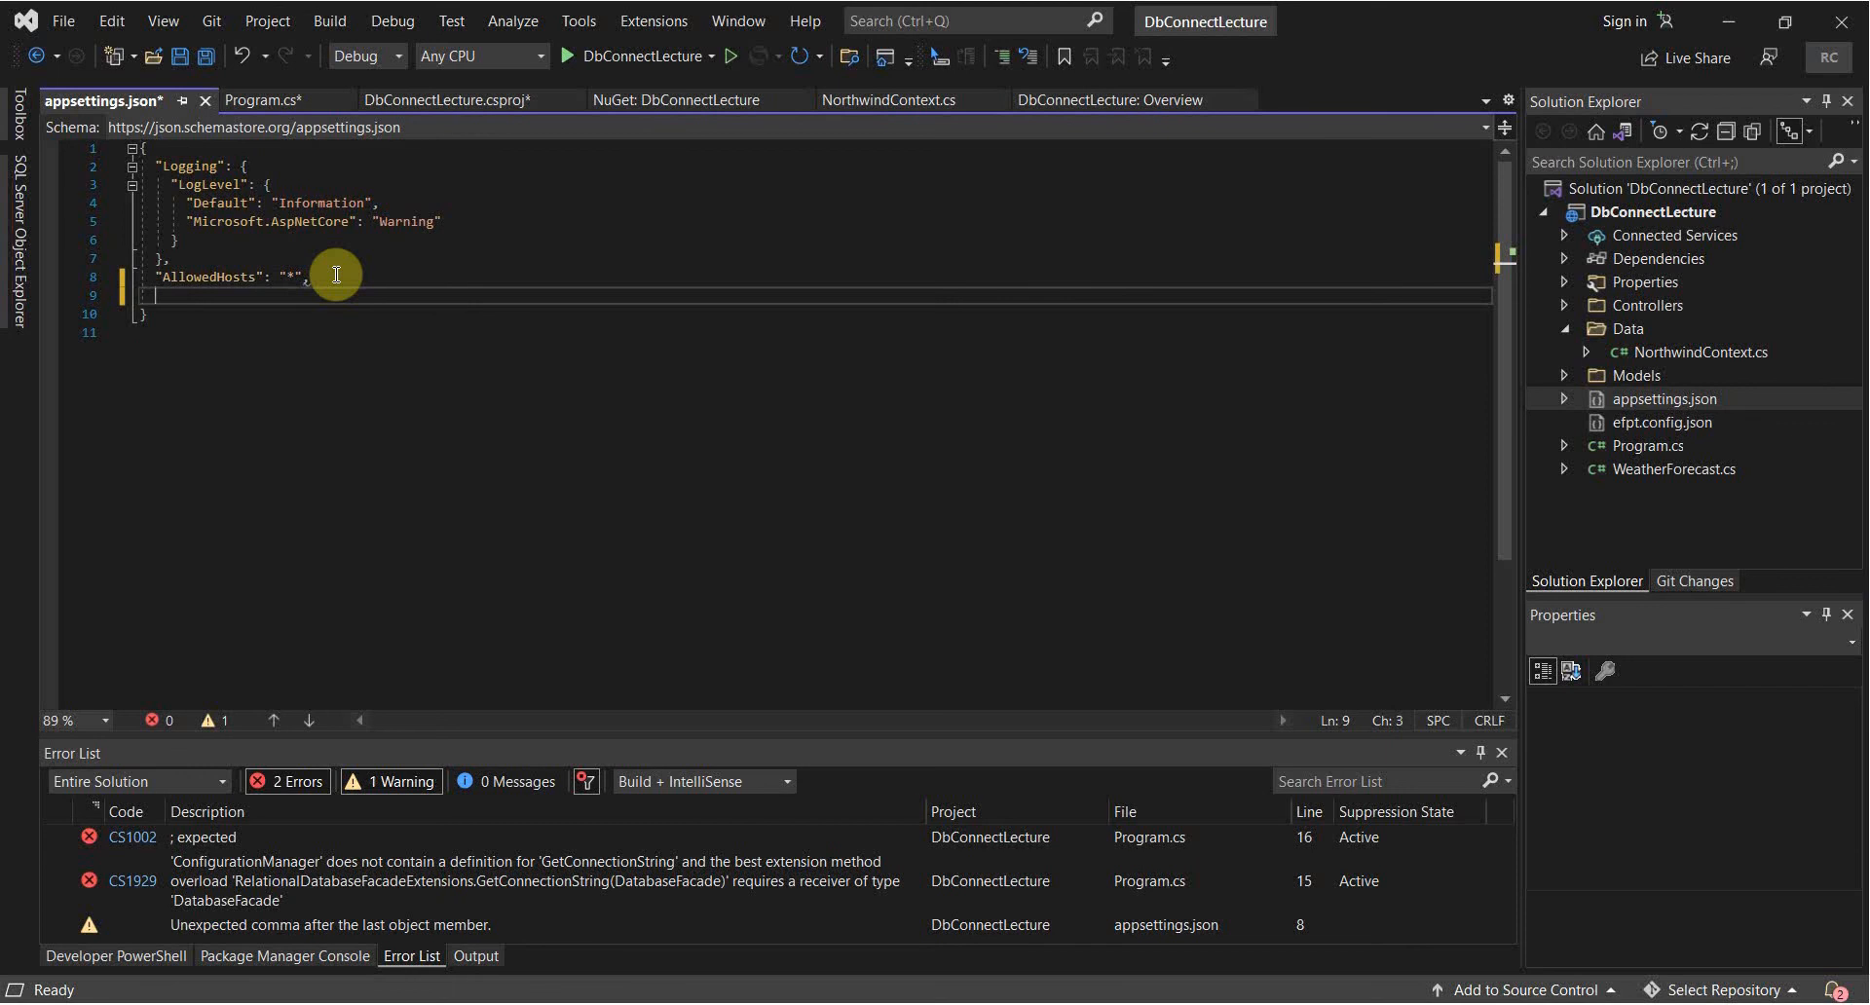
pyautogui.write('"ConnectionStrings": {}')
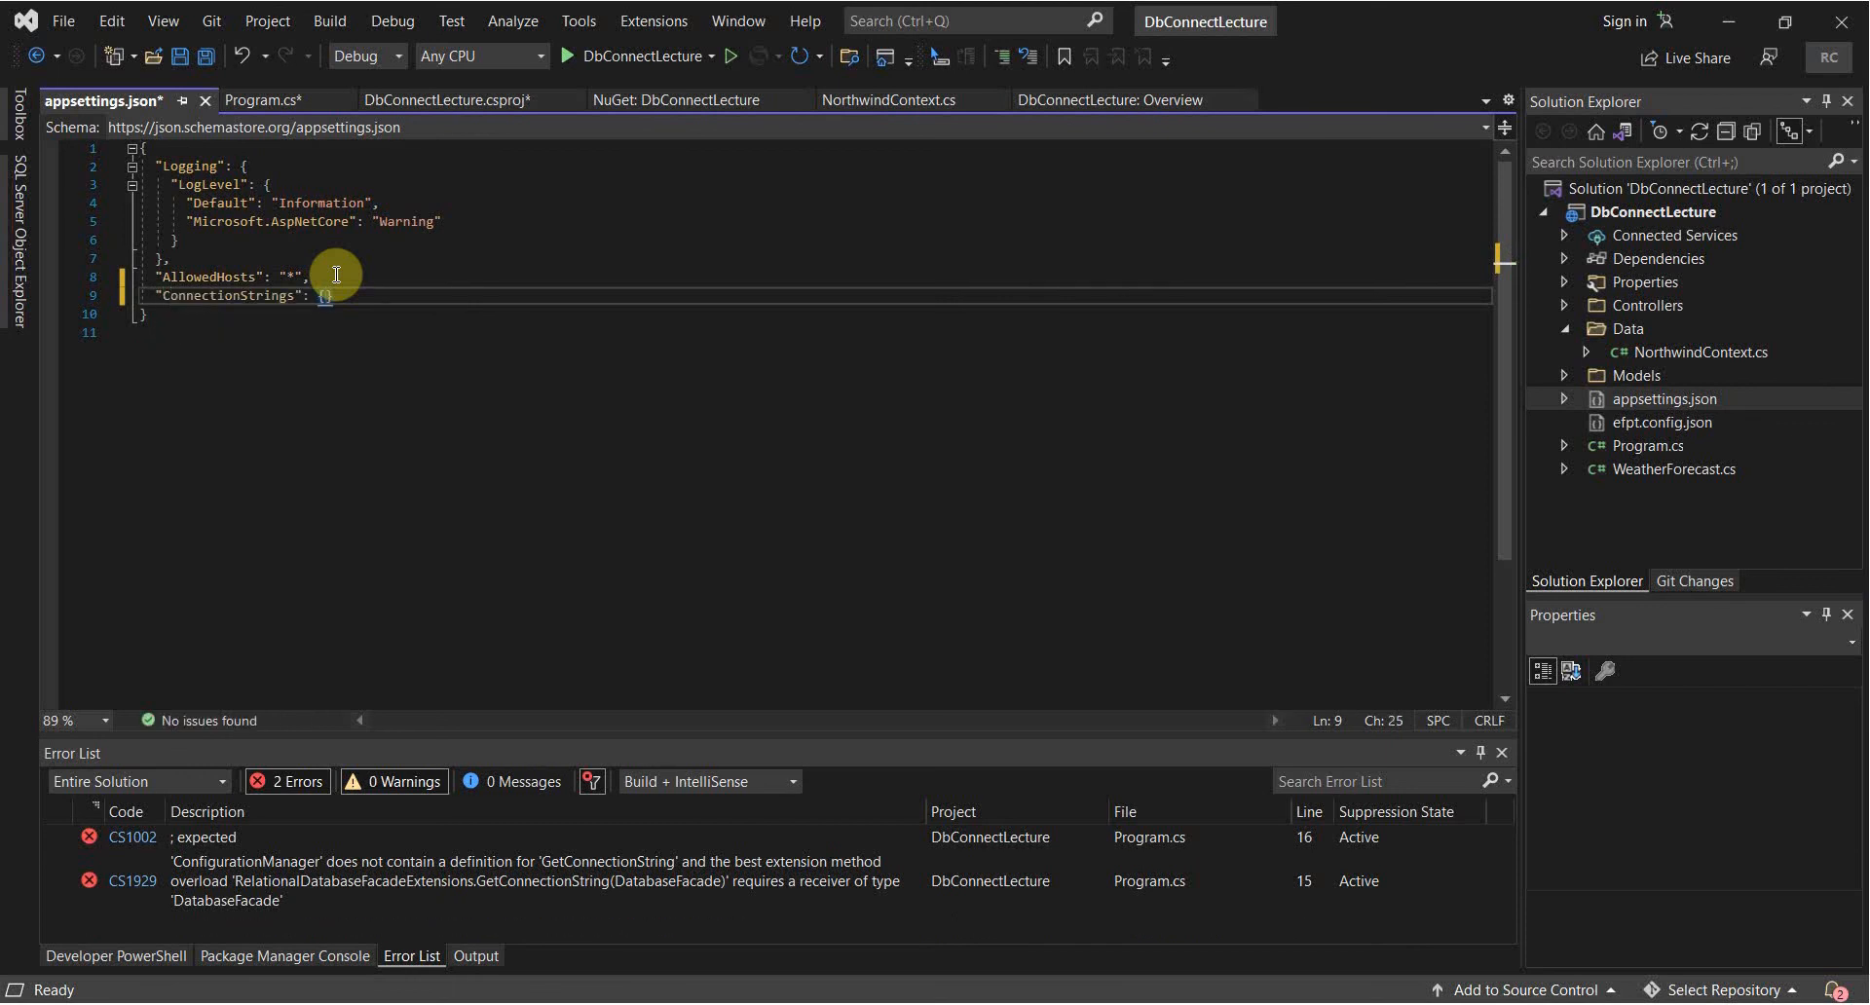
pyautogui.press('enter')
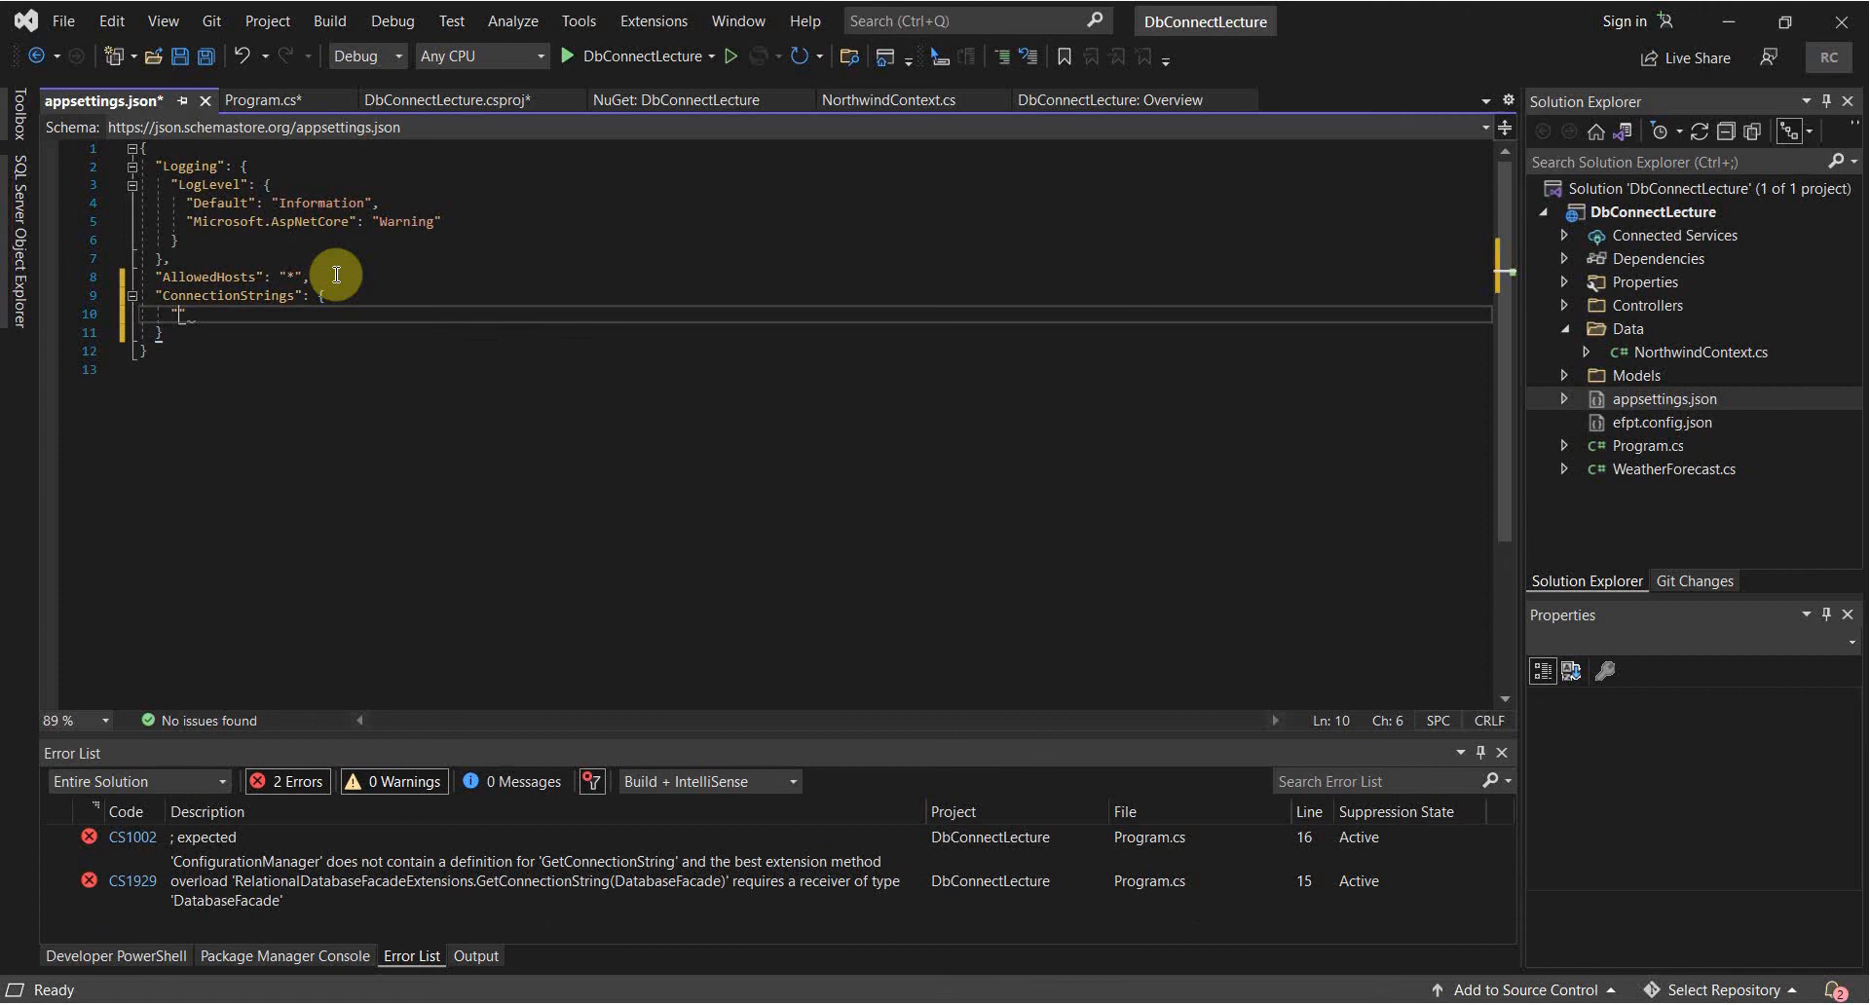
pyautogui.write('"')
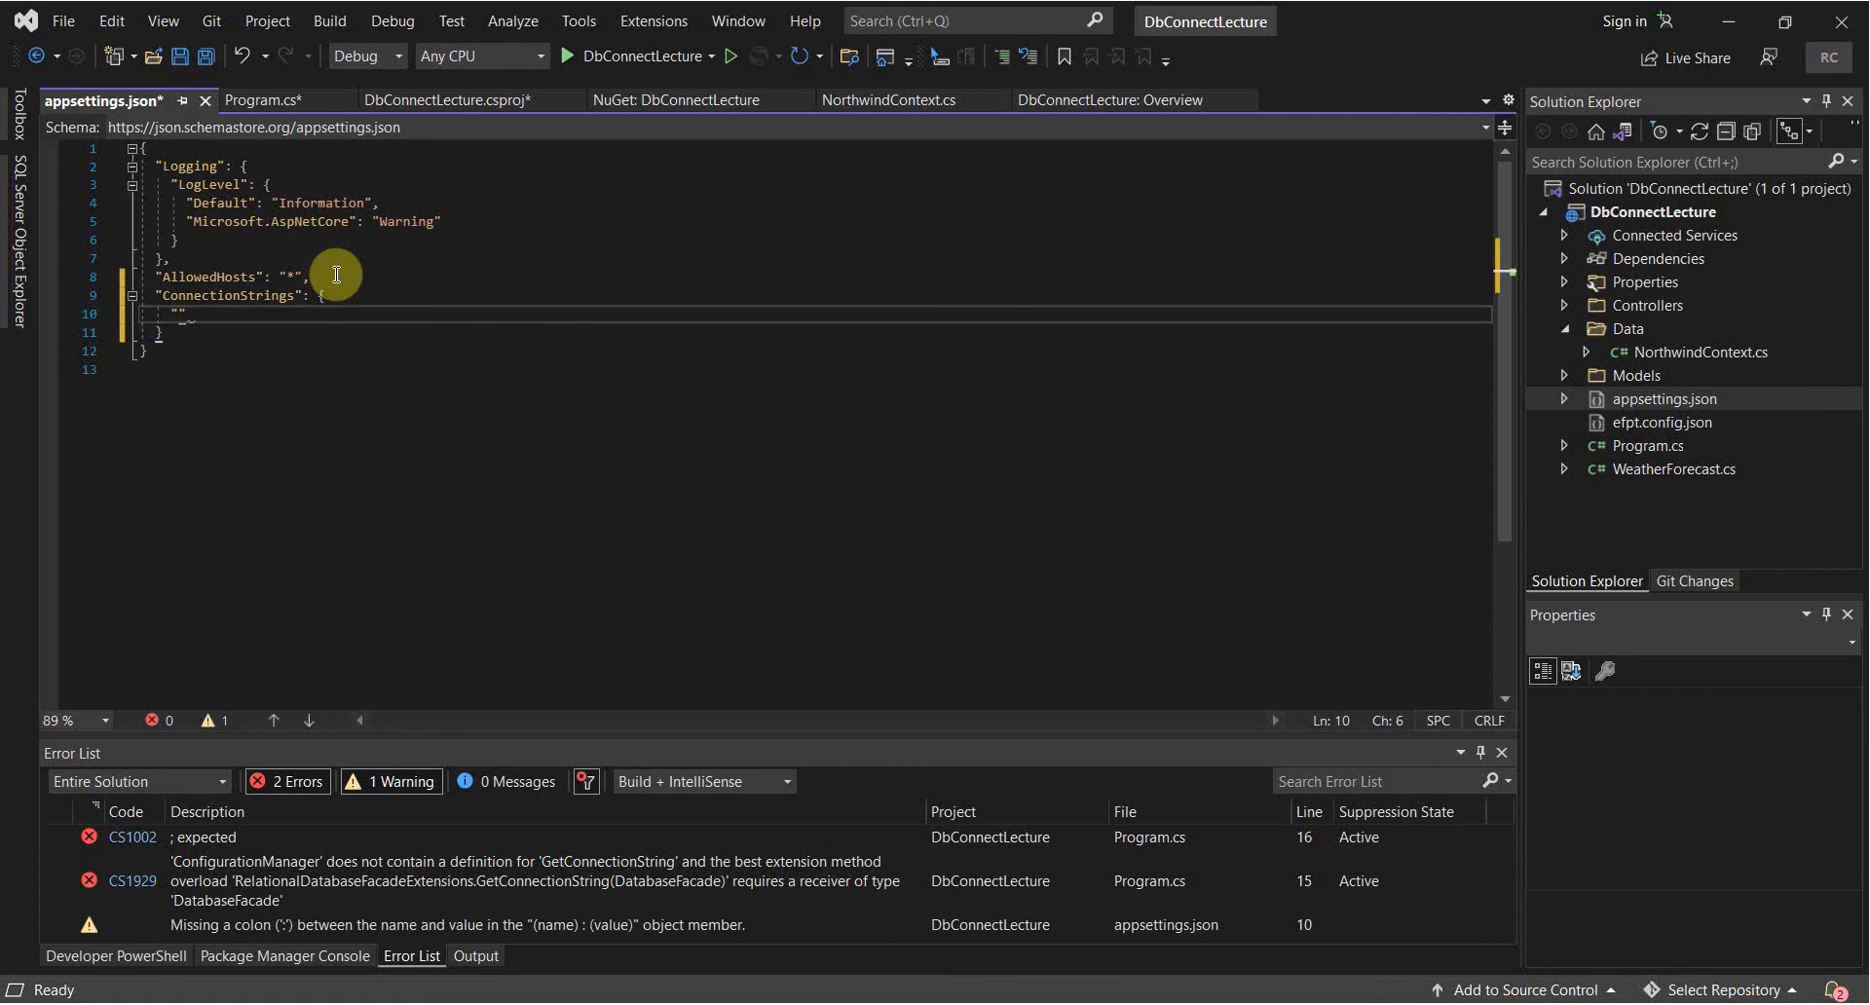
pyautogui.moveTo(519, 402)
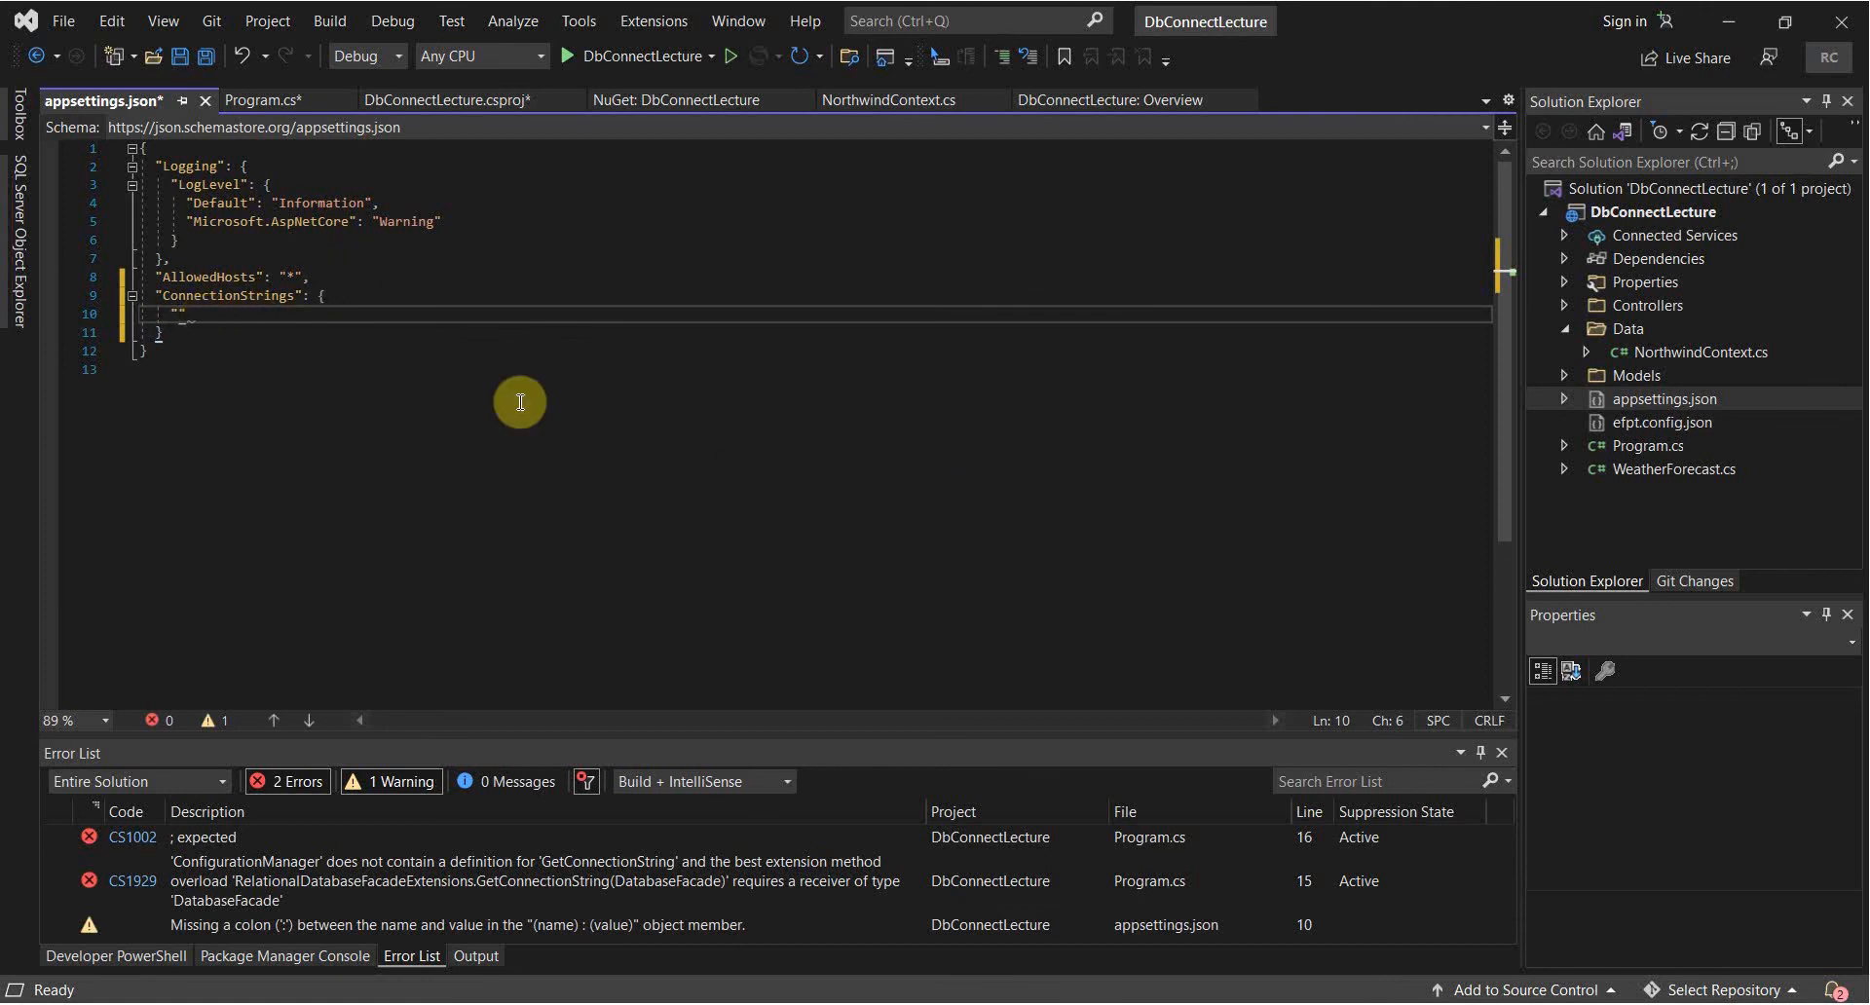
pyautogui.moveTo(394, 362)
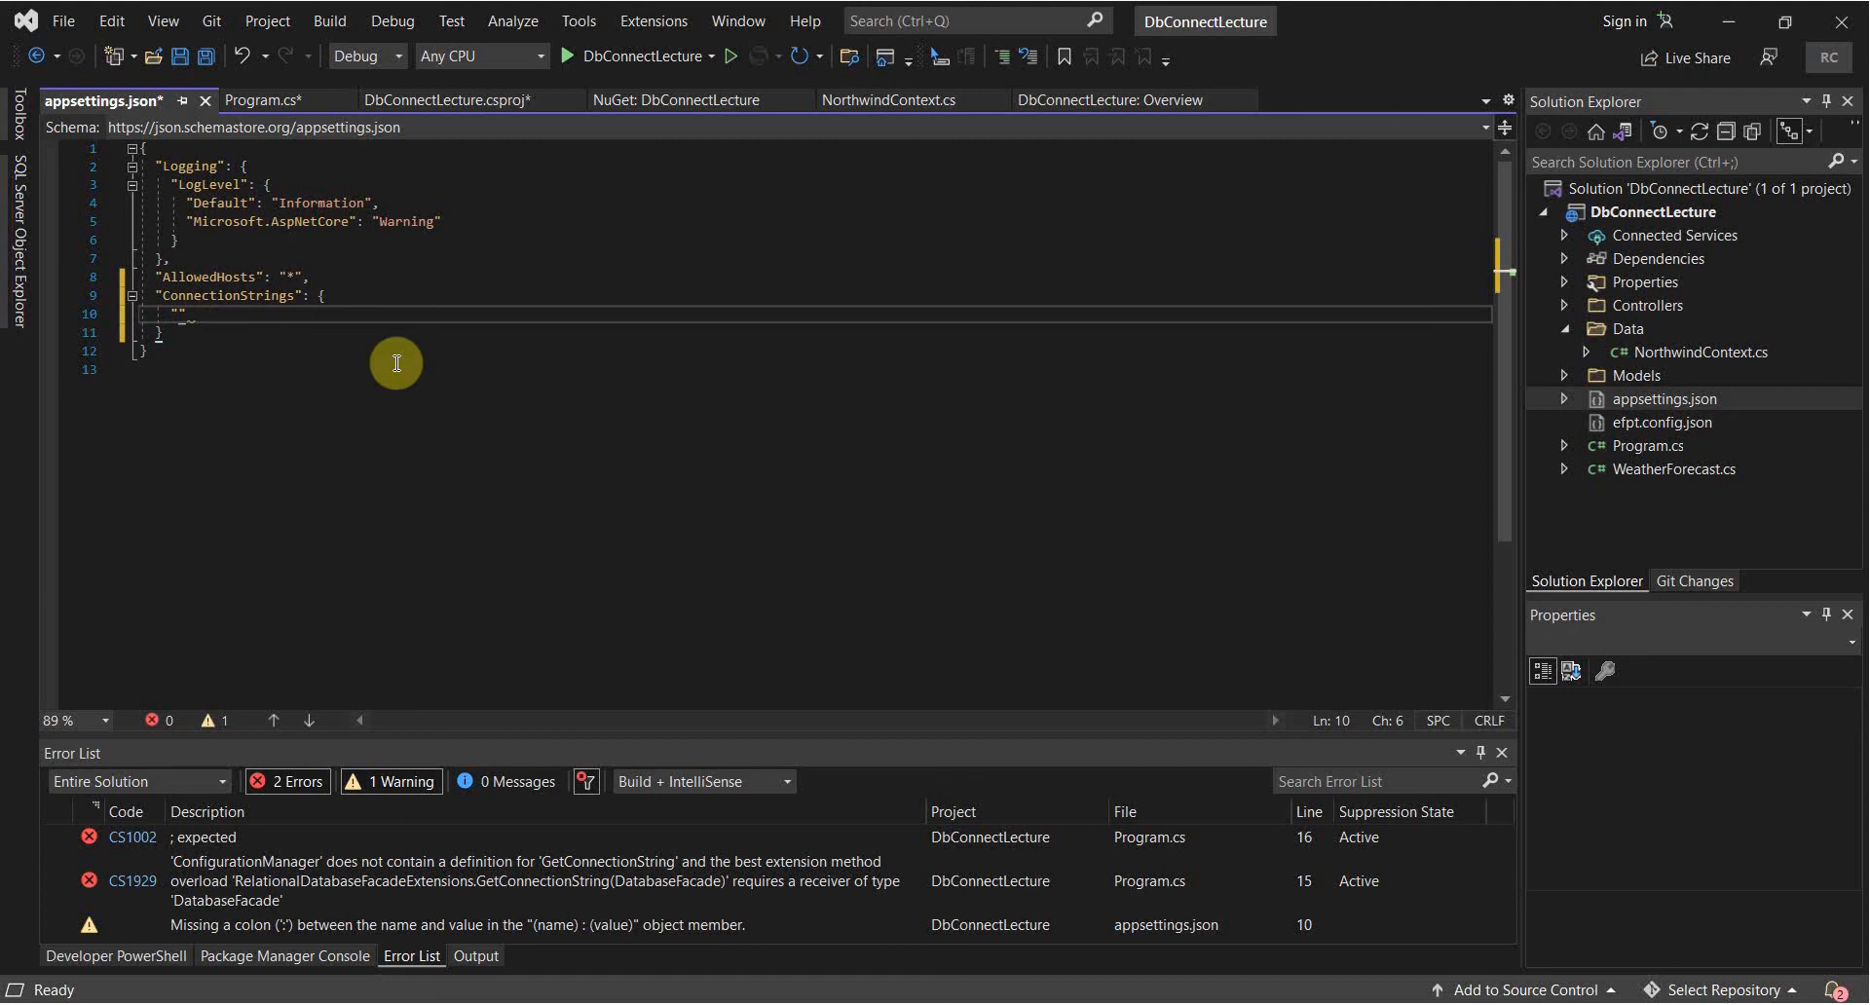
pyautogui.write('Northwind')
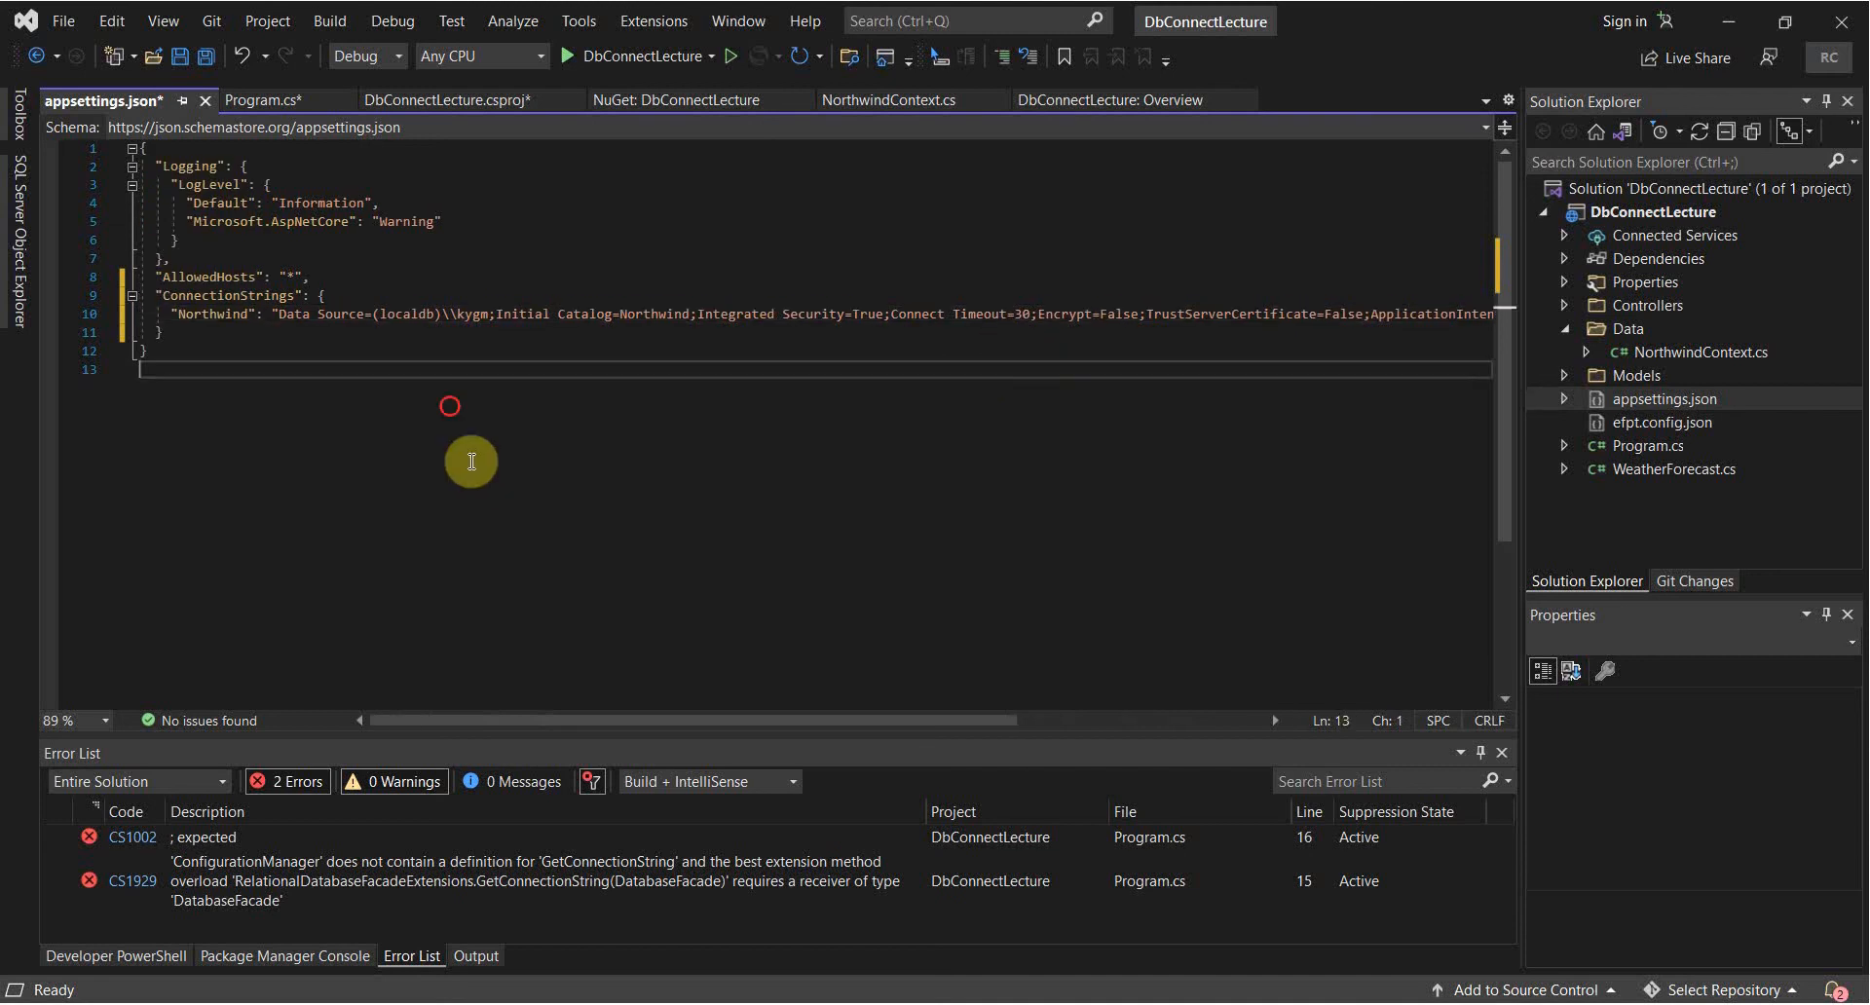
pyautogui.click(257, 101)
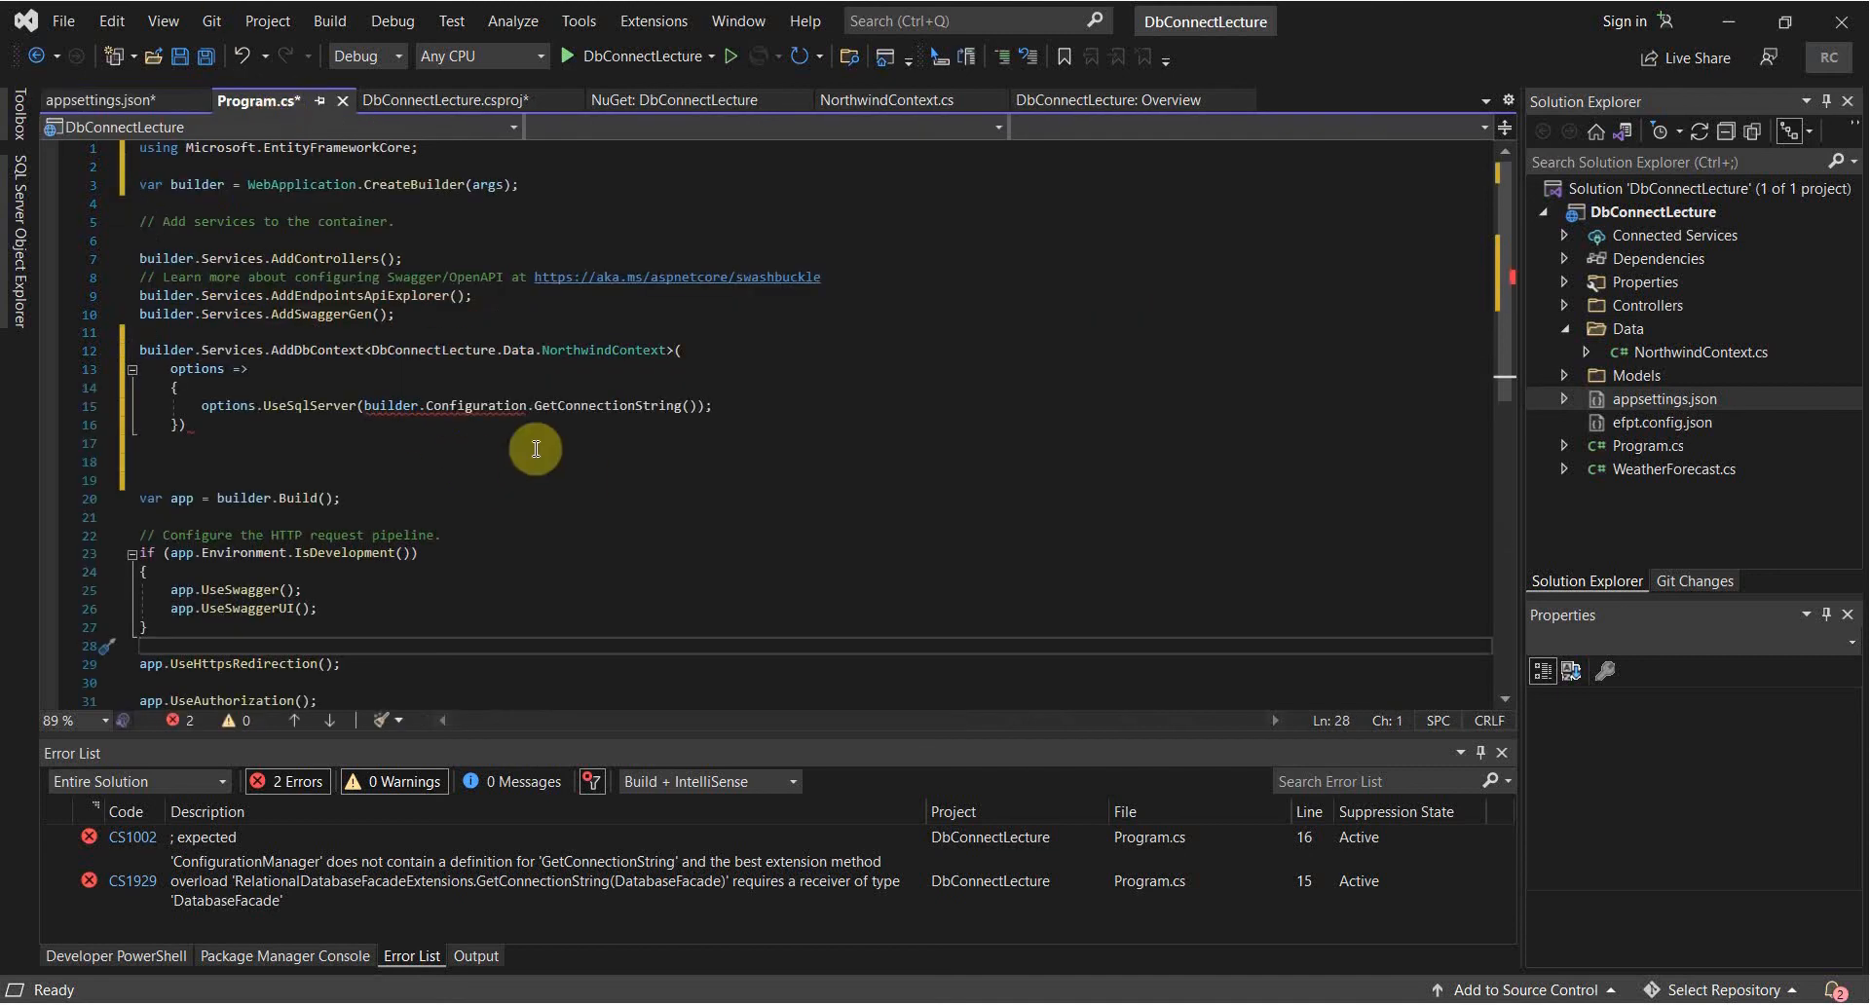
# Pass "Northwind" to GetConnectionString, save all files and close the project file.
pyautogui.click(687, 405)
pyautogui.write('"Northwind"')
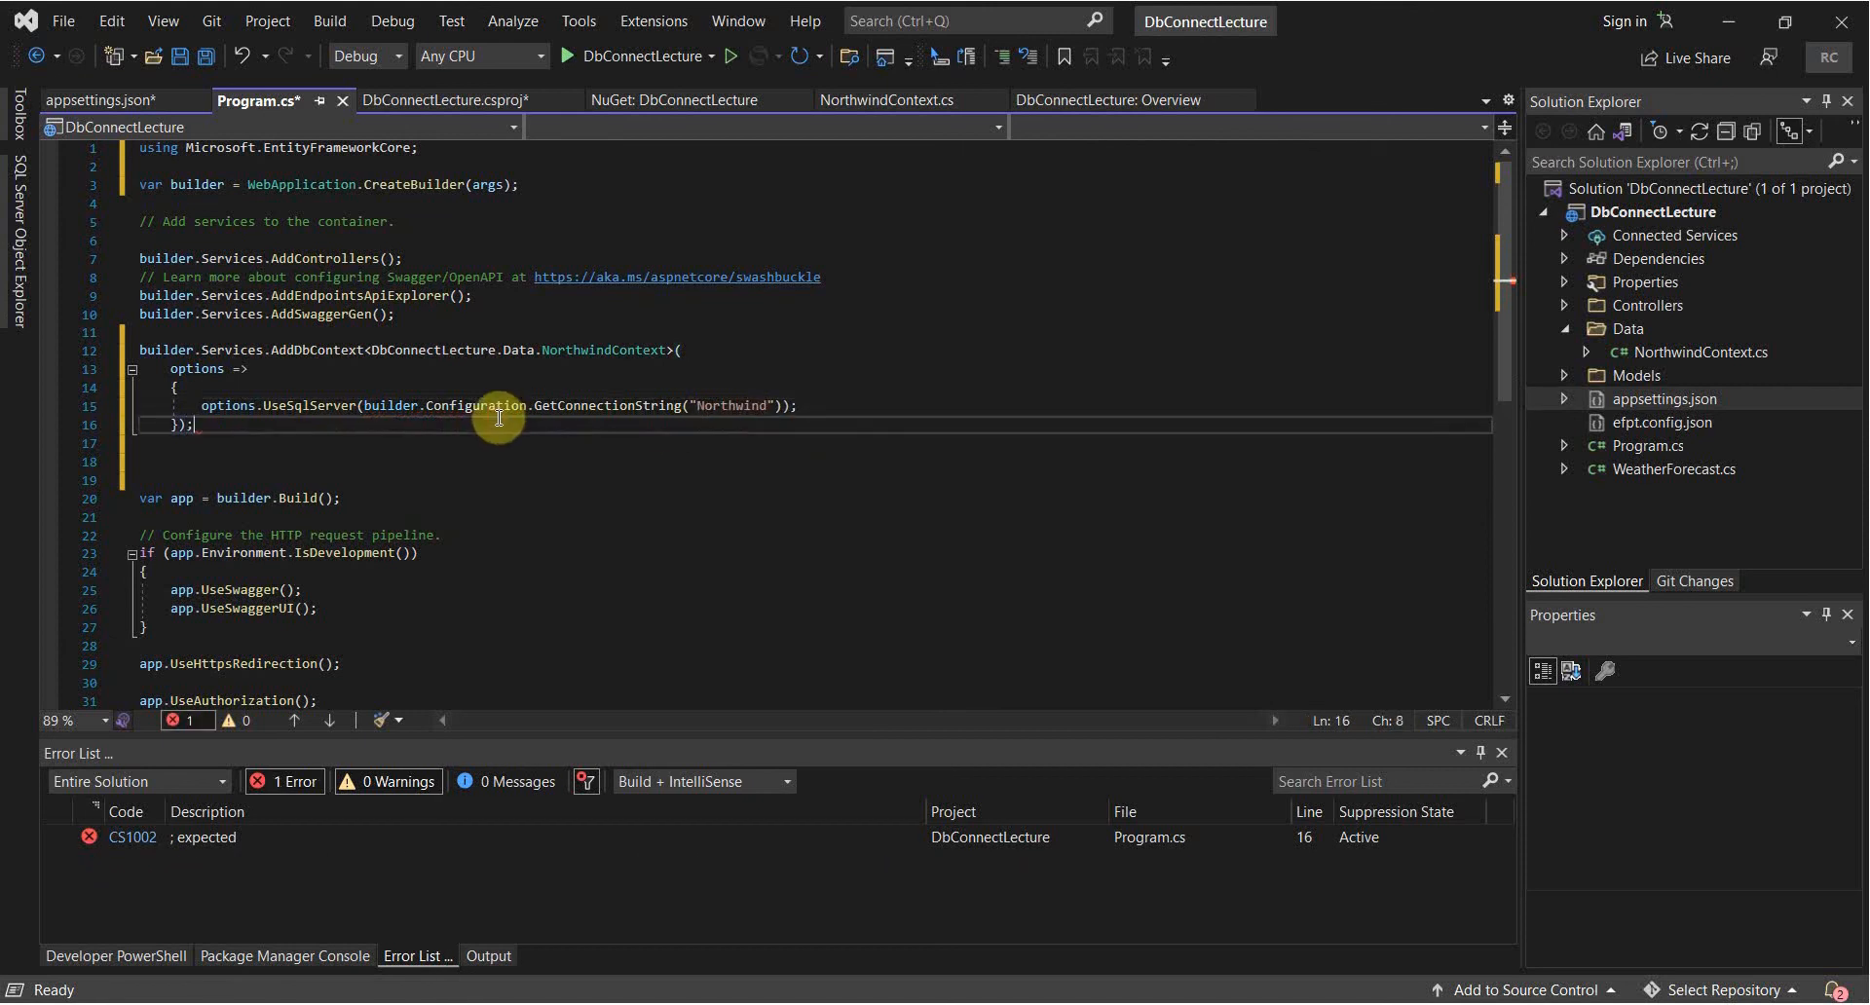
pyautogui.press('ctrl+s')
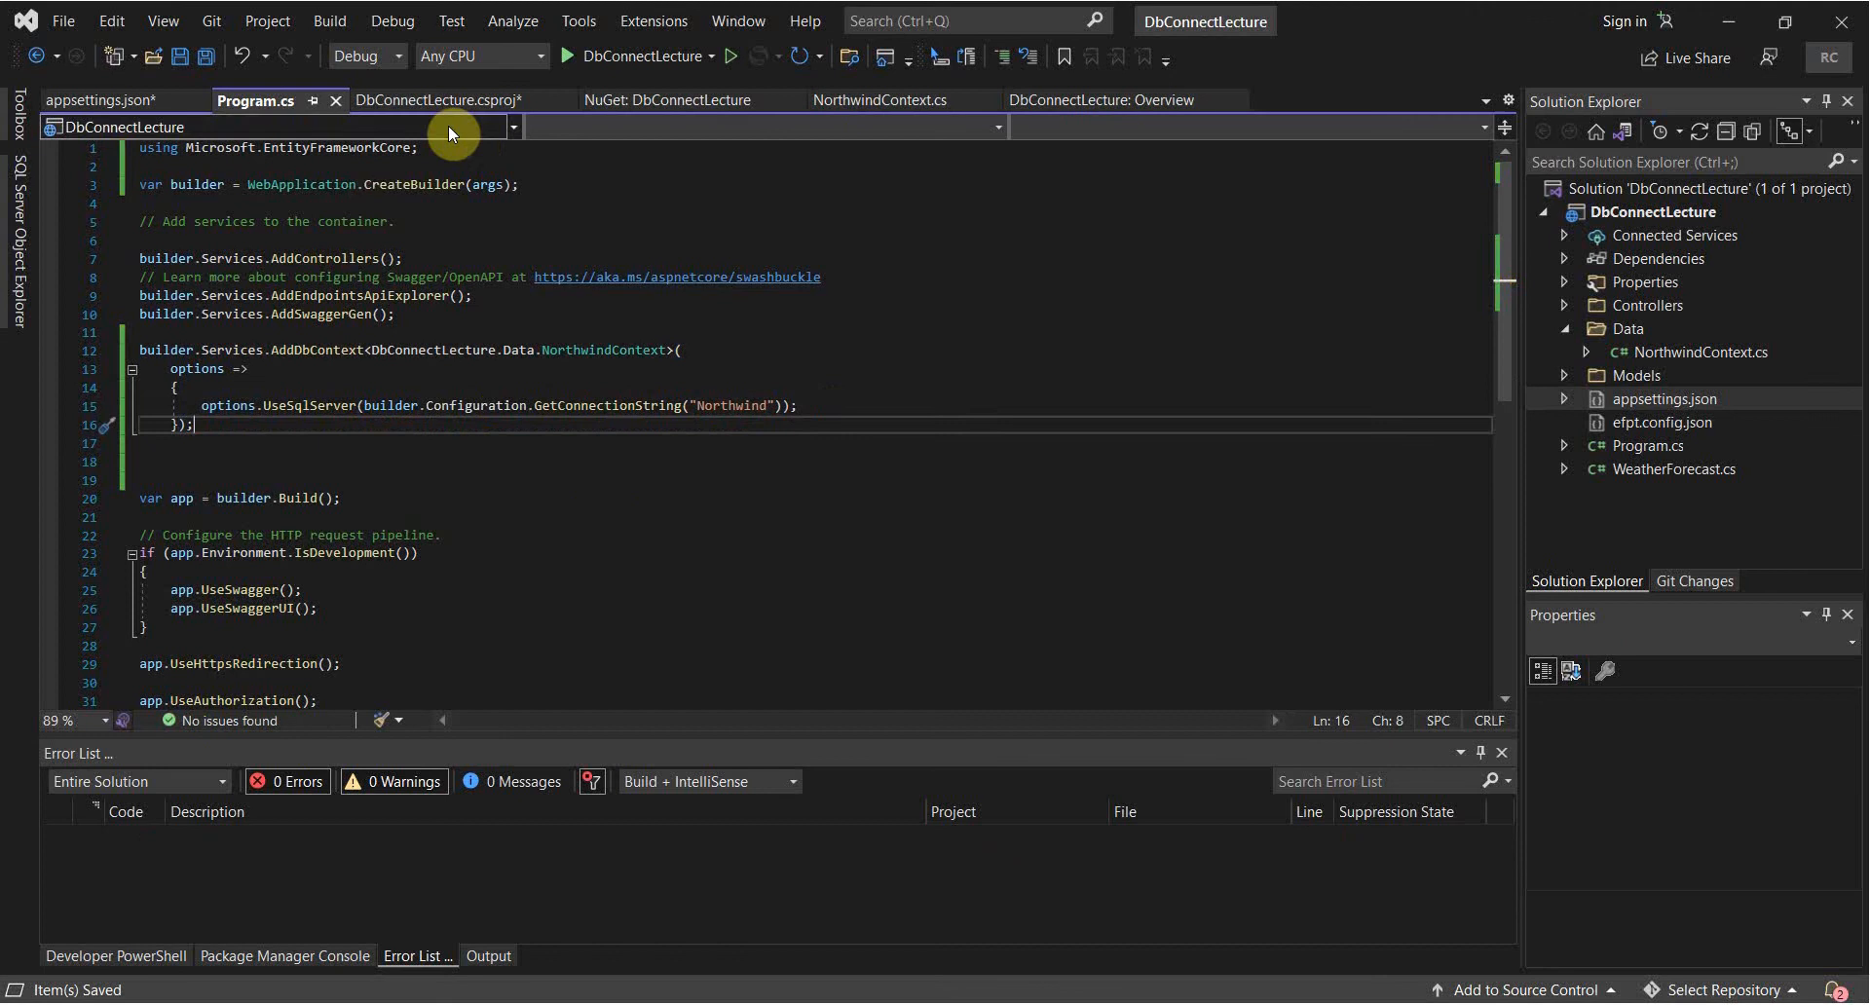
pyautogui.click(434, 101)
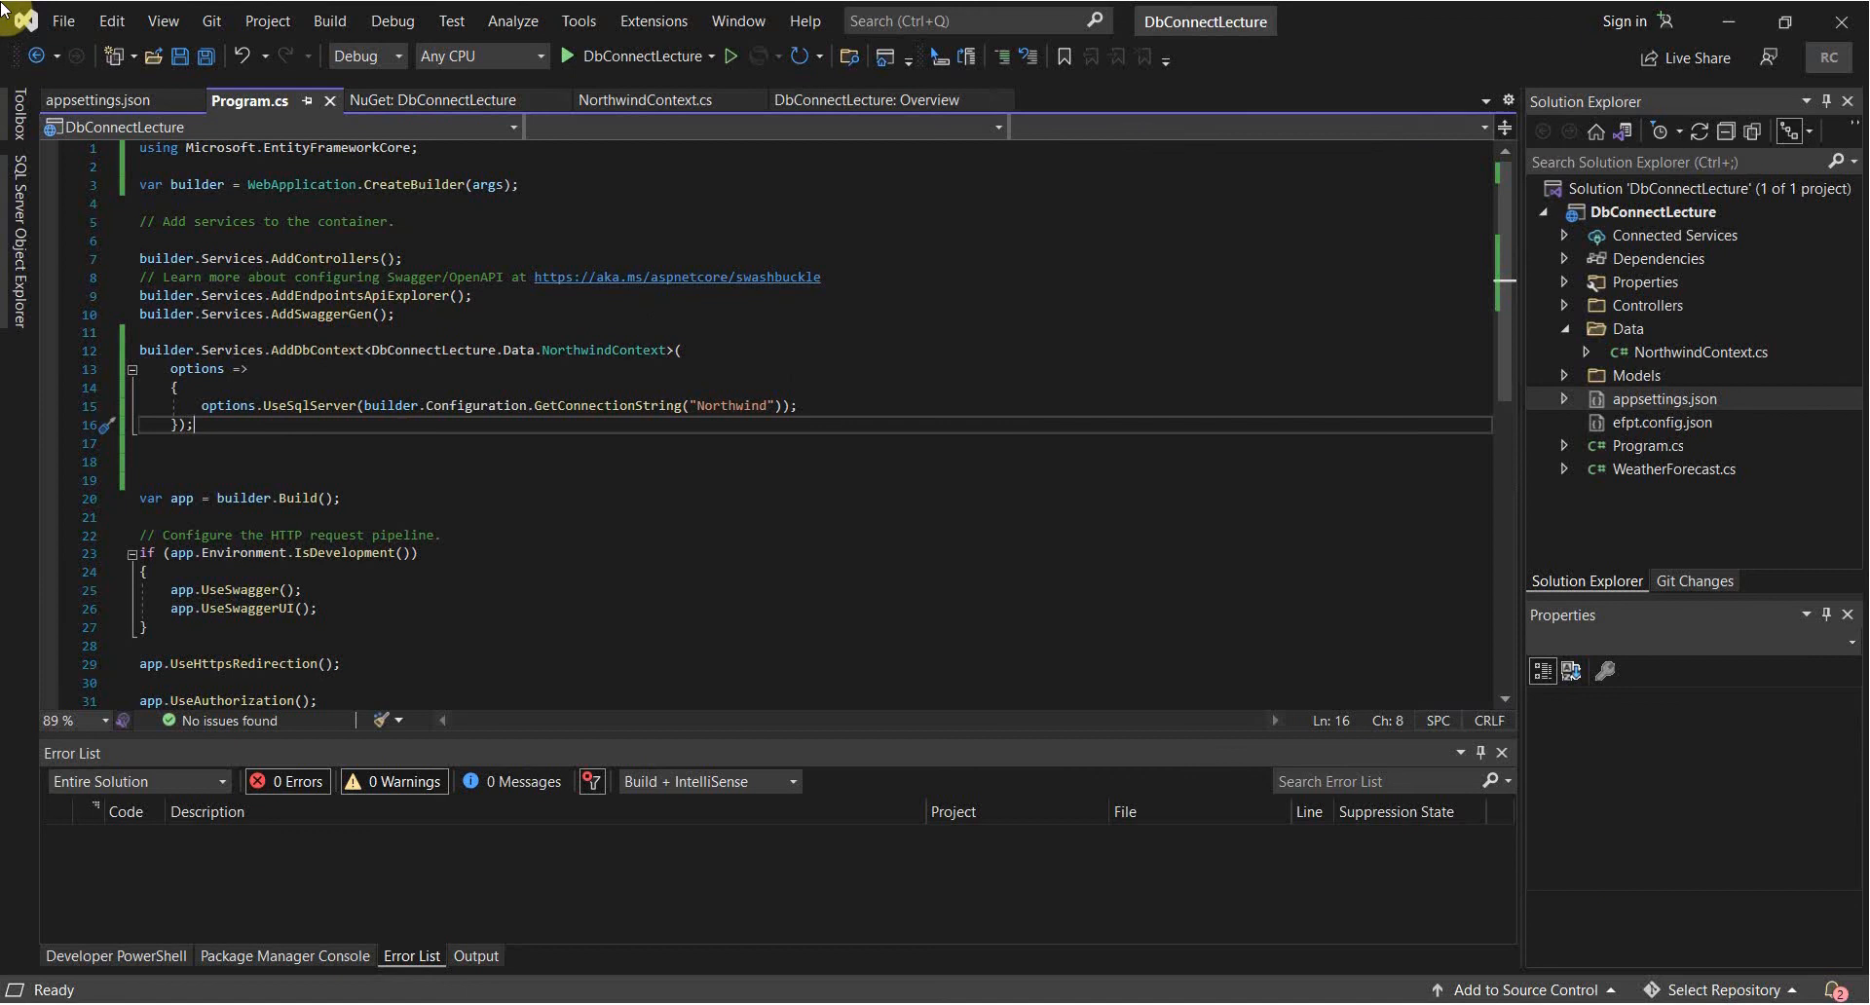
pyautogui.moveTo(1616, 319)
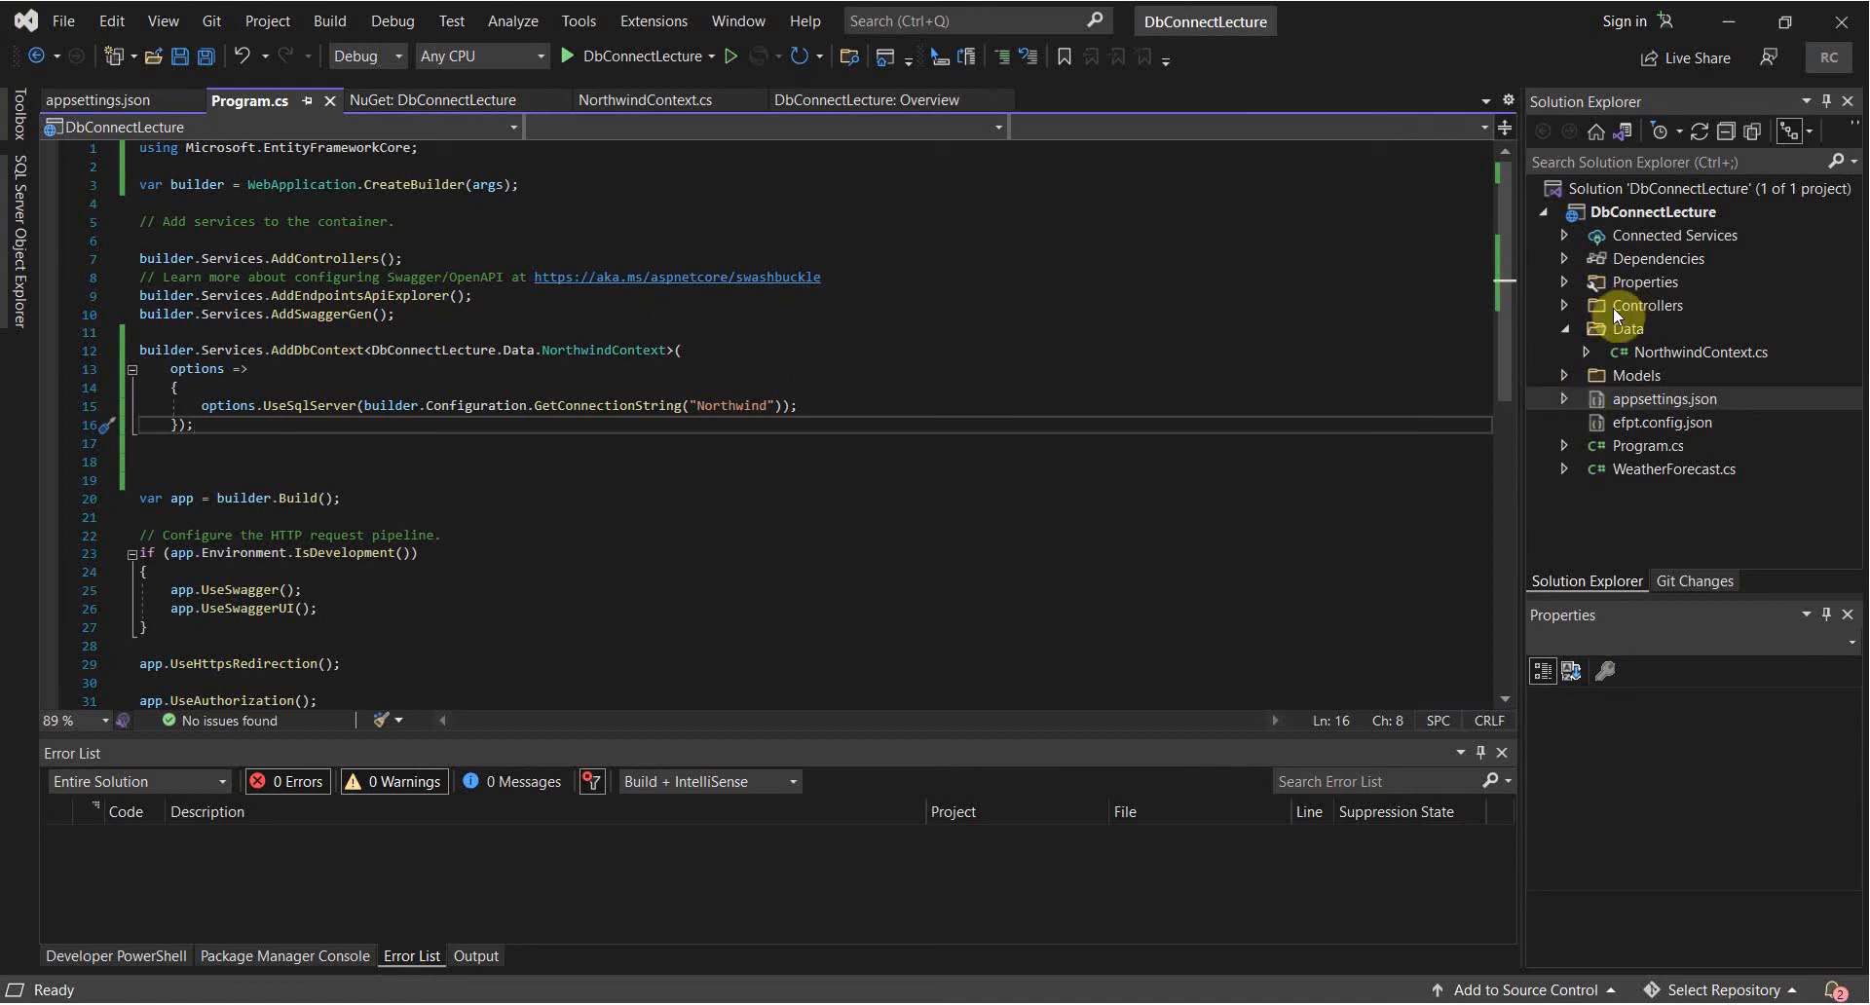
# Scaffold an Entity Framework API controller, ProductsController, for Product using NorthwindContext.
pyautogui.rightClick(1630, 328)
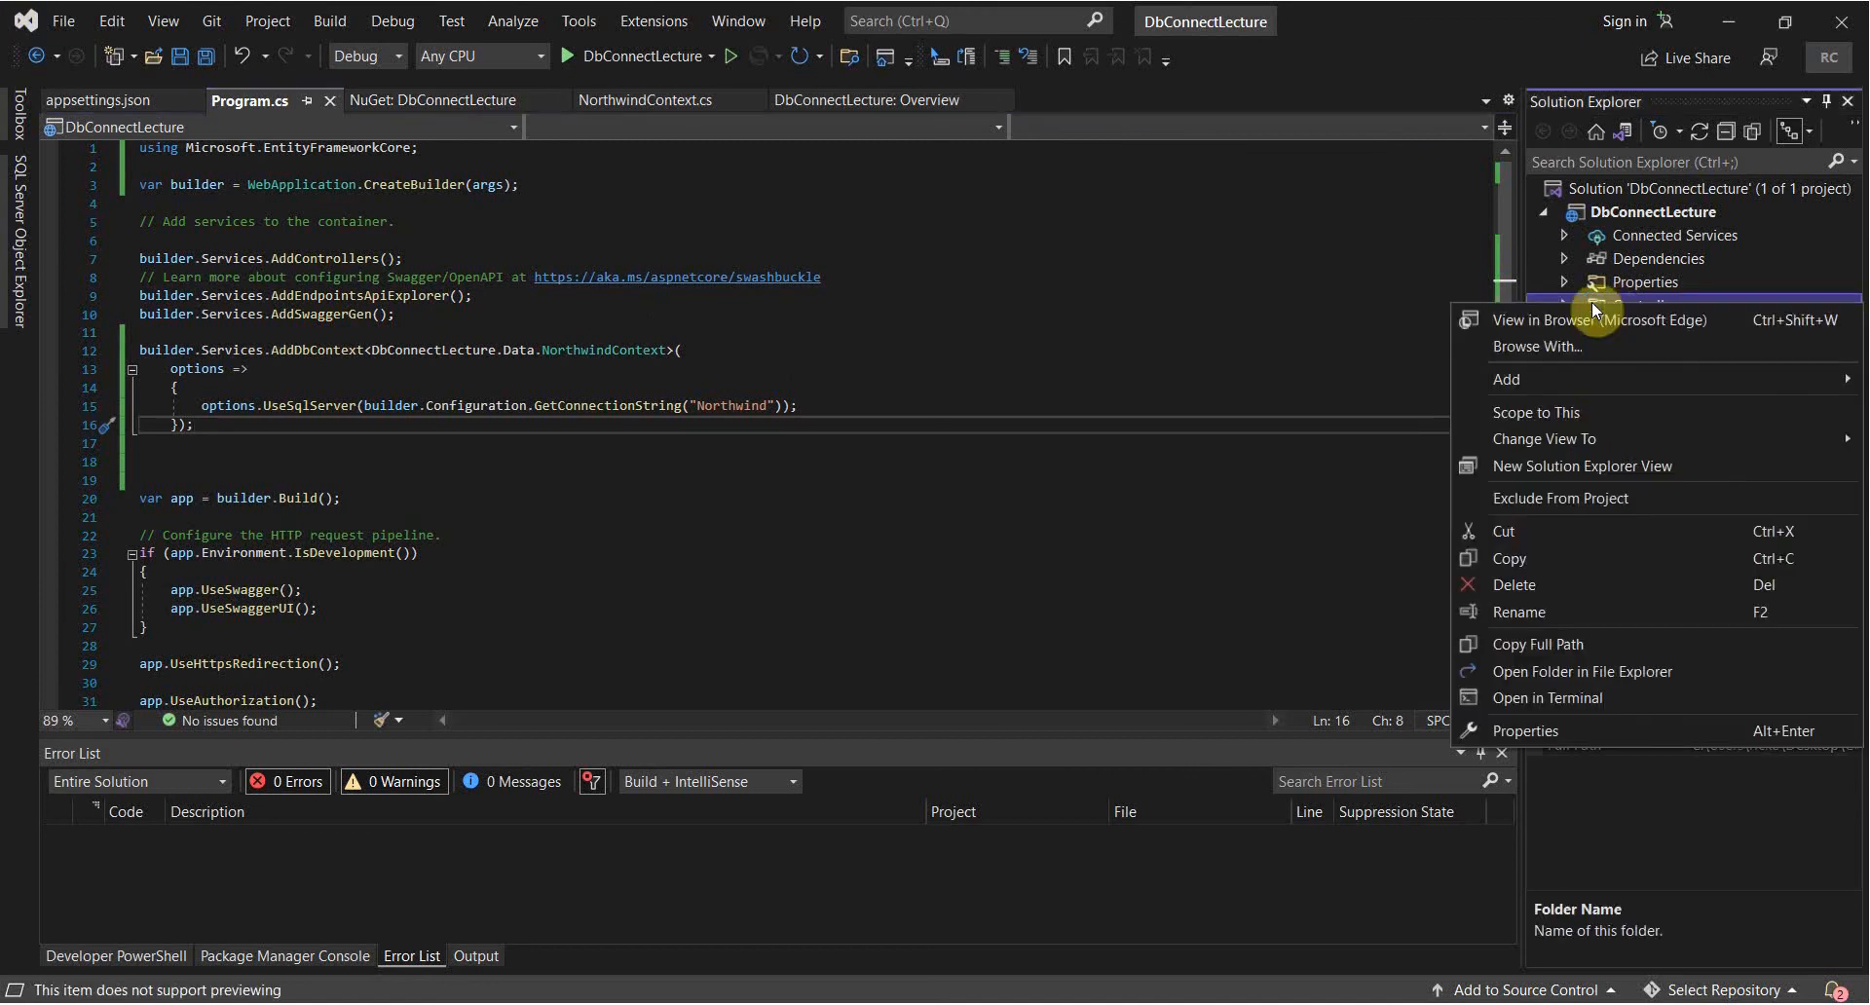
pyautogui.moveTo(1507, 379)
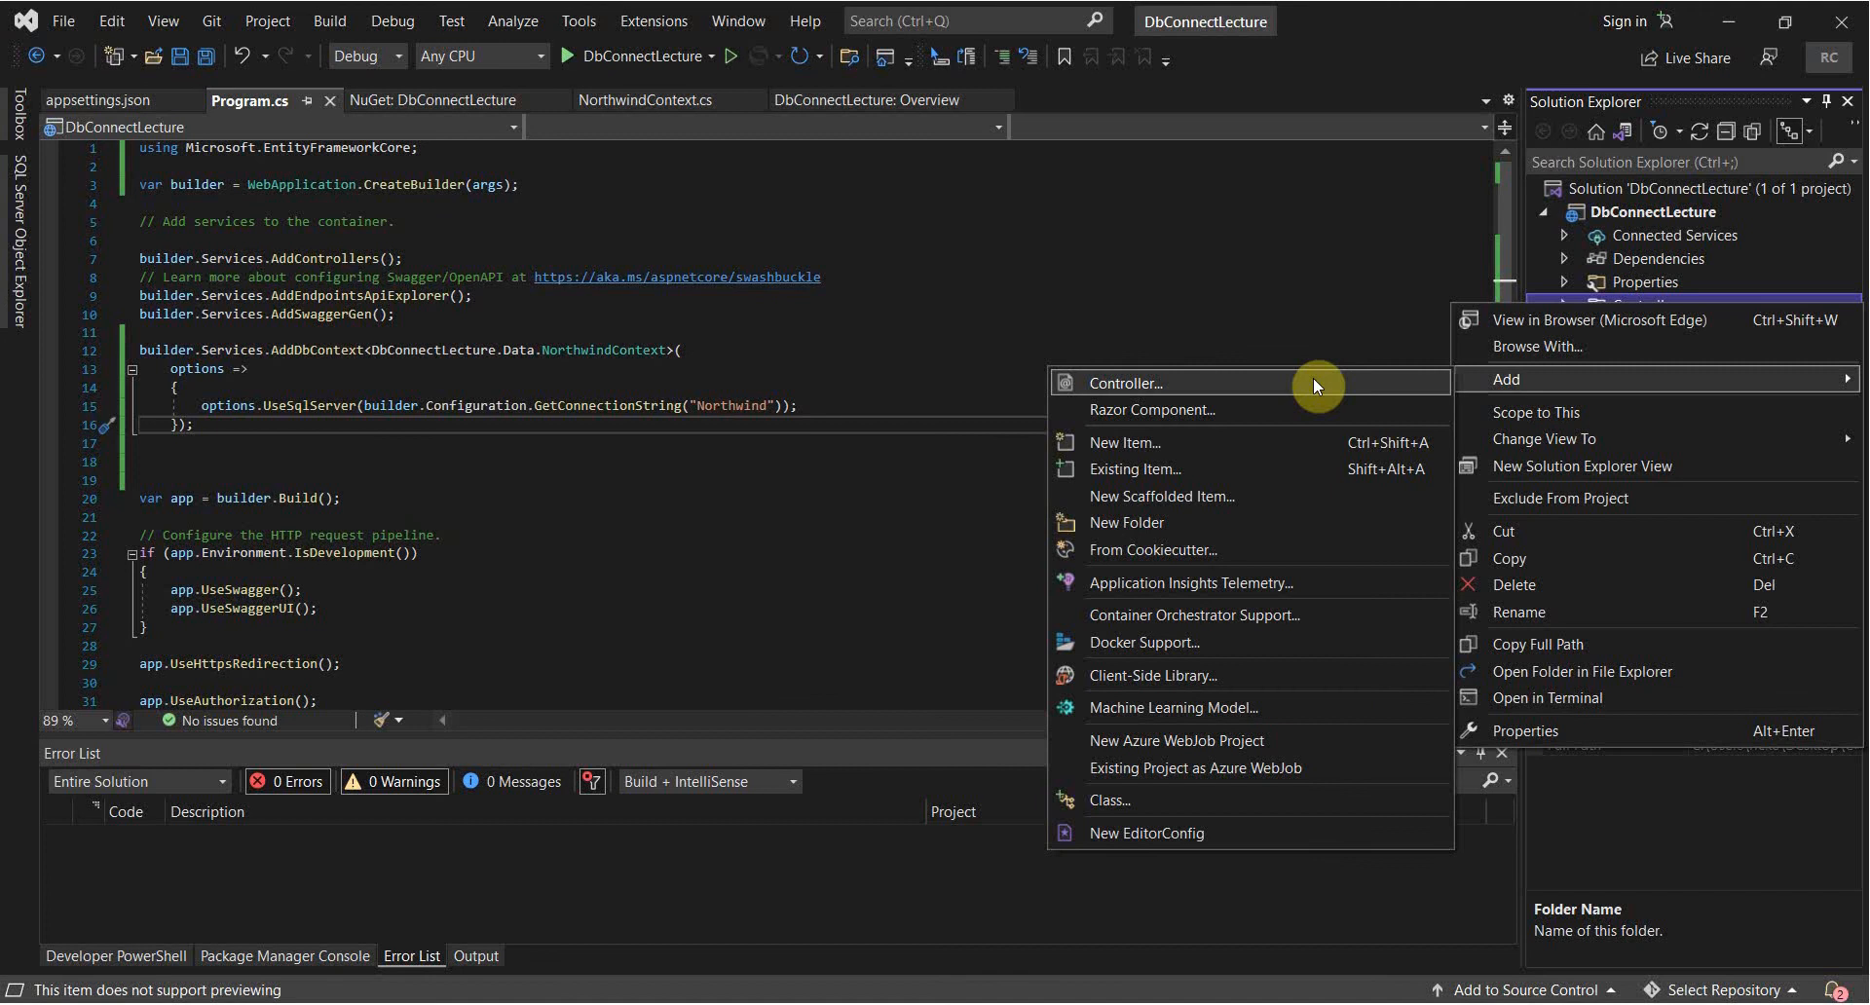
pyautogui.click(1122, 383)
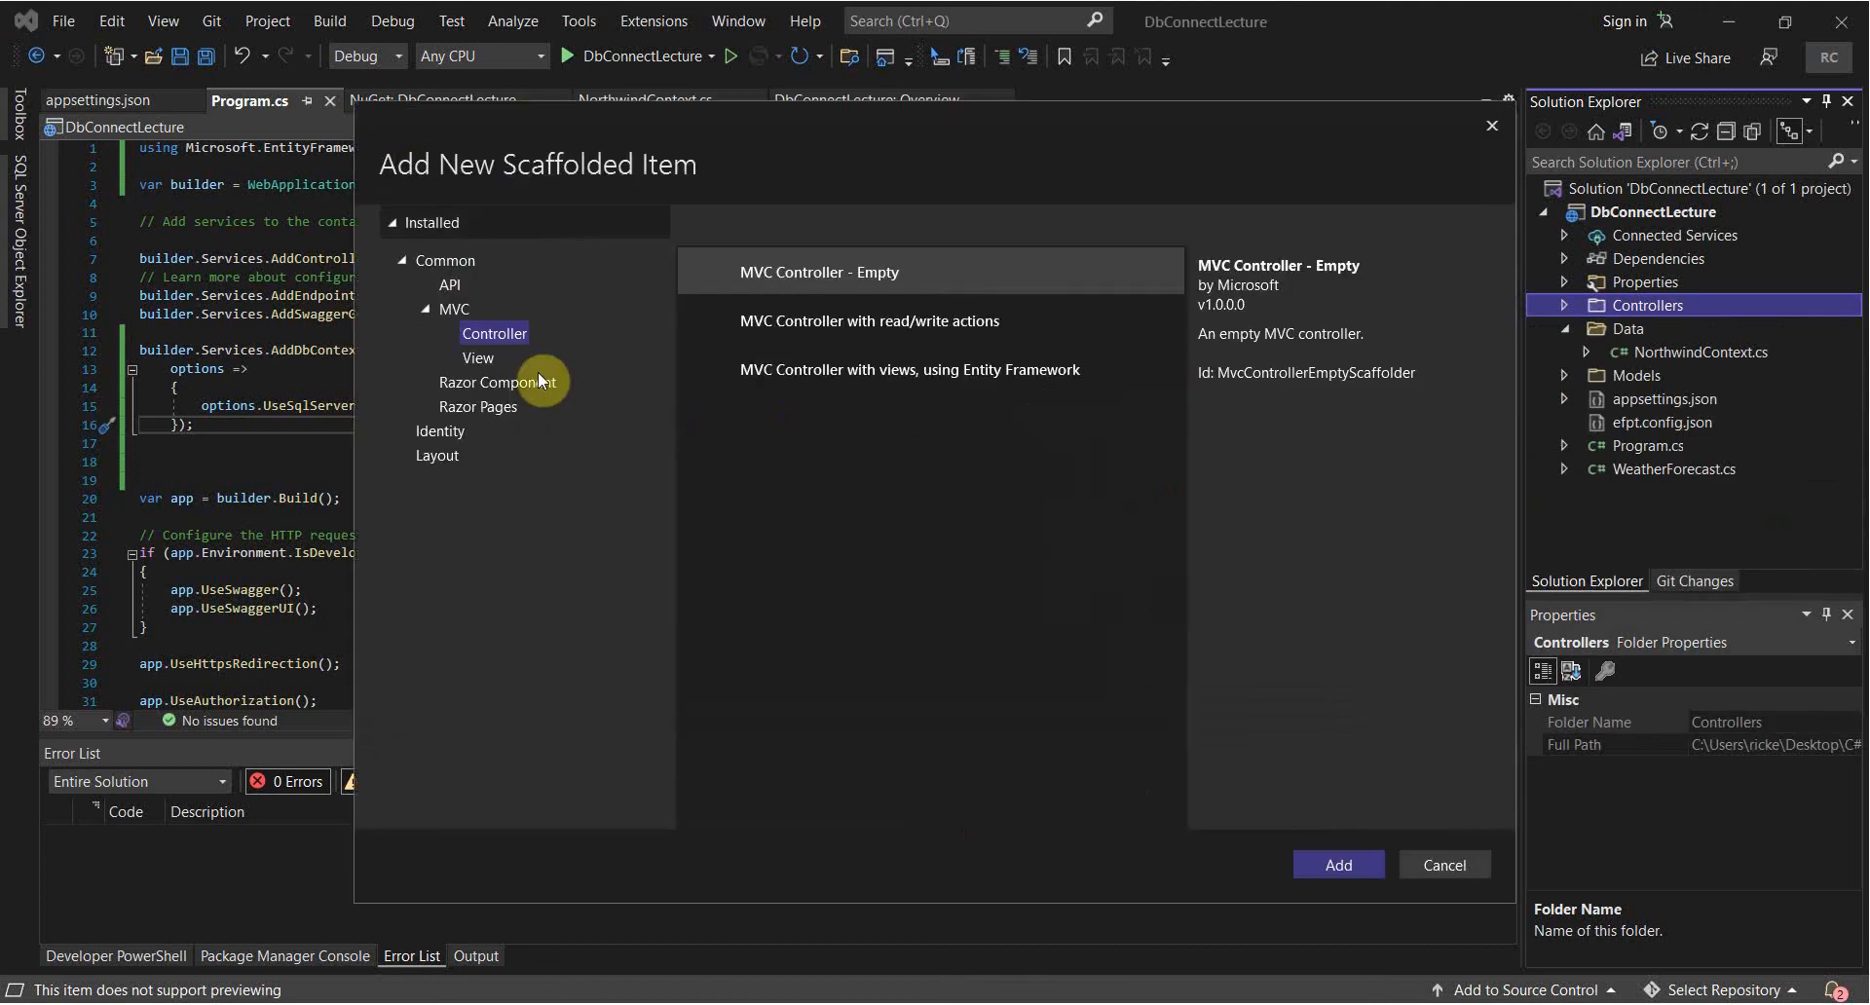
pyautogui.click(450, 286)
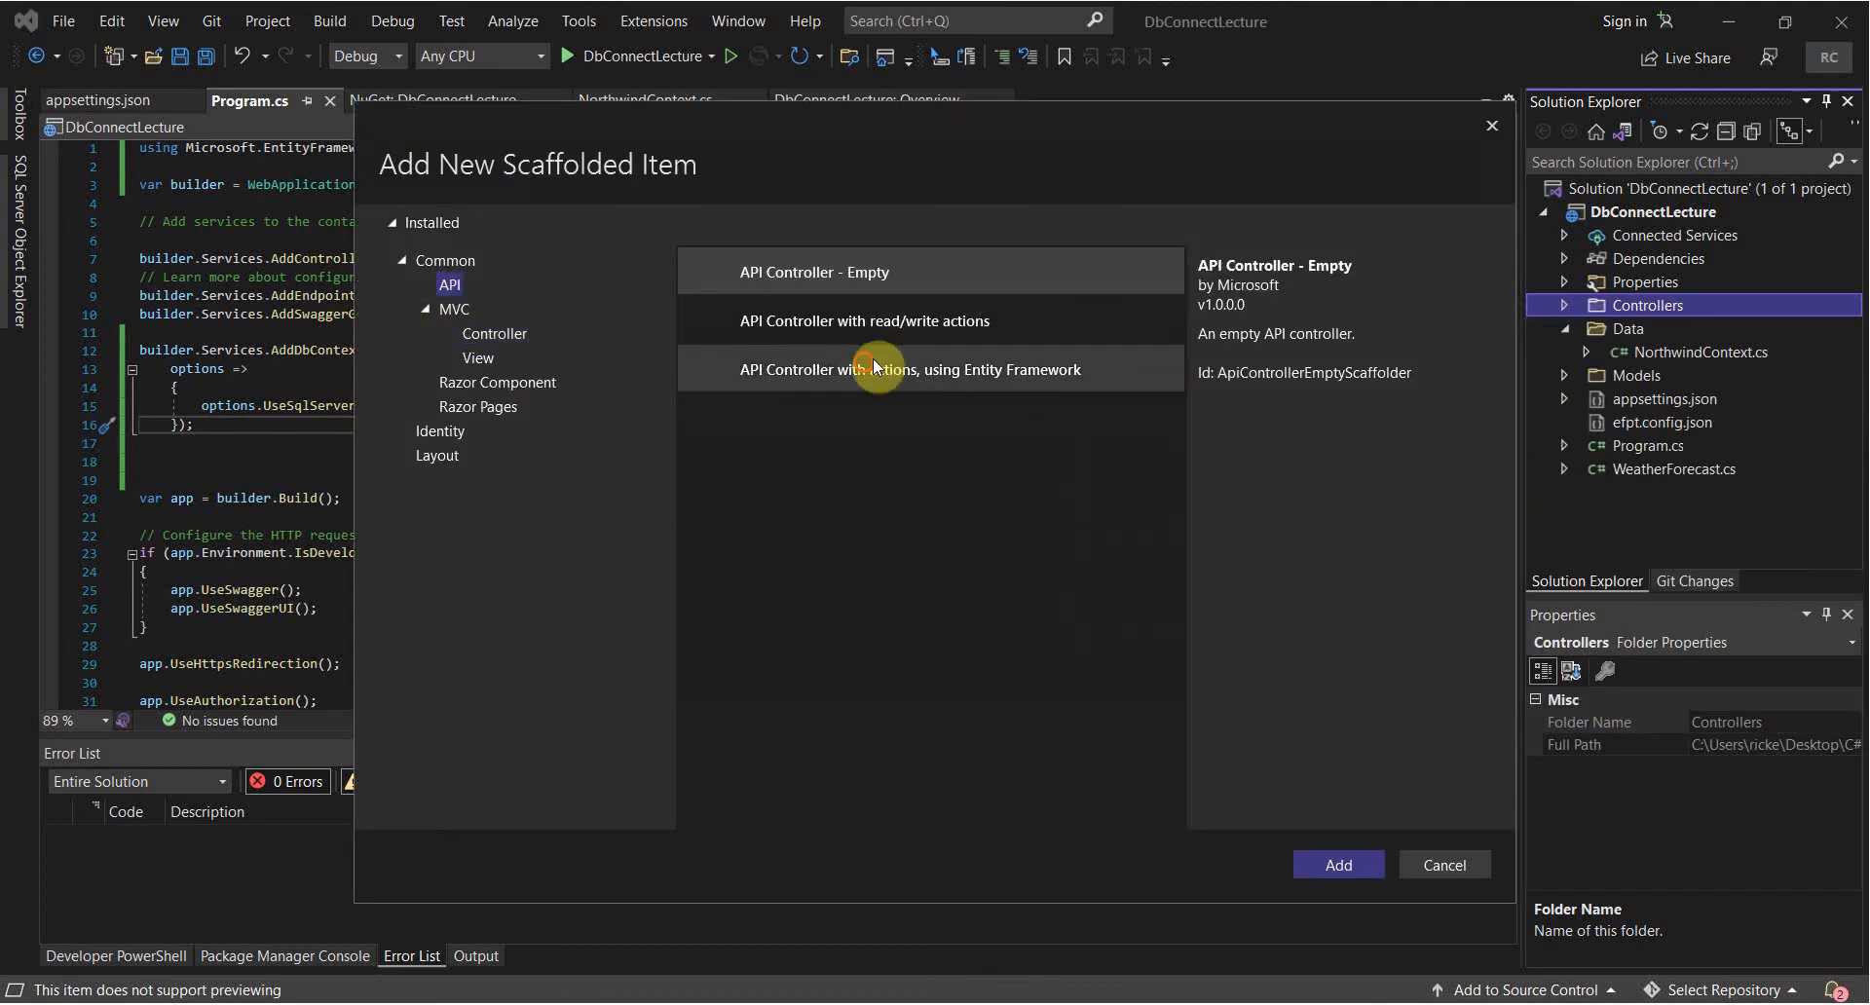
pyautogui.click(910, 370)
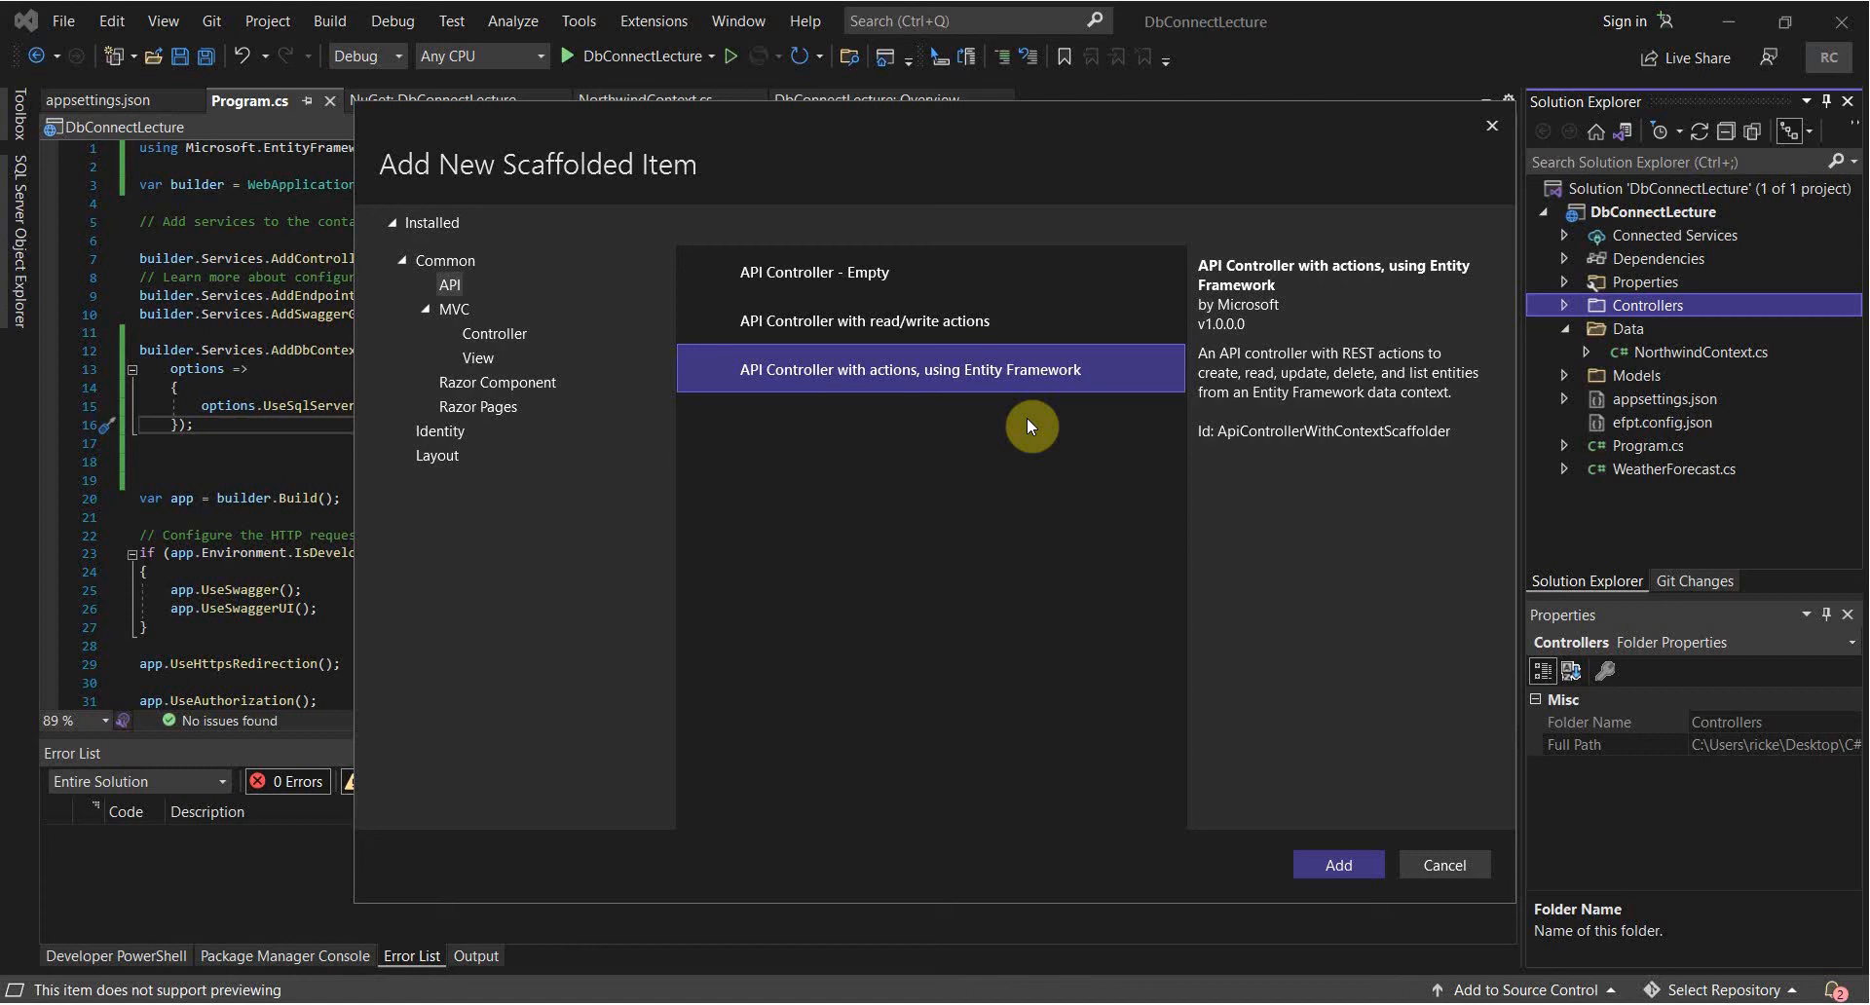
pyautogui.click(1335, 864)
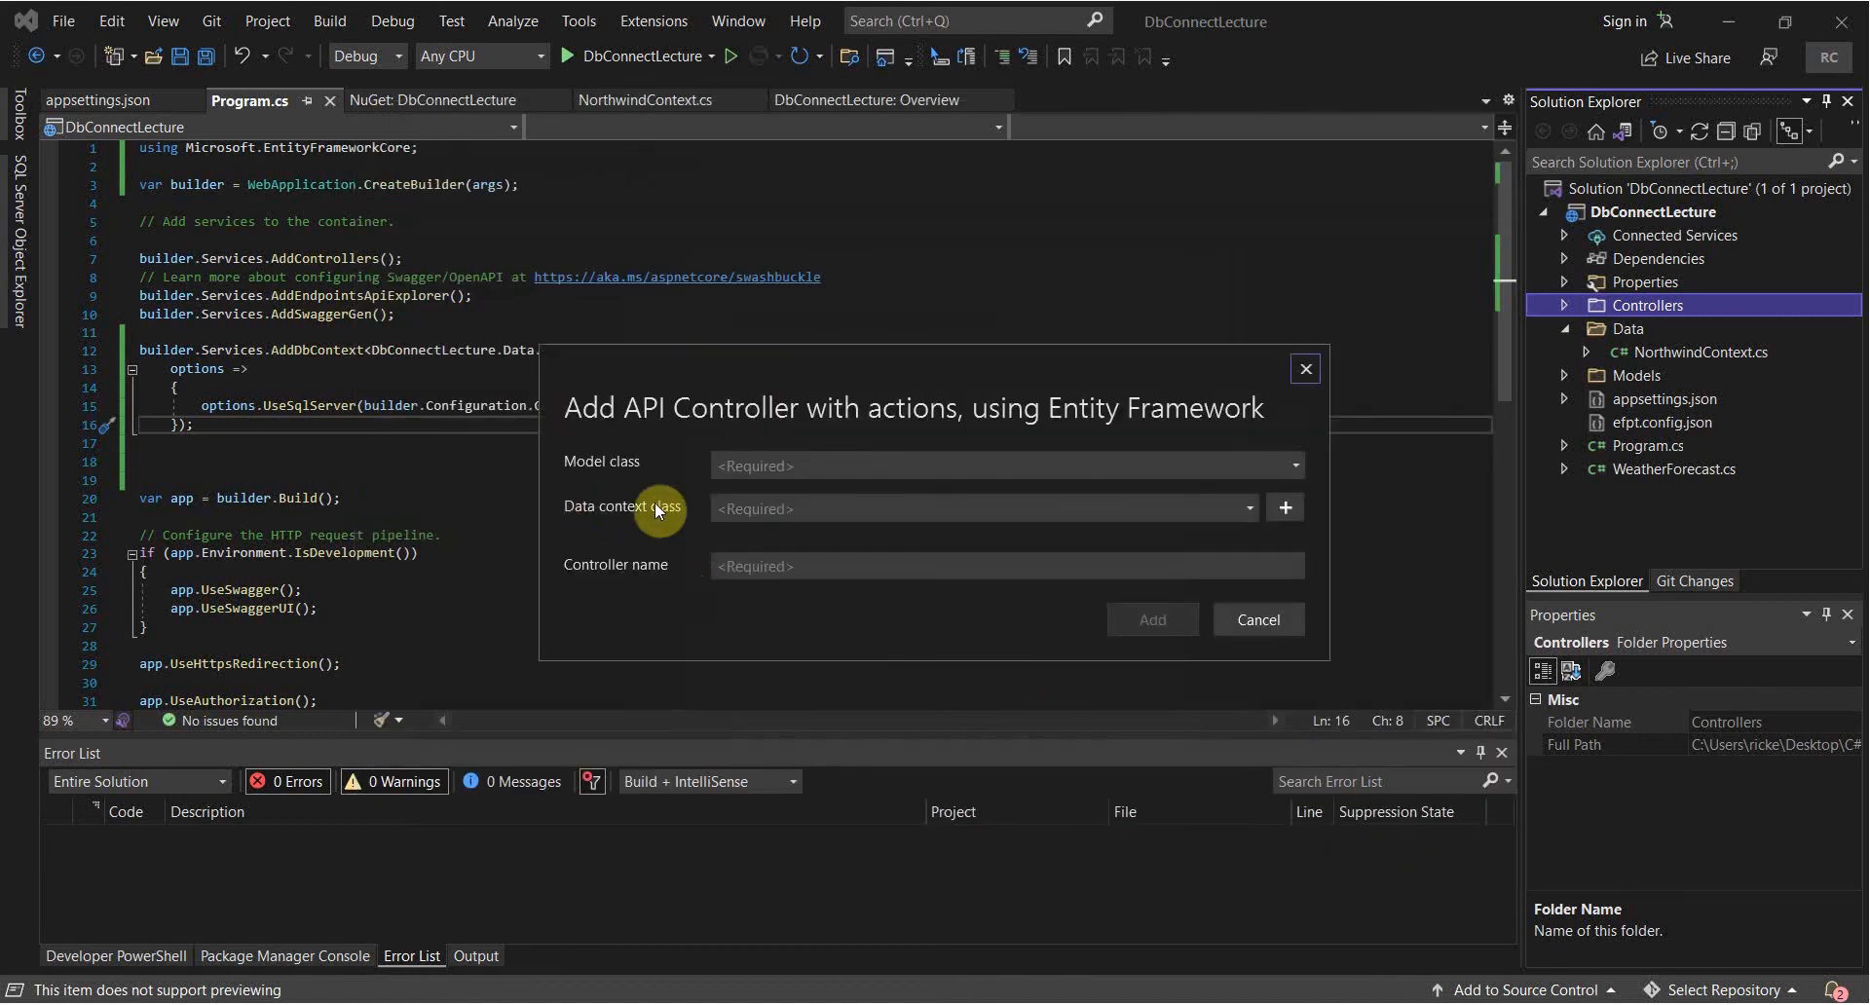
pyautogui.click(1292, 465)
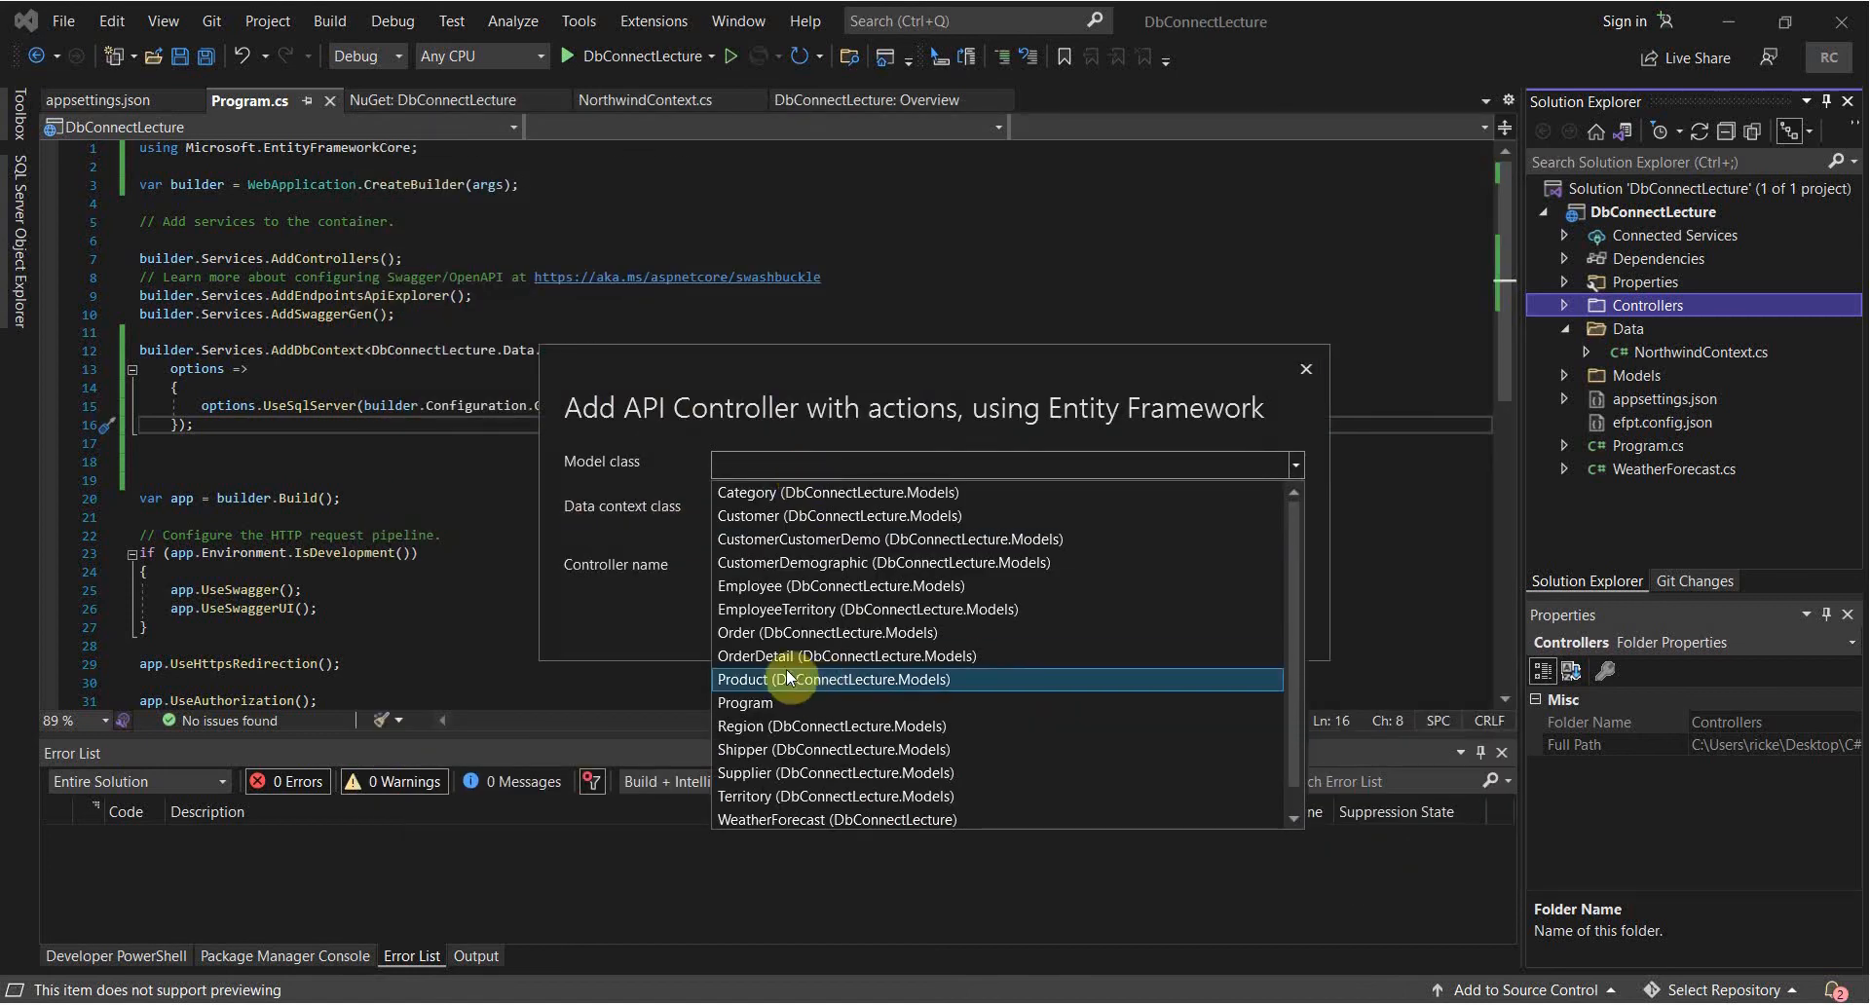
pyautogui.click(788, 679)
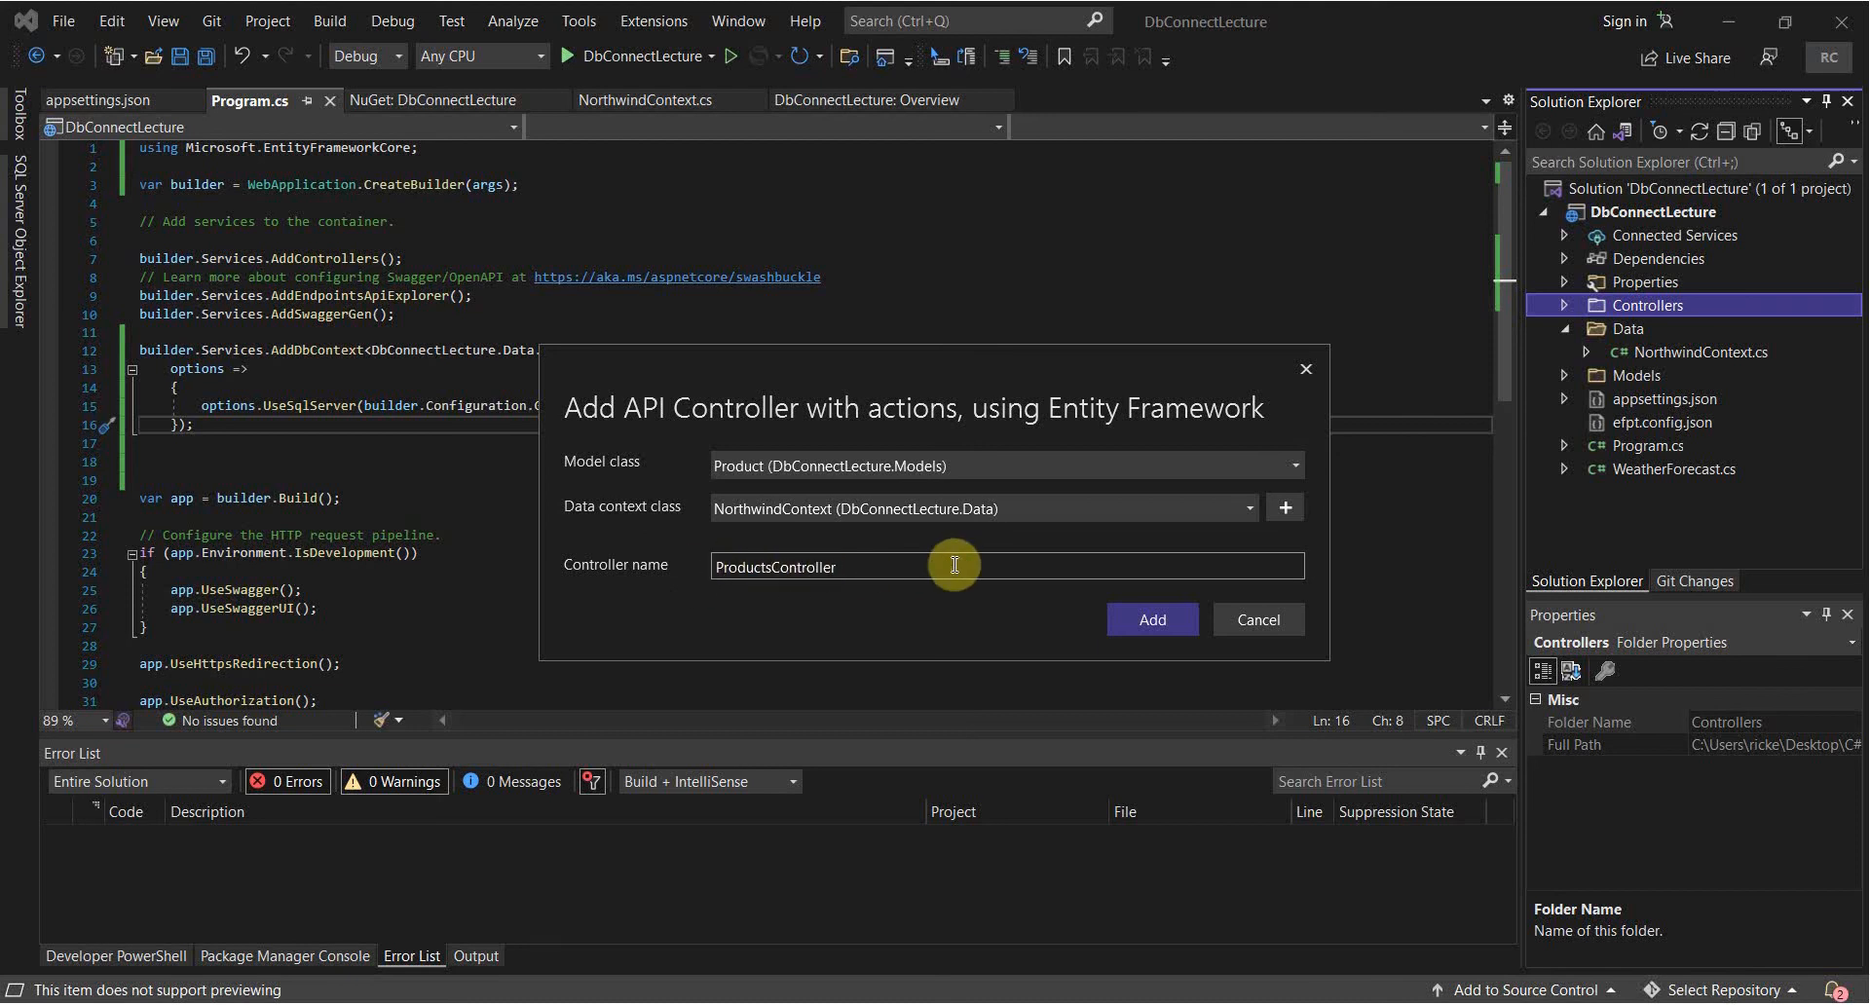
pyautogui.click(1149, 618)
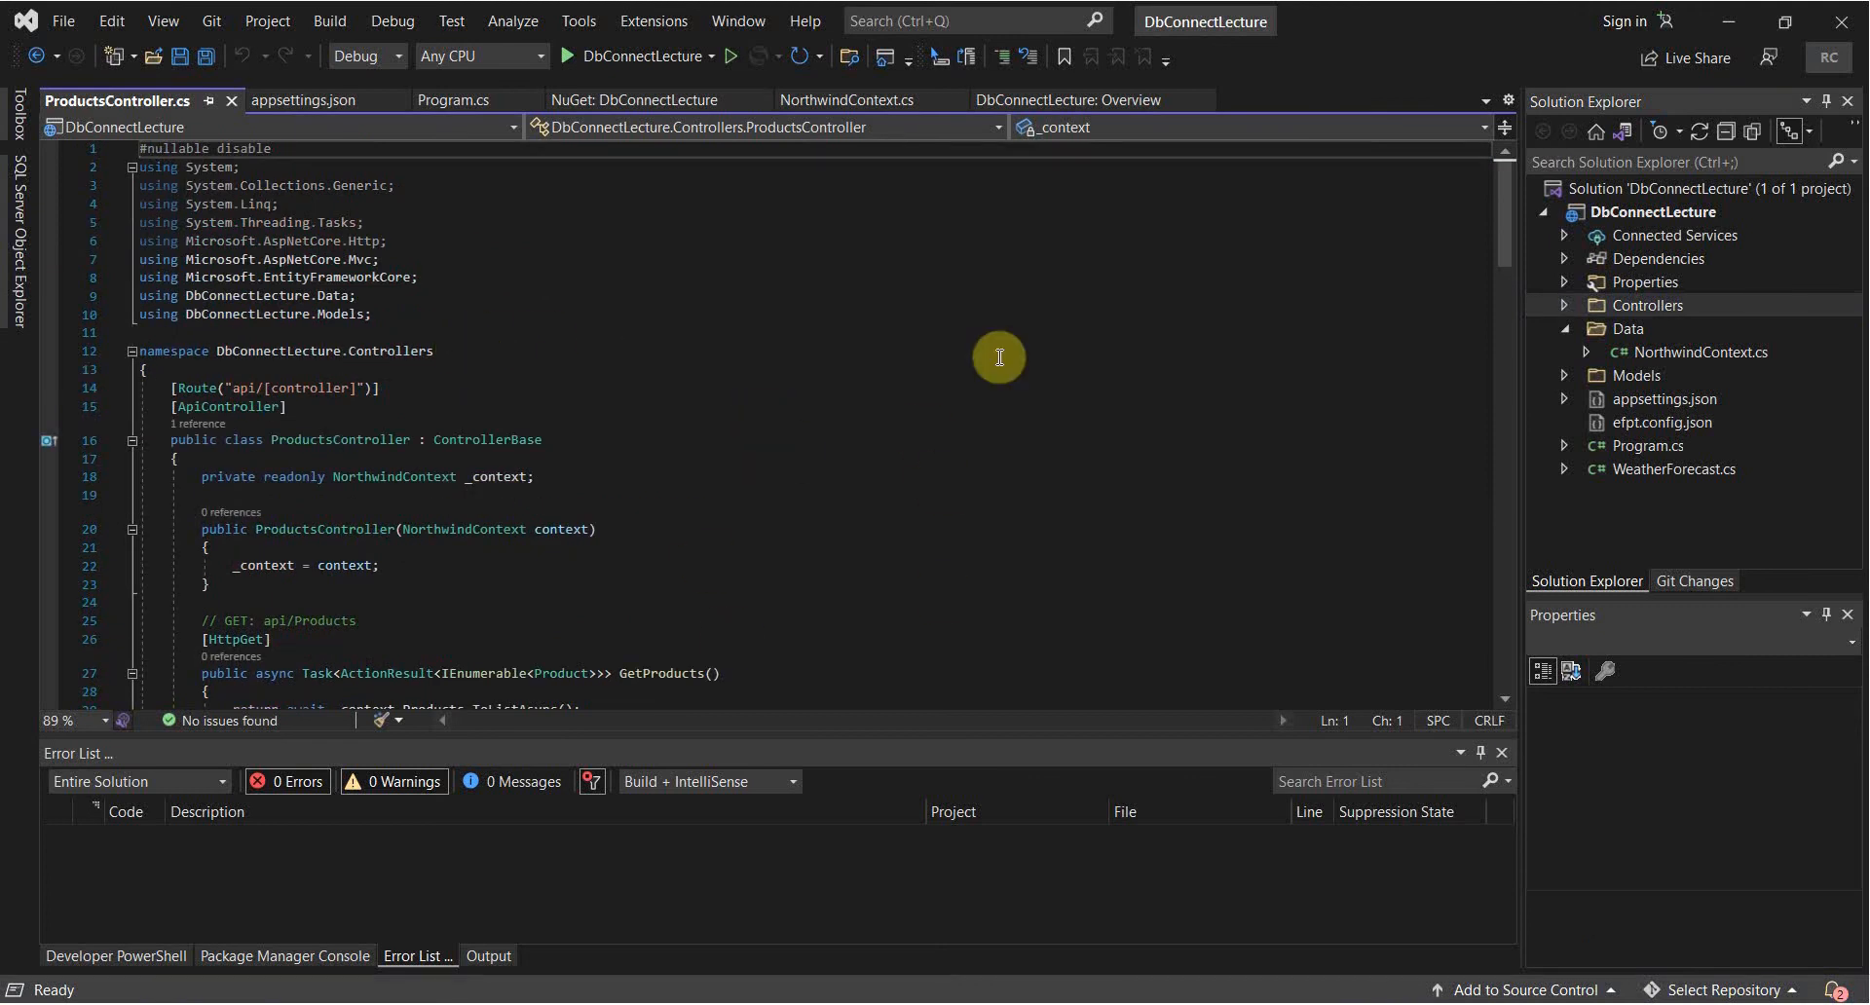
pyautogui.moveTo(1037, 640)
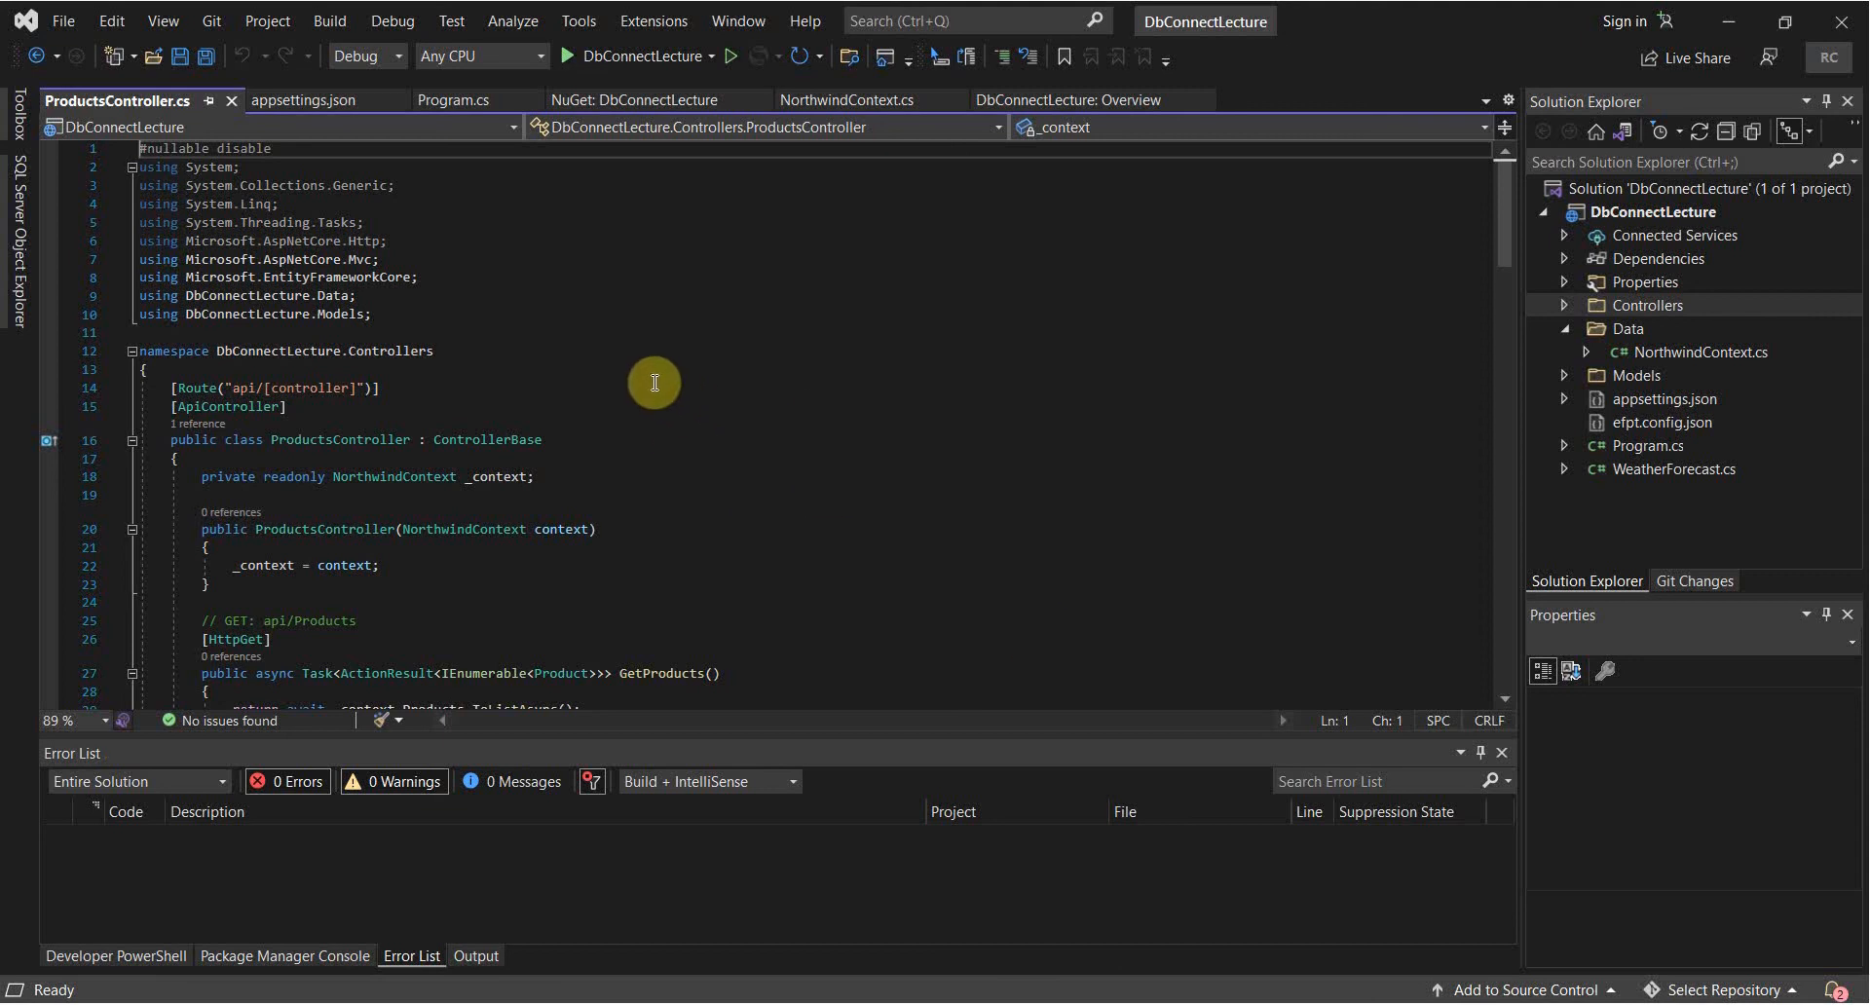
pyautogui.moveTo(441, 302)
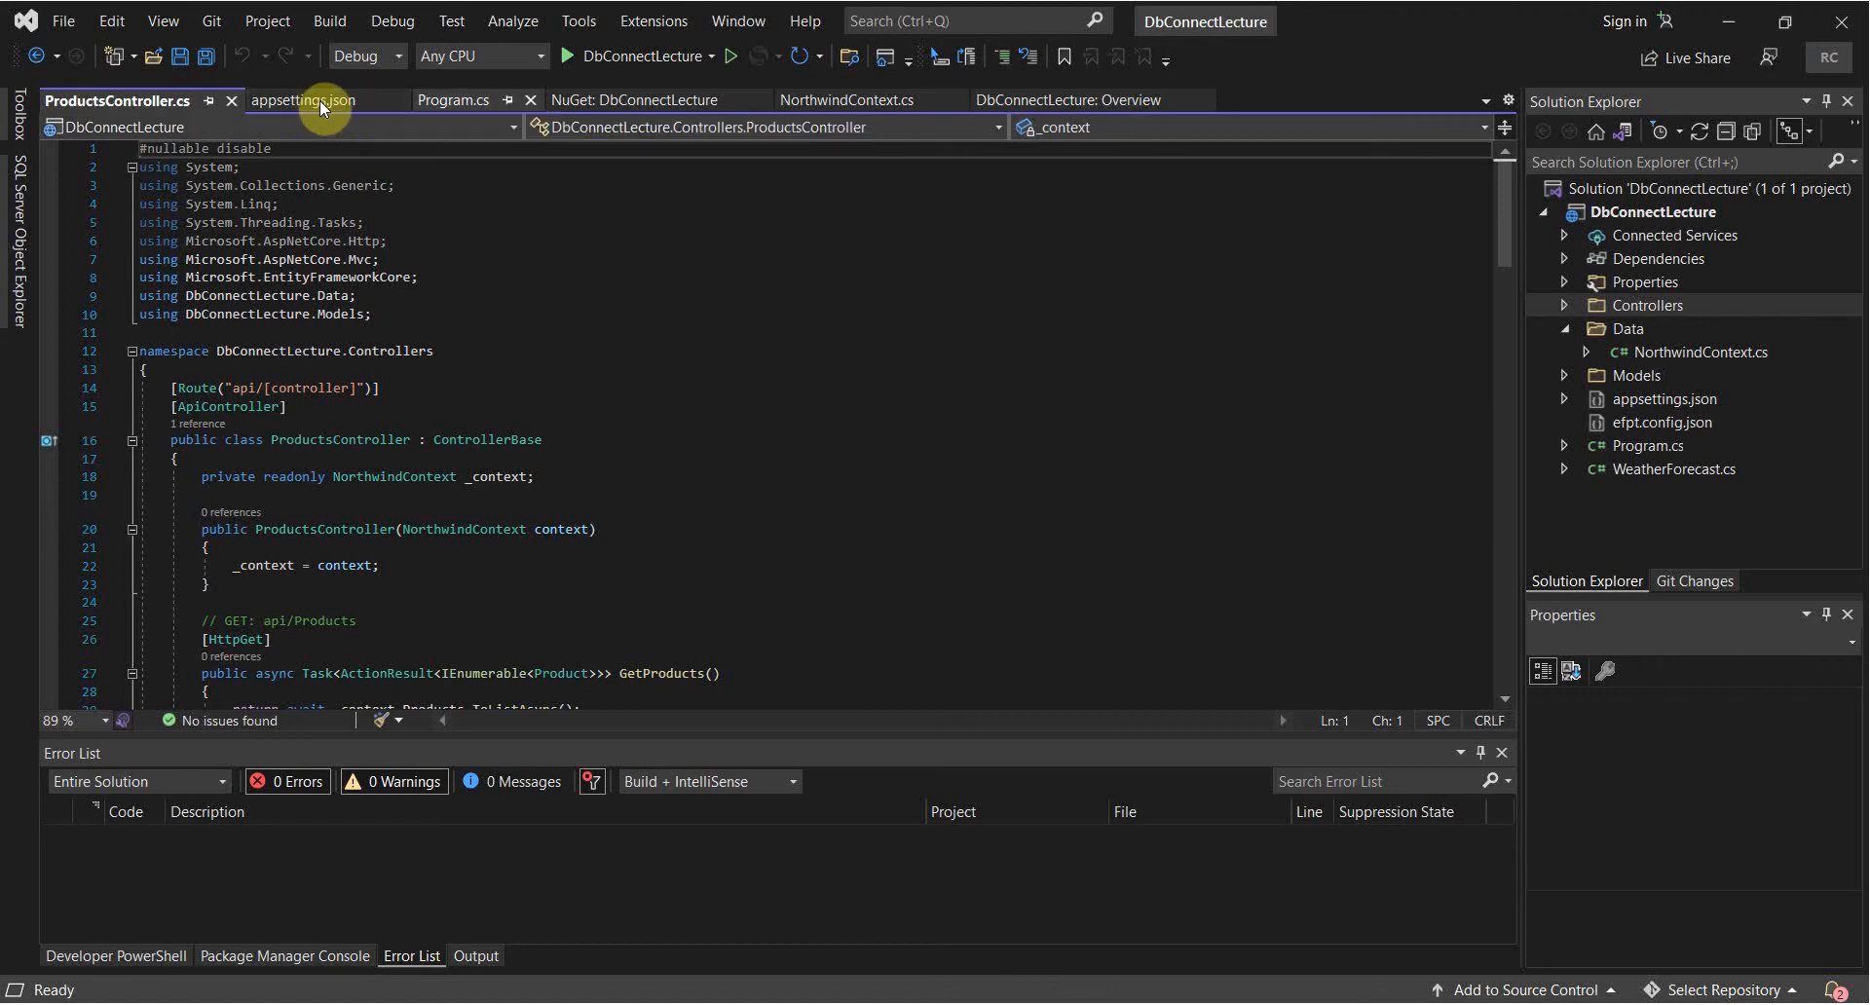
pyautogui.click(451, 101)
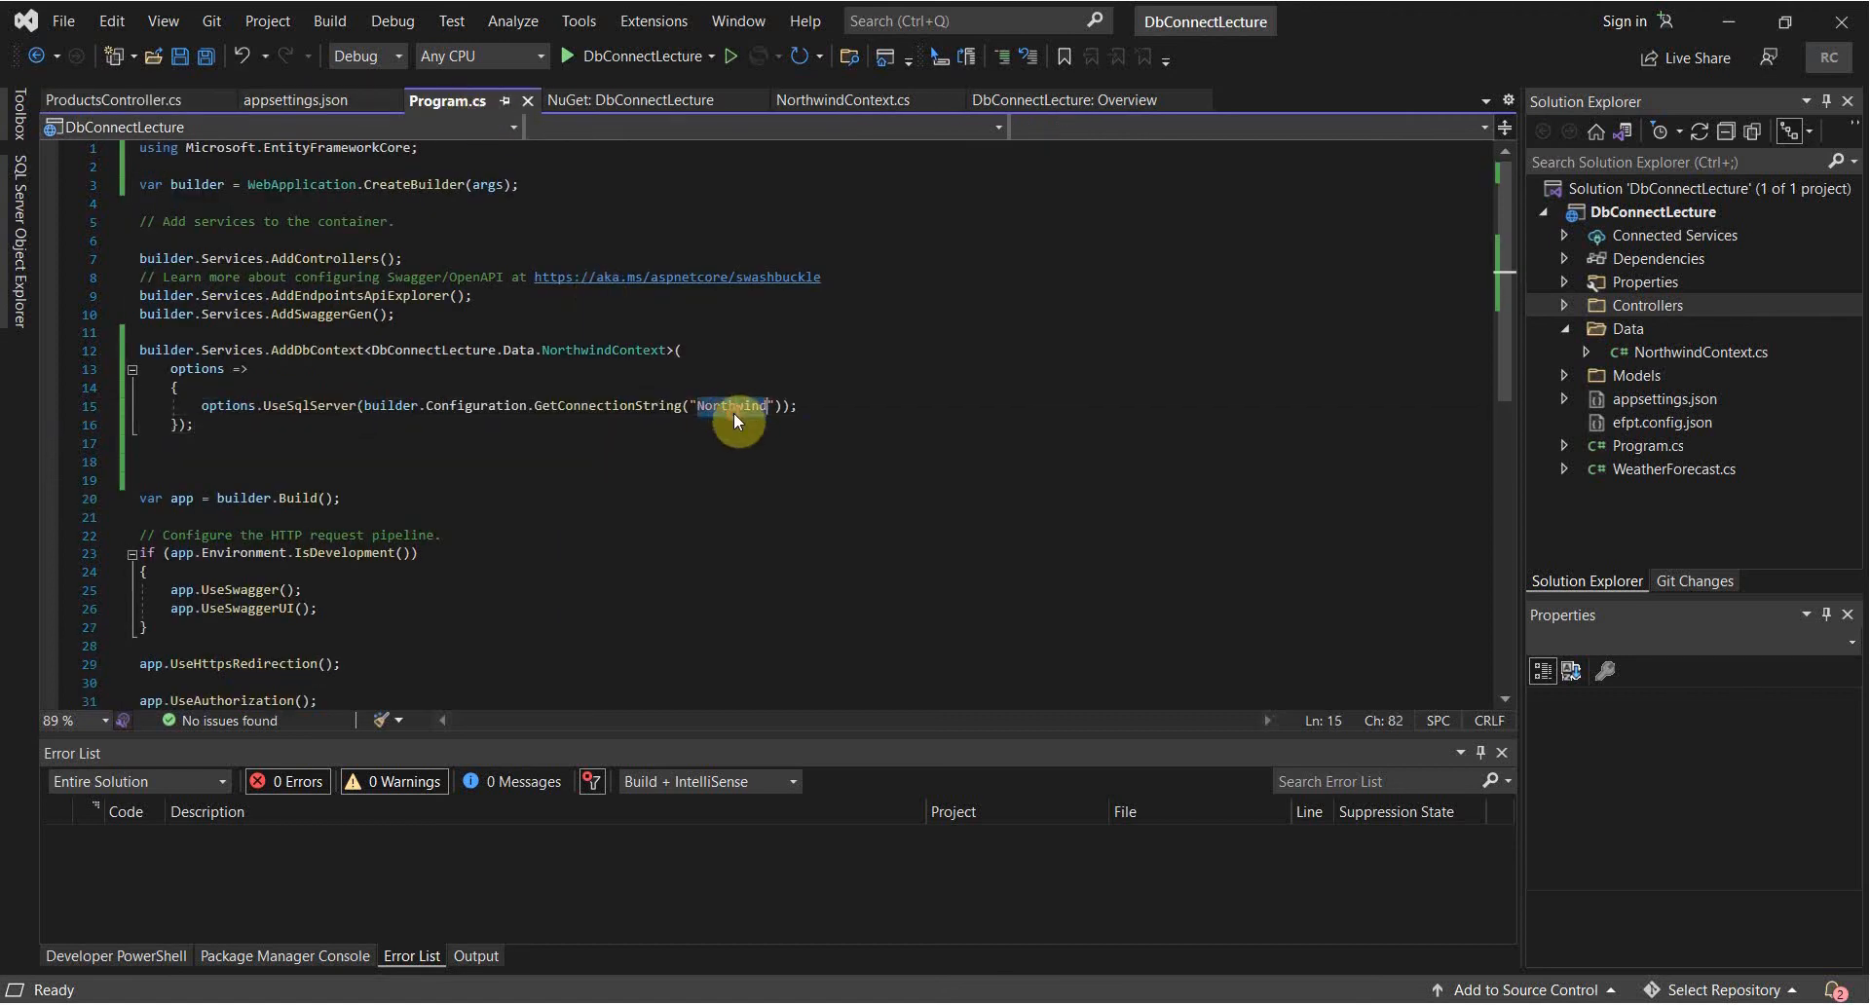
pyautogui.click(297, 100)
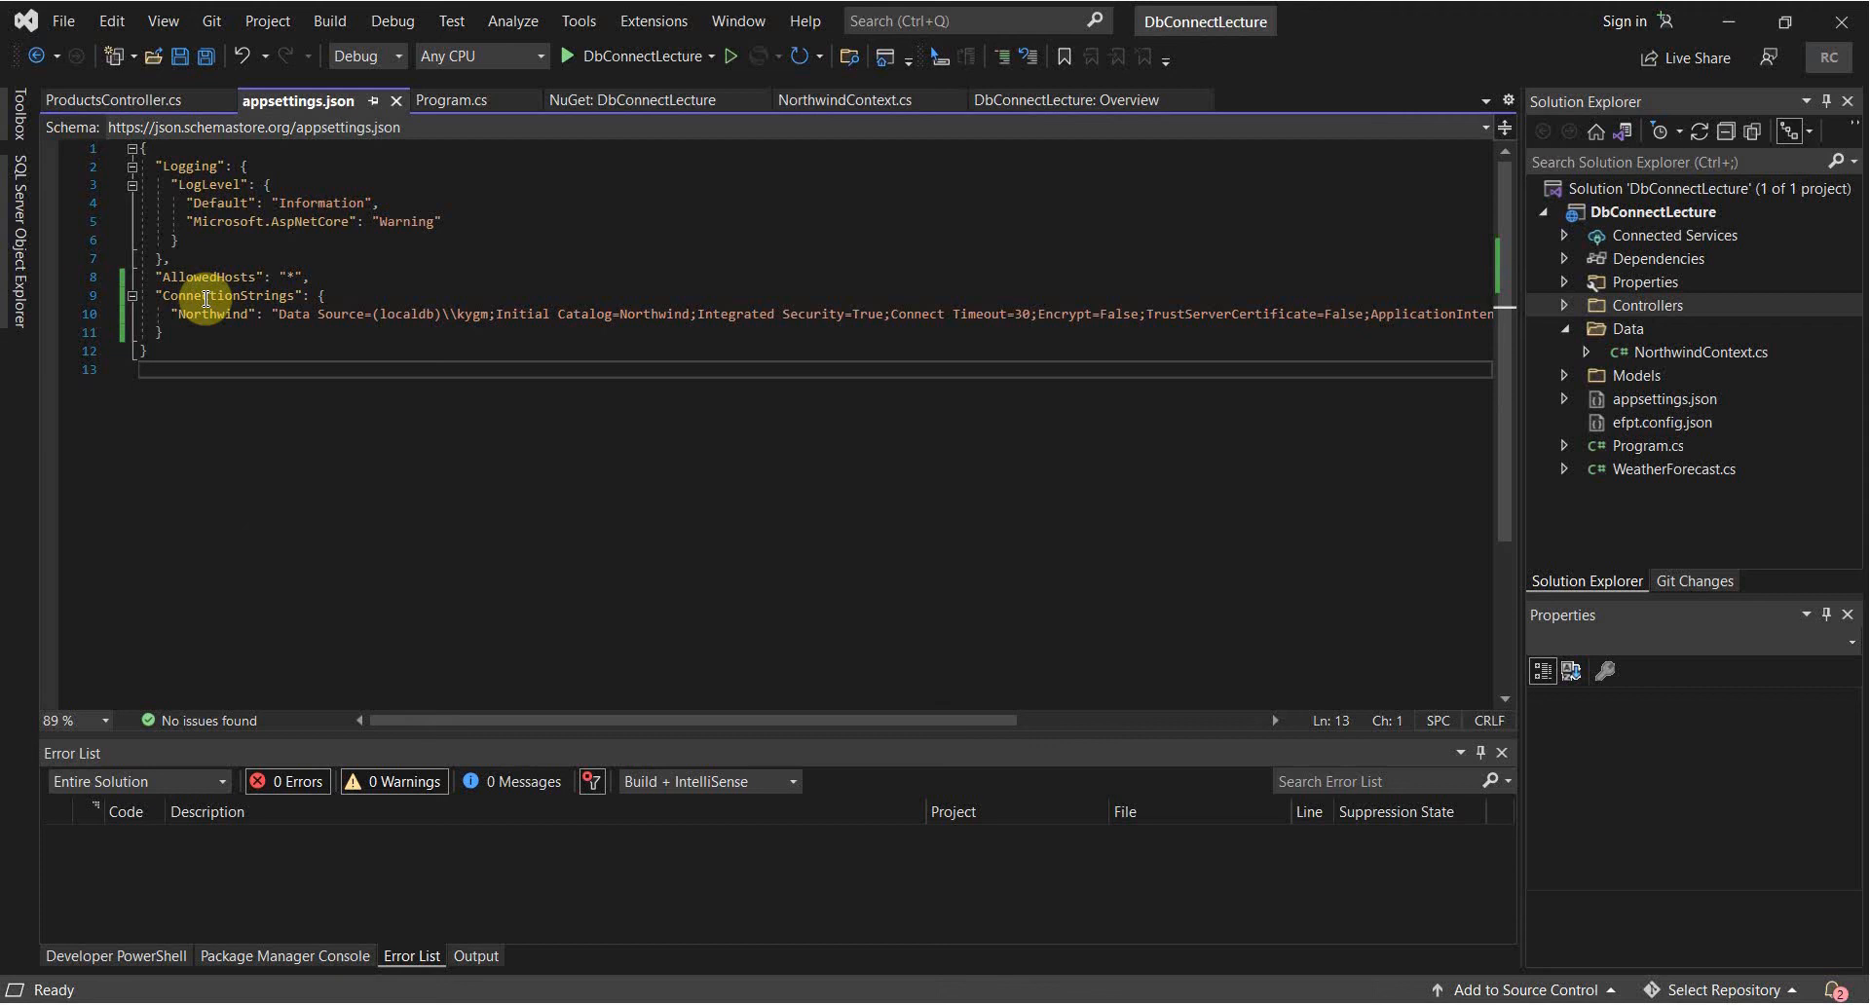
pyautogui.doubleClick(213, 314)
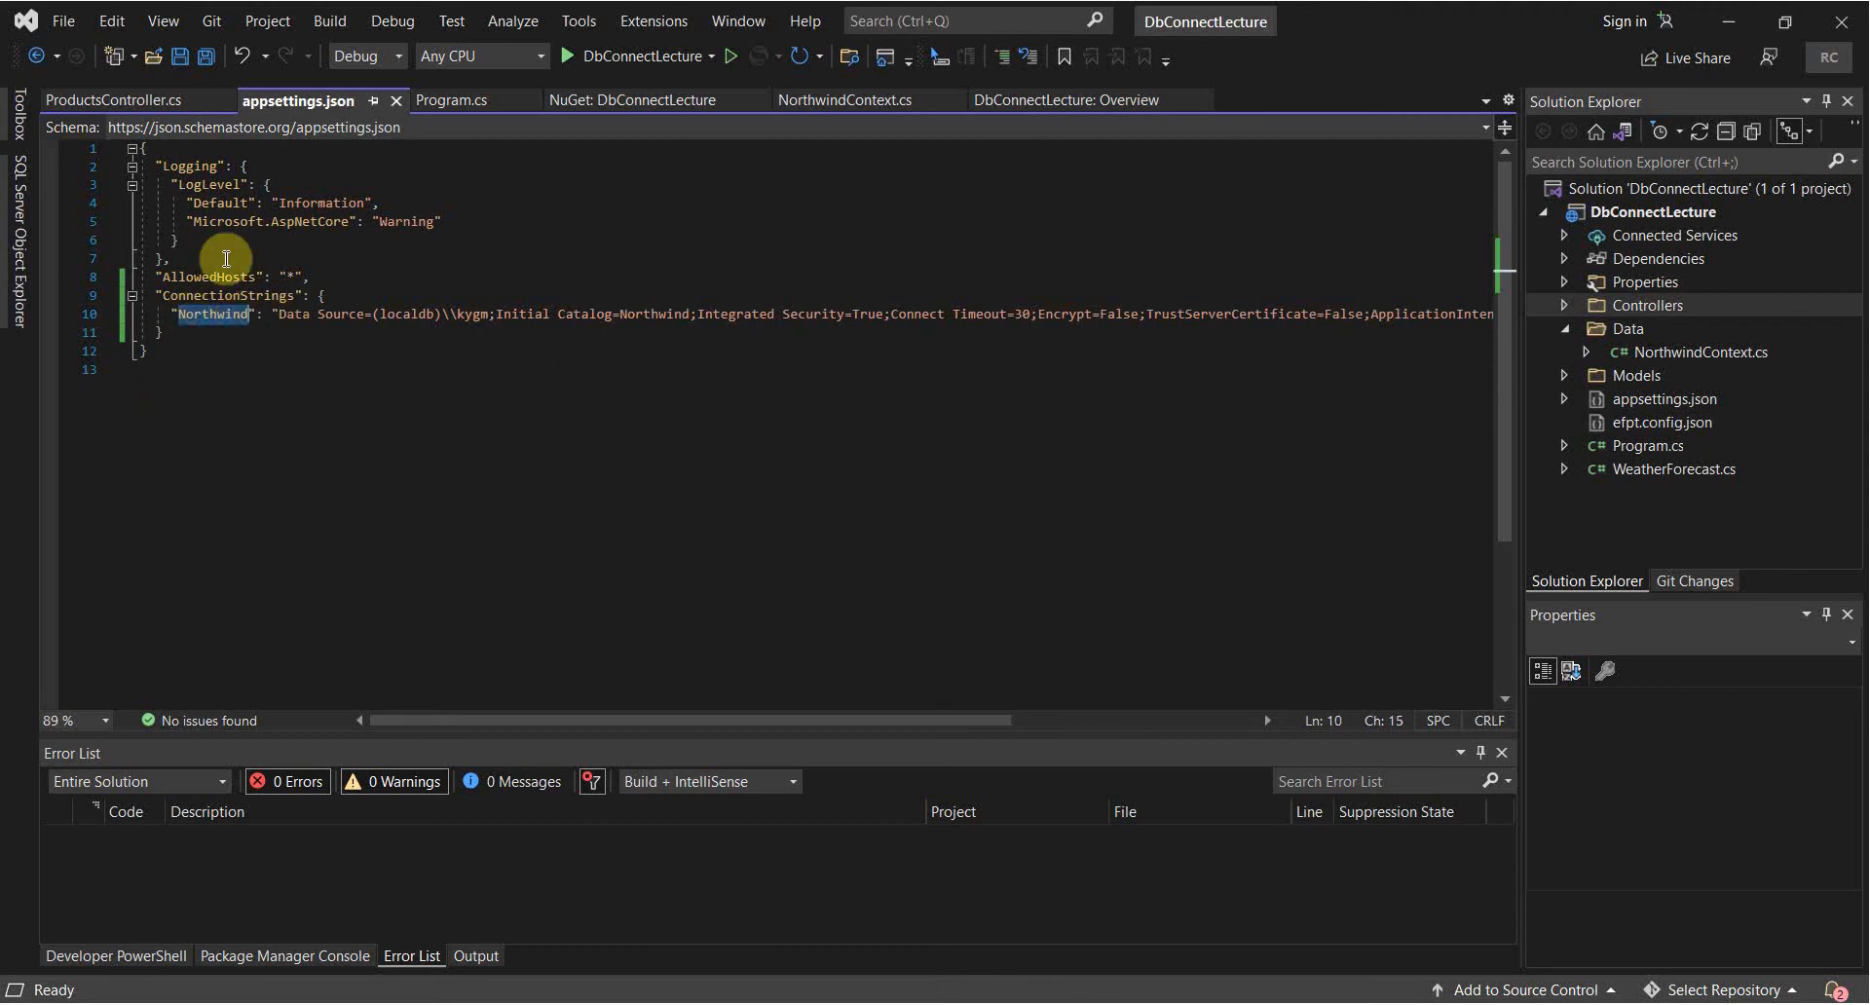
pyautogui.moveTo(212, 314)
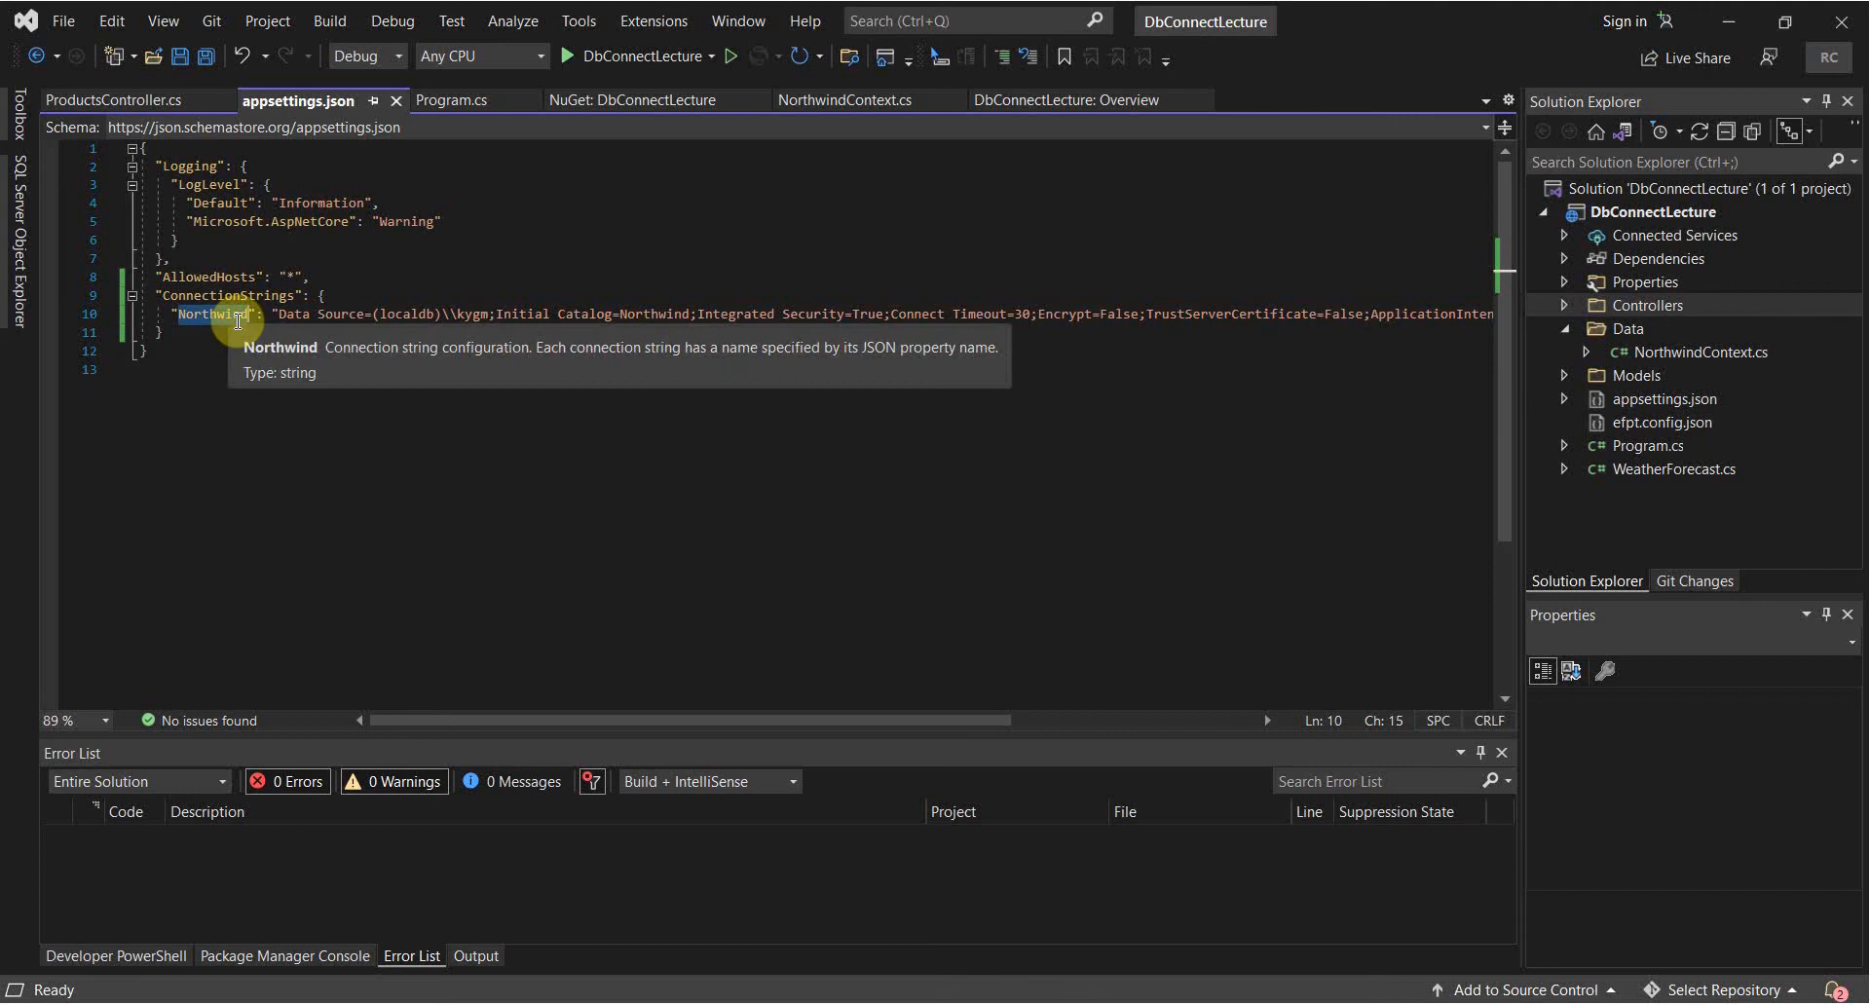
pyautogui.moveTo(921, 335)
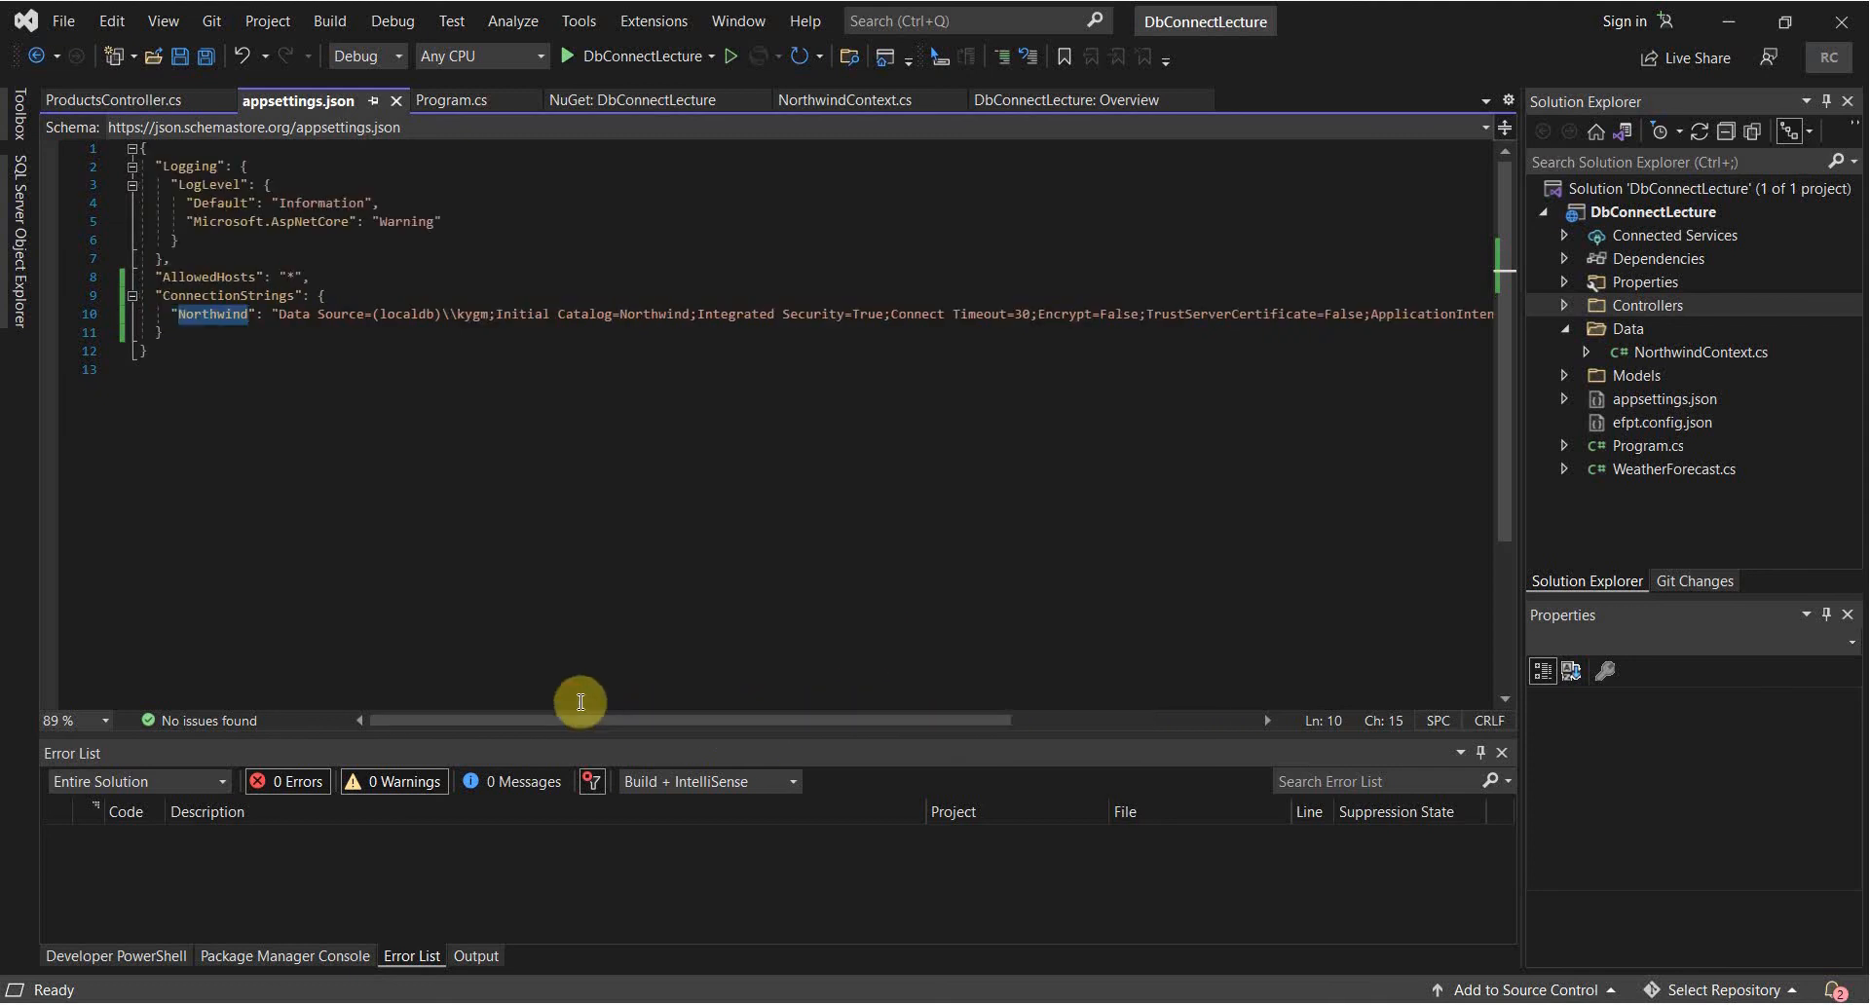
pyautogui.moveTo(434, 345)
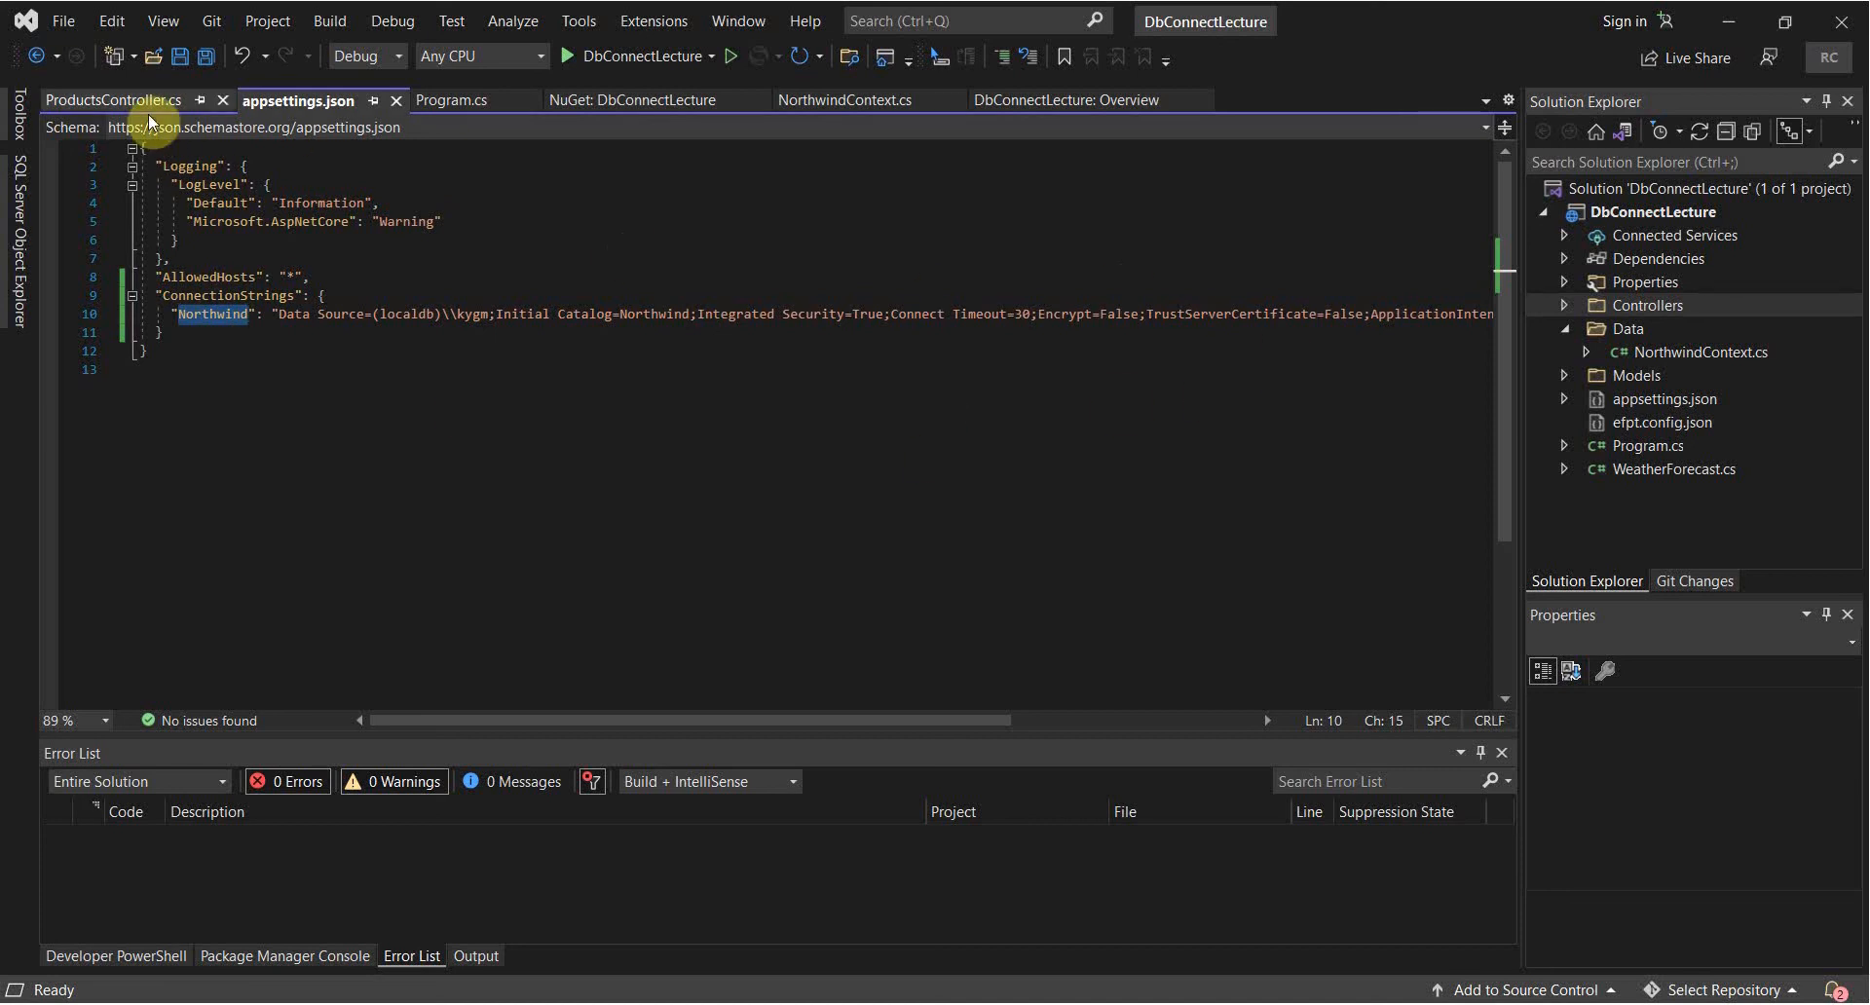
pyautogui.click(112, 100)
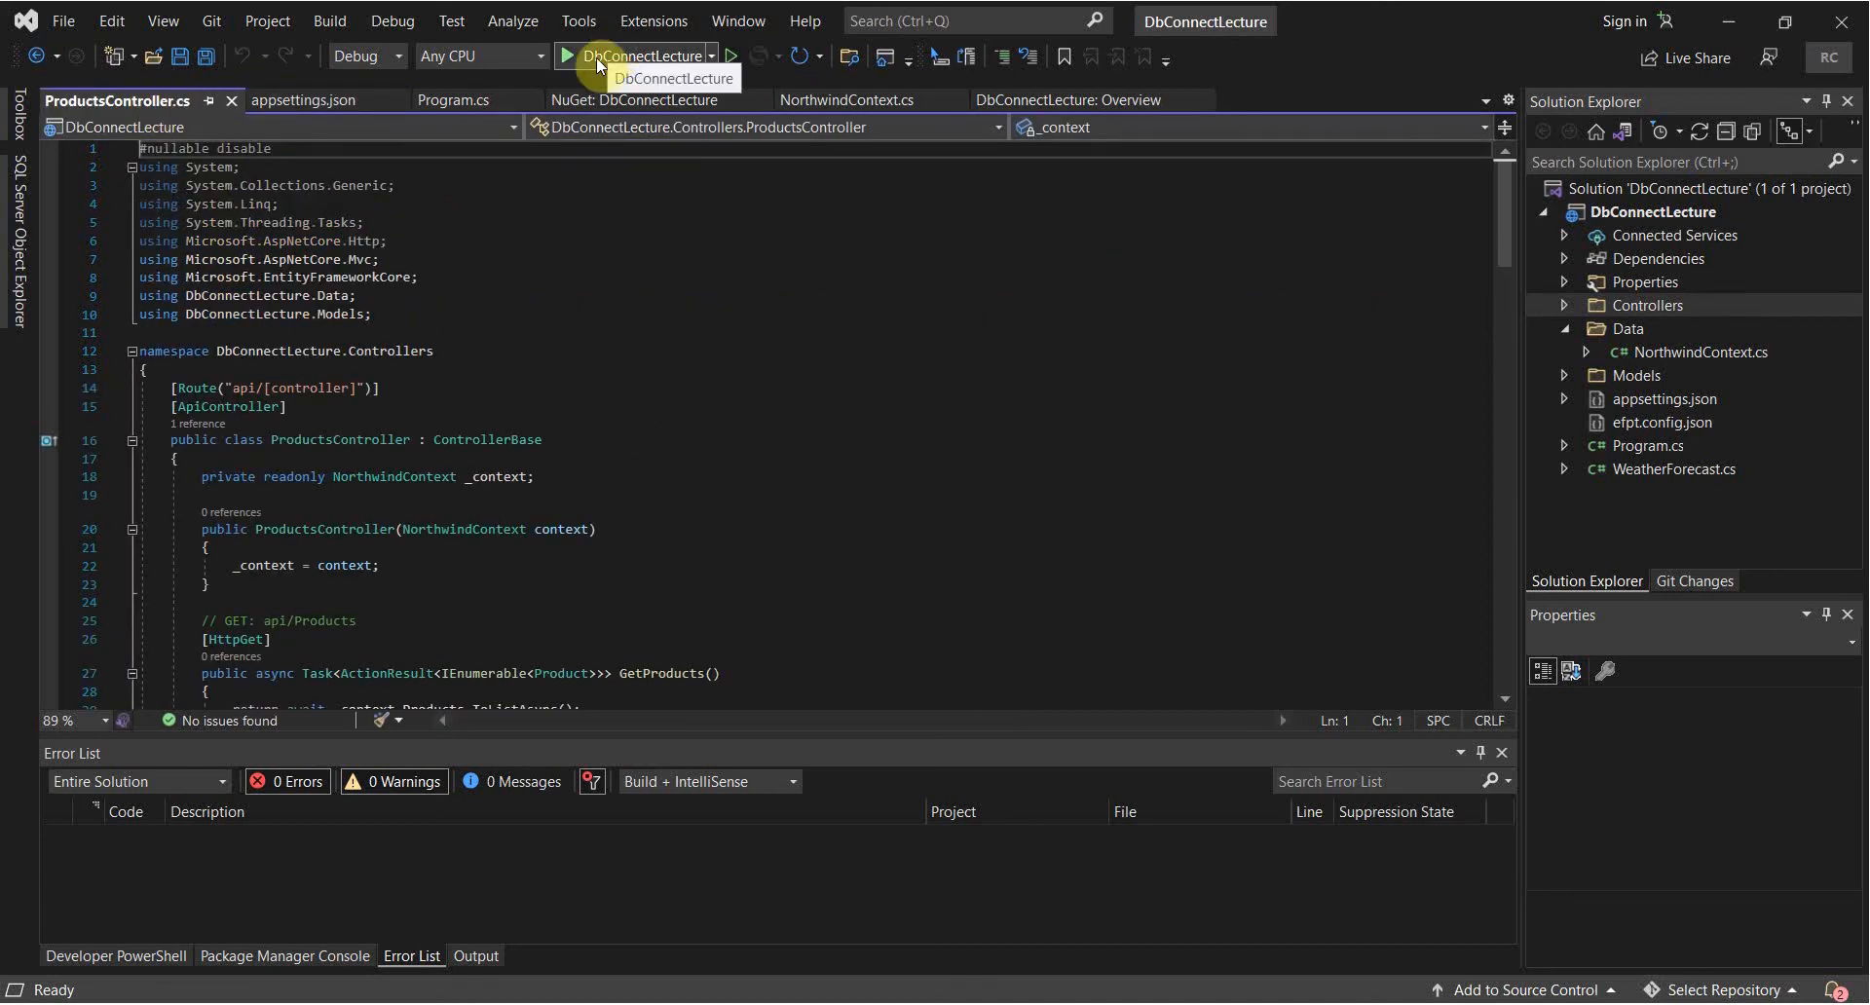
# Start DbConnectLecture from the toolbar to build it and launch Swagger UI.
pyautogui.click(564, 56)
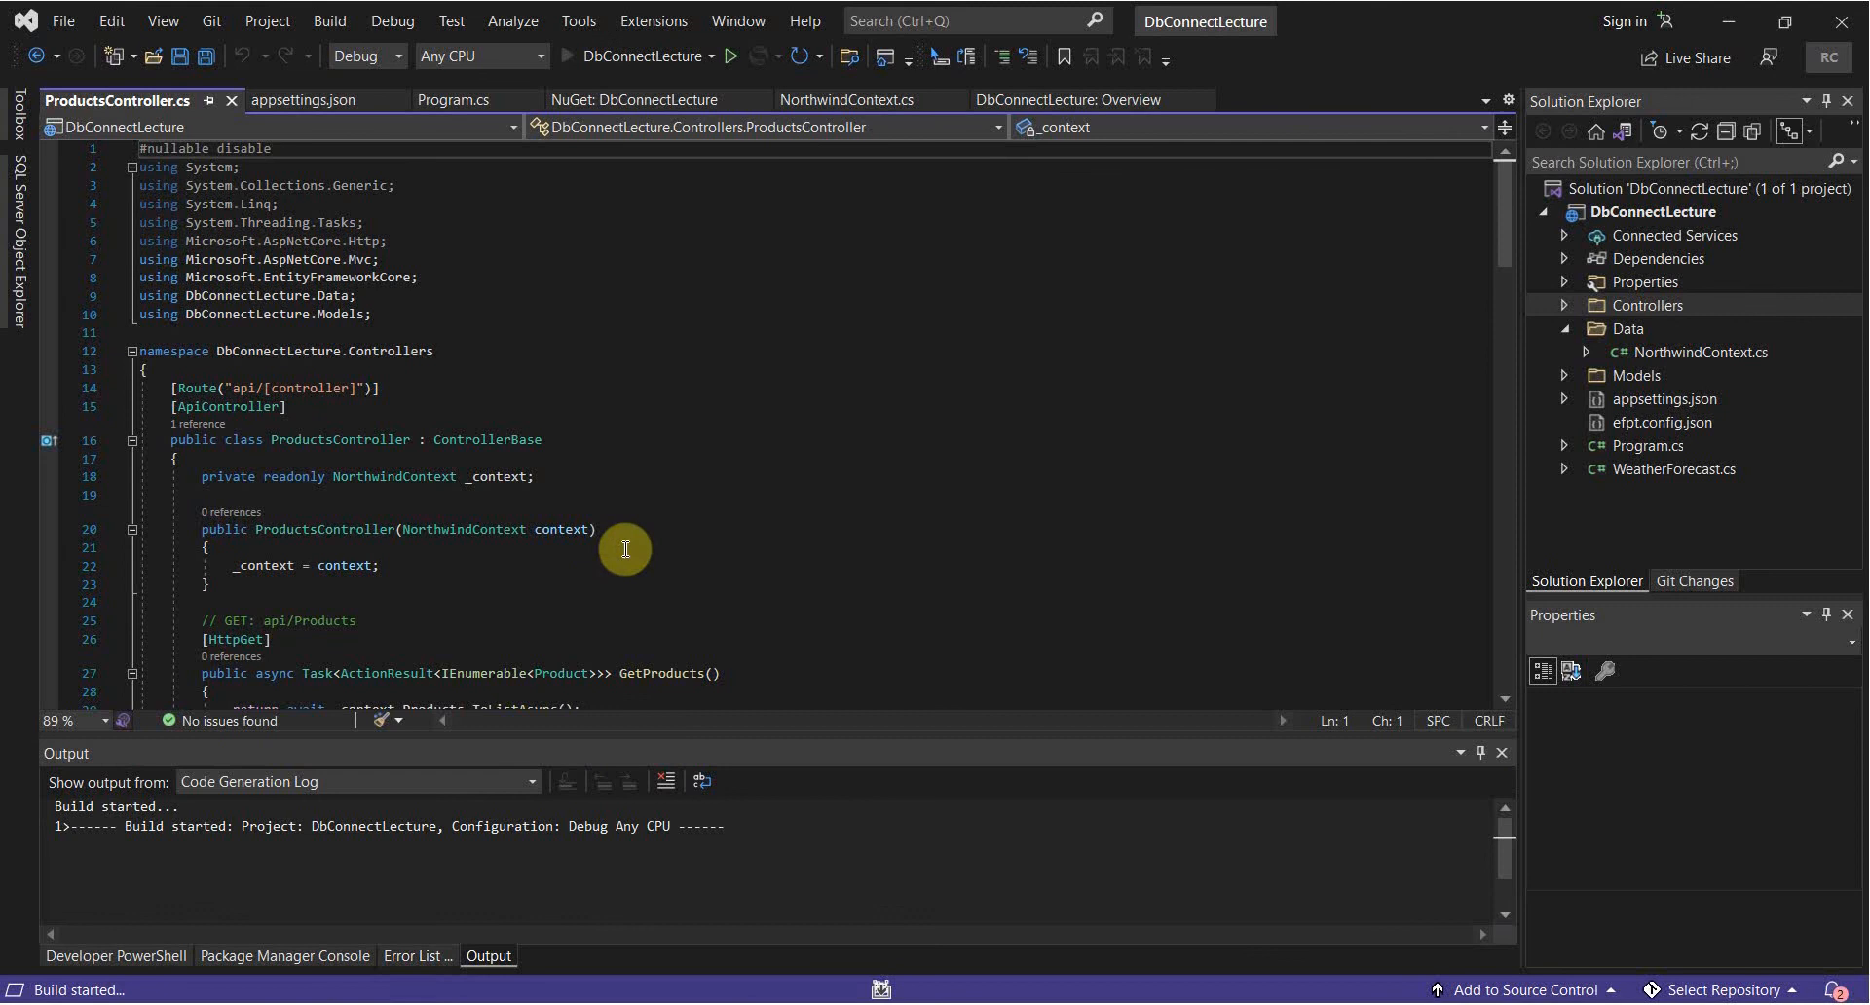
pyautogui.click(733, 56)
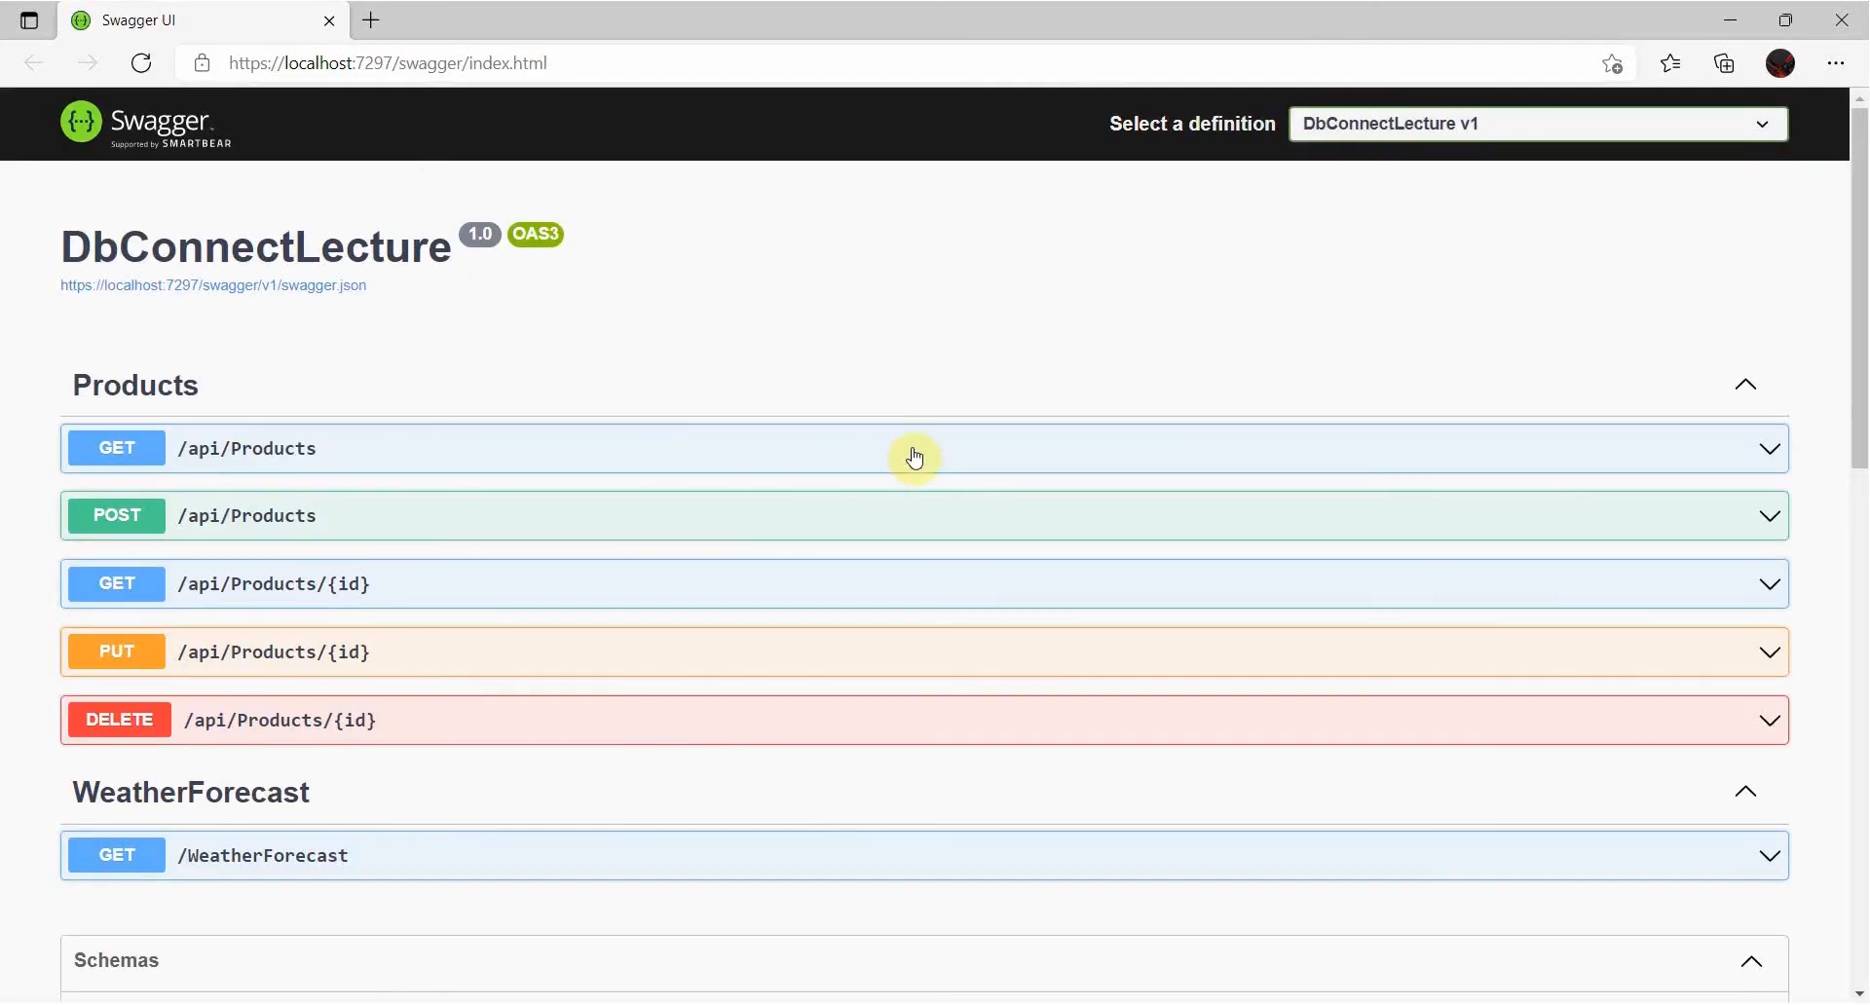
# Execute GET /api/Products to list all Northwind products, then expand POST /api/Products.
pyautogui.click(912, 457)
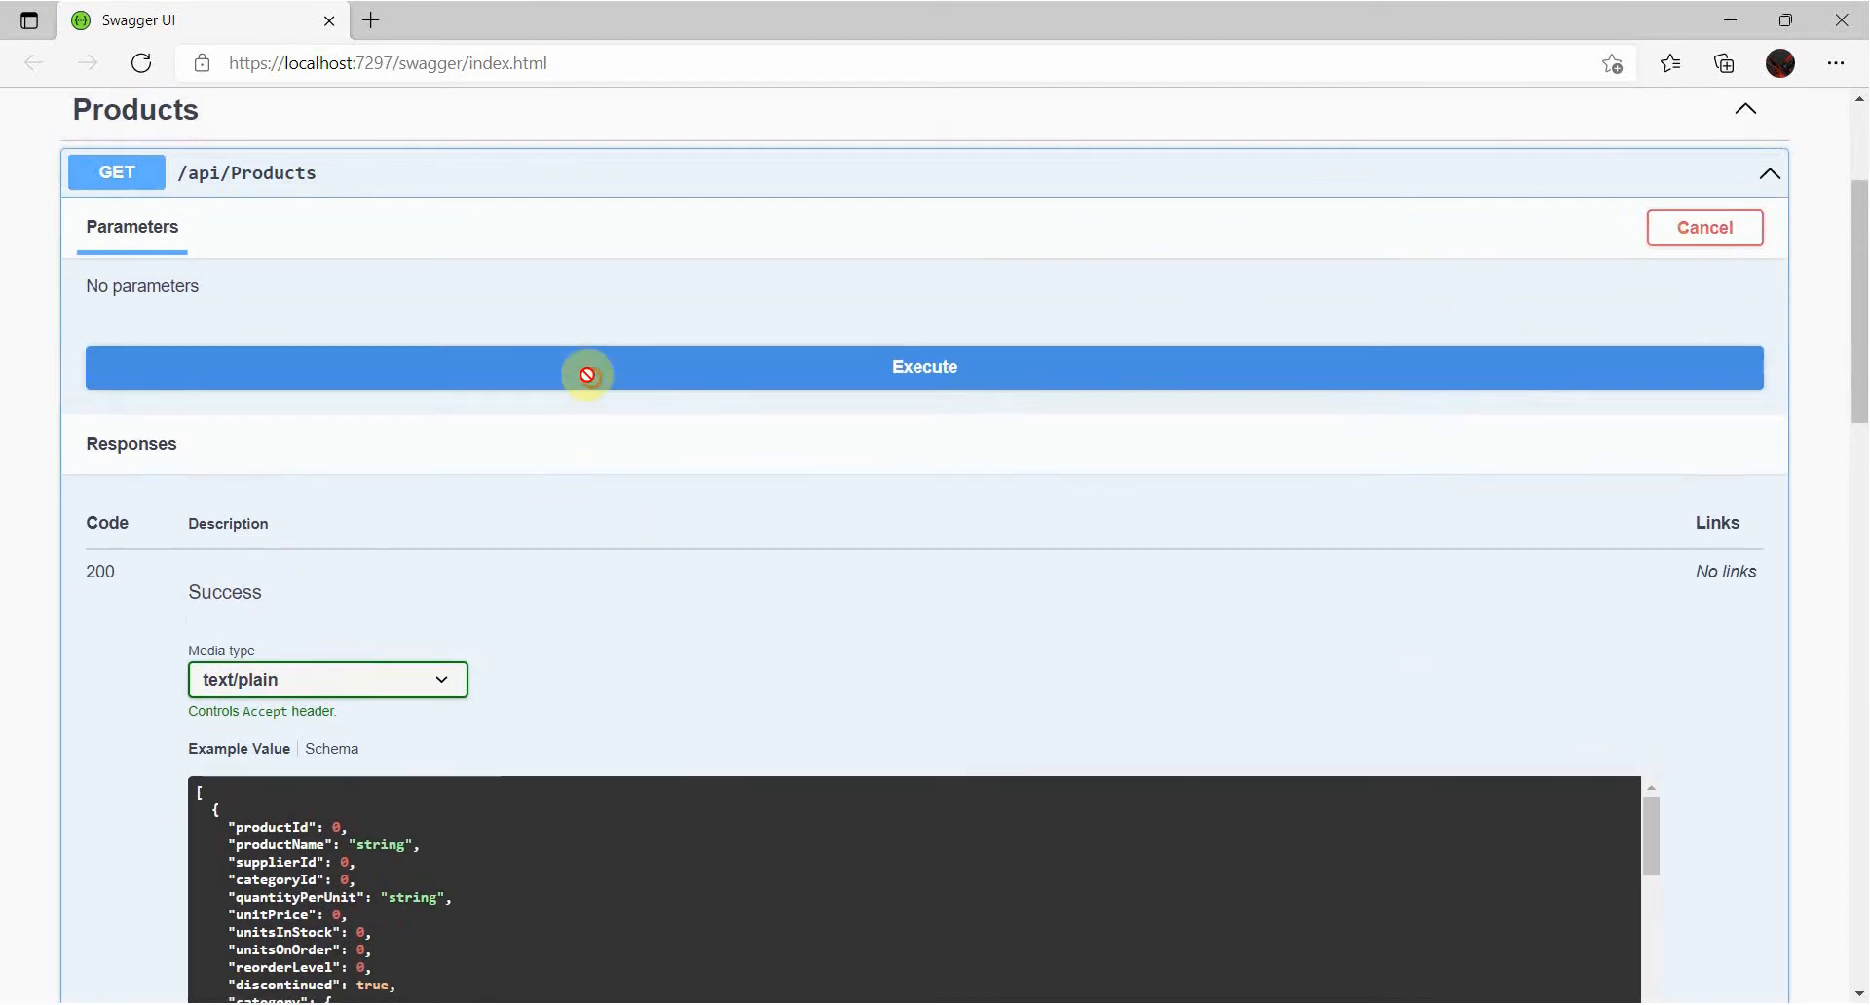
pyautogui.click(924, 368)
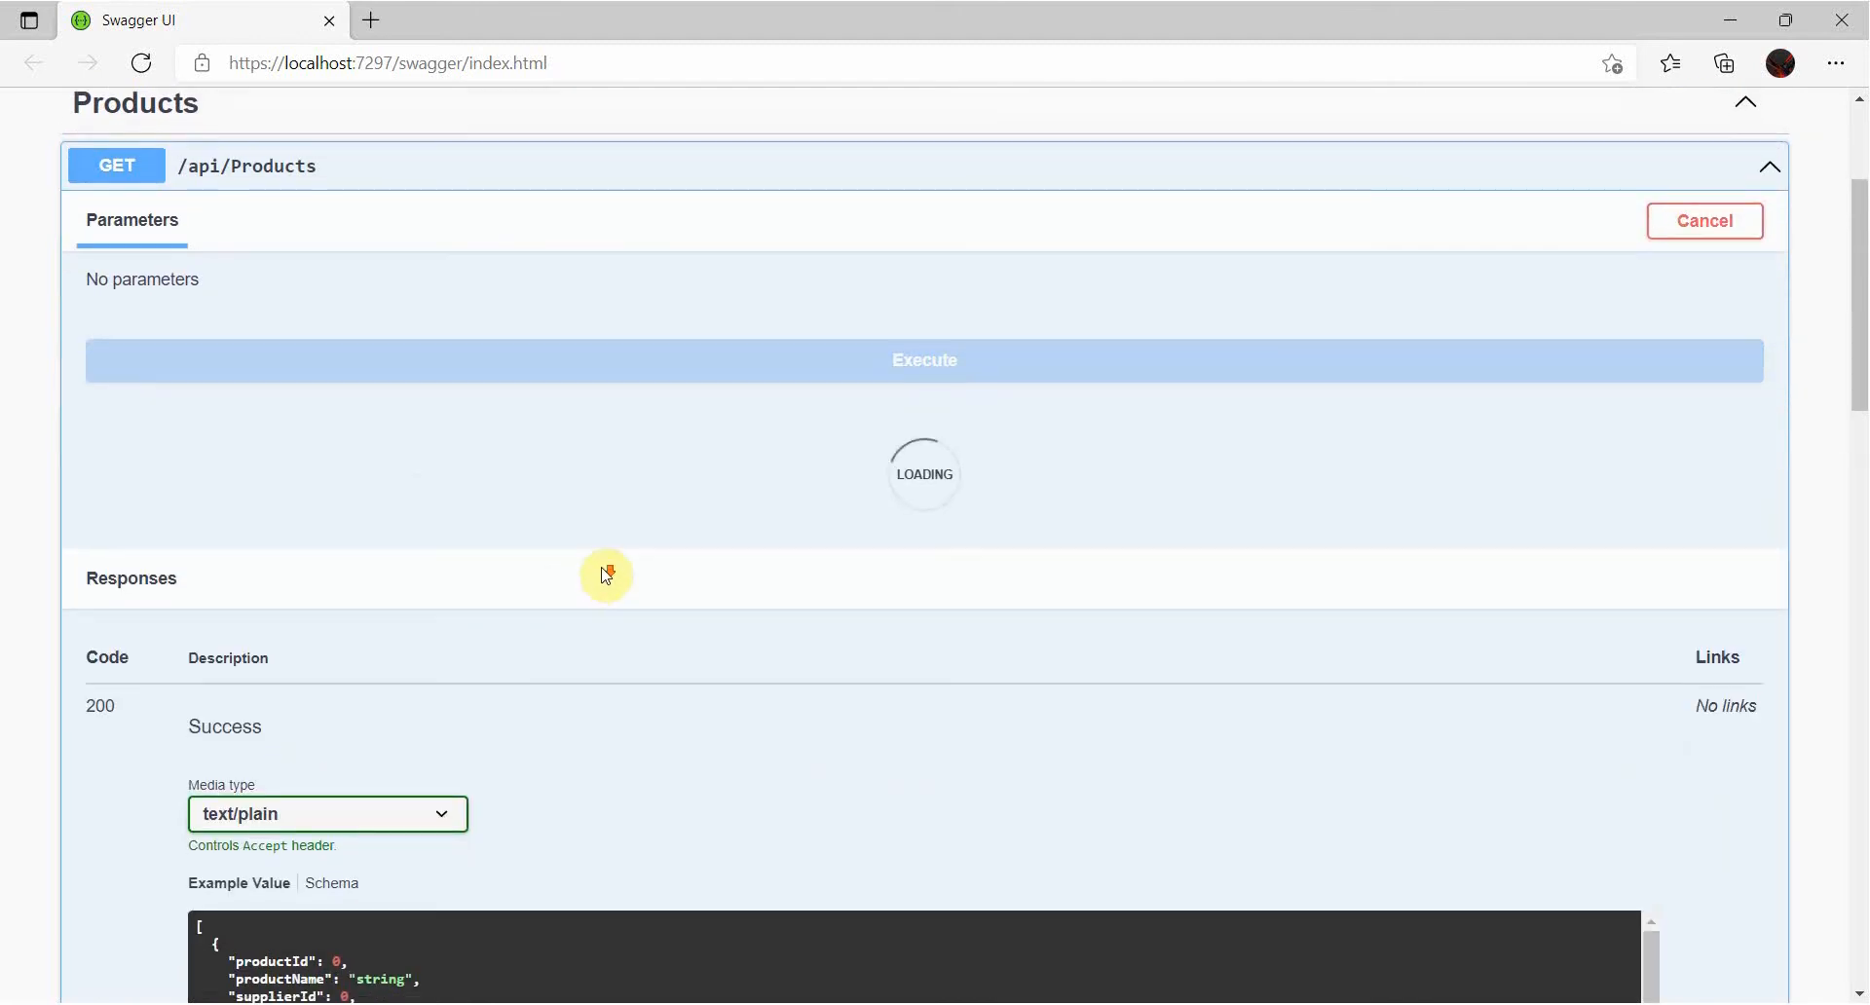
pyautogui.scroll(-3)
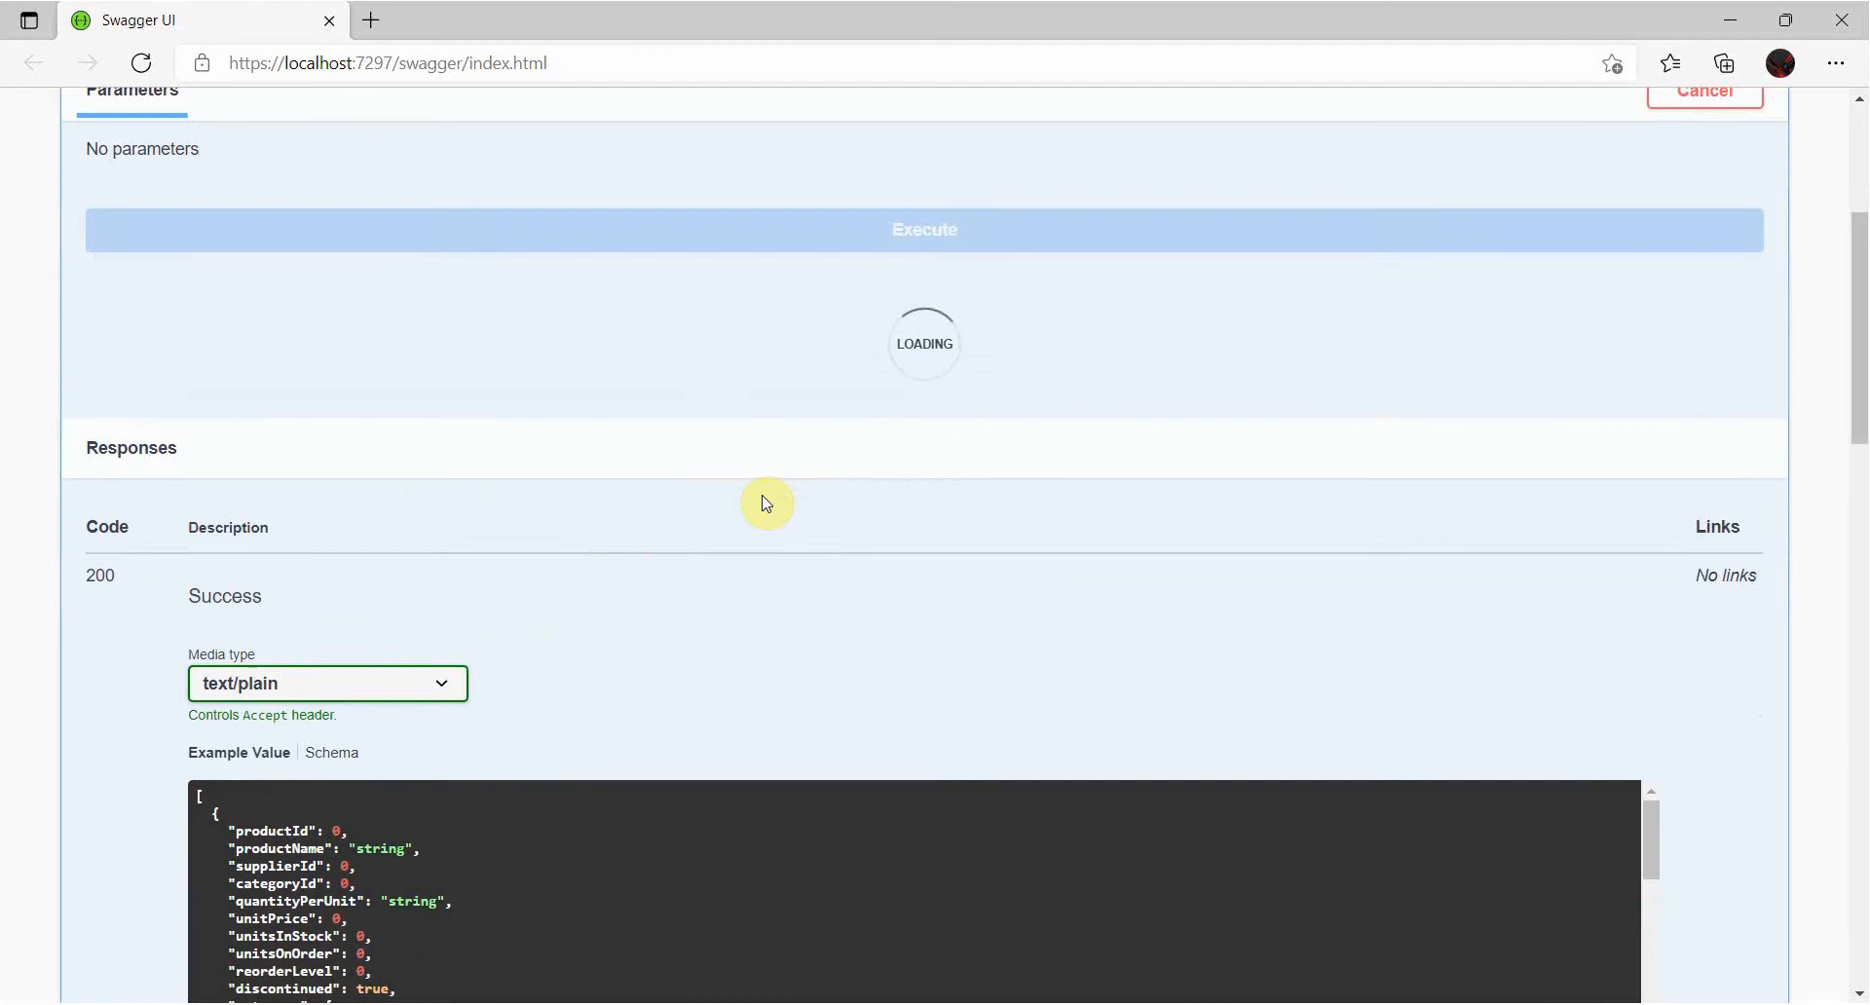
pyautogui.click(923, 229)
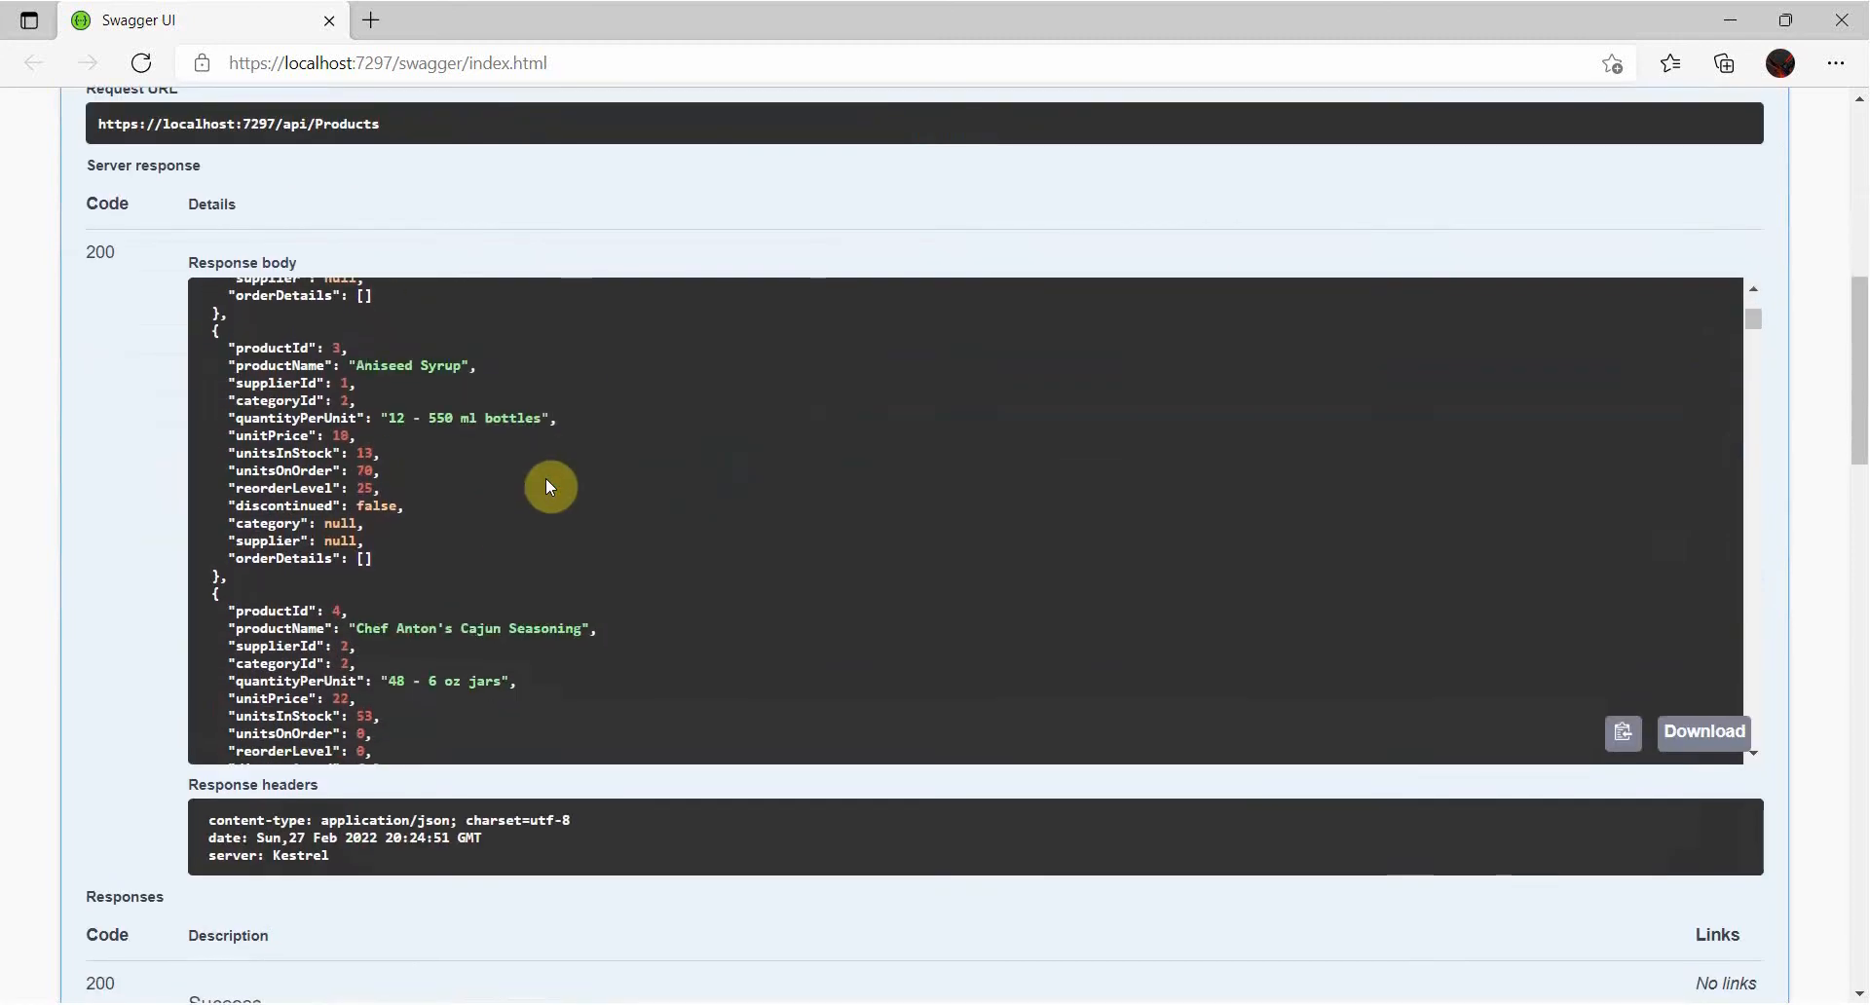
pyautogui.scroll(-3)
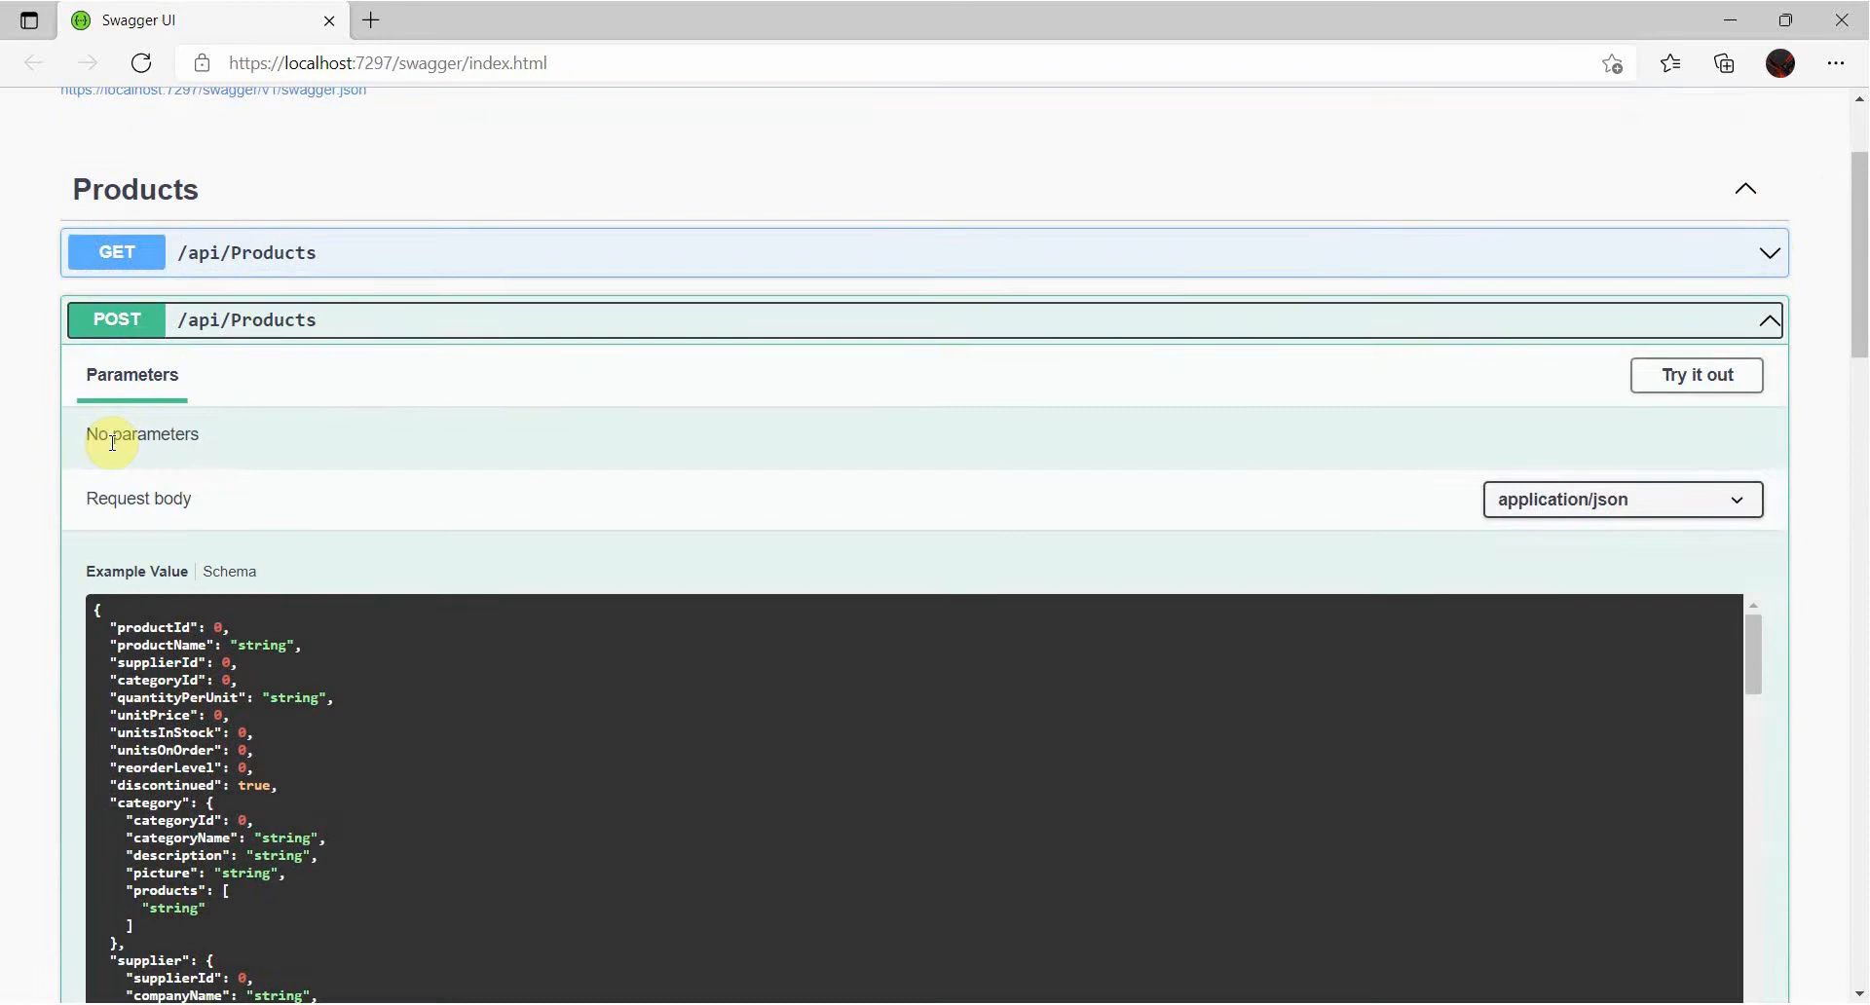
# Fetch product 1 via GET /api/Products/{id}, then expand and collapse the DELETE endpoint.
pyautogui.click(1770, 320)
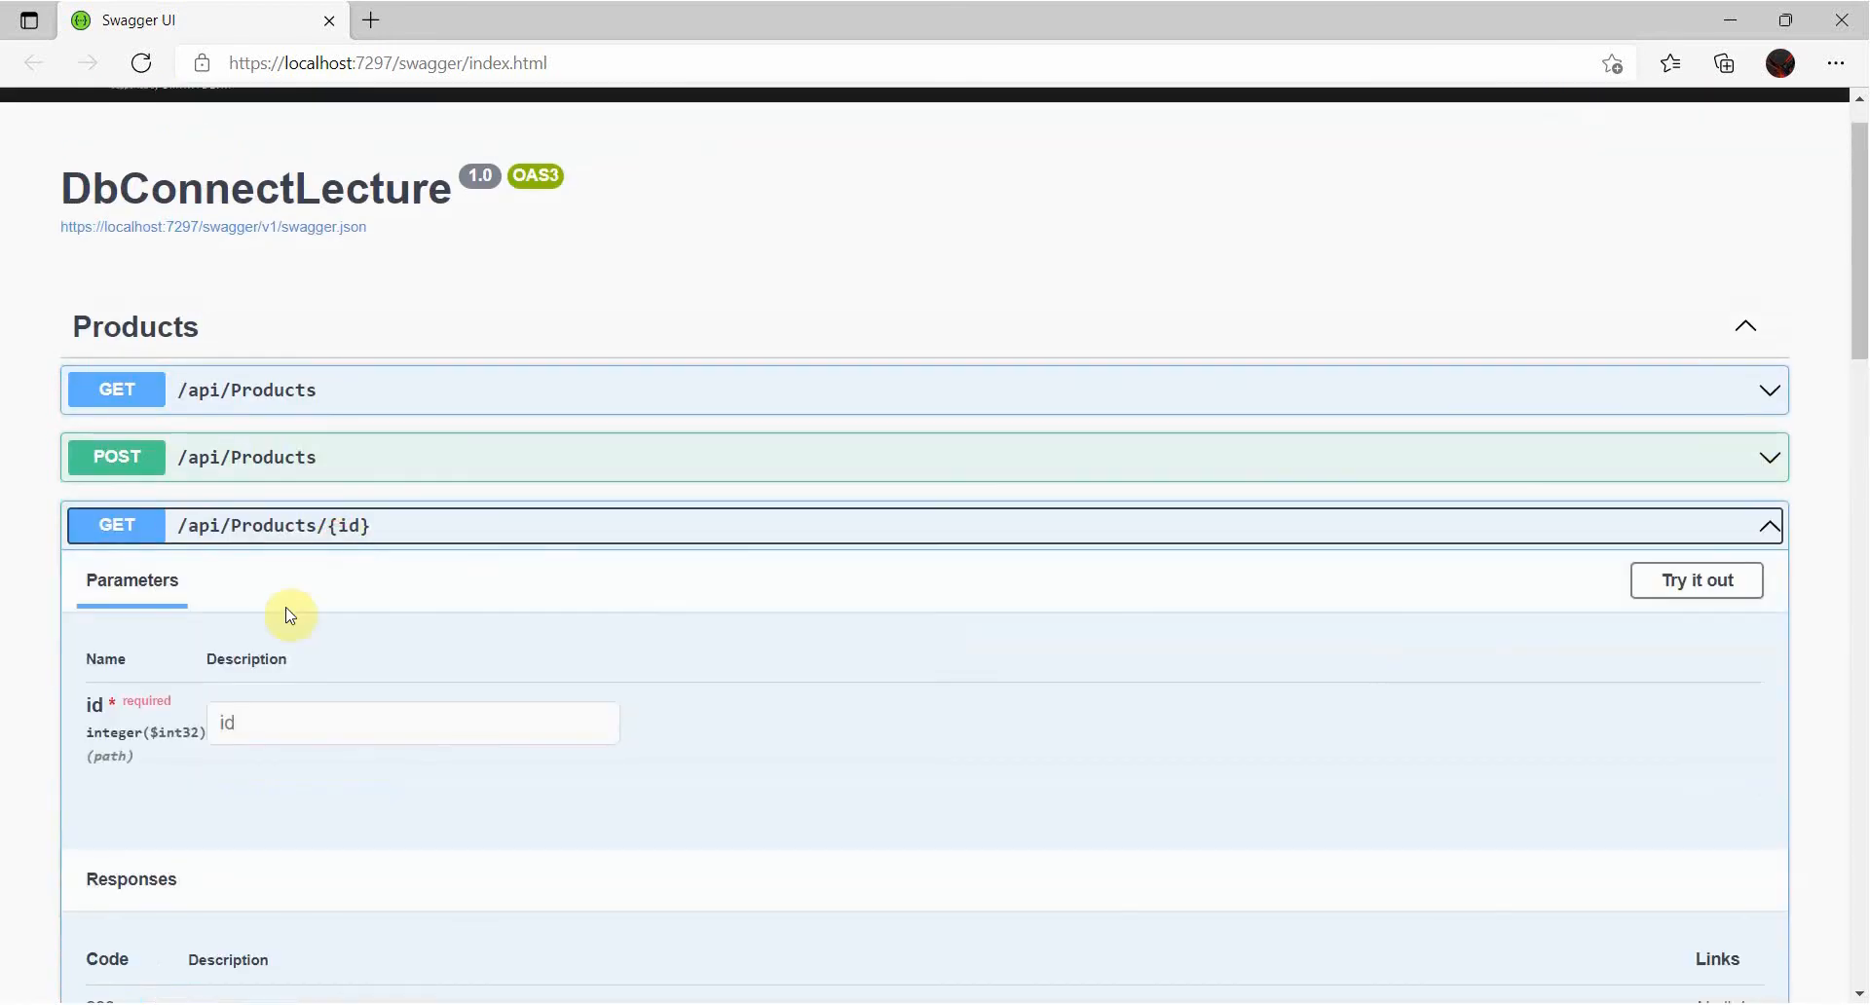
pyautogui.click(1695, 581)
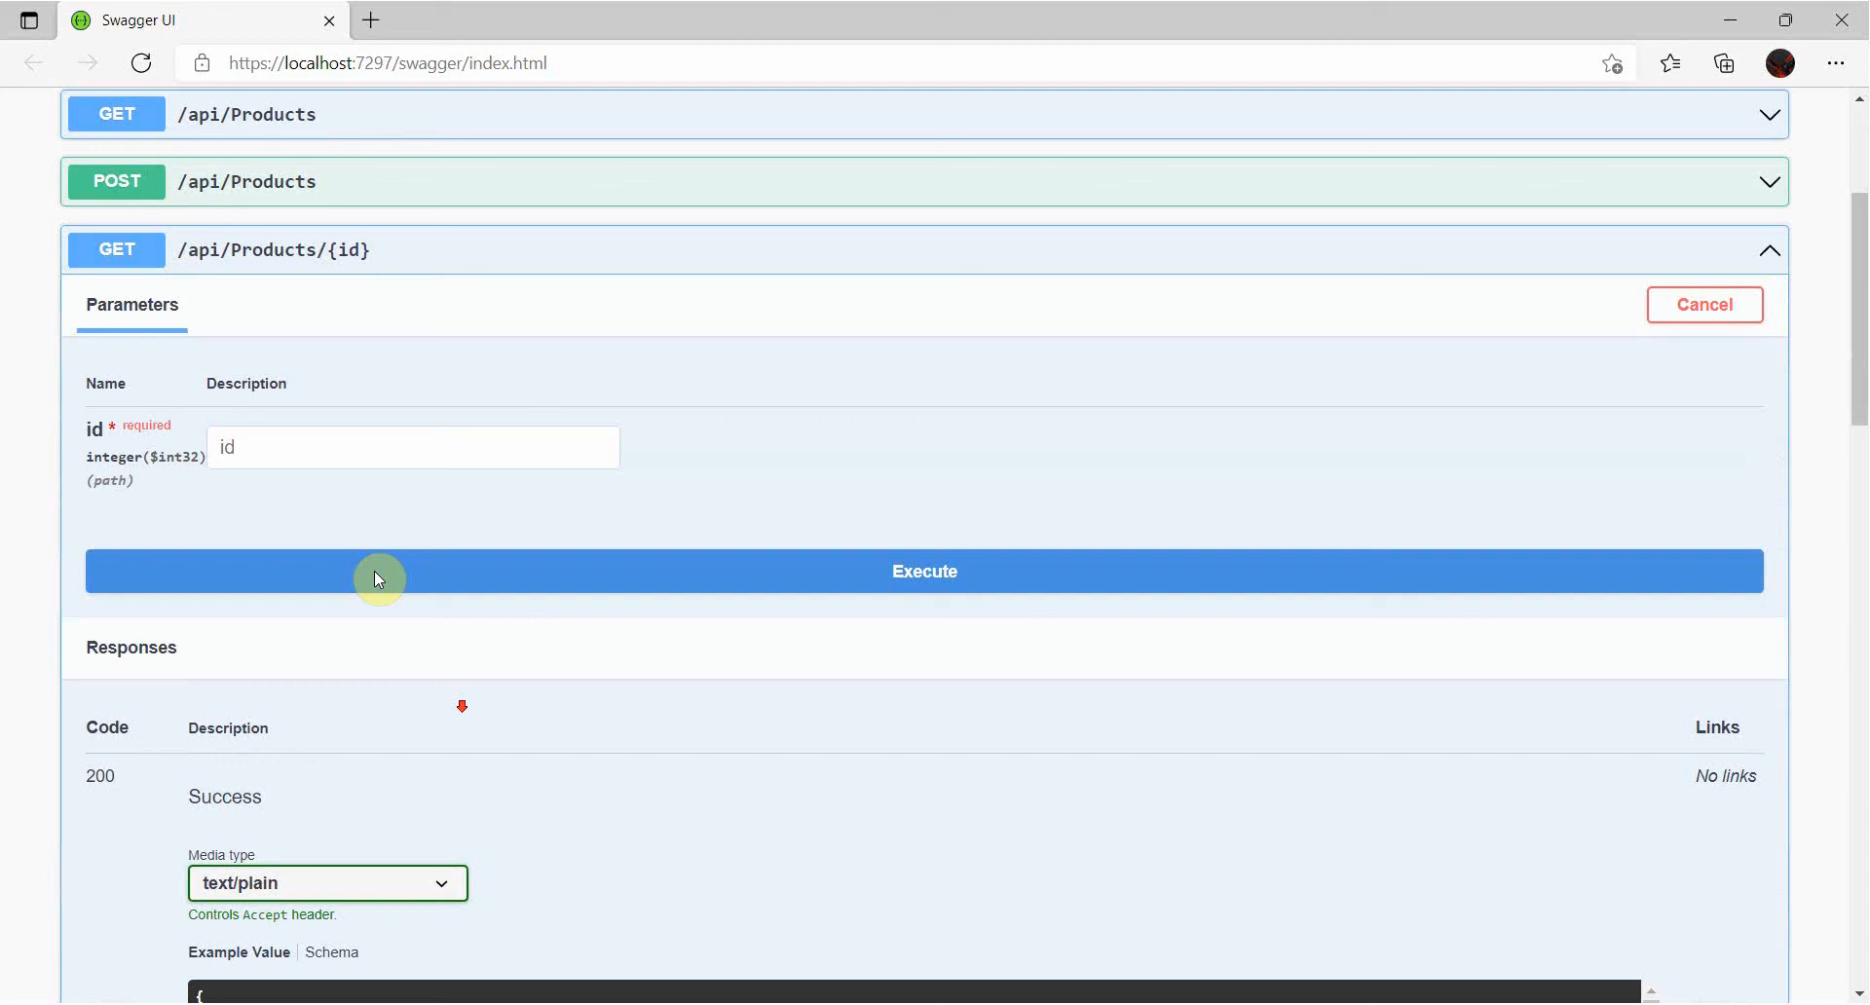
pyautogui.write('1')
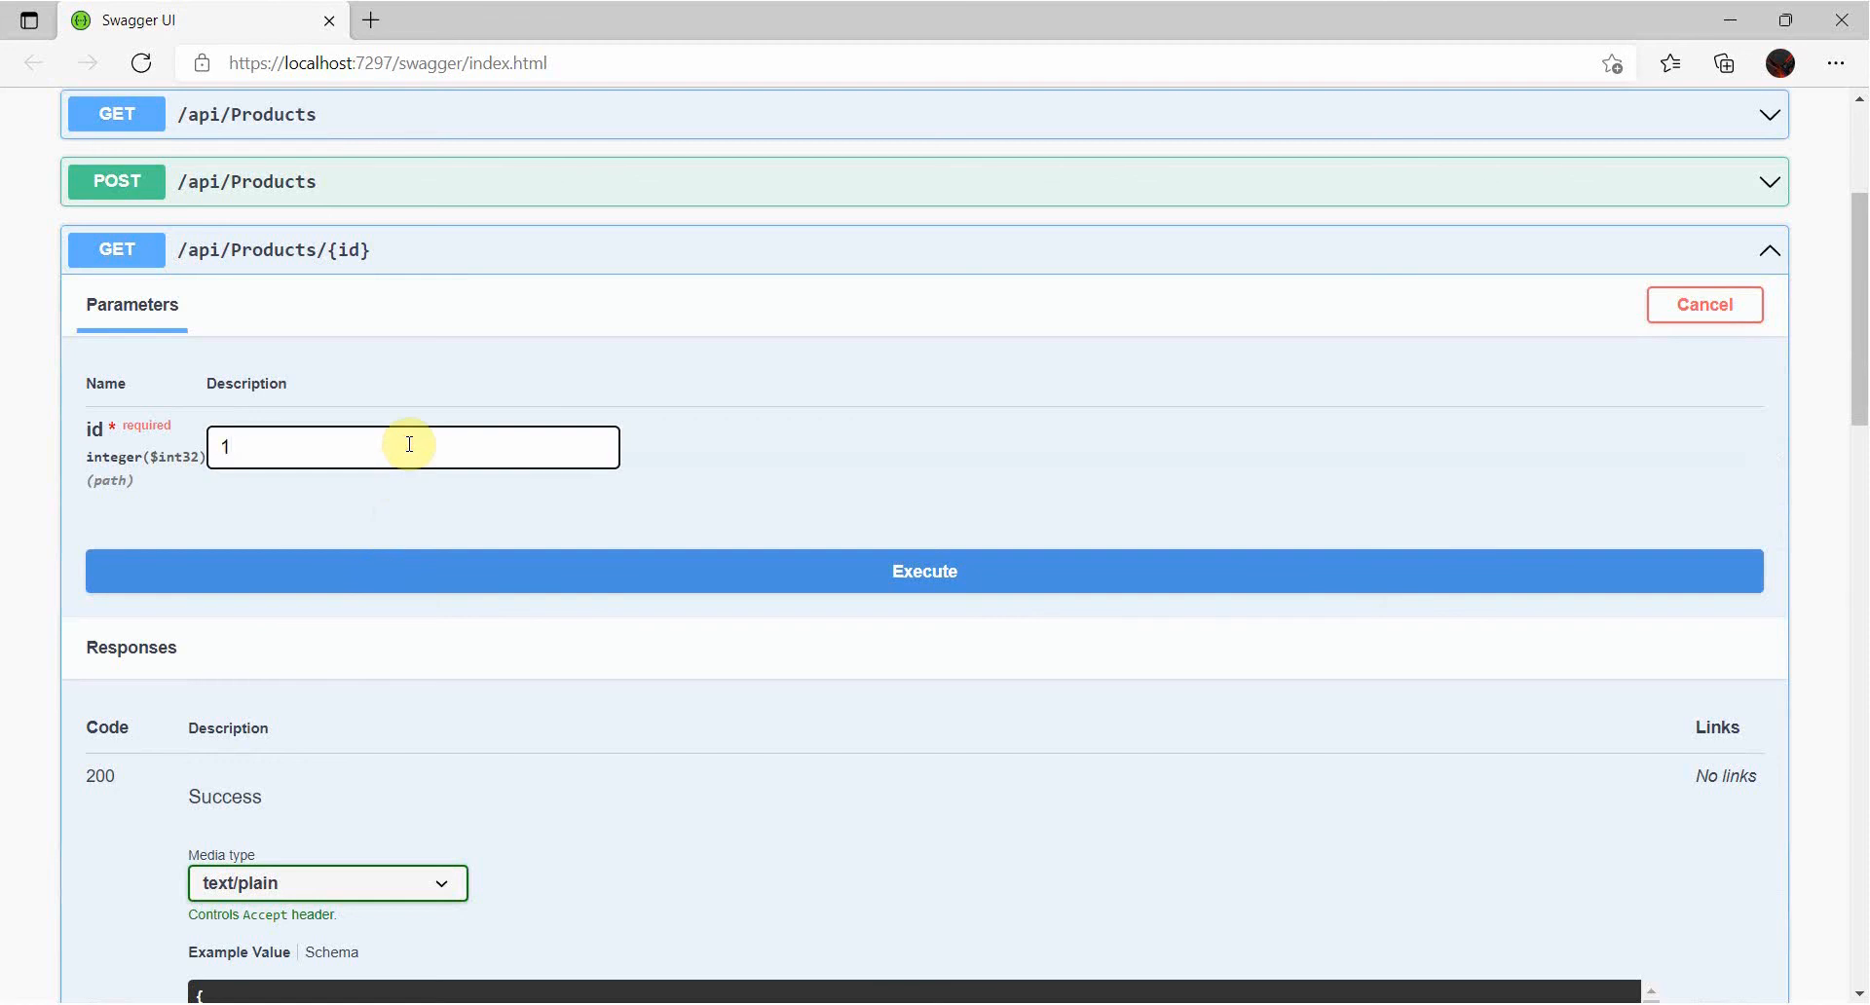
pyautogui.click(923, 571)
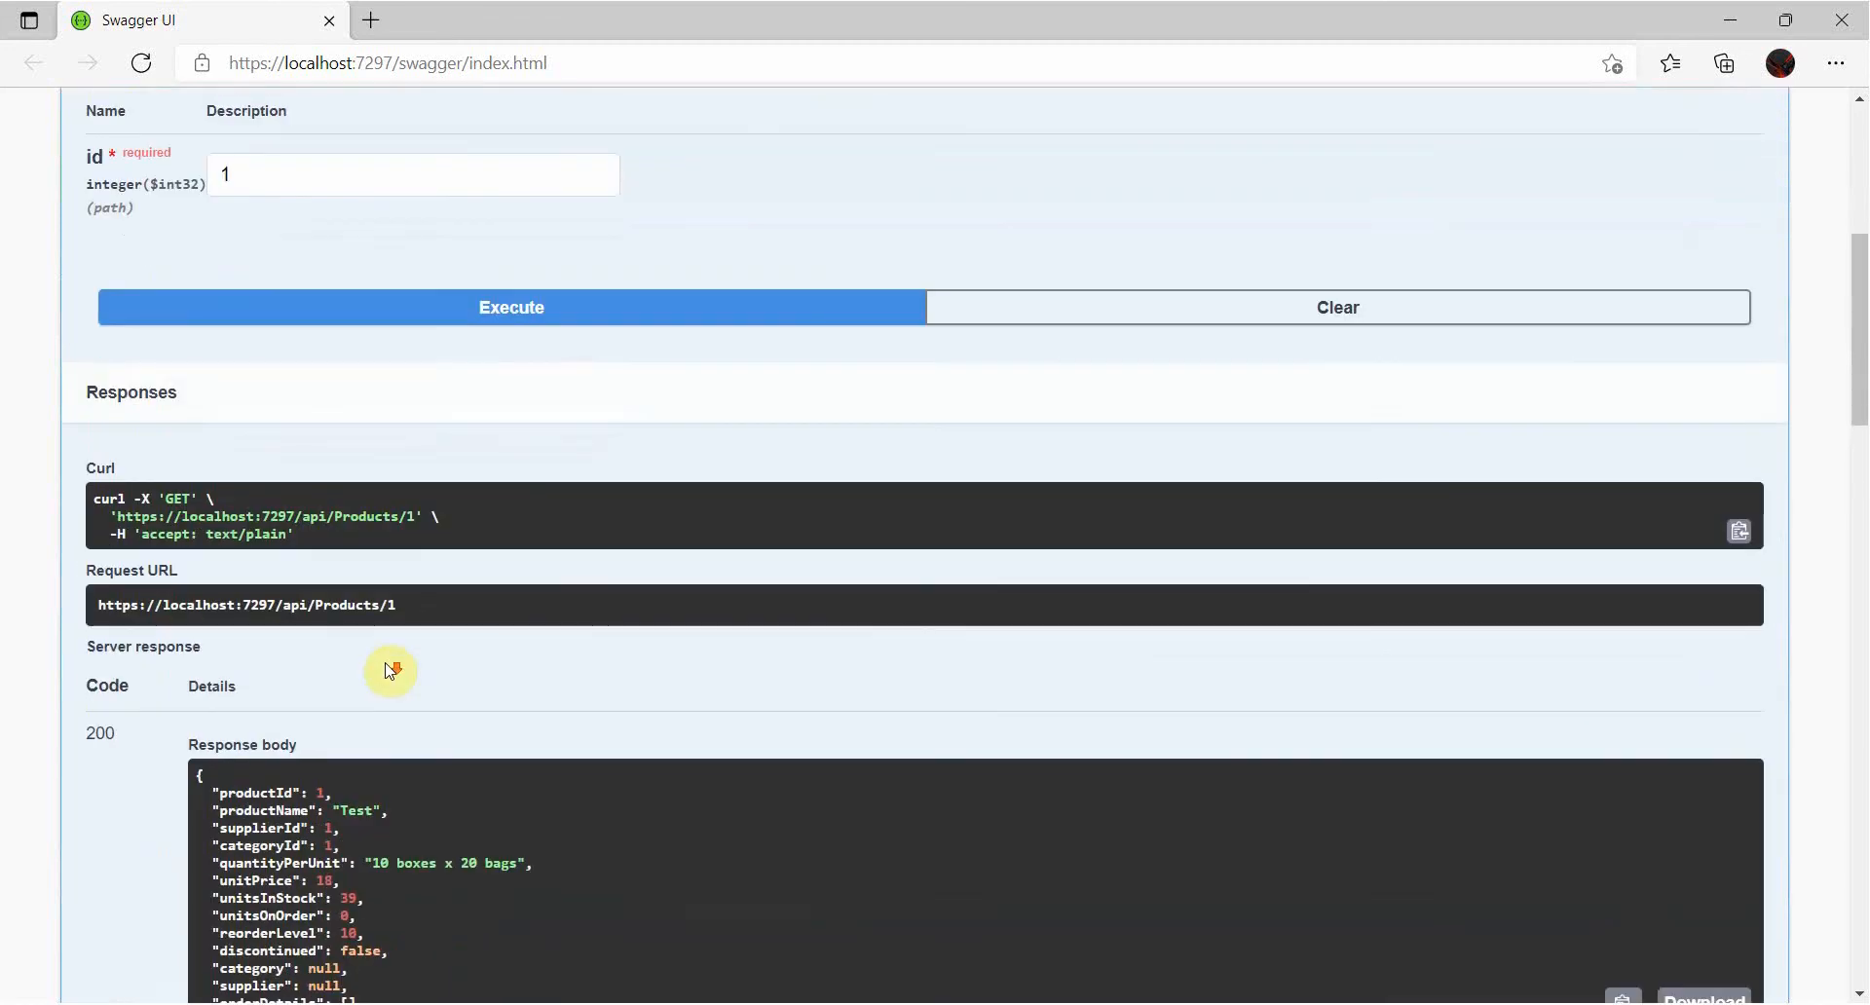
pyautogui.scroll(-3)
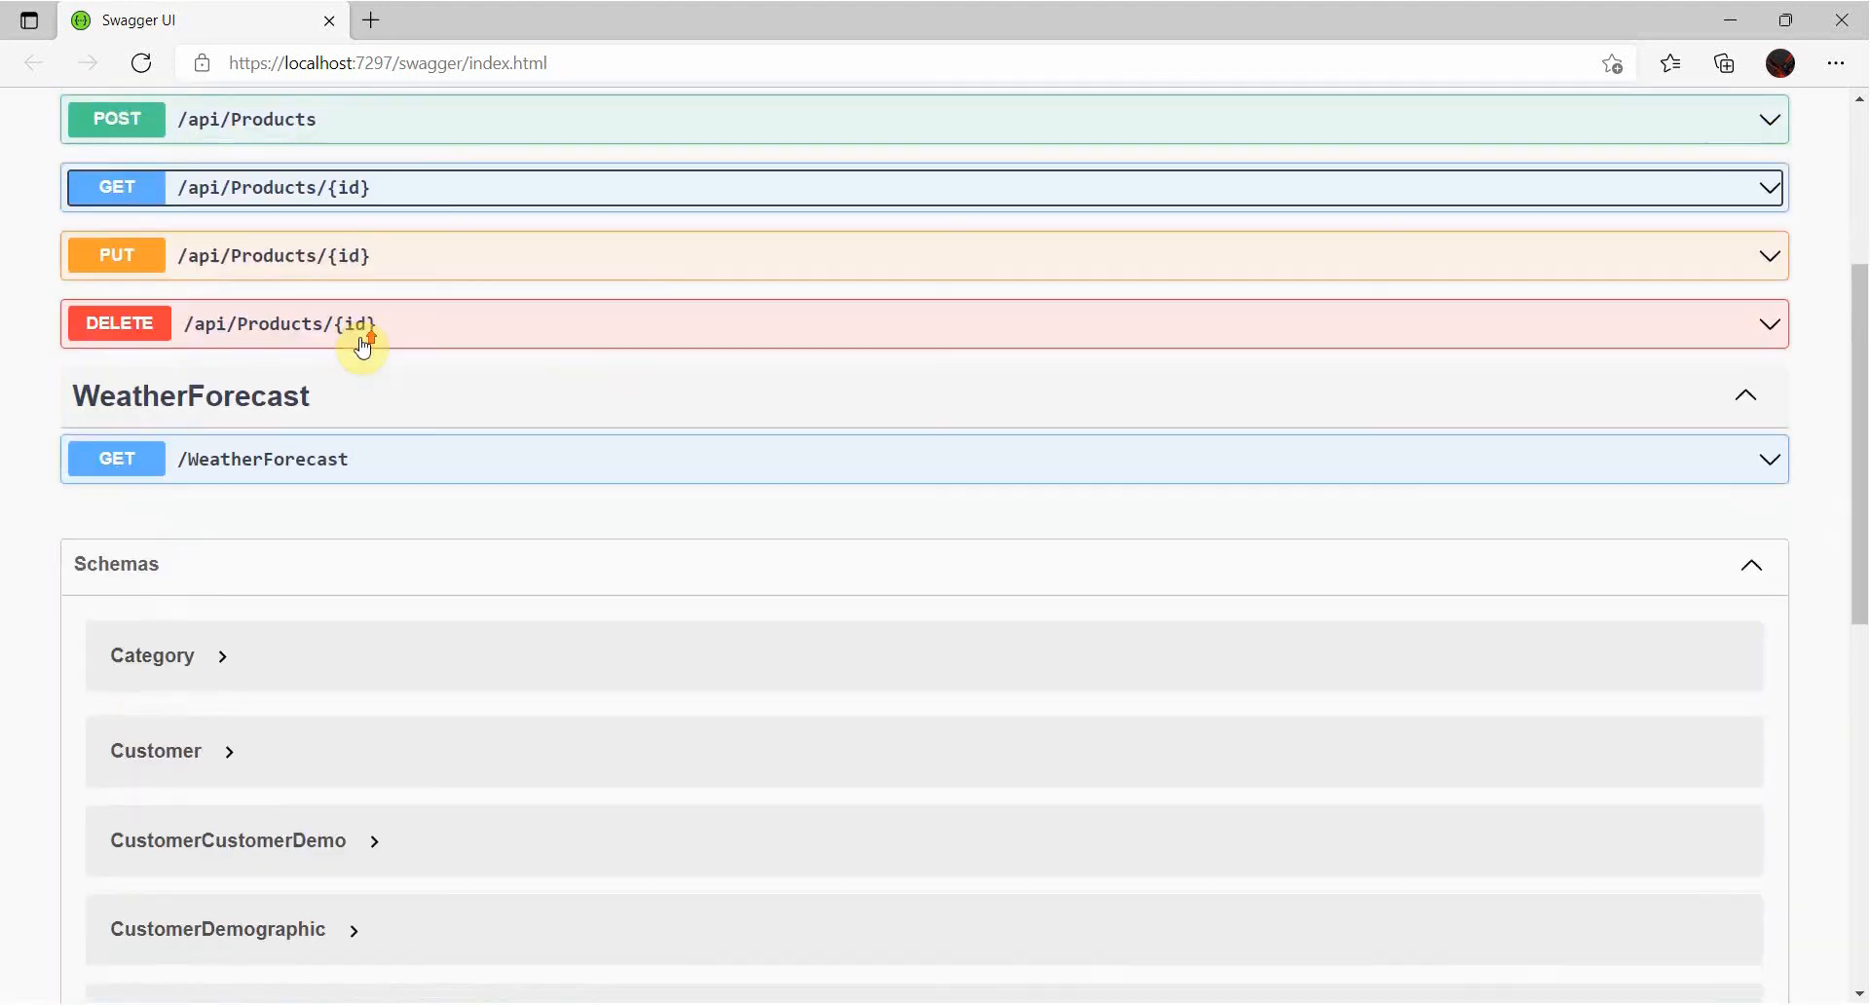
pyautogui.scroll(-3)
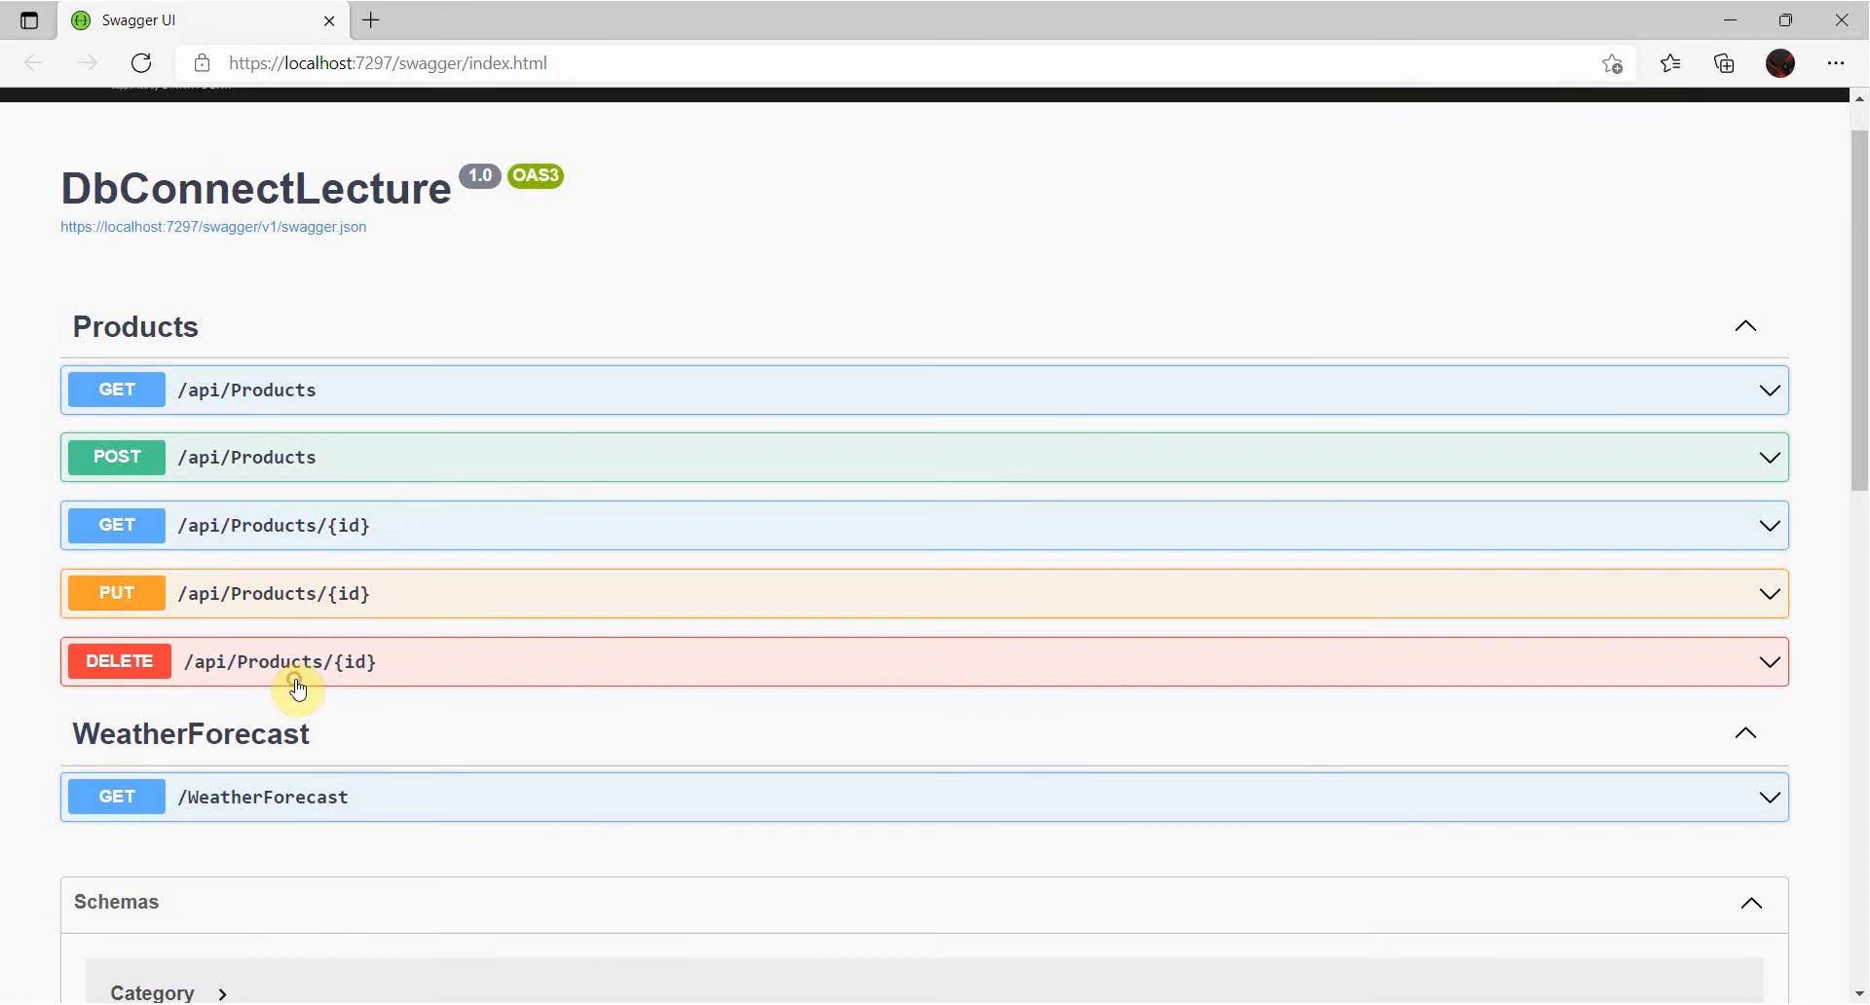
pyautogui.moveTo(1776, 665)
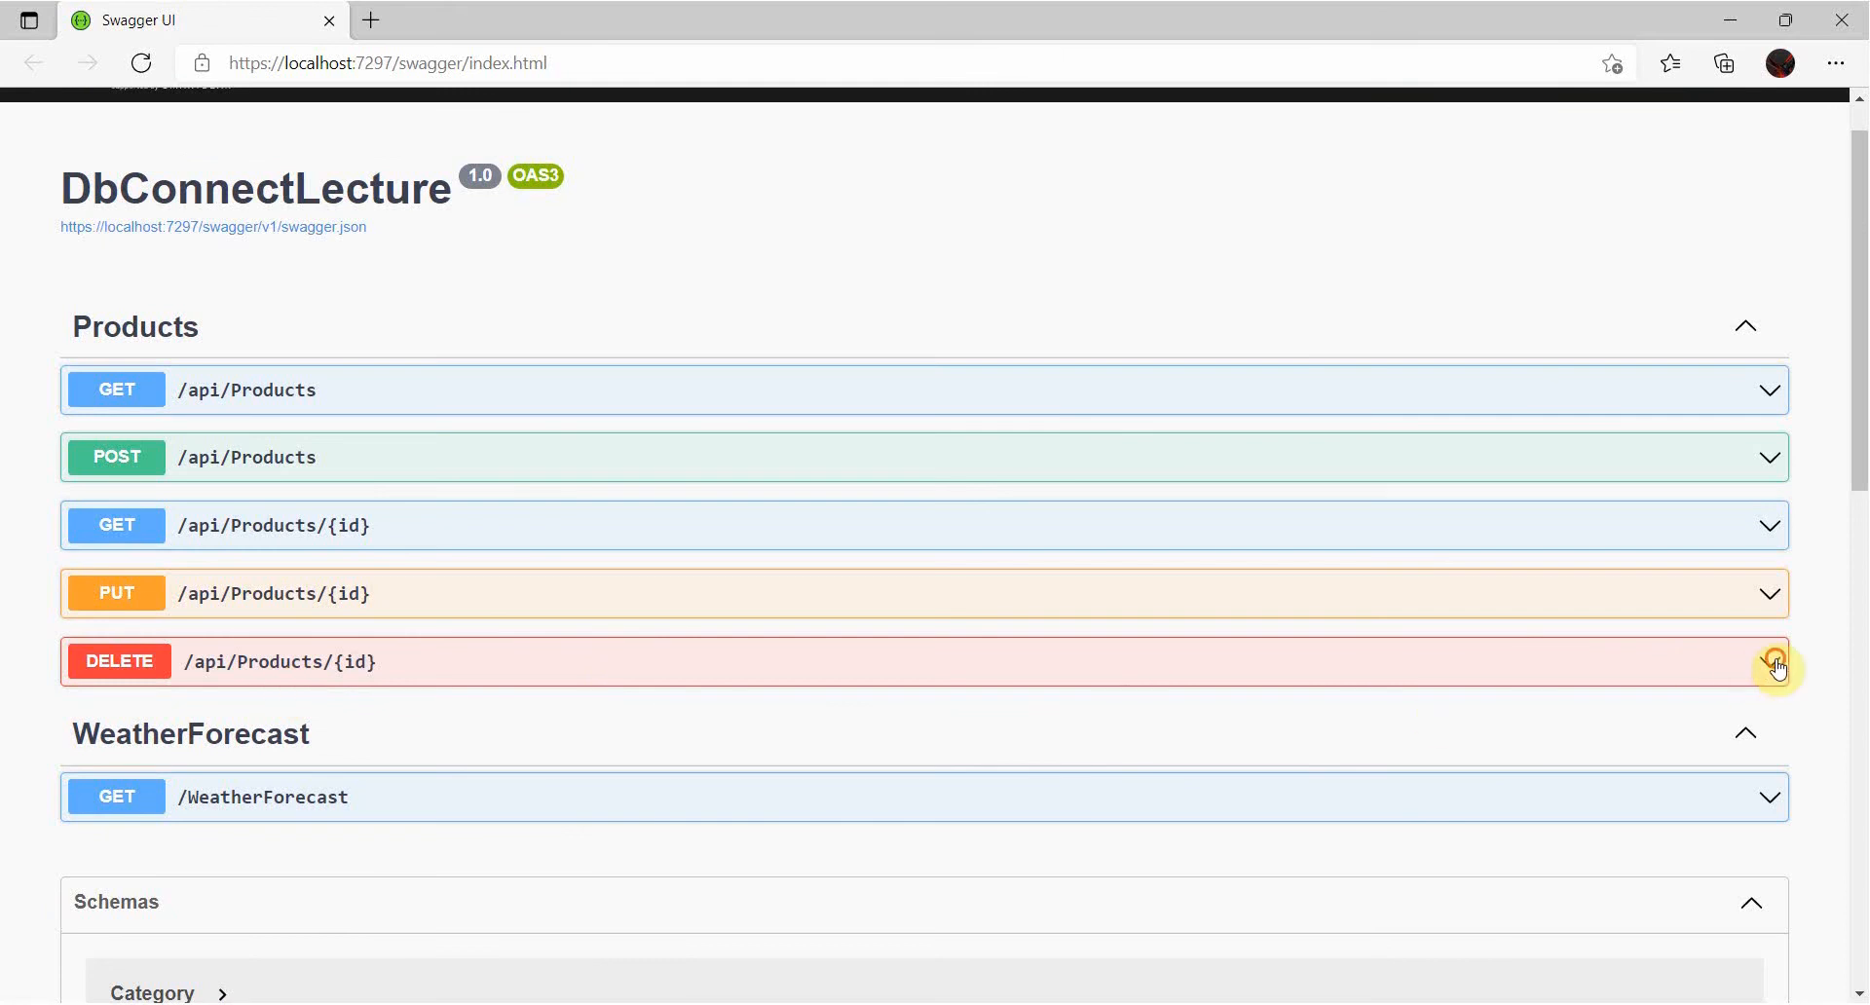
pyautogui.click(1775, 661)
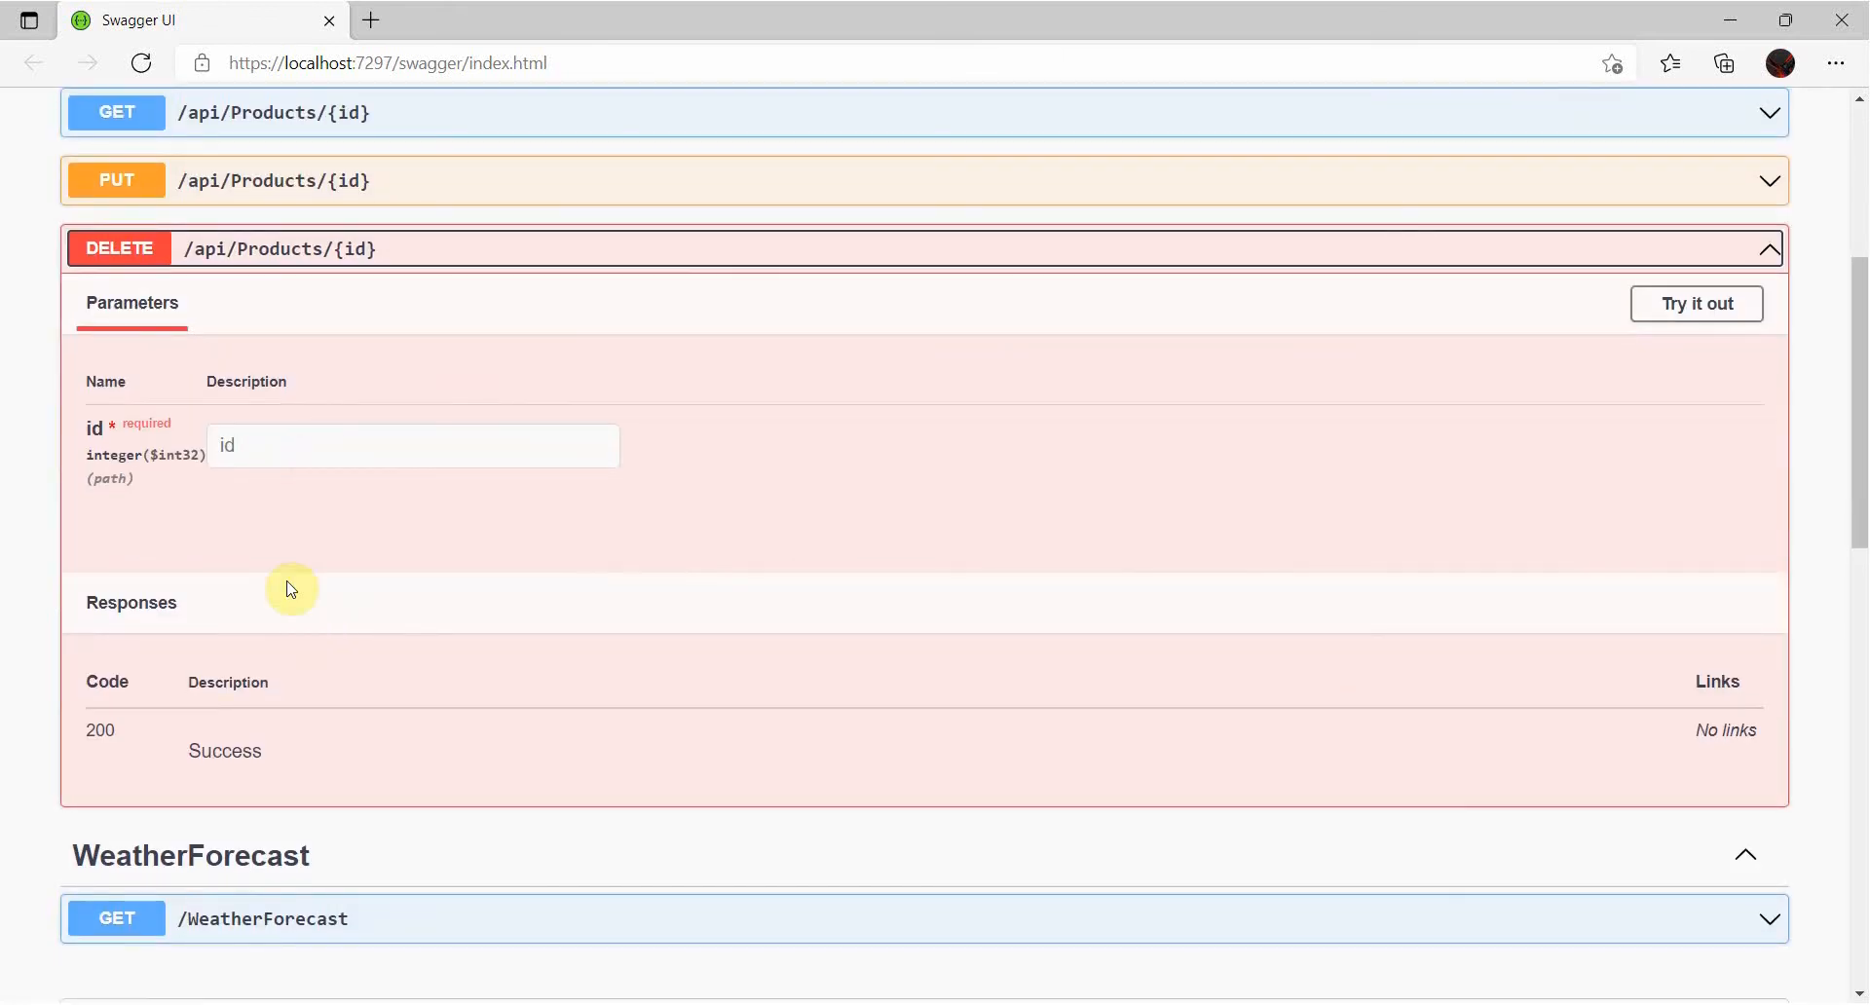
pyautogui.moveTo(666, 518)
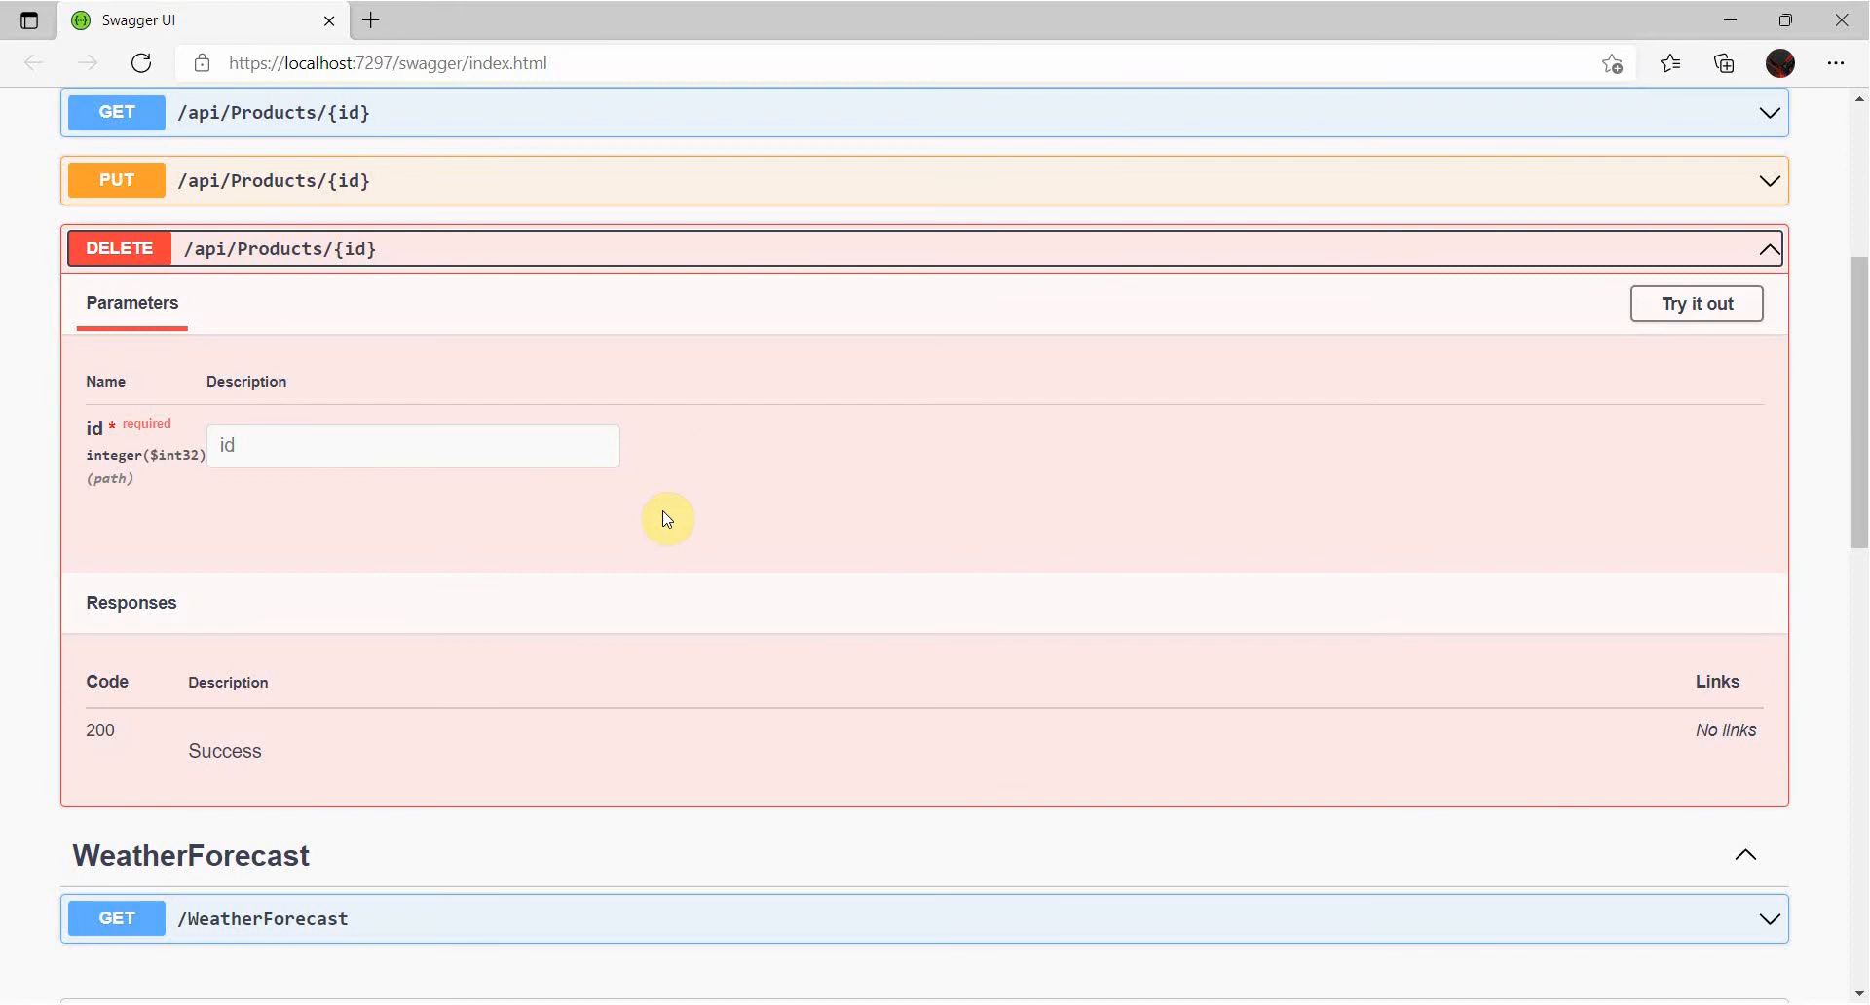
pyautogui.moveTo(611, 371)
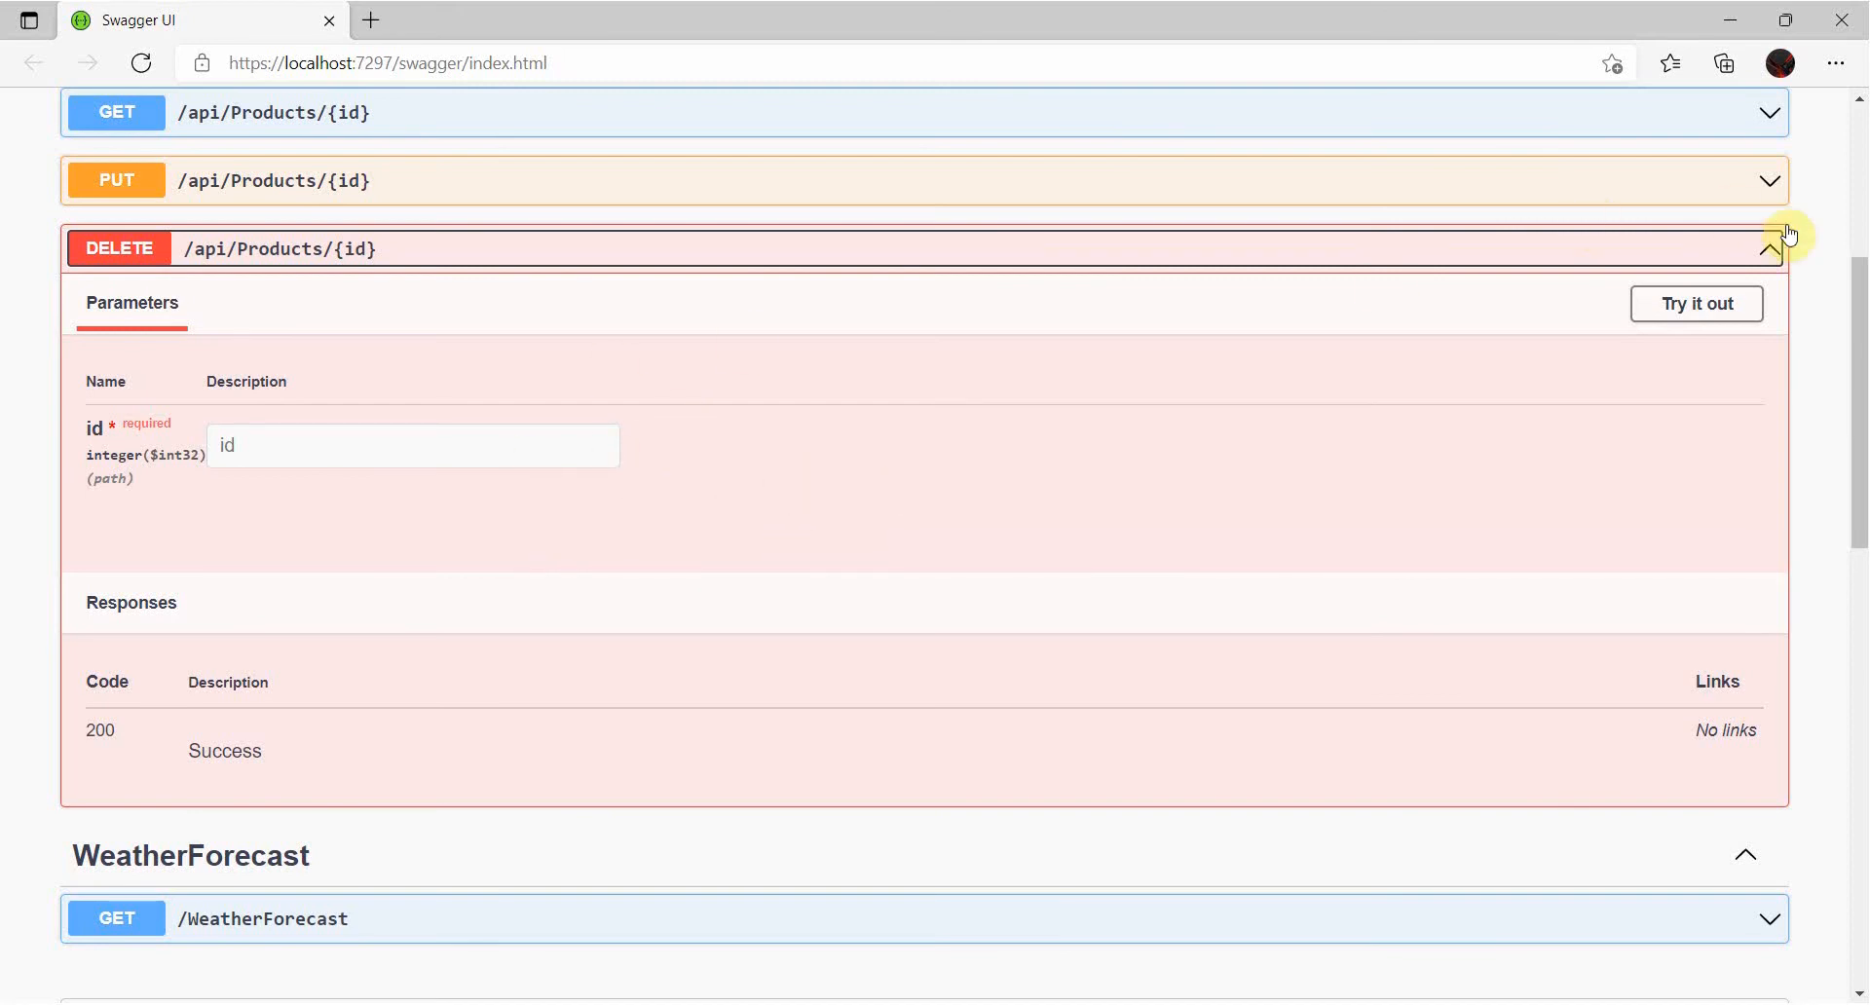
pyautogui.click(1770, 248)
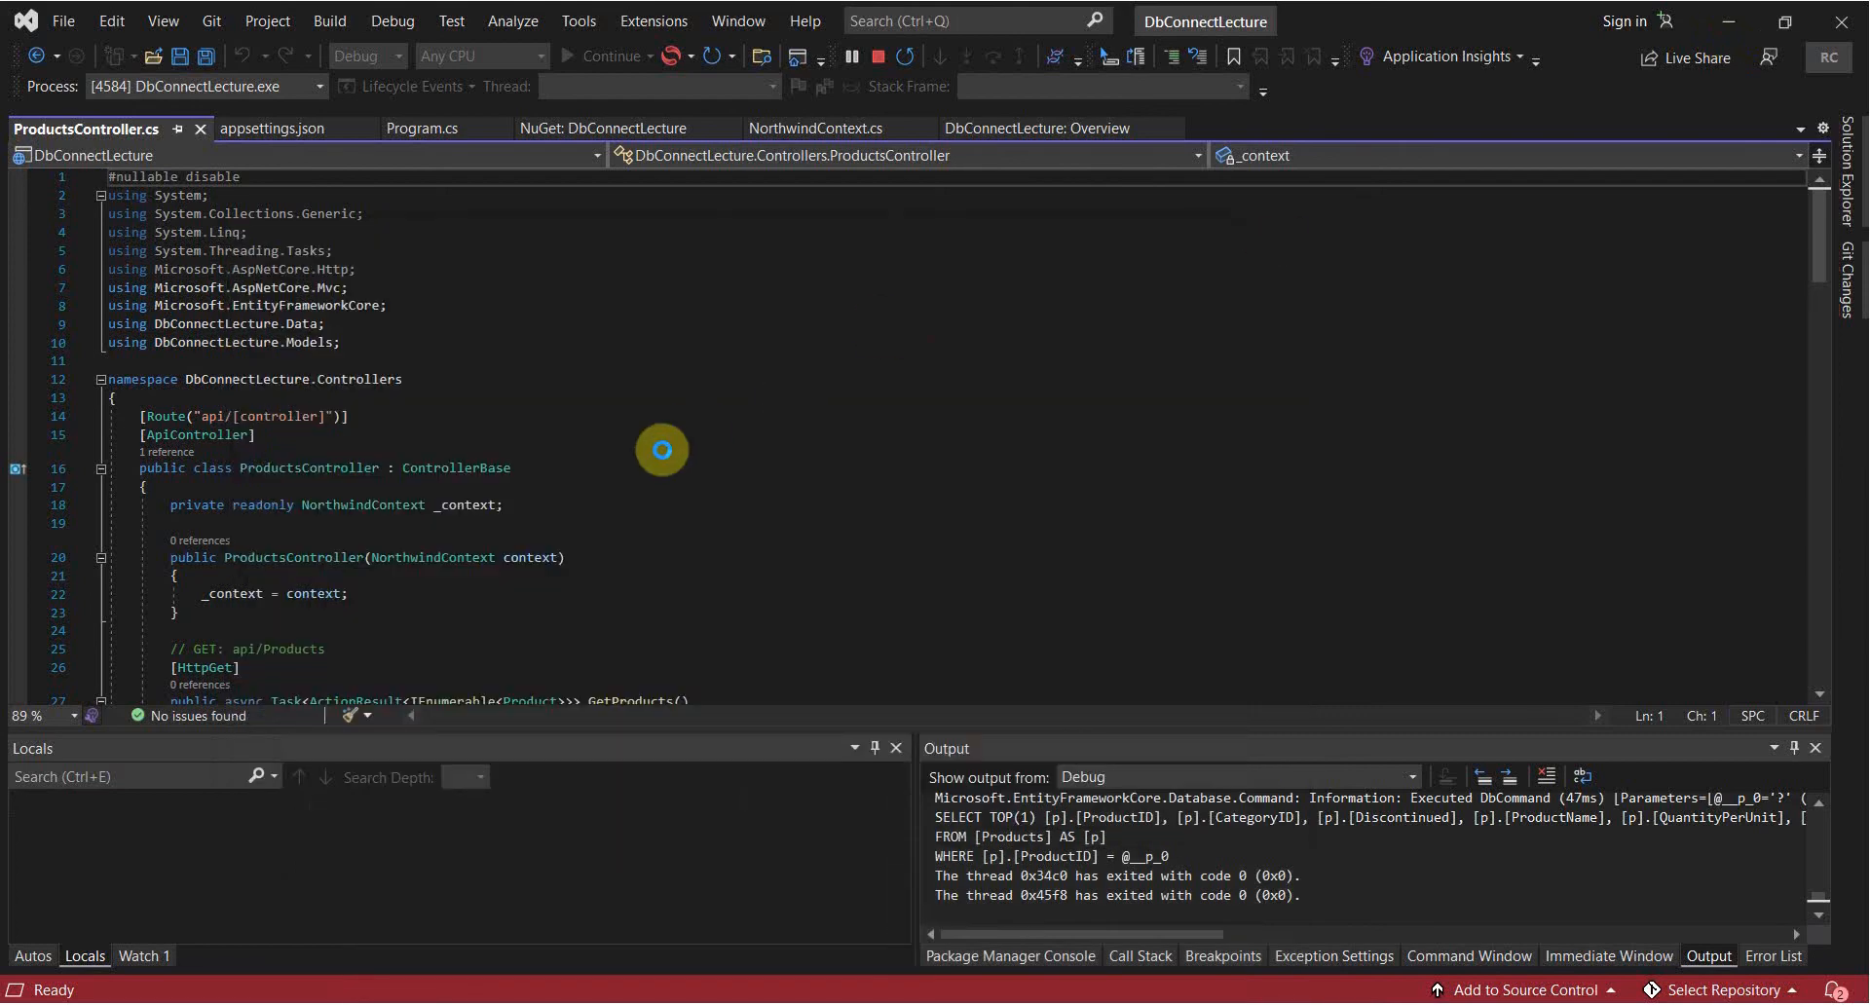
pyautogui.rightClick(1616, 304)
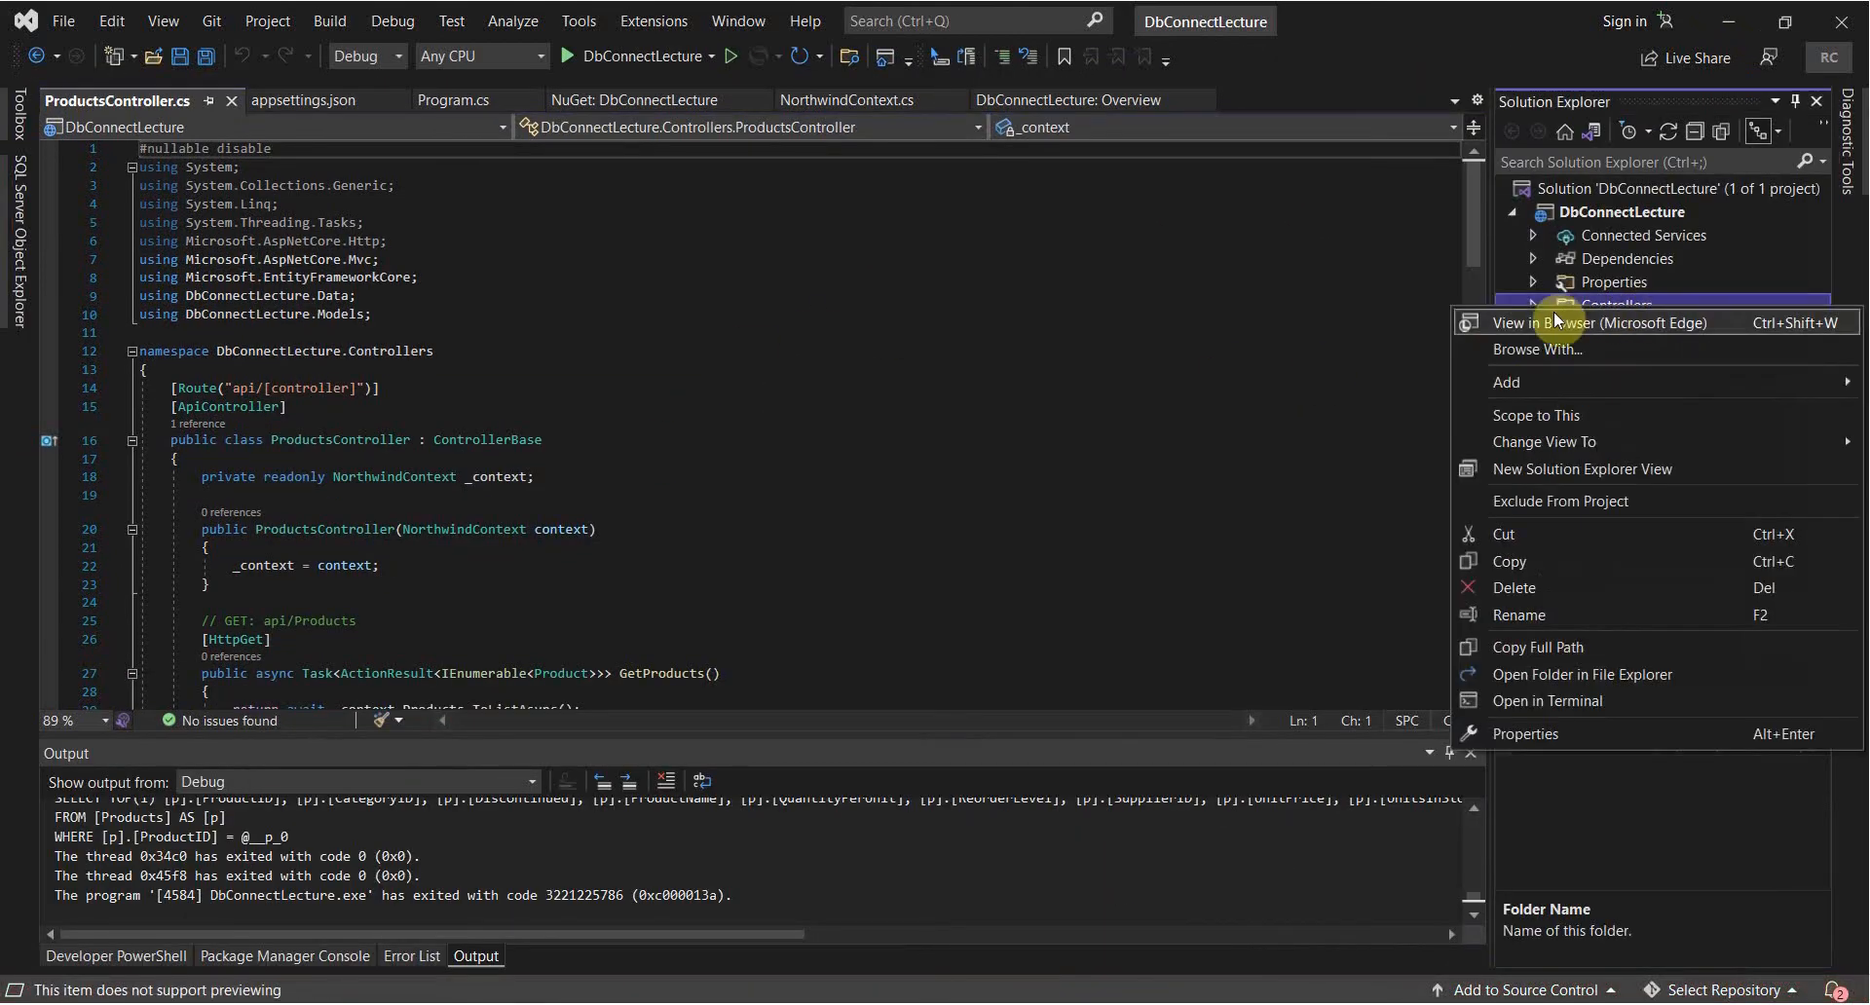
pyautogui.click(1236, 397)
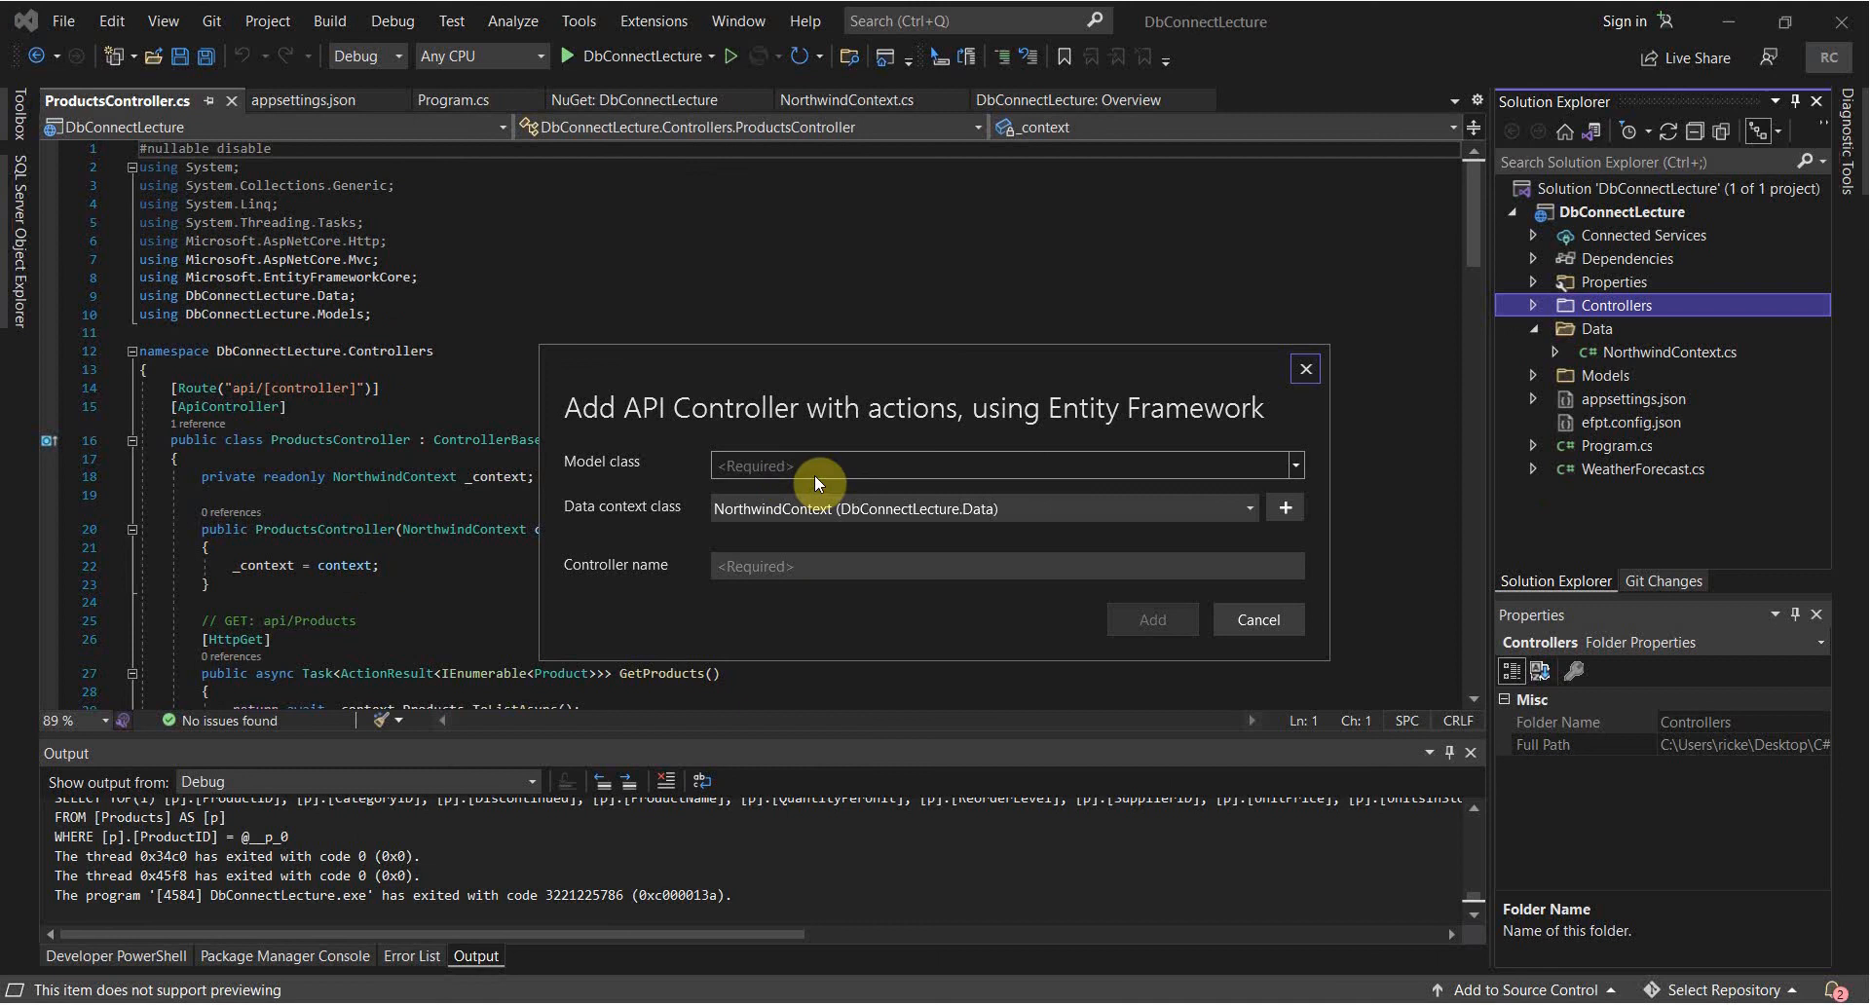
pyautogui.click(1292, 465)
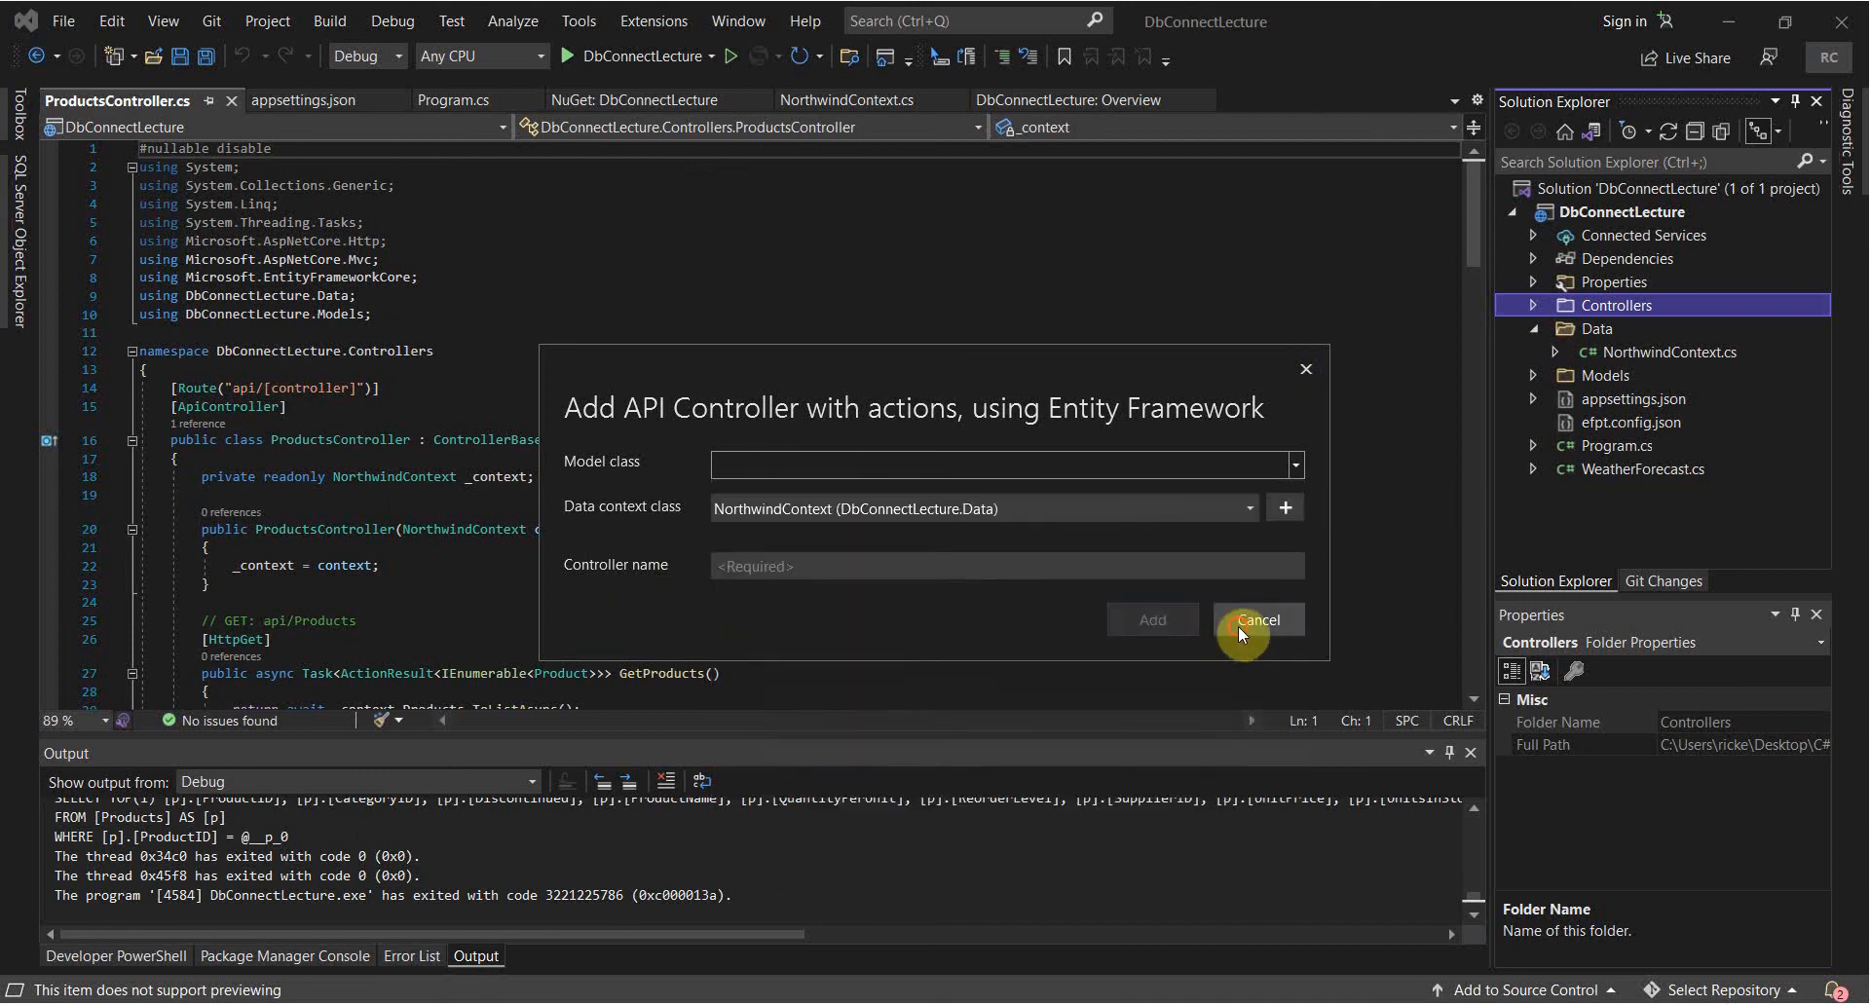
pyautogui.click(1256, 618)
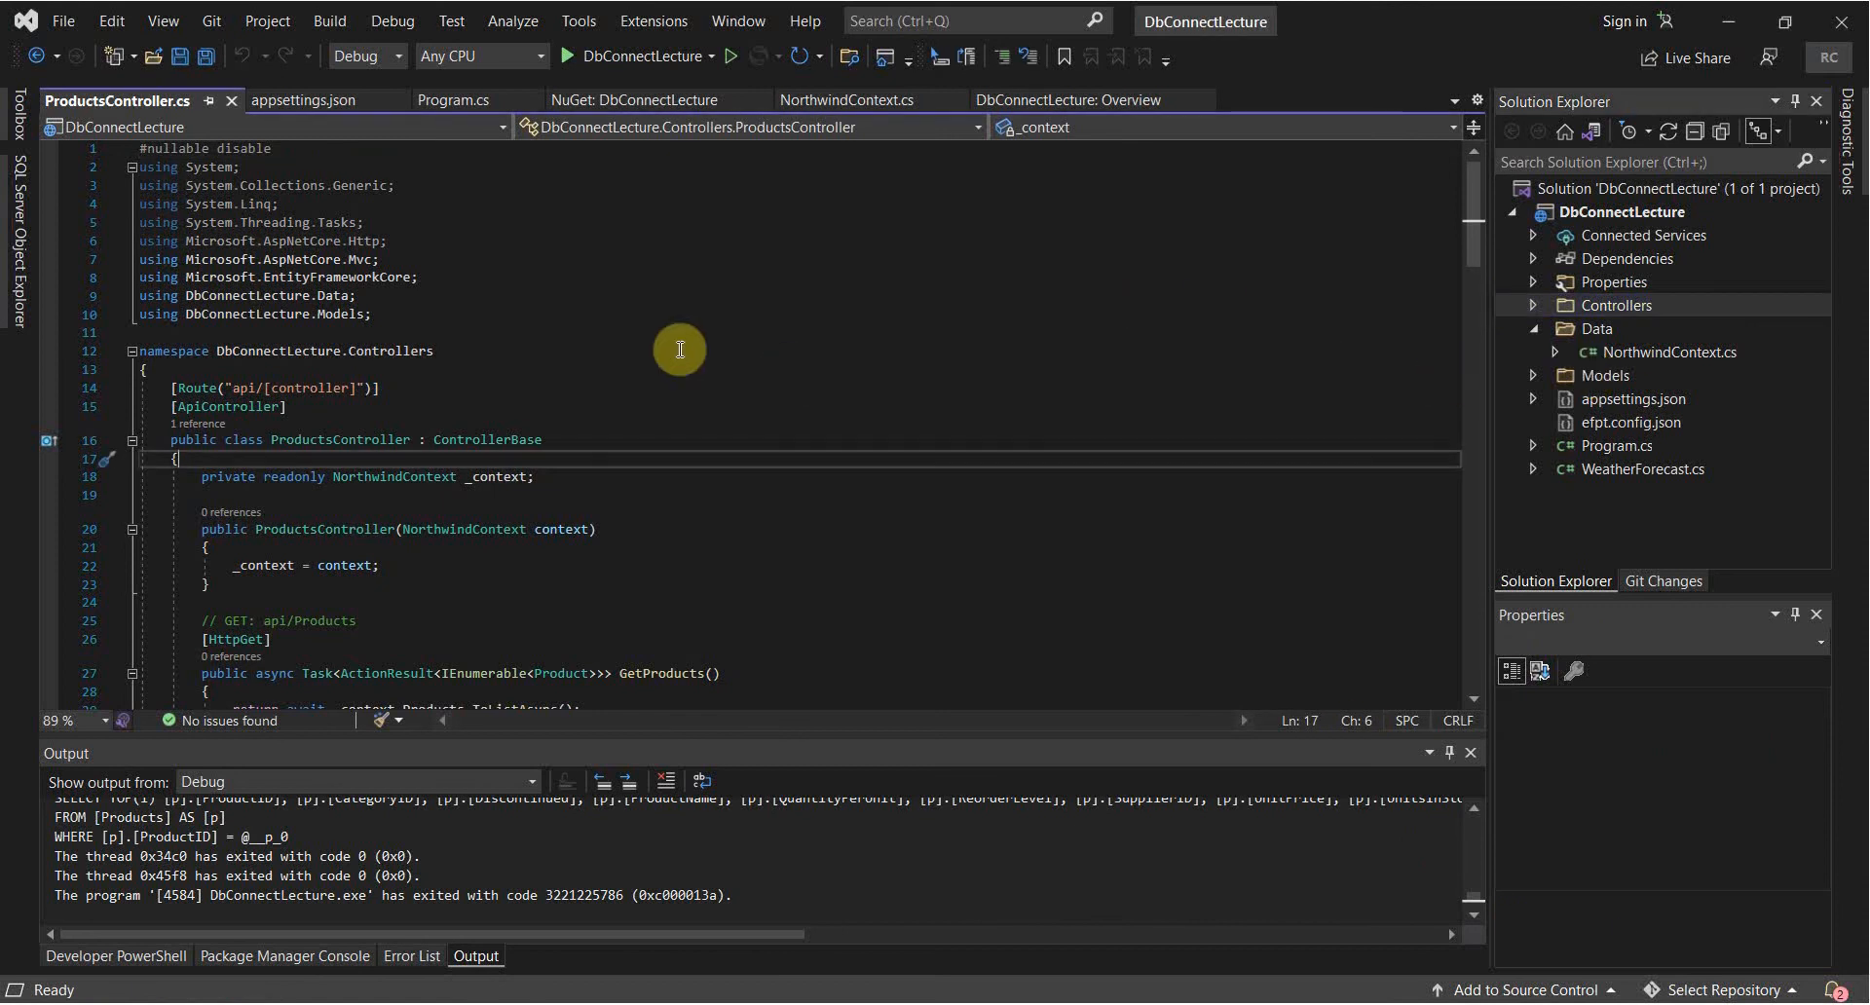
pyautogui.moveTo(859, 349)
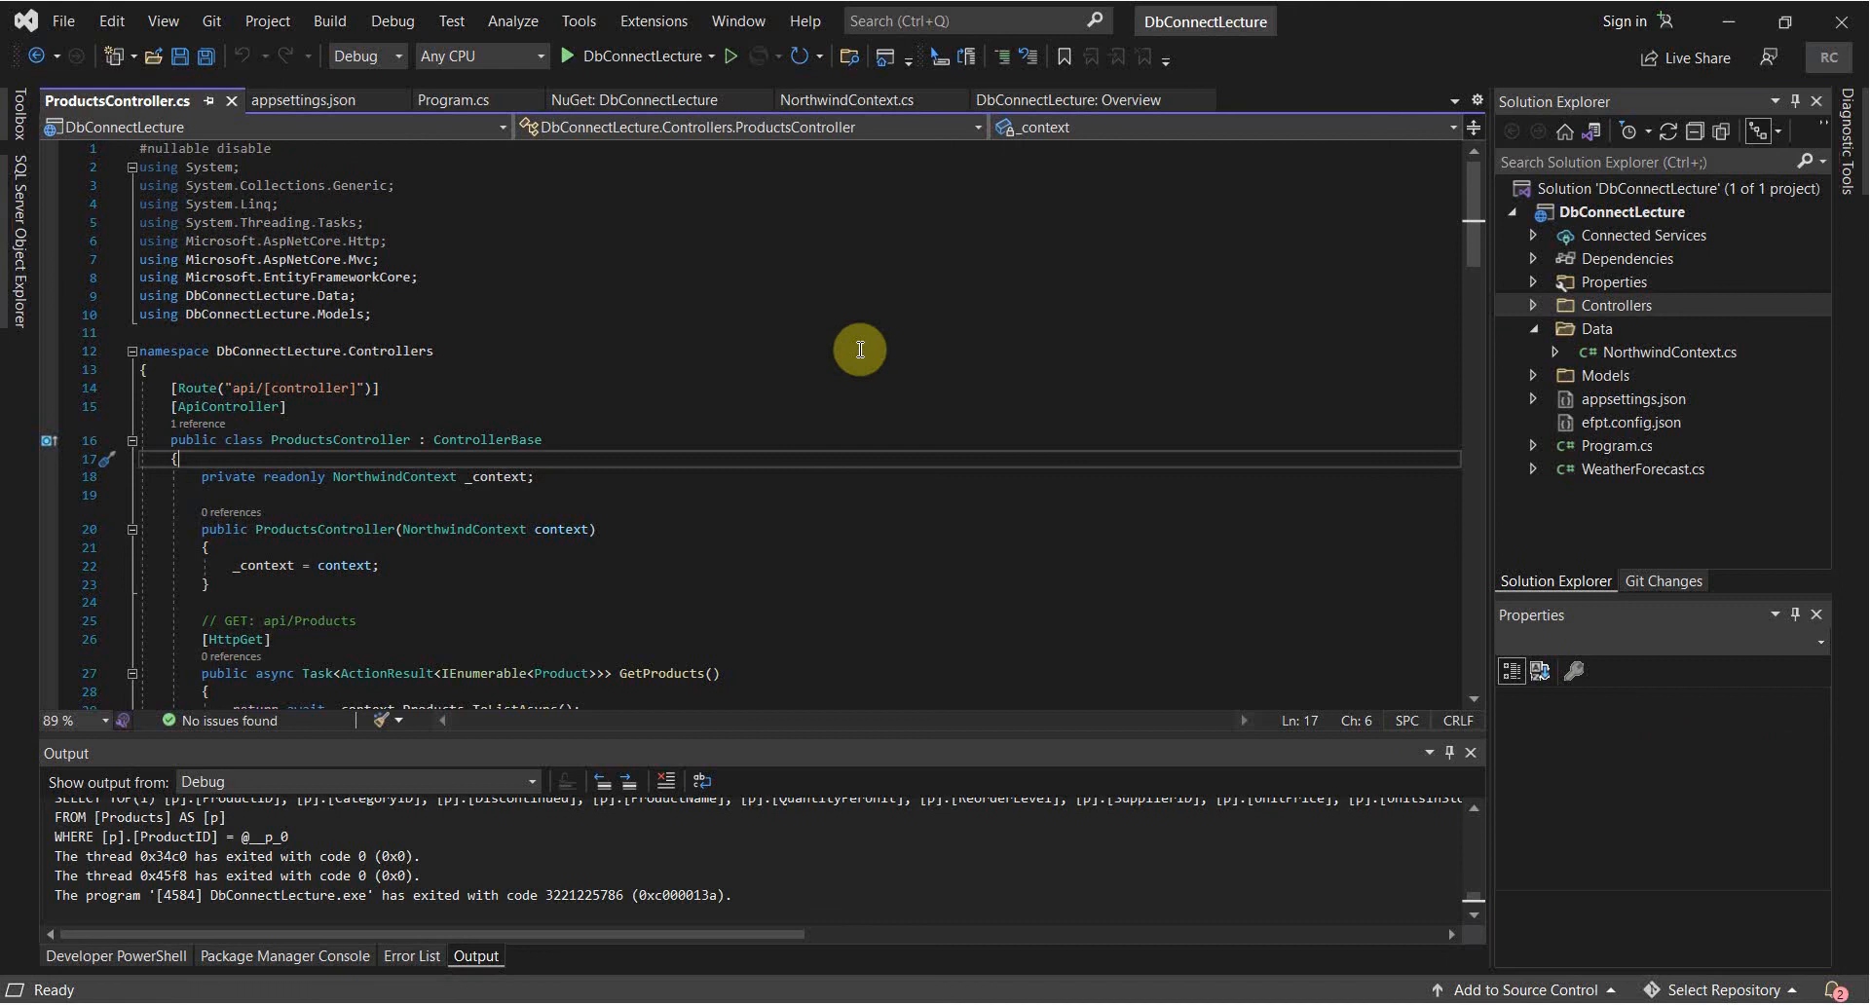
pyautogui.moveTo(728, 272)
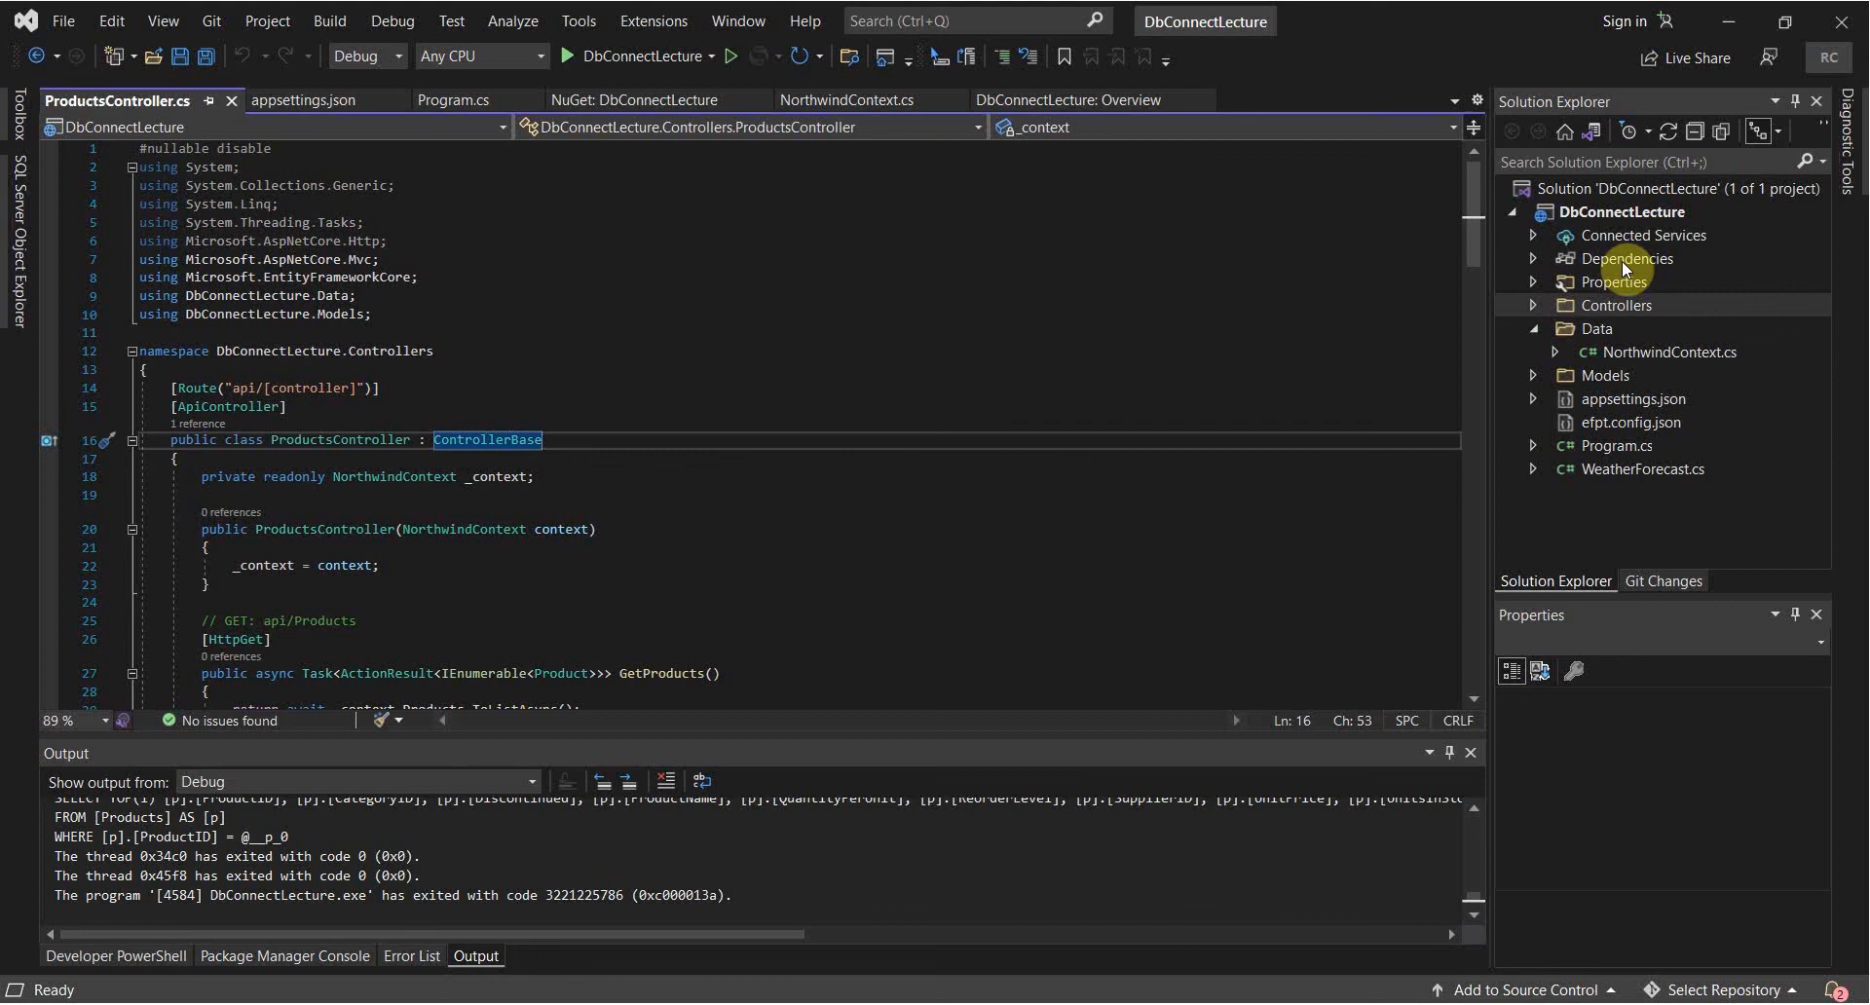
# Search NorthwindContext.cs for "HasNoKey" with Find and scroll through the matches.
pyautogui.click(1615, 304)
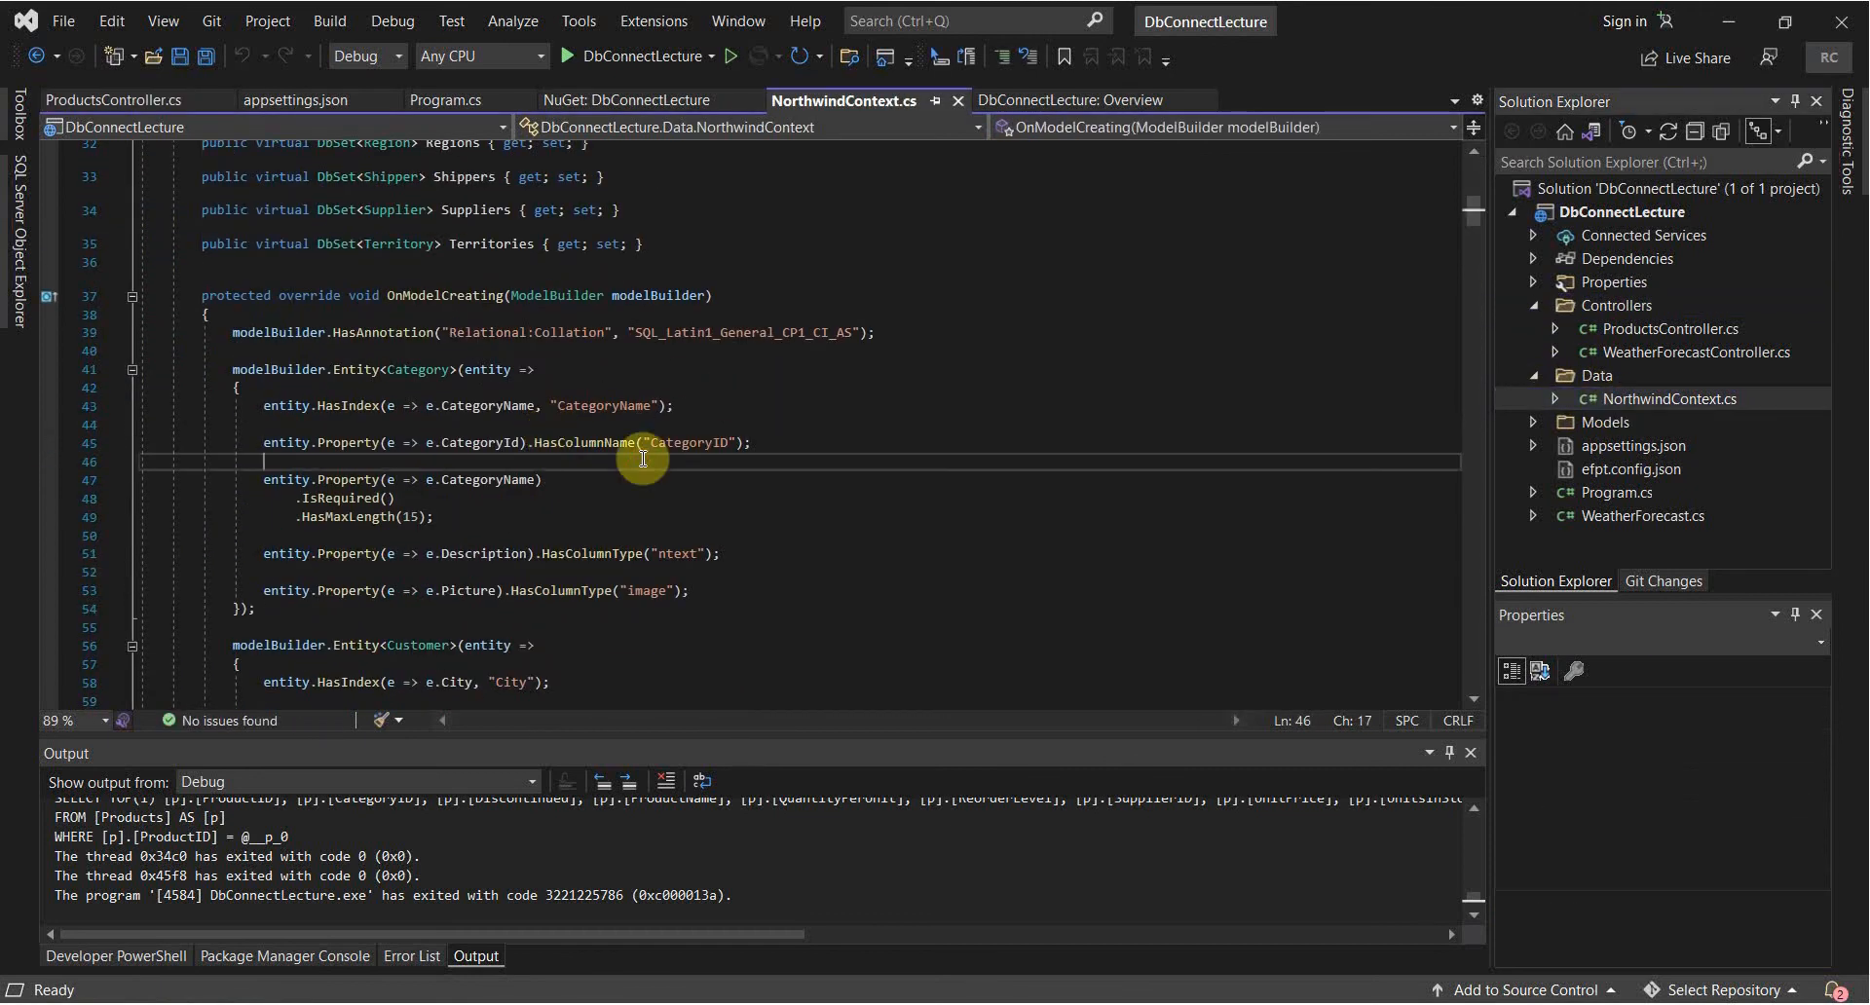
pyautogui.press('ctrl+f')
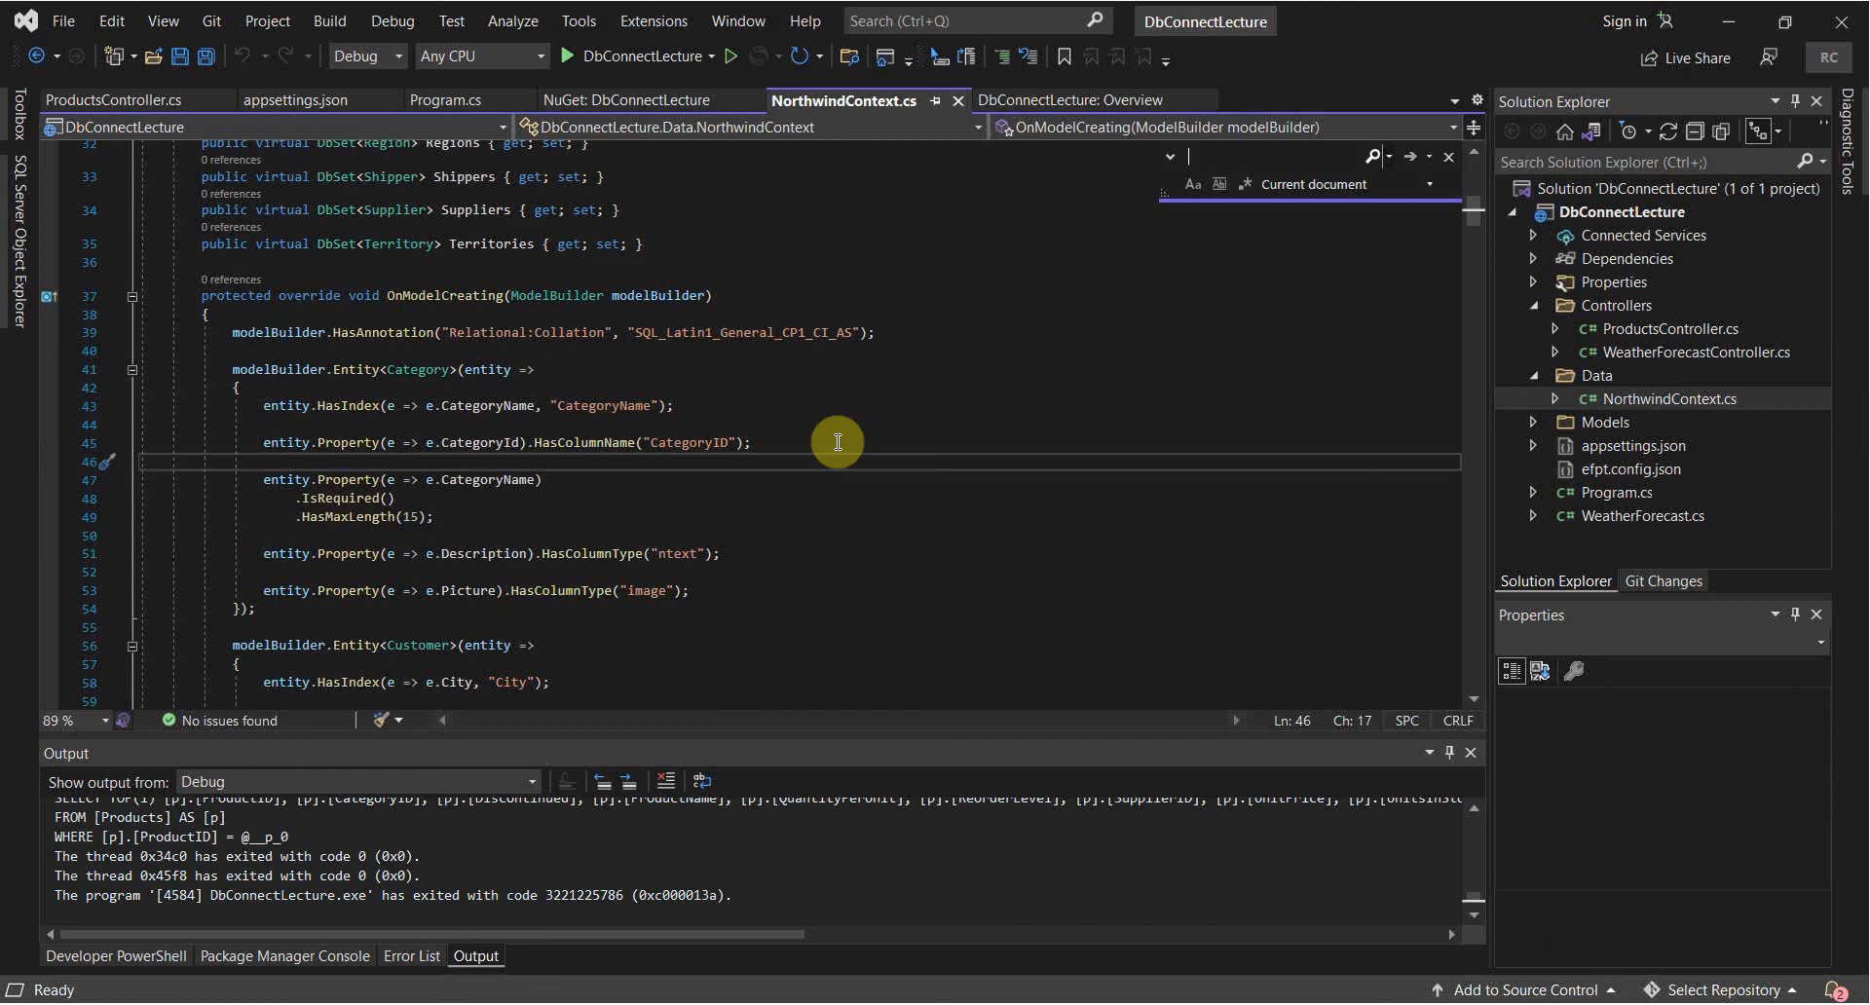
pyautogui.write('HasNo')
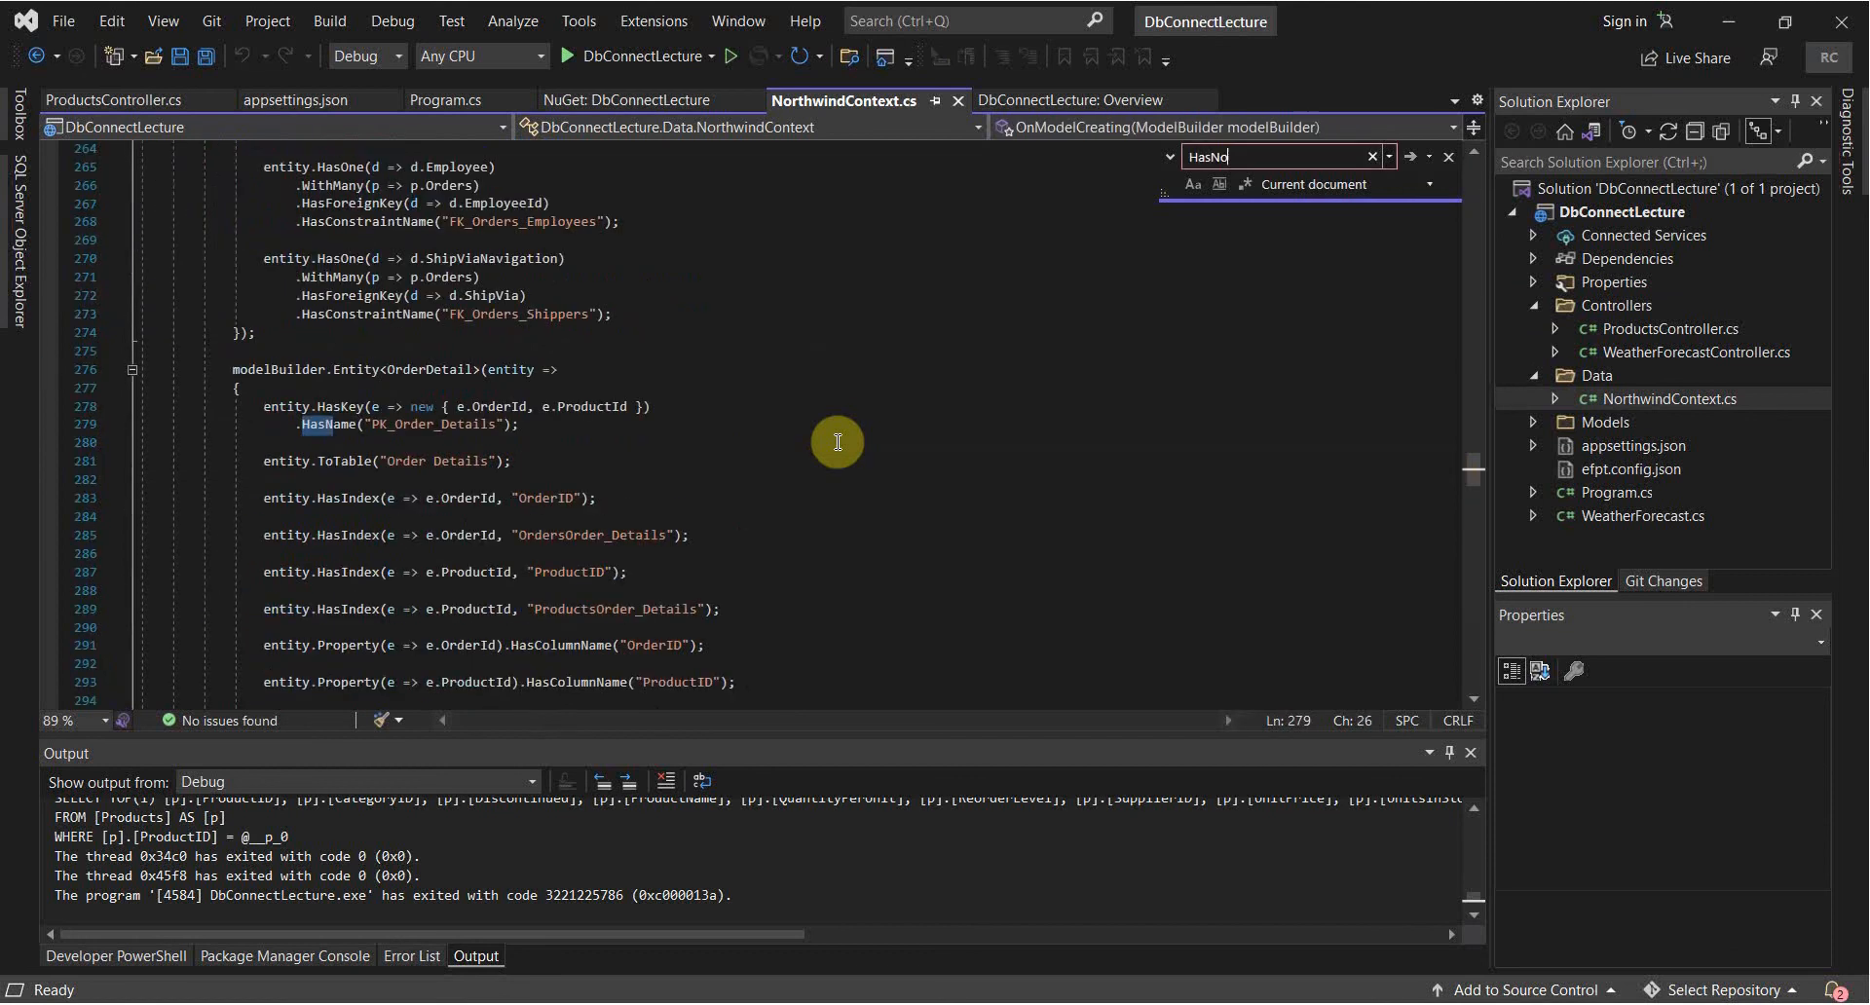
pyautogui.write('Key')
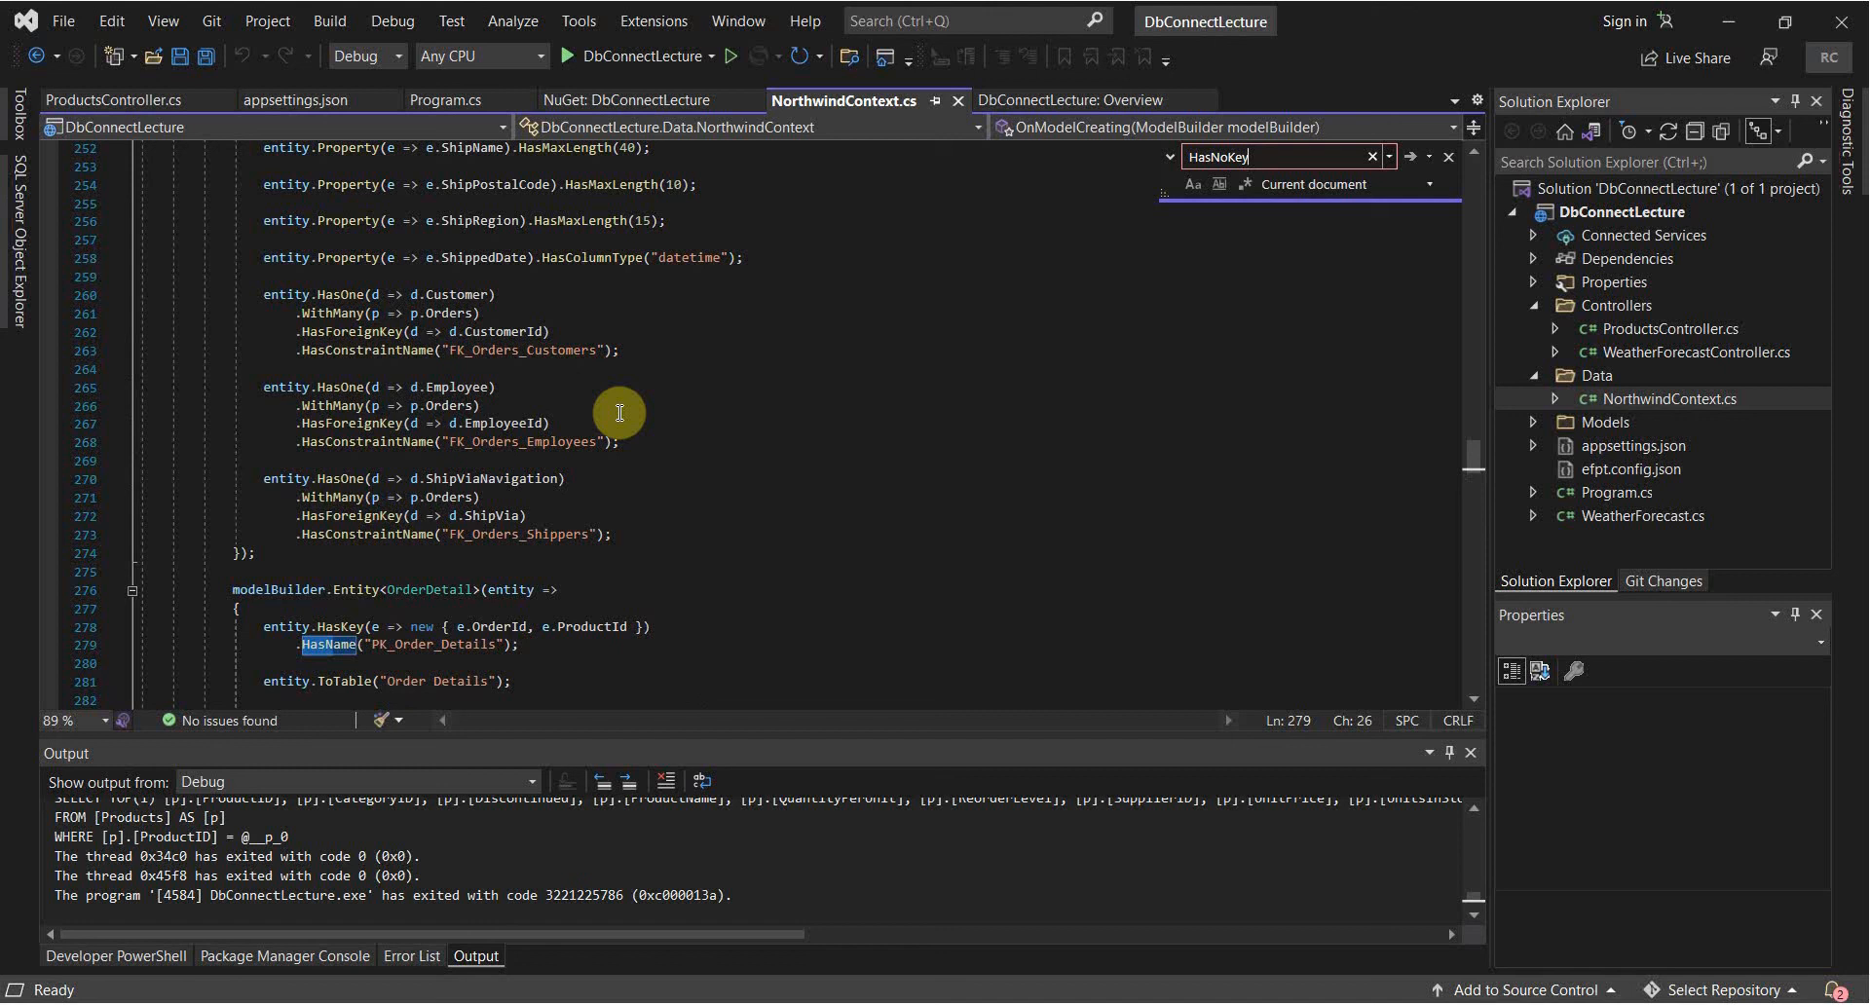
pyautogui.moveTo(533, 551)
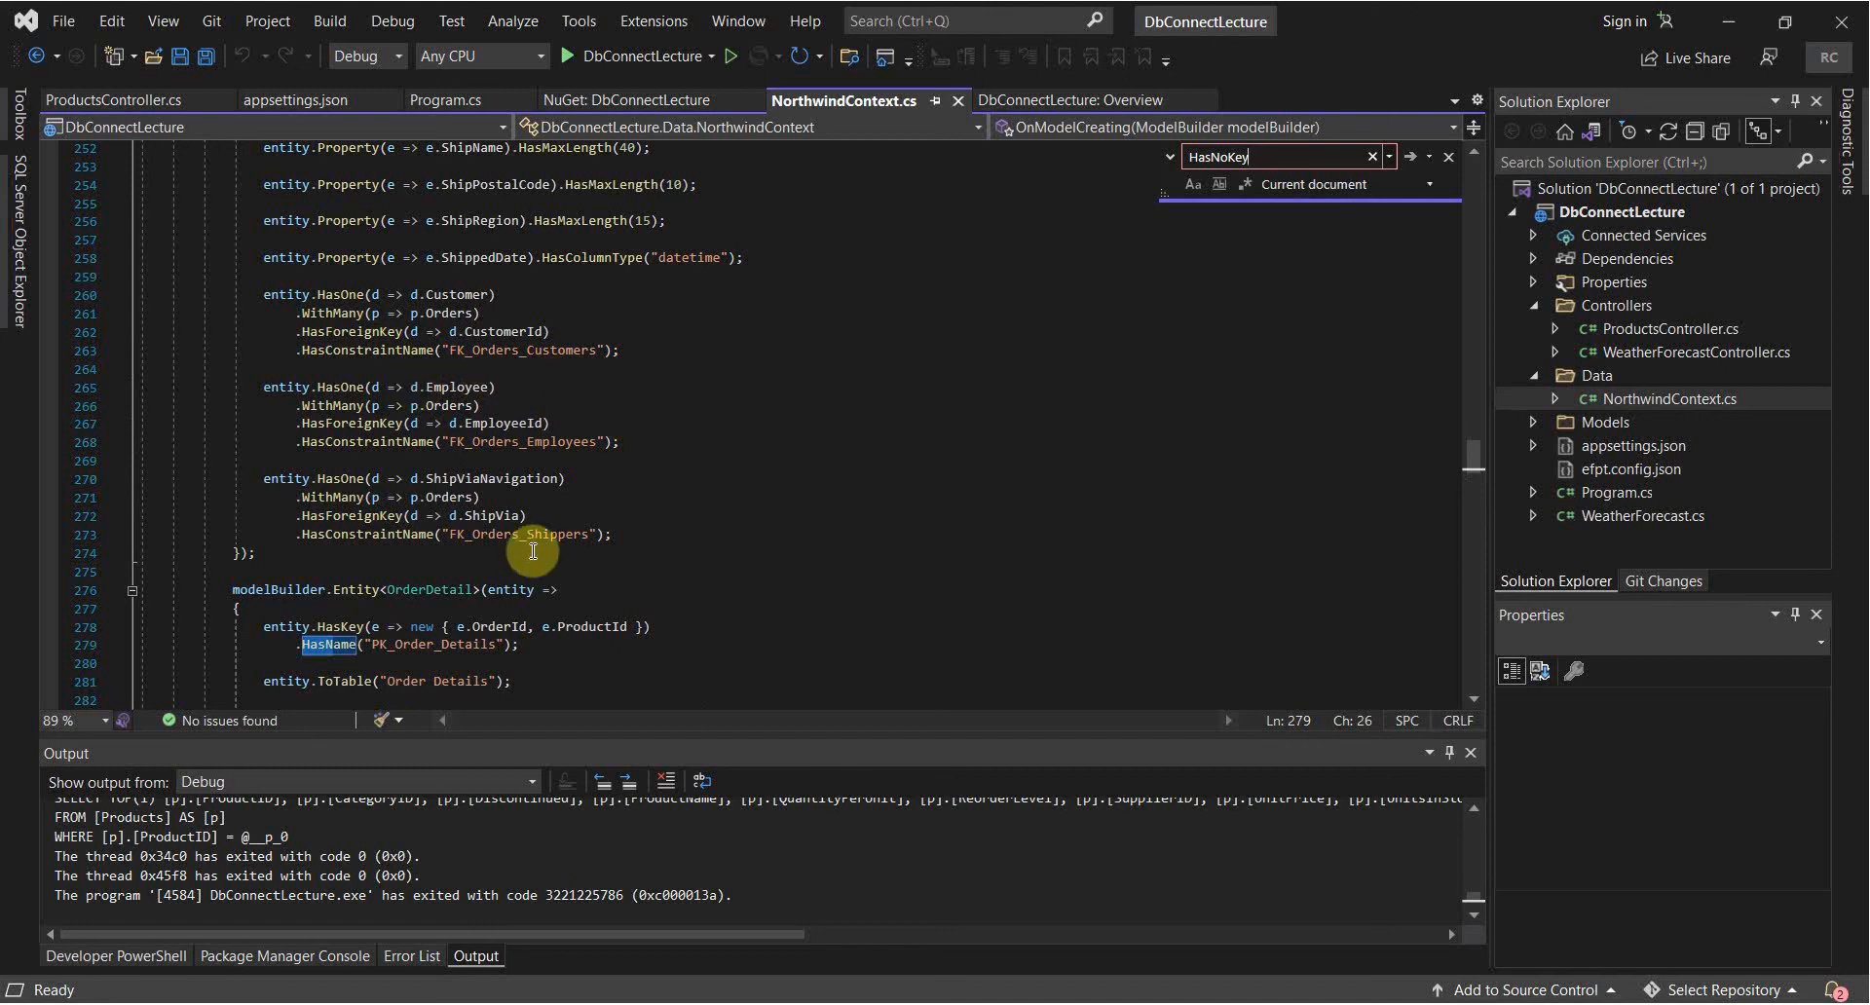
pyautogui.moveTo(1507, 464)
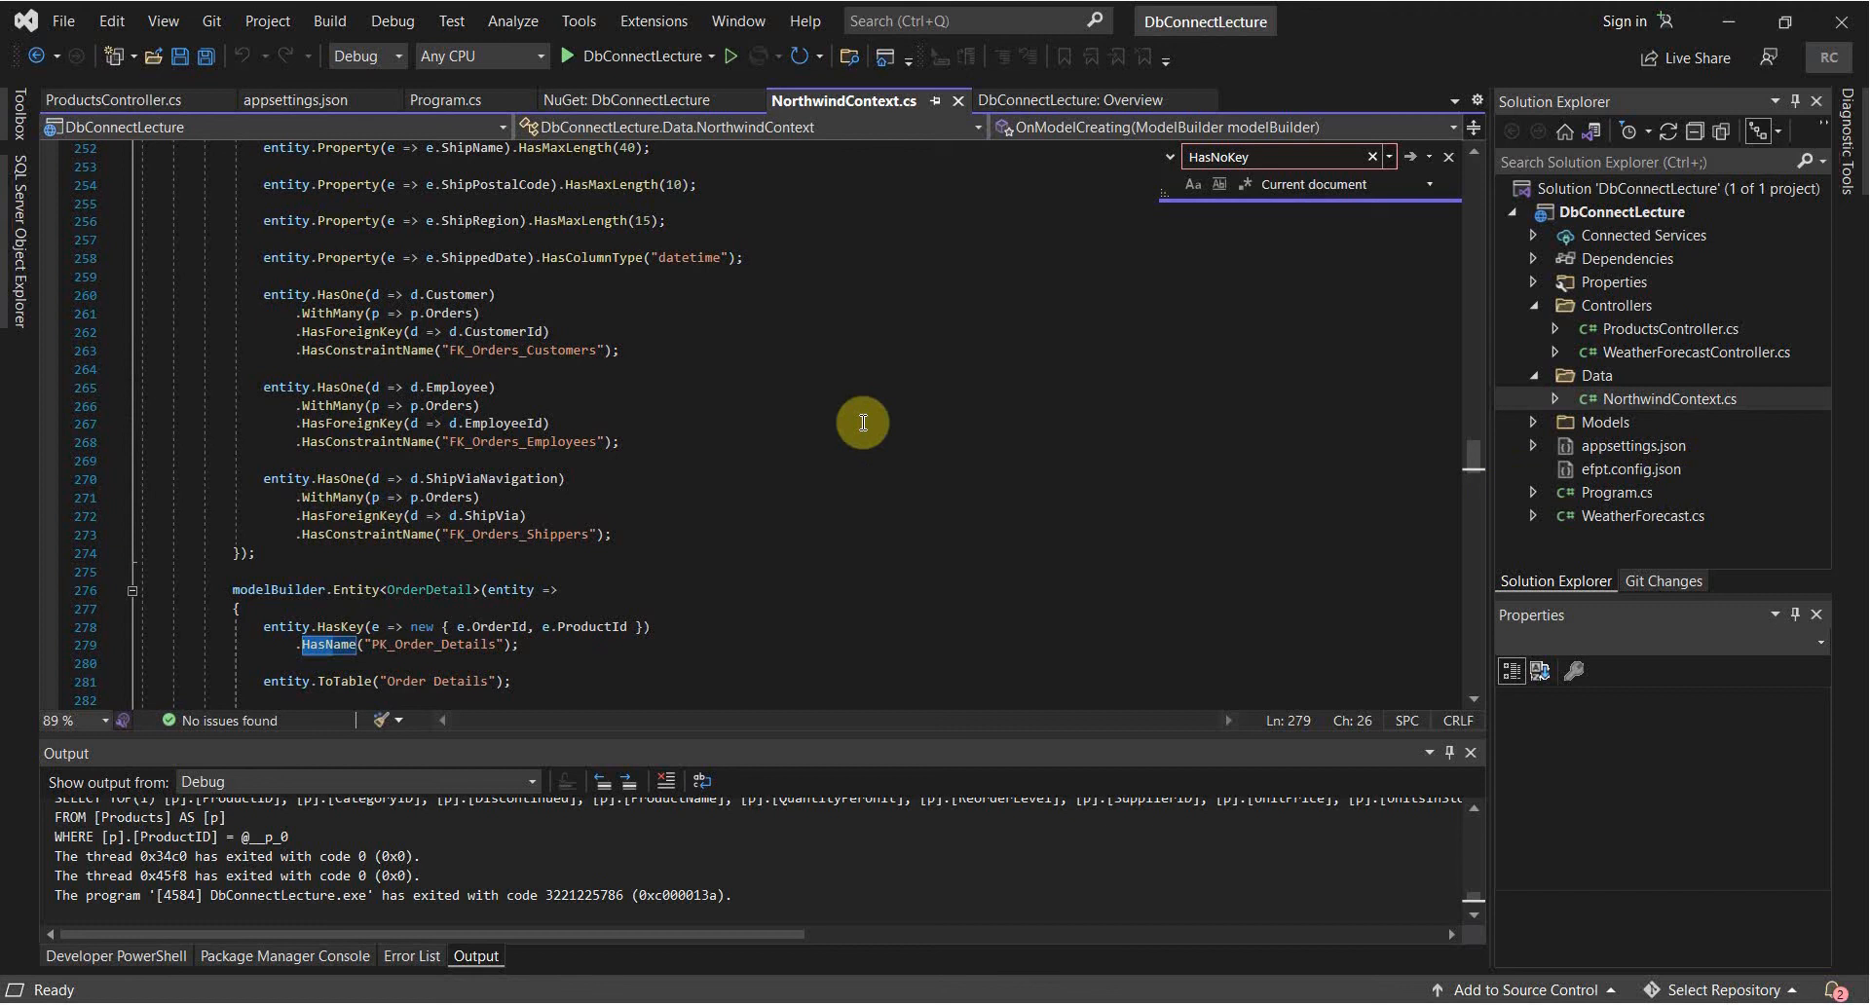
pyautogui.scroll(-3)
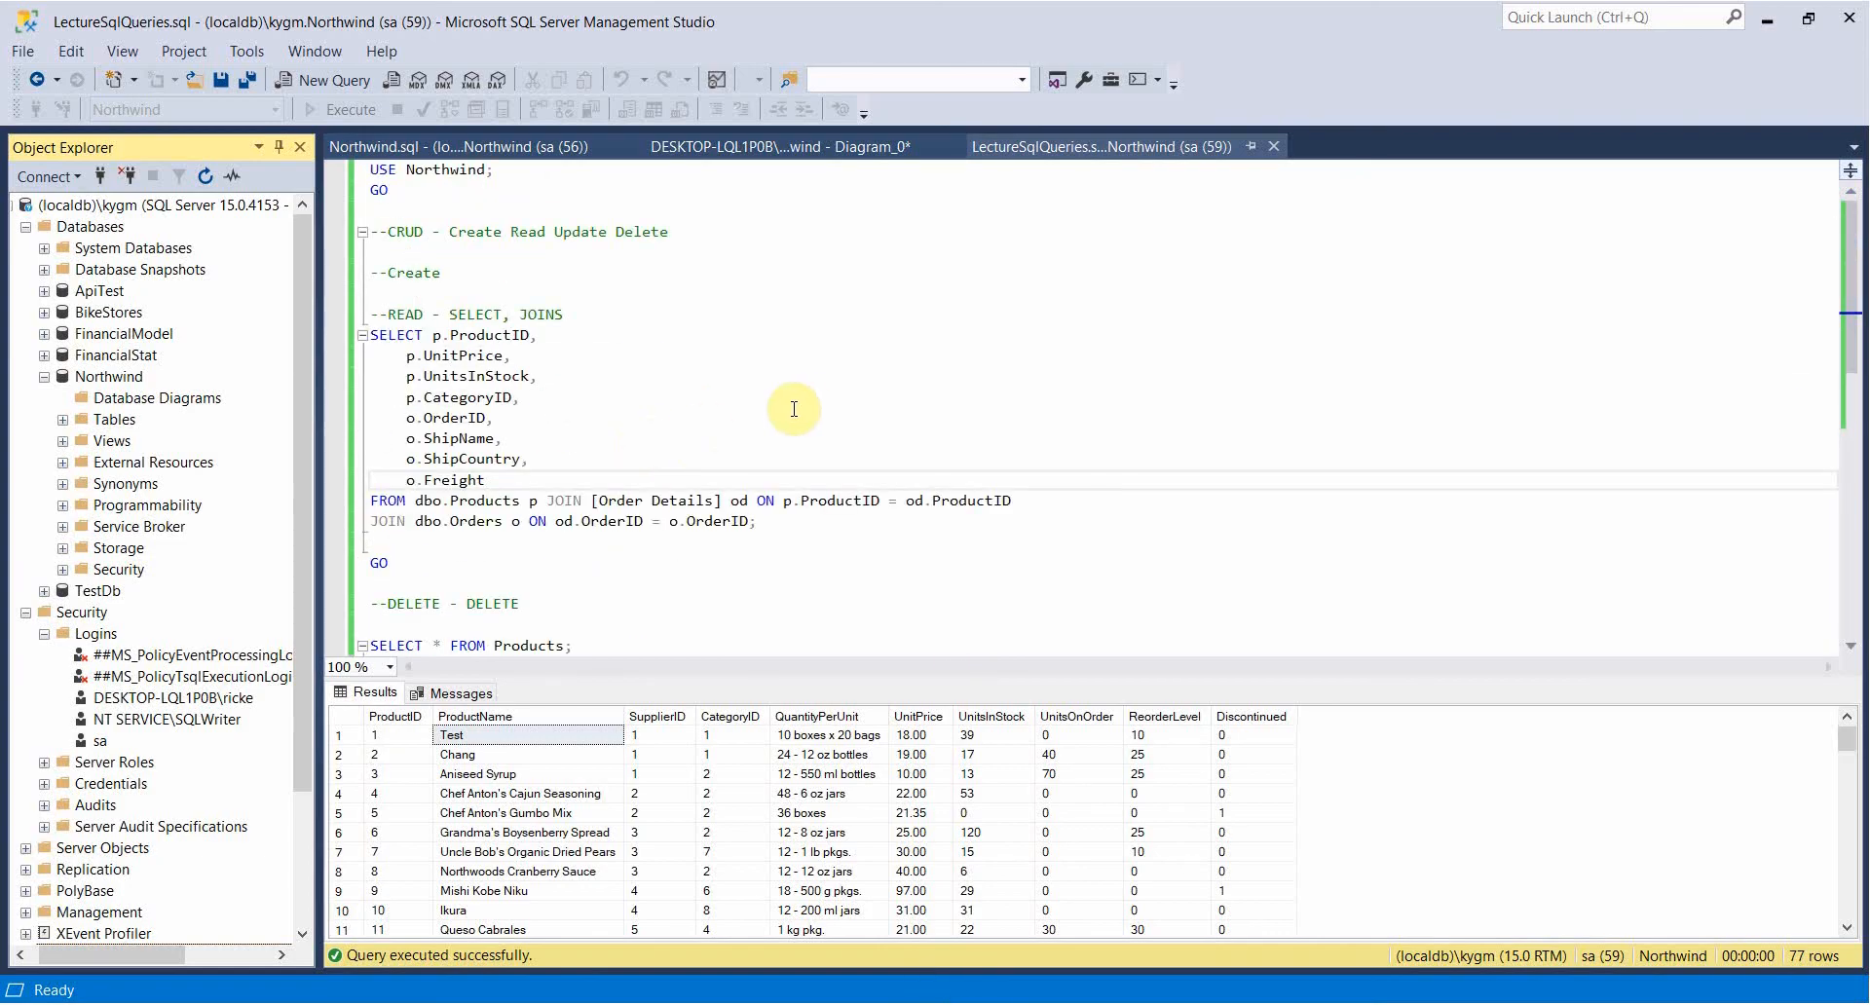
pyautogui.moveTo(590, 457)
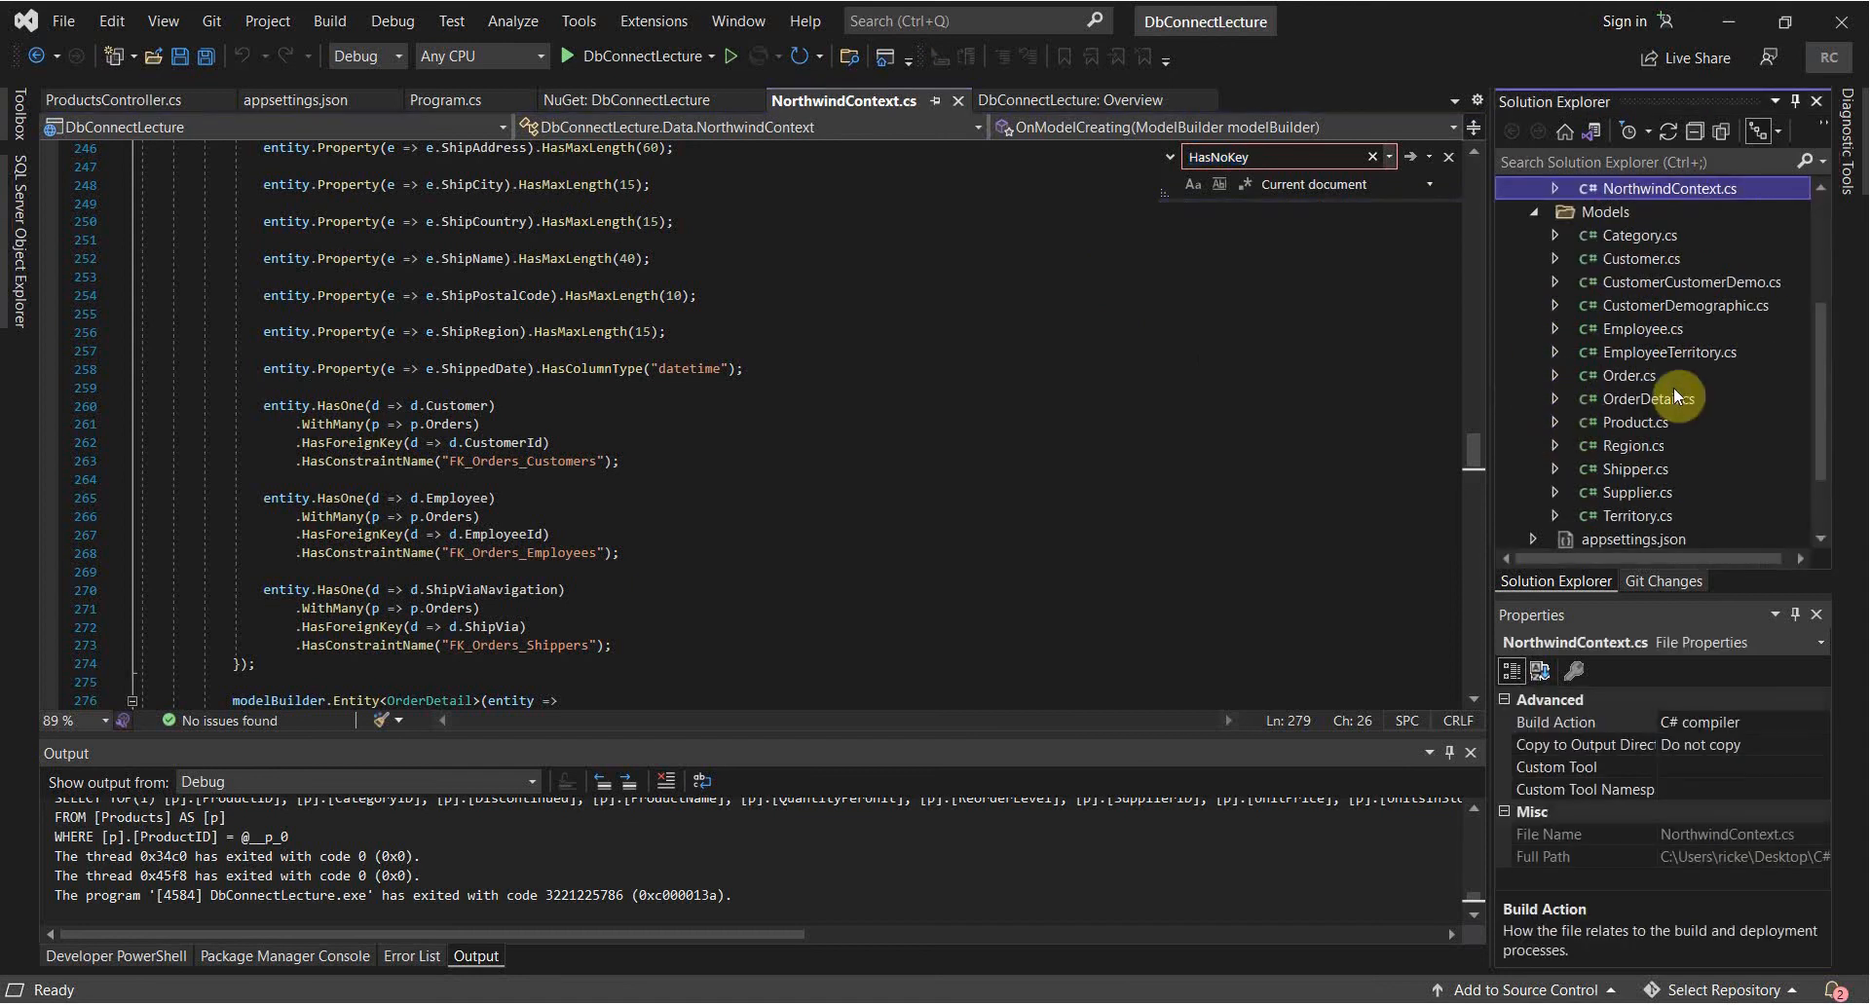
# Open Product.cs and inspect its ReorderLevel property and decimal UnitPrice property.
pyautogui.doubleClick(1636, 422)
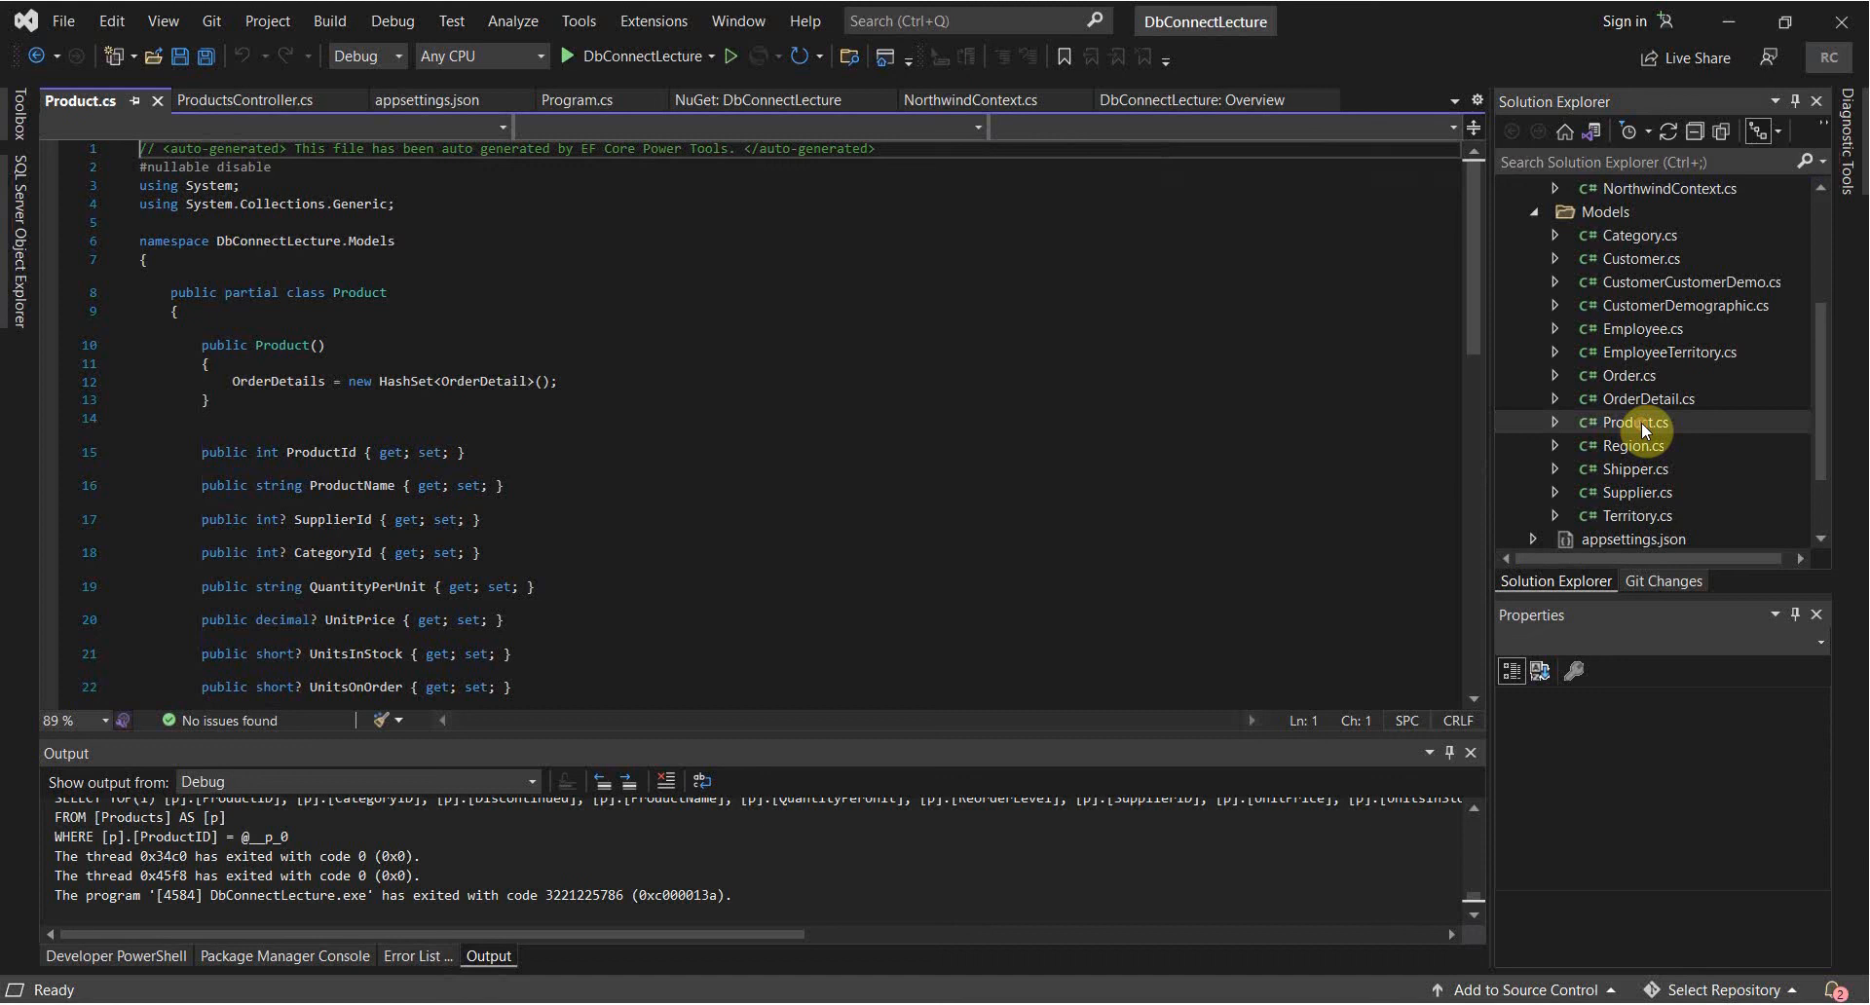
pyautogui.scroll(-3)
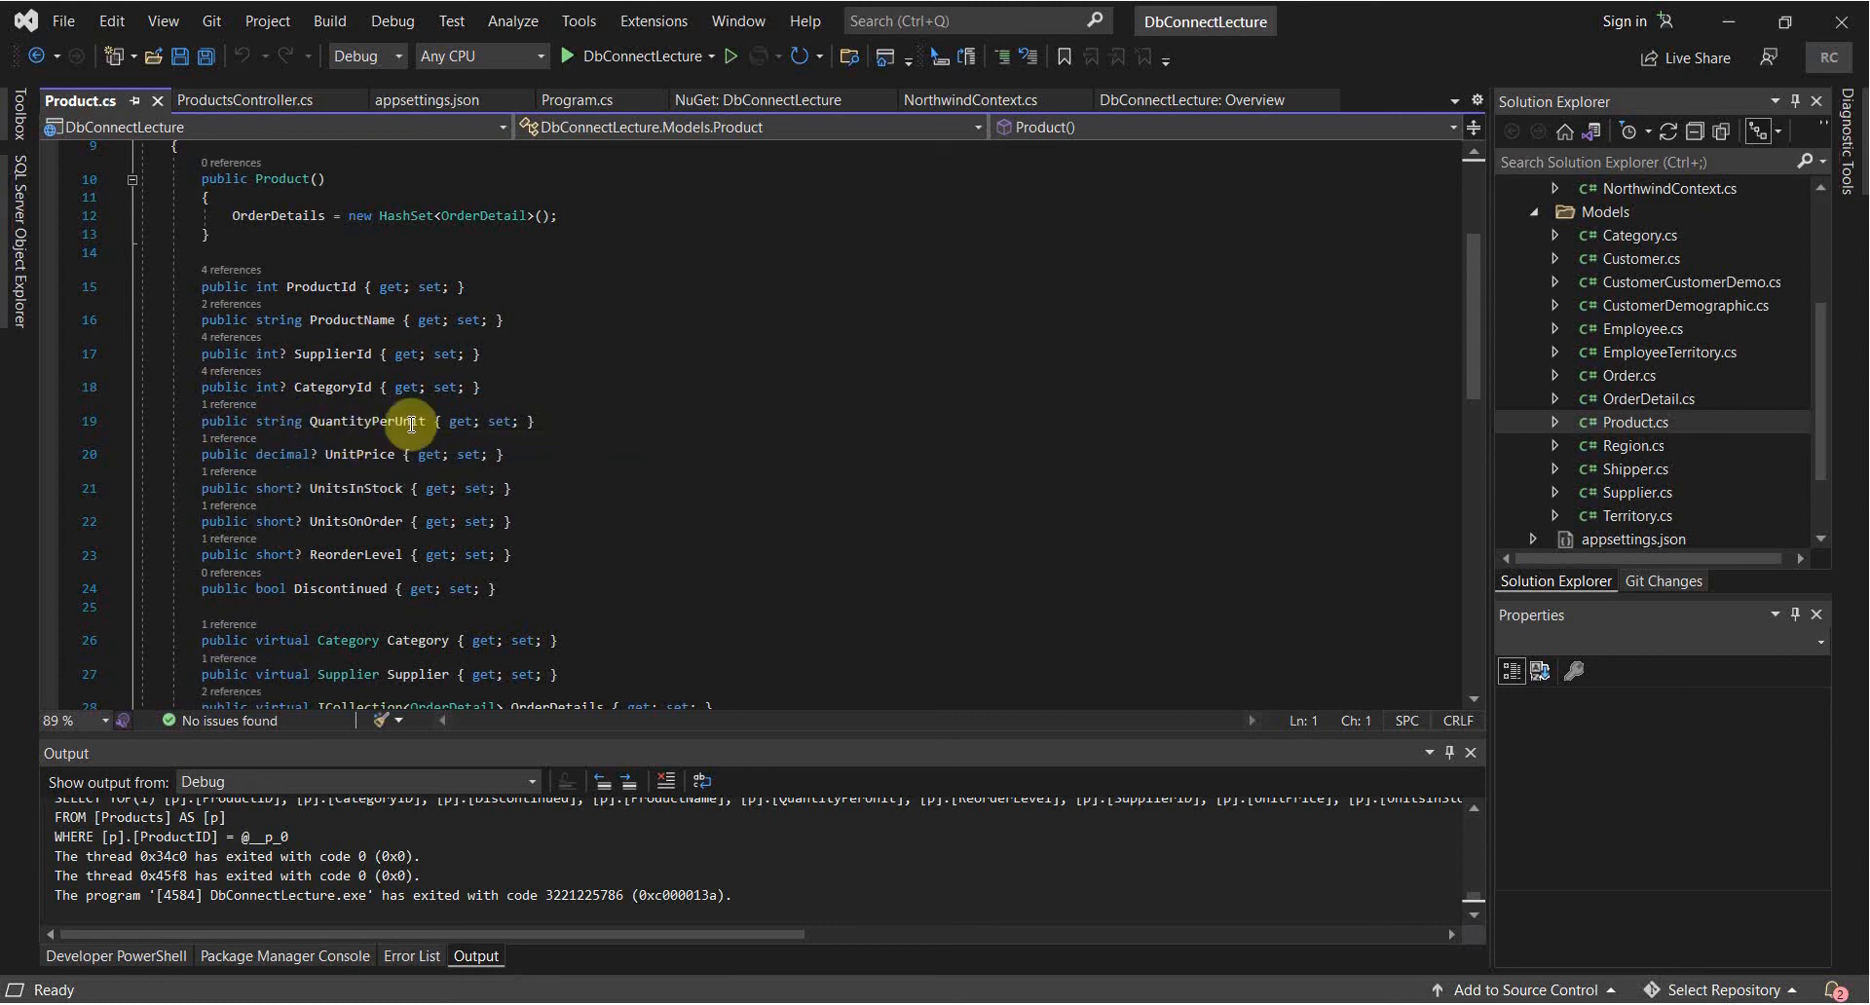
pyautogui.moveTo(584, 244)
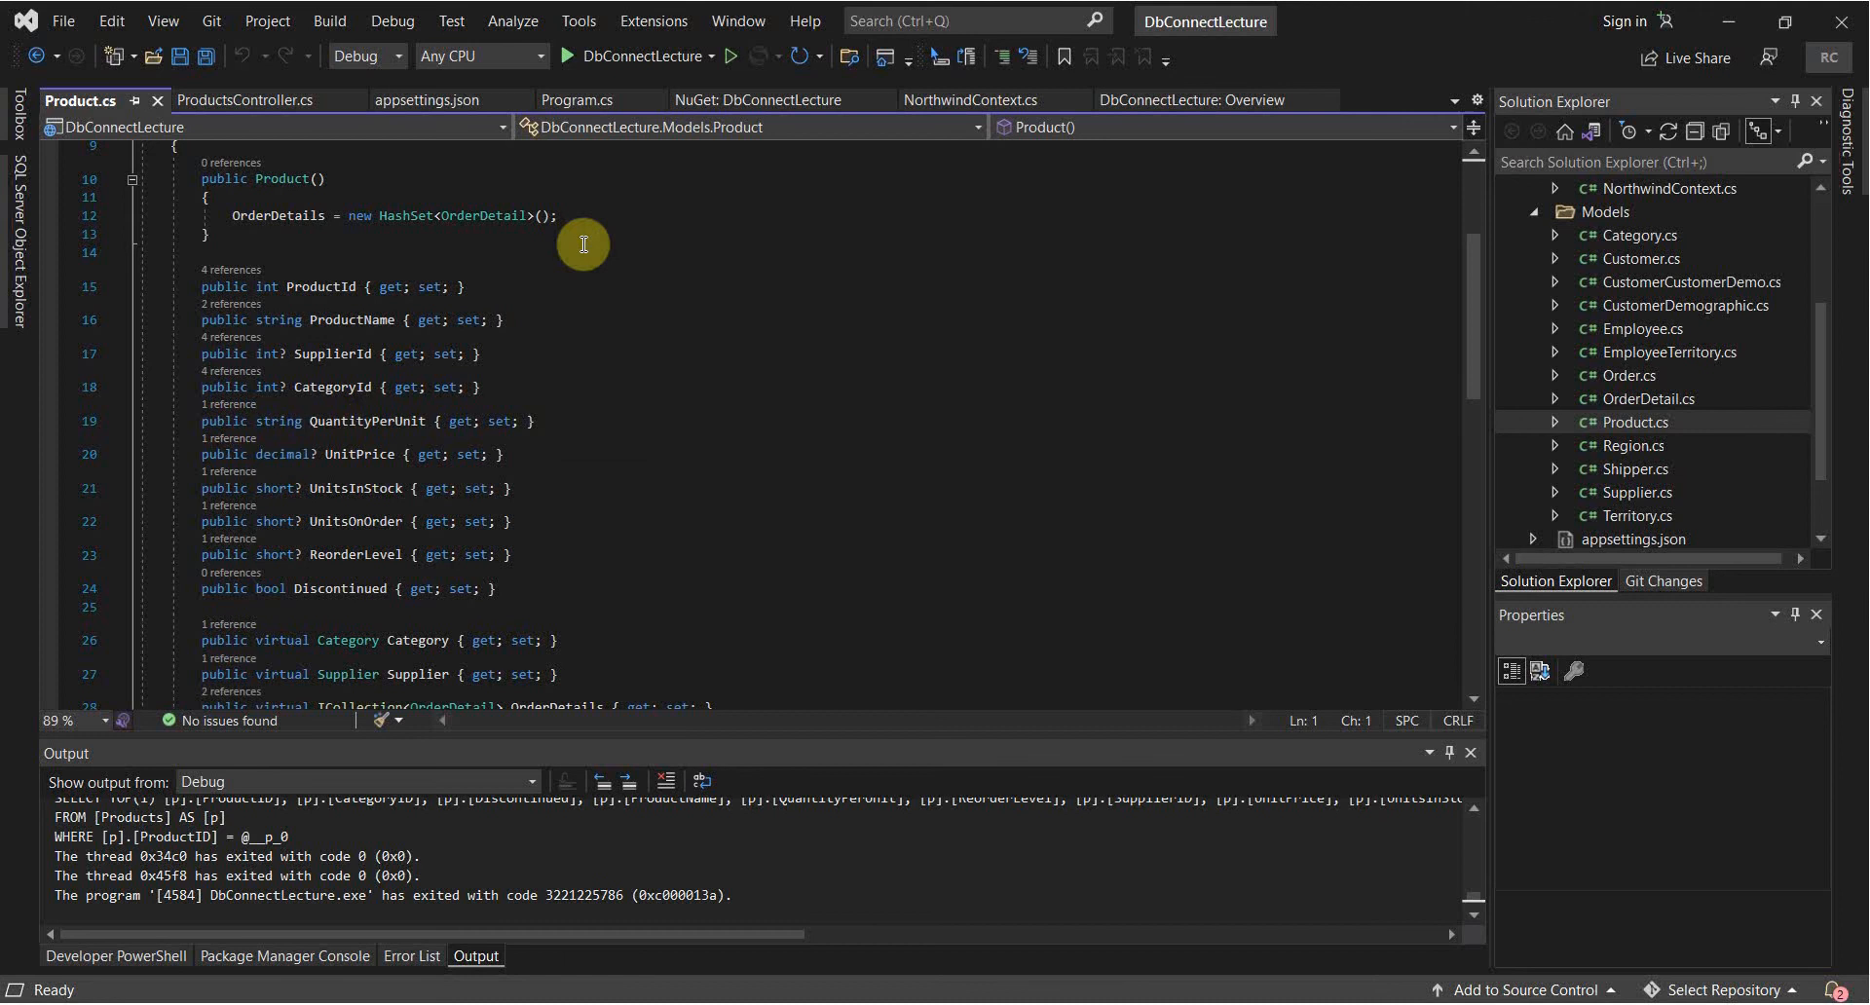
pyautogui.moveTo(269, 463)
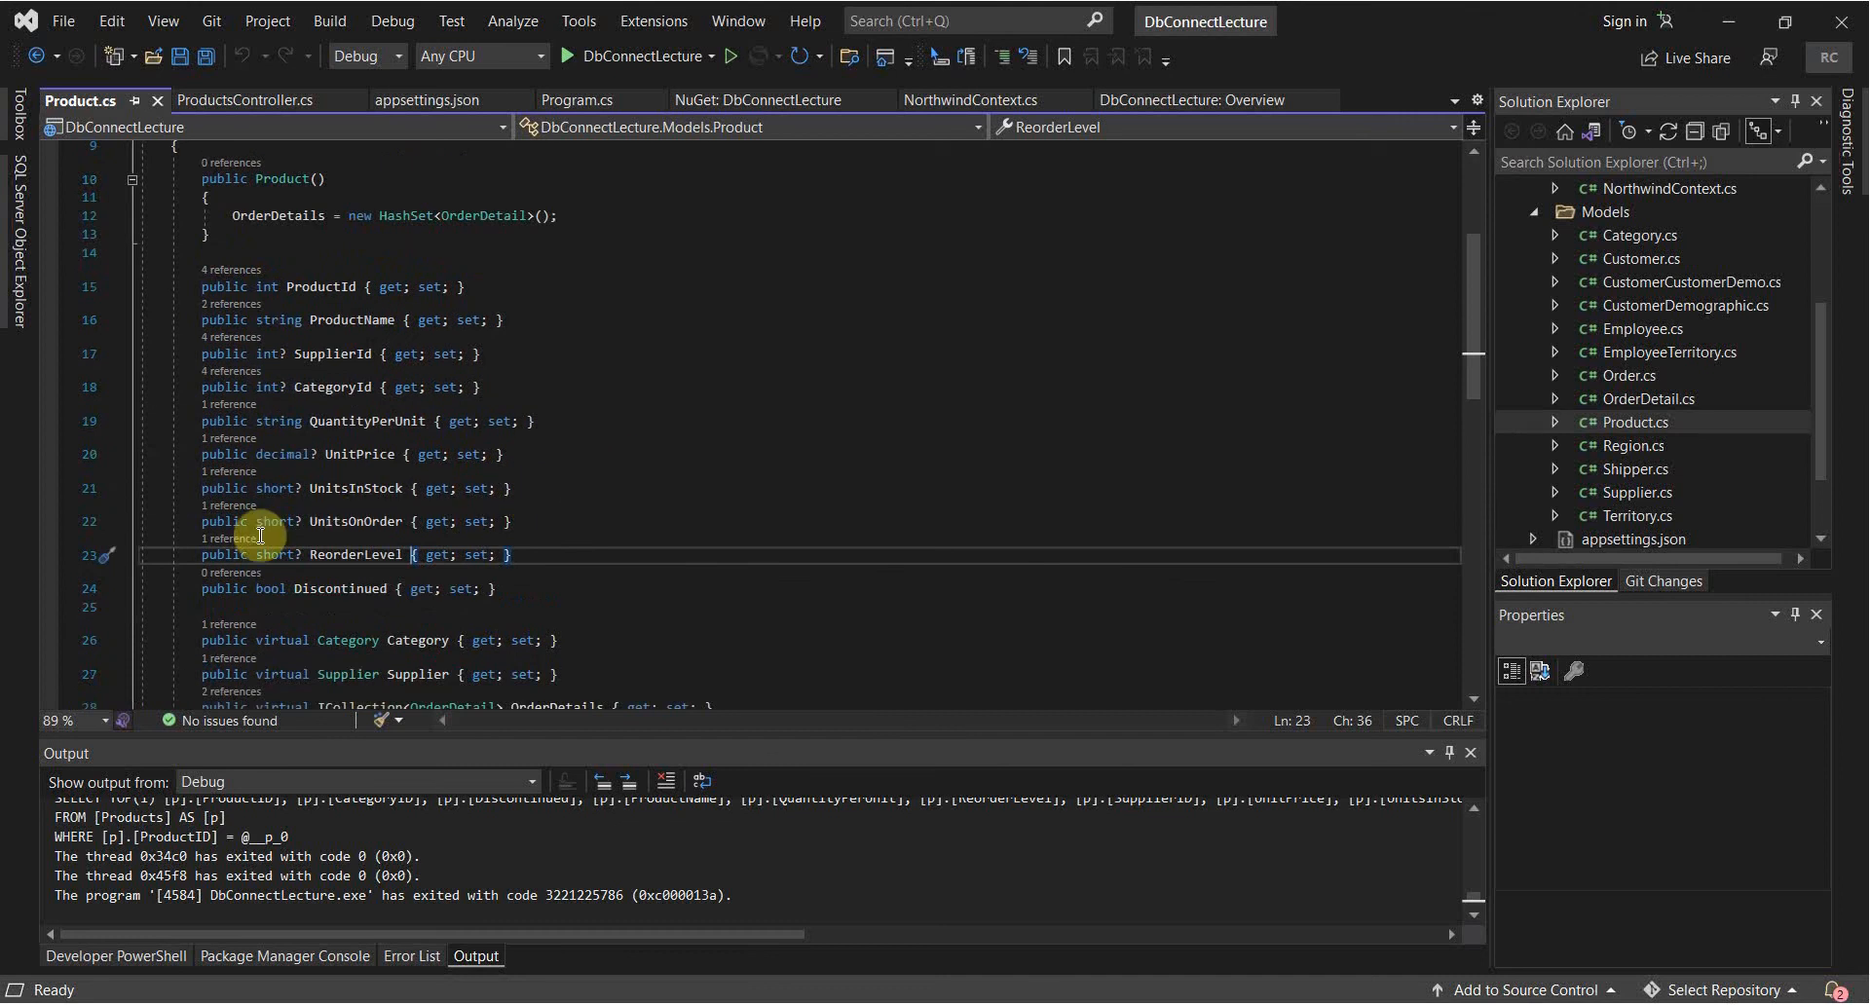
pyautogui.click(298, 454)
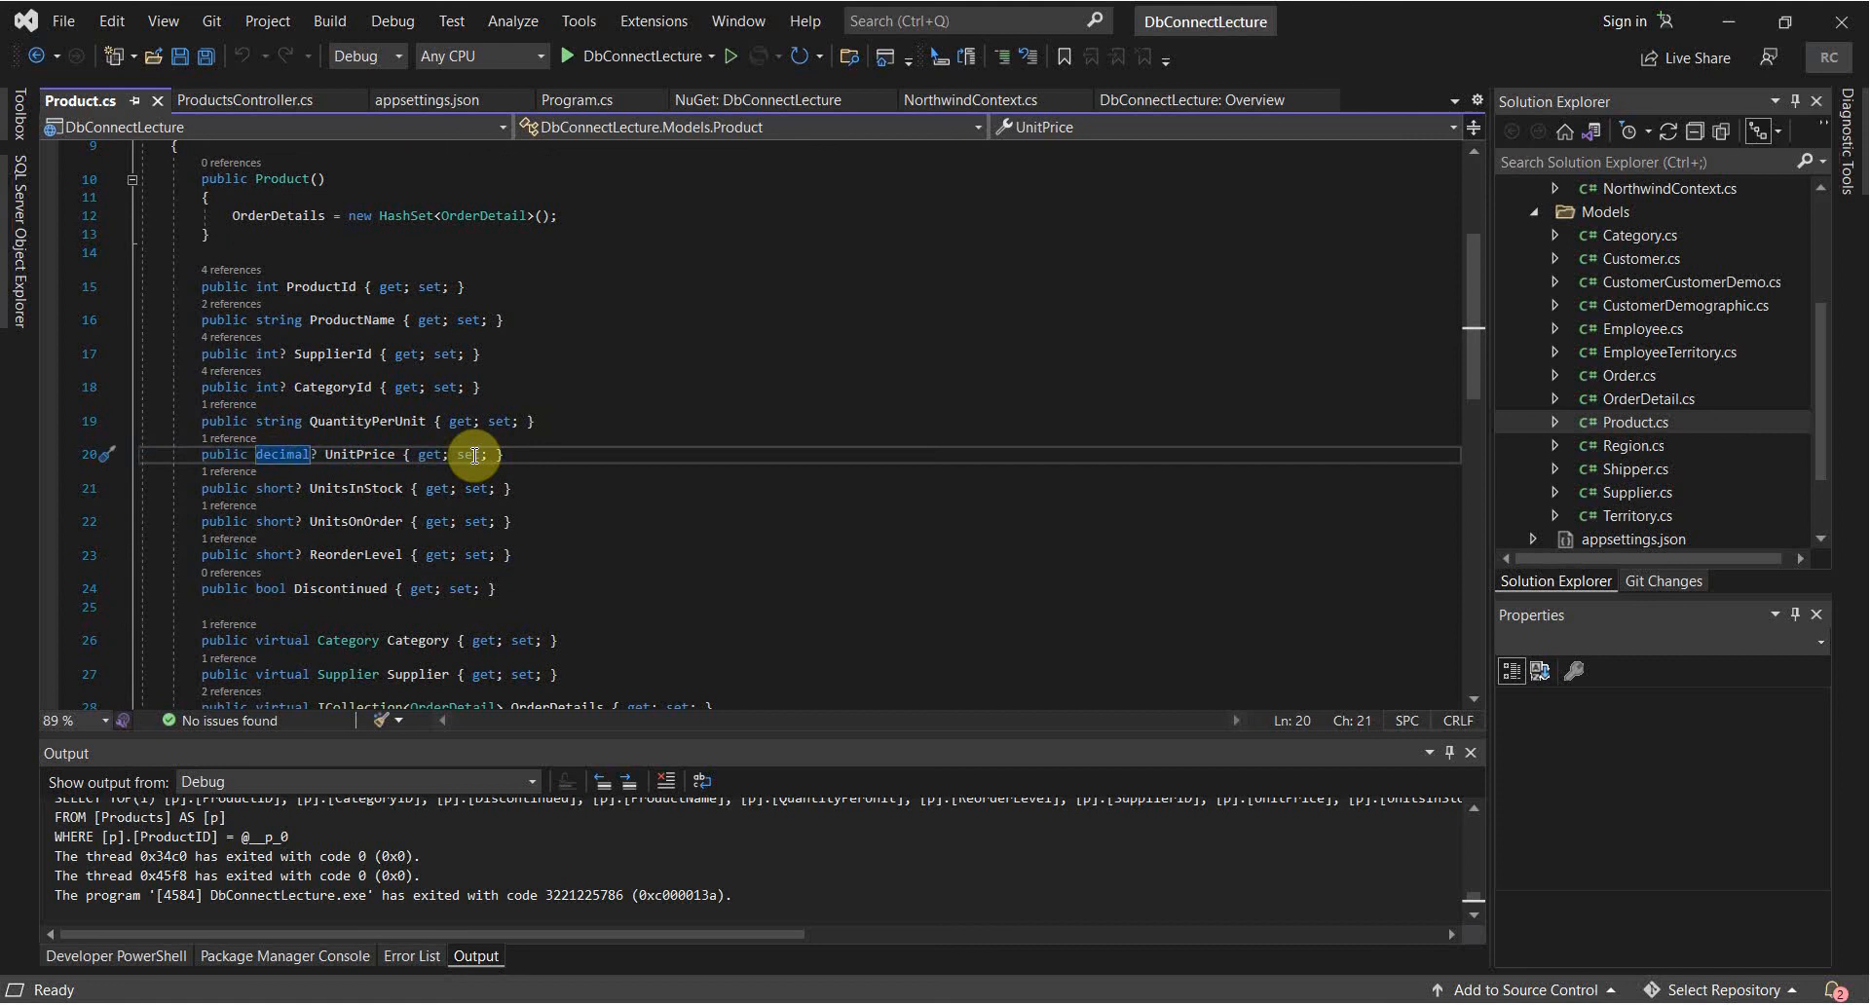
pyautogui.moveTo(743, 471)
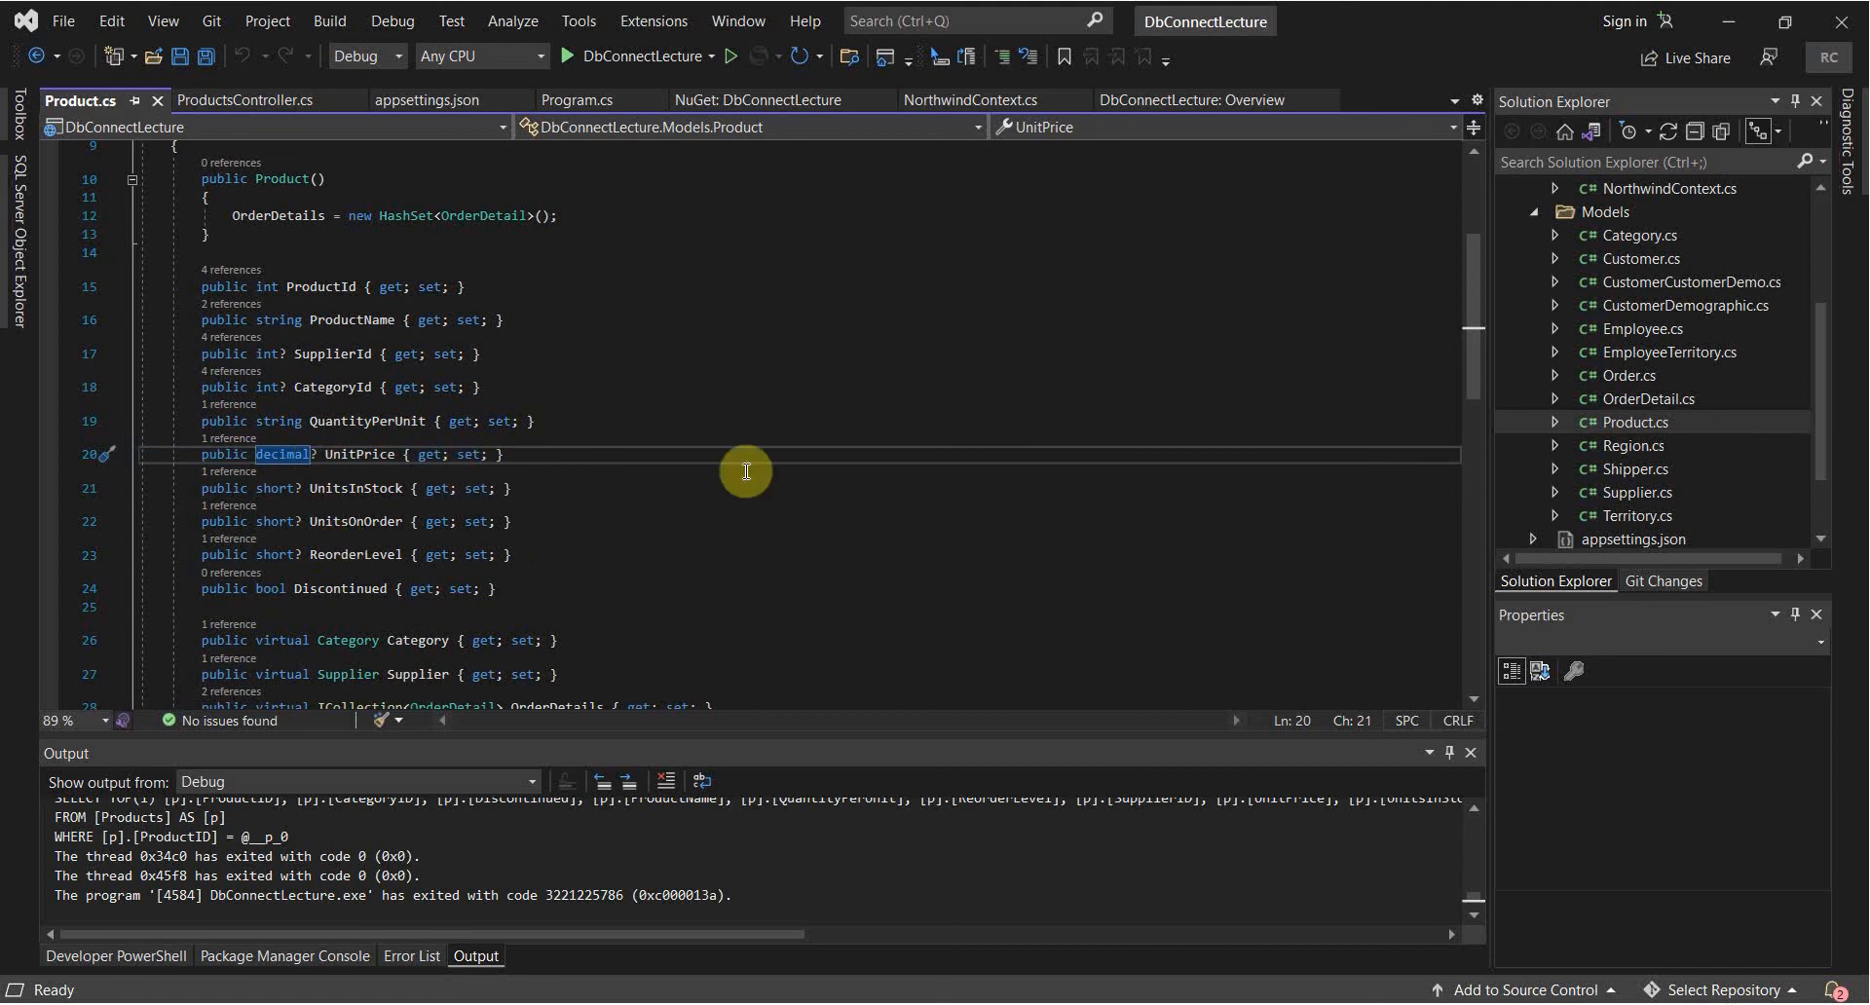
pyautogui.click(244, 100)
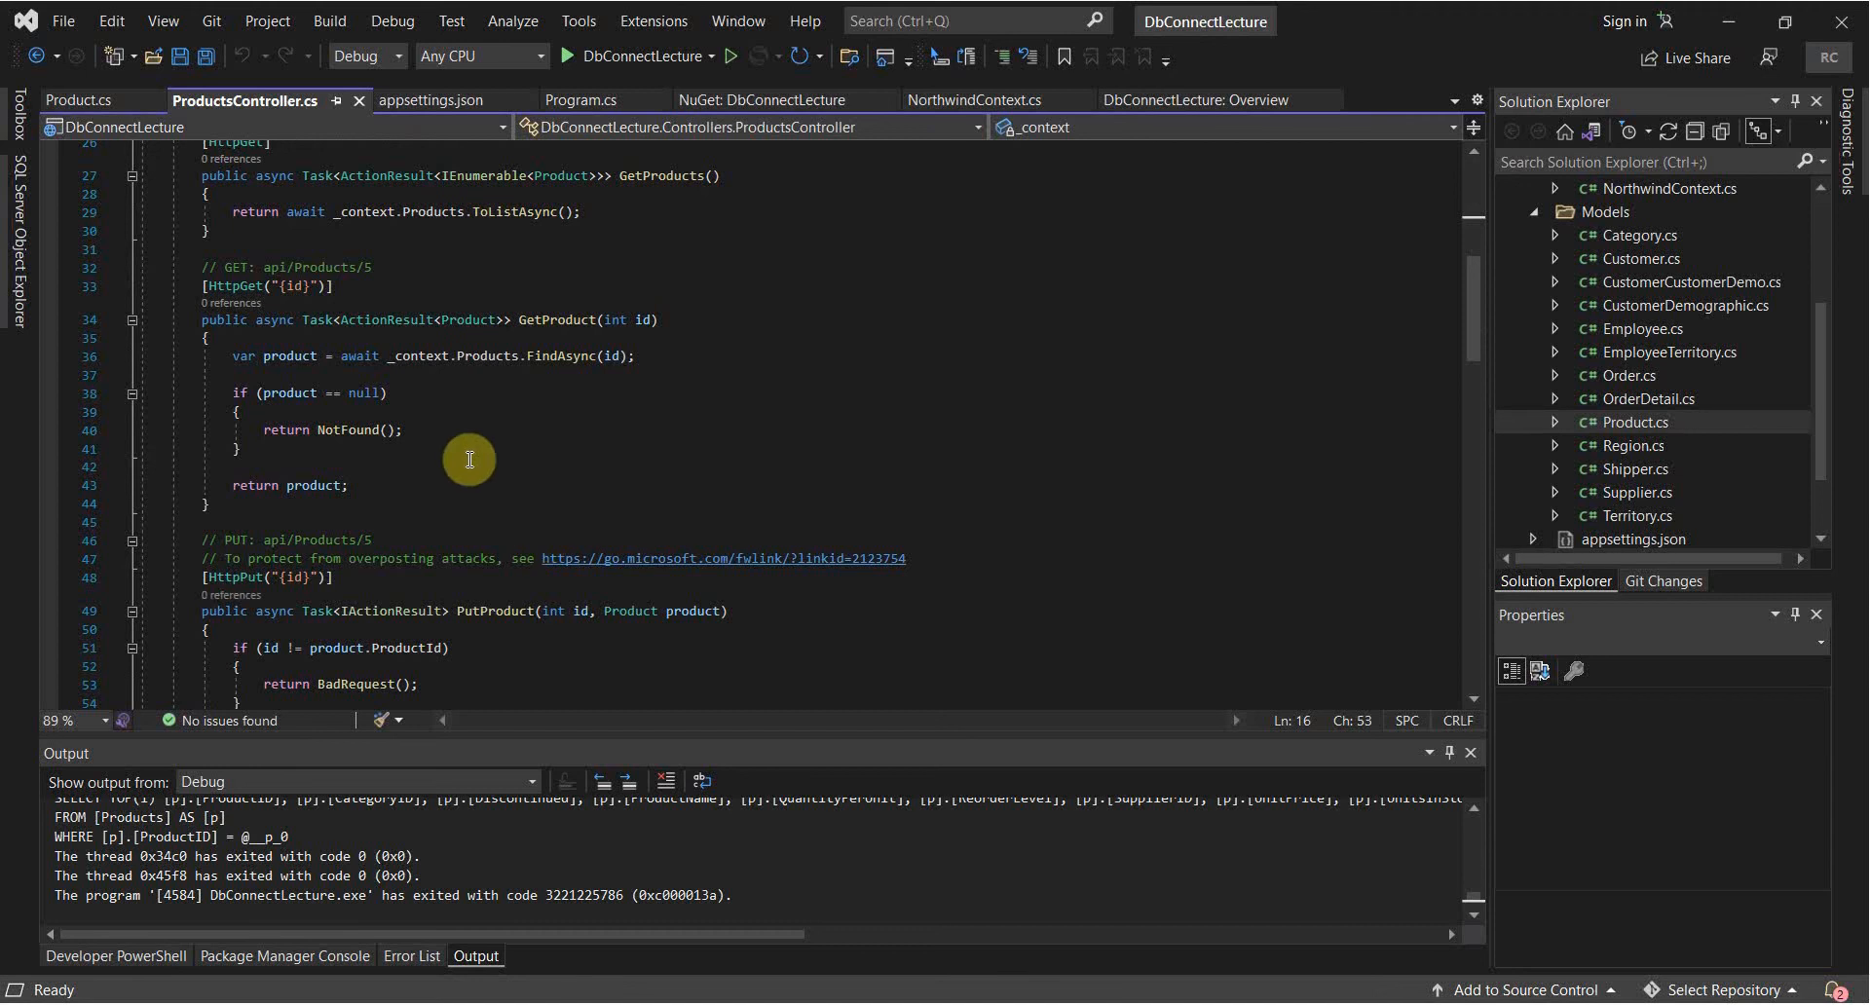
# Scroll through ProductsController's GetProduct, PutProduct and PostProduct actions.
pyautogui.scroll(-3)
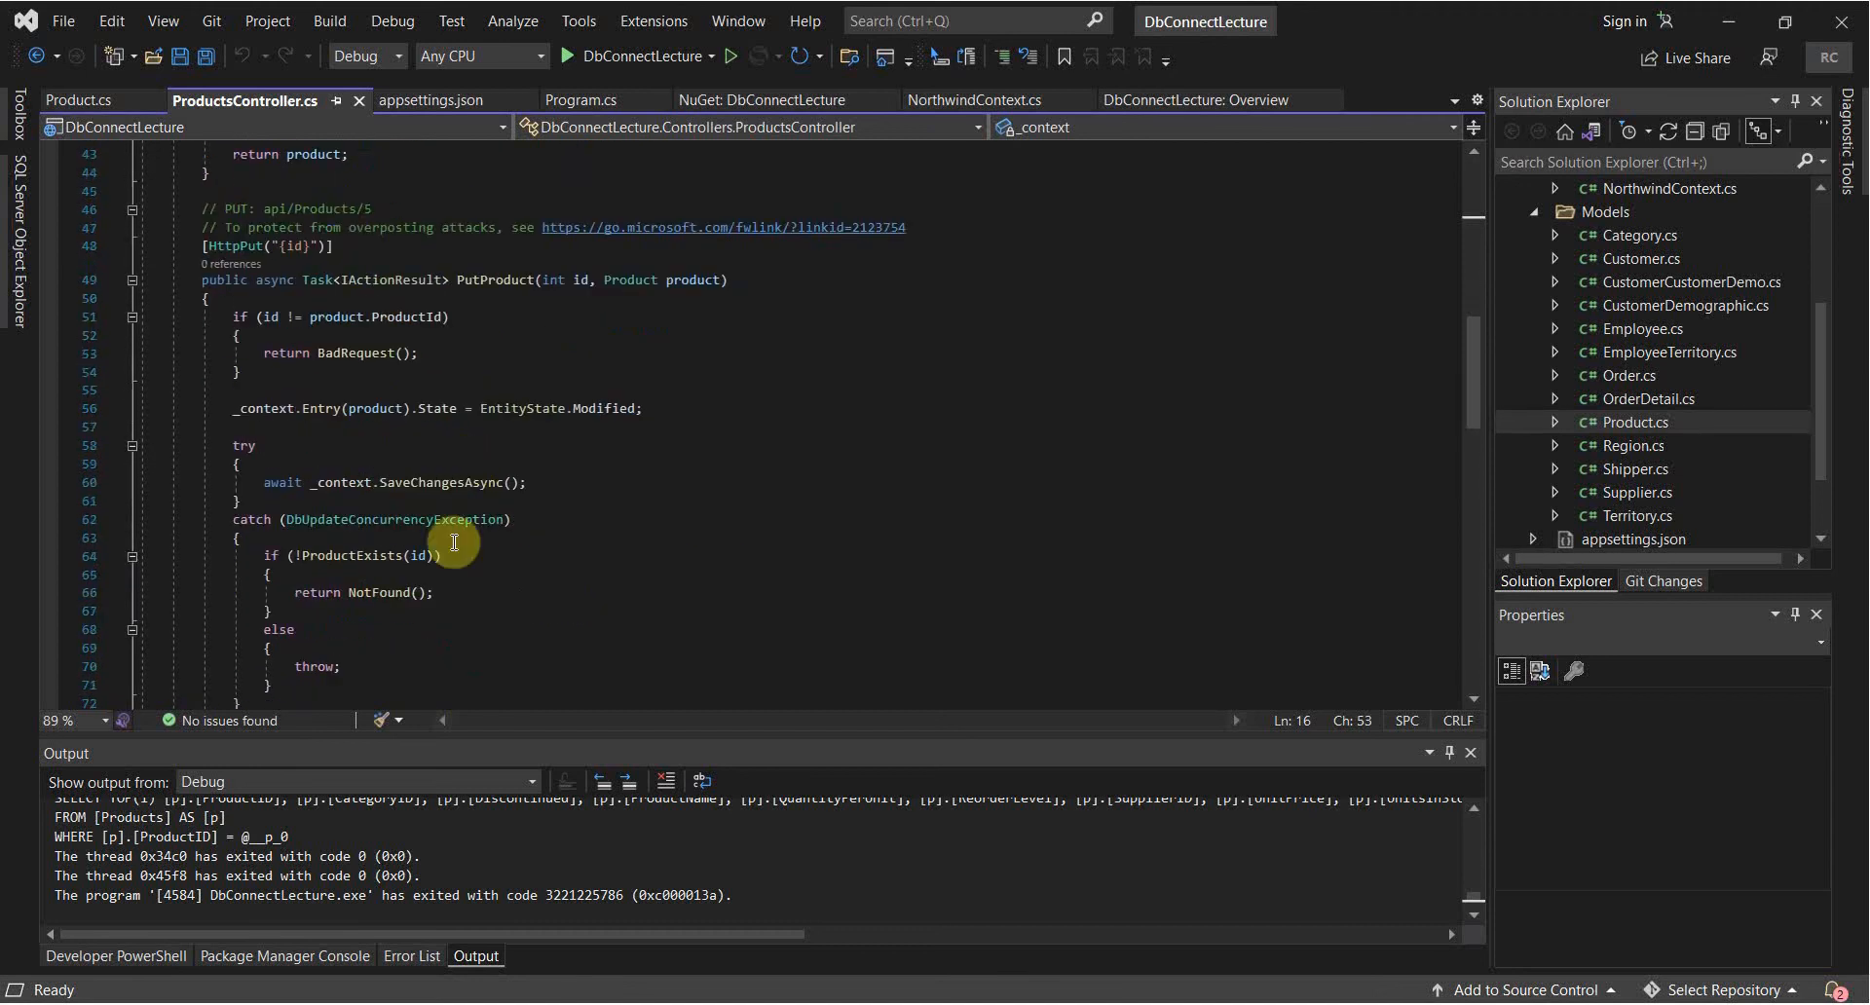
pyautogui.scroll(-3)
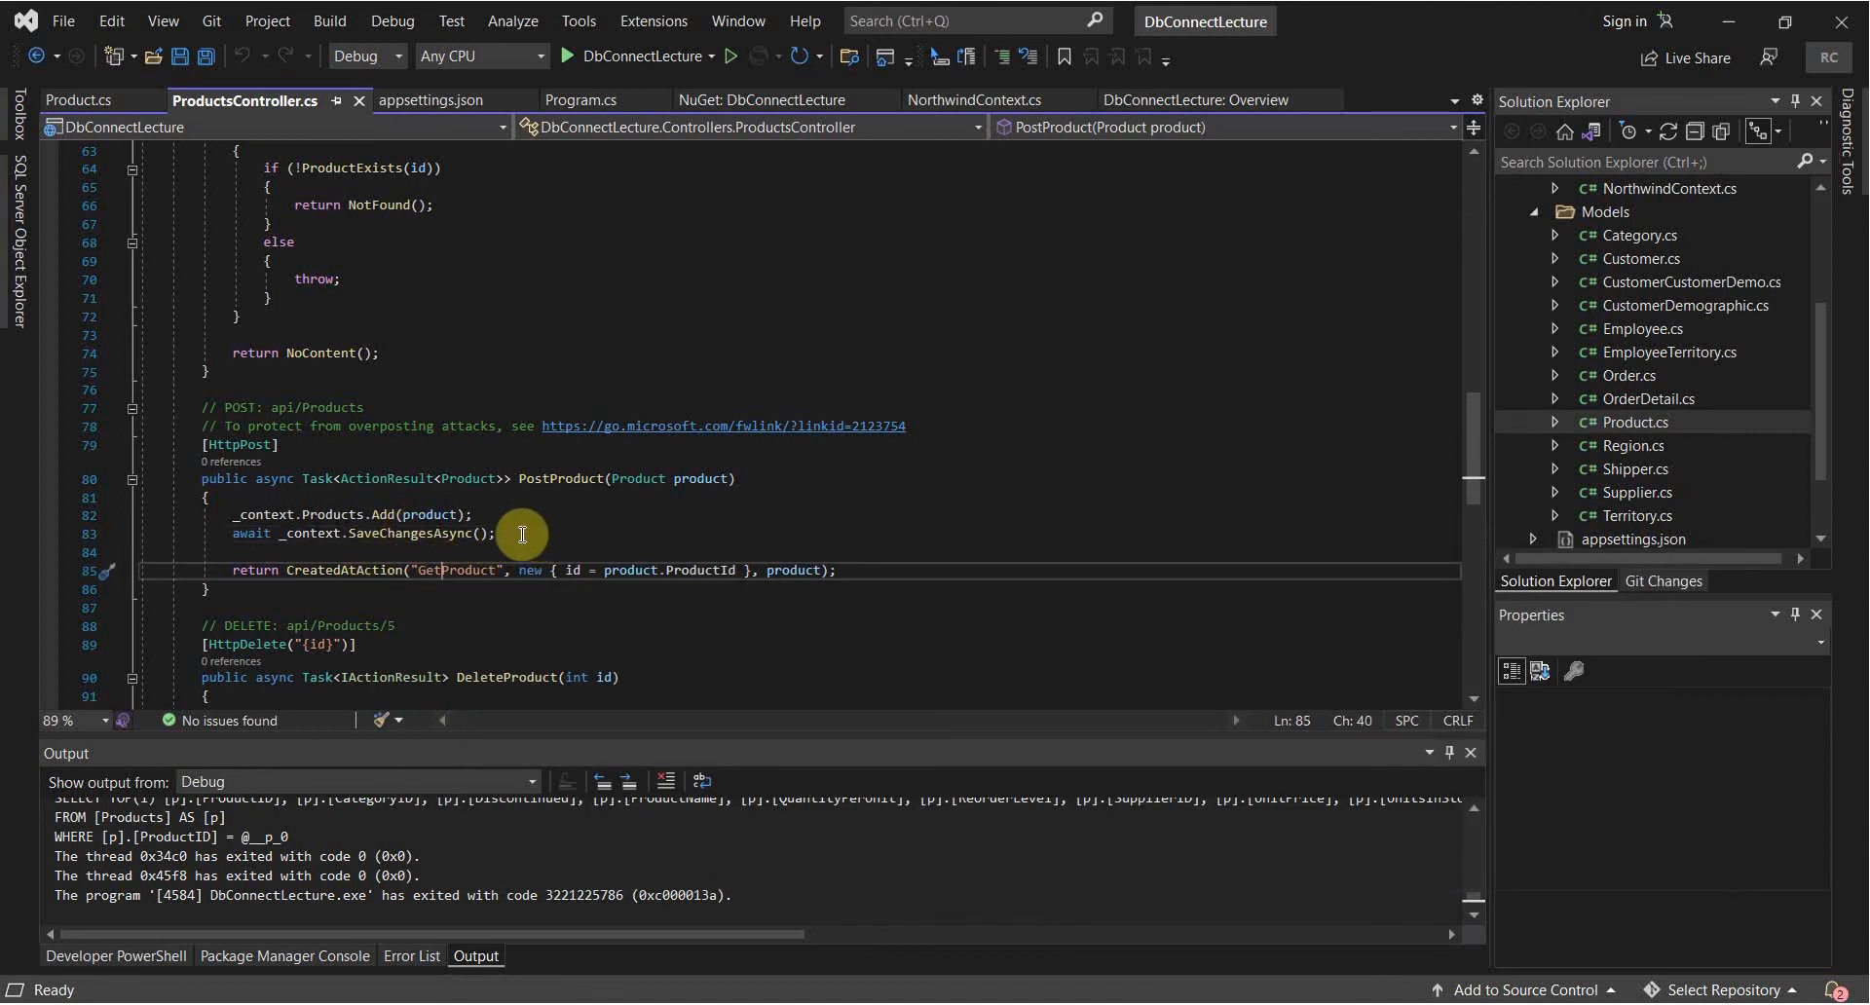
pyautogui.moveTo(472, 514)
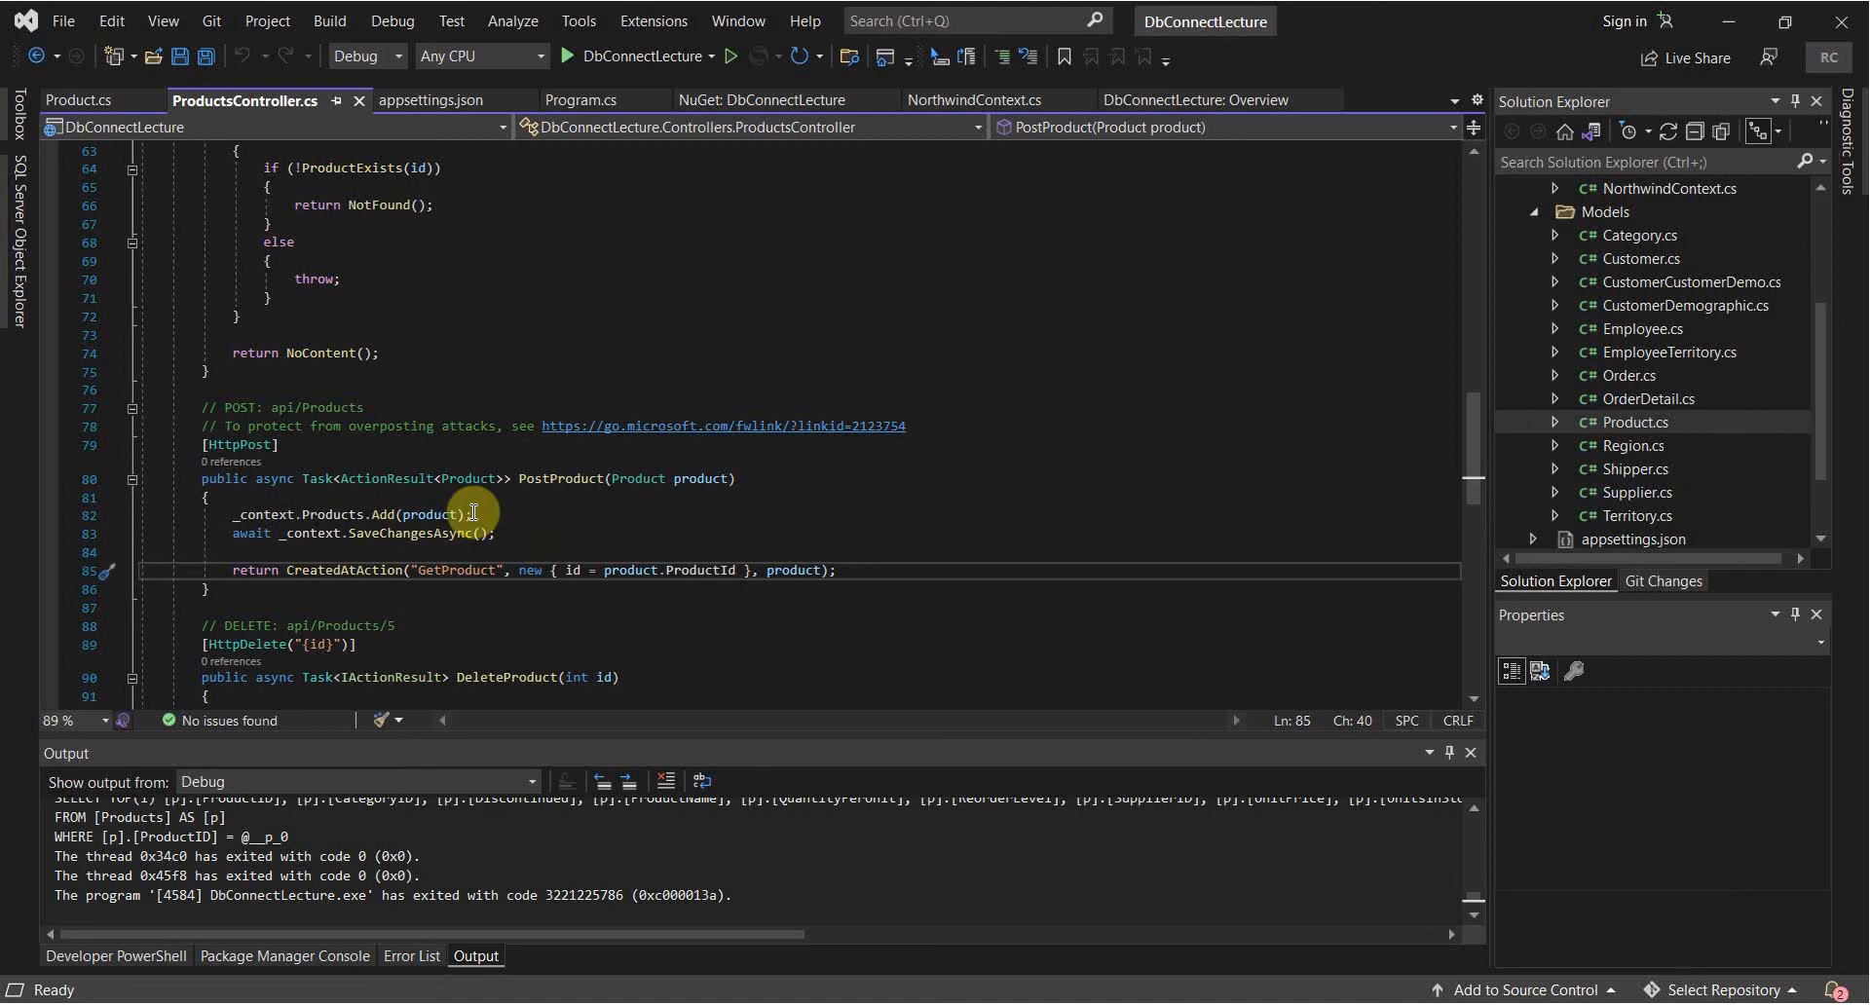
pyautogui.scroll(-3)
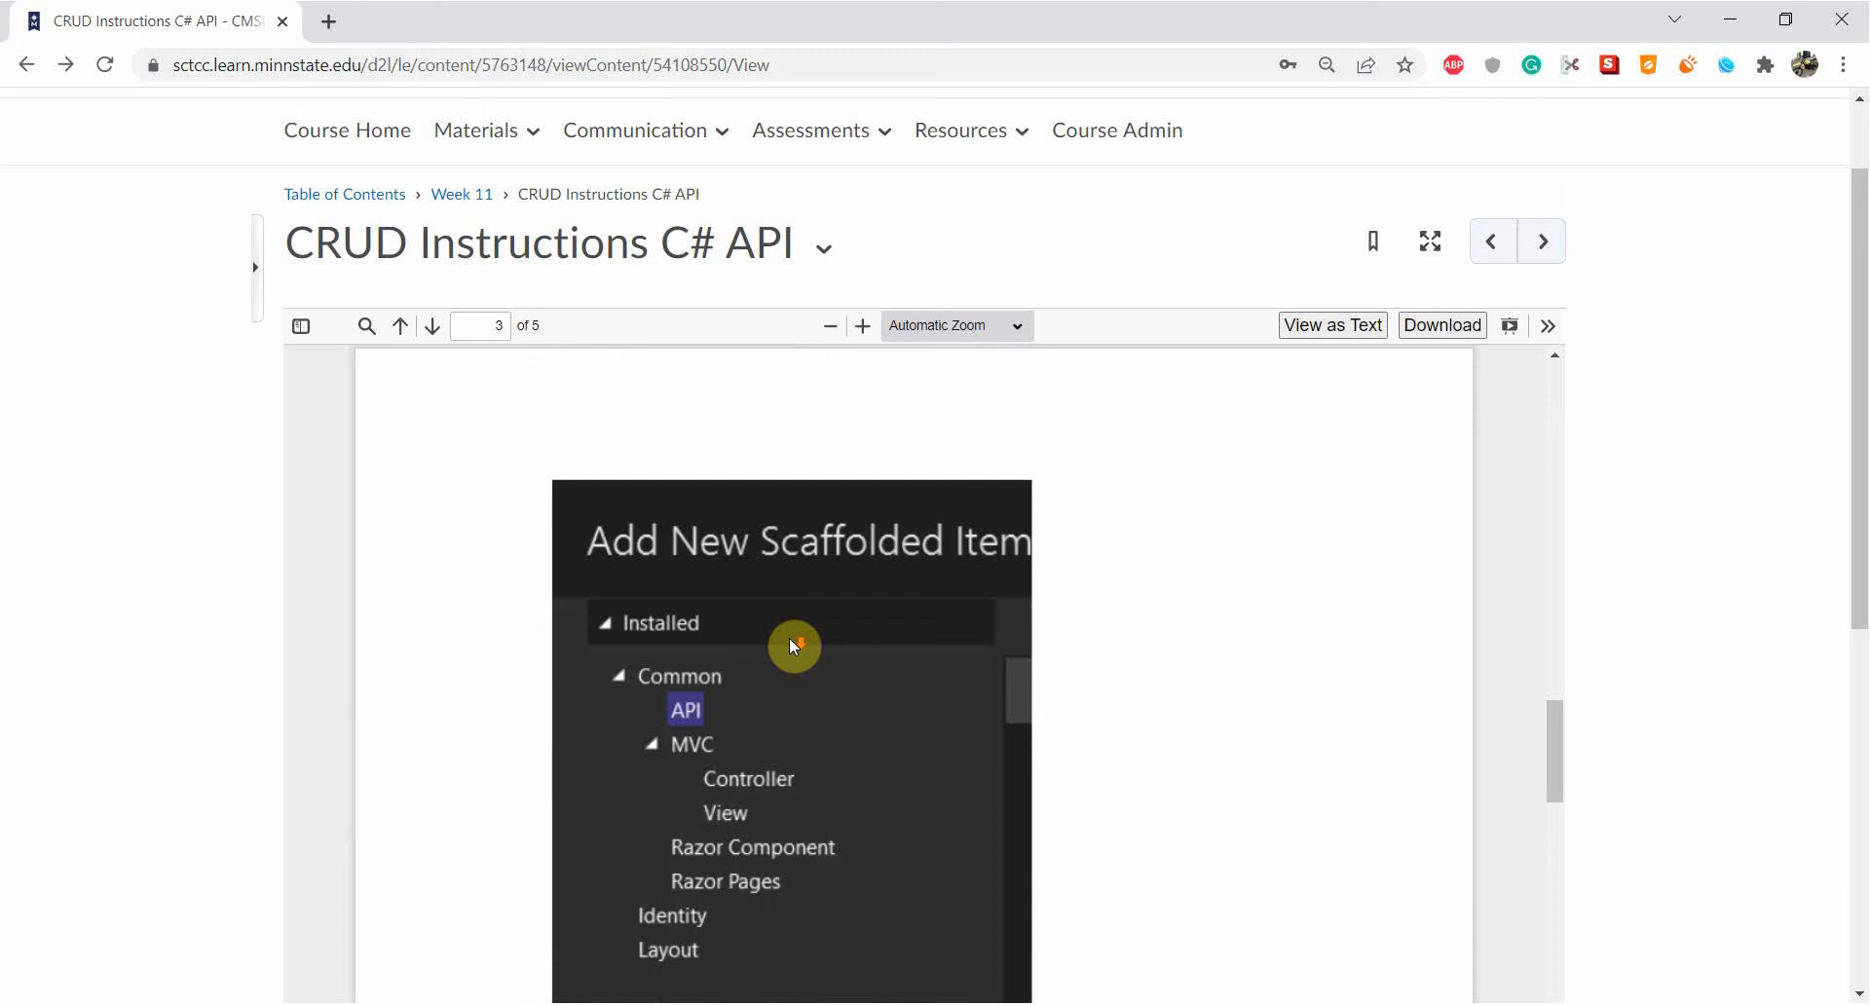
pyautogui.scroll(-3)
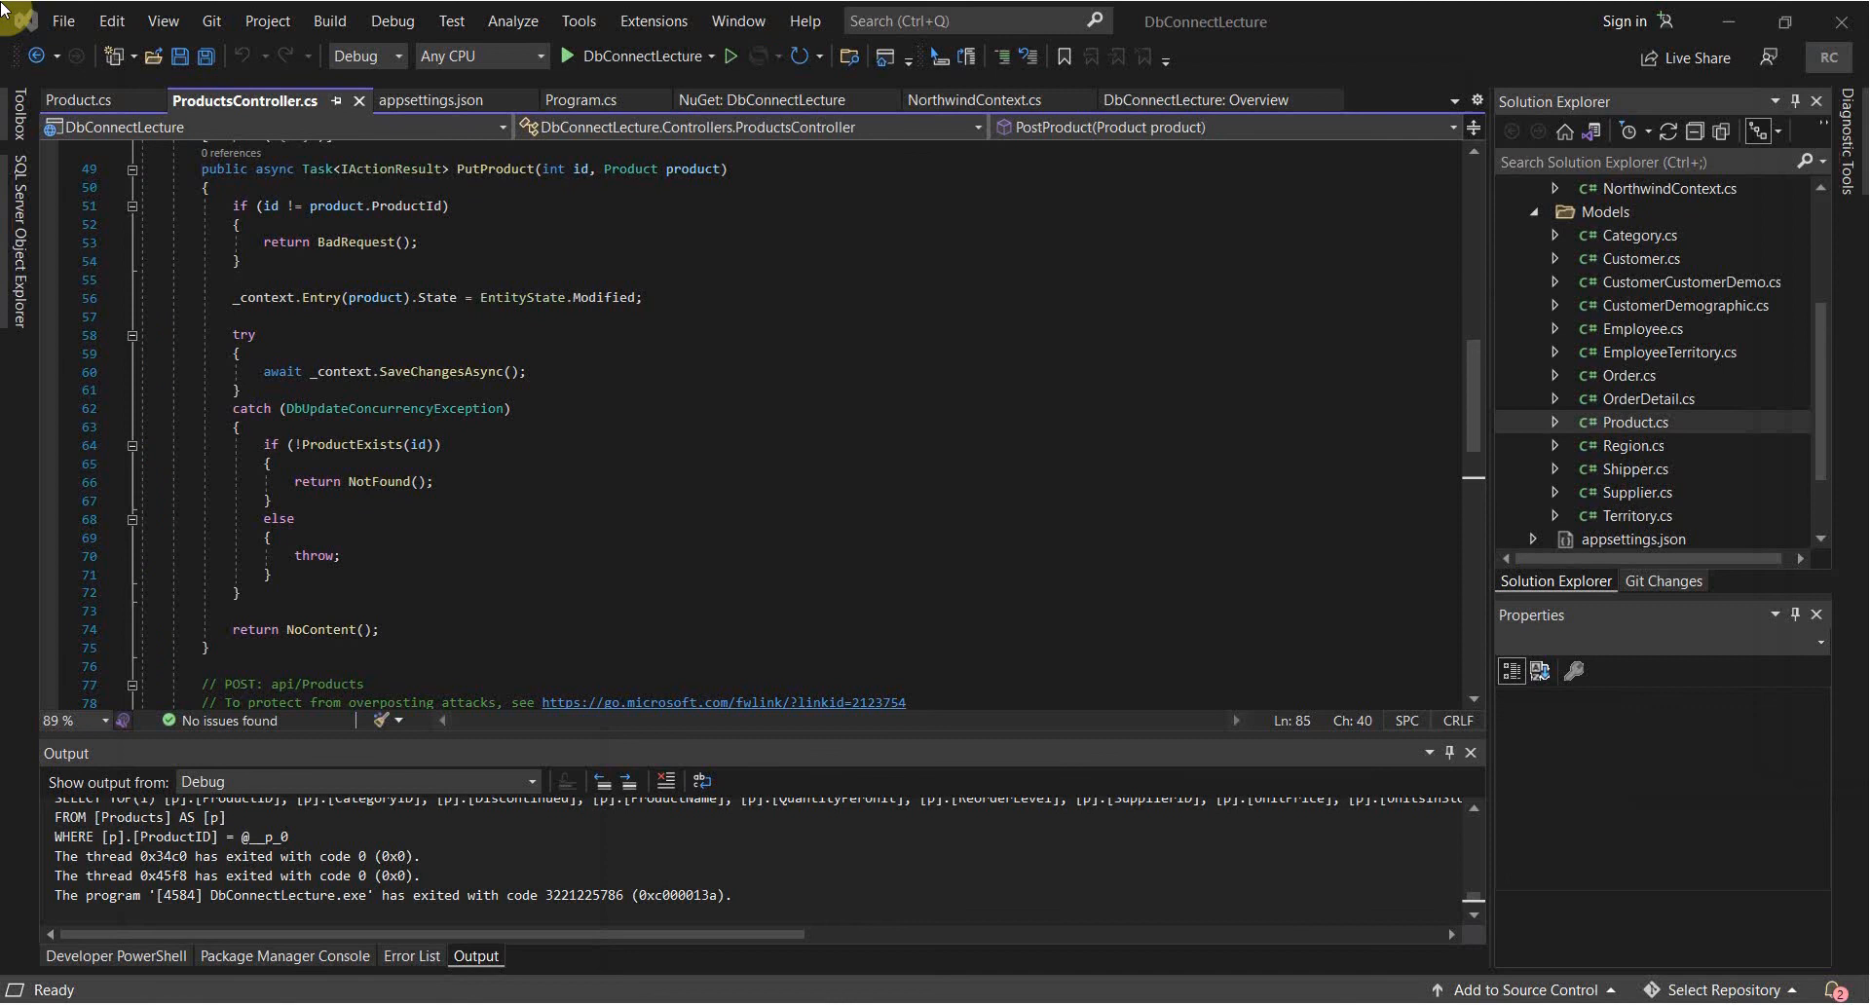
pyautogui.moveTo(339, 464)
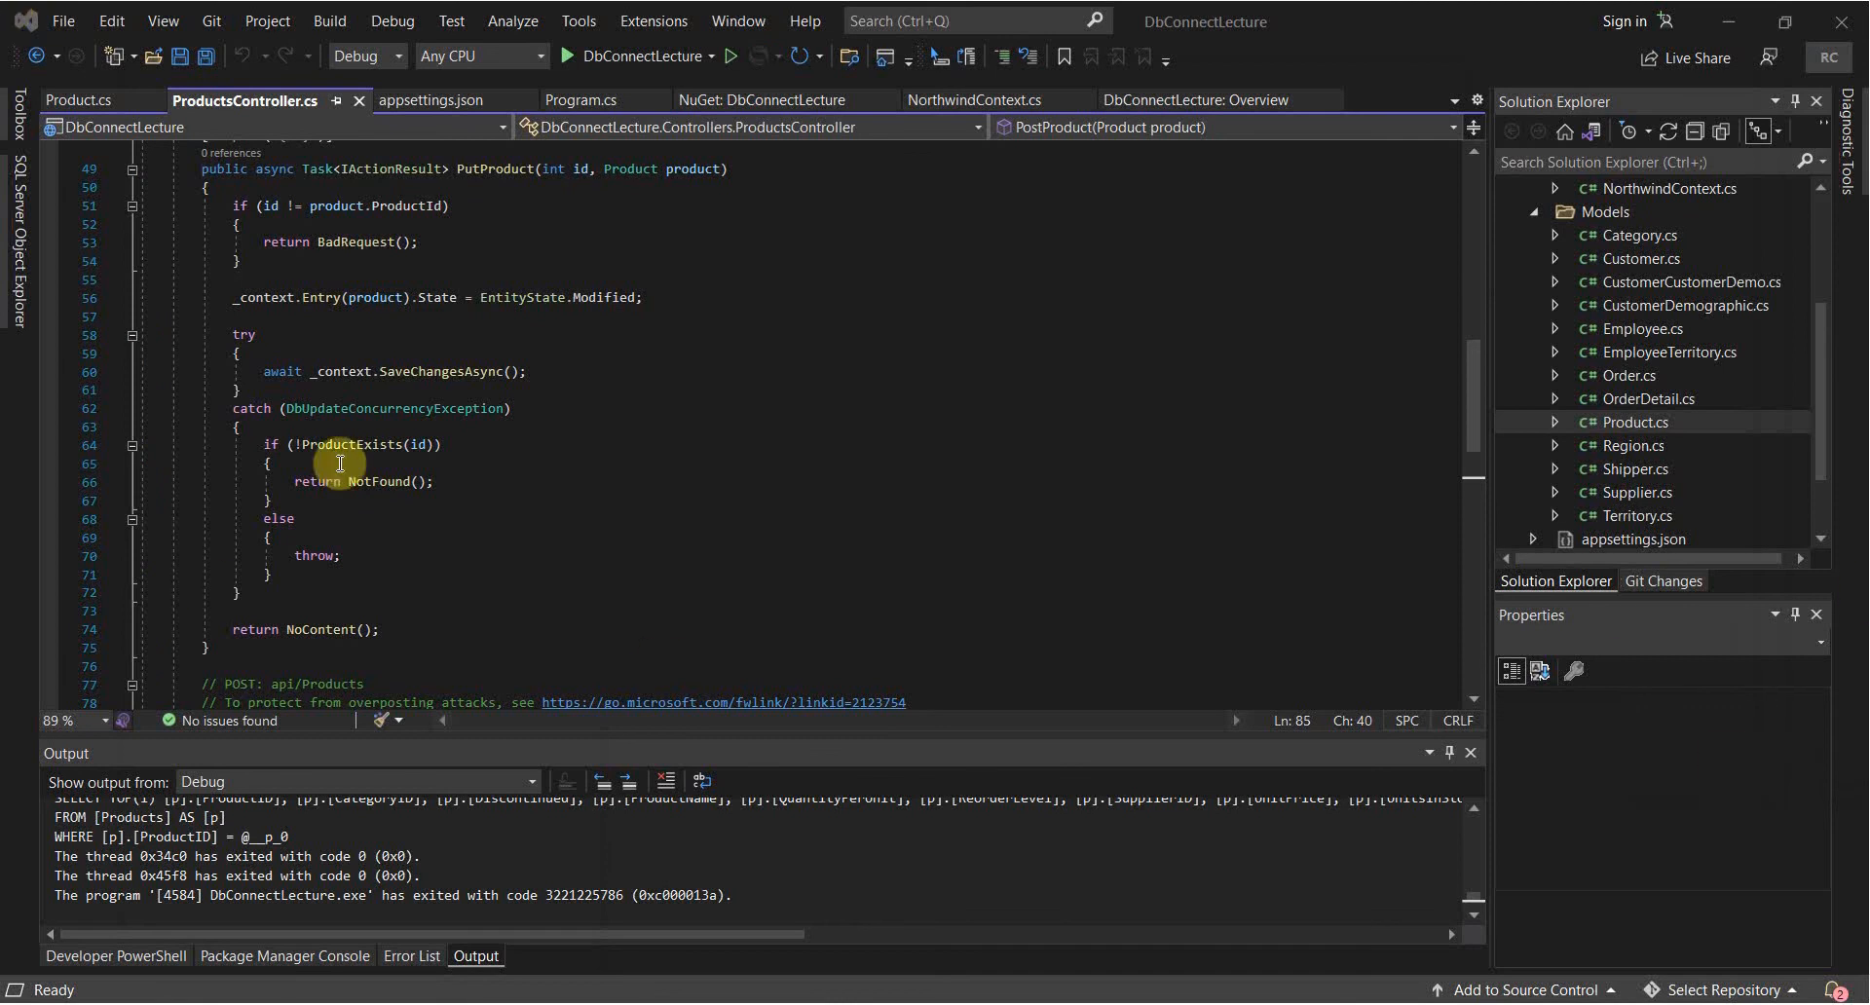
pyautogui.moveTo(585, 531)
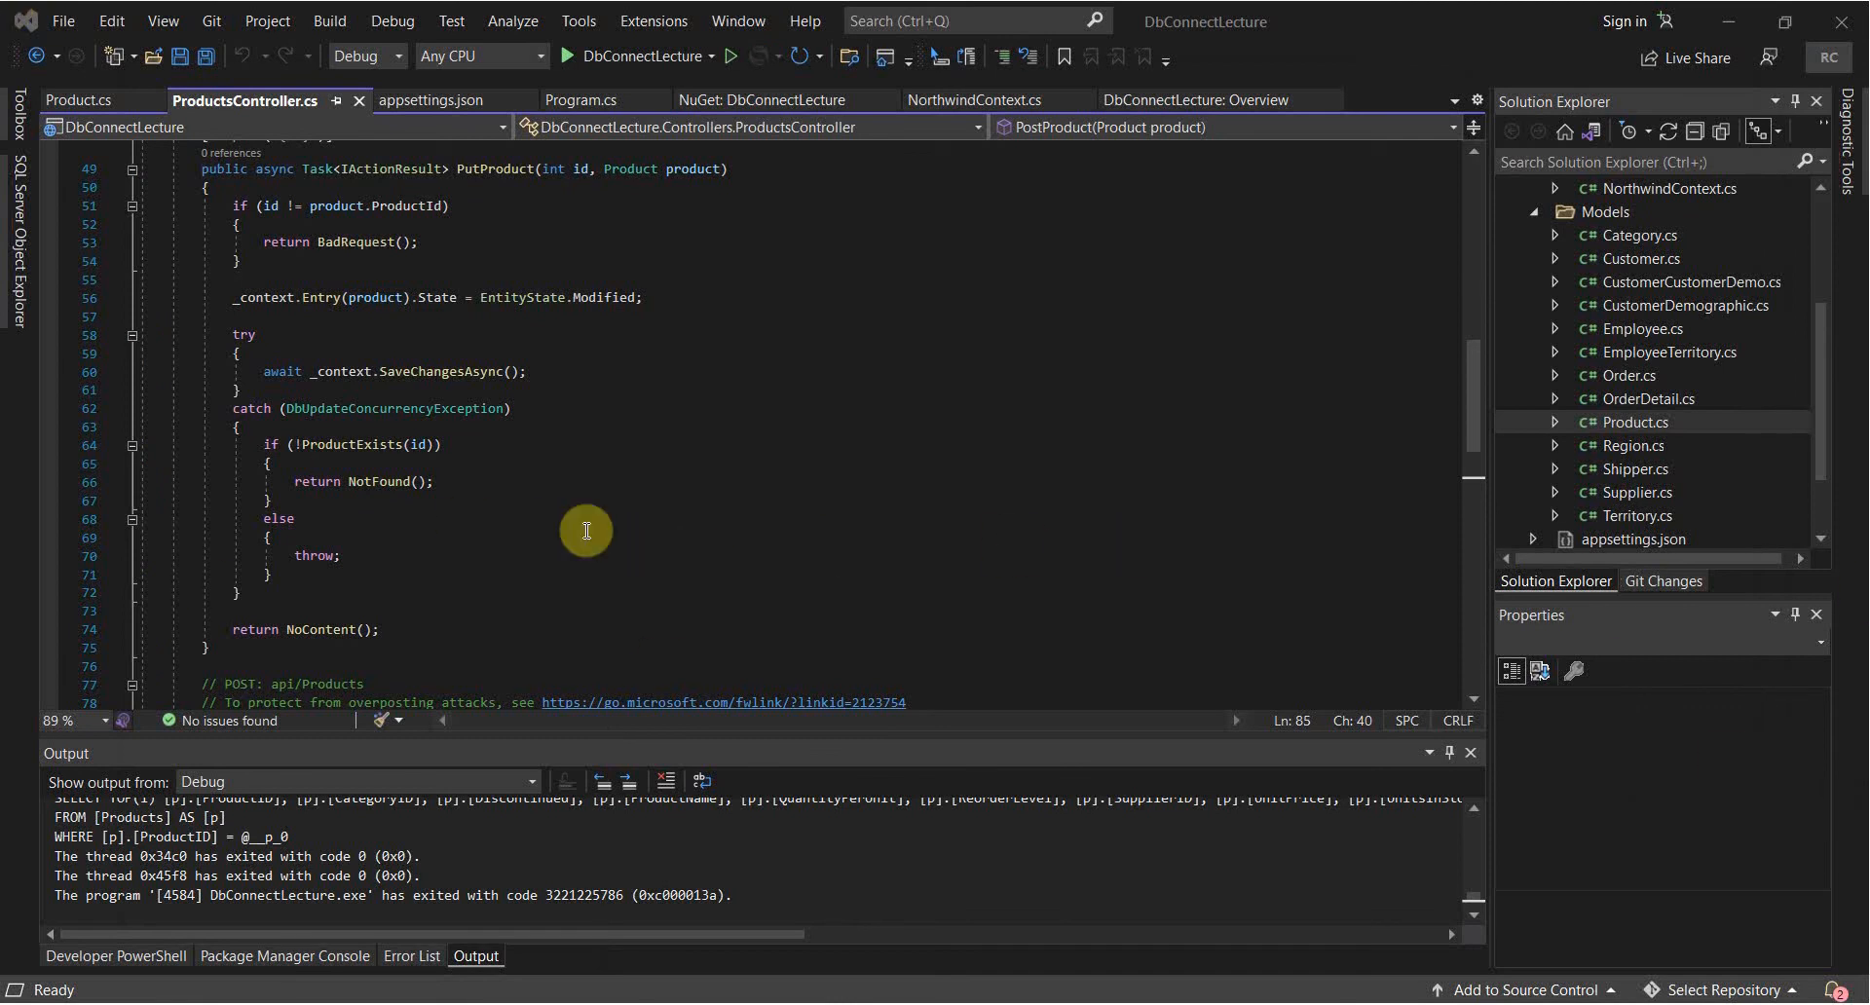
pyautogui.moveTo(605, 584)
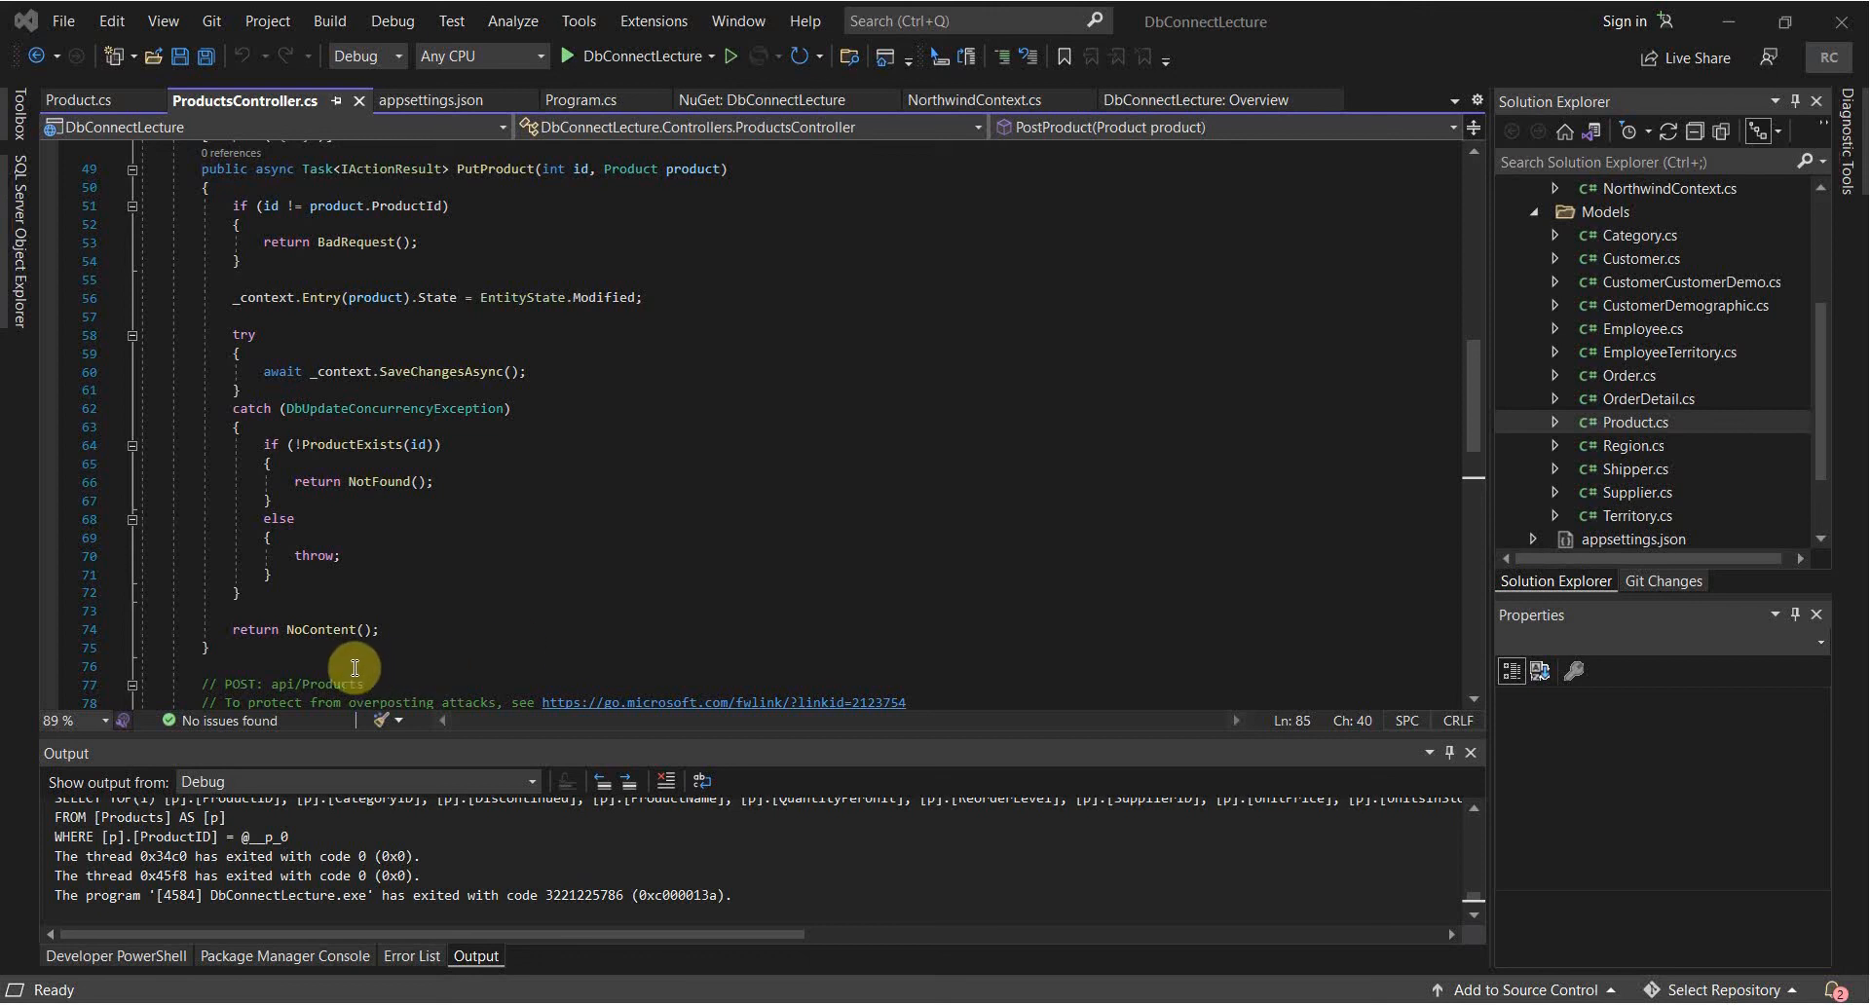
pyautogui.moveTo(1127, 936)
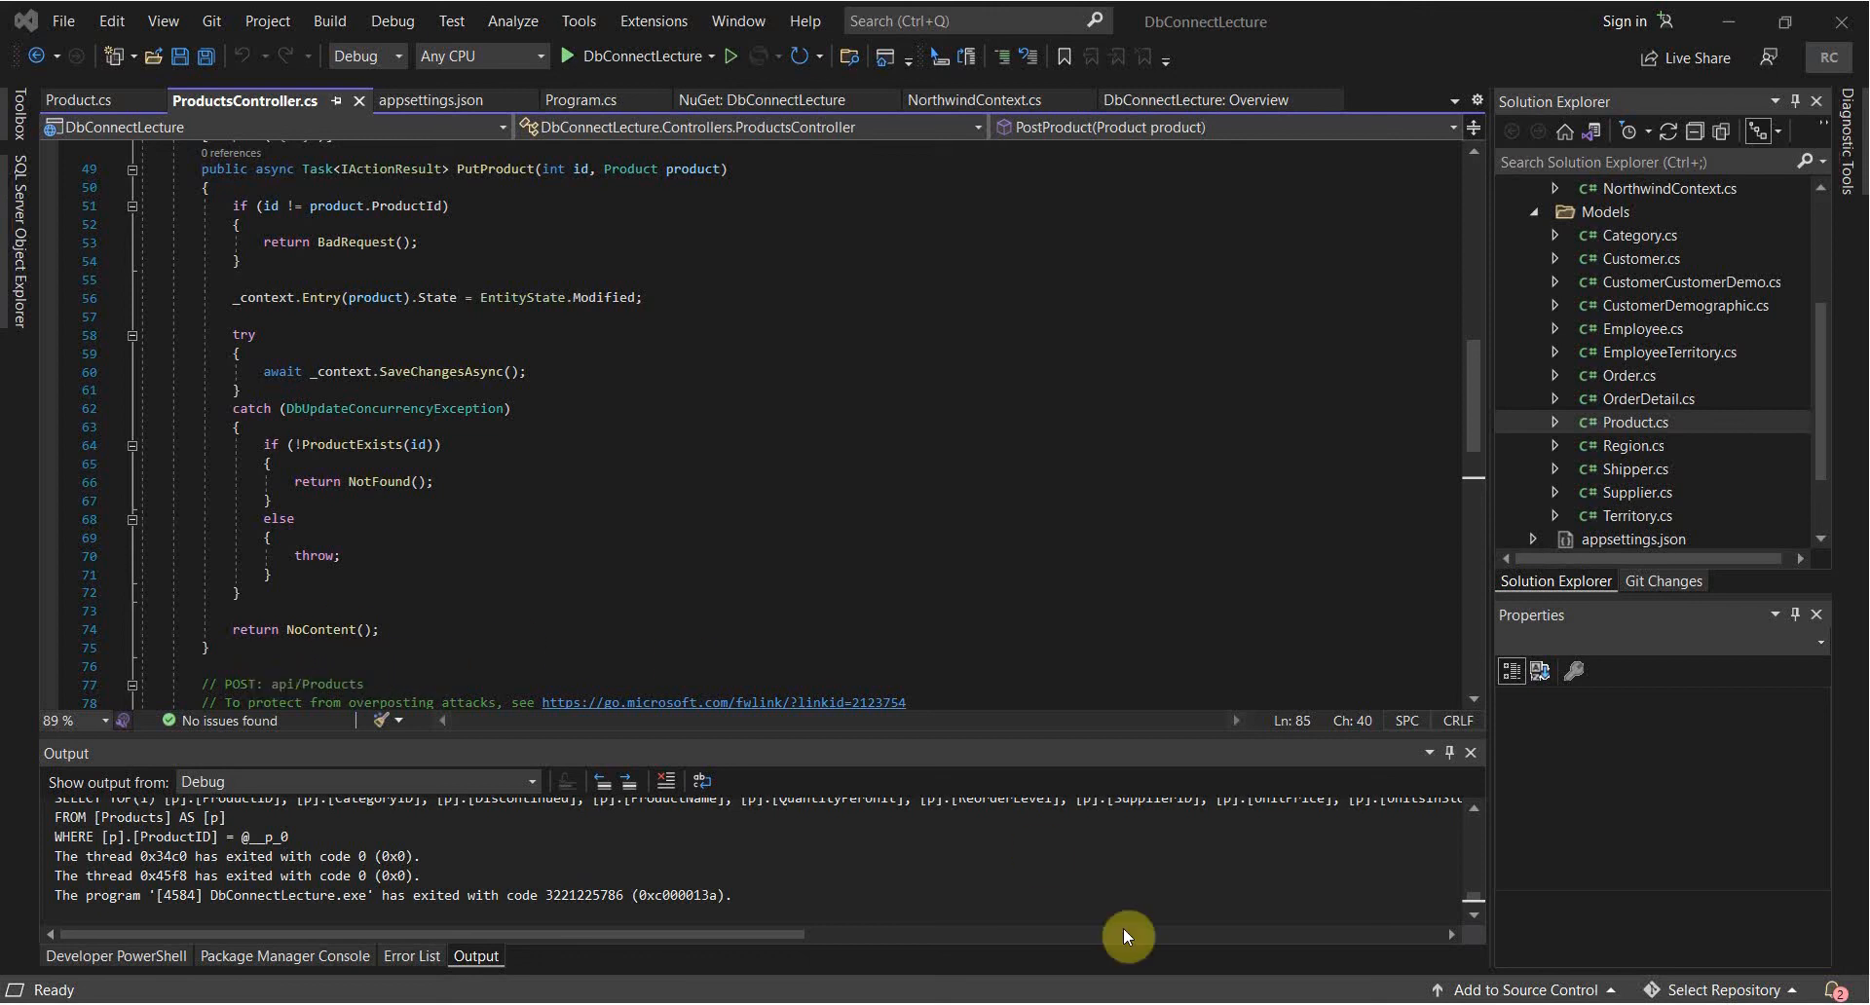